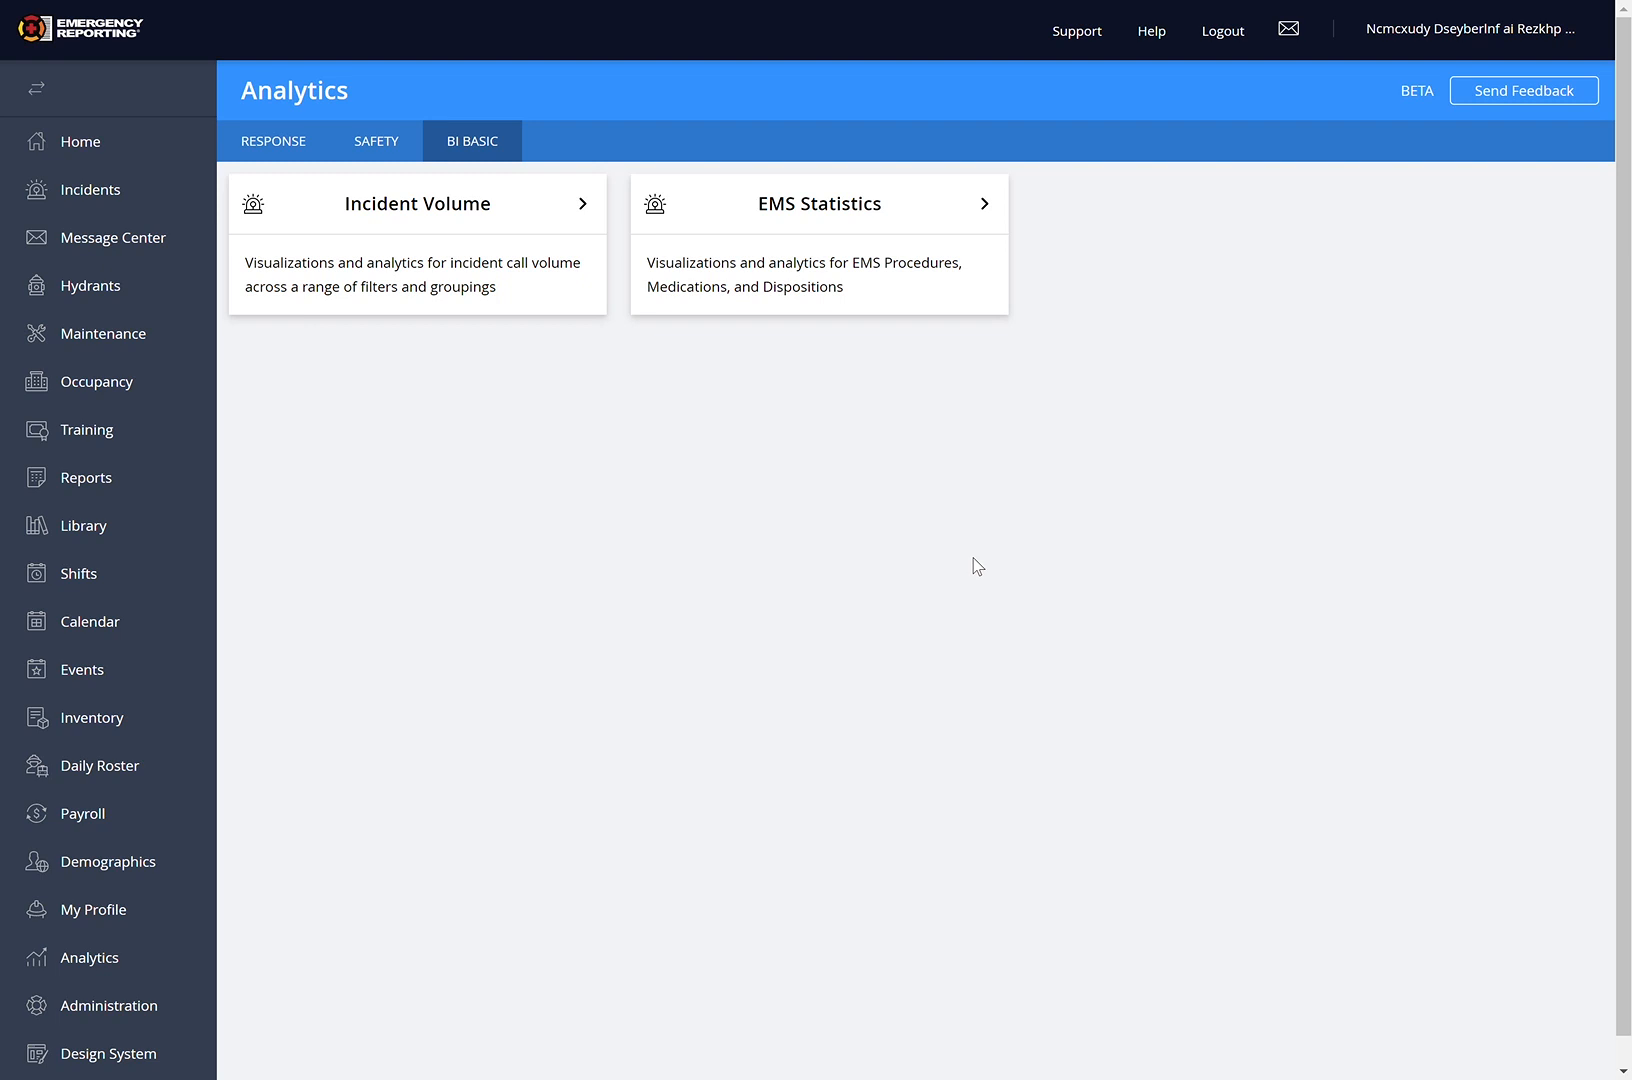
mouse_move(962, 568)
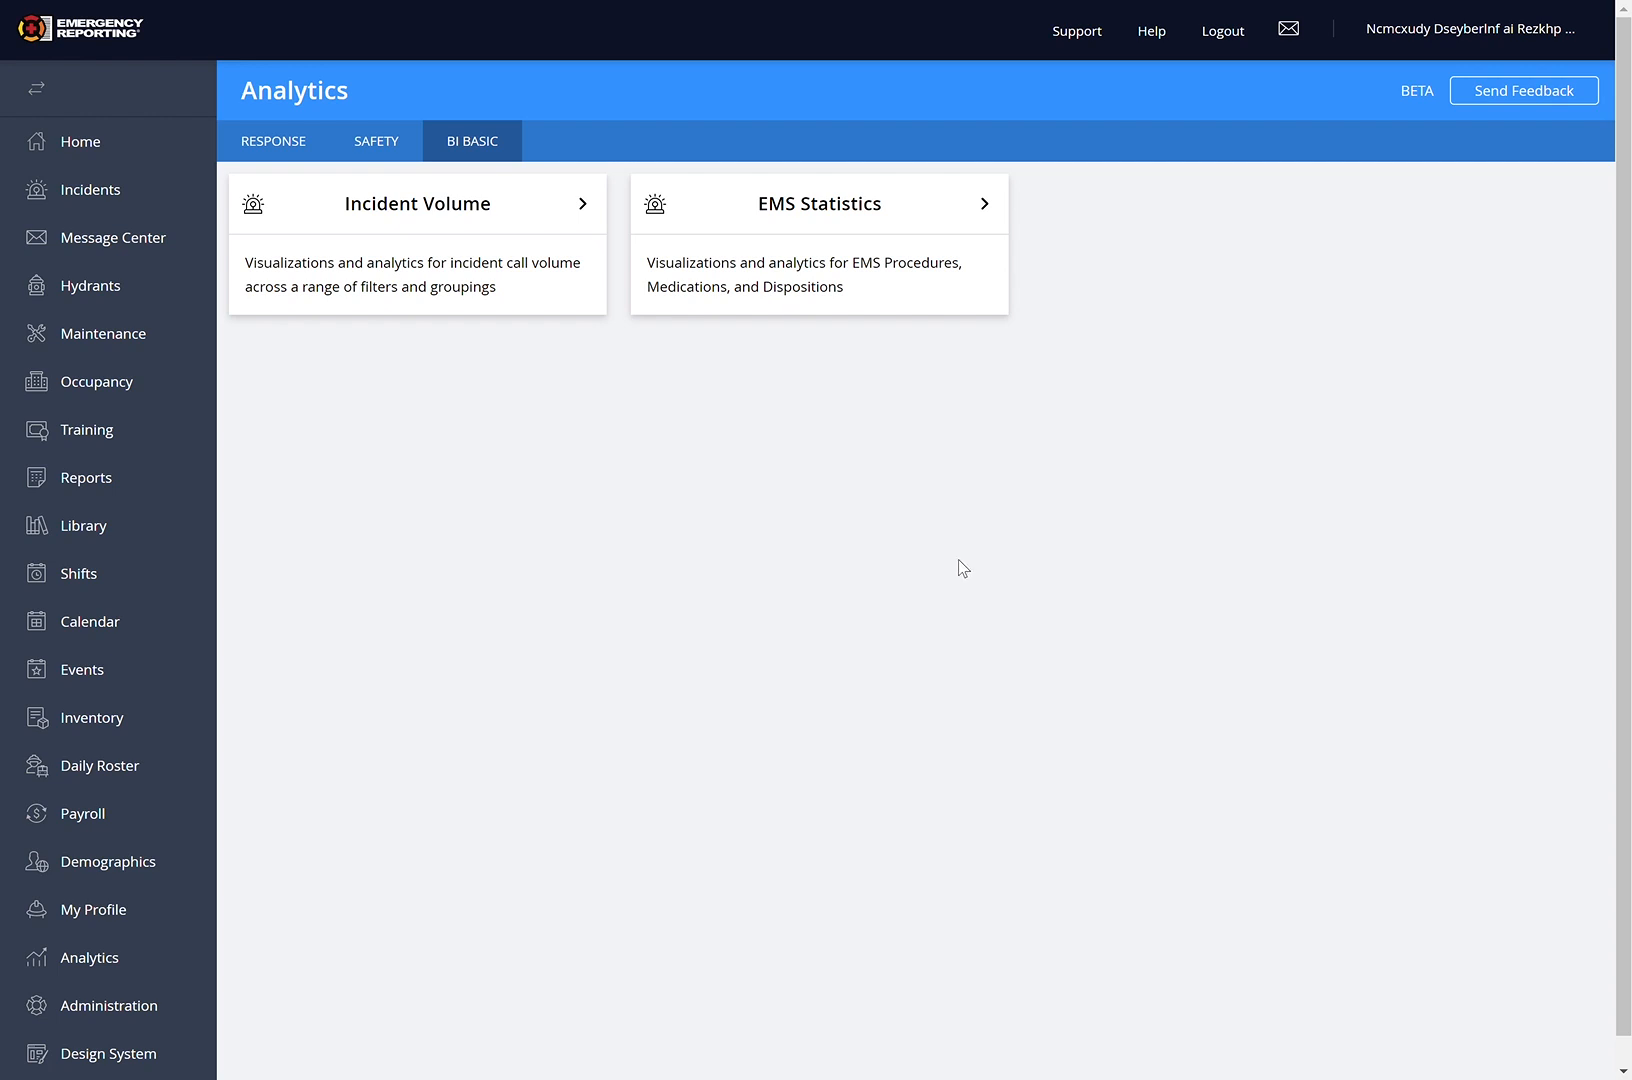
mouse_move(892, 560)
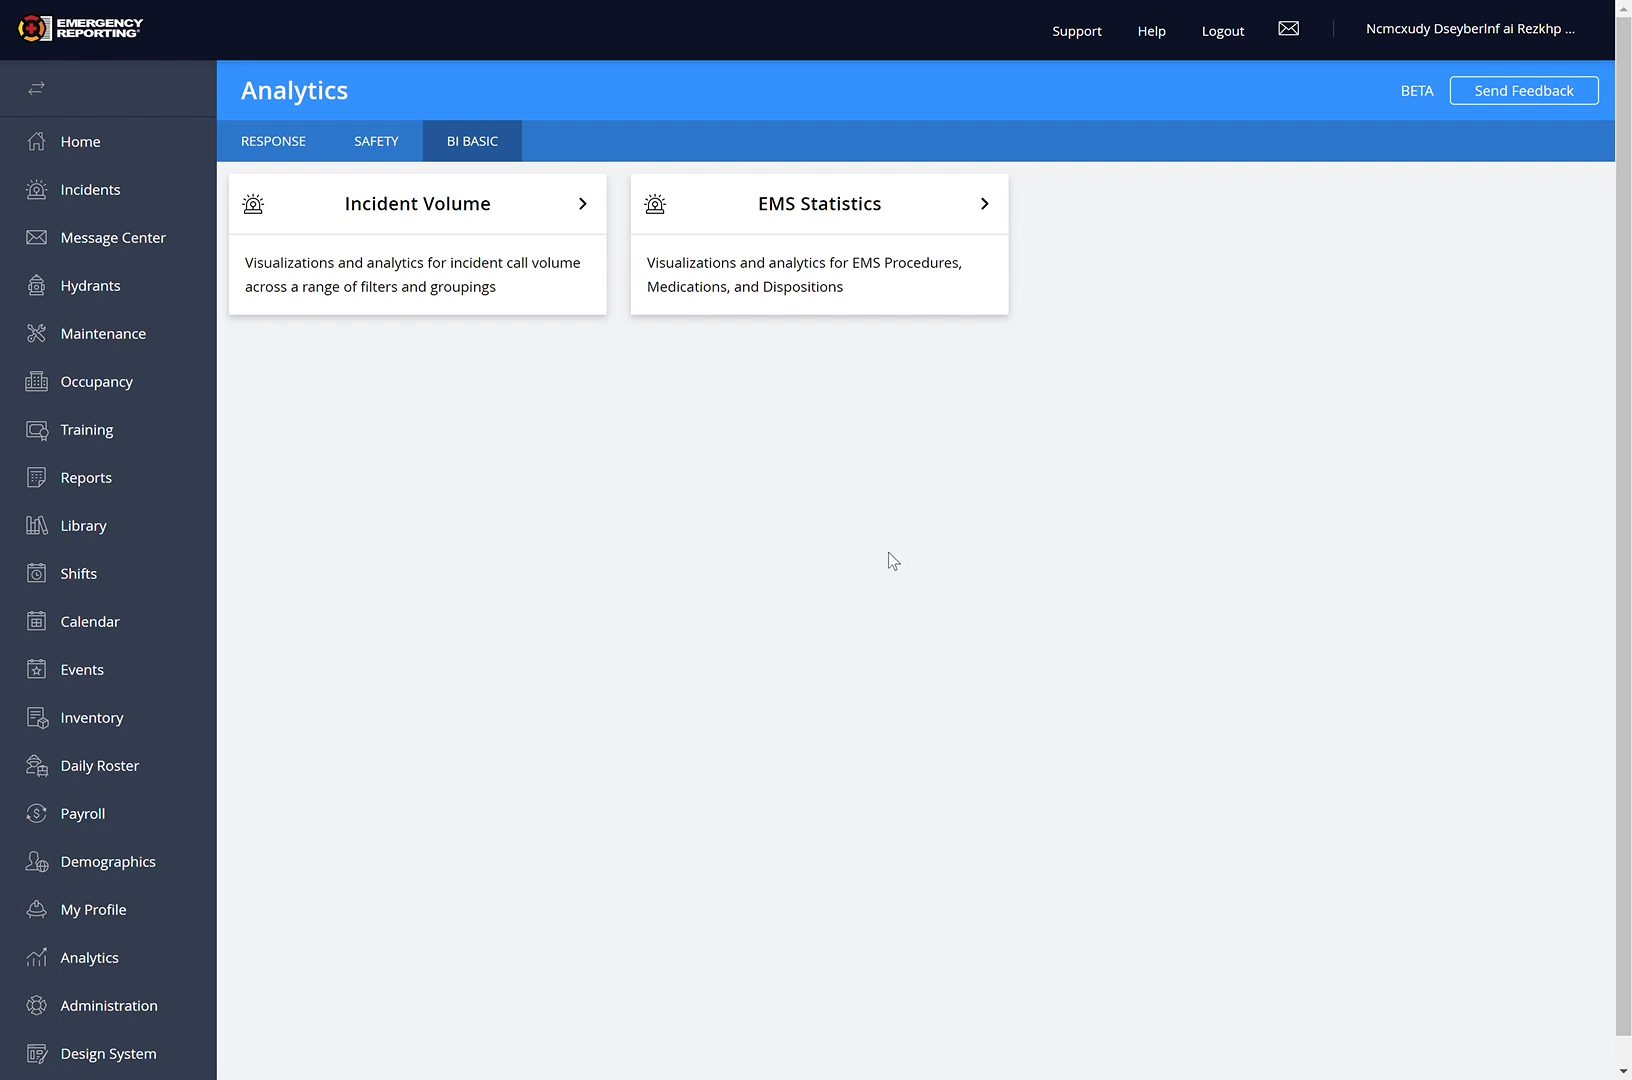
mouse_move(894, 538)
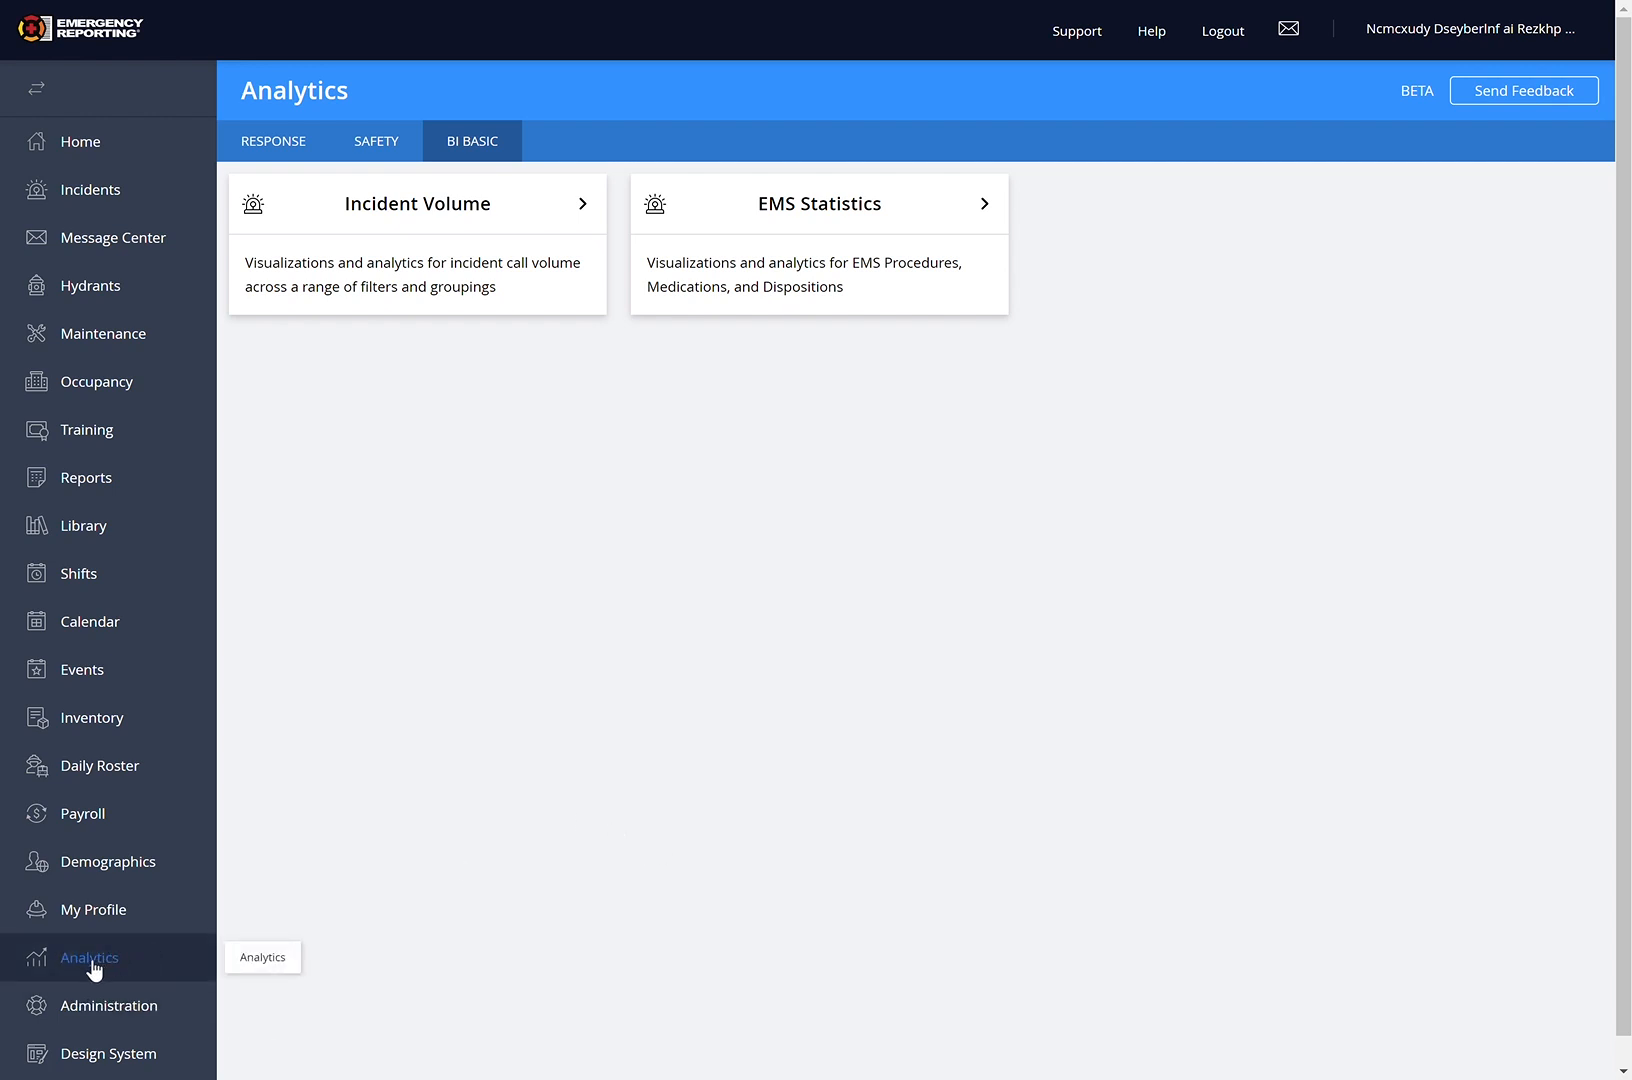
mouse_move(374, 556)
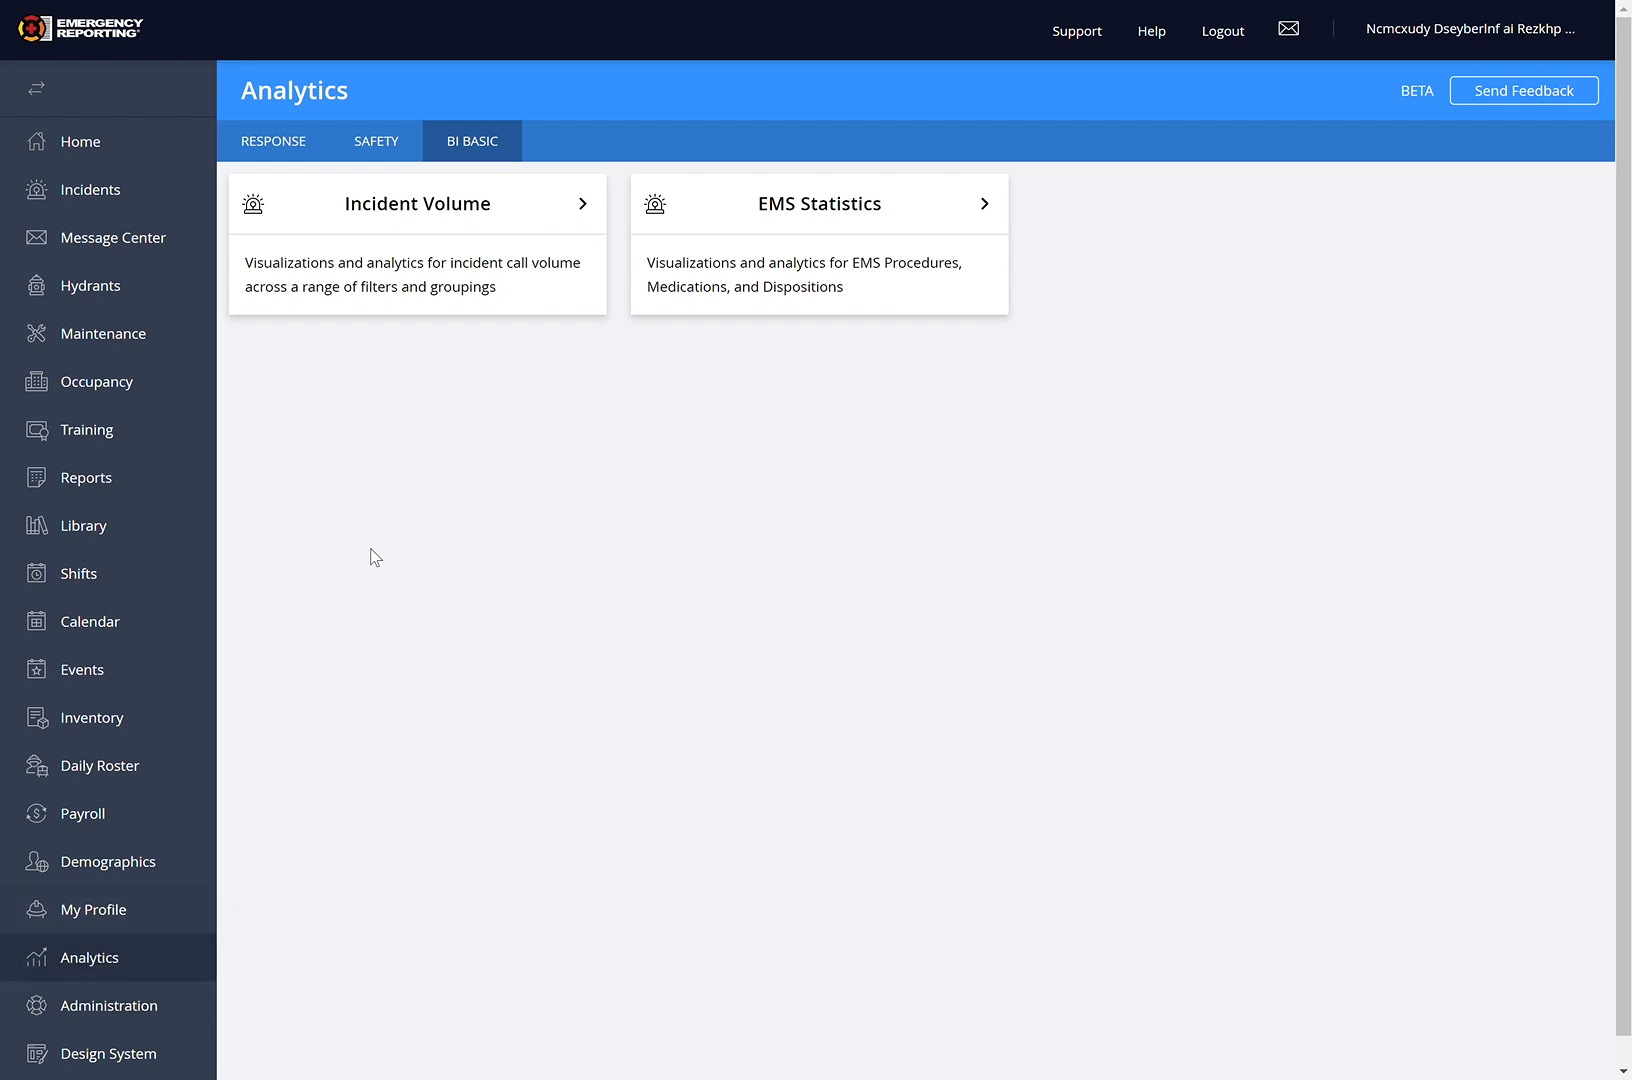
mouse_move(498, 146)
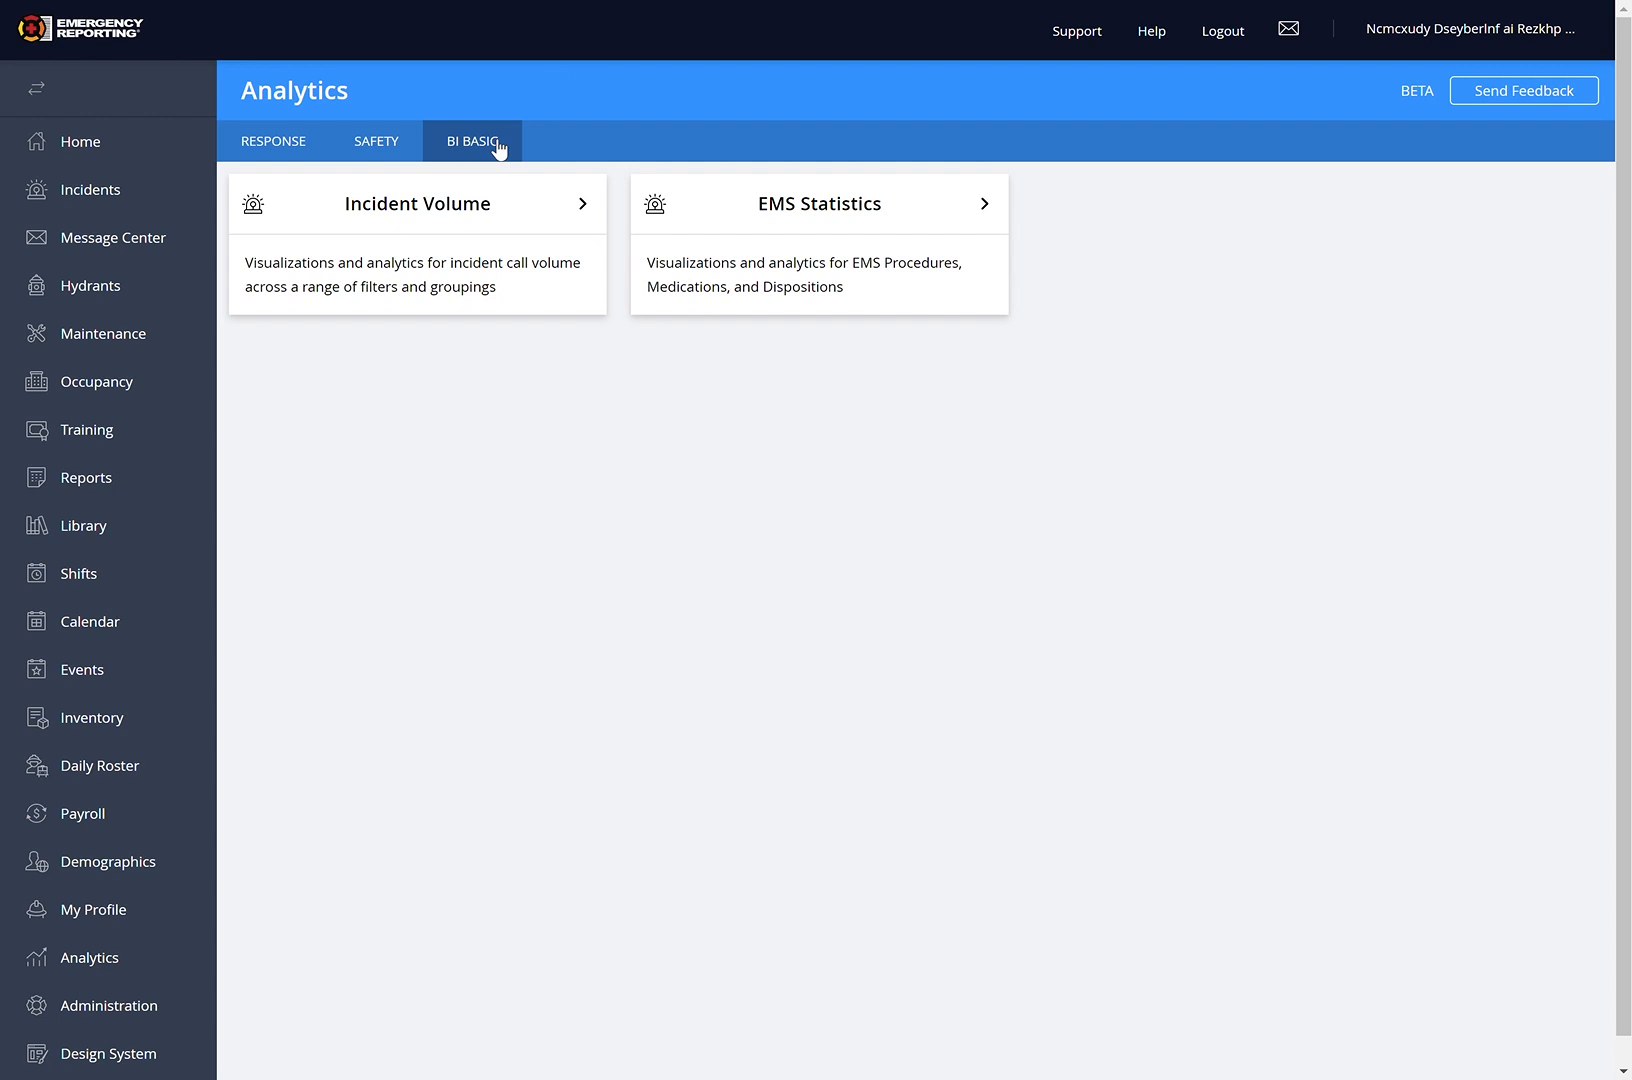
mouse_move(822, 594)
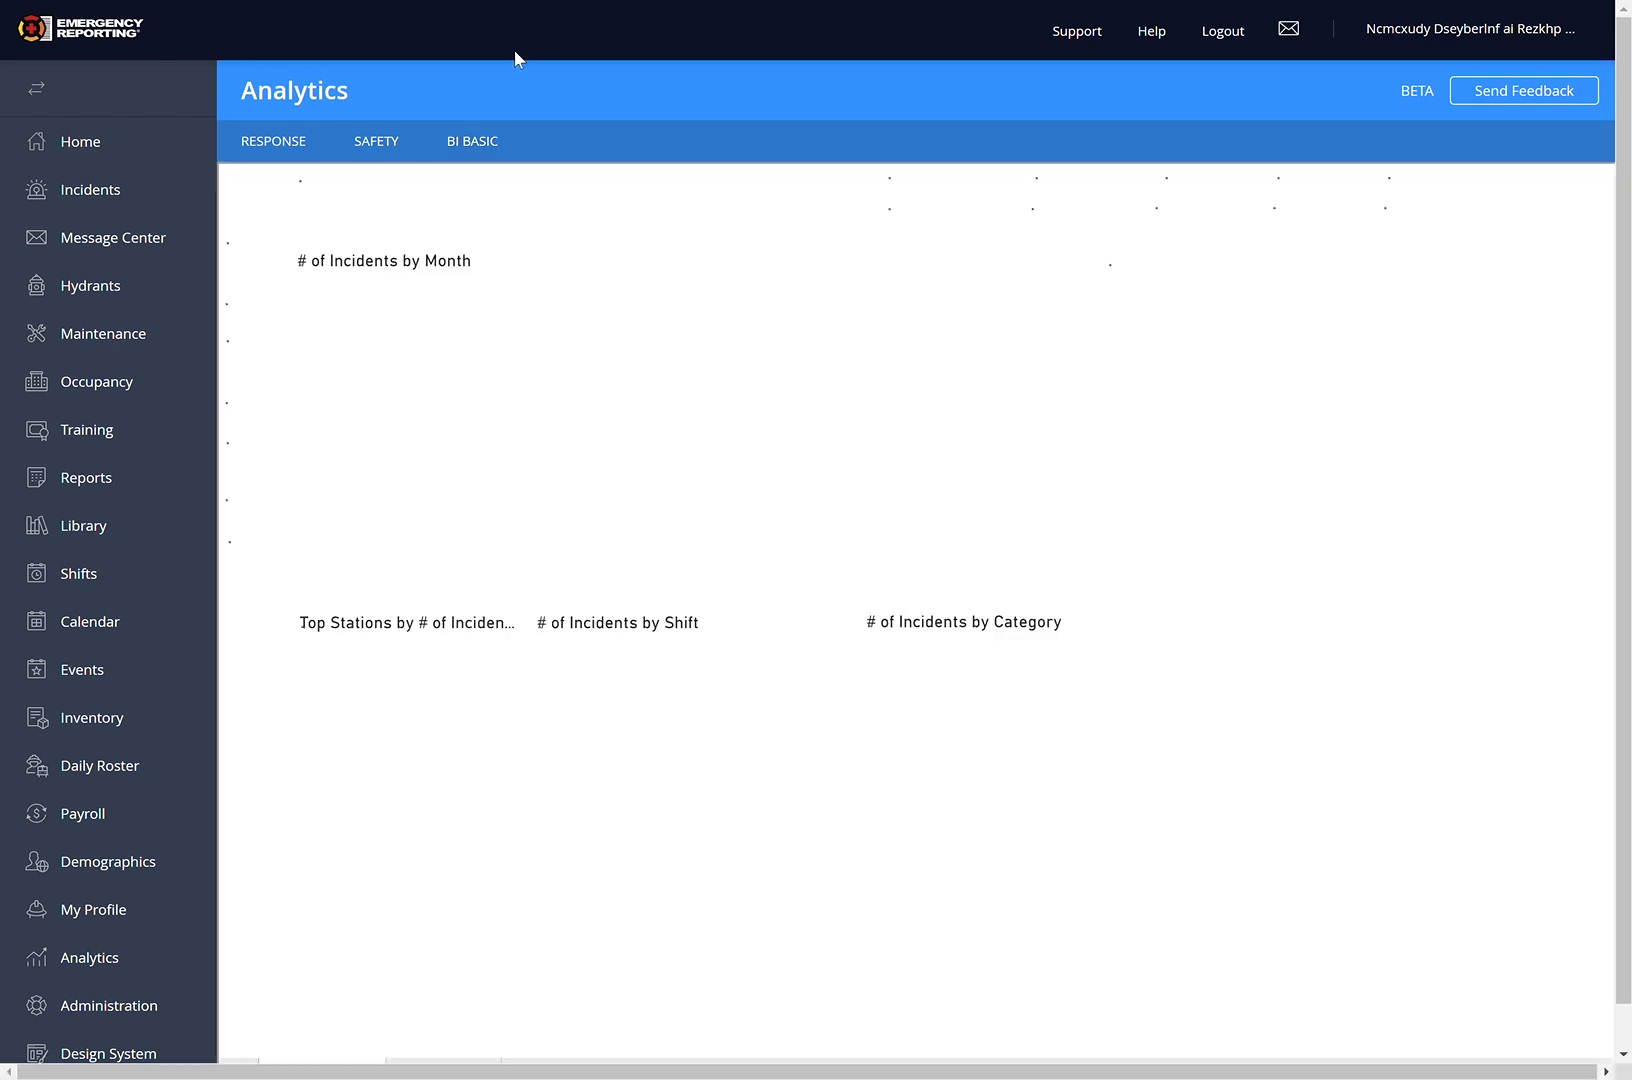
left_click(32, 88)
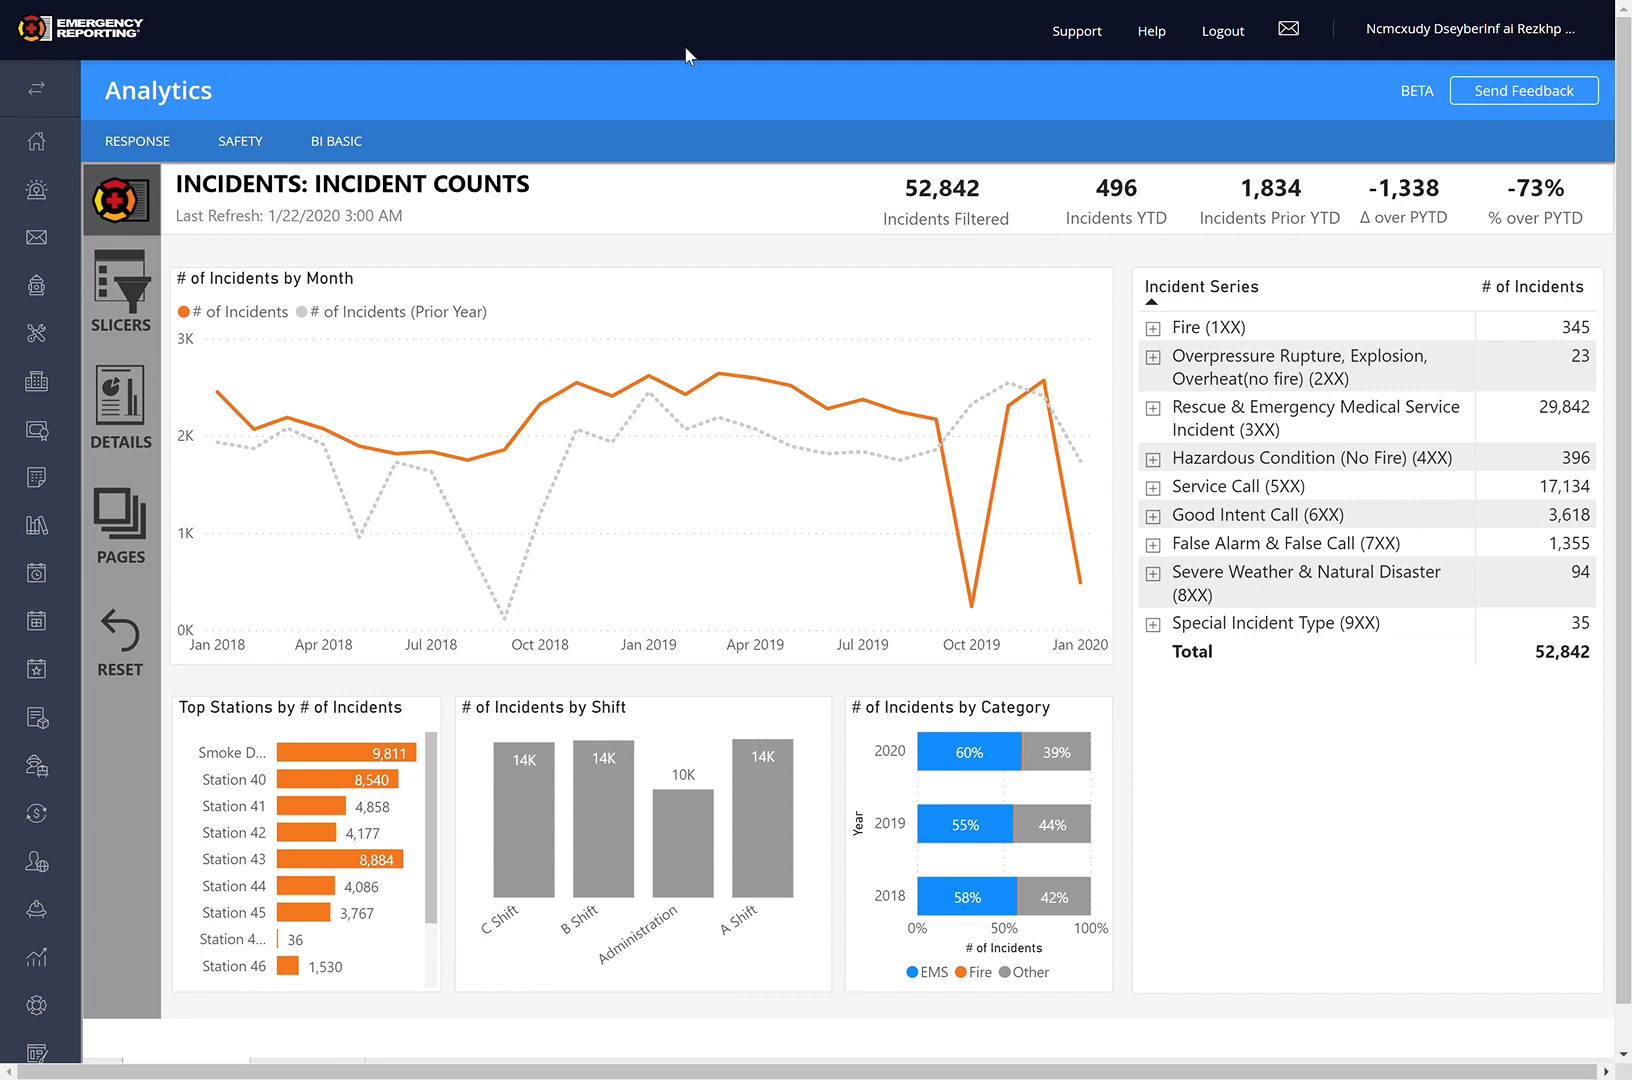
mouse_move(682, 58)
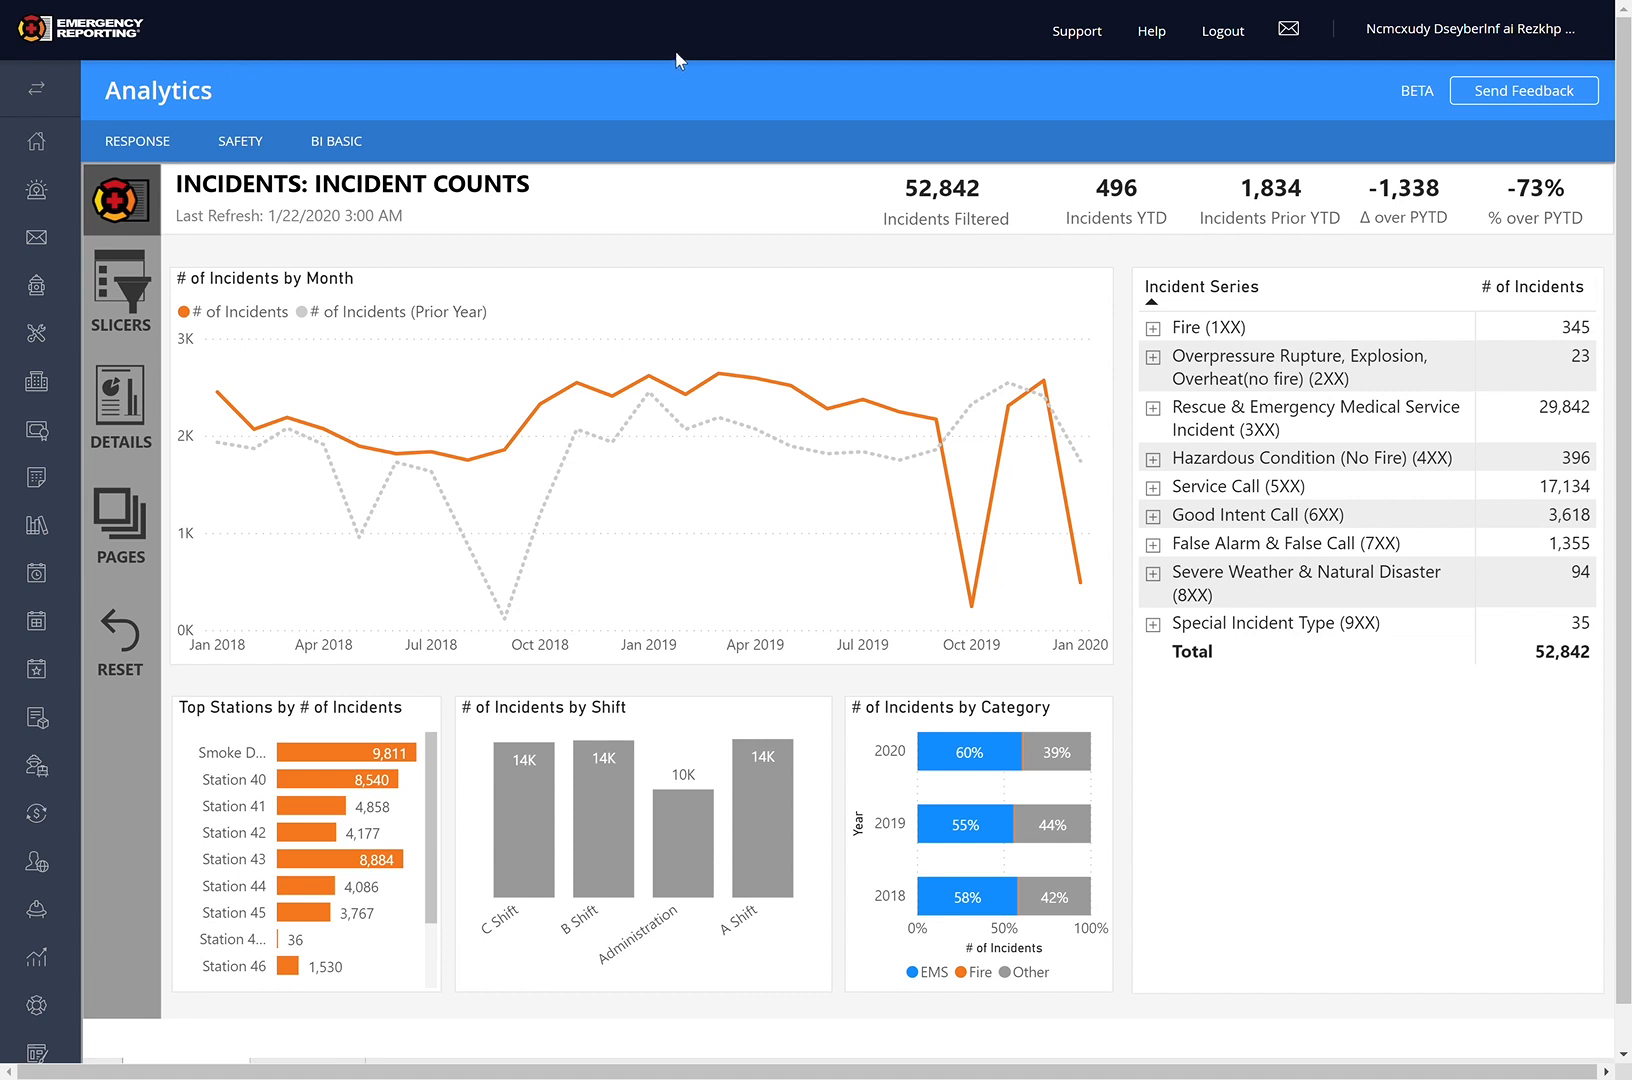
mouse_move(1062, 96)
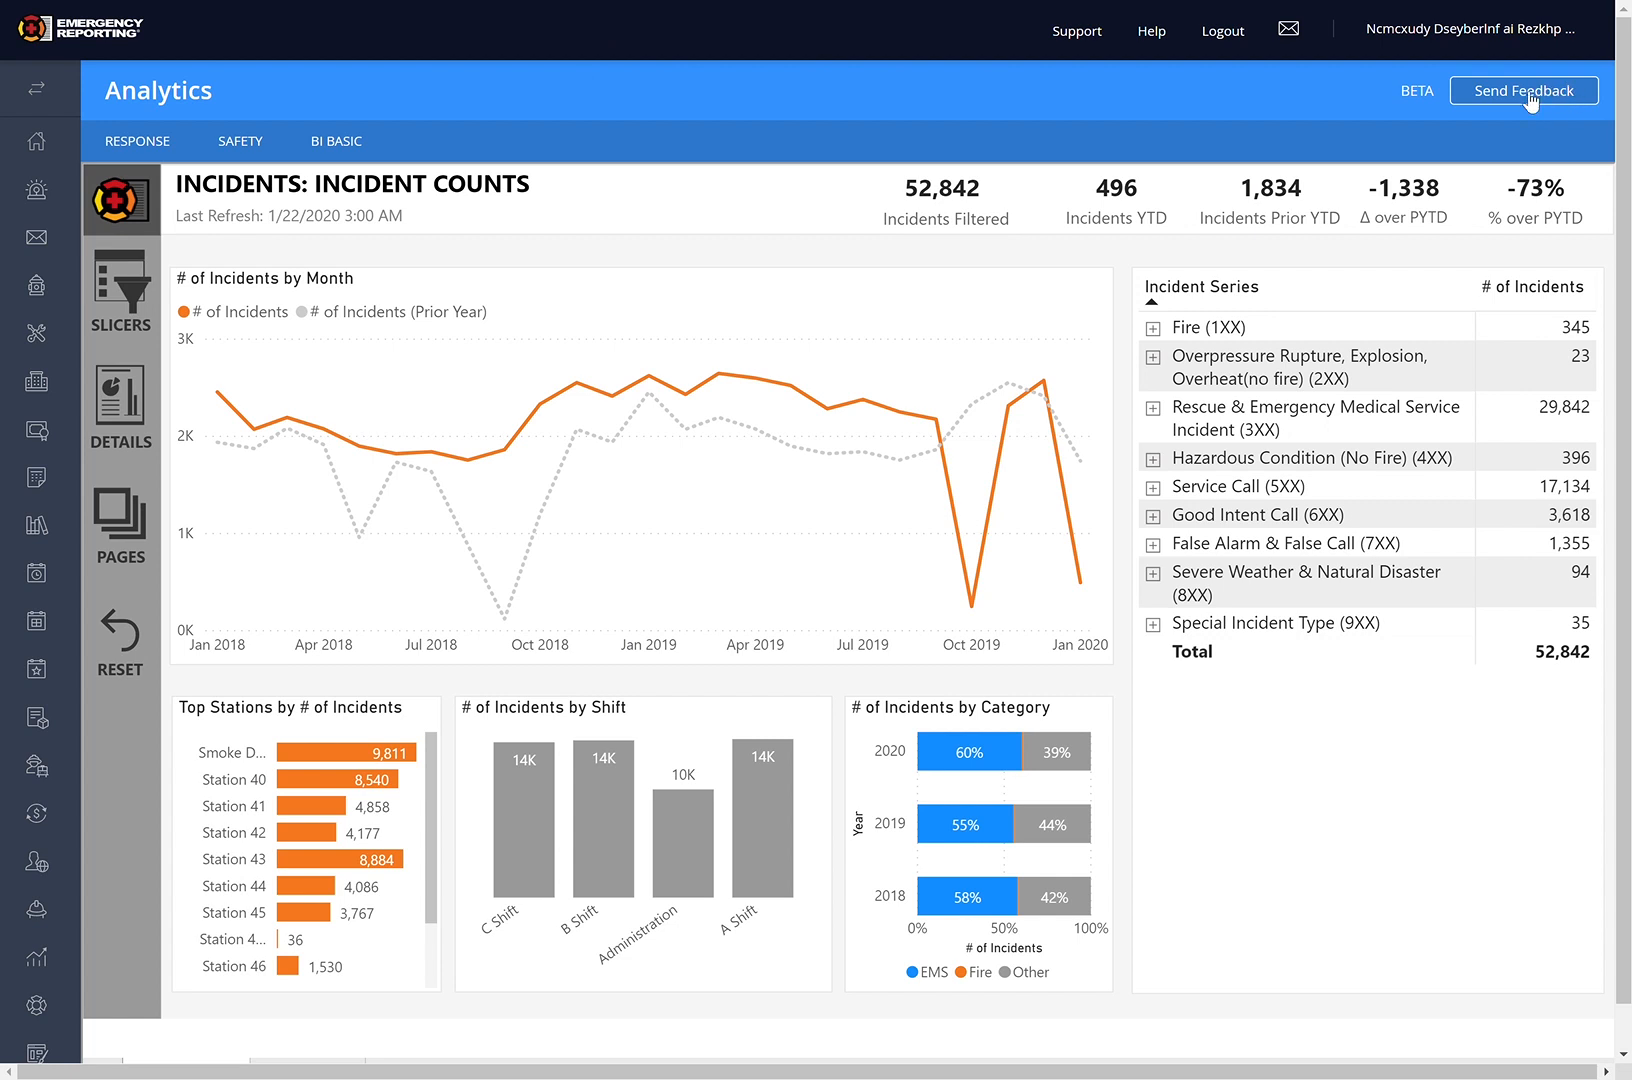
mouse_move(532, 80)
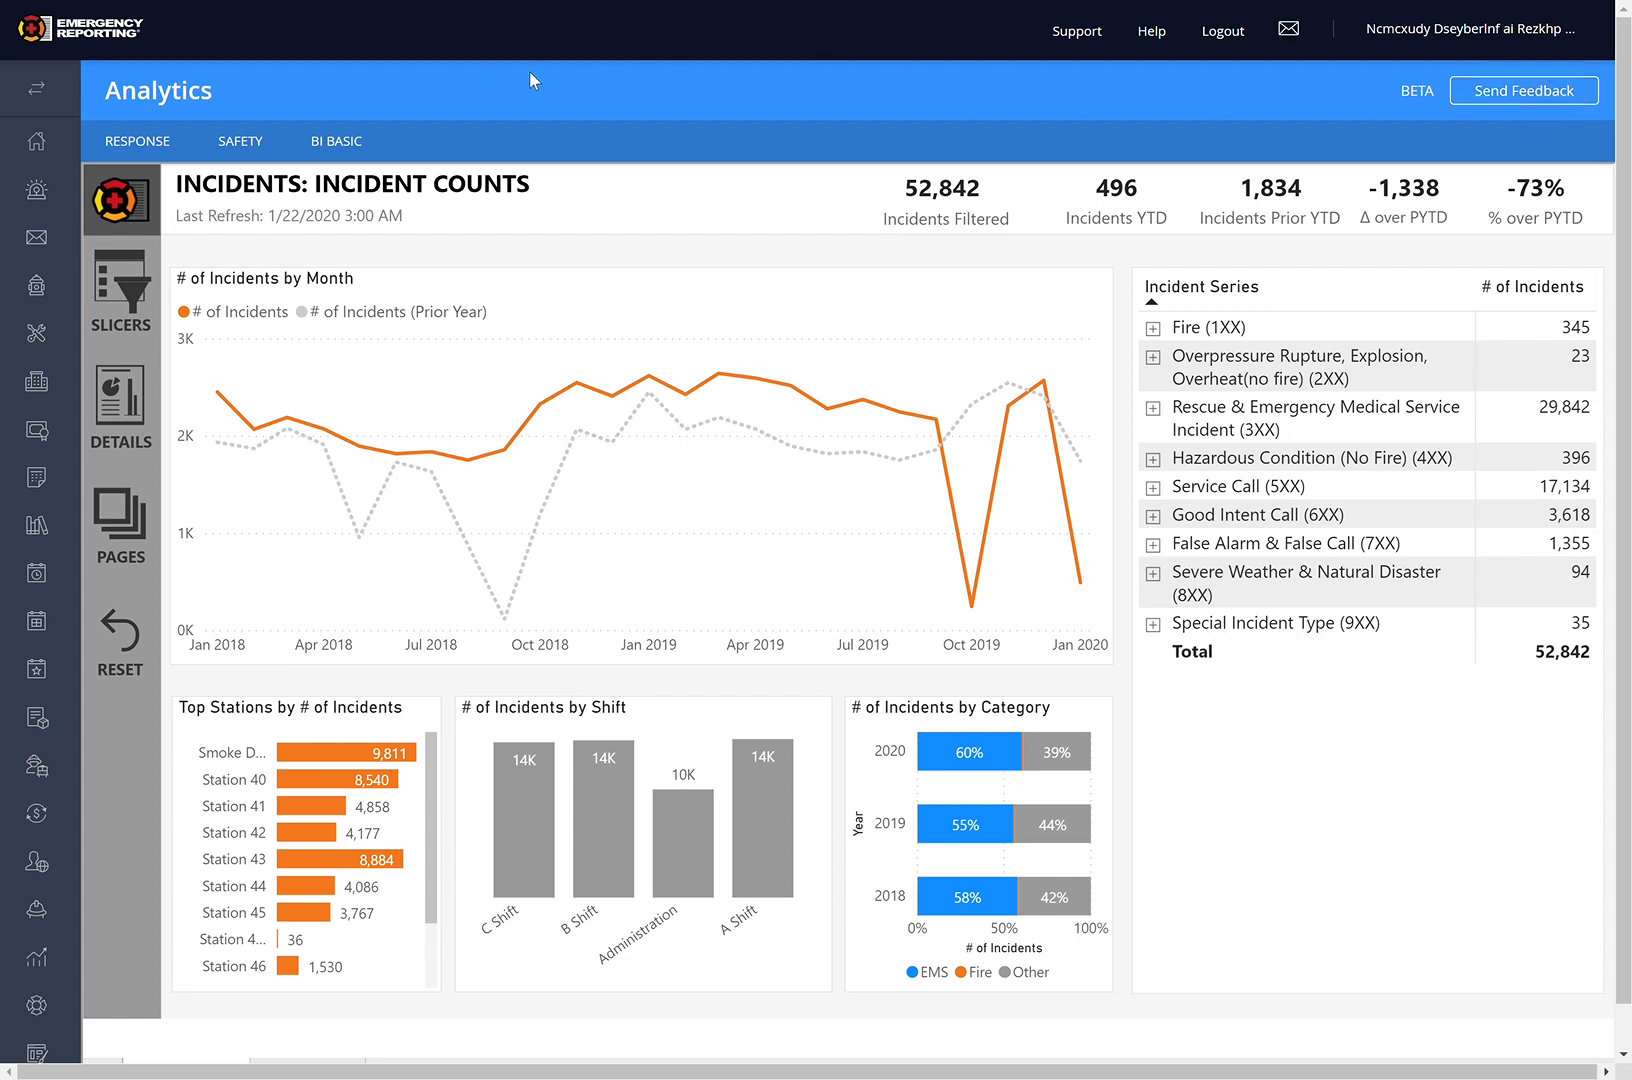
mouse_move(172, 216)
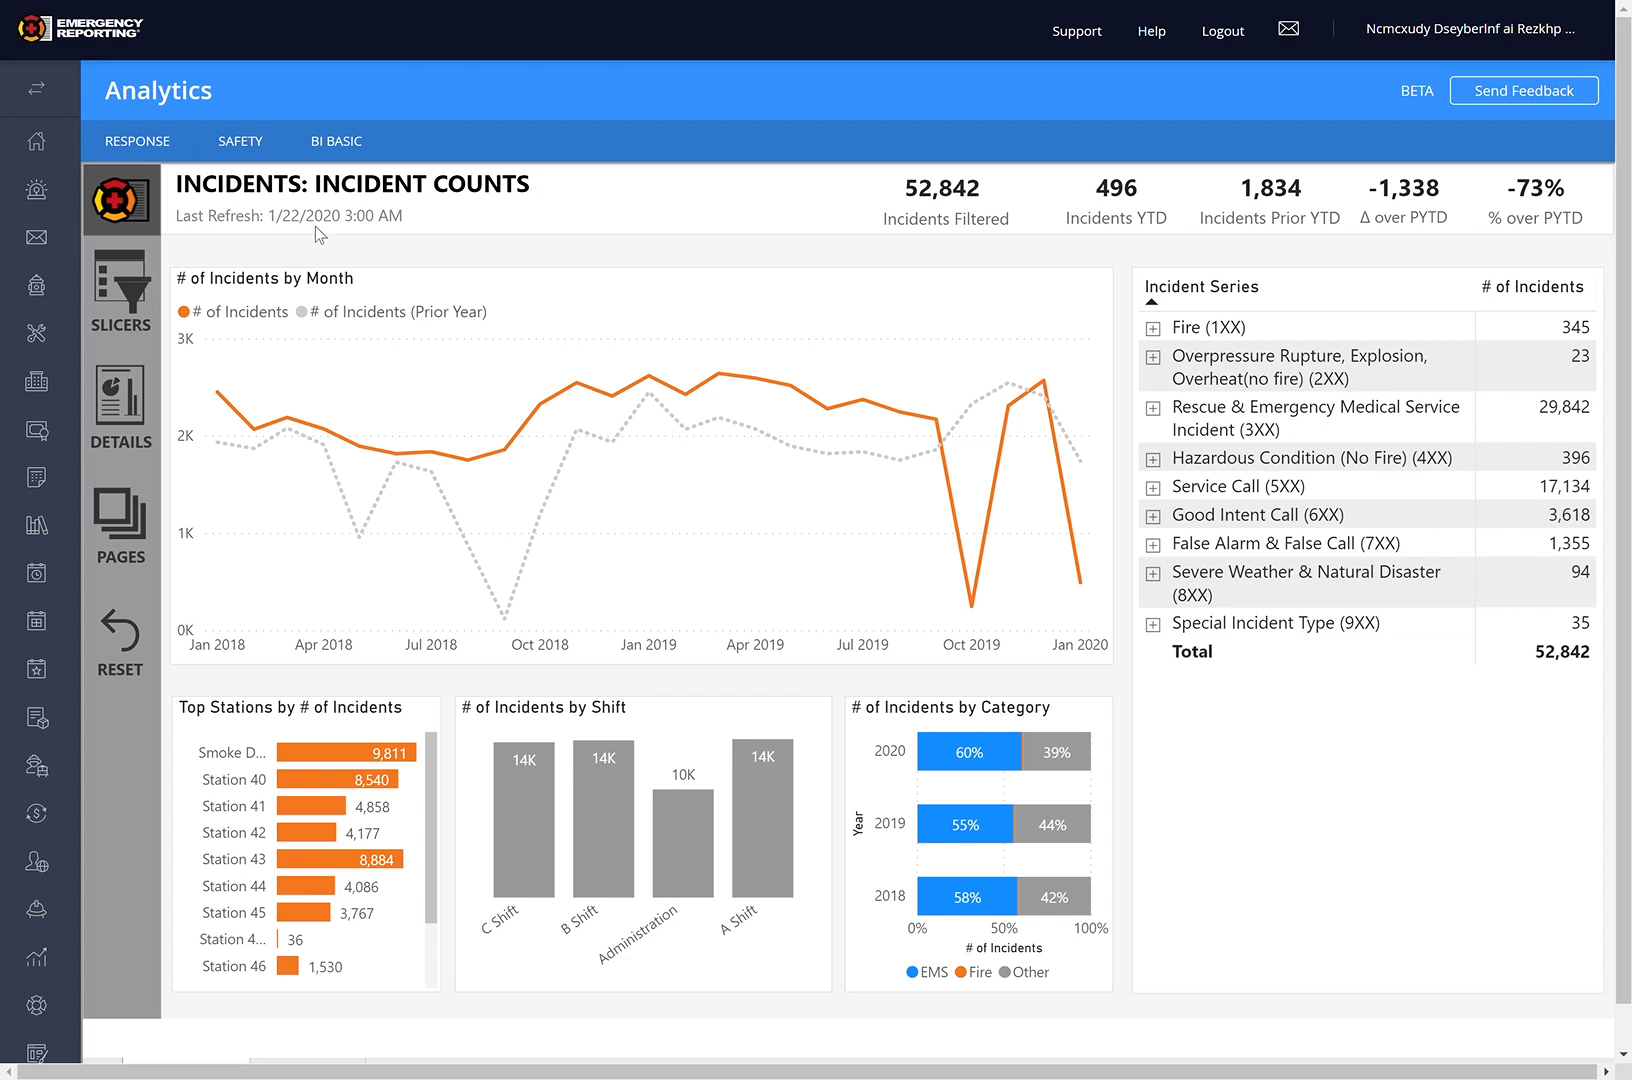
mouse_move(1030, 214)
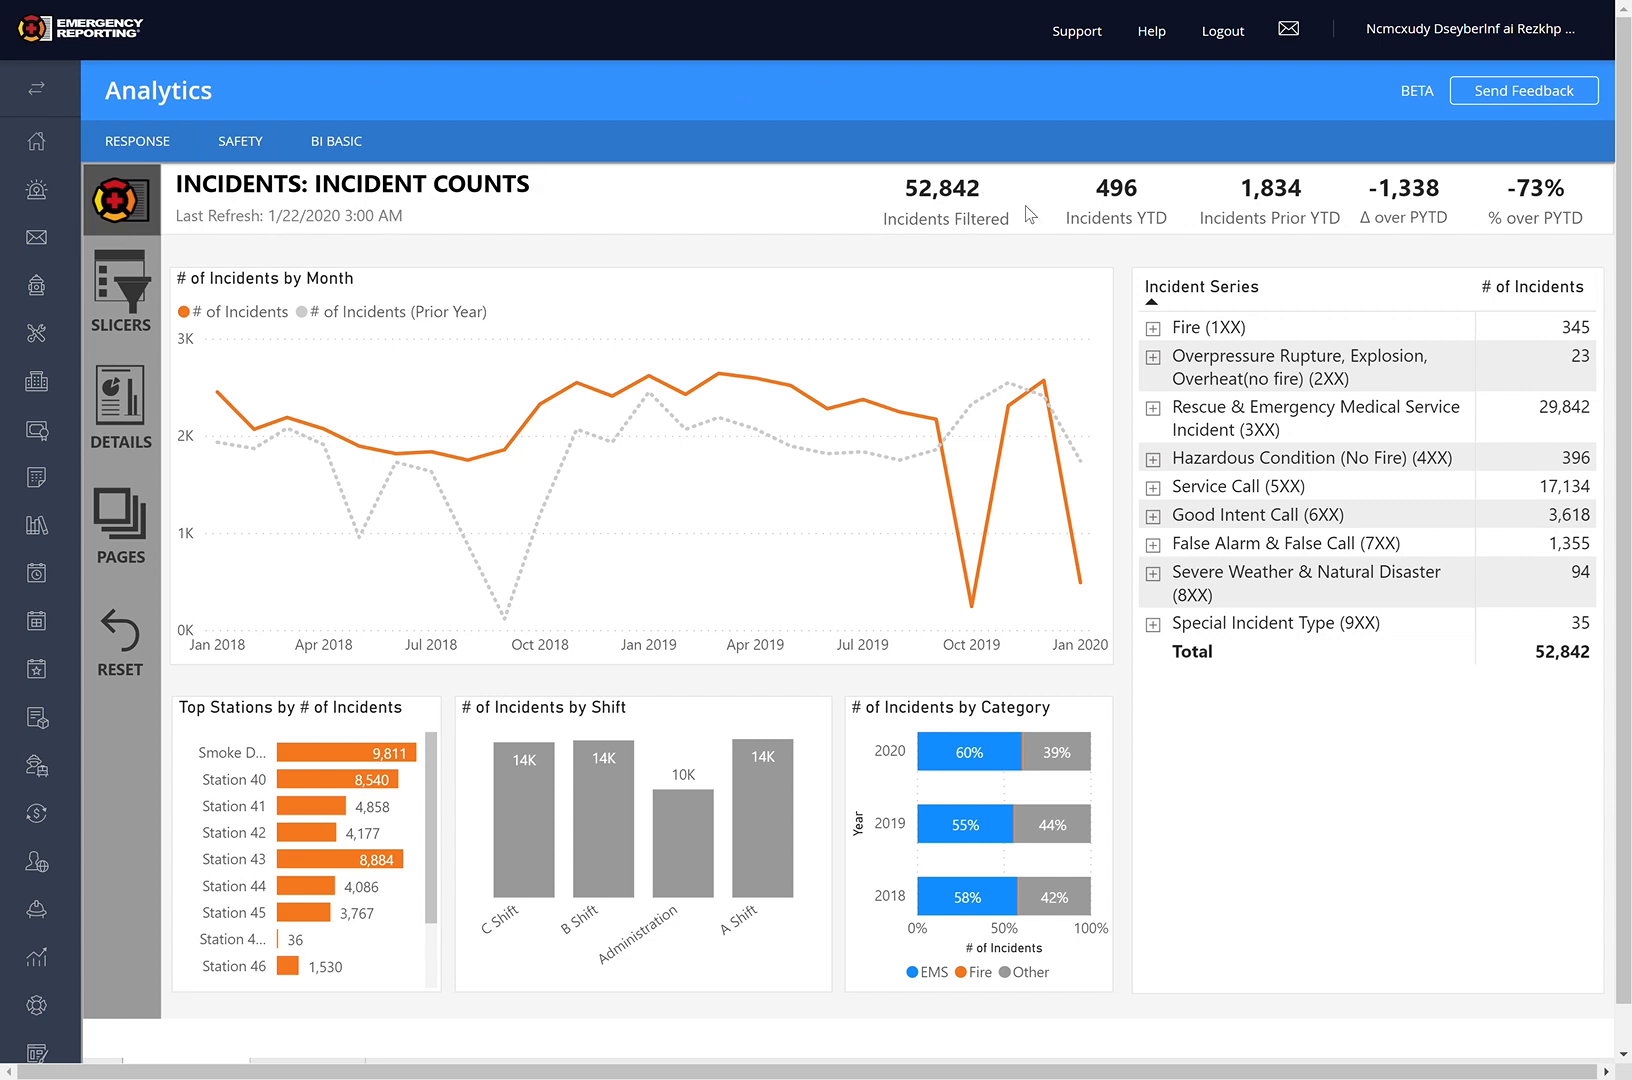
mouse_move(196, 234)
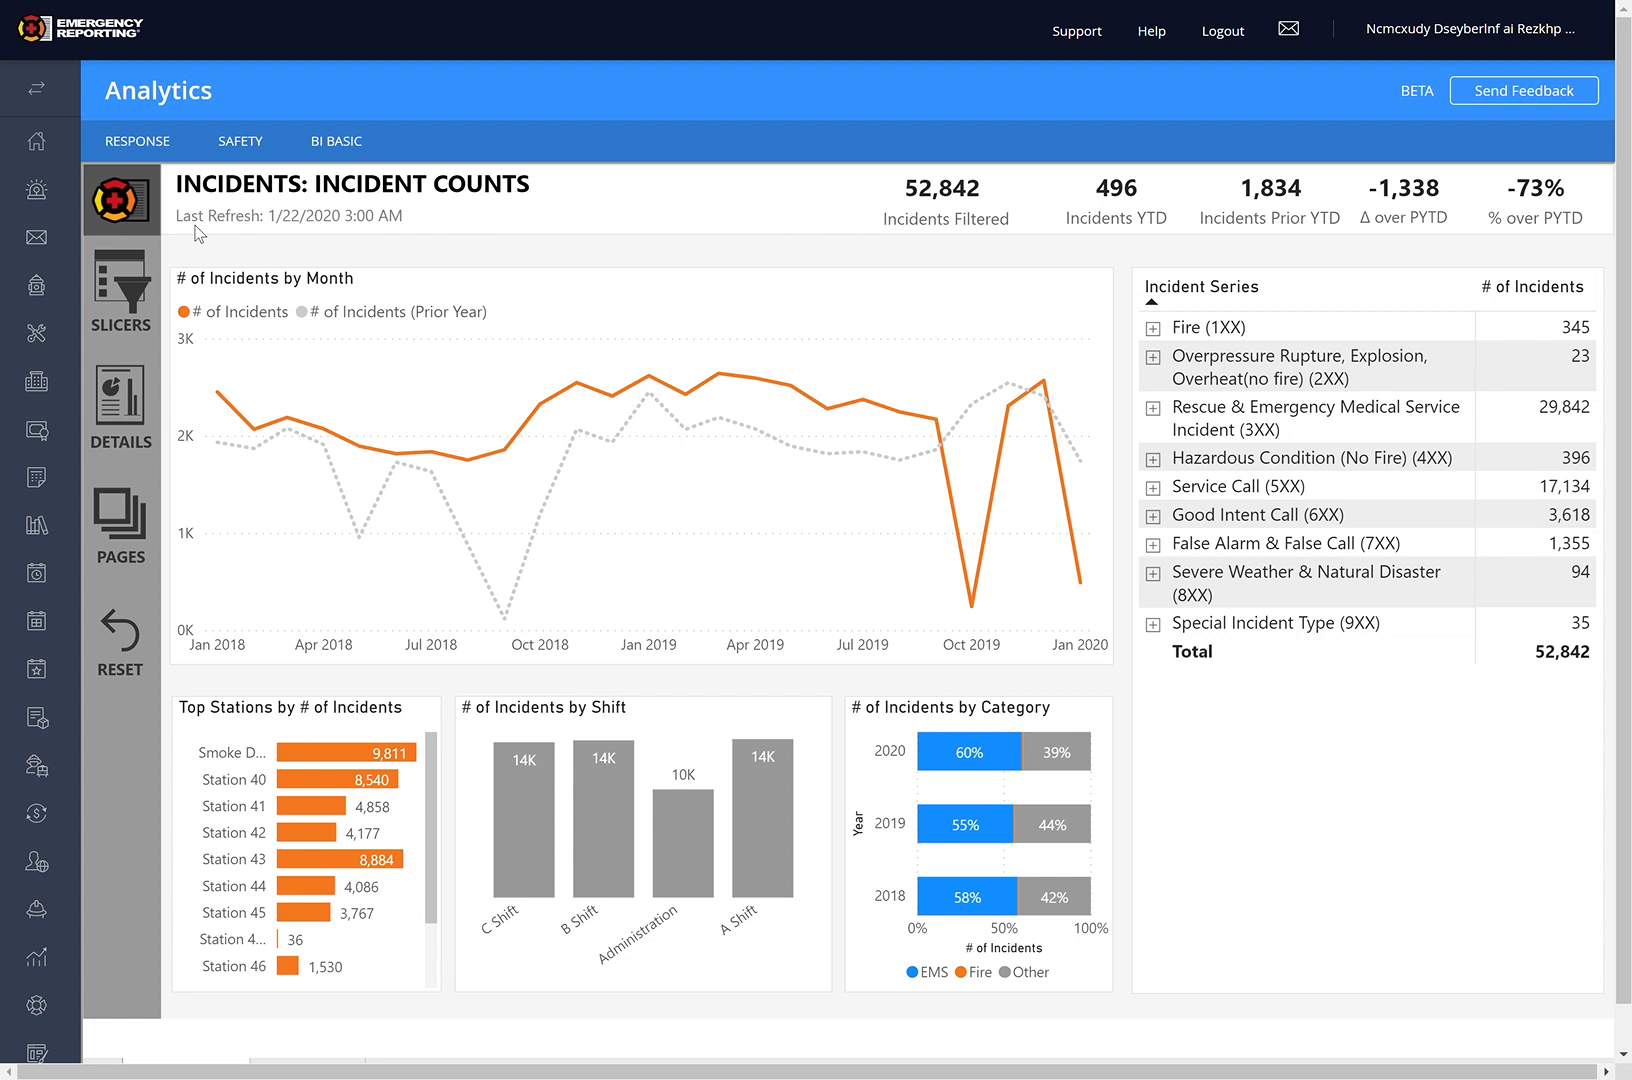
mouse_move(126, 408)
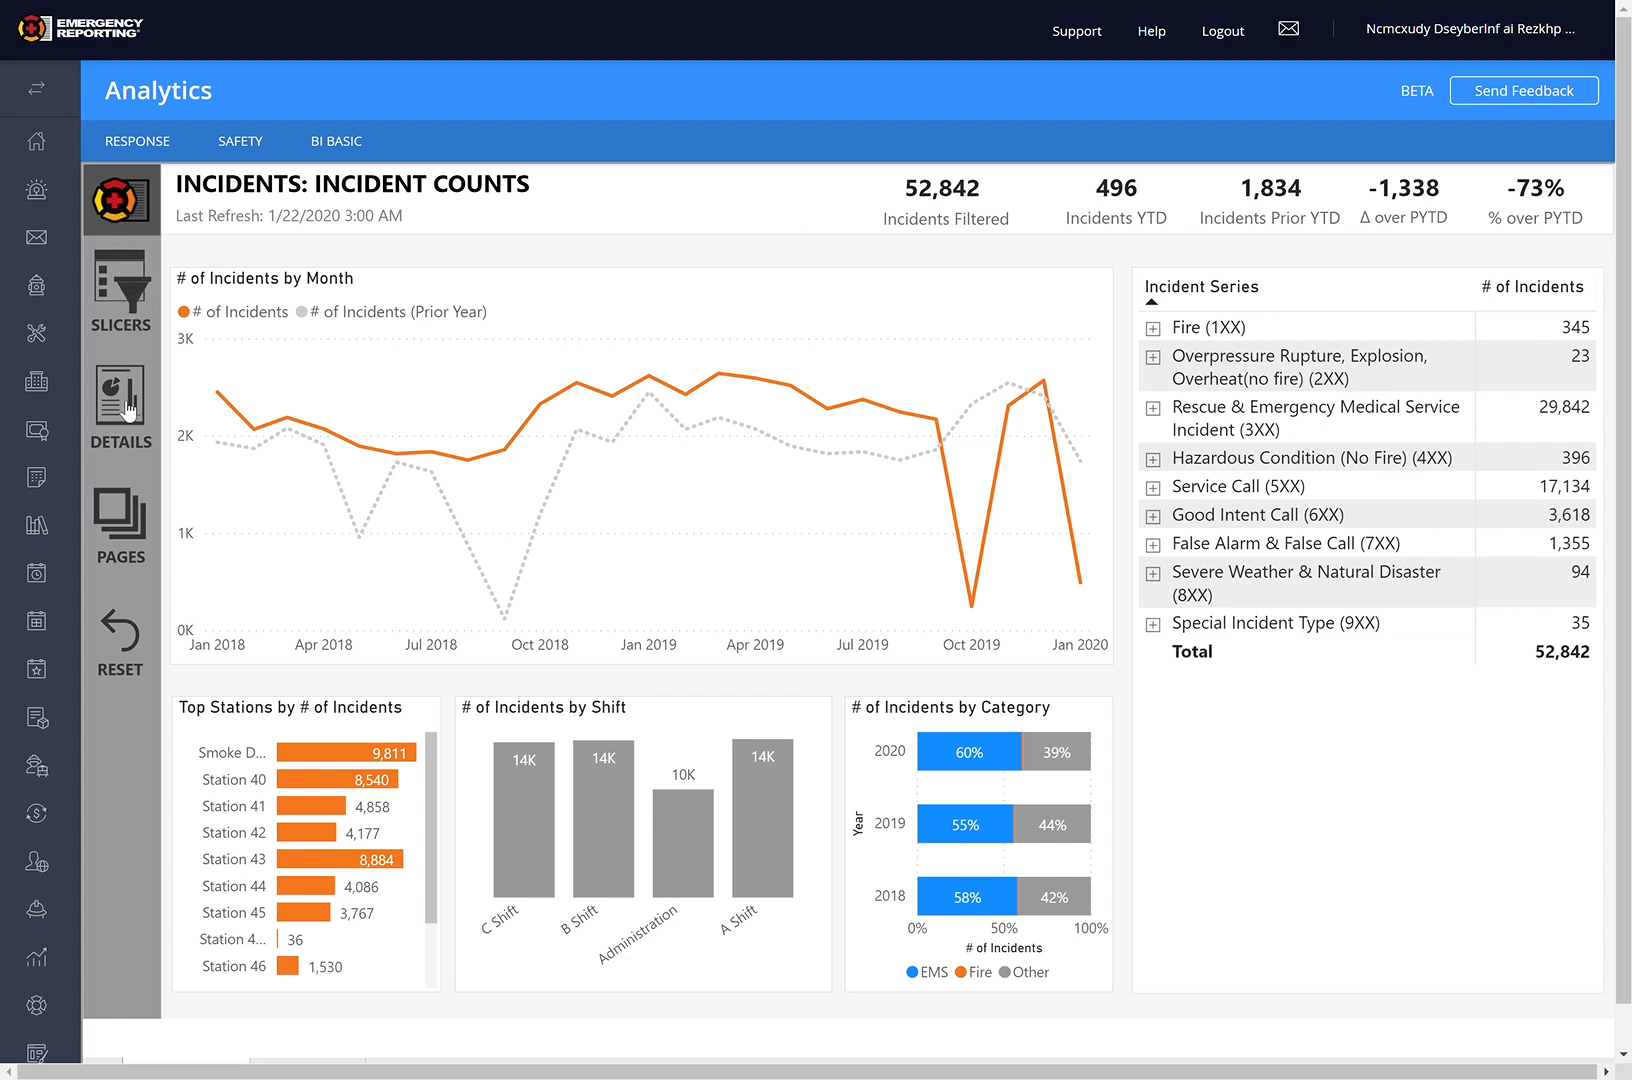
mouse_move(122, 290)
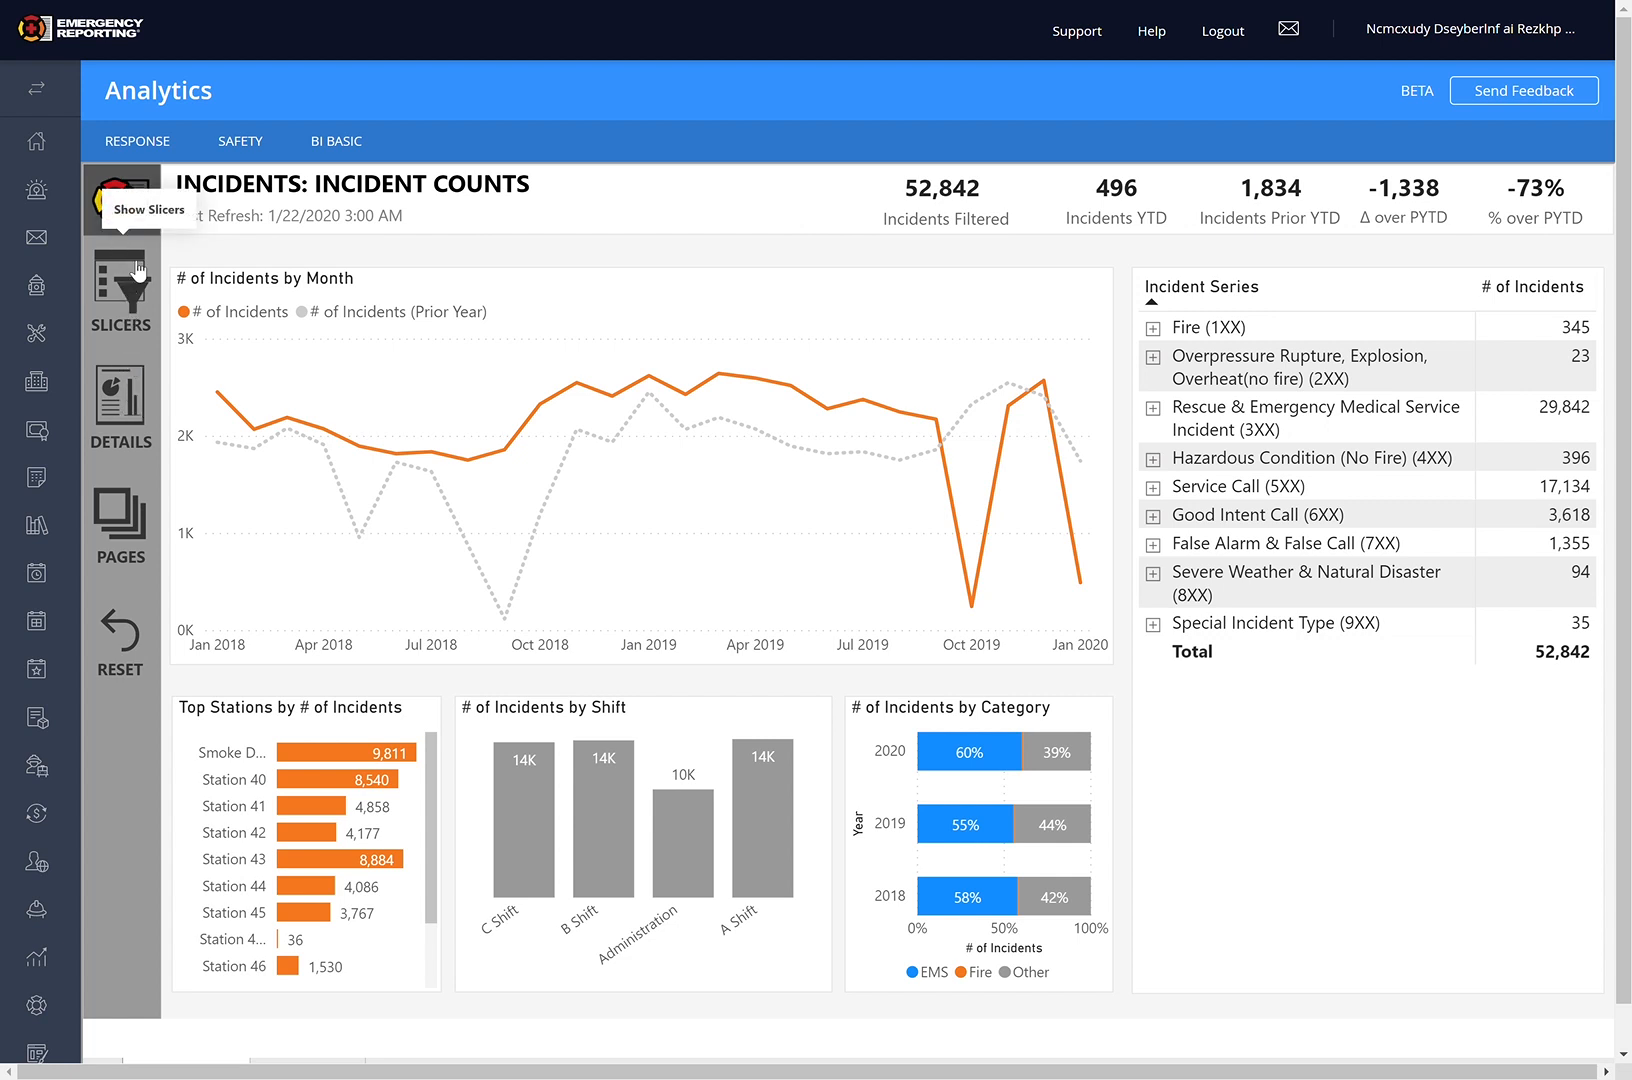
mouse_move(128, 336)
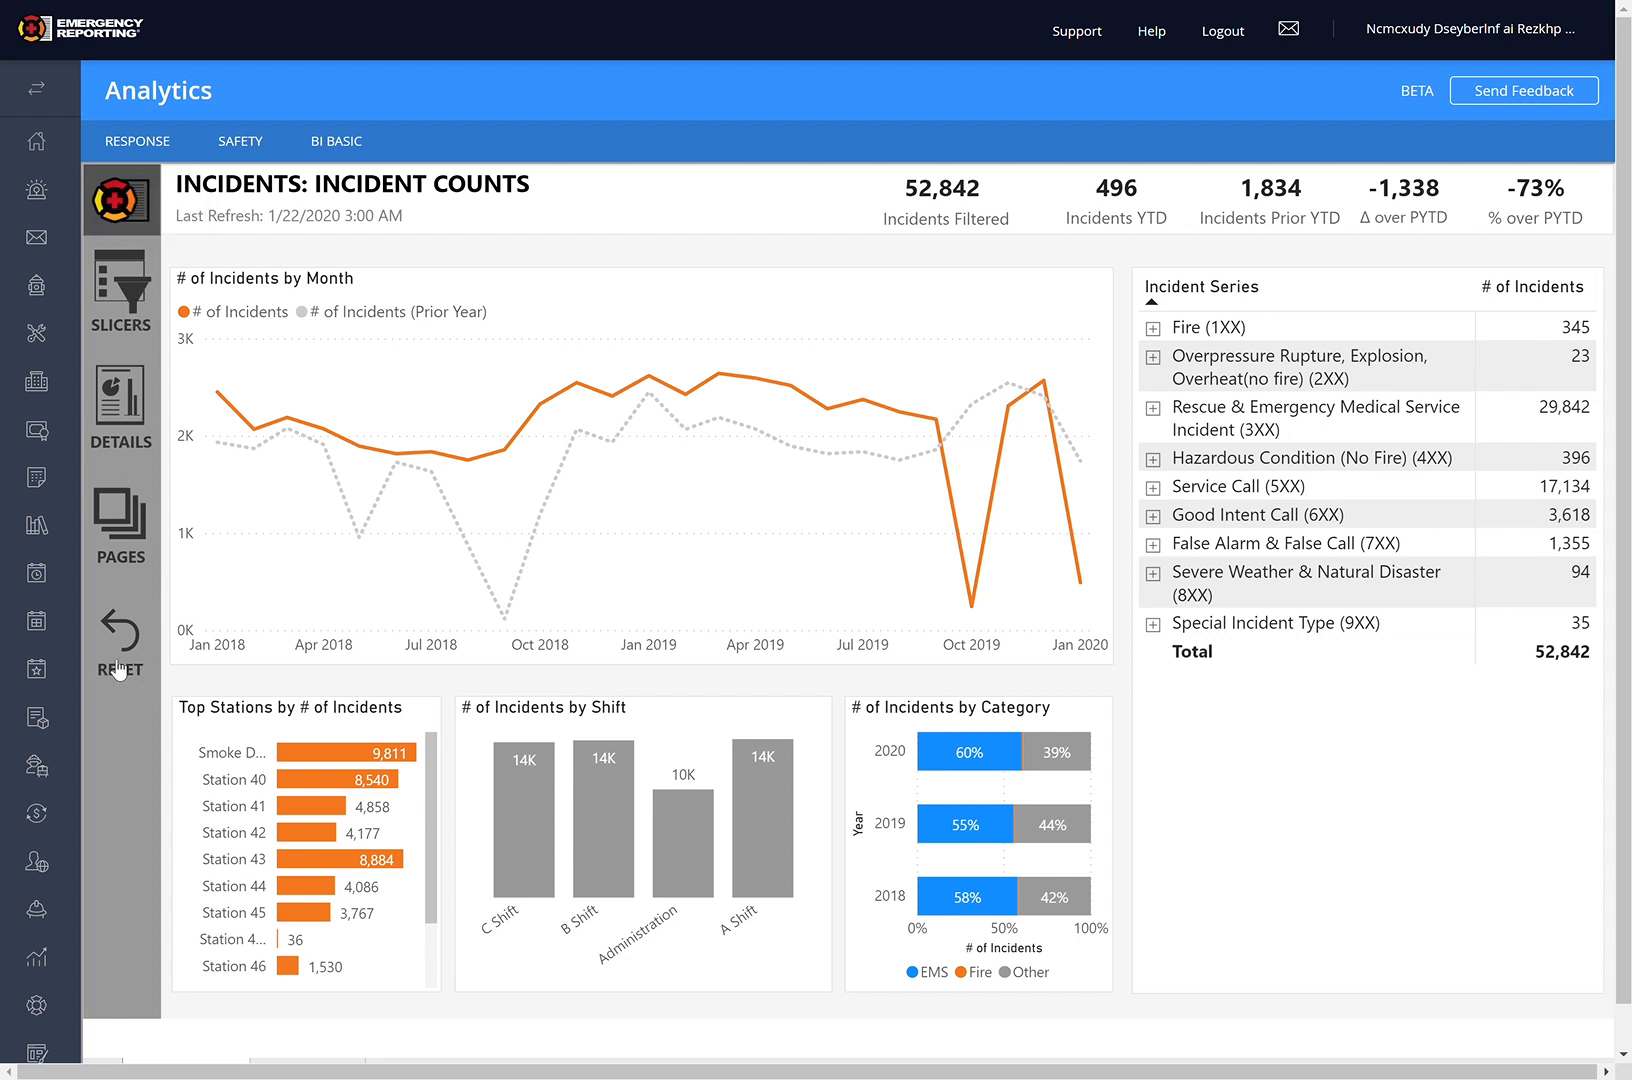
mouse_move(706, 964)
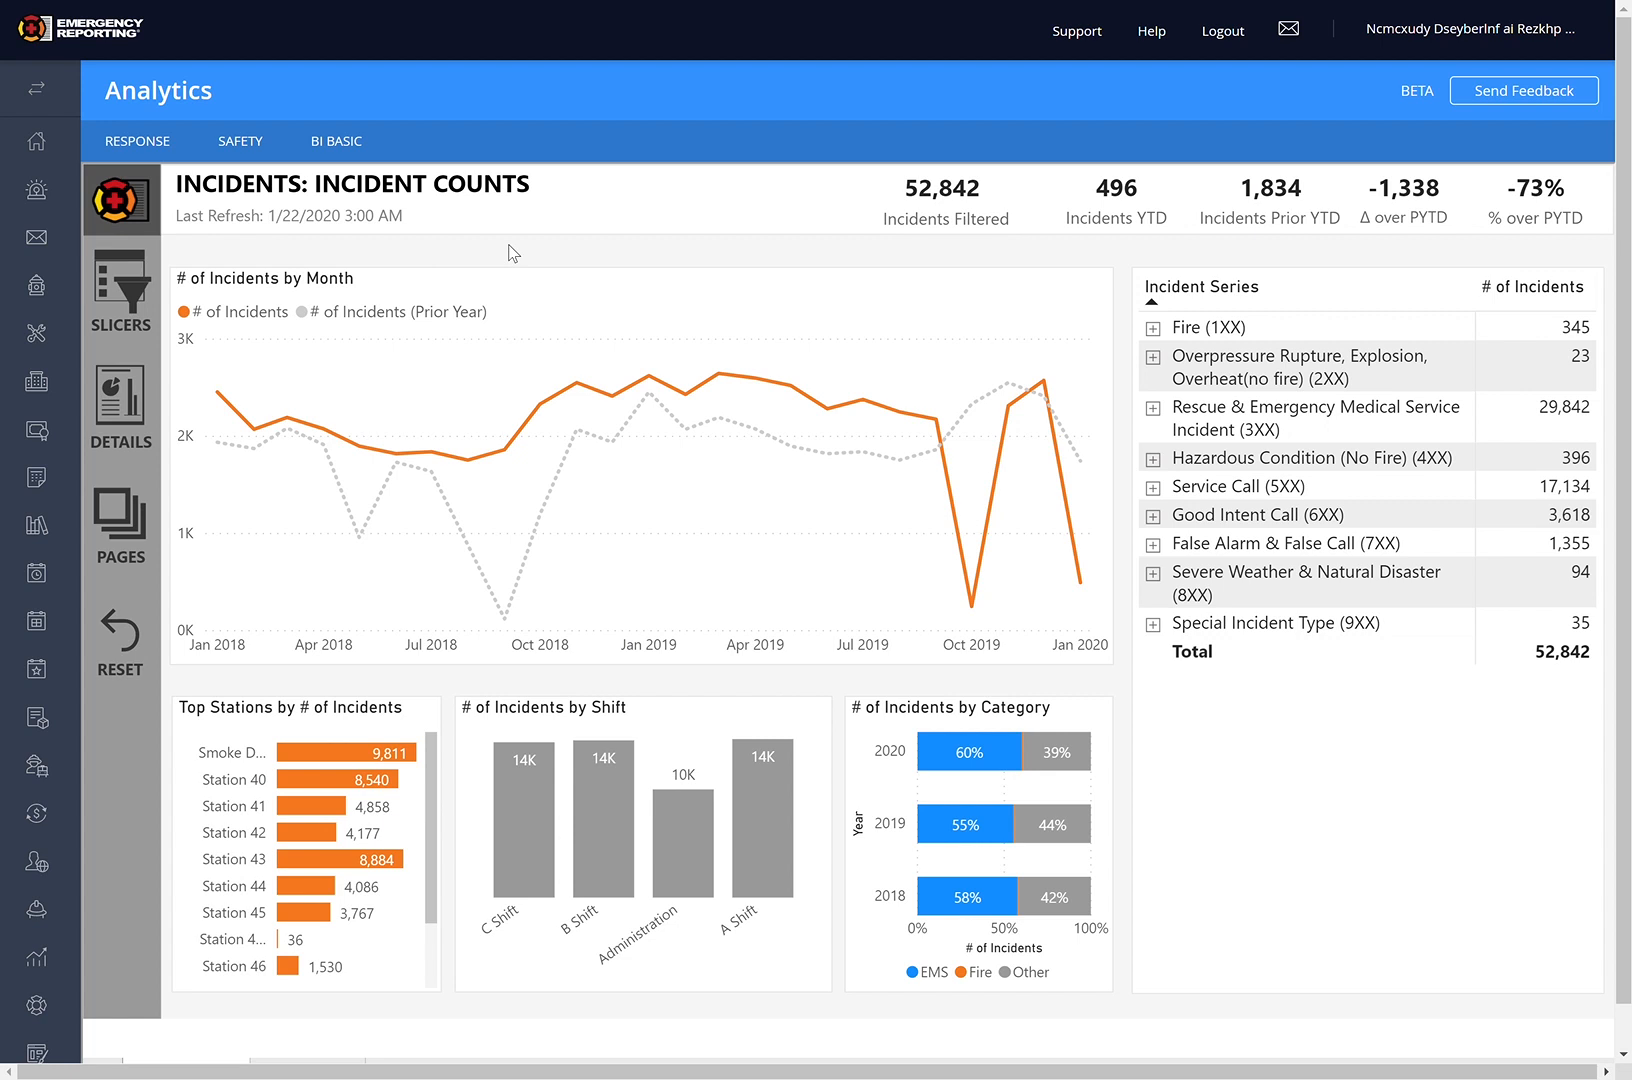
mouse_move(1162, 238)
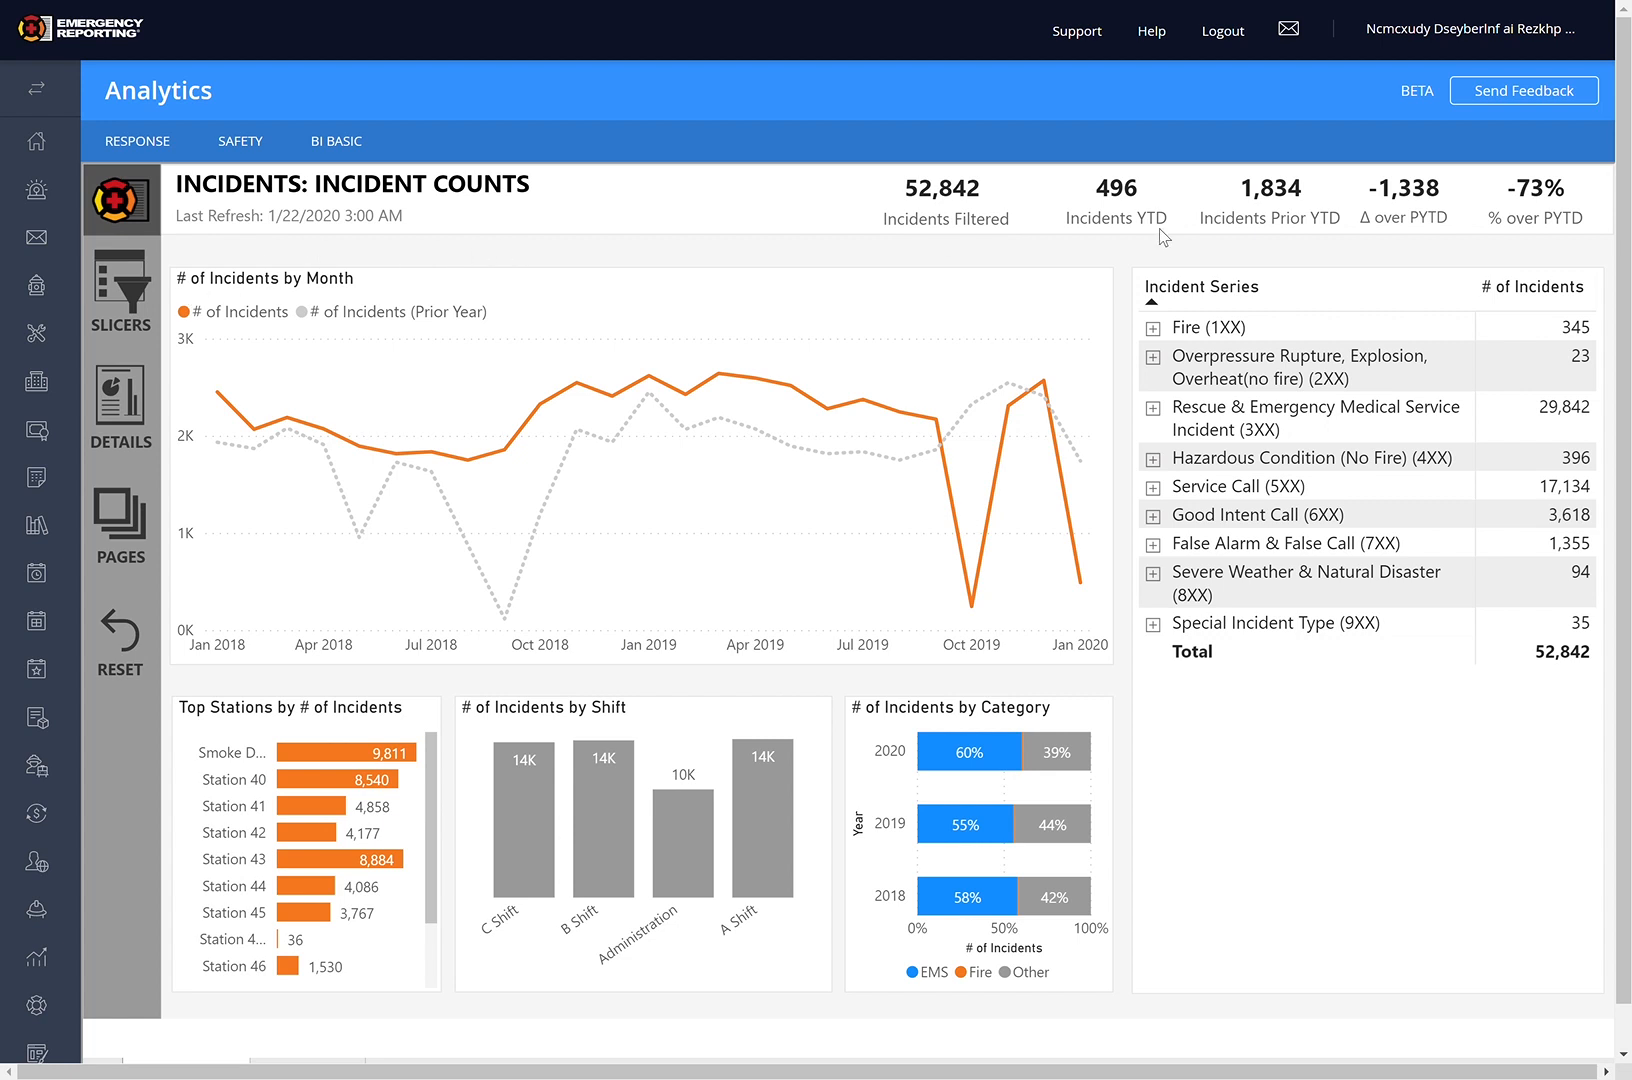
mouse_move(118, 298)
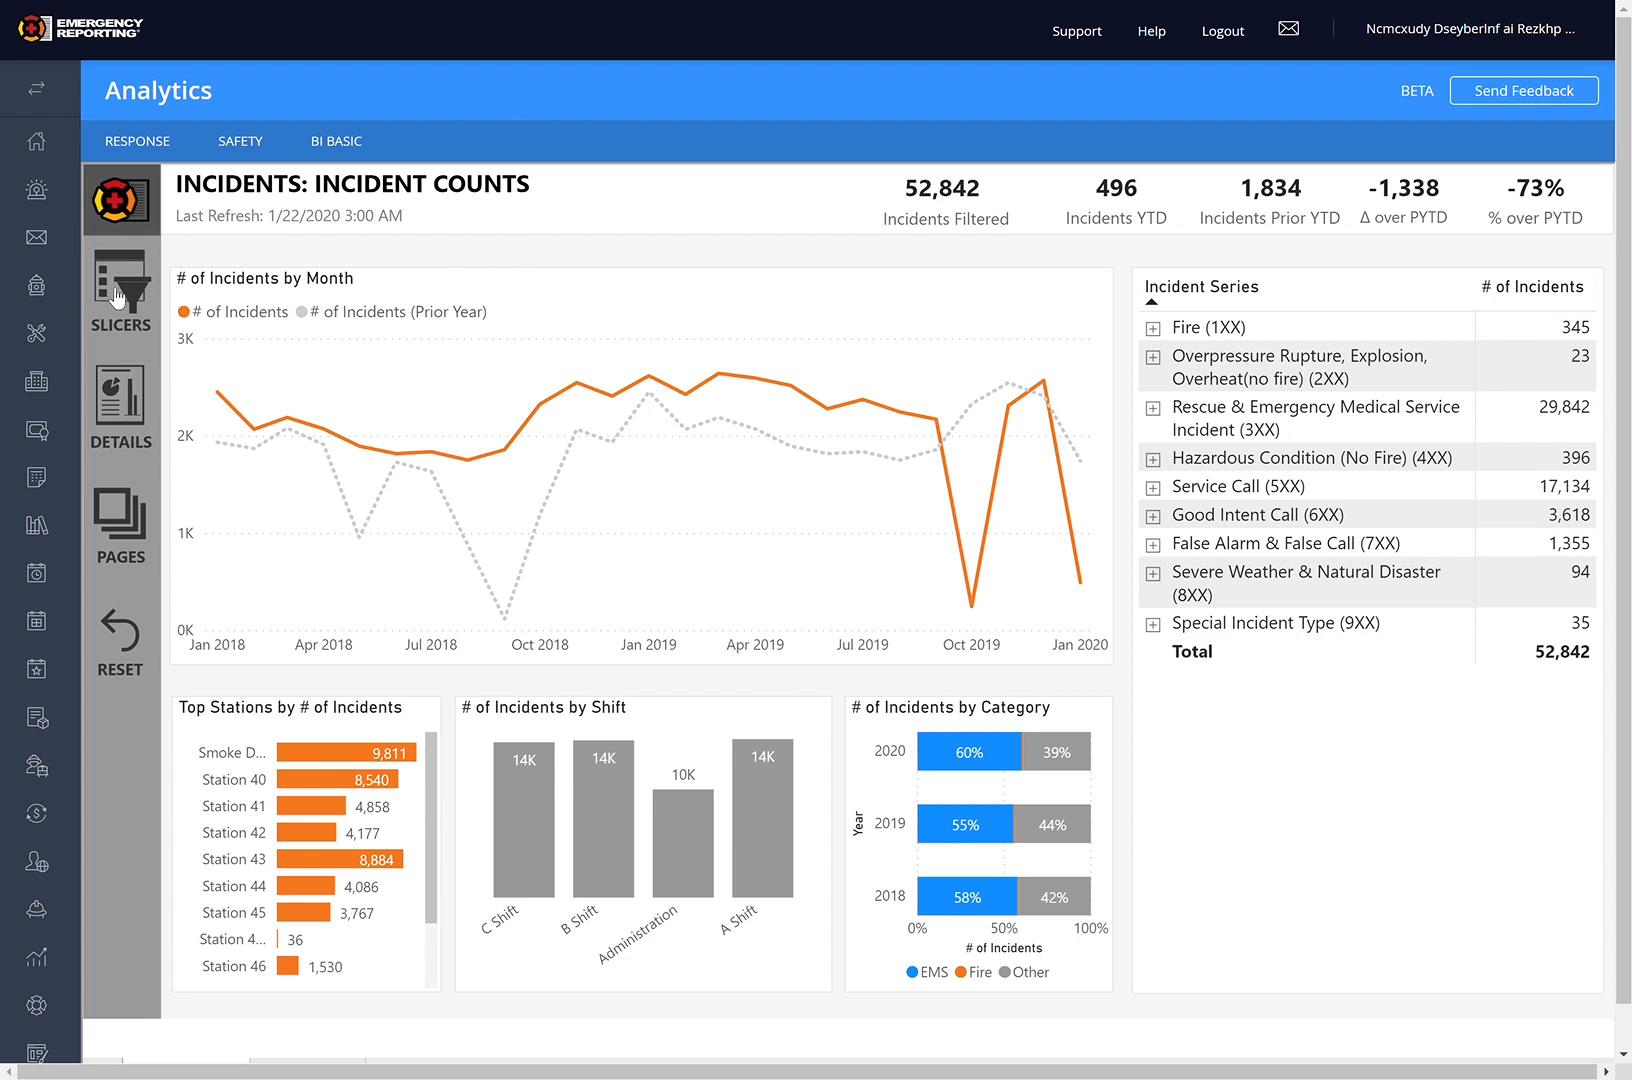
Step: Show the slicers and try editing the incident date range, leaving it at 1/1/2018 – 12/31/2020 (52,842 incidents)
left_click(120, 284)
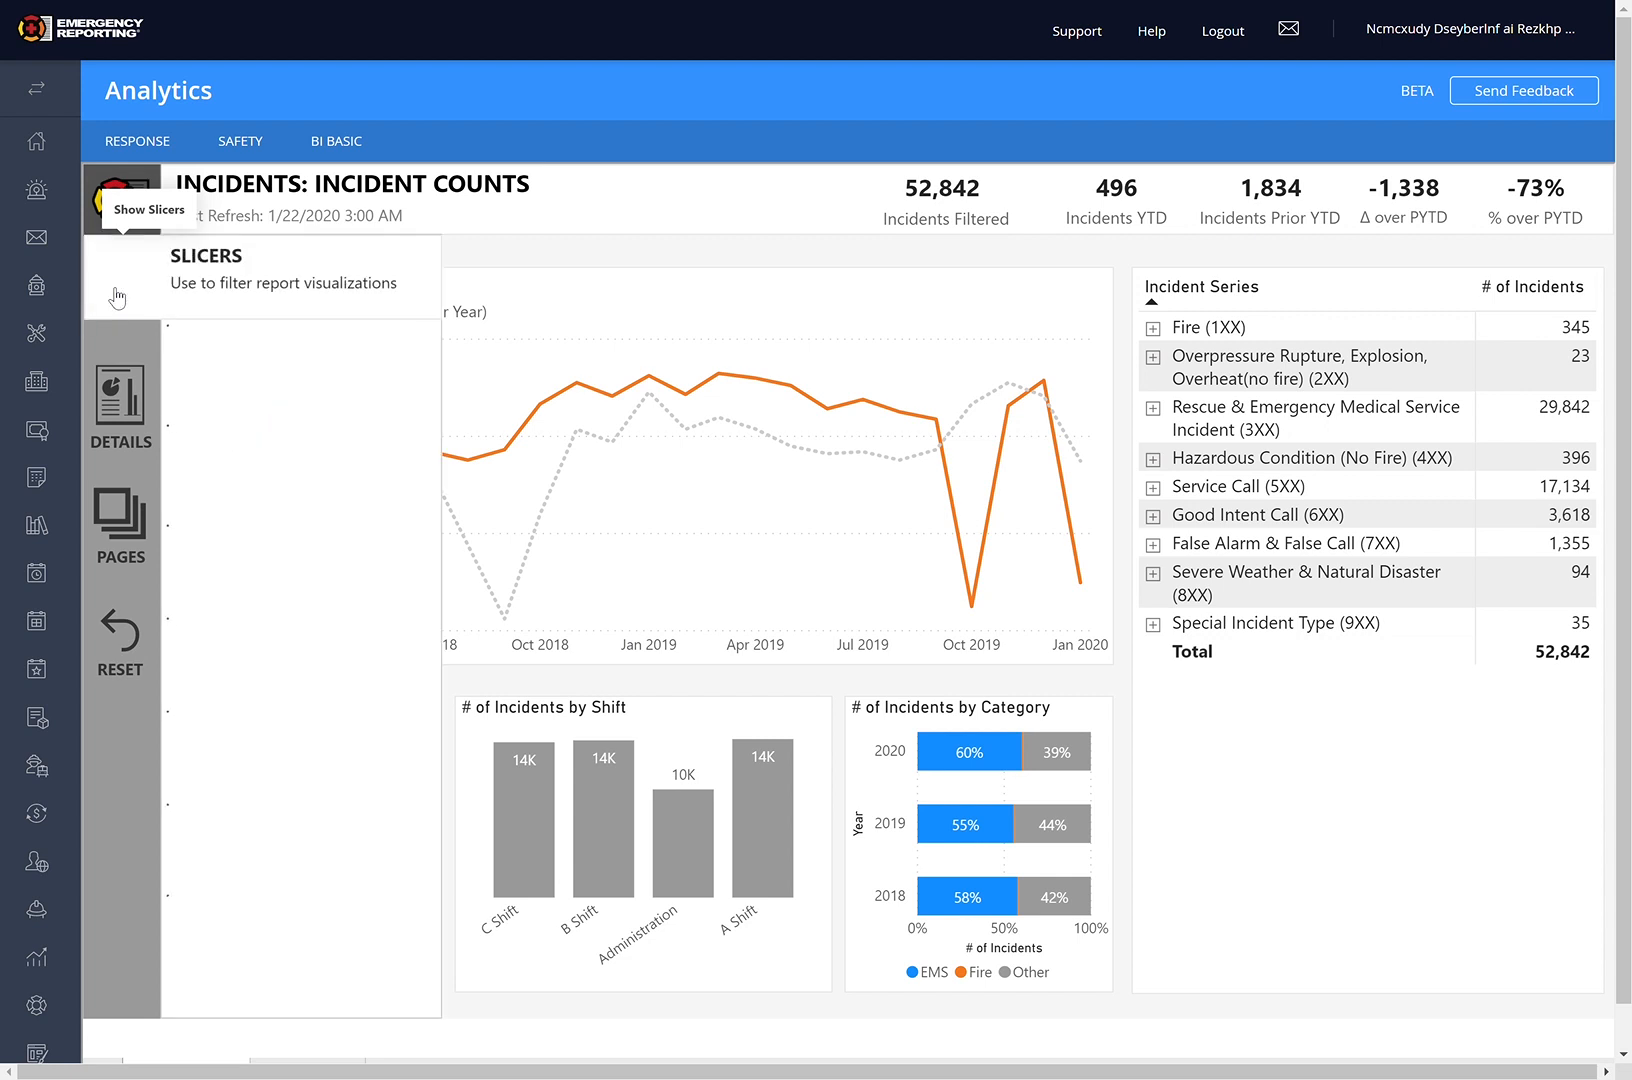
left_click(120, 200)
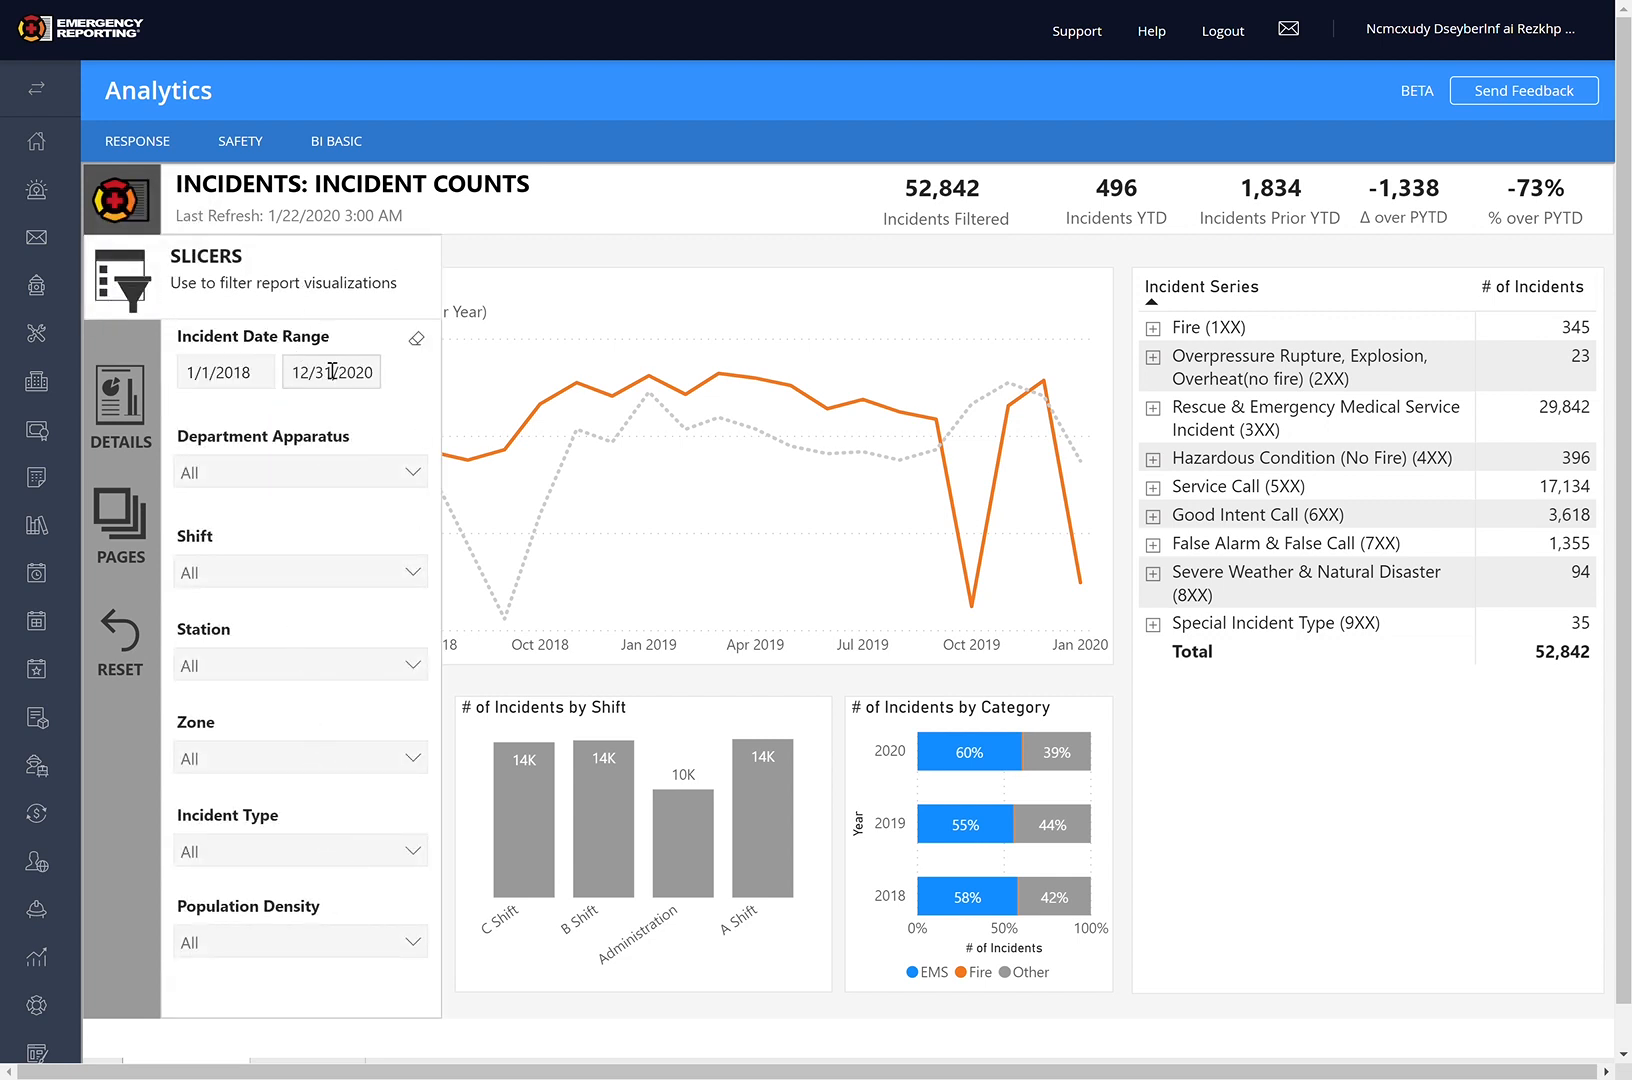
left_click(222, 372)
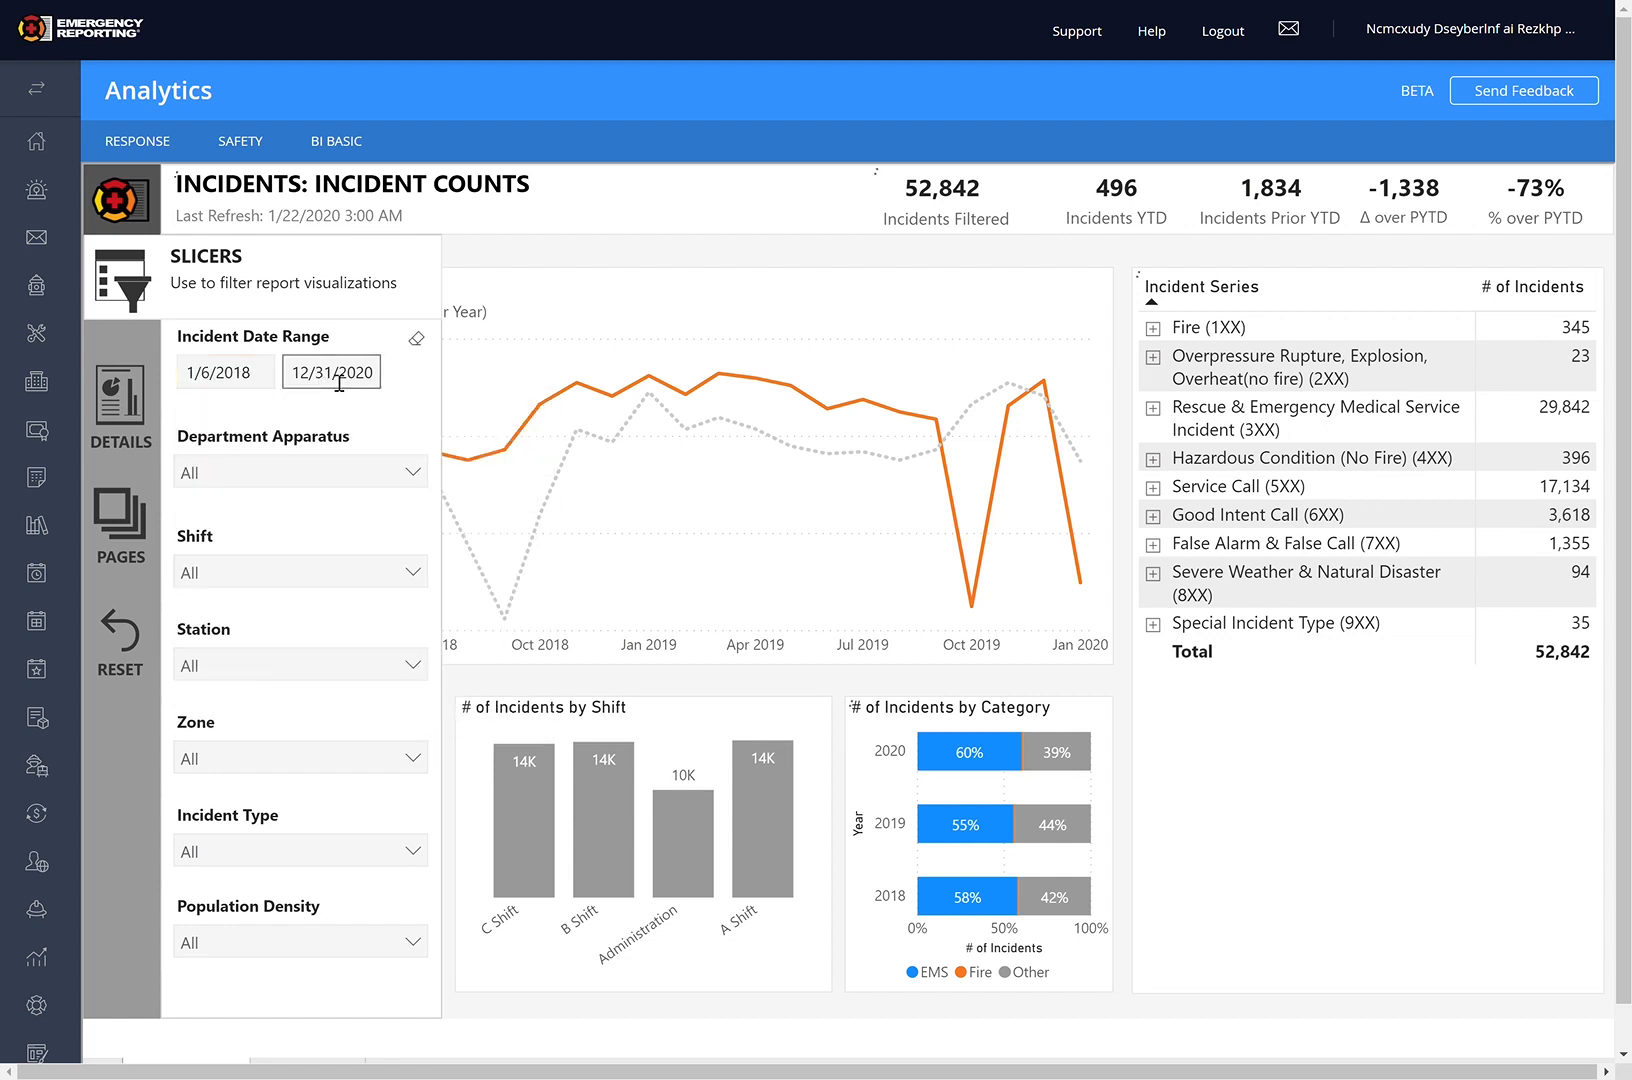
left_click(330, 372)
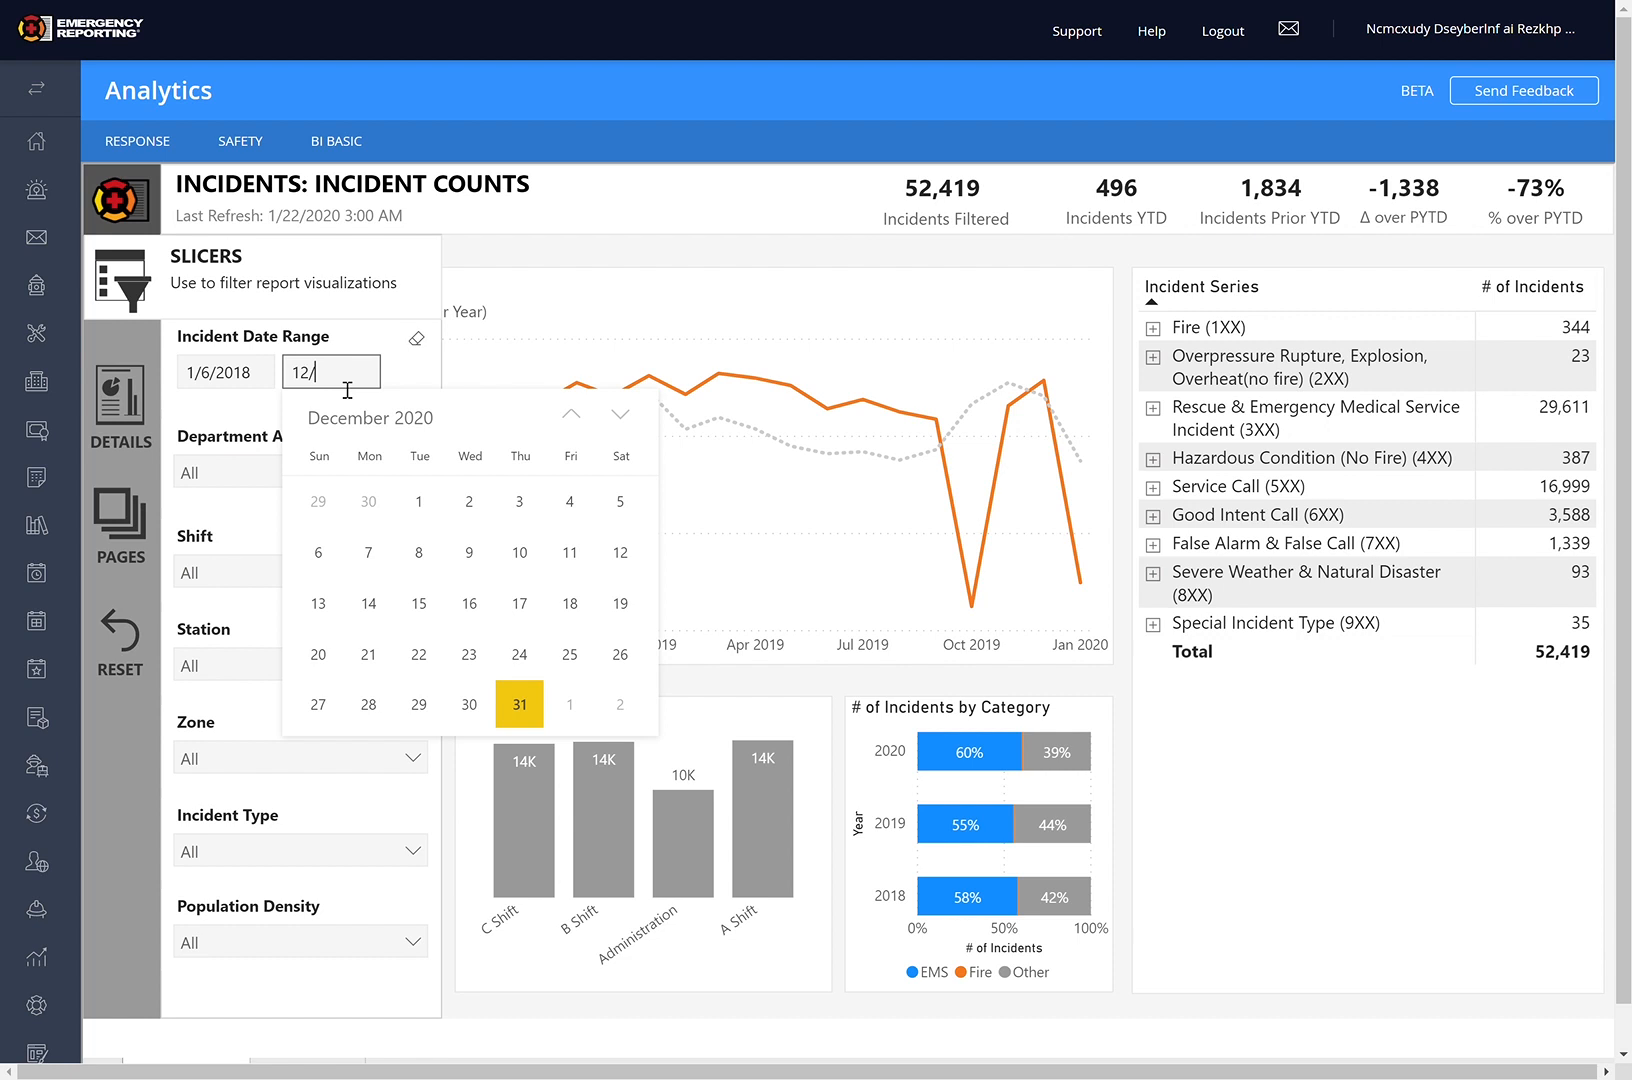
left_click(518, 704)
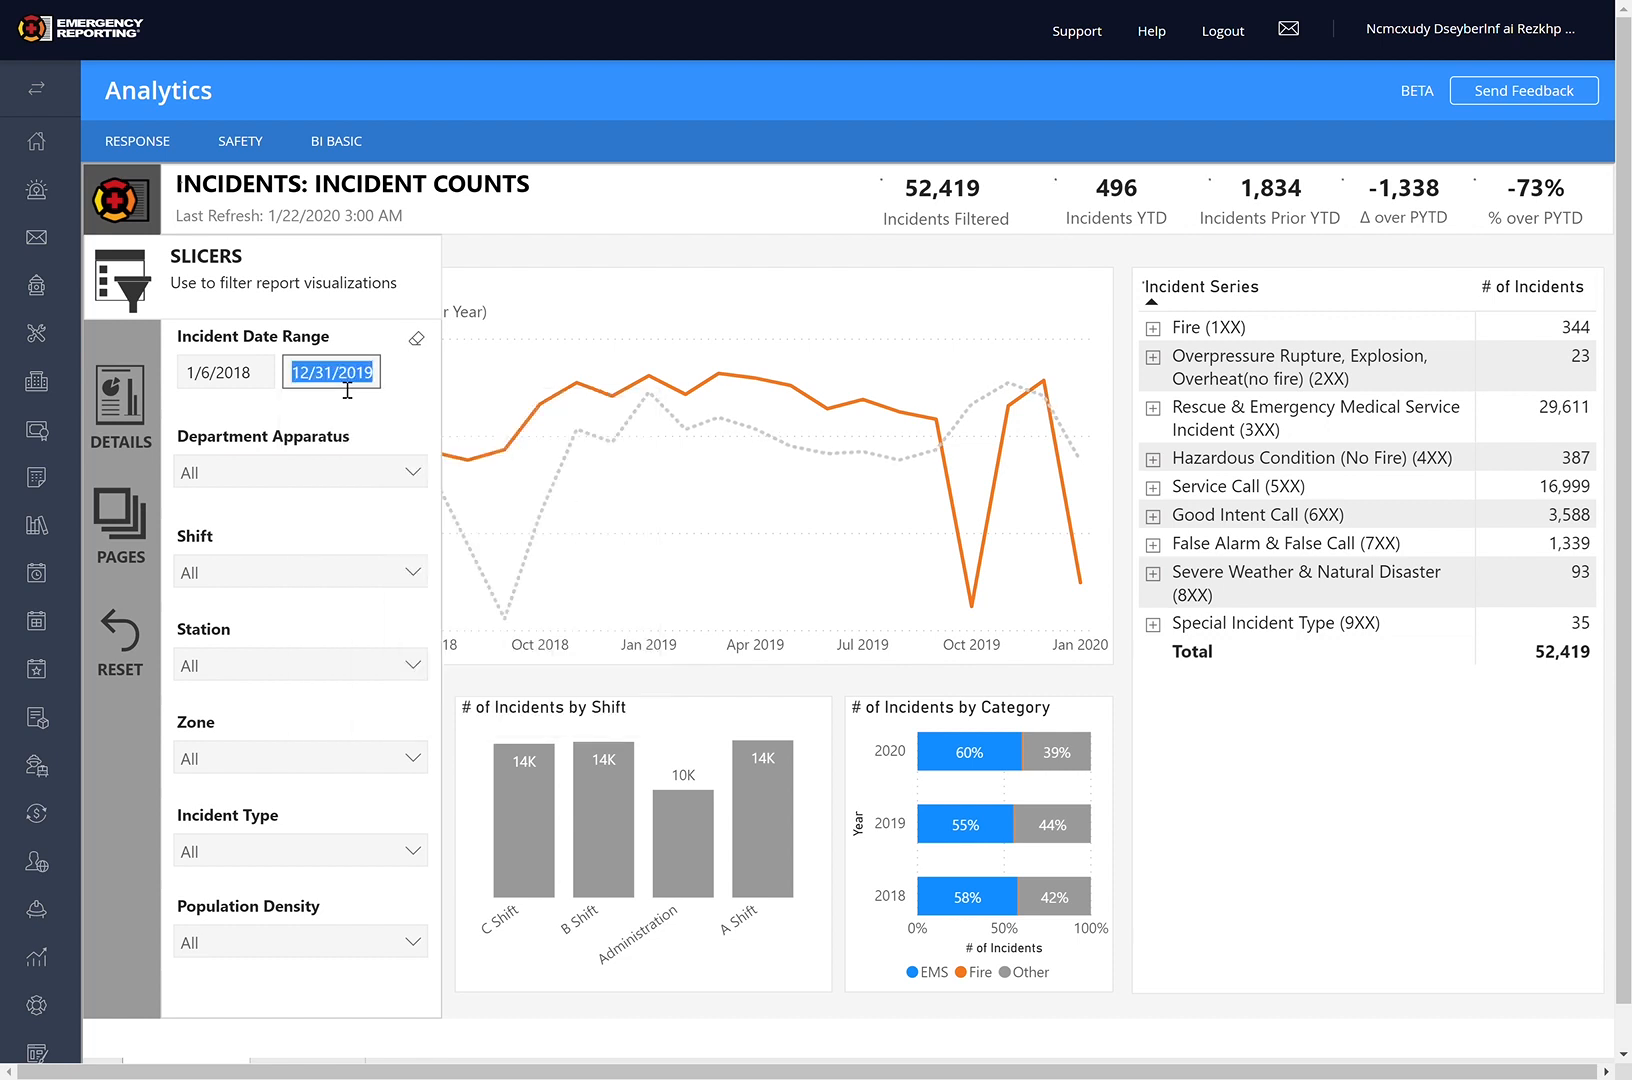
left_click(330, 372)
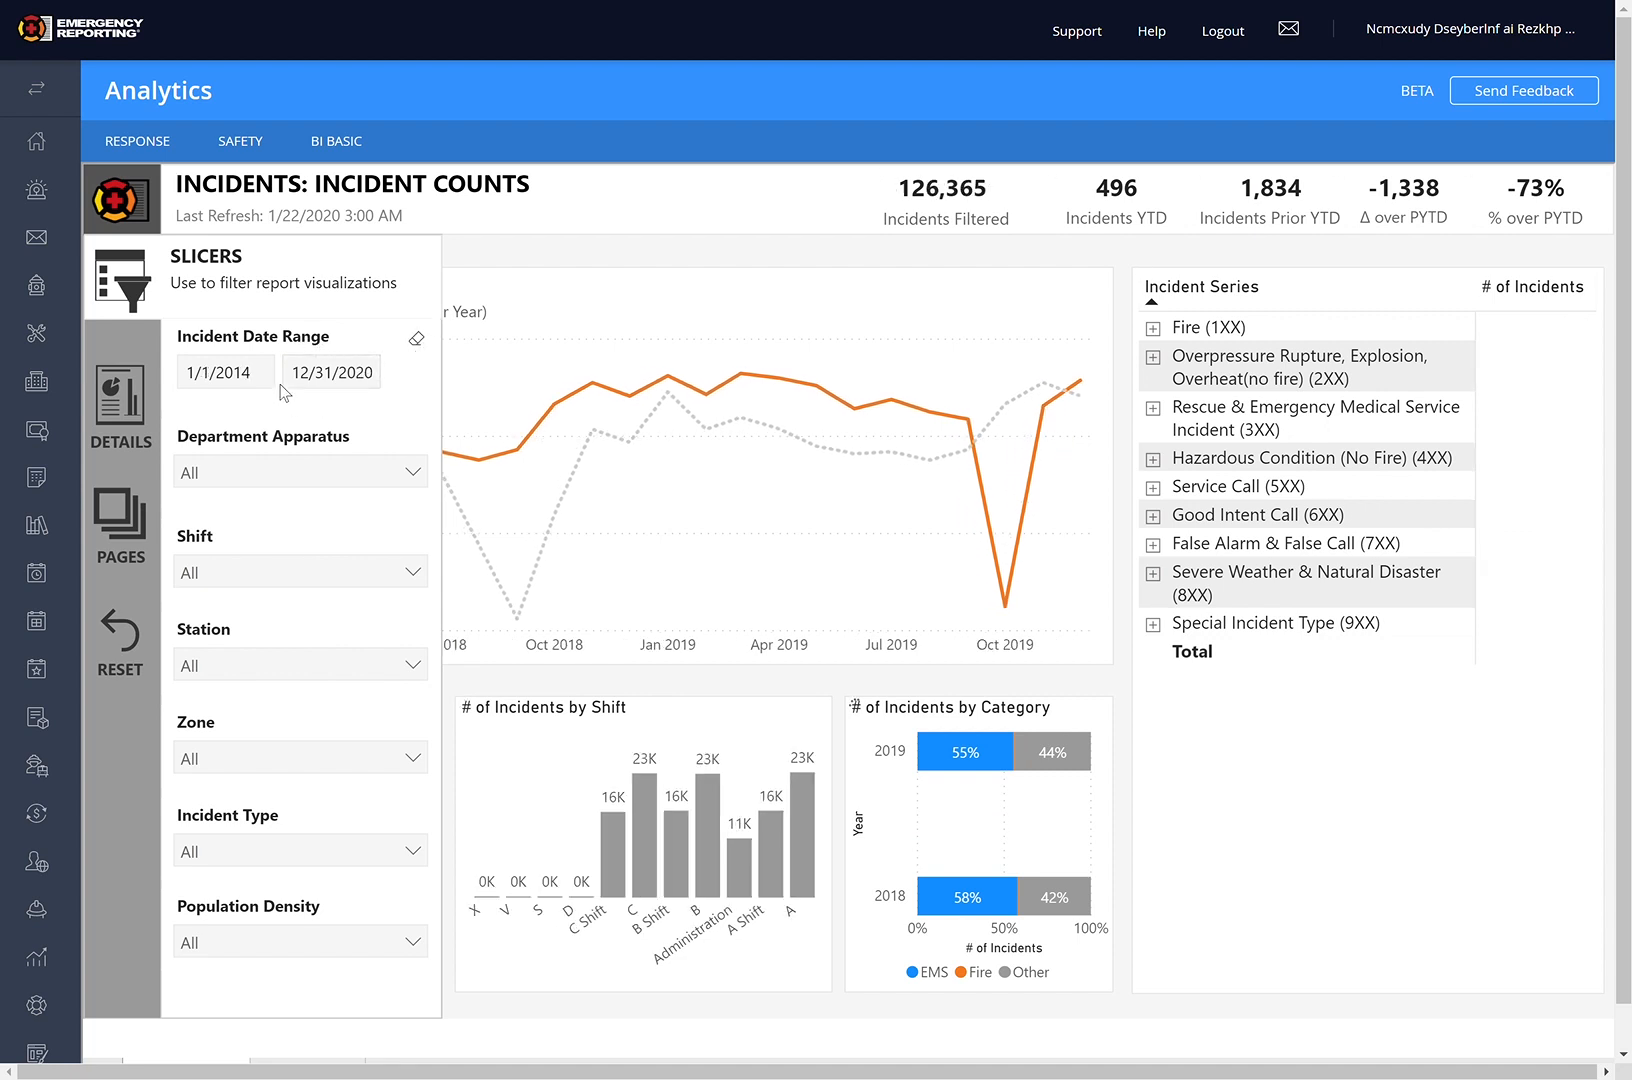
left_click(222, 370)
type("8")
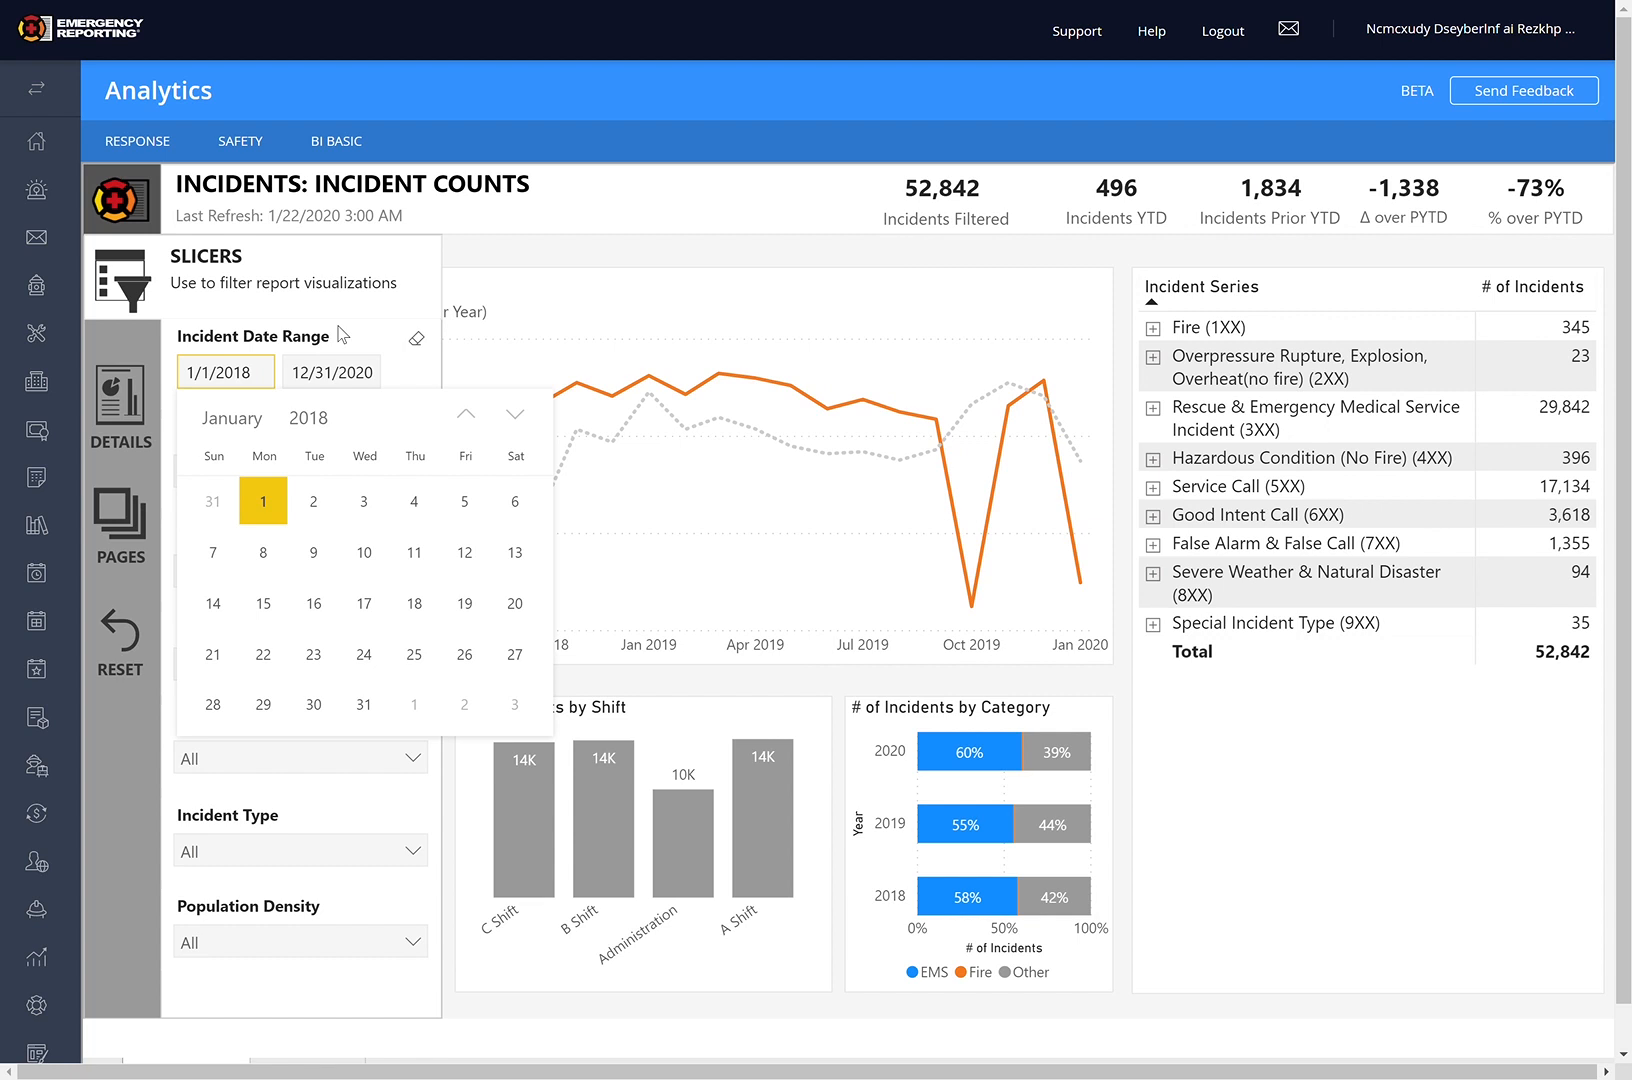
left_click(224, 372)
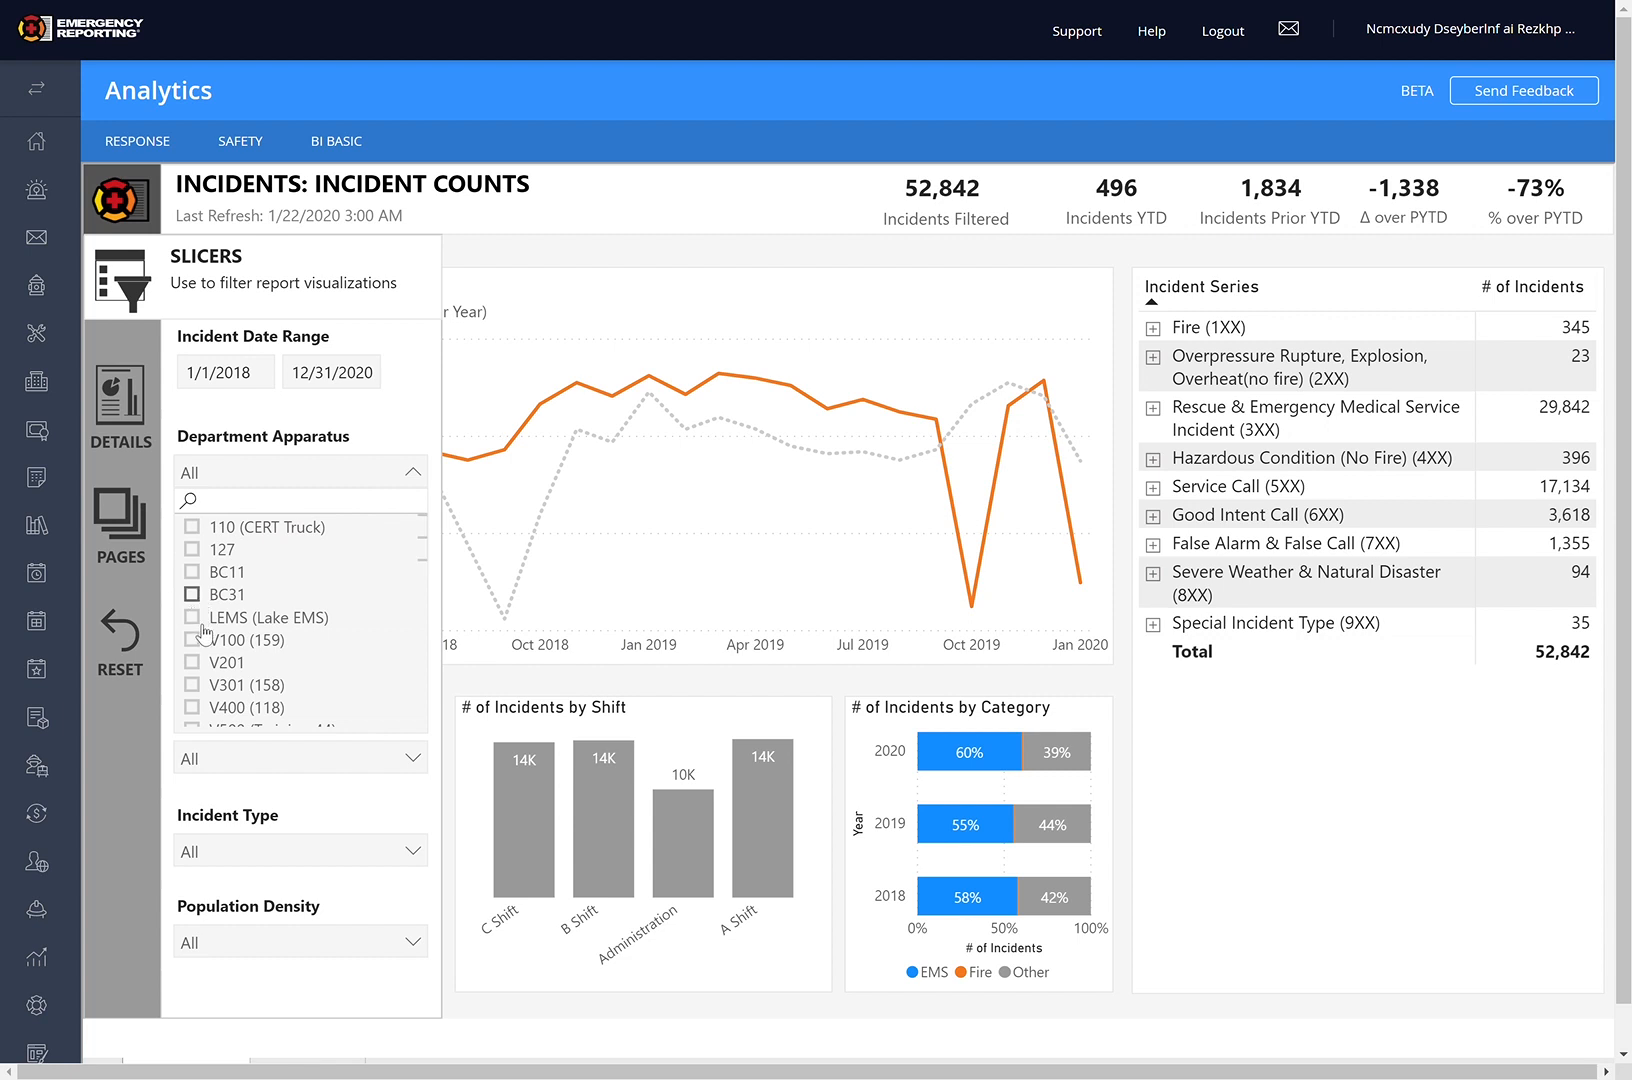
Step: Select apparatus LEMS, V100, BC11 and BC31 in Department Apparatus (90 incidents) and hide the slicers
left_click(194, 616)
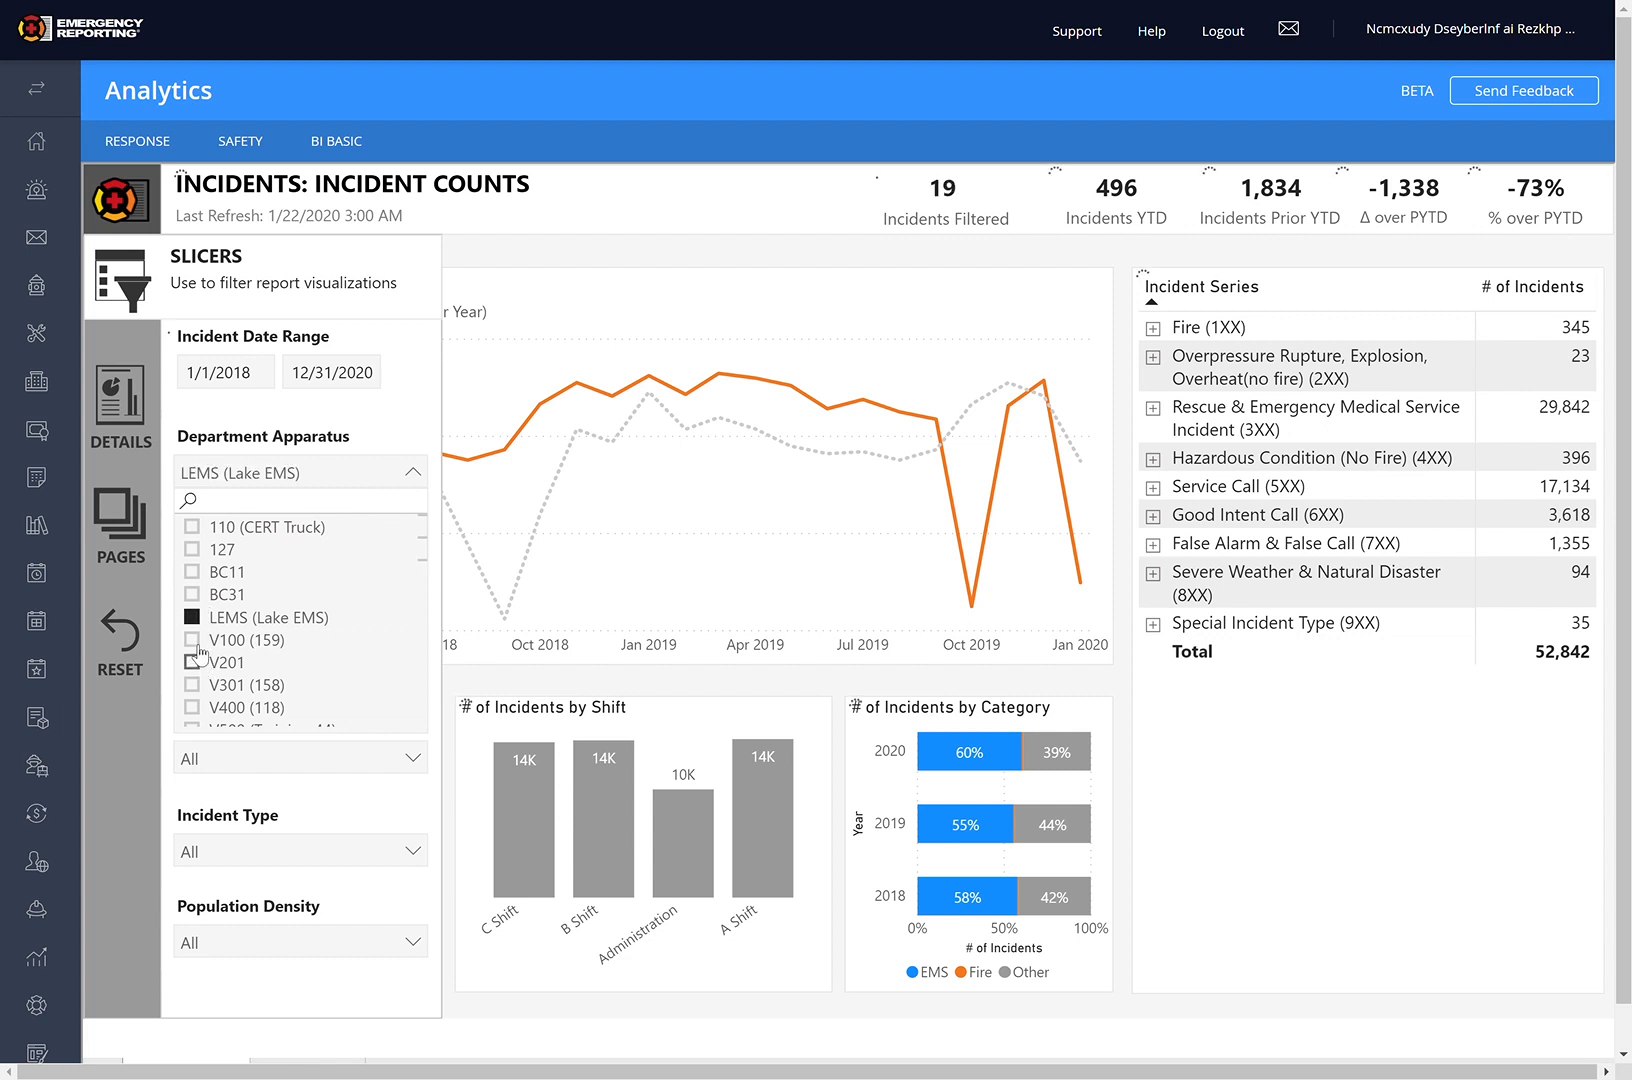
left_click(192, 638)
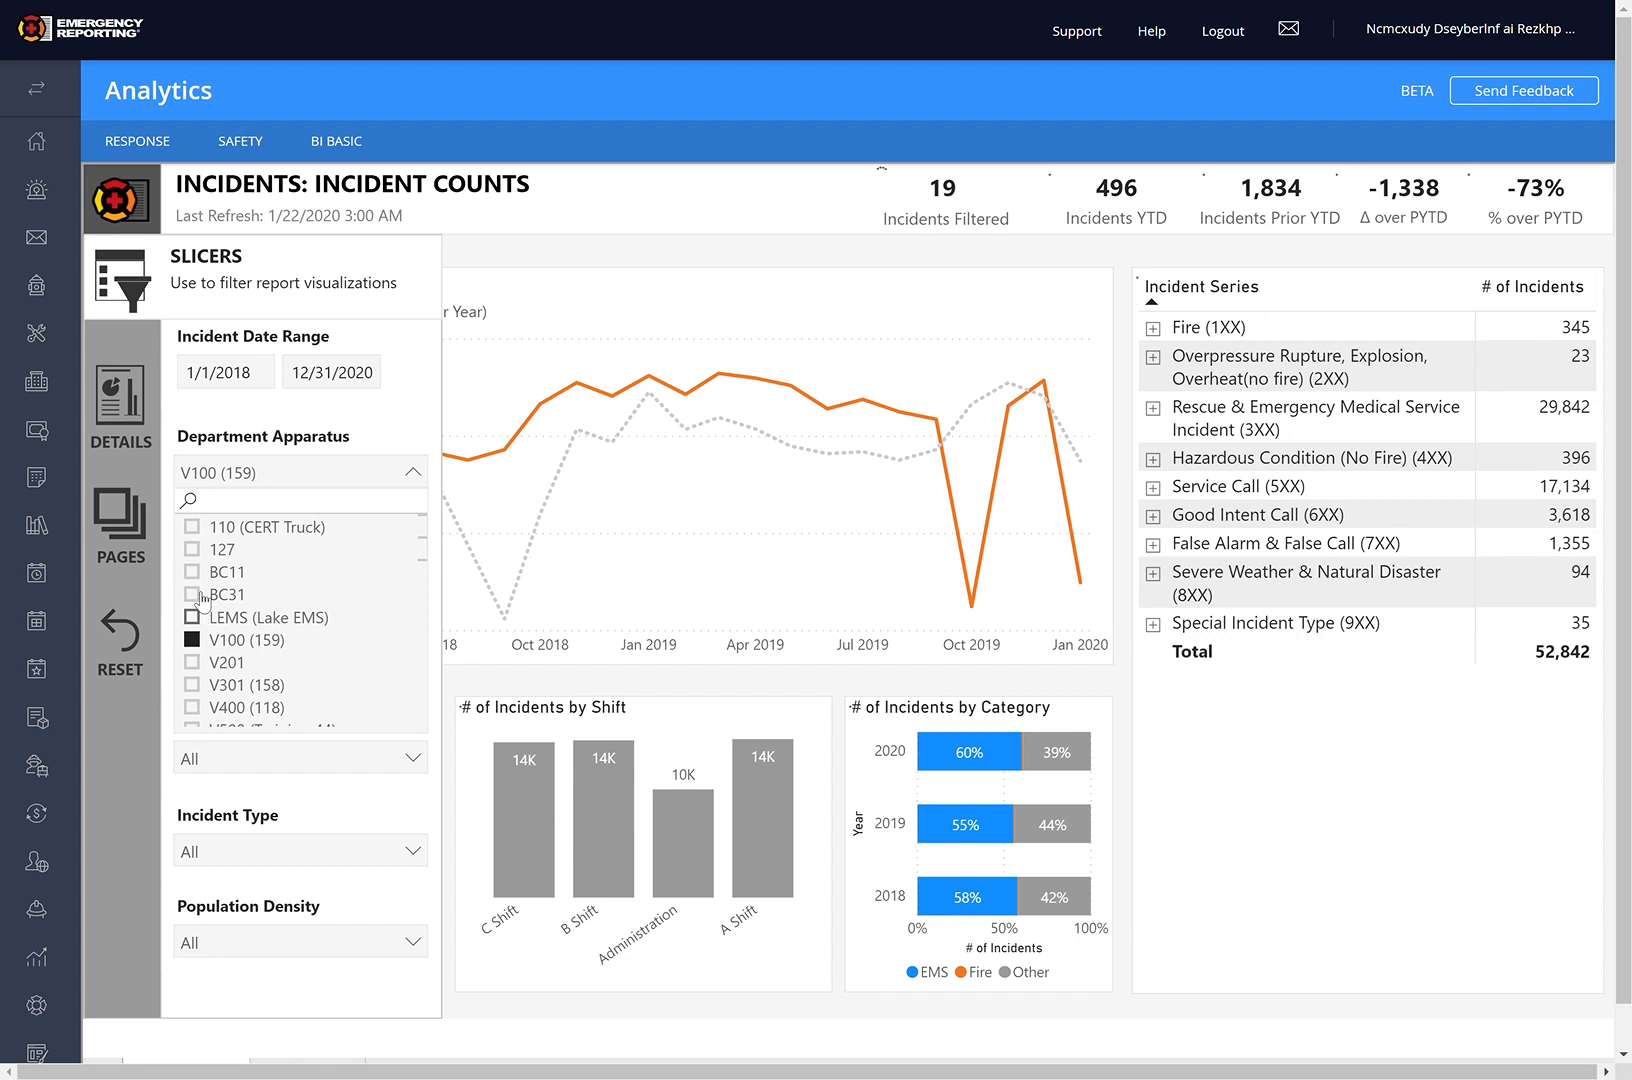
left_click(192, 616)
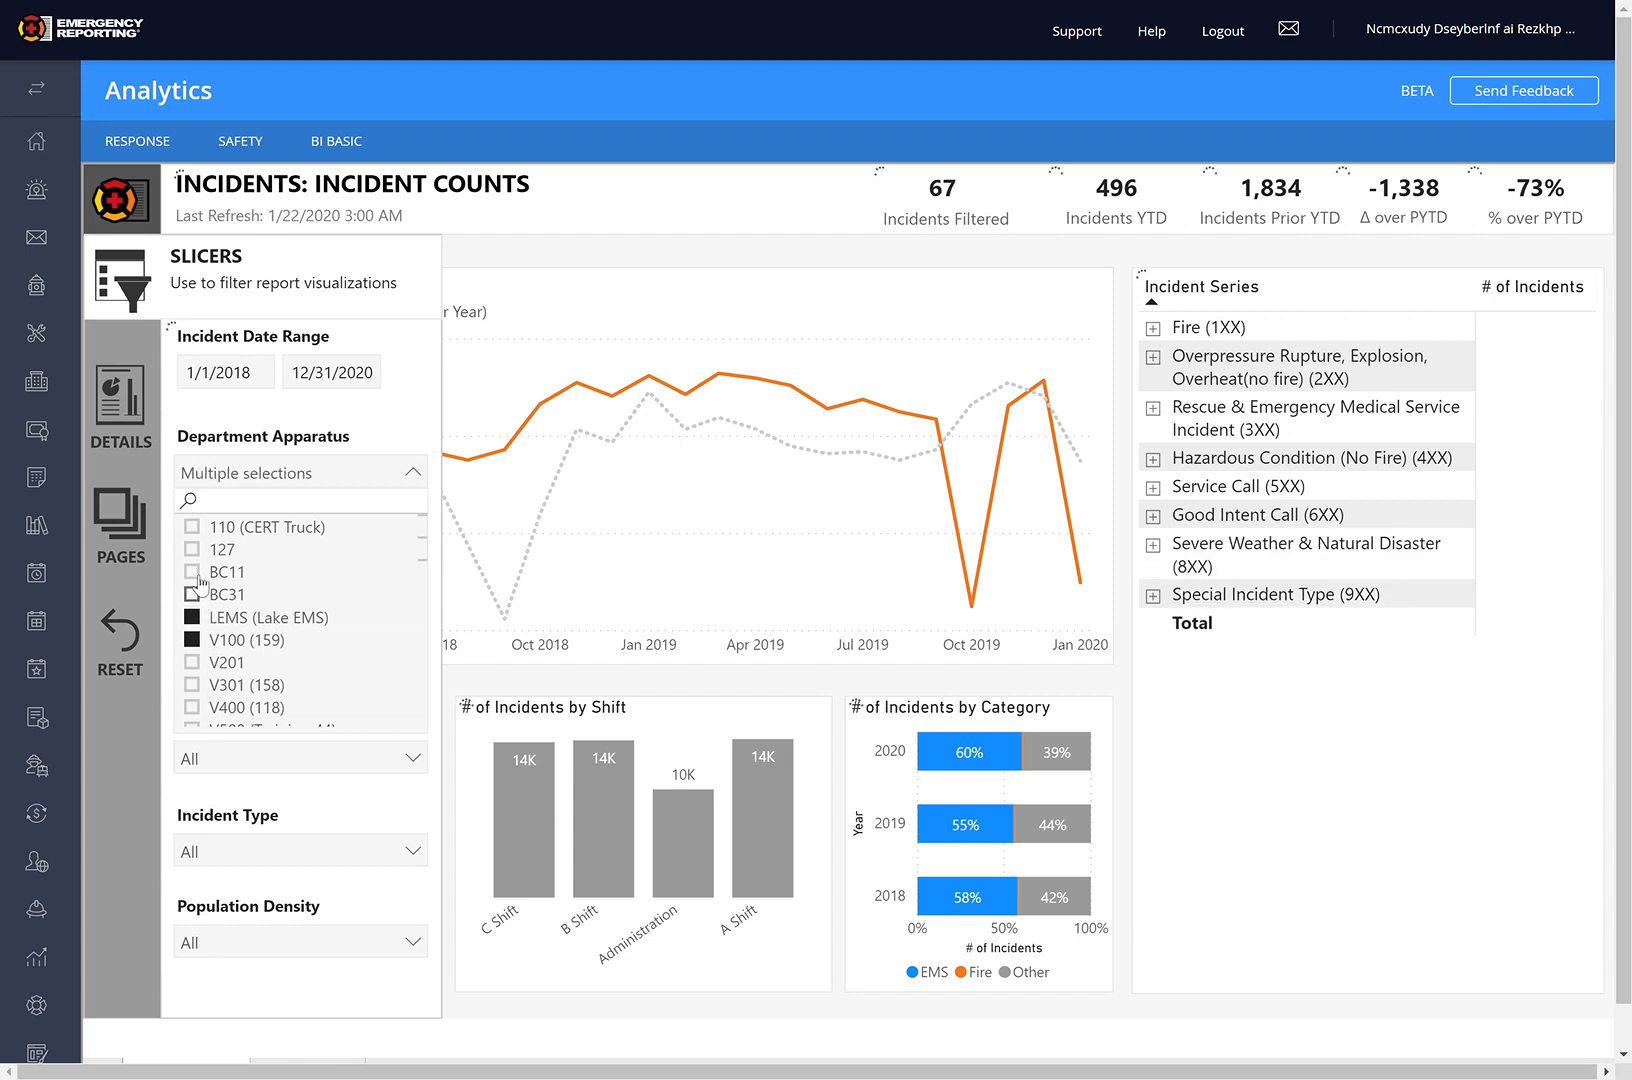
left_click(192, 570)
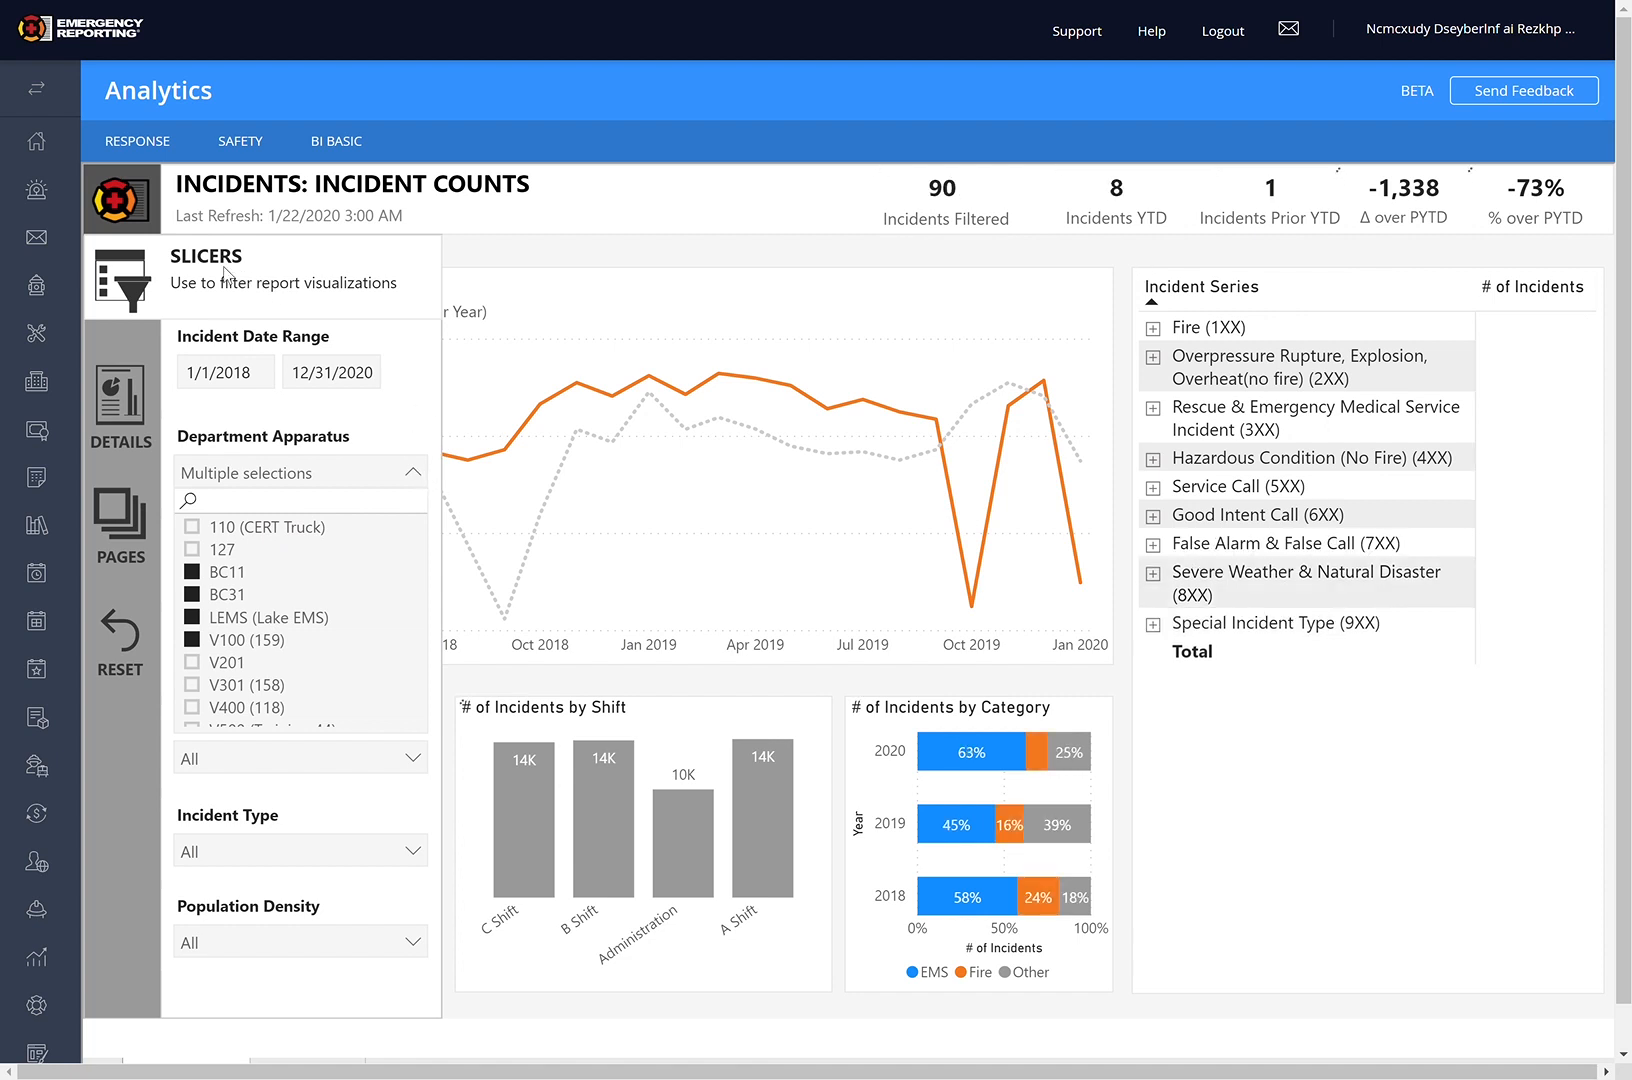
left_click(120, 292)
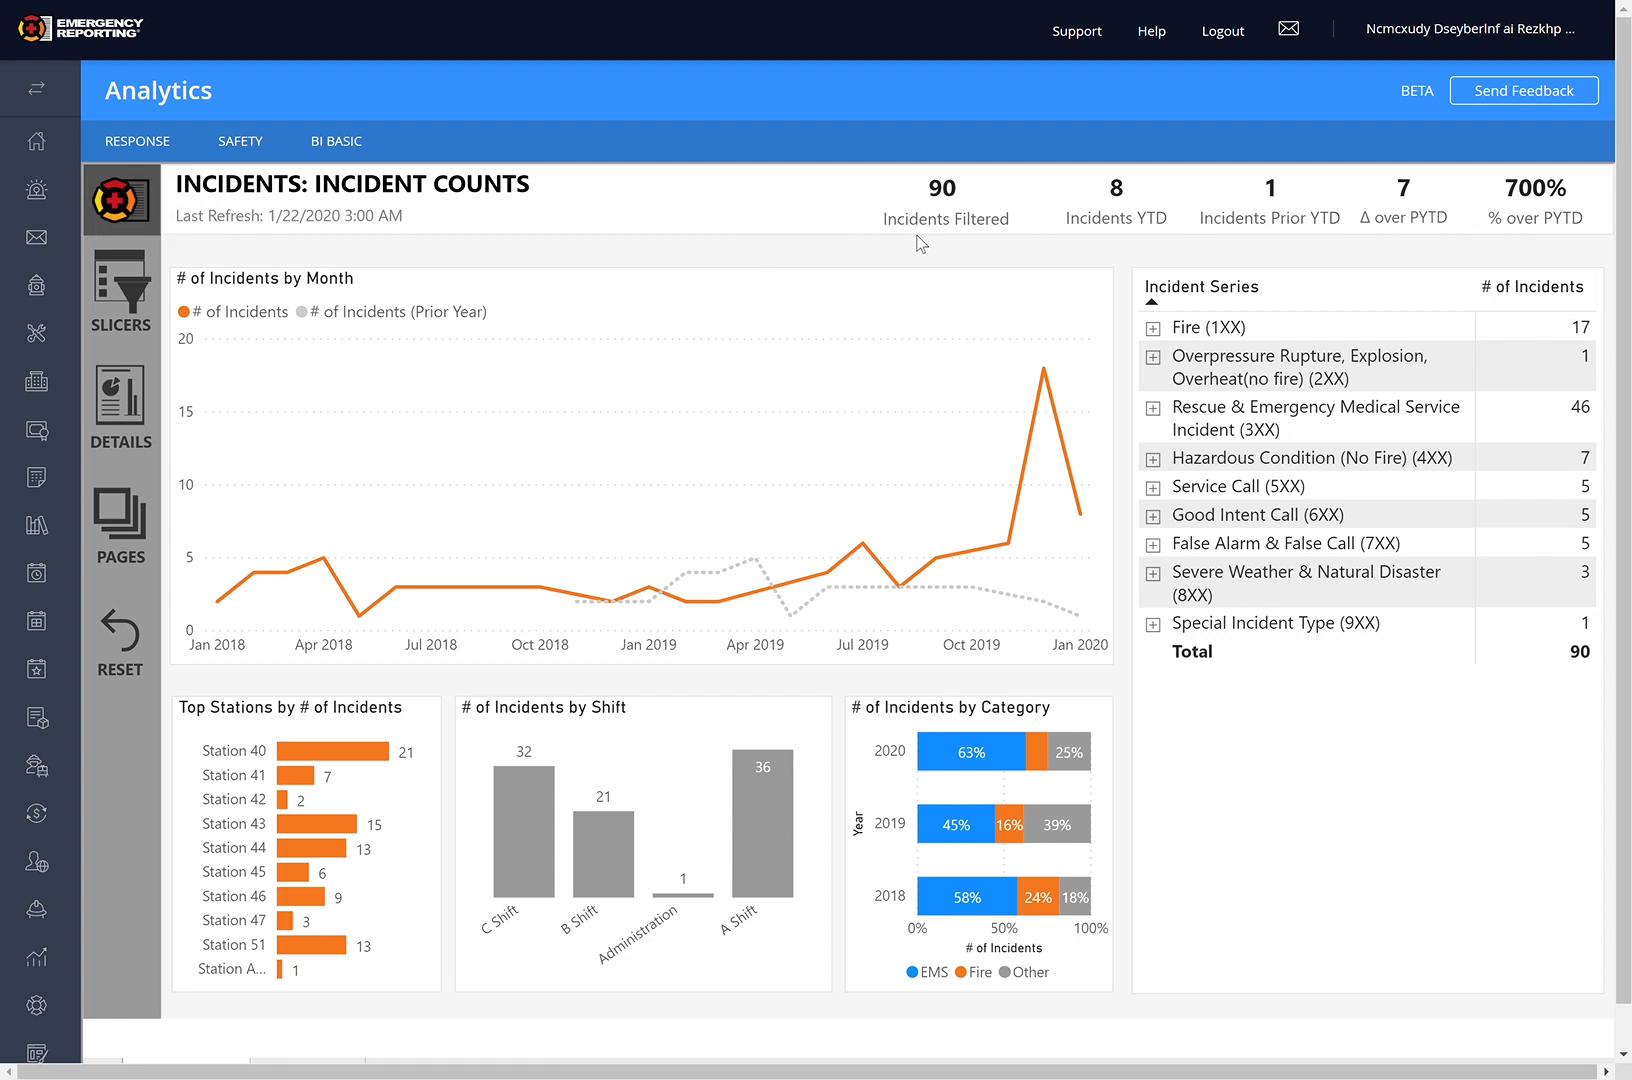
mouse_move(976, 192)
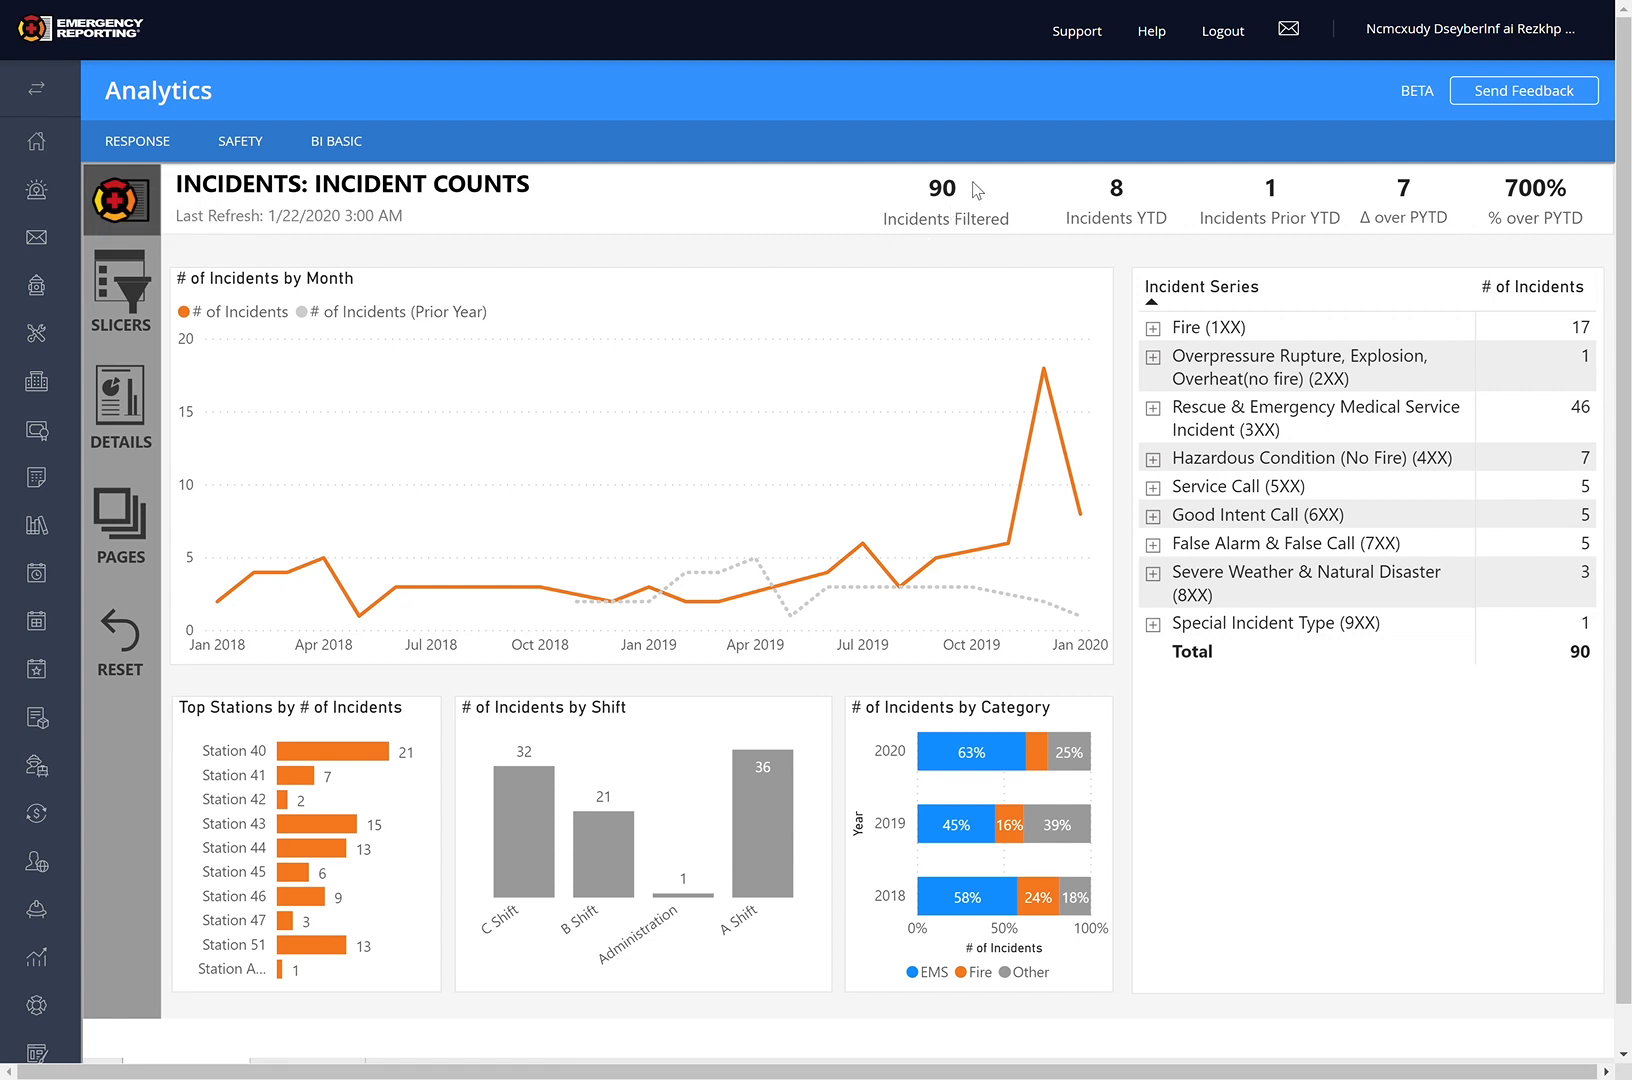
mouse_move(976, 198)
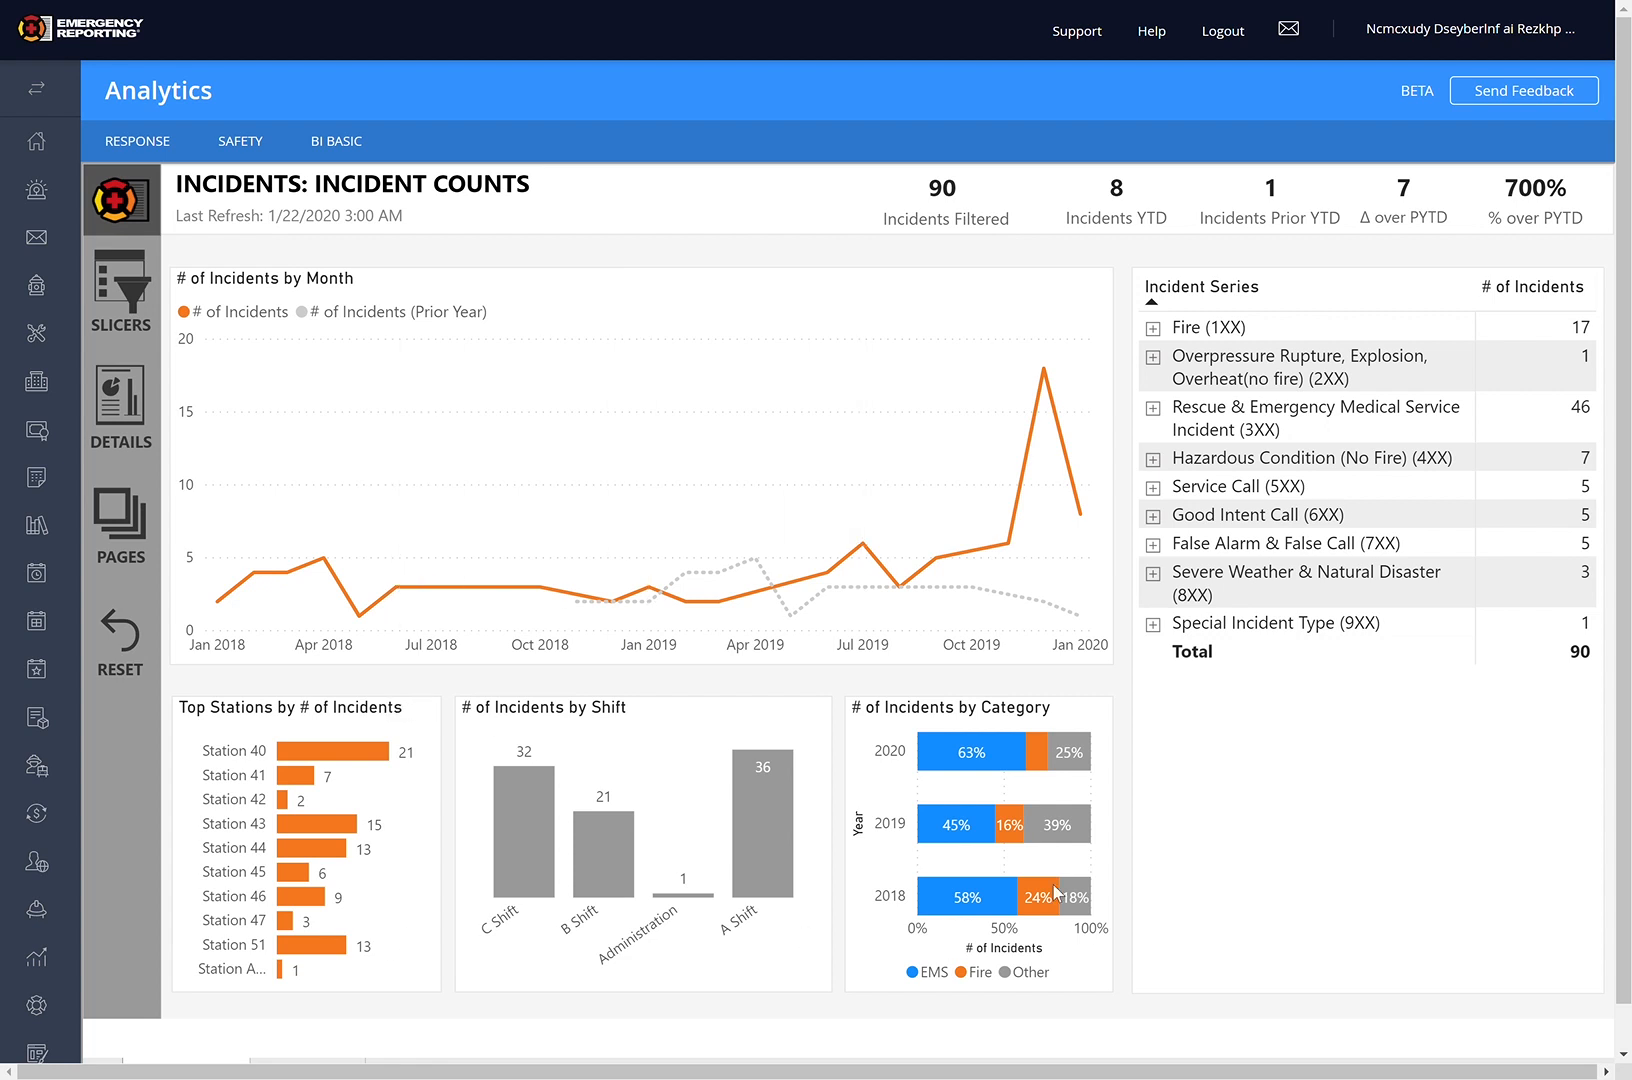
mouse_move(862, 250)
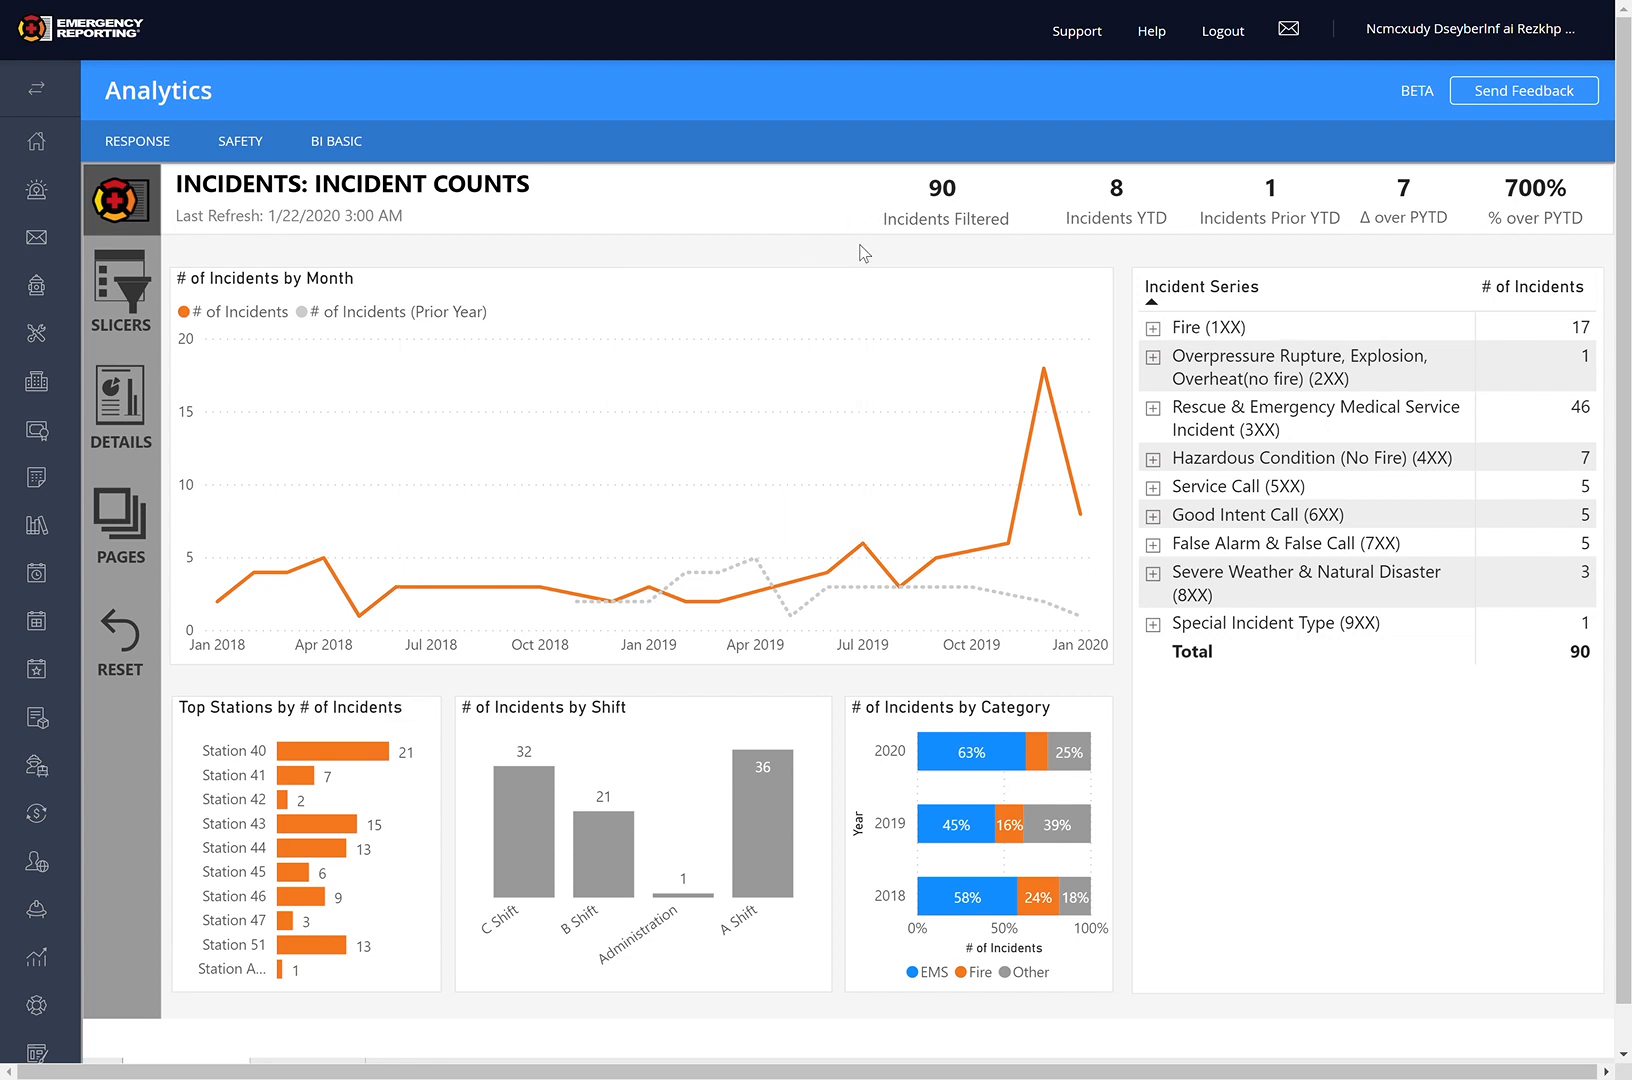
mouse_move(188, 416)
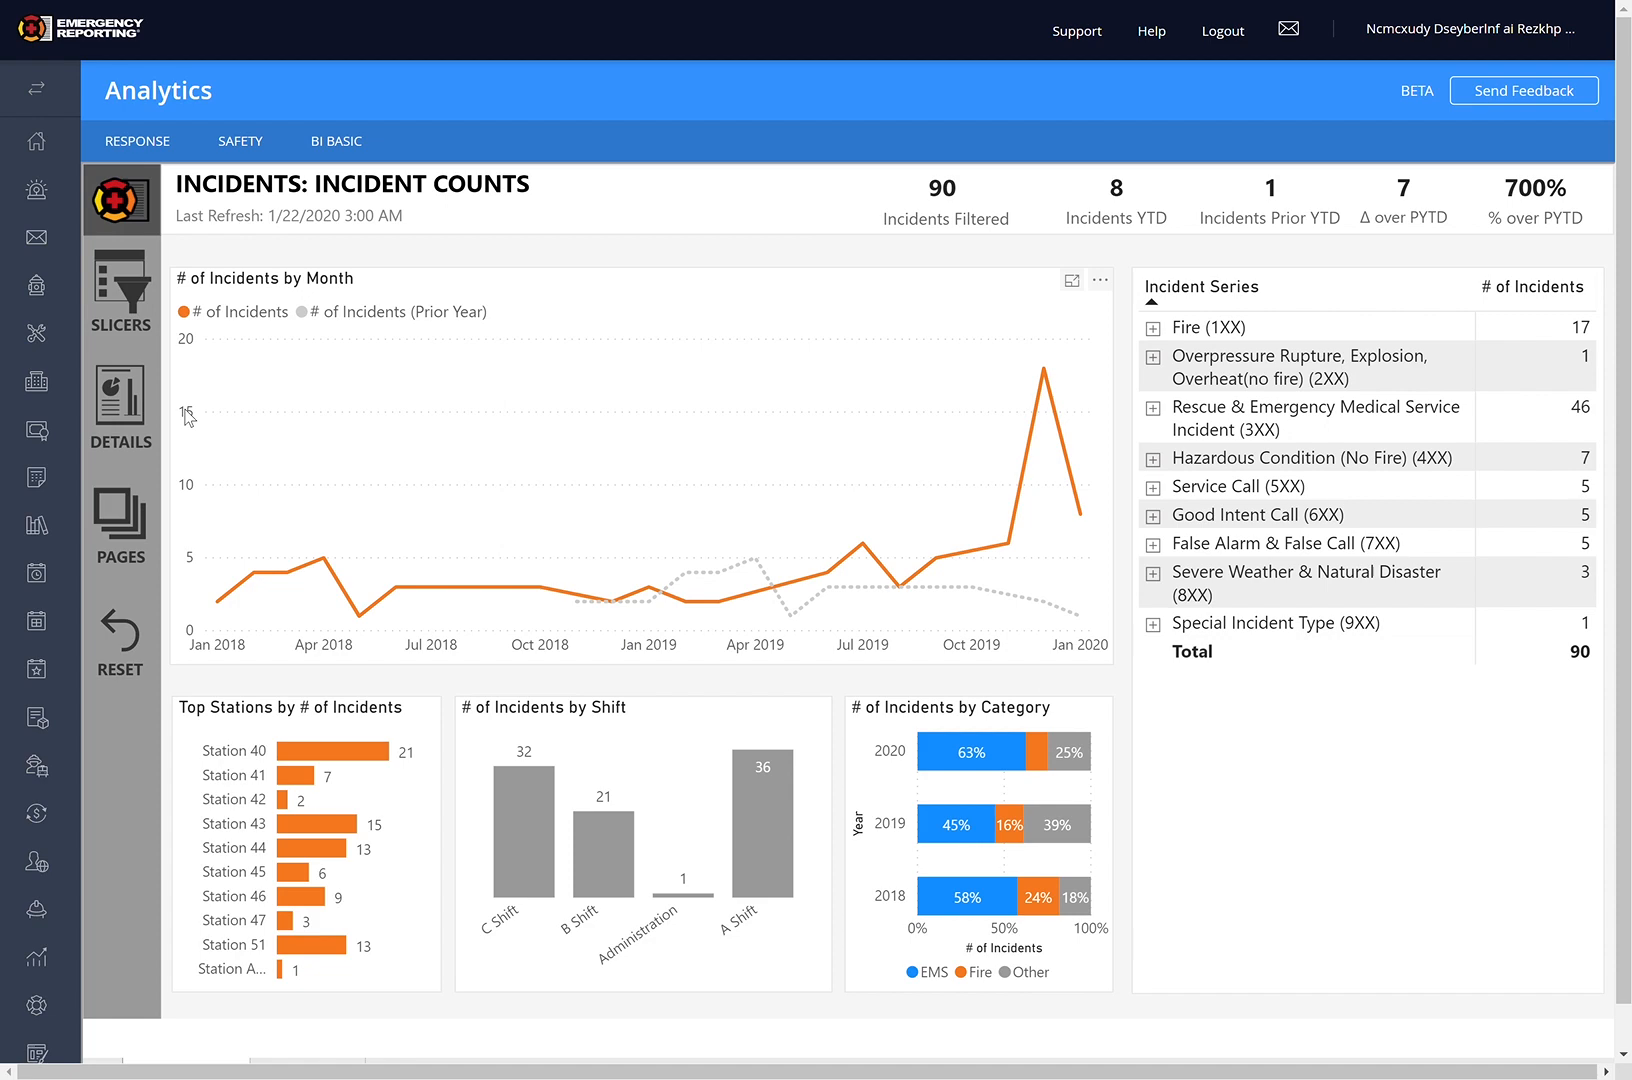
left_click(120, 400)
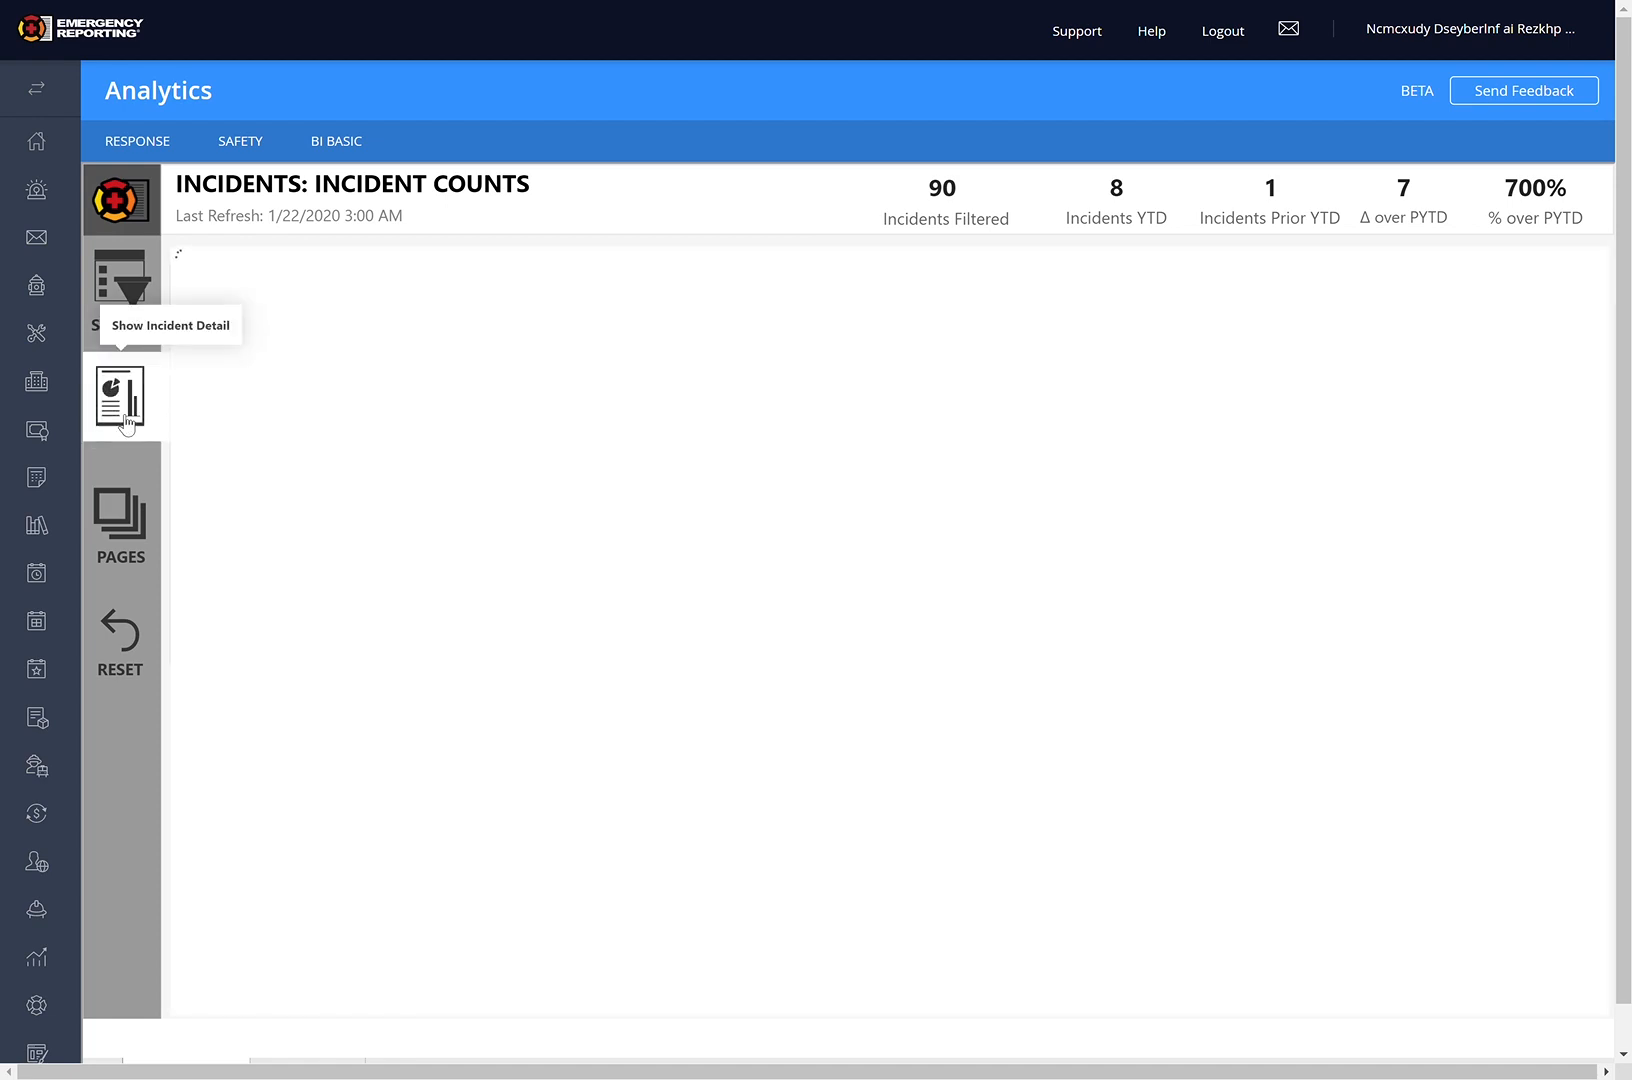
left_click(122, 400)
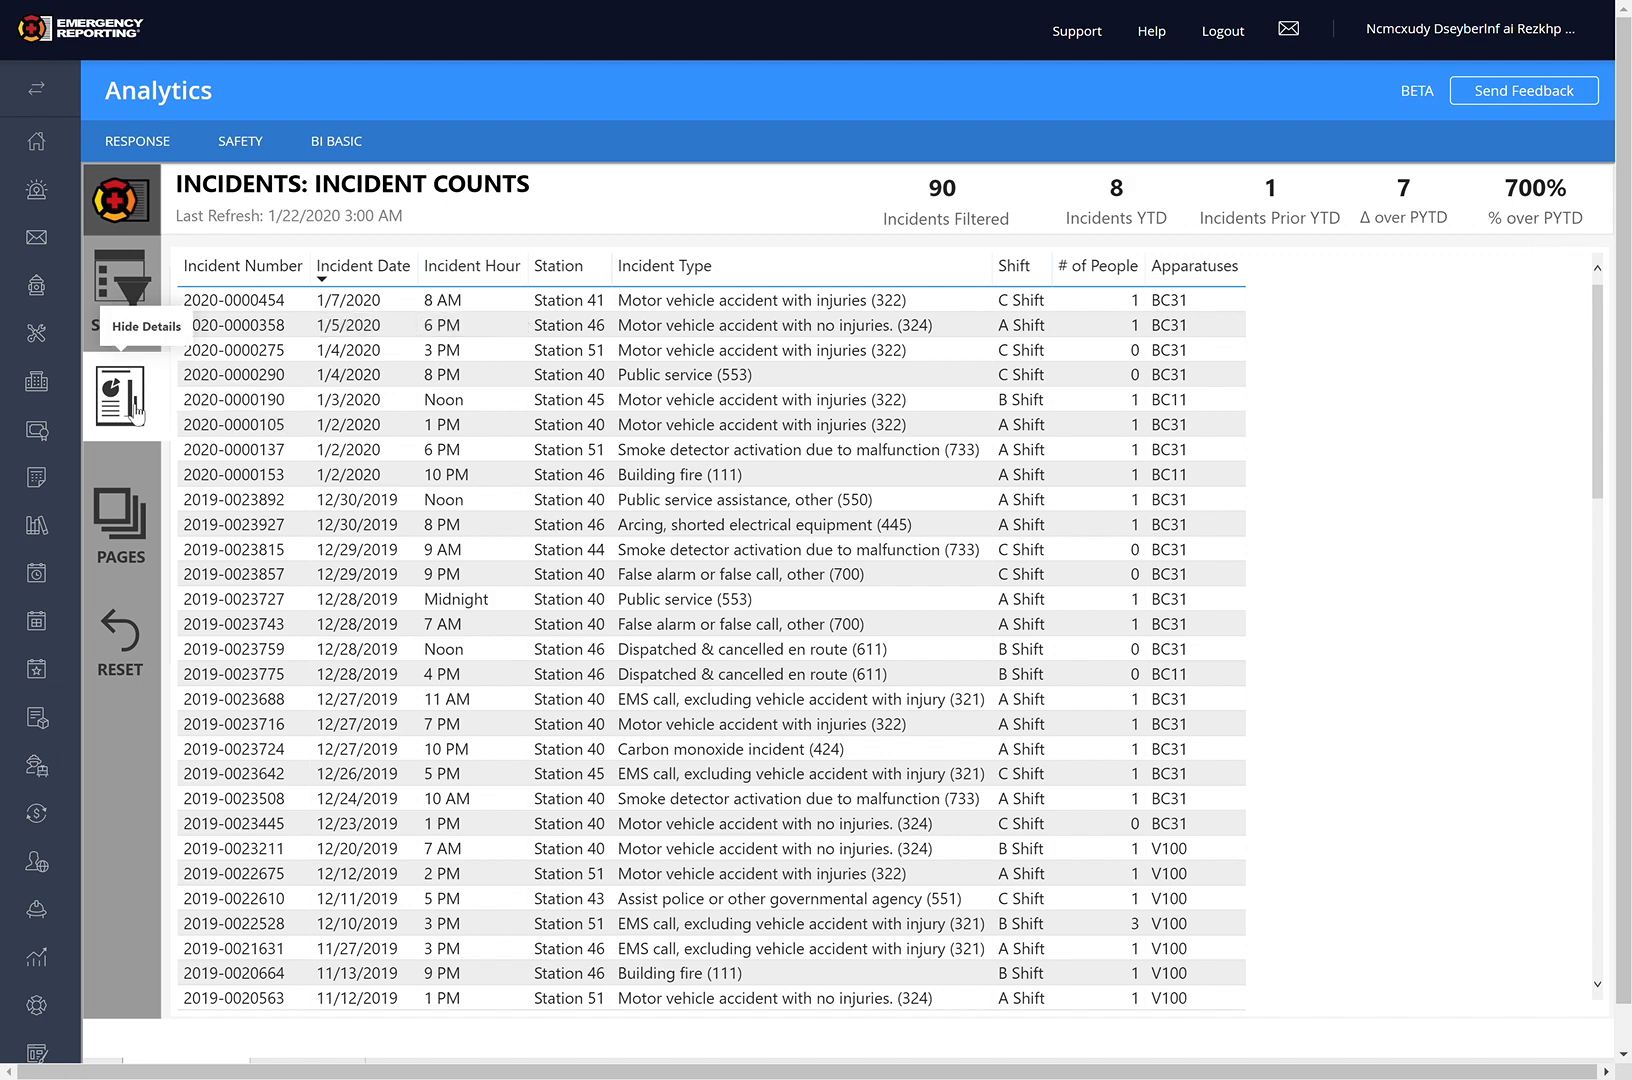
left_click(120, 394)
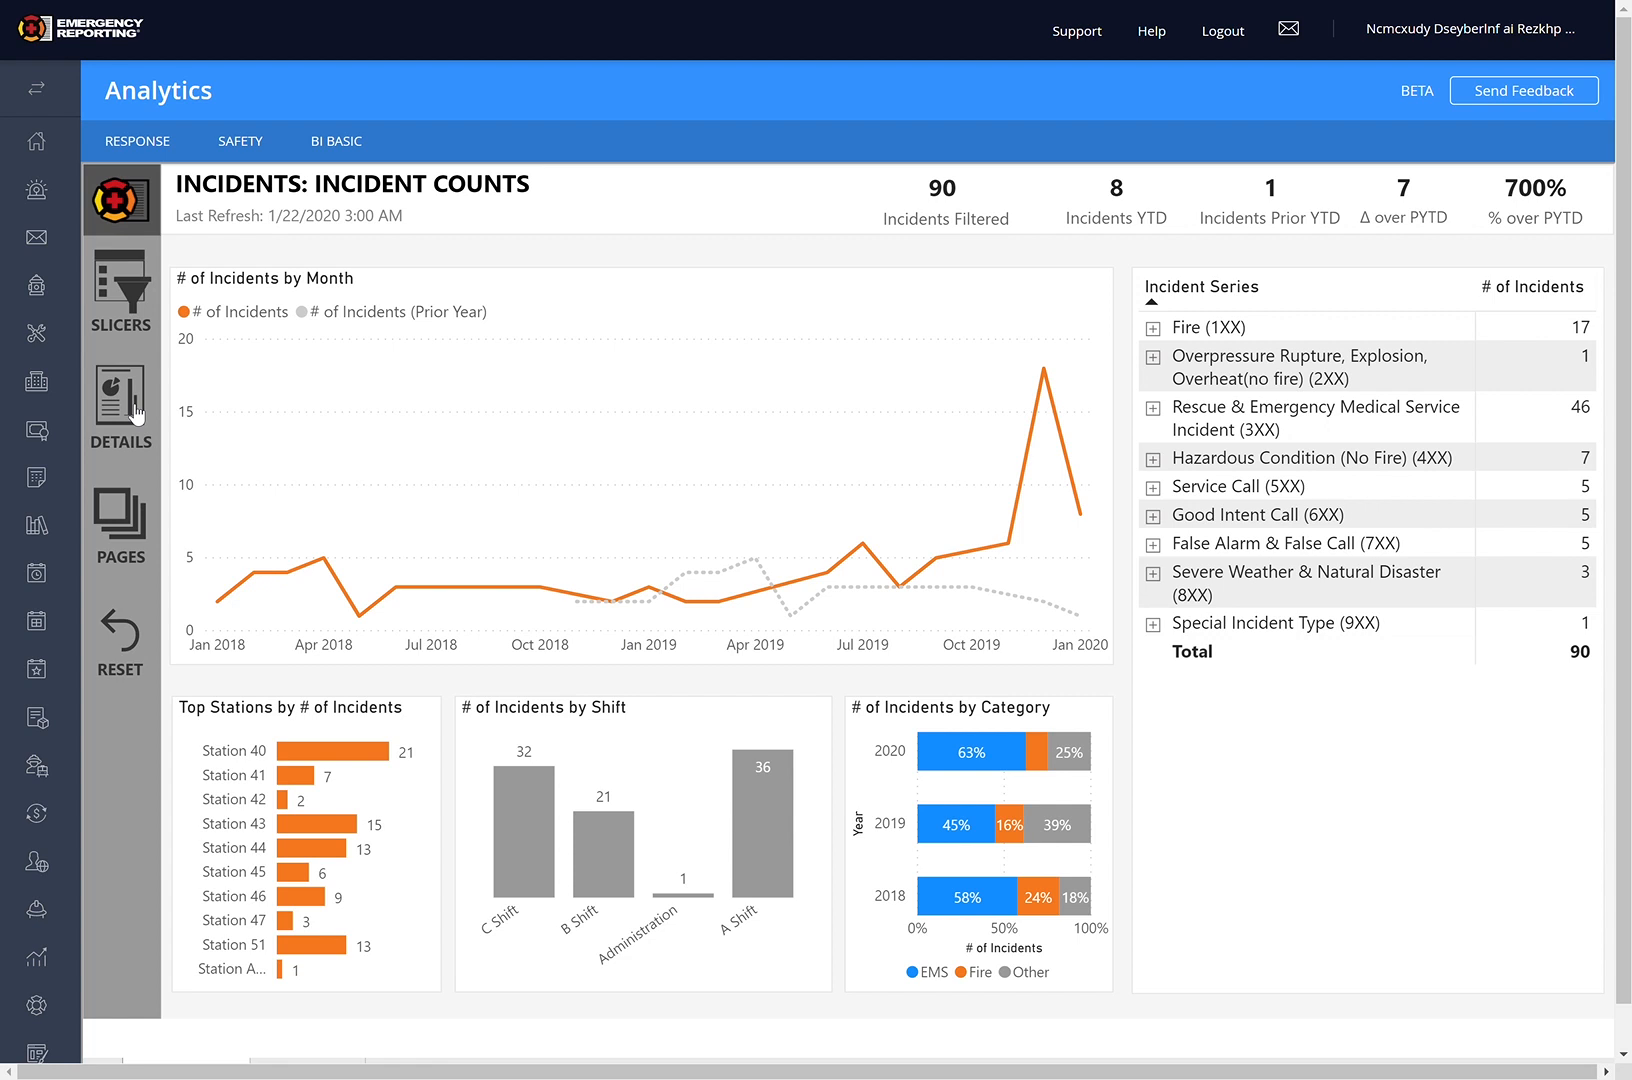
mouse_move(720, 210)
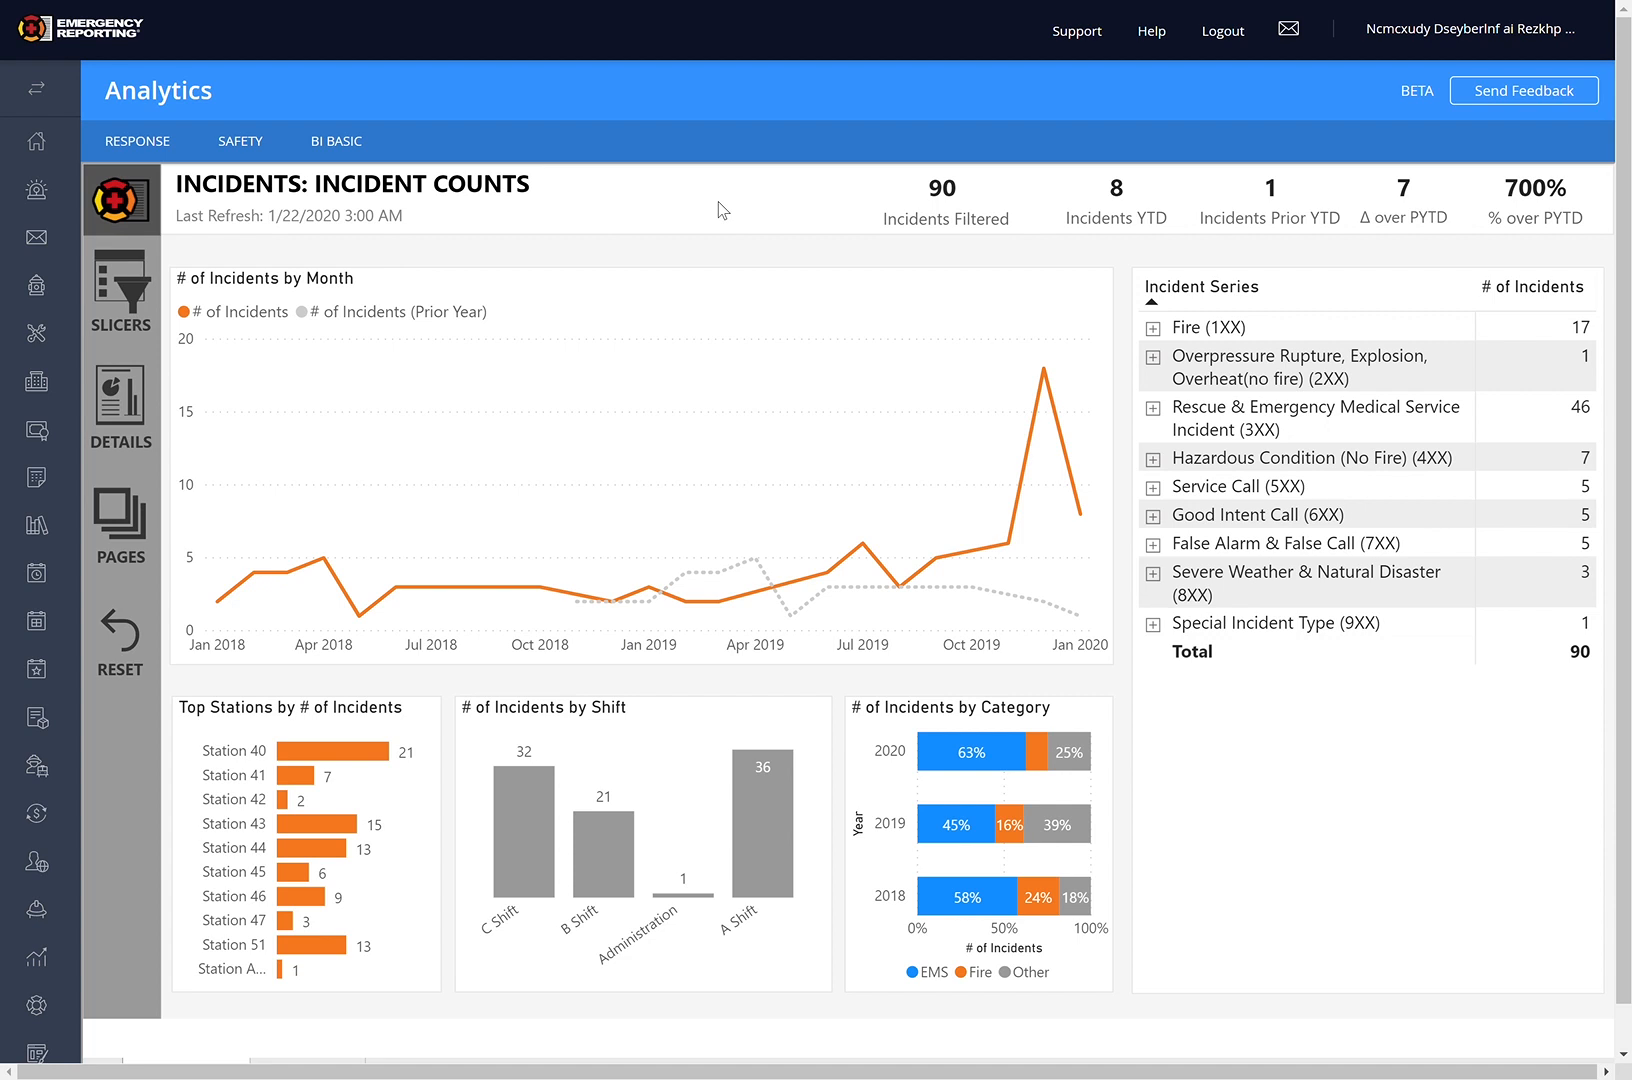
mouse_move(132, 532)
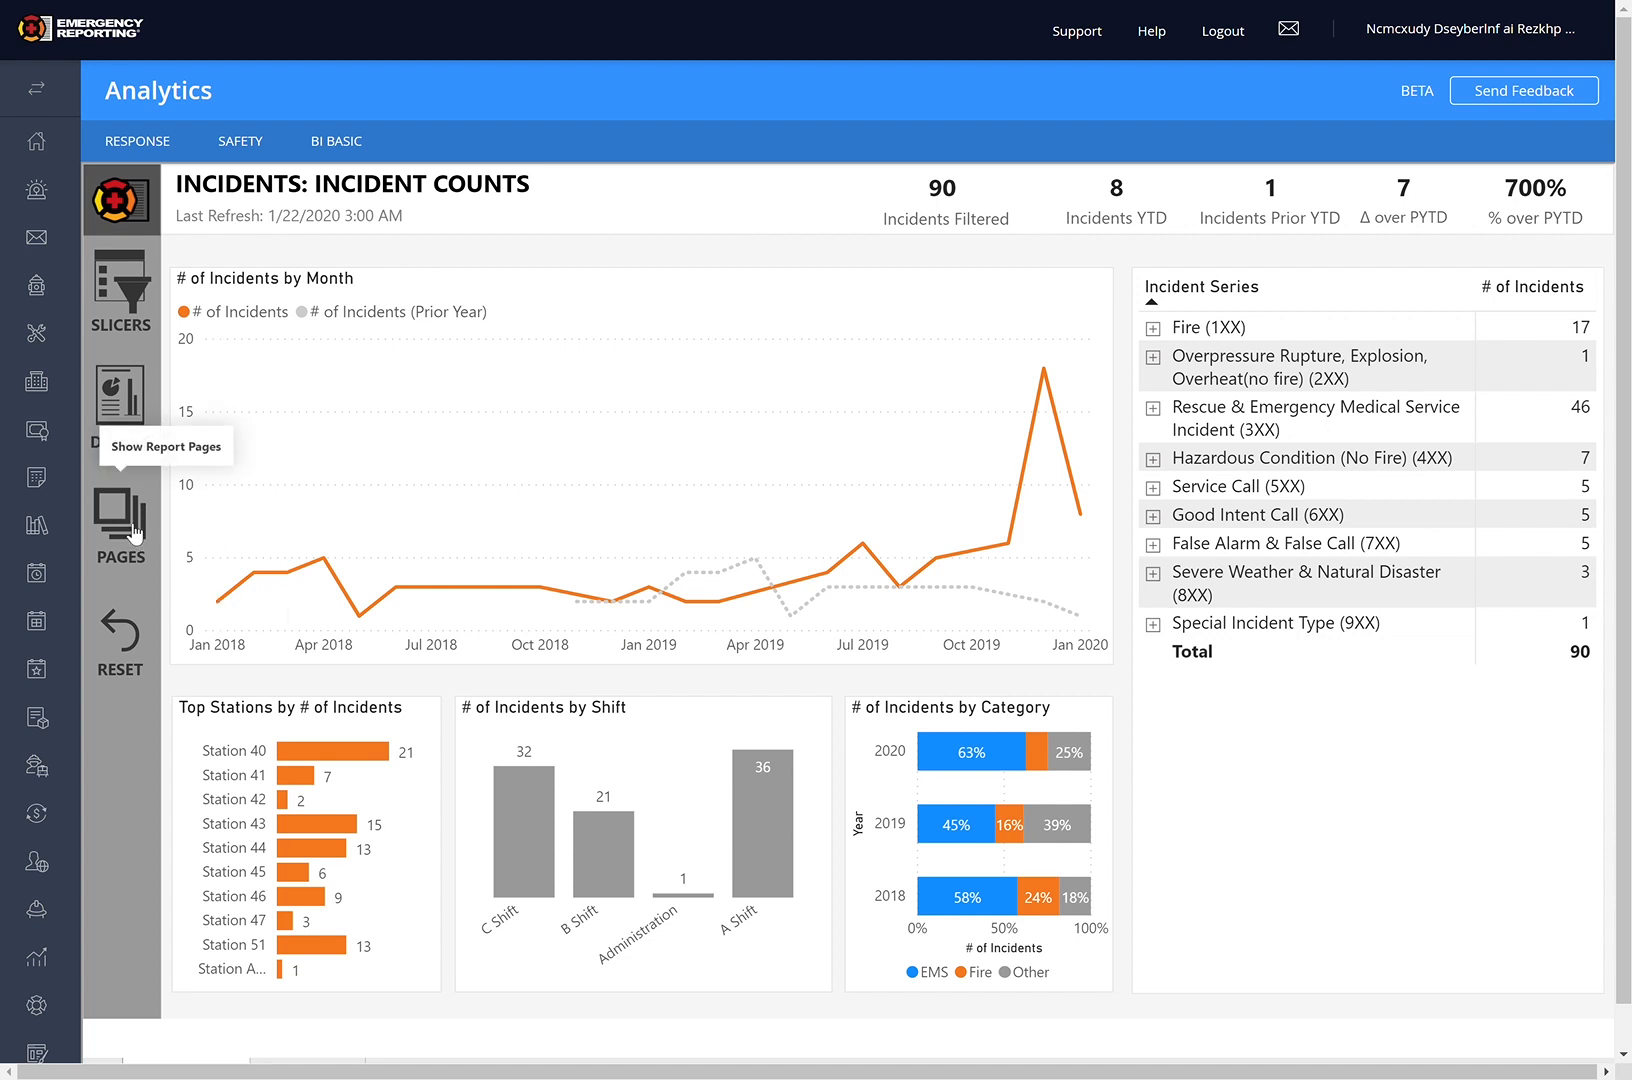
left_click(120, 526)
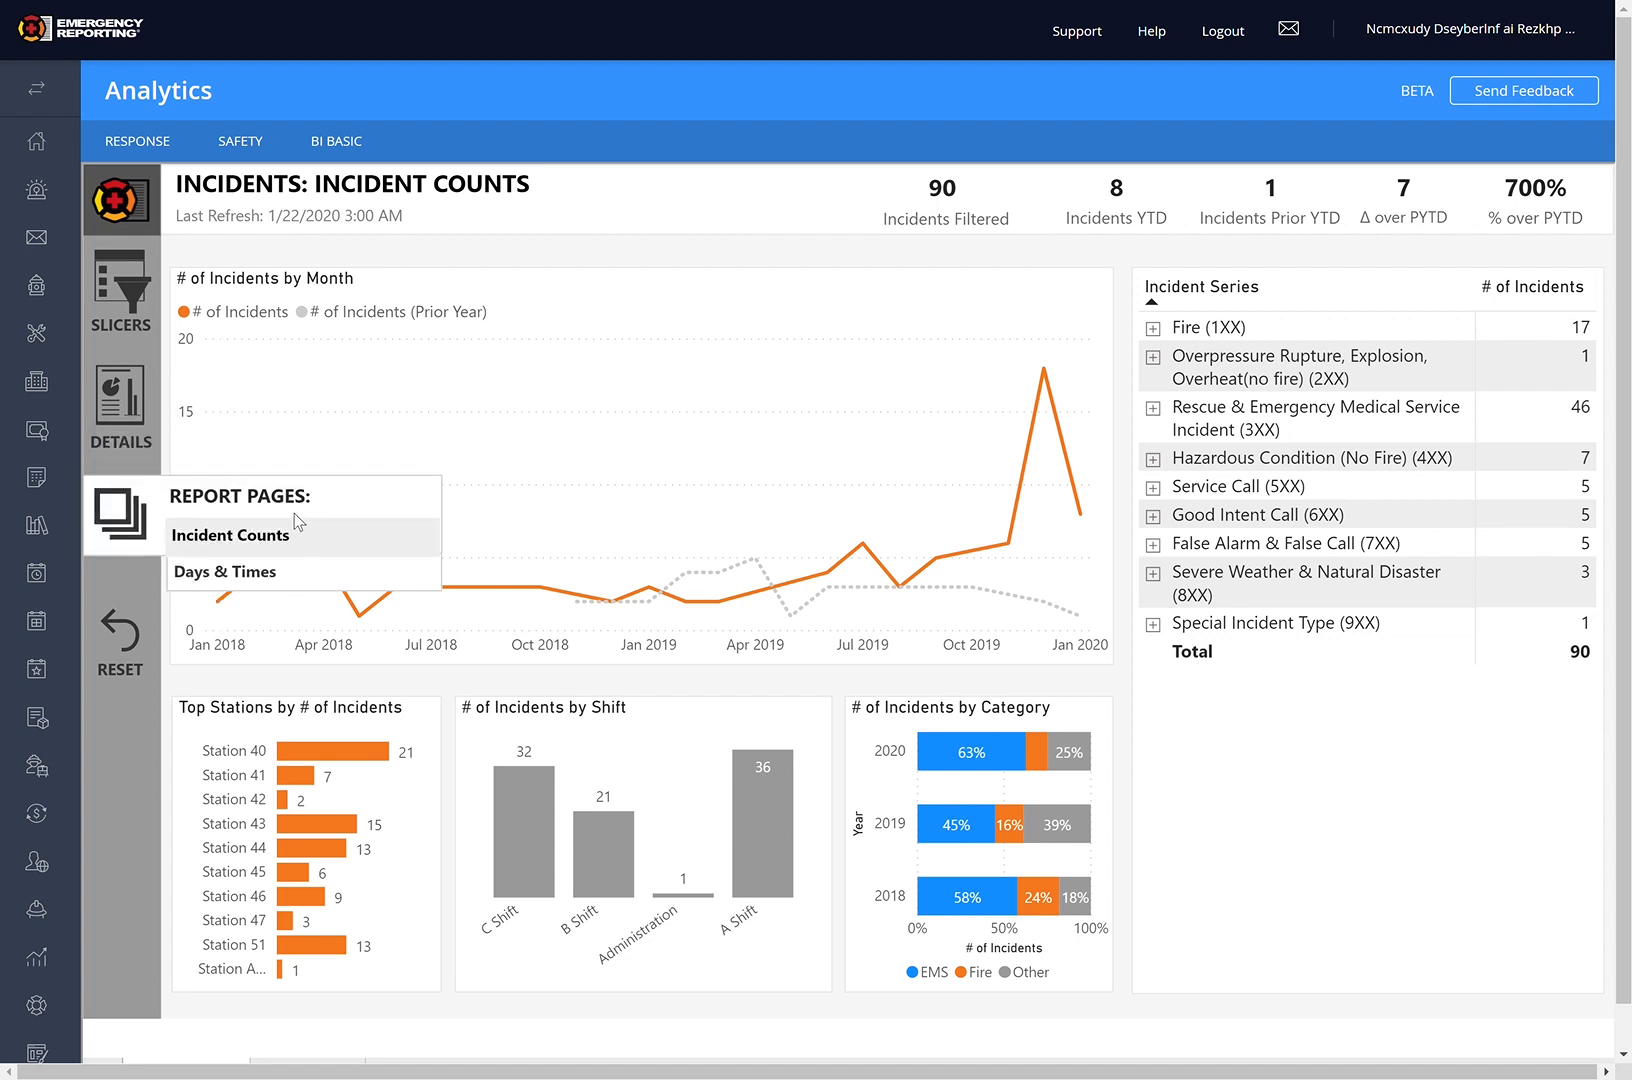
mouse_move(224, 572)
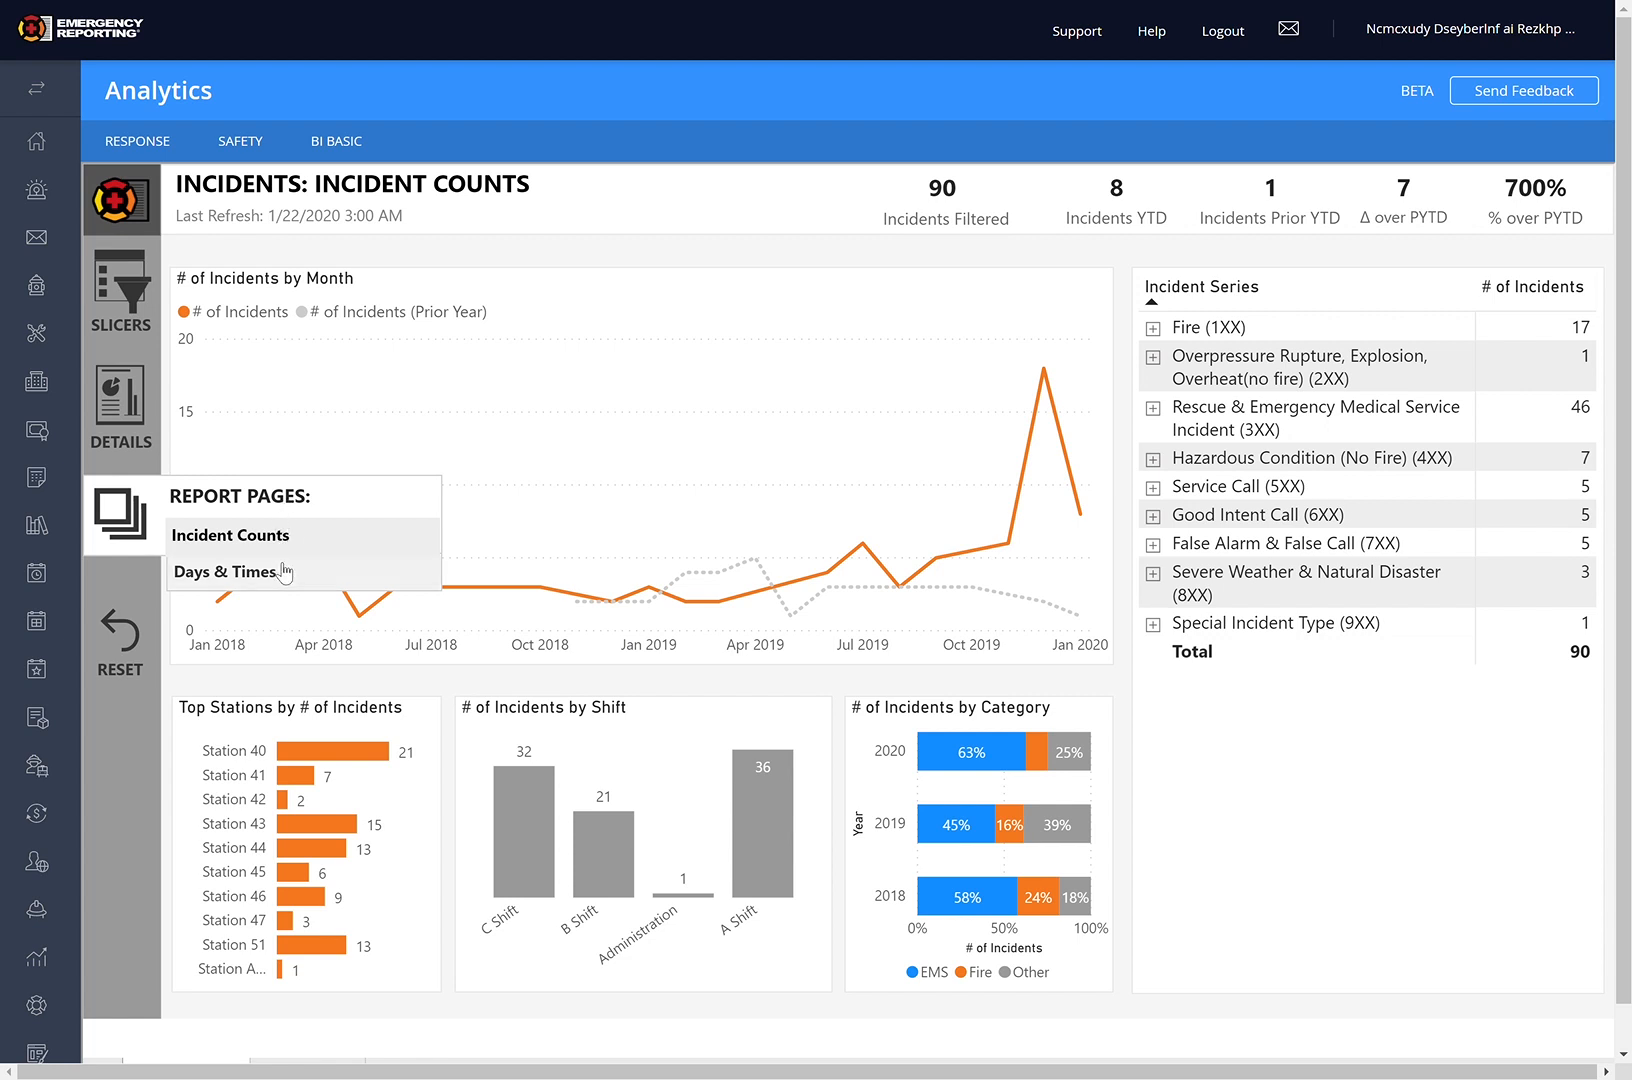
mouse_move(274, 578)
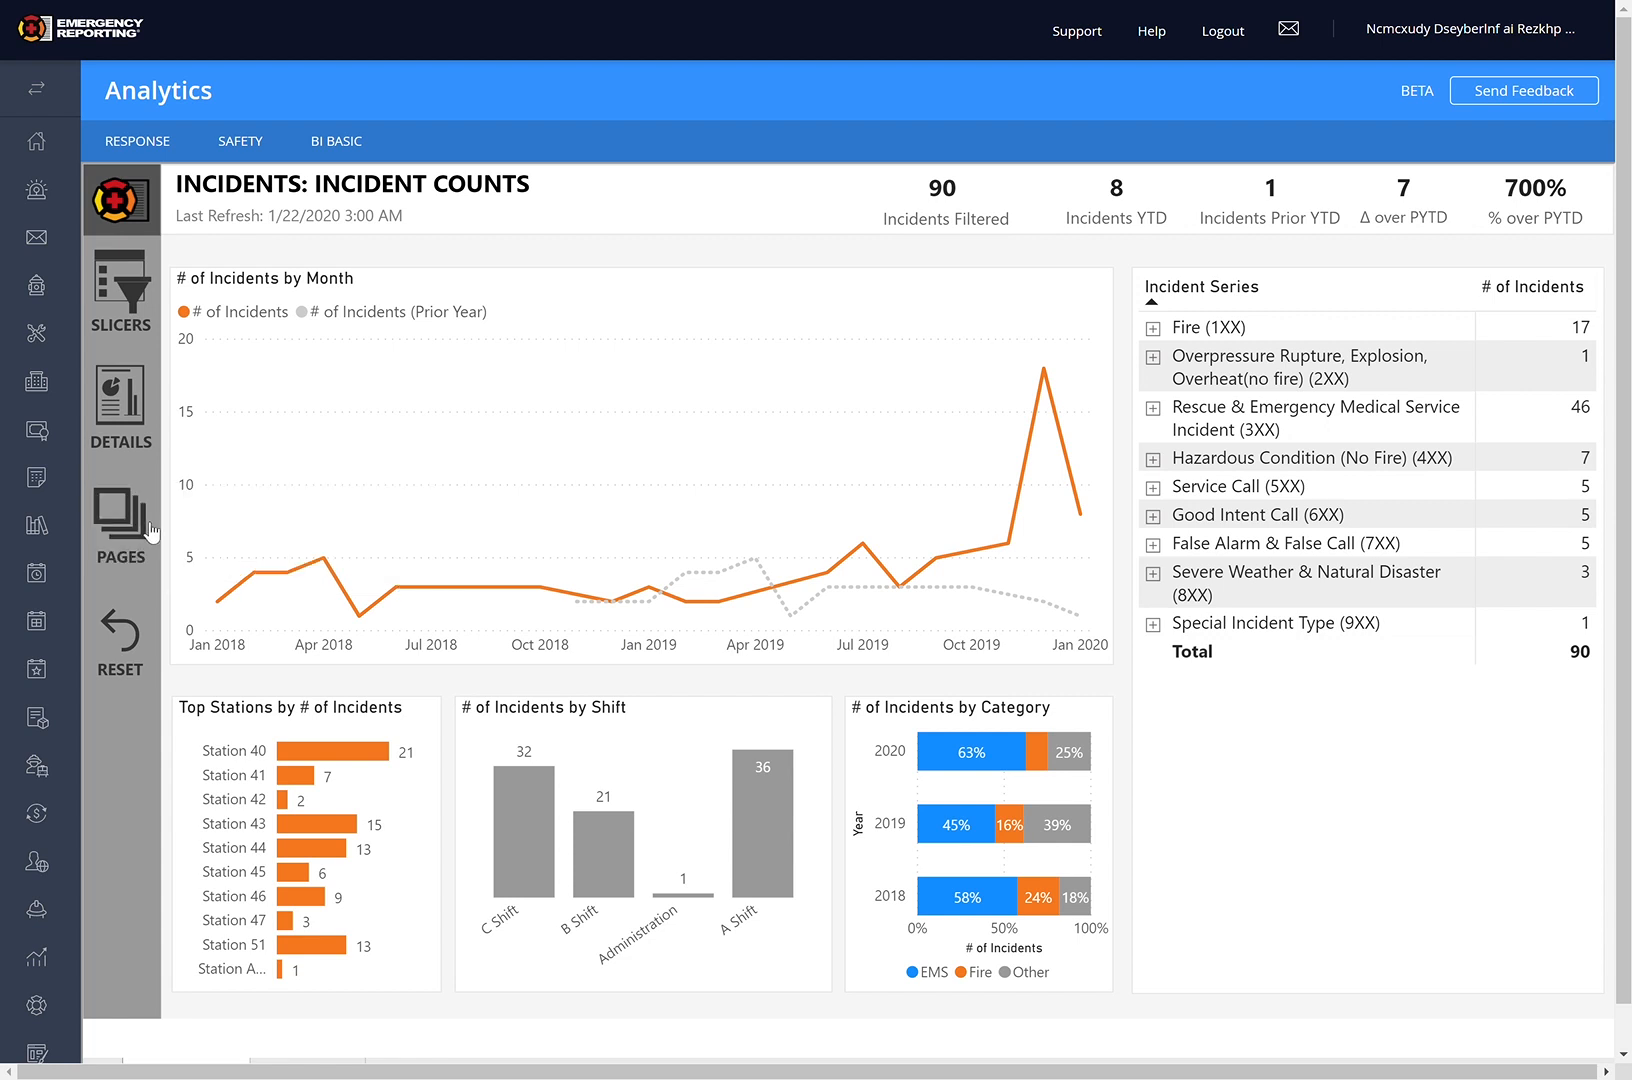
mouse_move(140, 680)
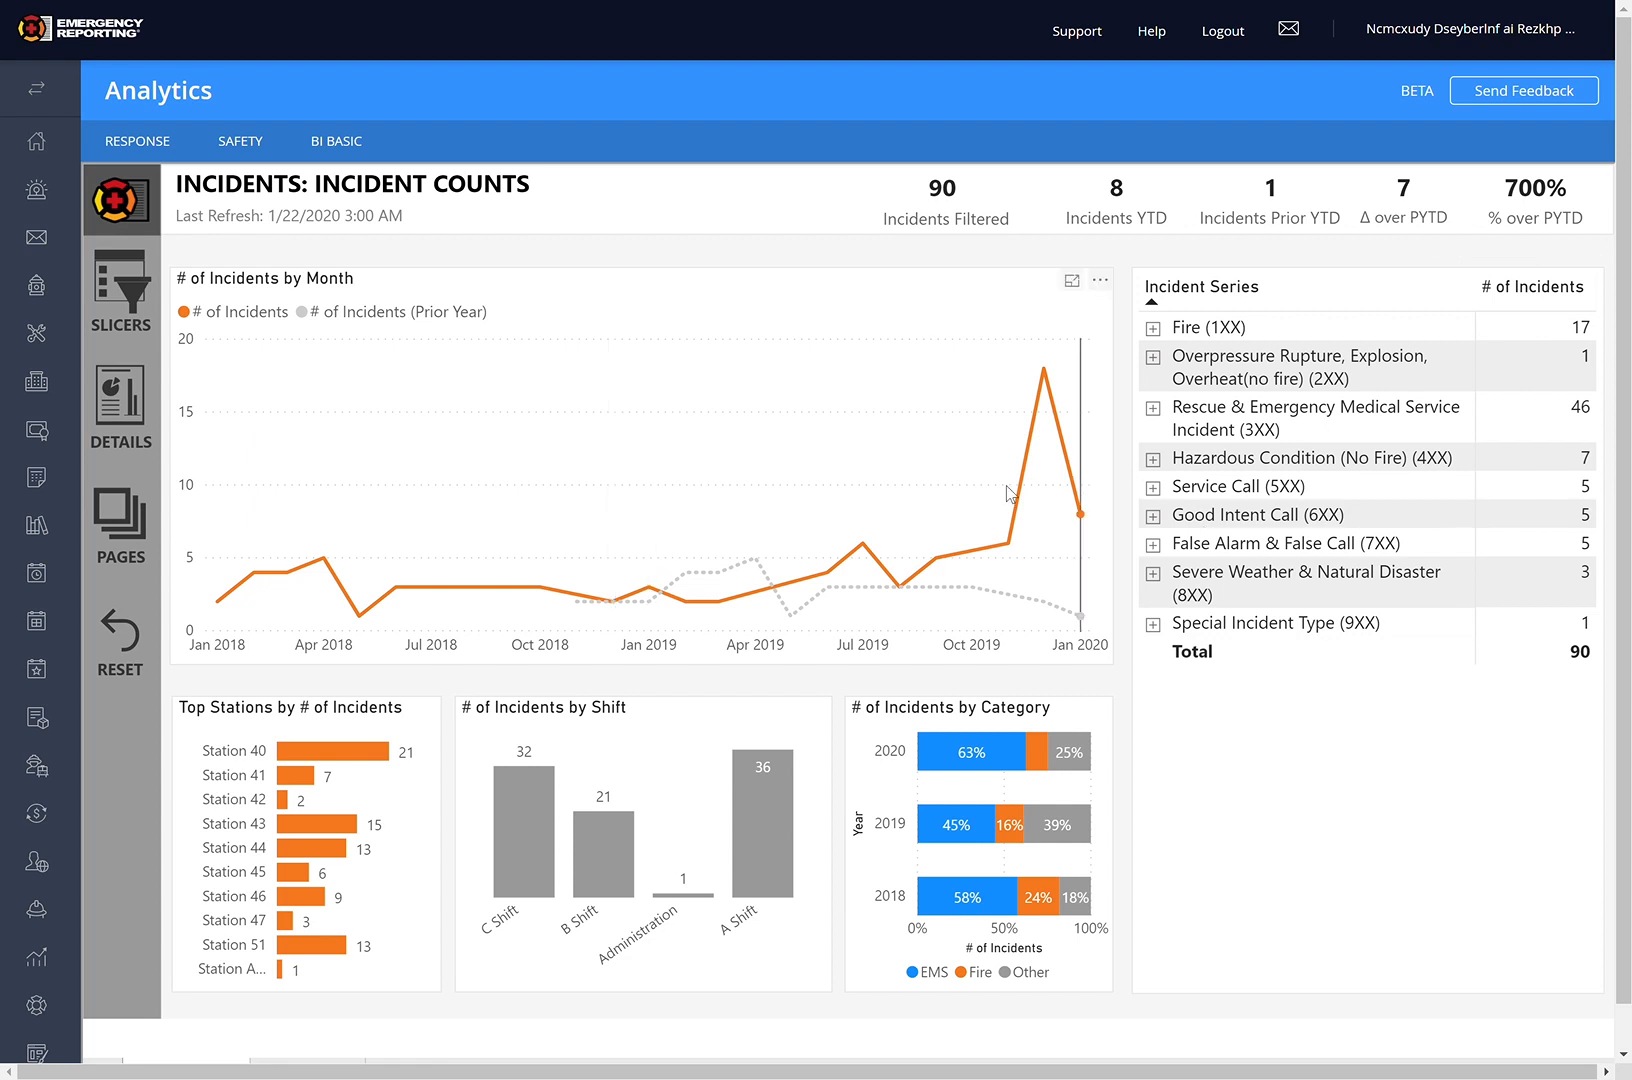
mouse_move(994, 466)
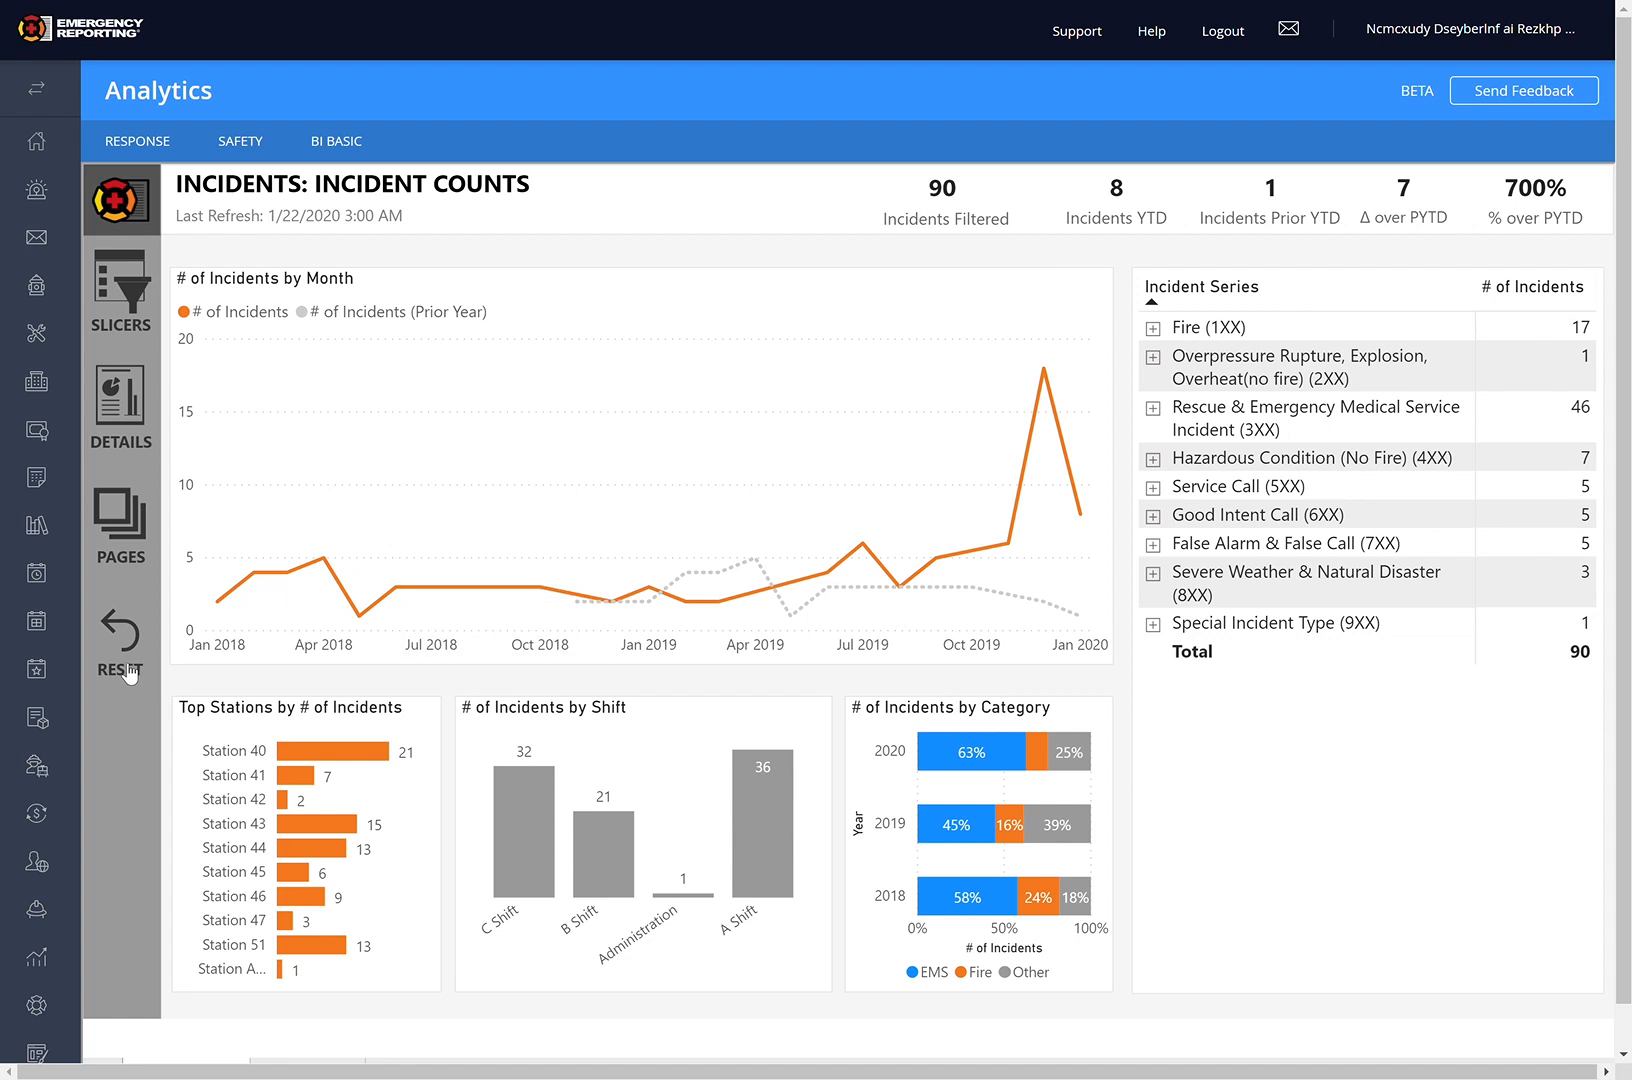
Step: Reset the report, clearing the apparatus filter back to 52,842 incidents
left_click(120, 634)
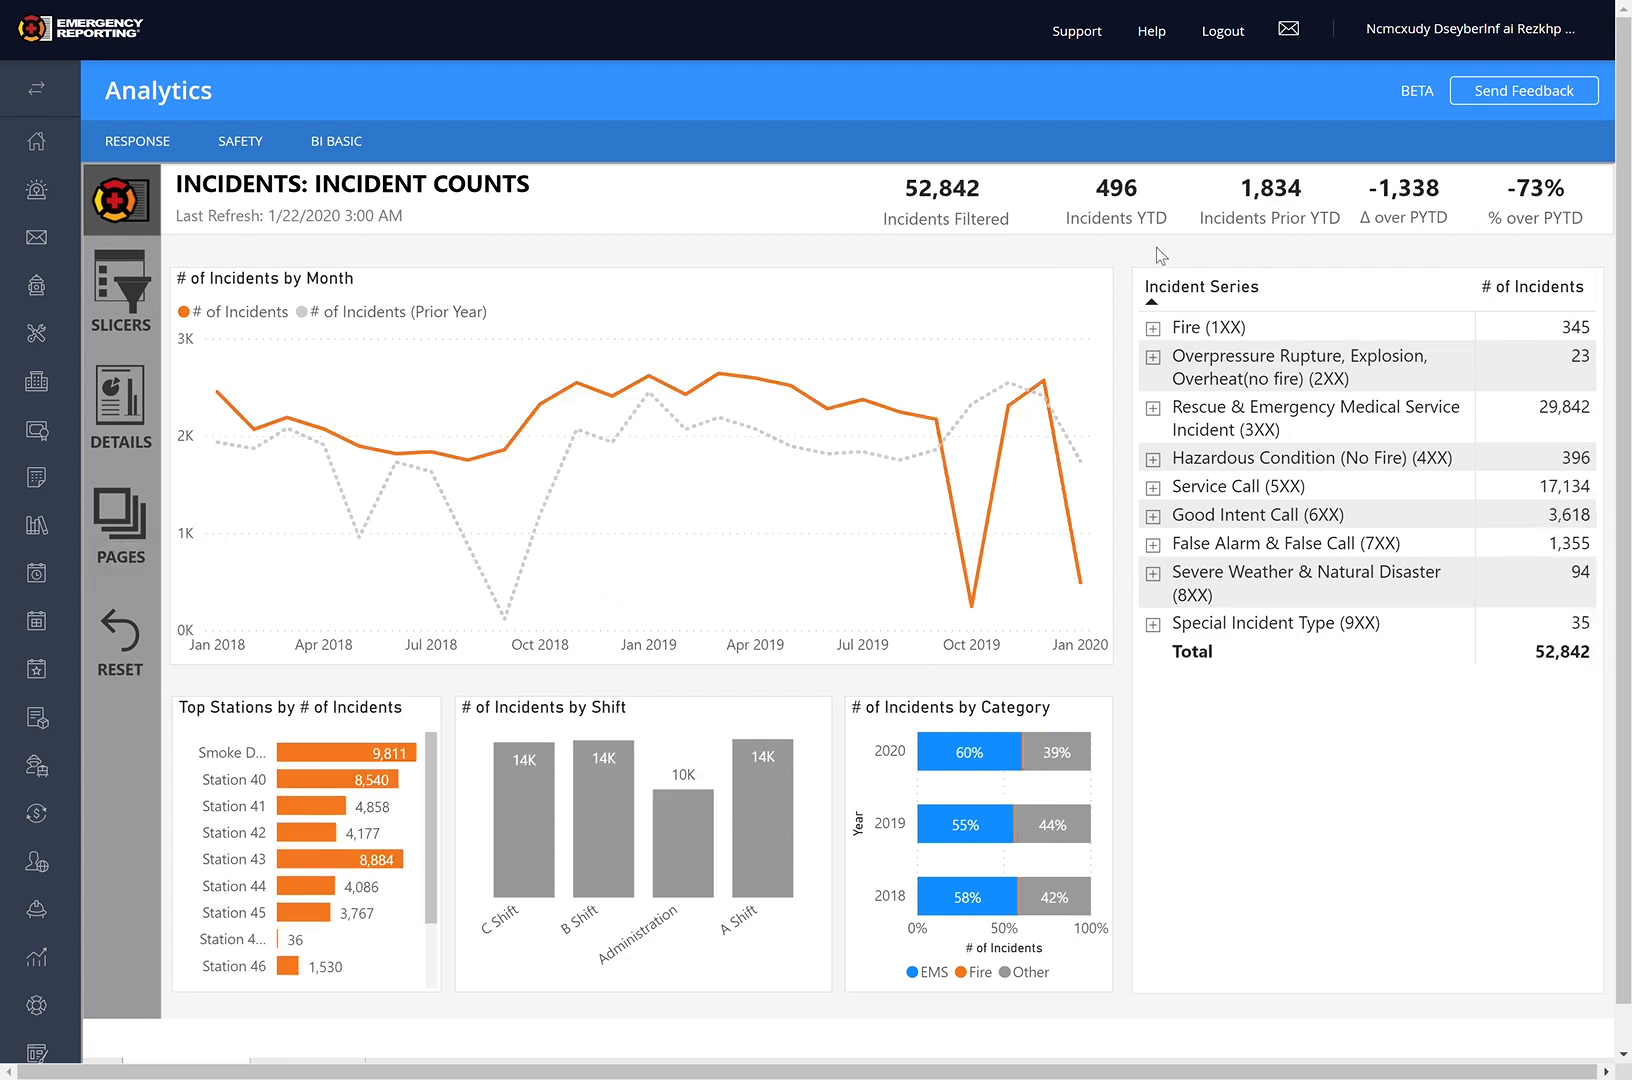
mouse_move(150, 278)
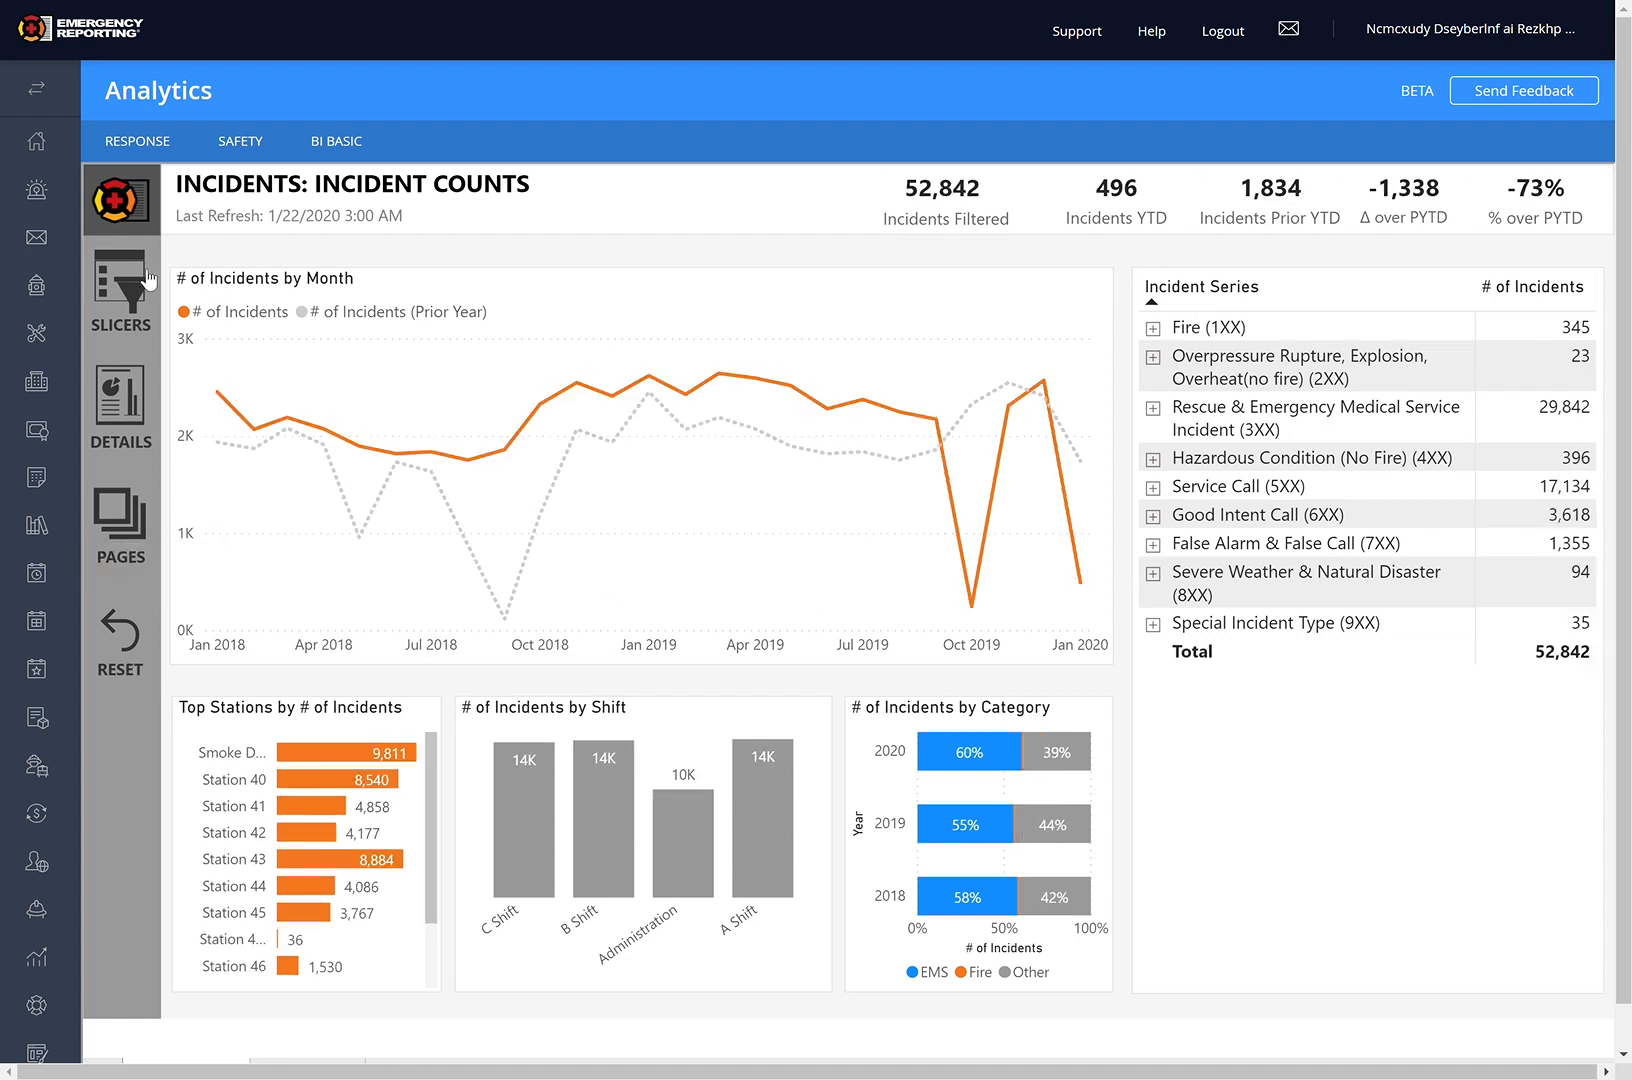
mouse_move(824, 242)
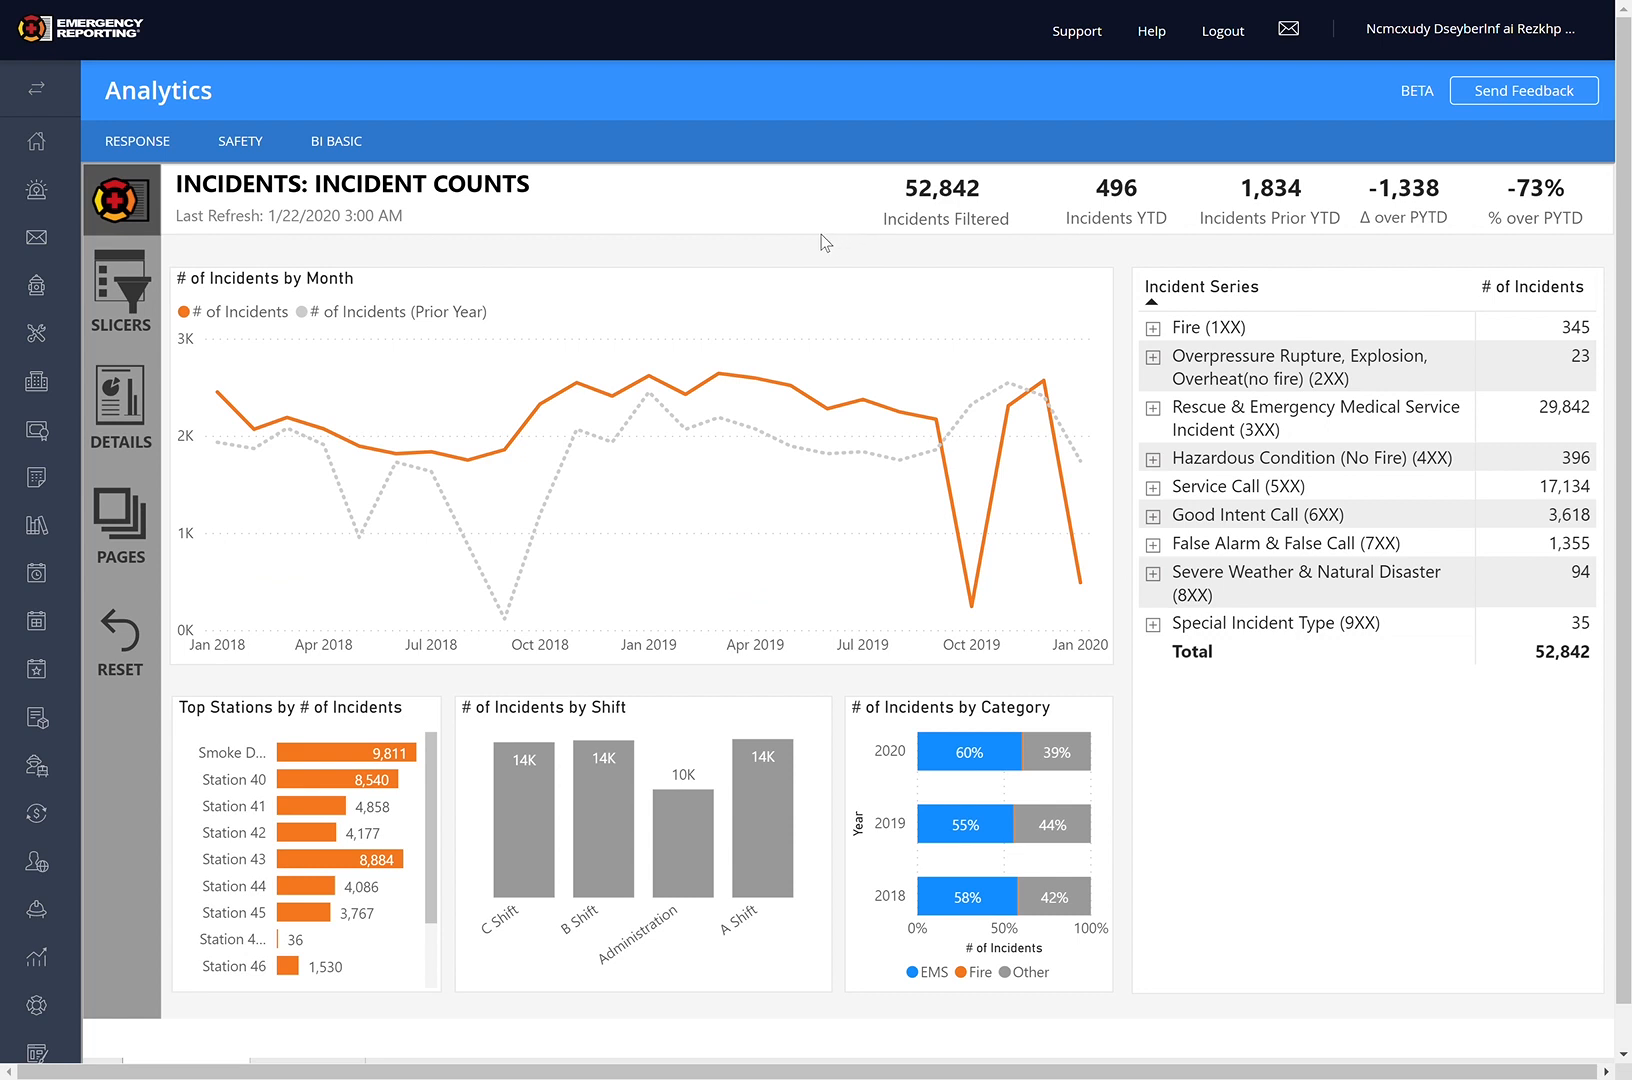
mouse_move(1240, 778)
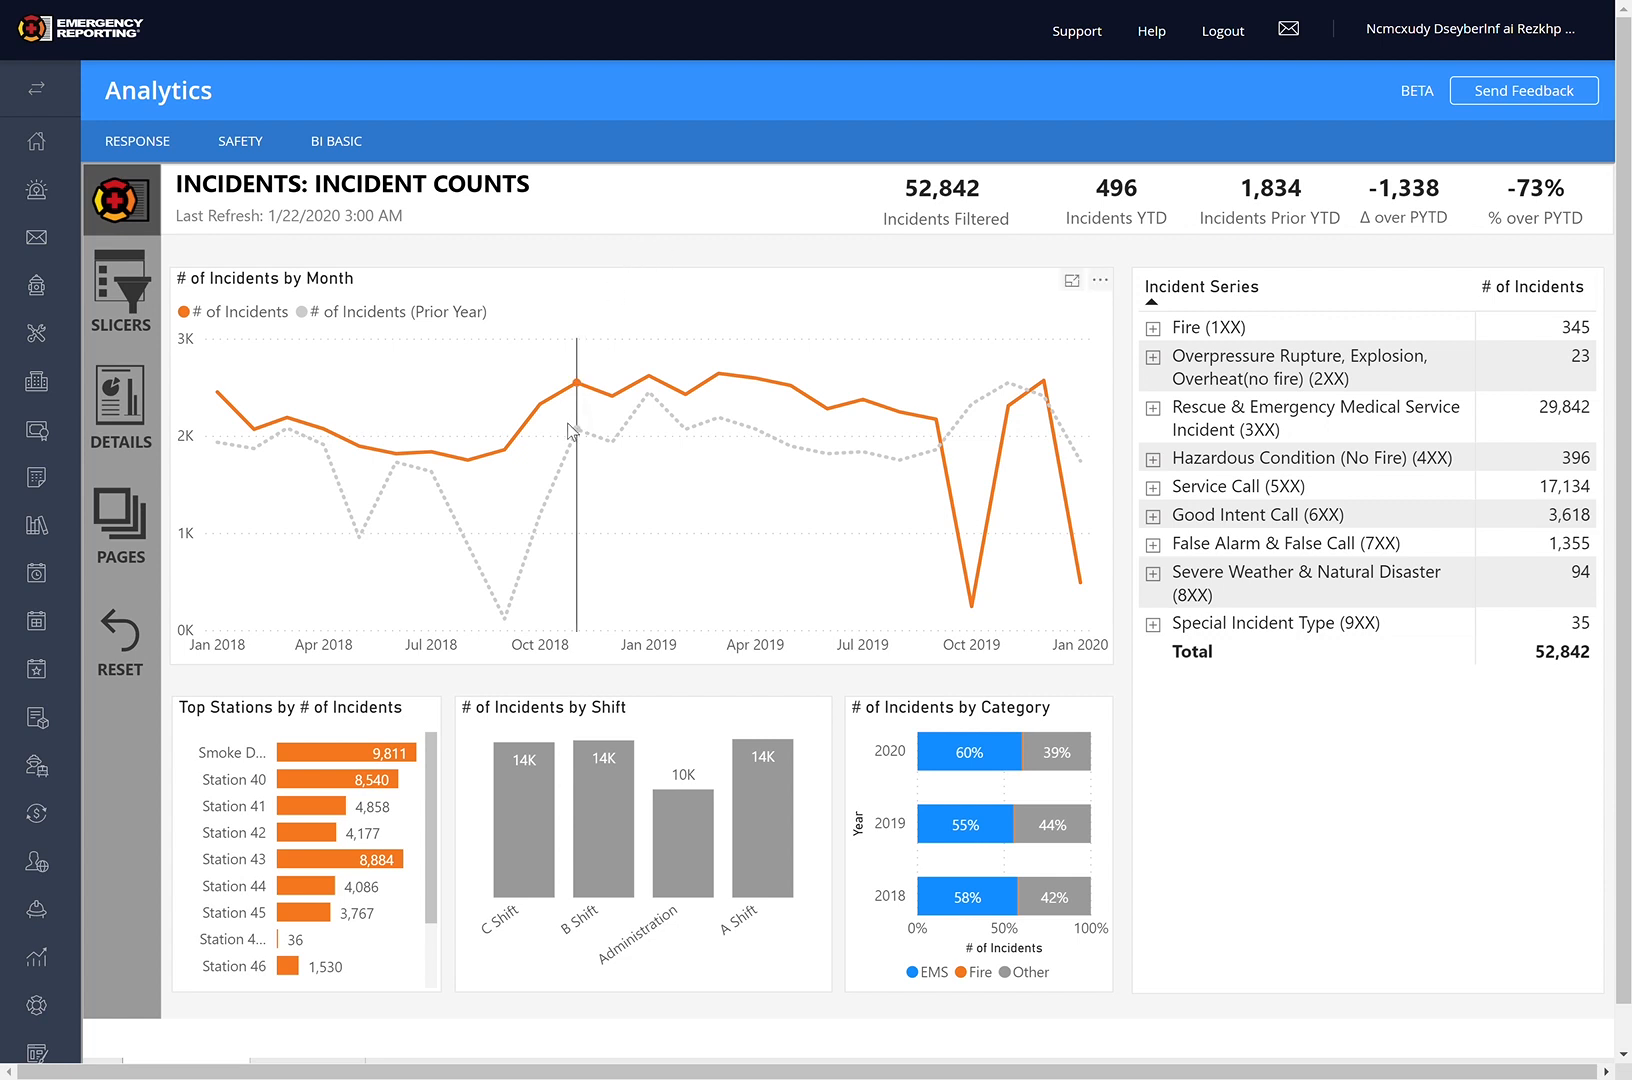
mouse_move(612, 416)
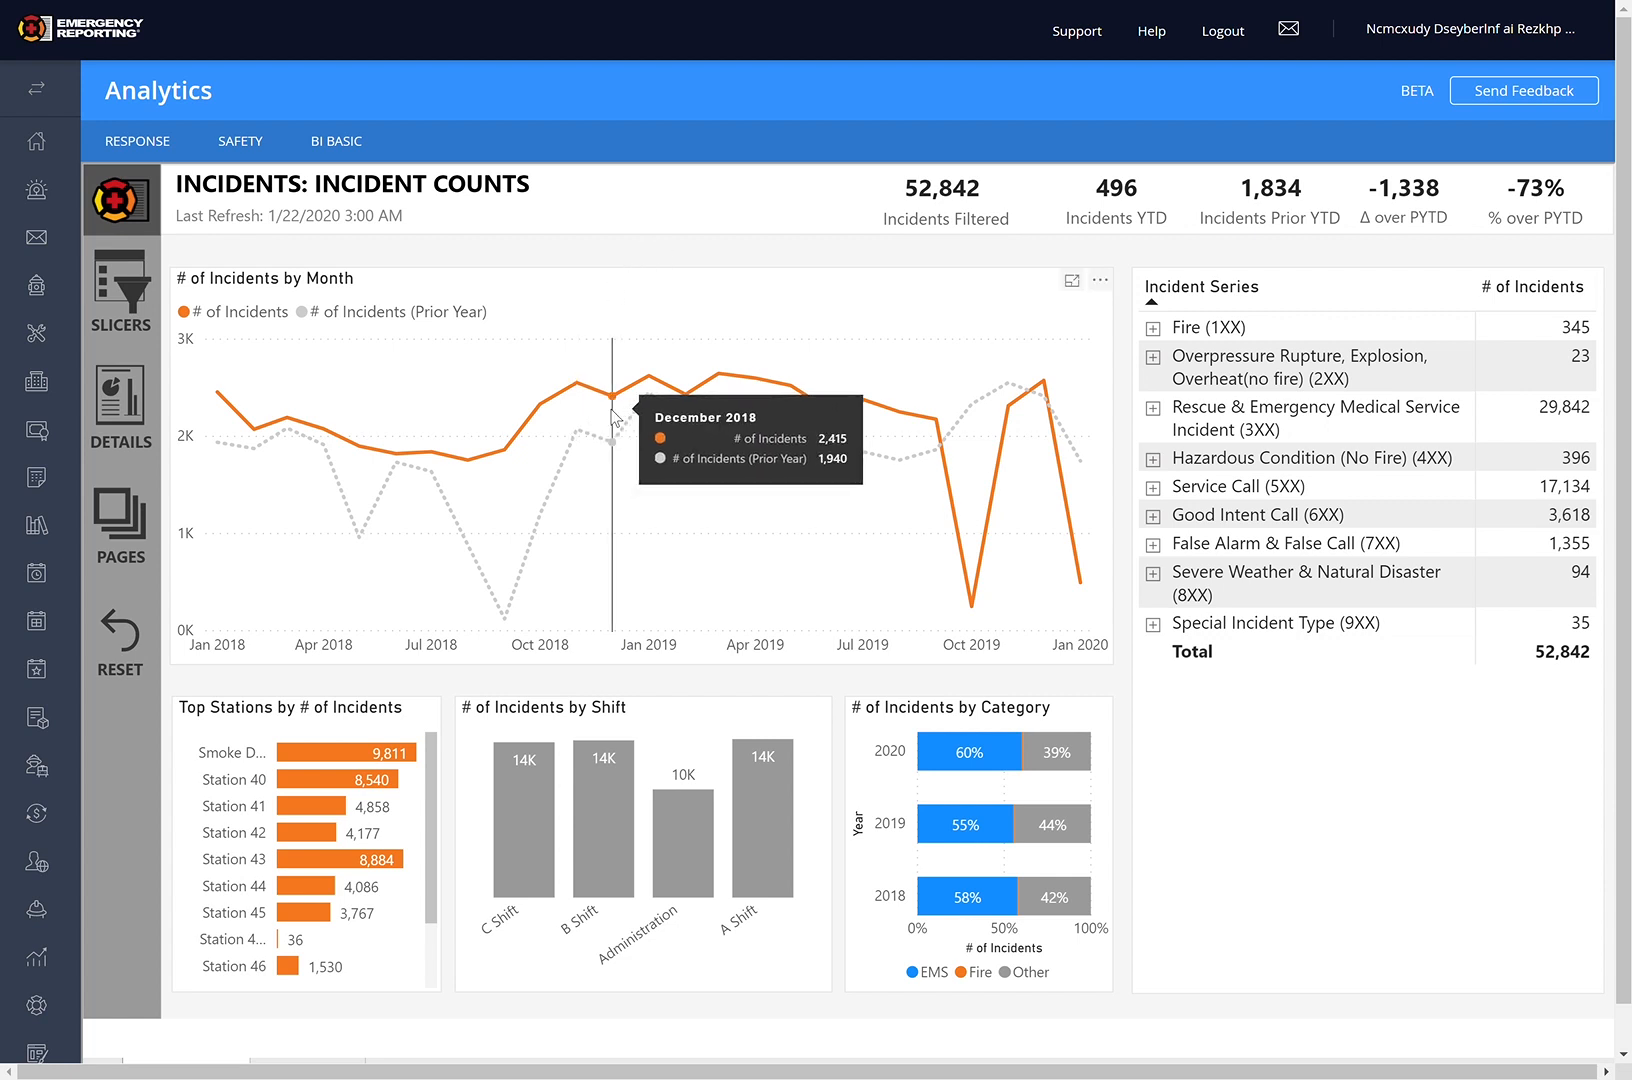
mouse_move(650, 372)
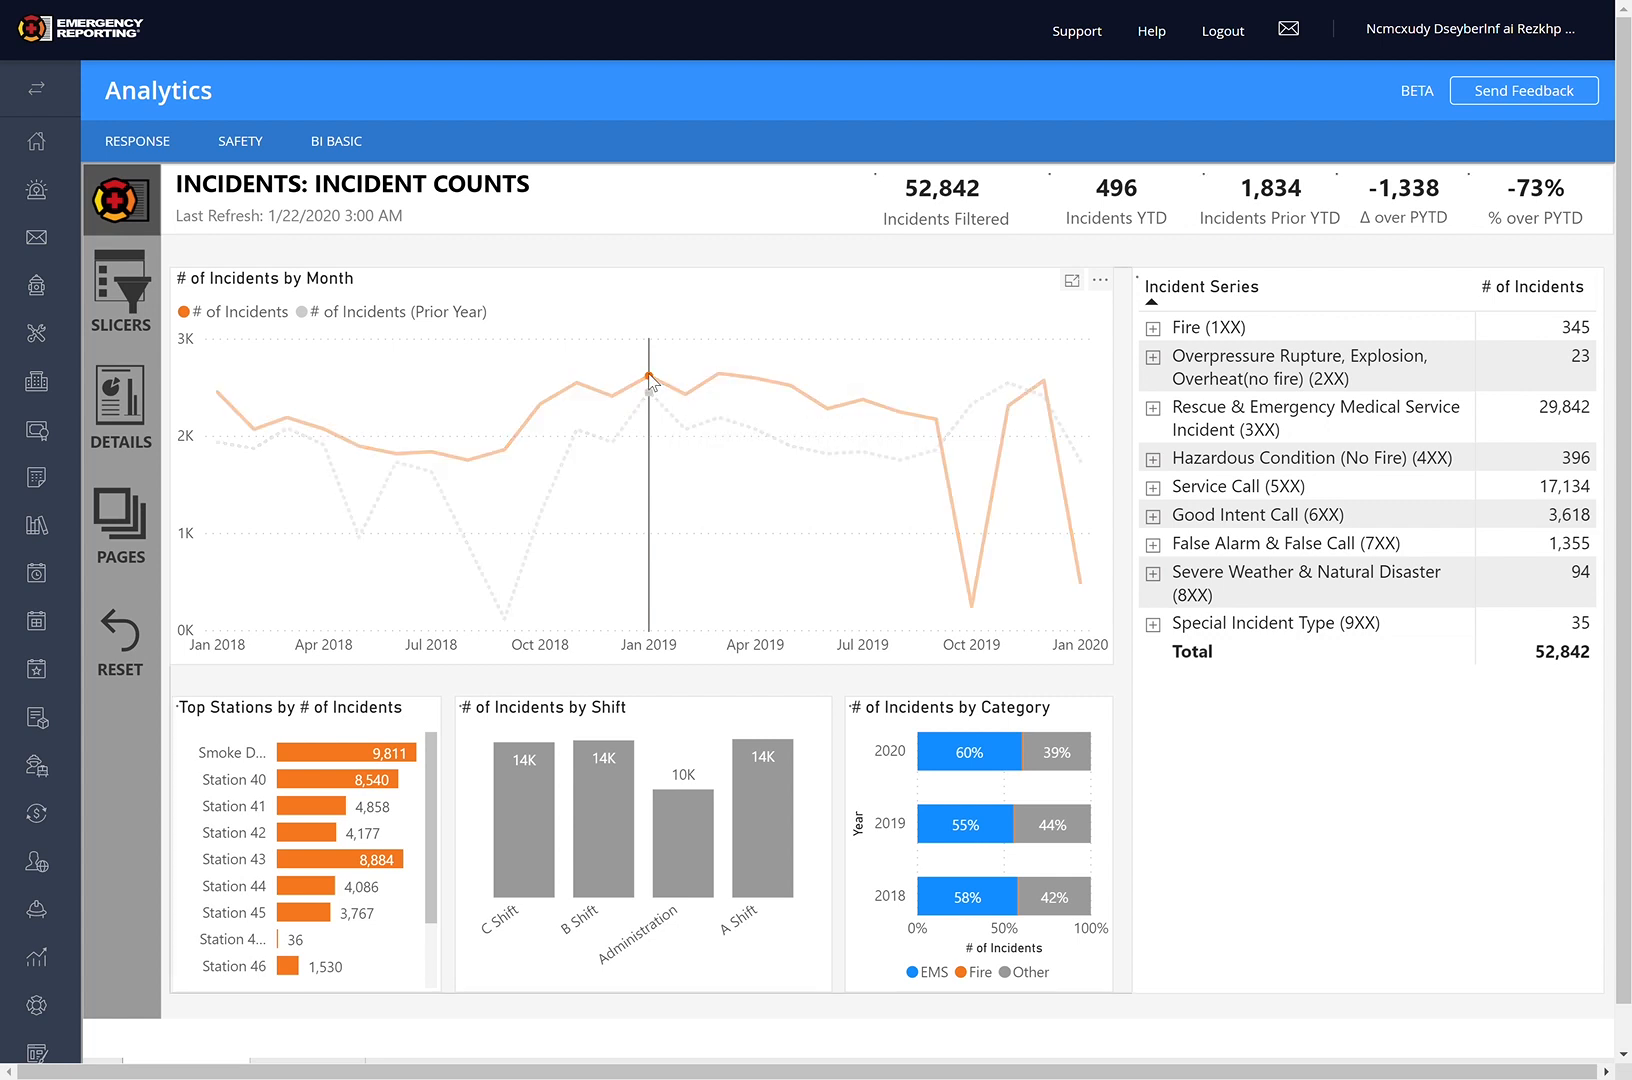
Step: Cross-filter from the monthly line chart to January 2019, then March 2019 (2,648 incidents)
left_click(646, 374)
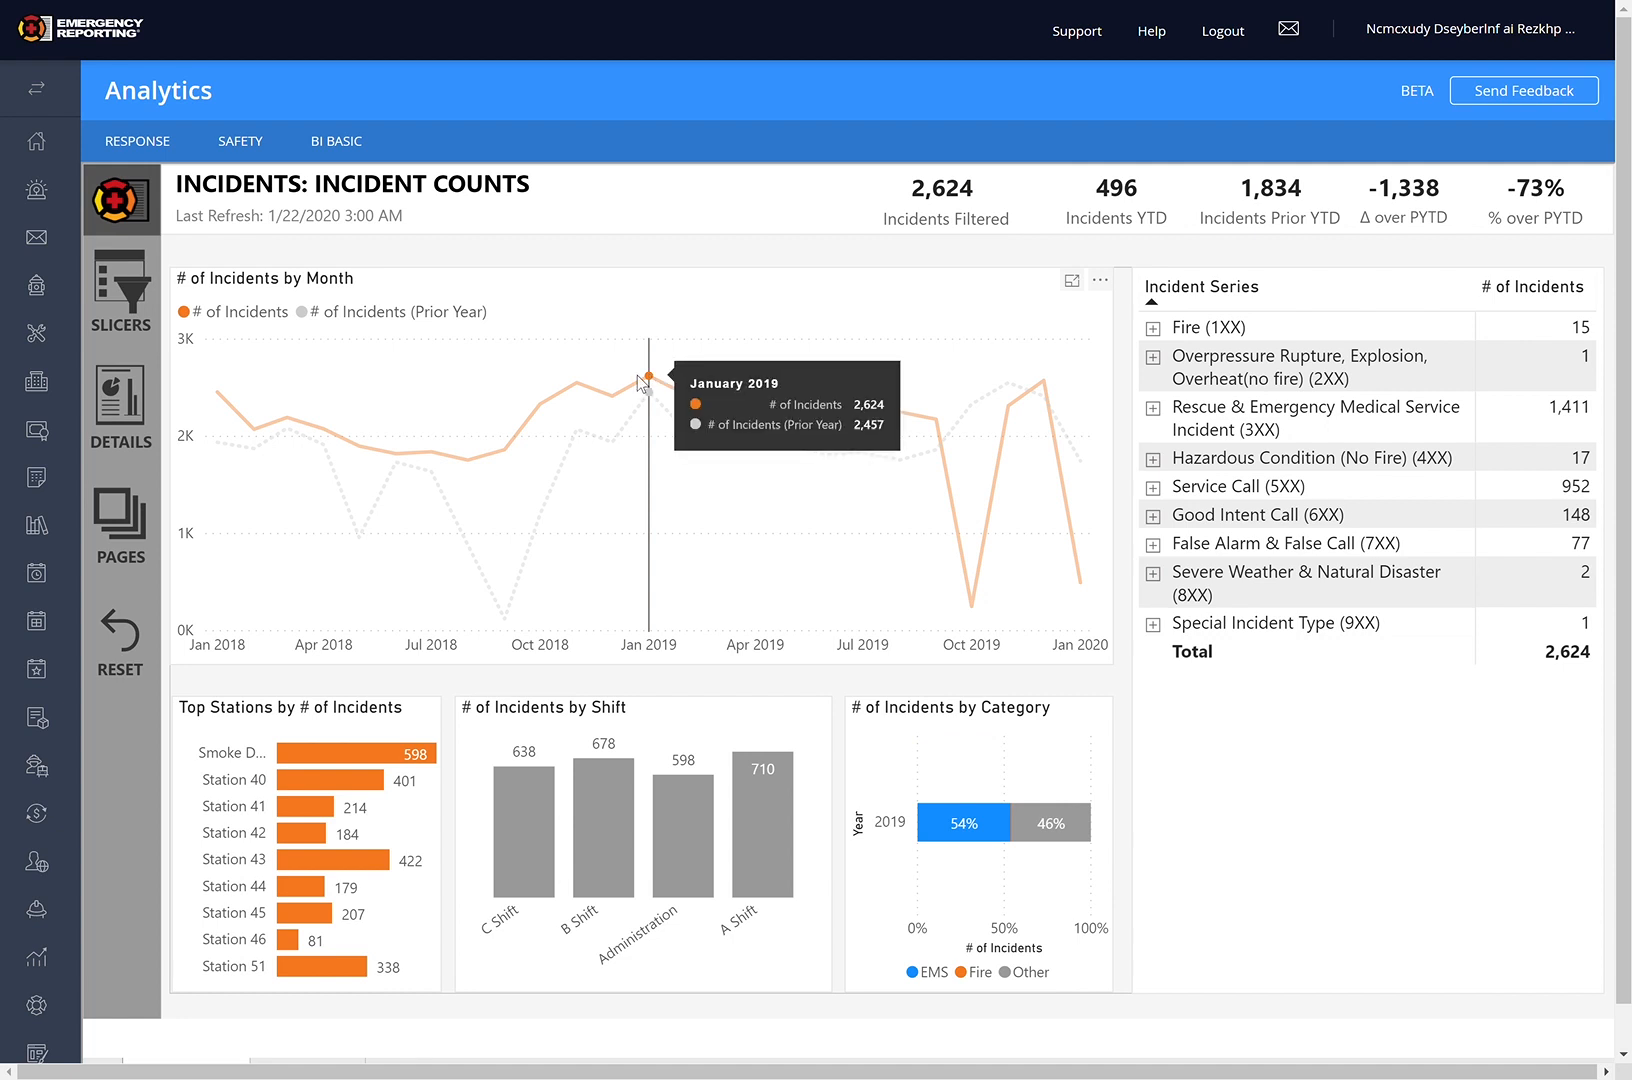
mouse_move(1480, 550)
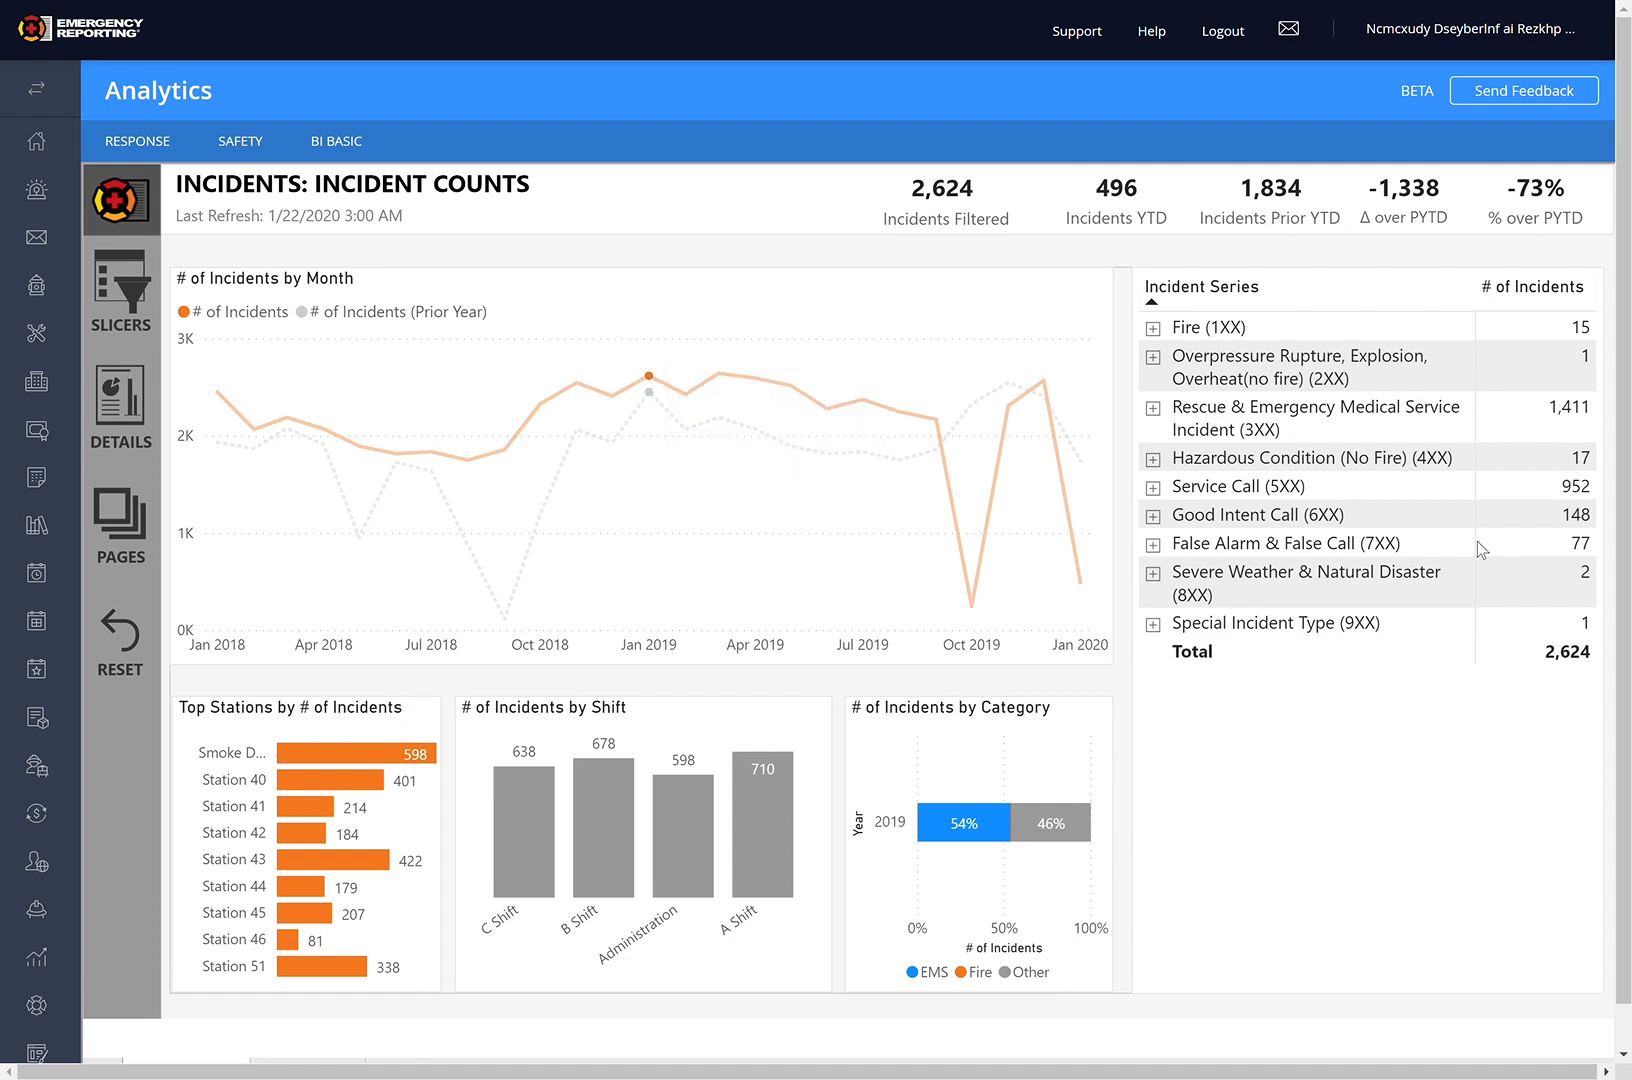
mouse_move(650, 380)
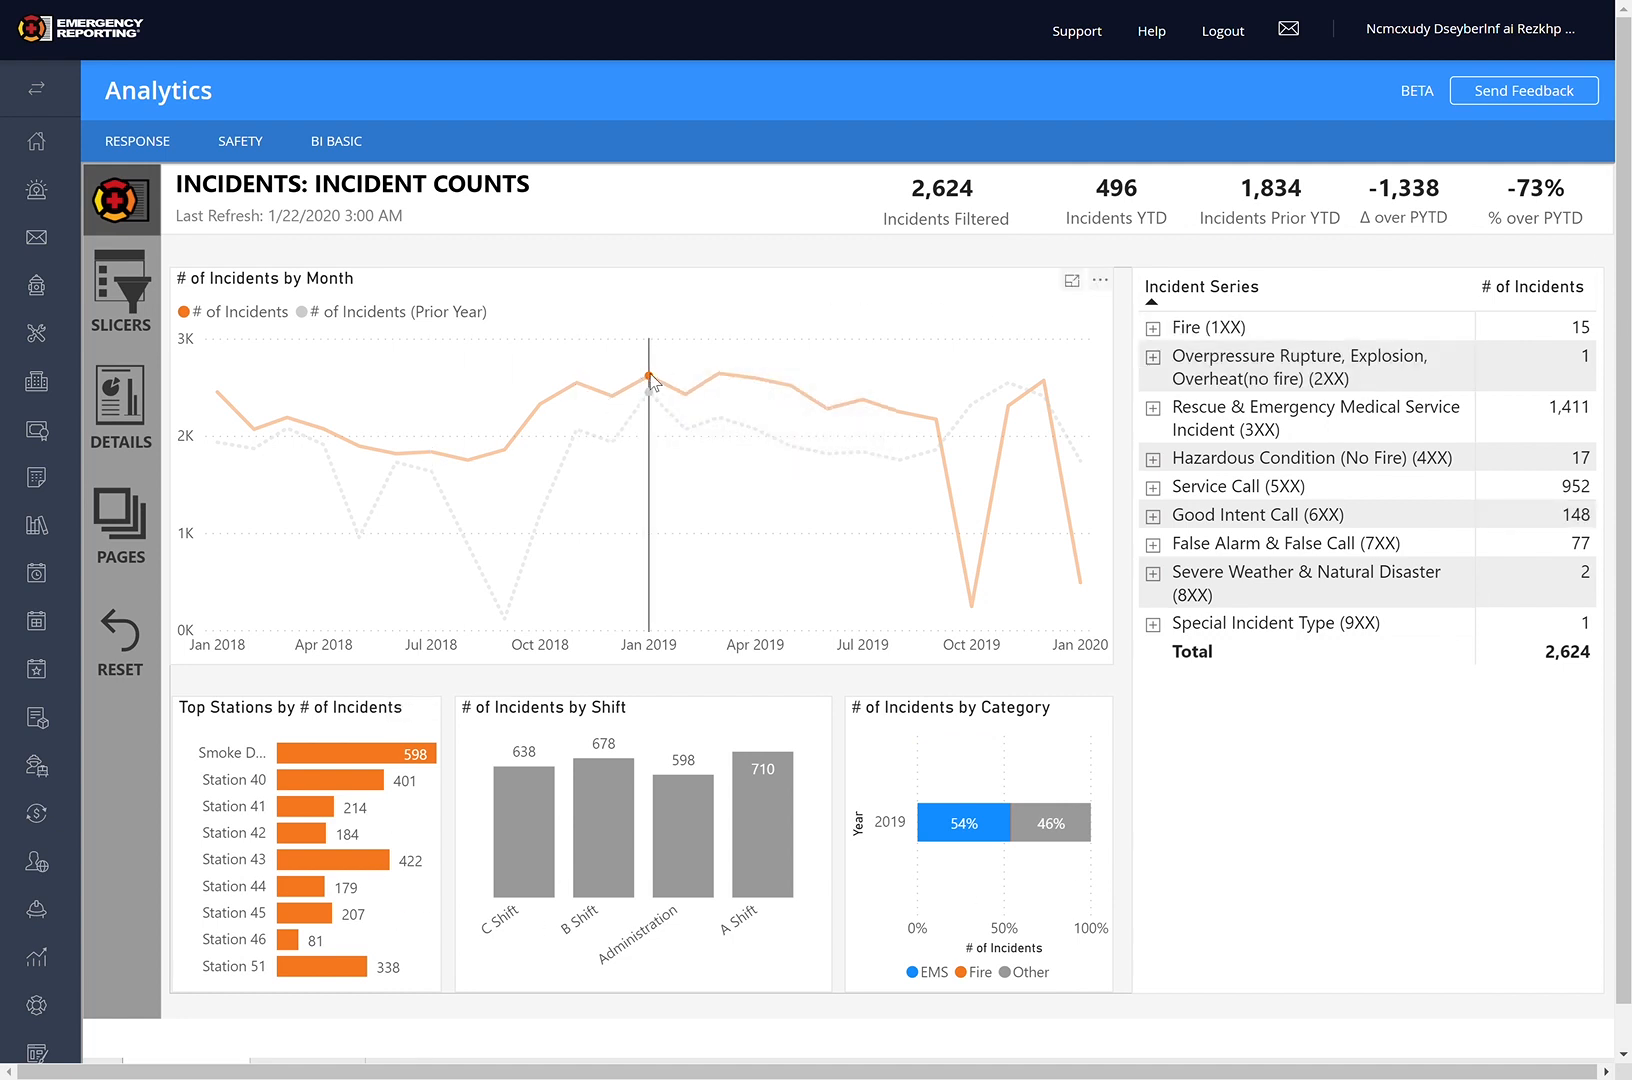
mouse_move(650, 378)
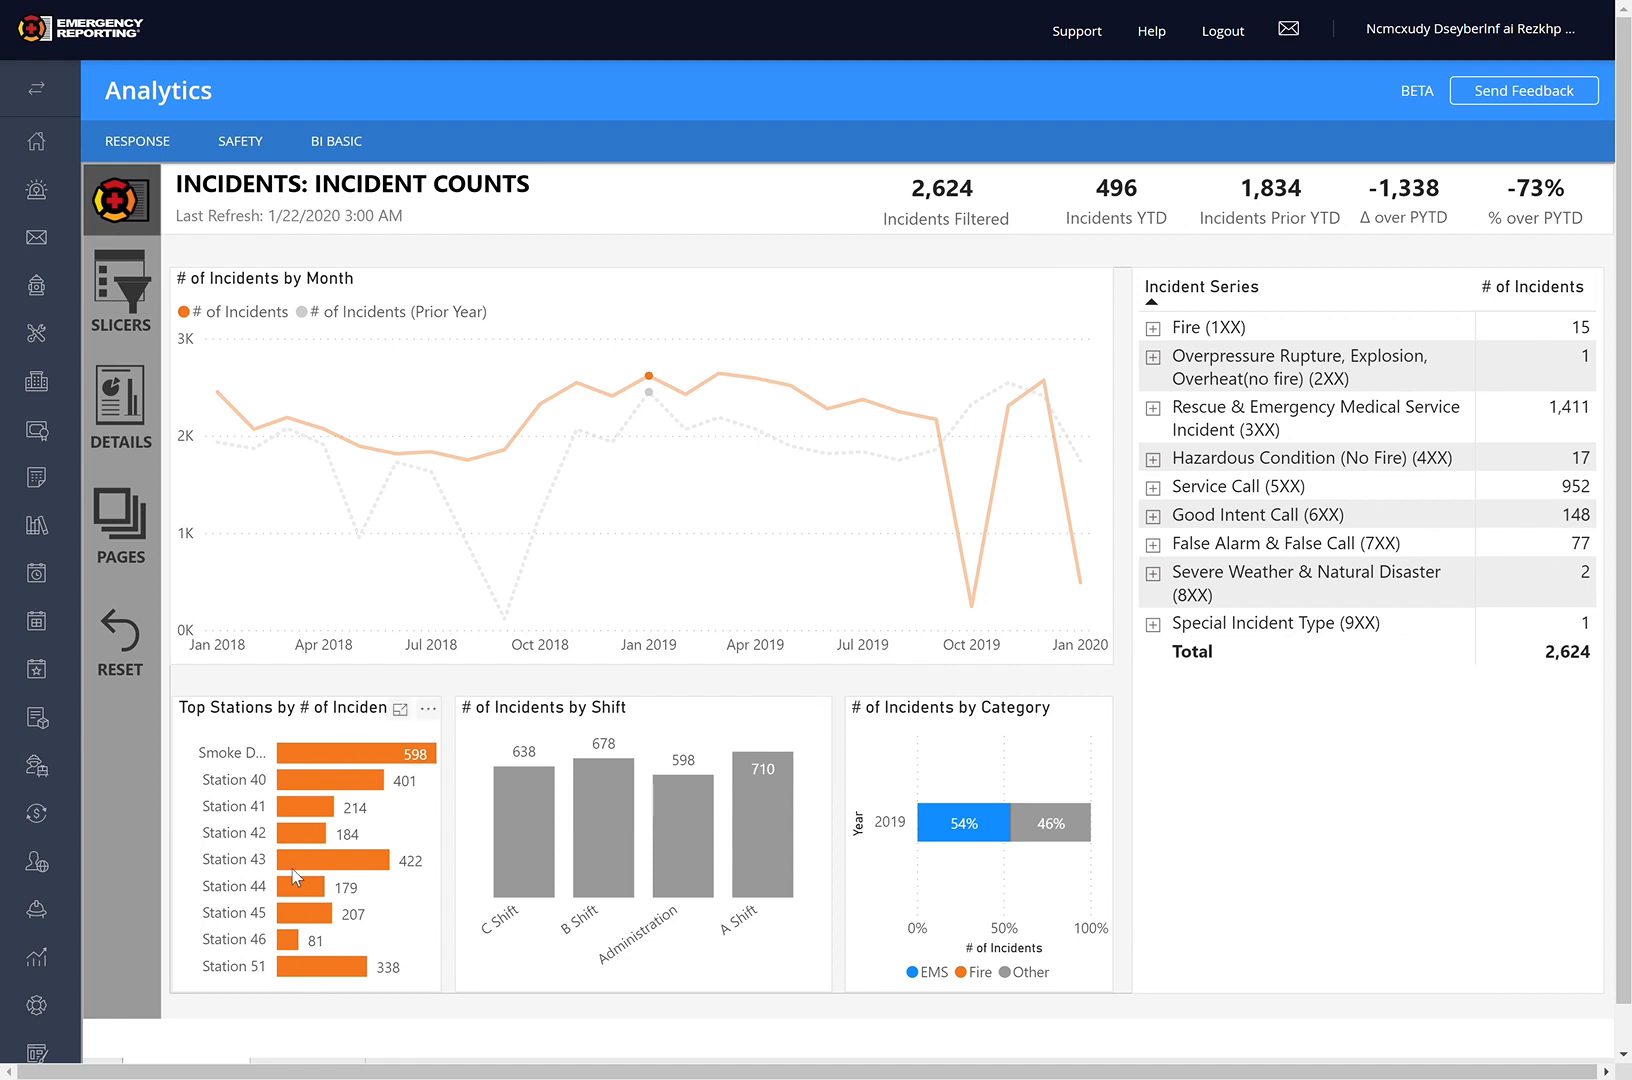
mouse_move(648, 390)
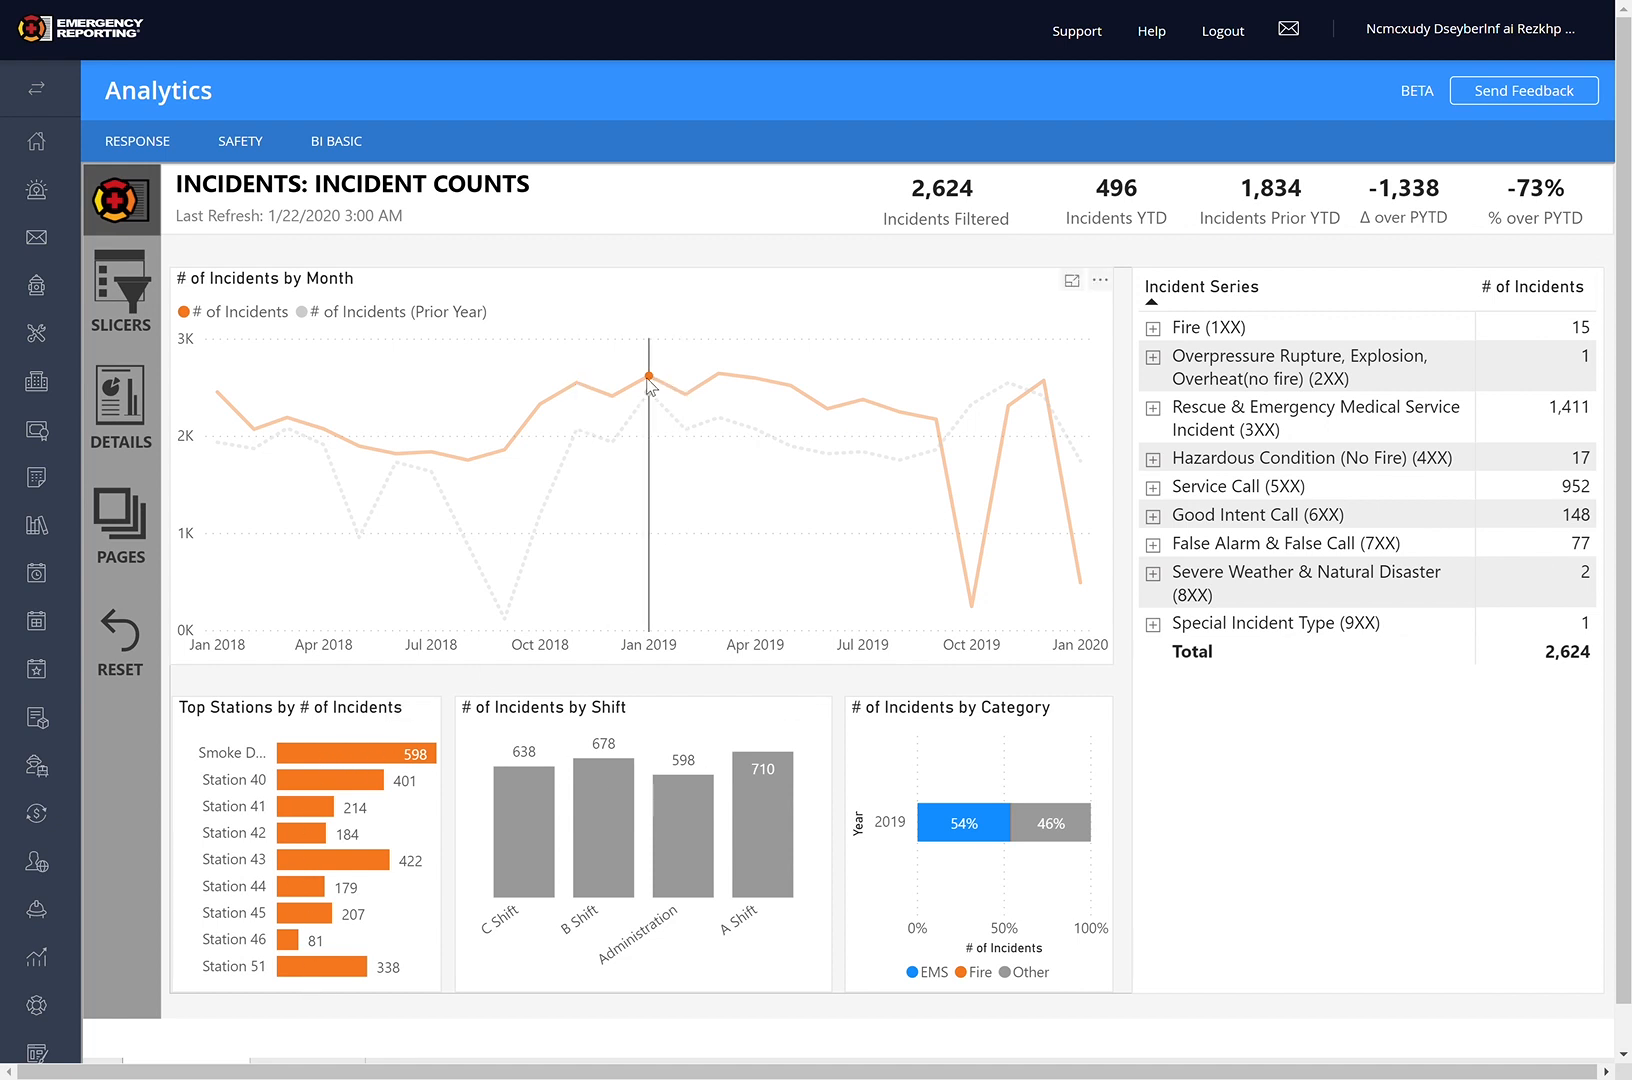
mouse_move(686, 398)
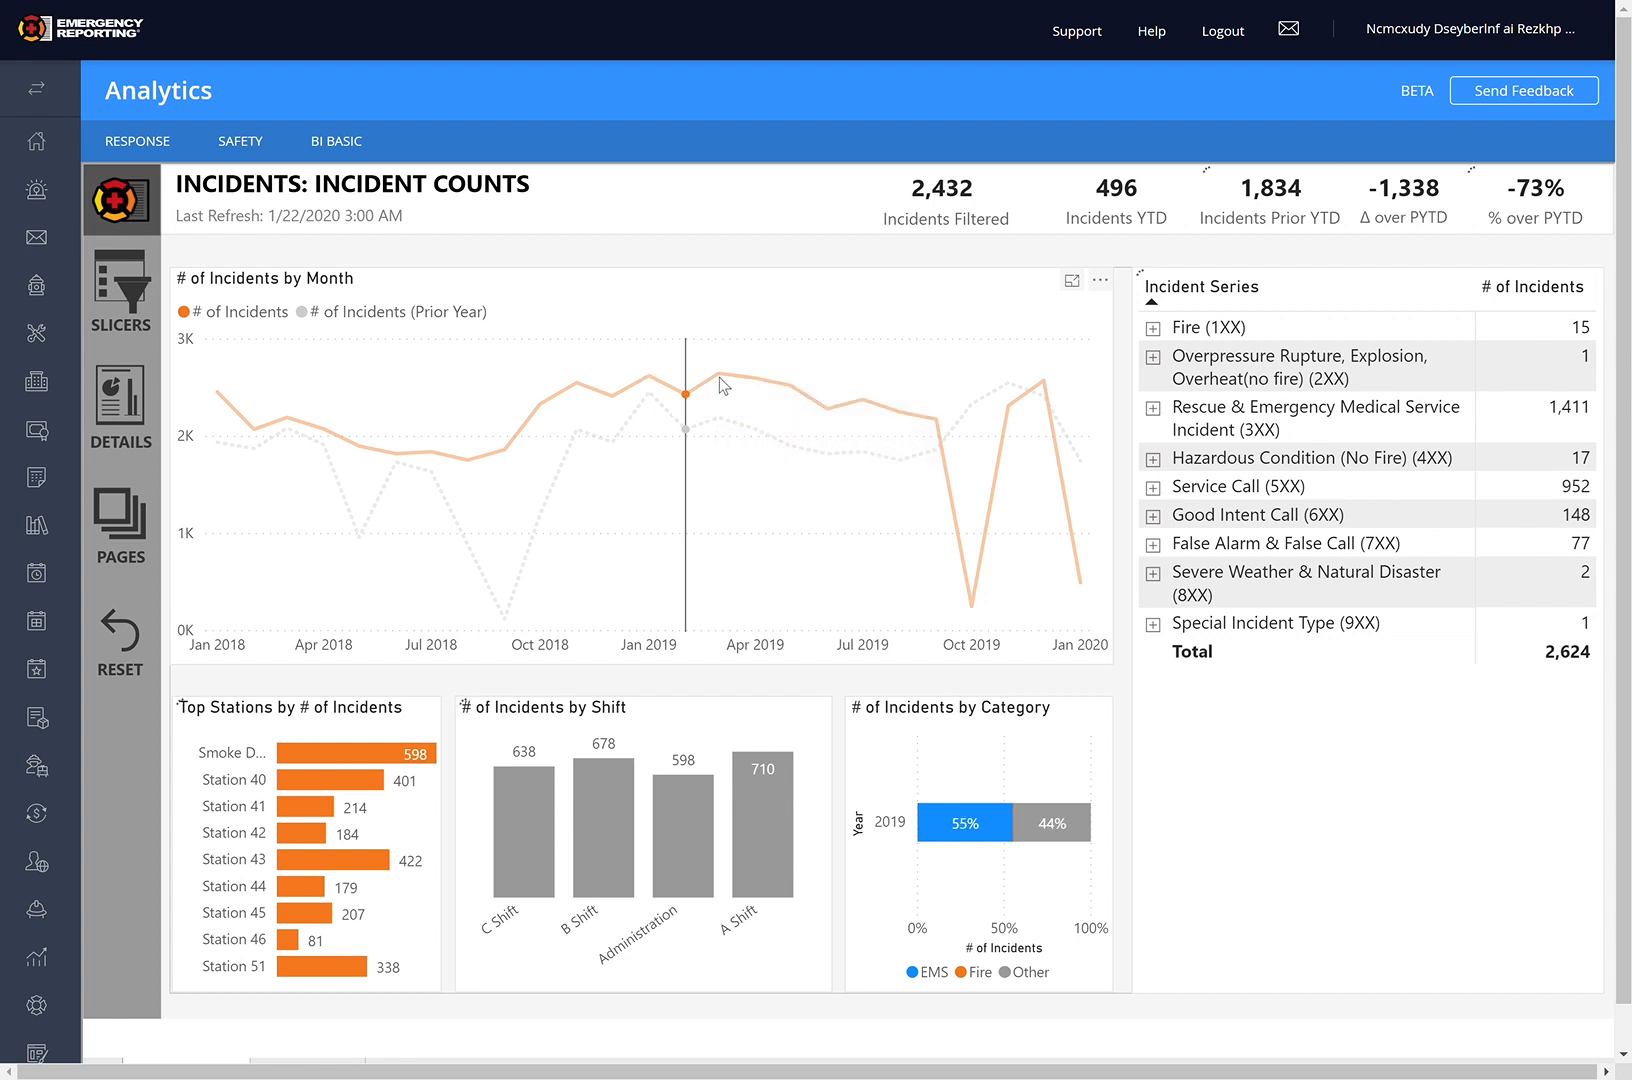
left_click(720, 374)
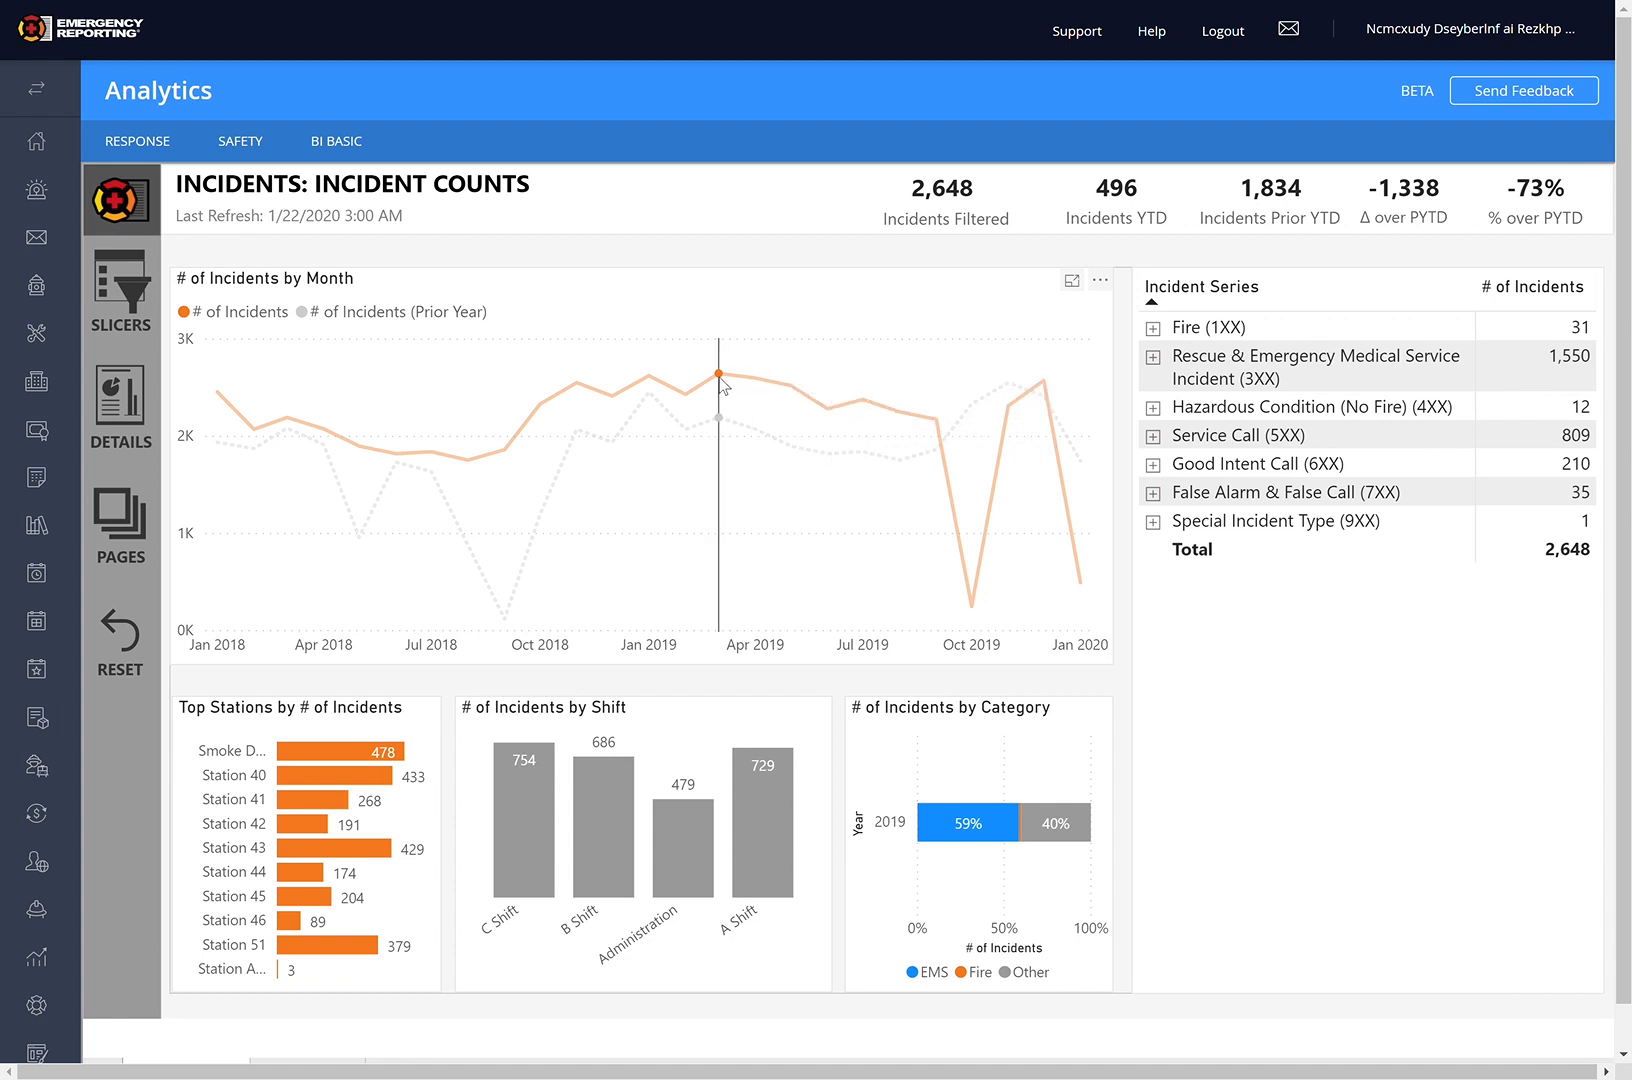
mouse_move(686, 396)
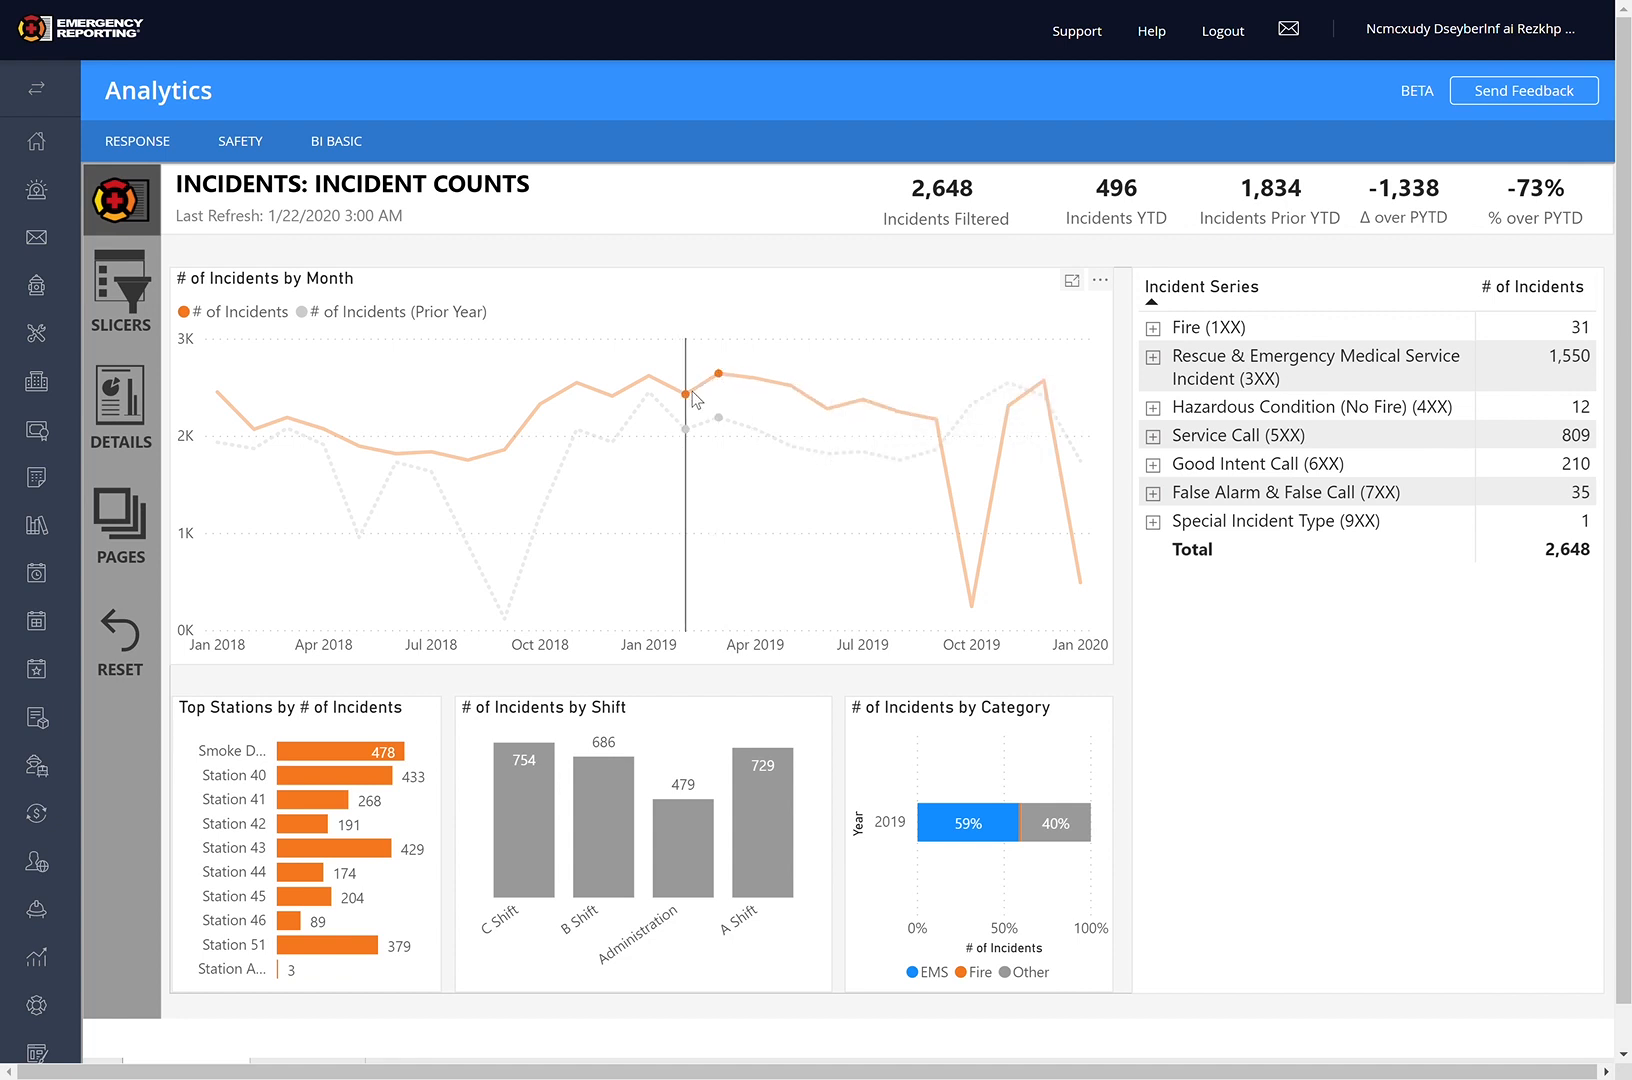
mouse_move(686, 396)
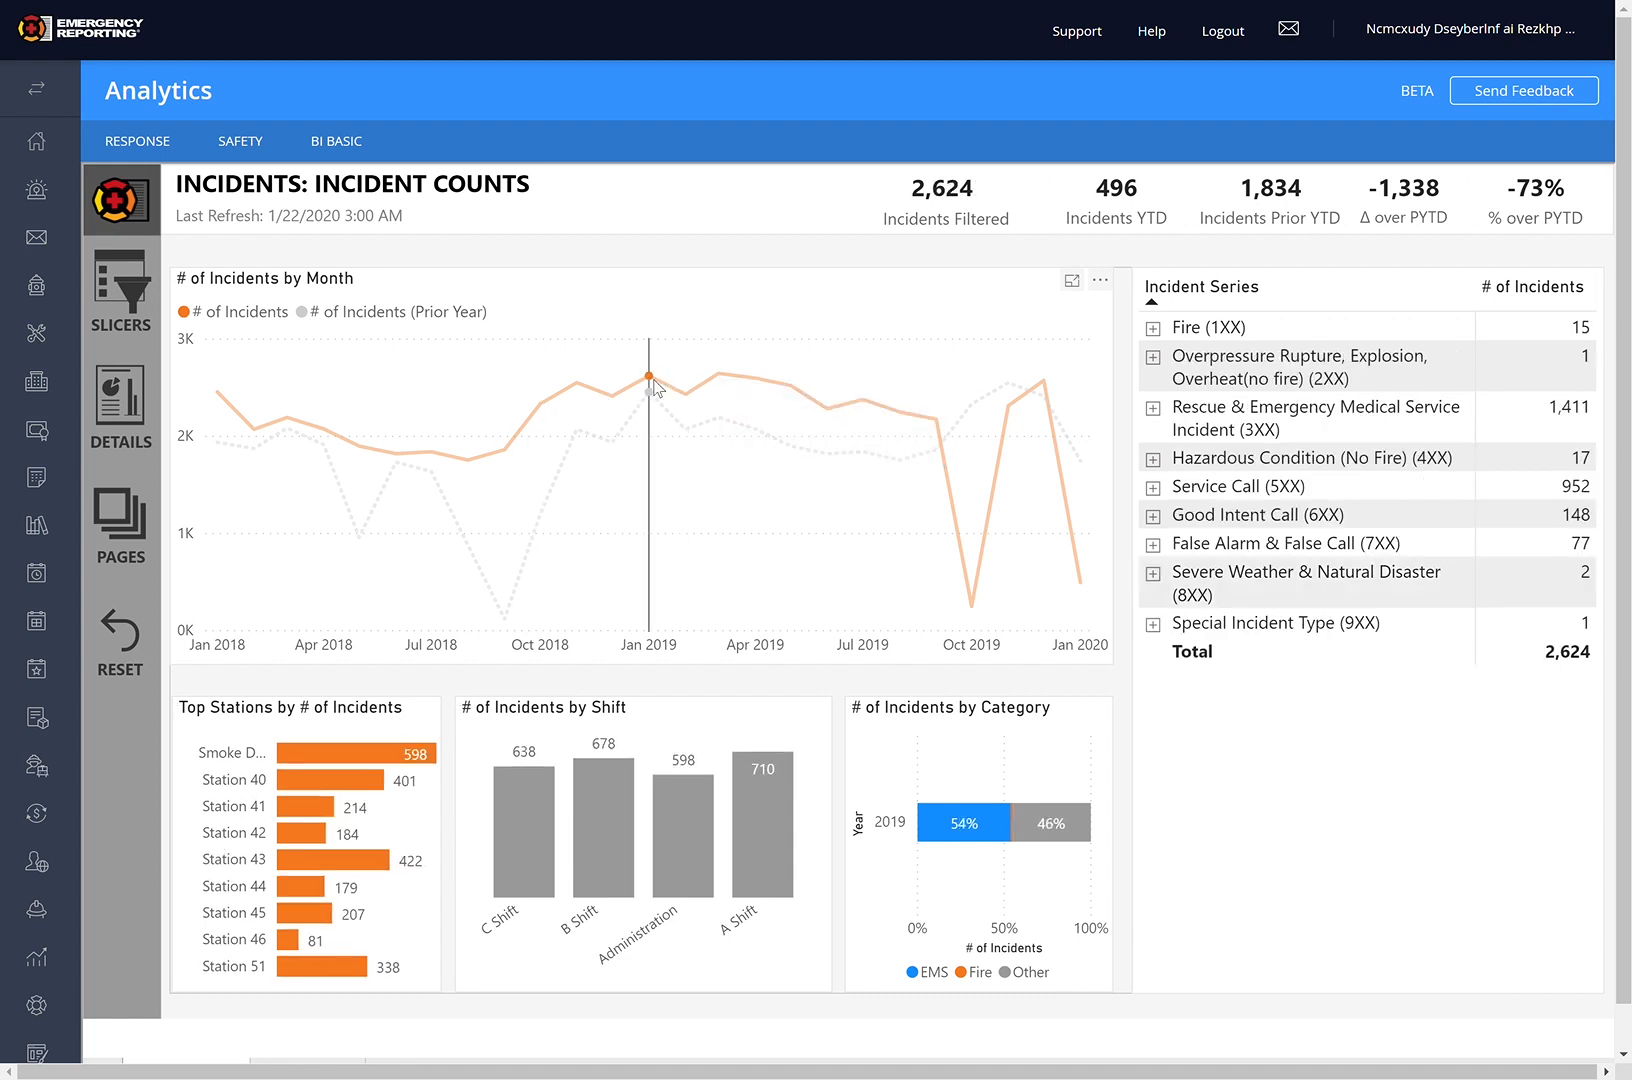
mouse_move(650, 374)
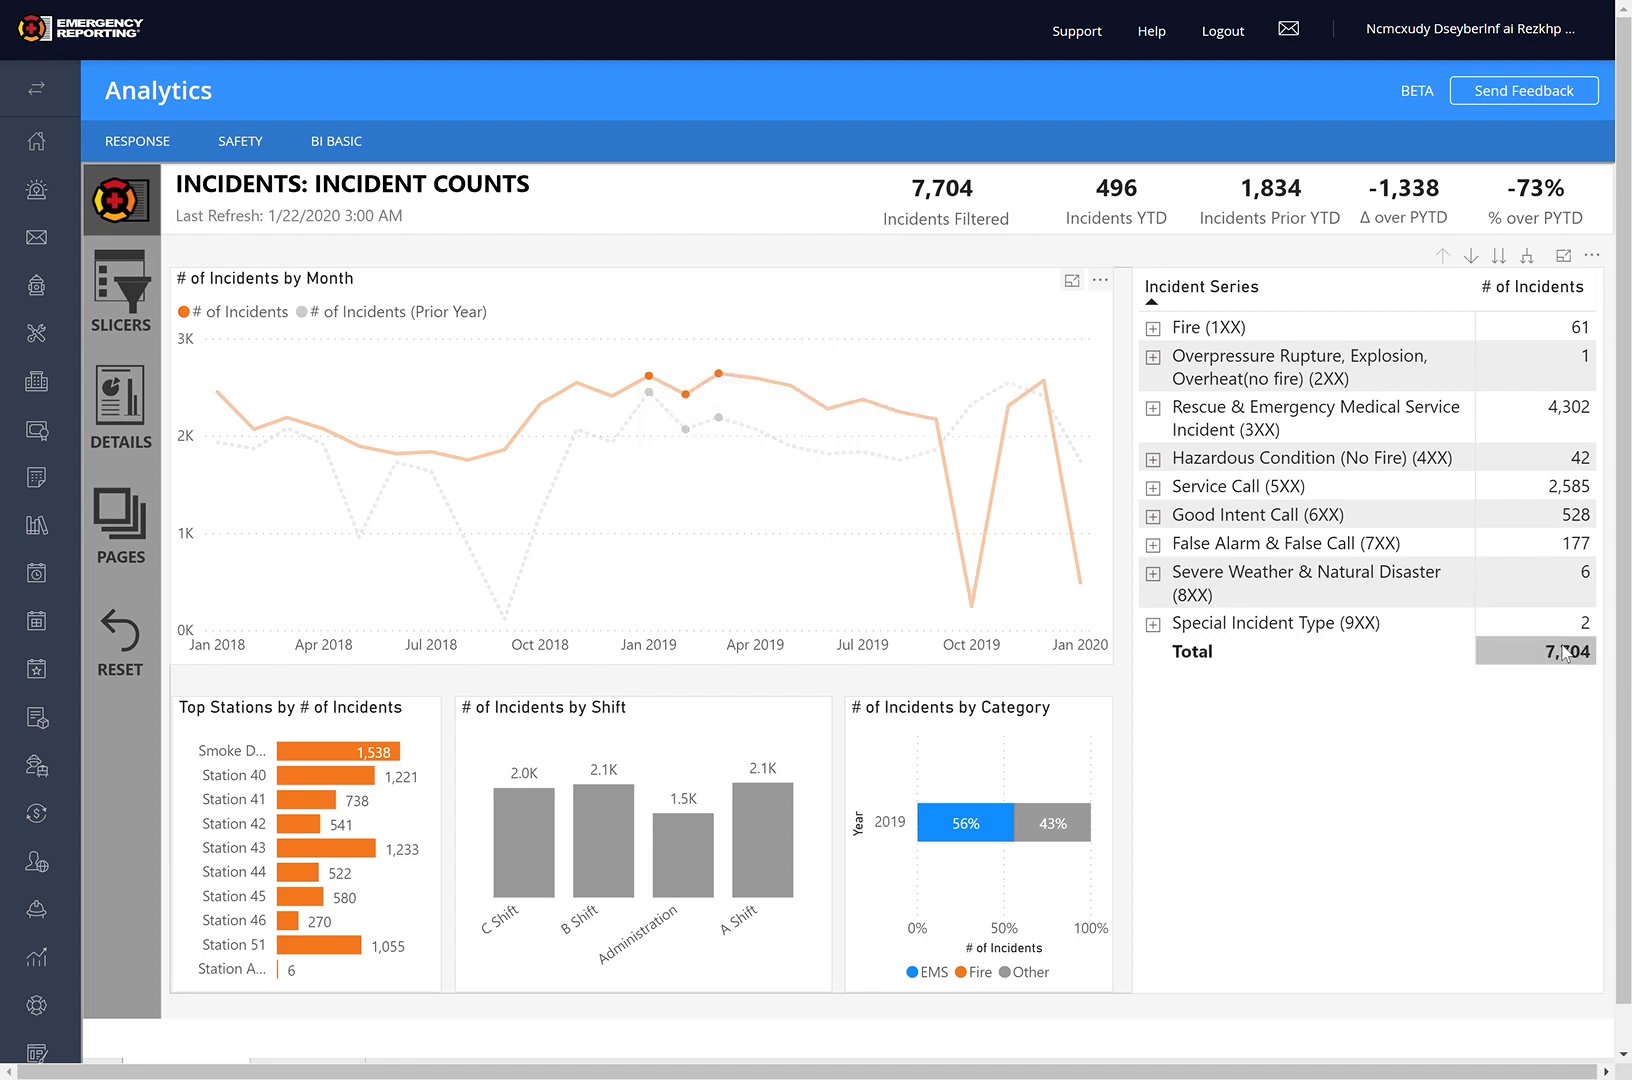
mouse_move(1614, 644)
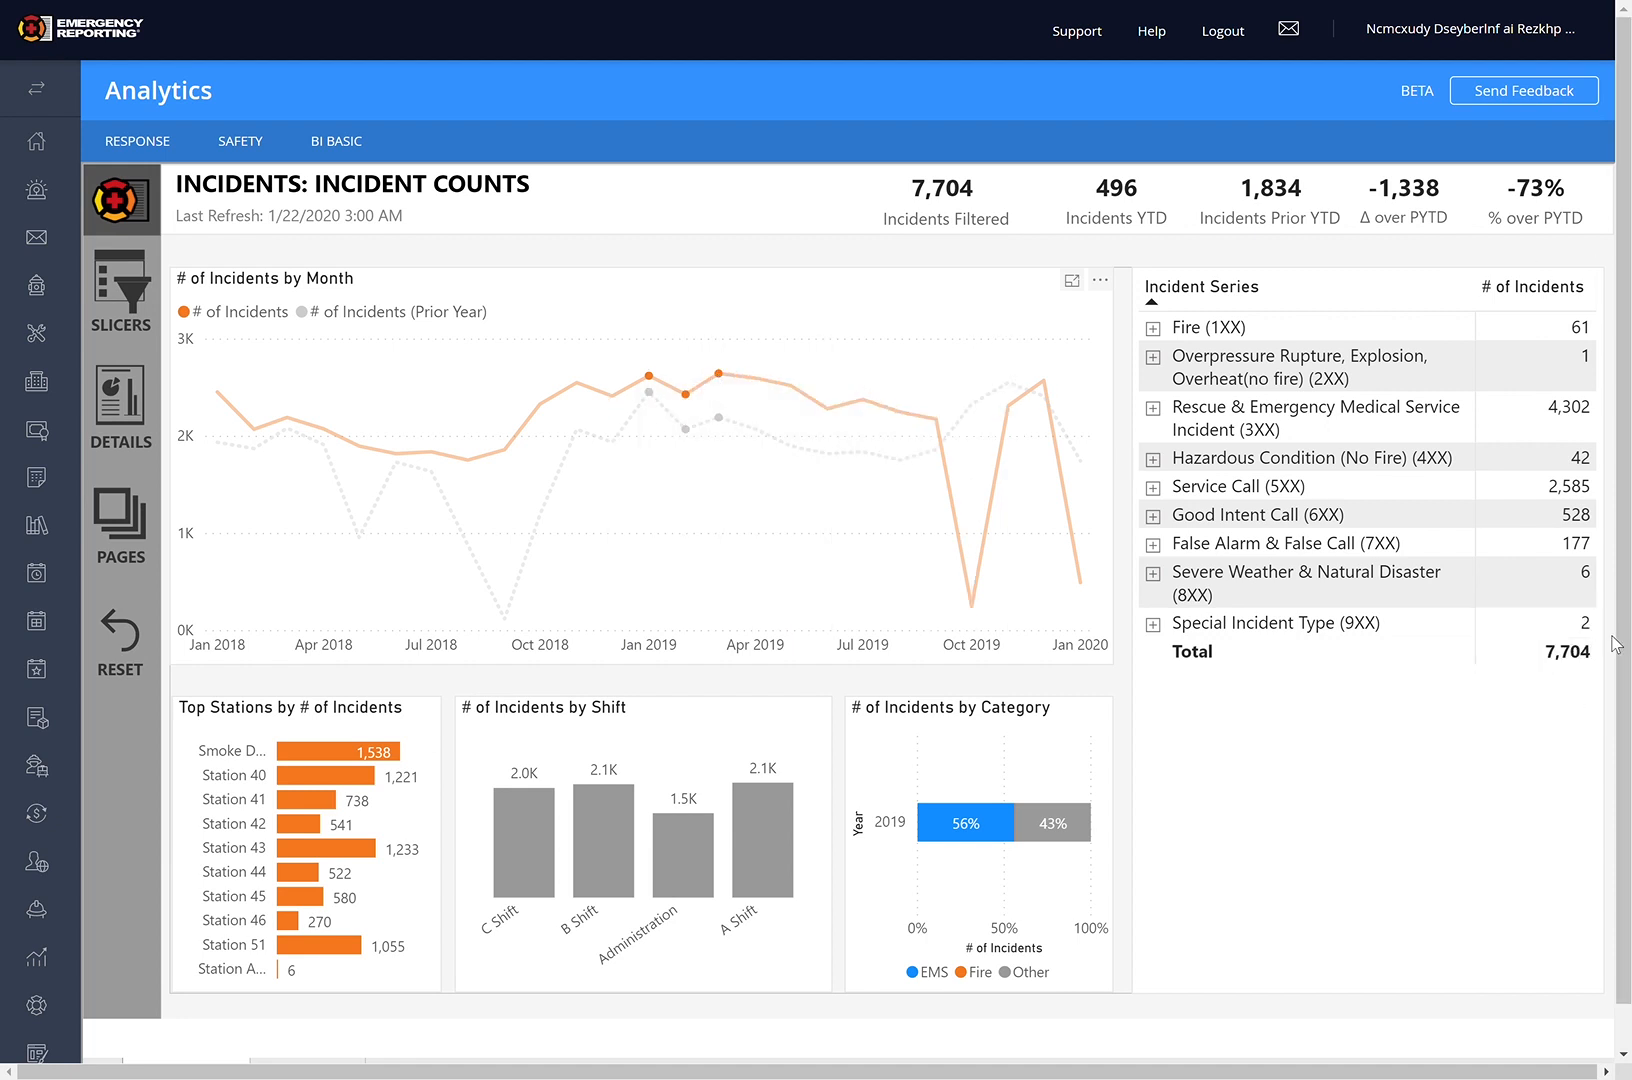
mouse_move(664, 314)
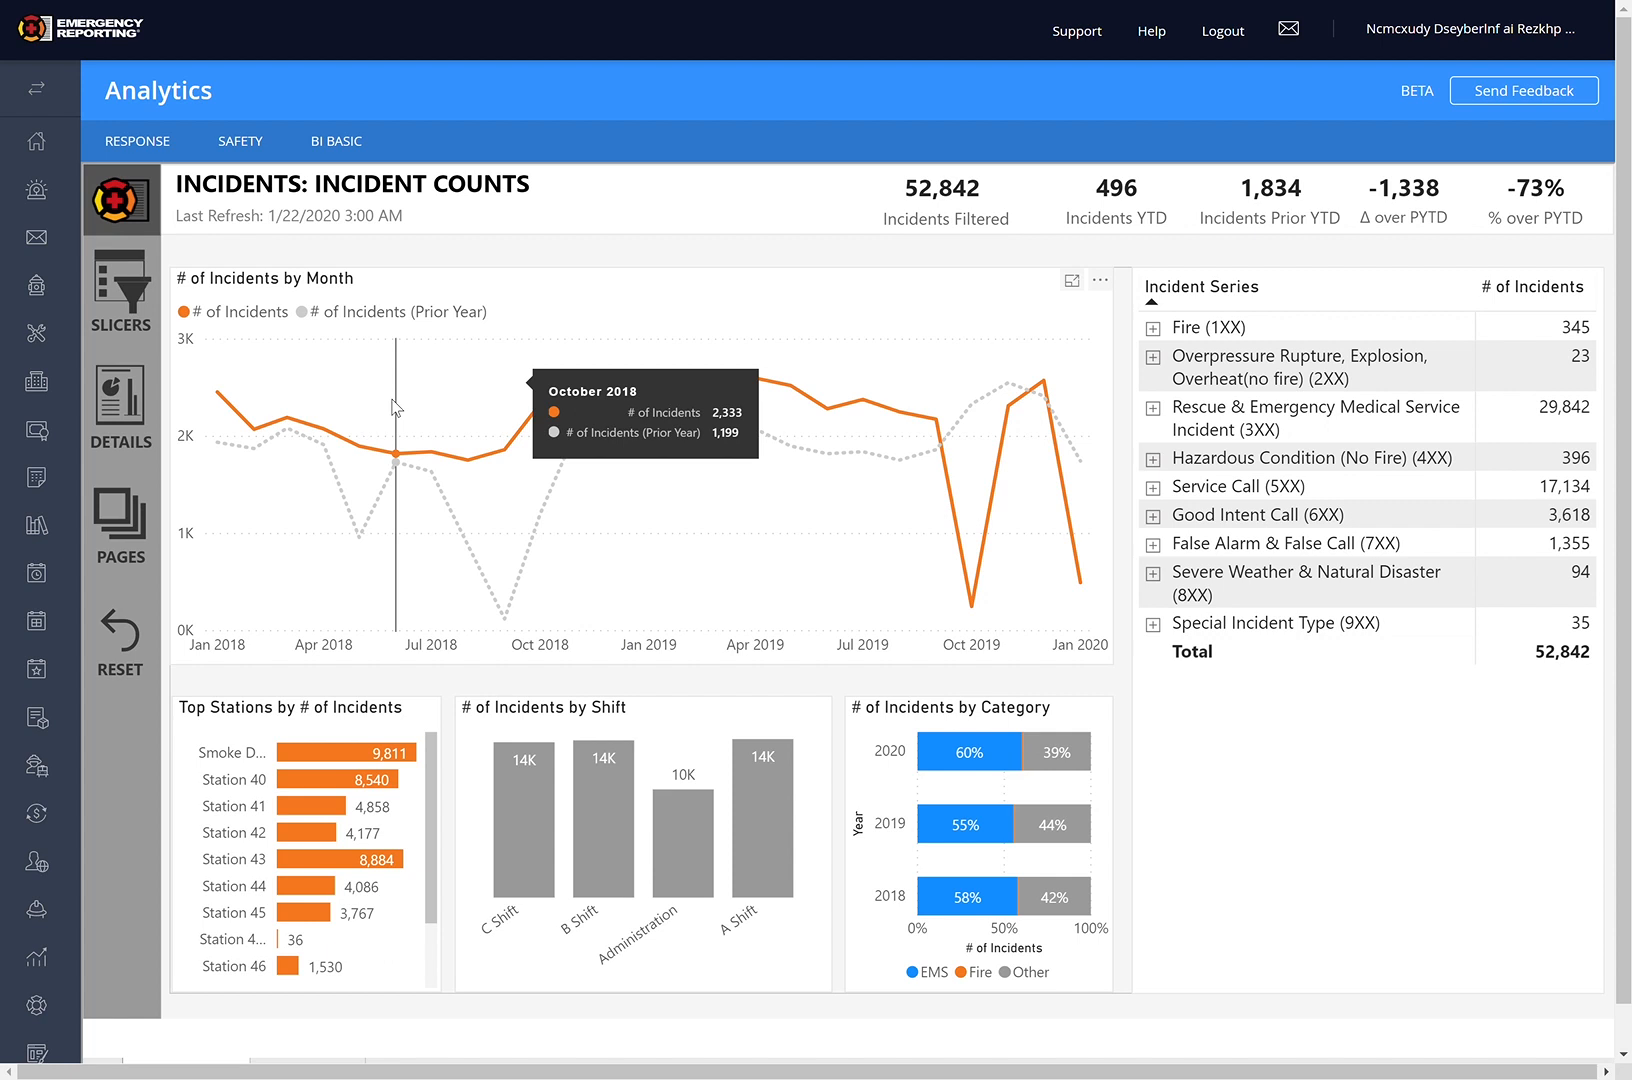
mouse_move(728, 458)
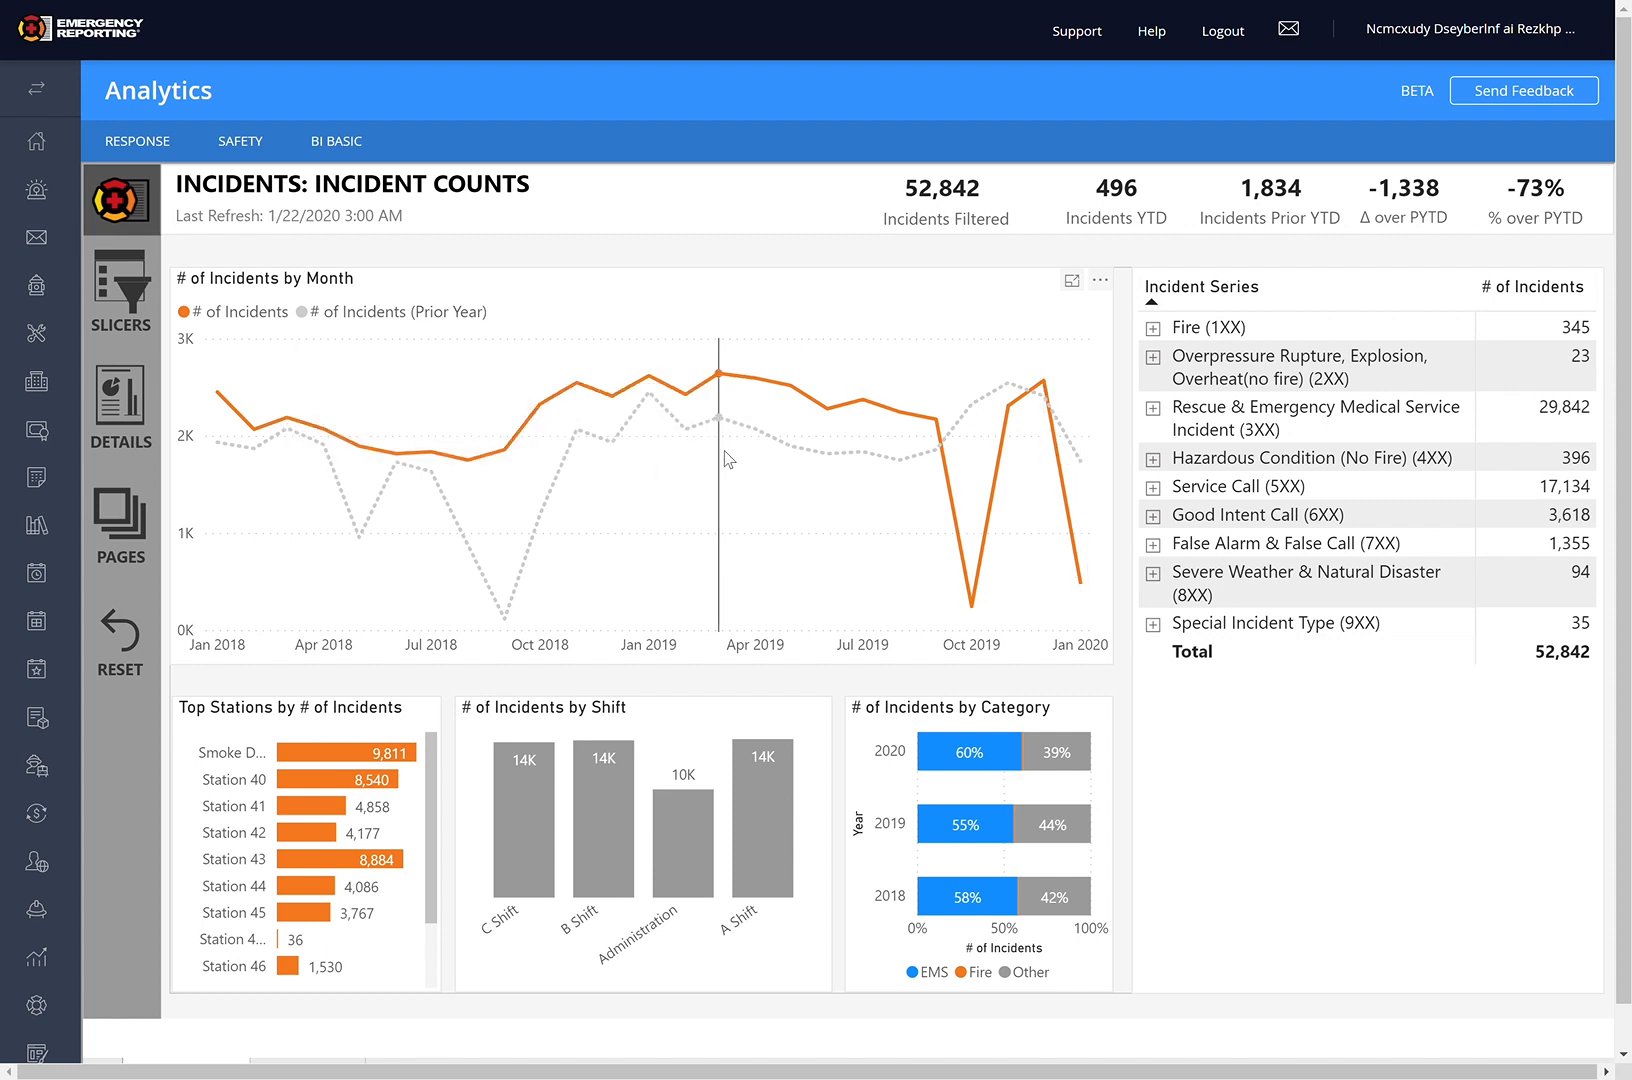
mouse_move(150, 296)
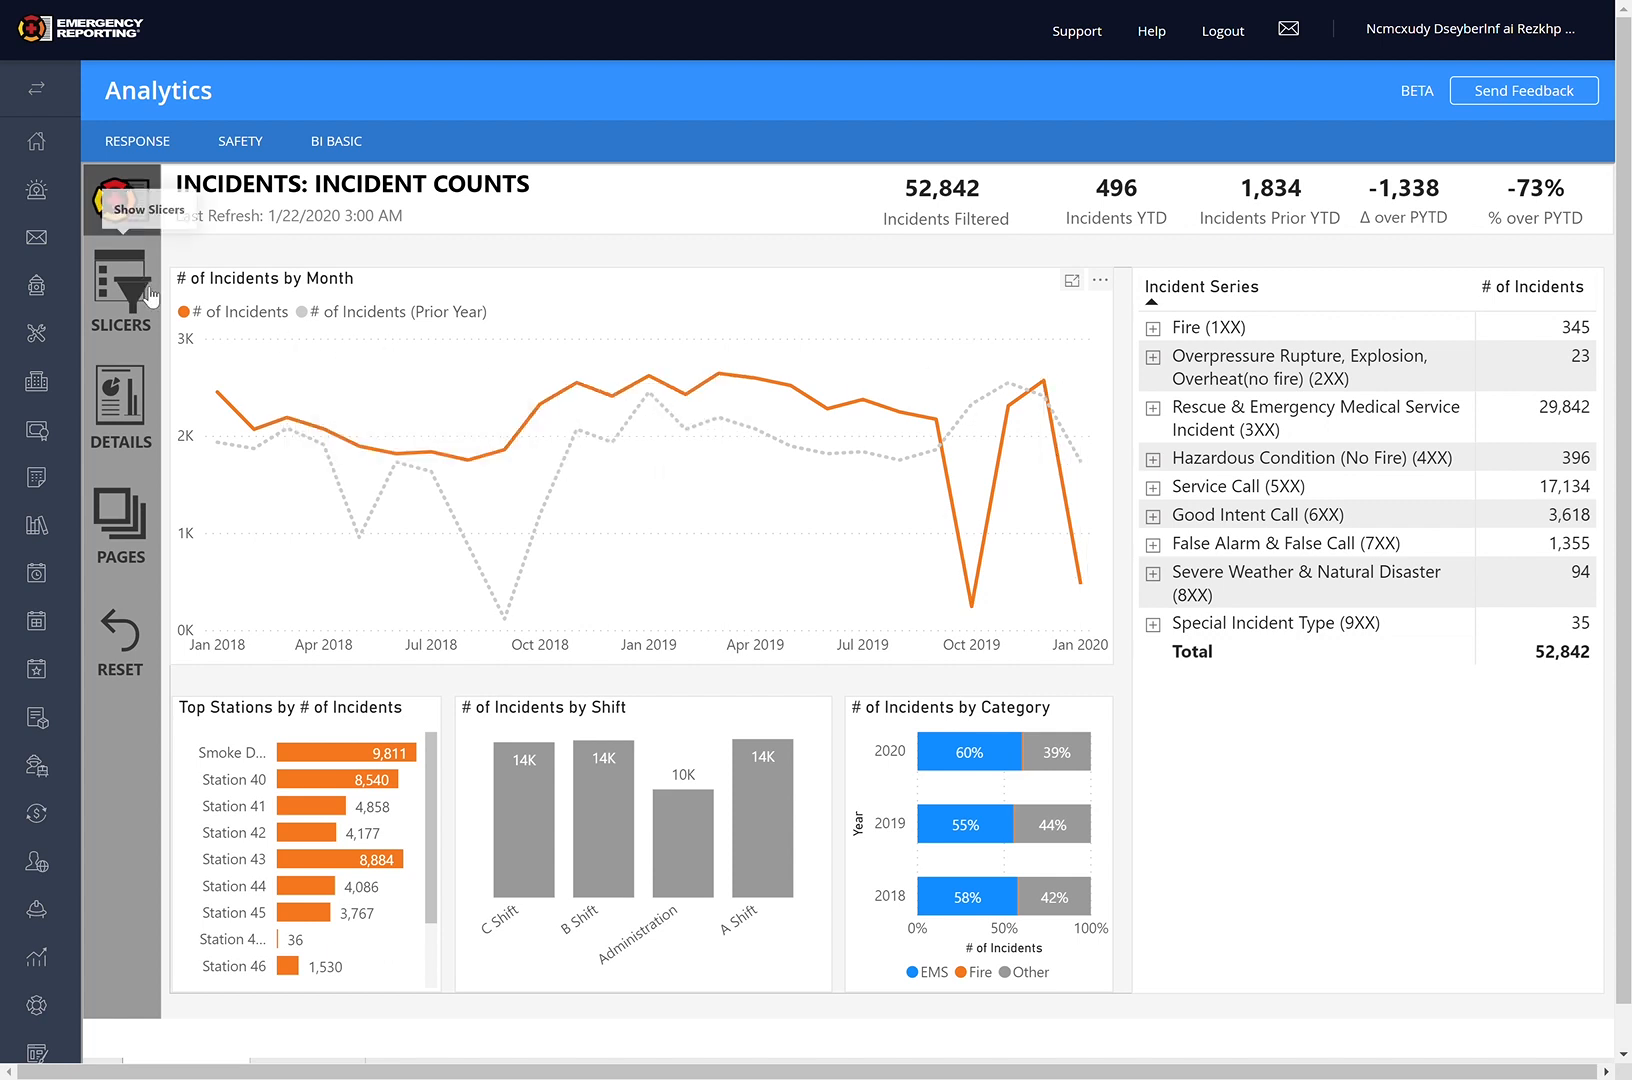
Step: Set the Incident Date Range start to 1/1/2019, cutting the report to 27,556 incidents
left_click(120, 294)
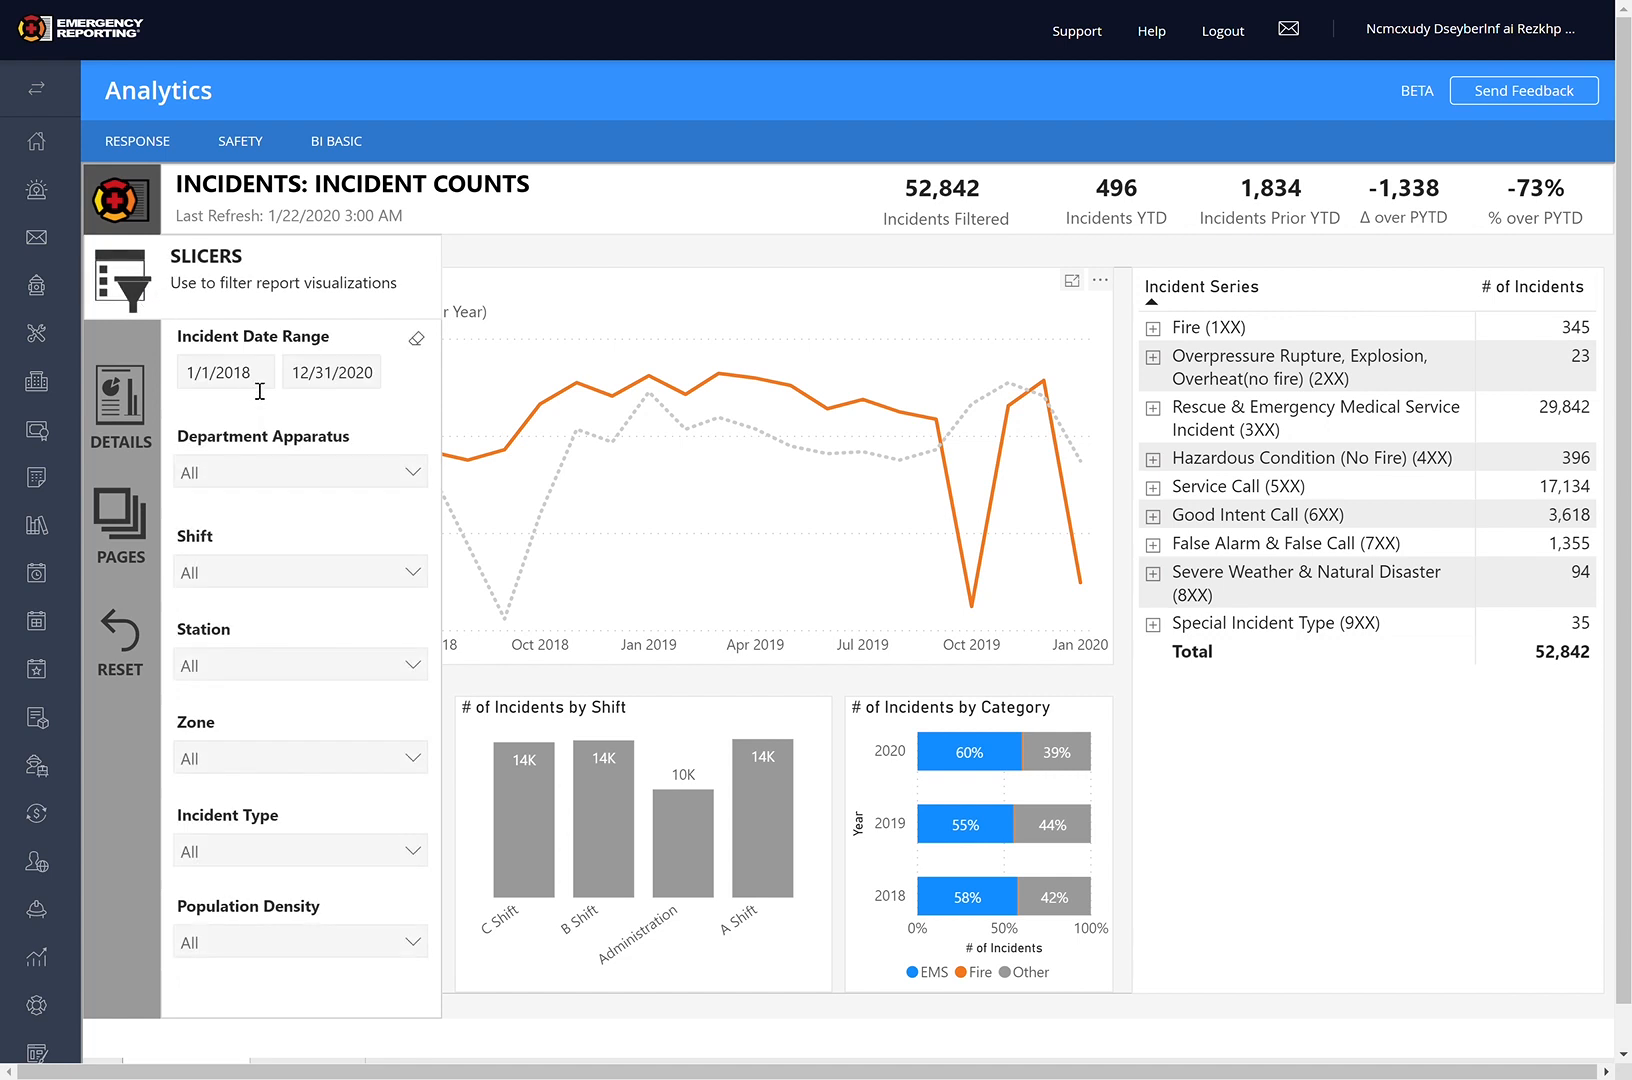
left_click(222, 372)
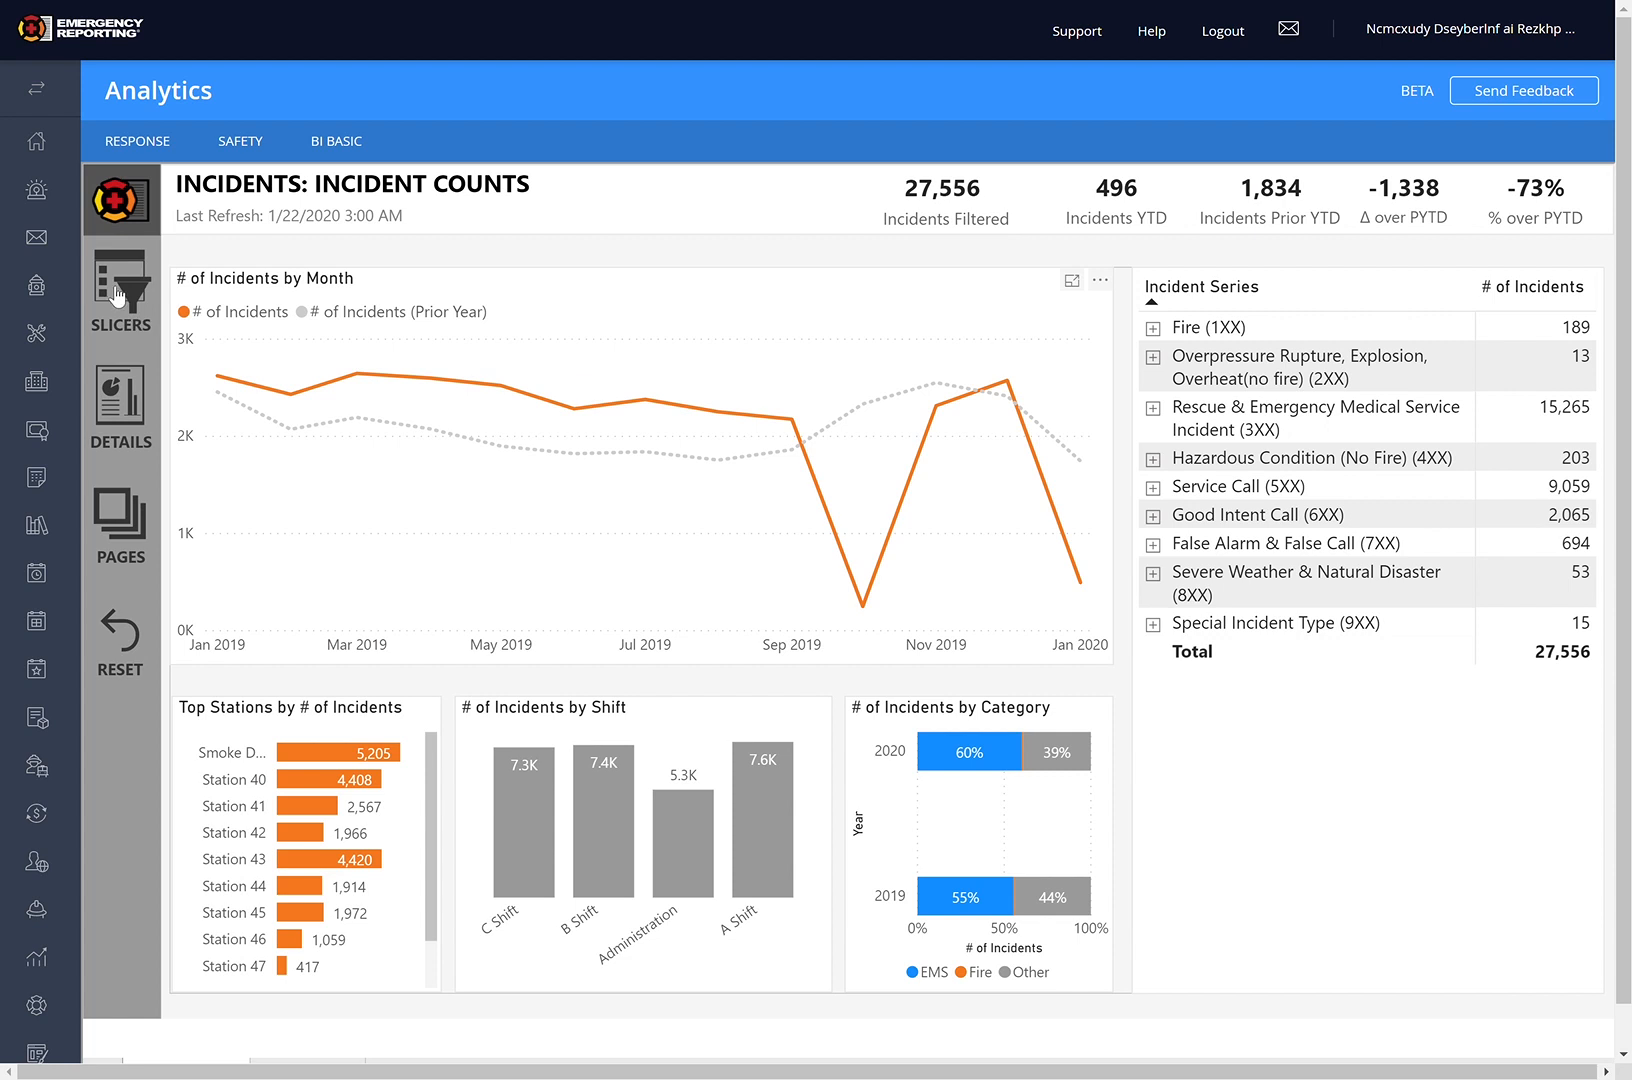
left_click(120, 288)
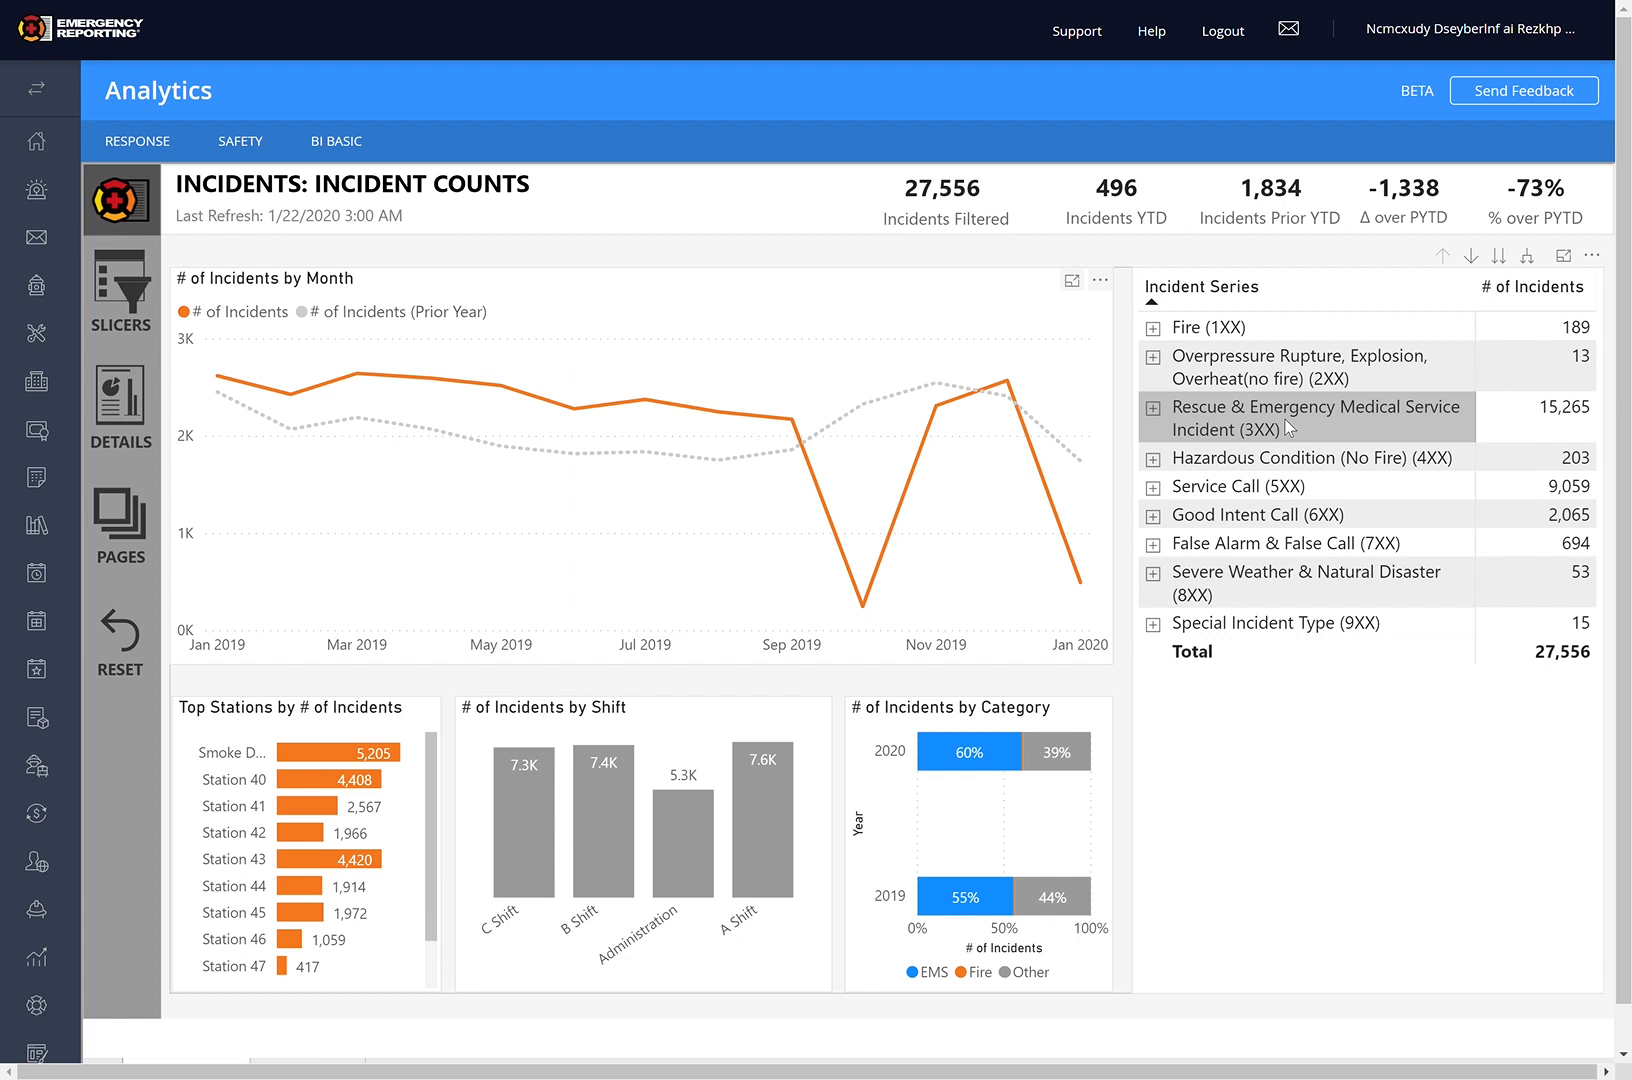
Step: Cross-filter to Service Call (5XX), the Administration shift and the top station bar, leaving 5,205 incidents
left_click(1306, 418)
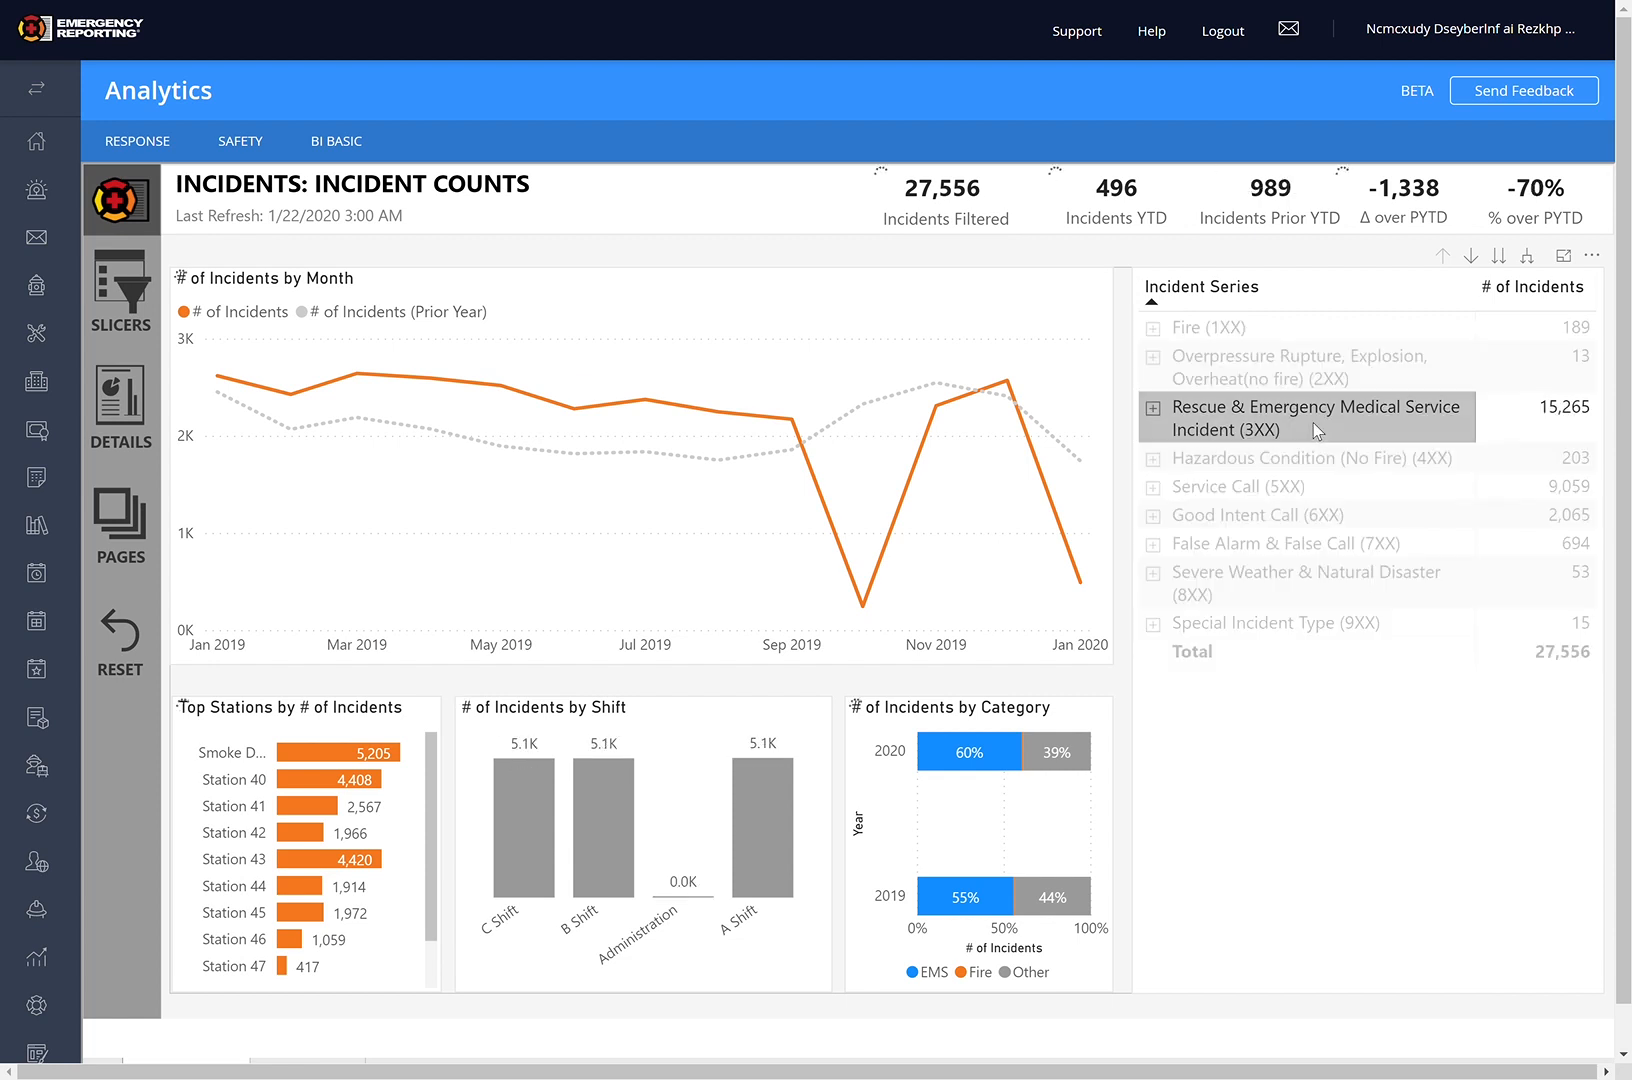
left_click(1306, 418)
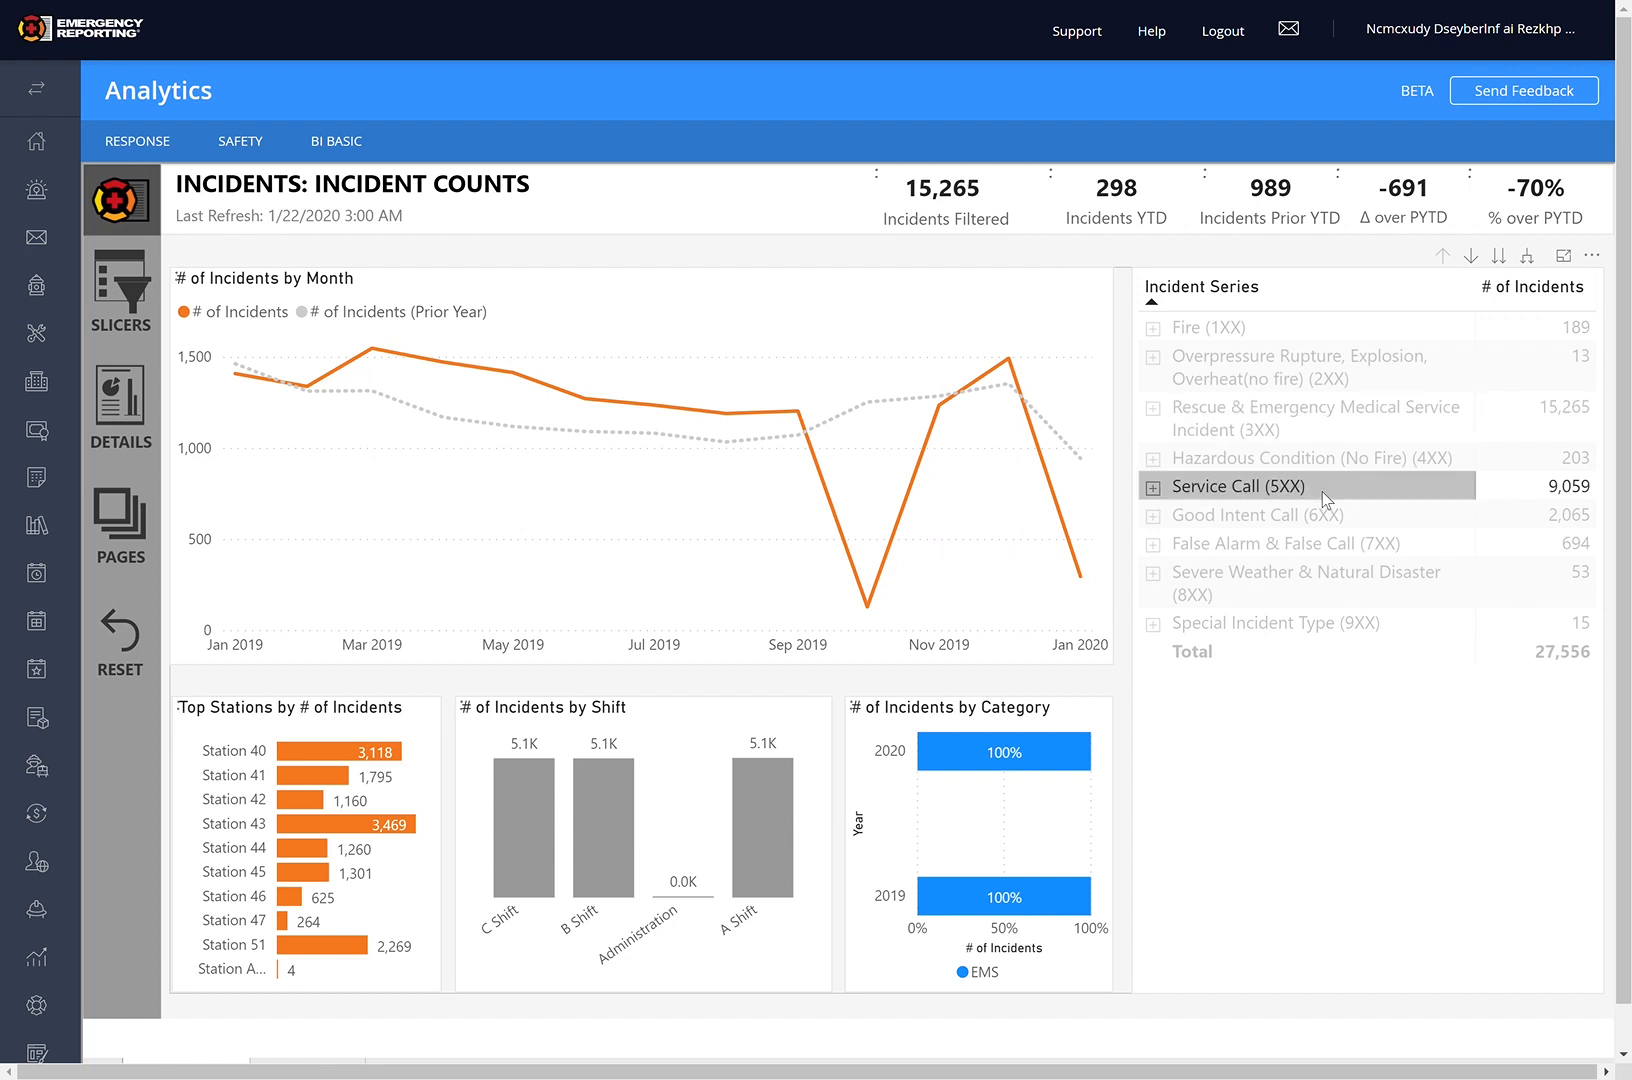
left_click(1238, 486)
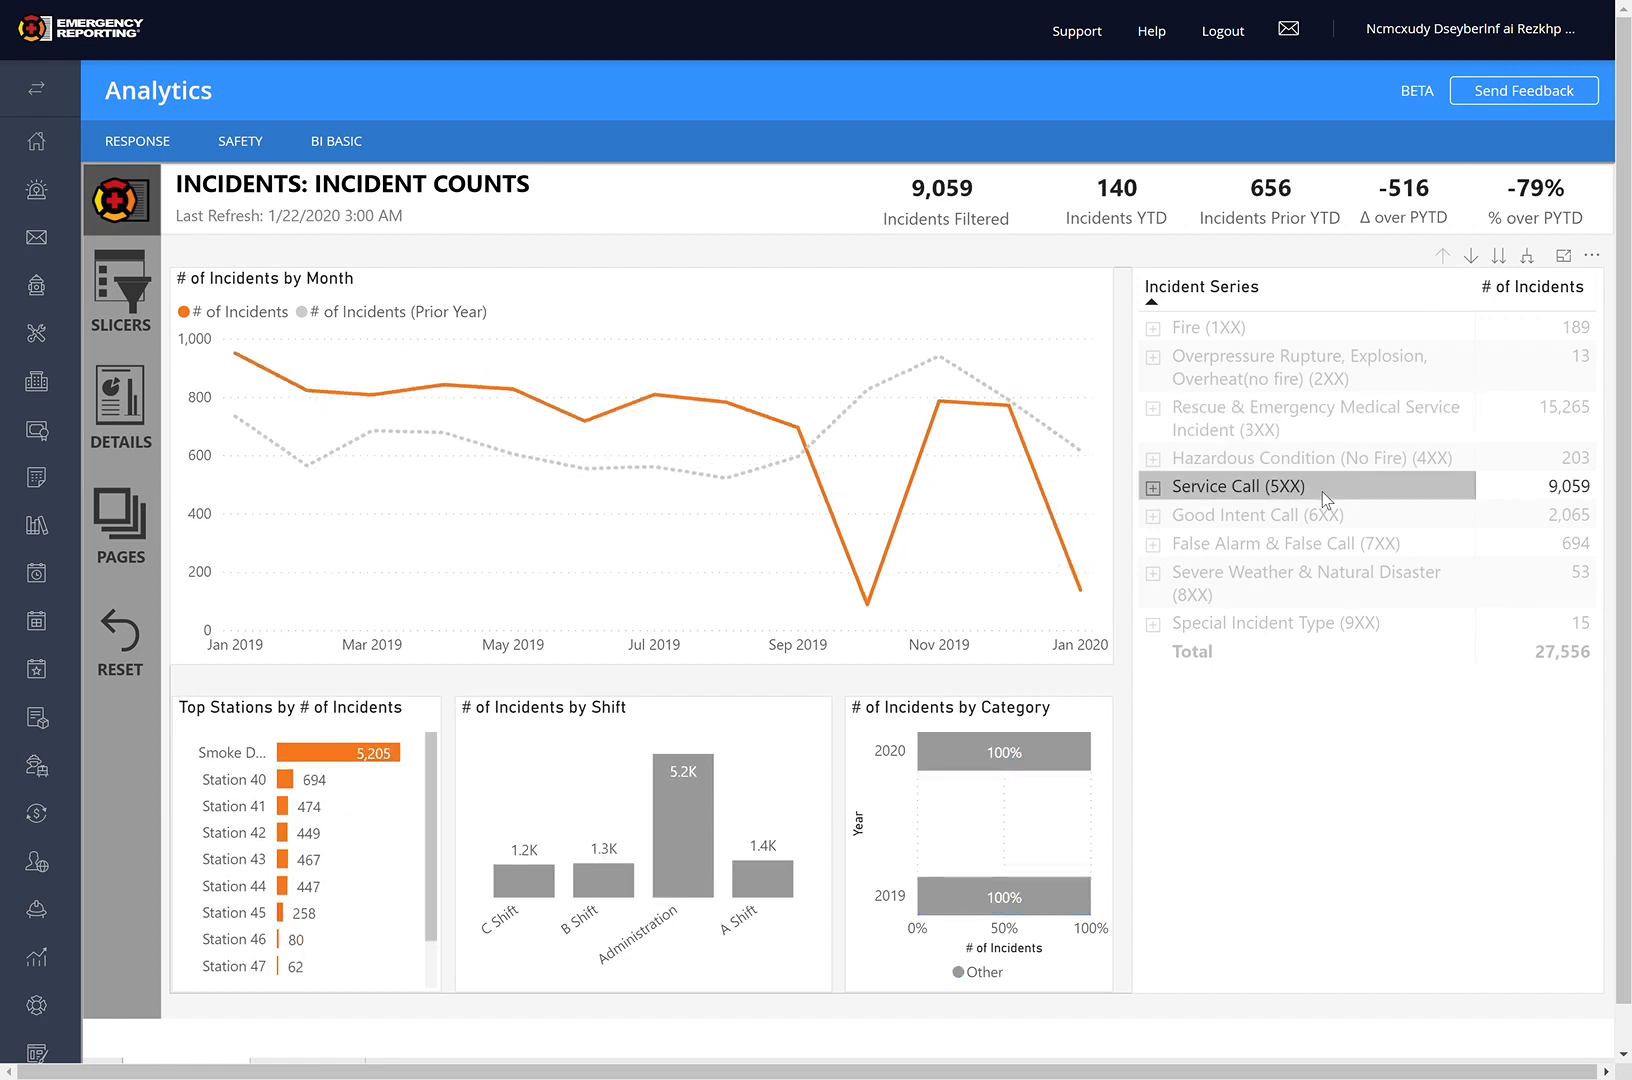
left_click(1238, 514)
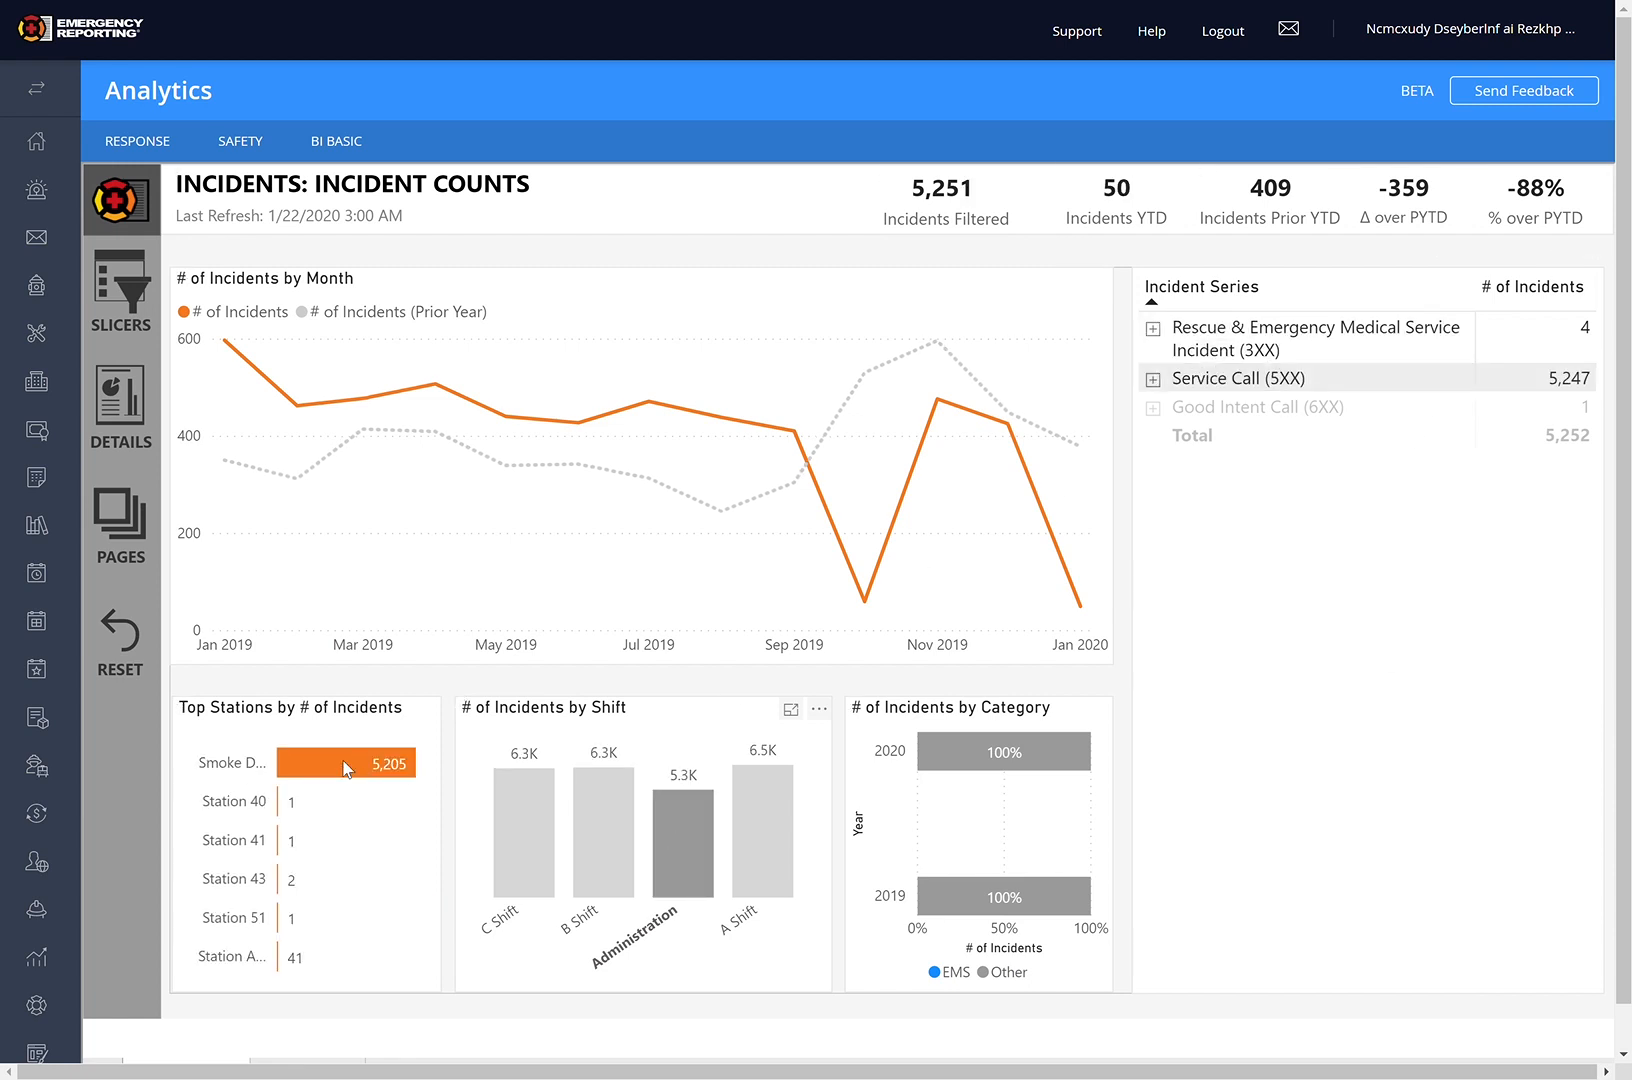
left_click(386, 762)
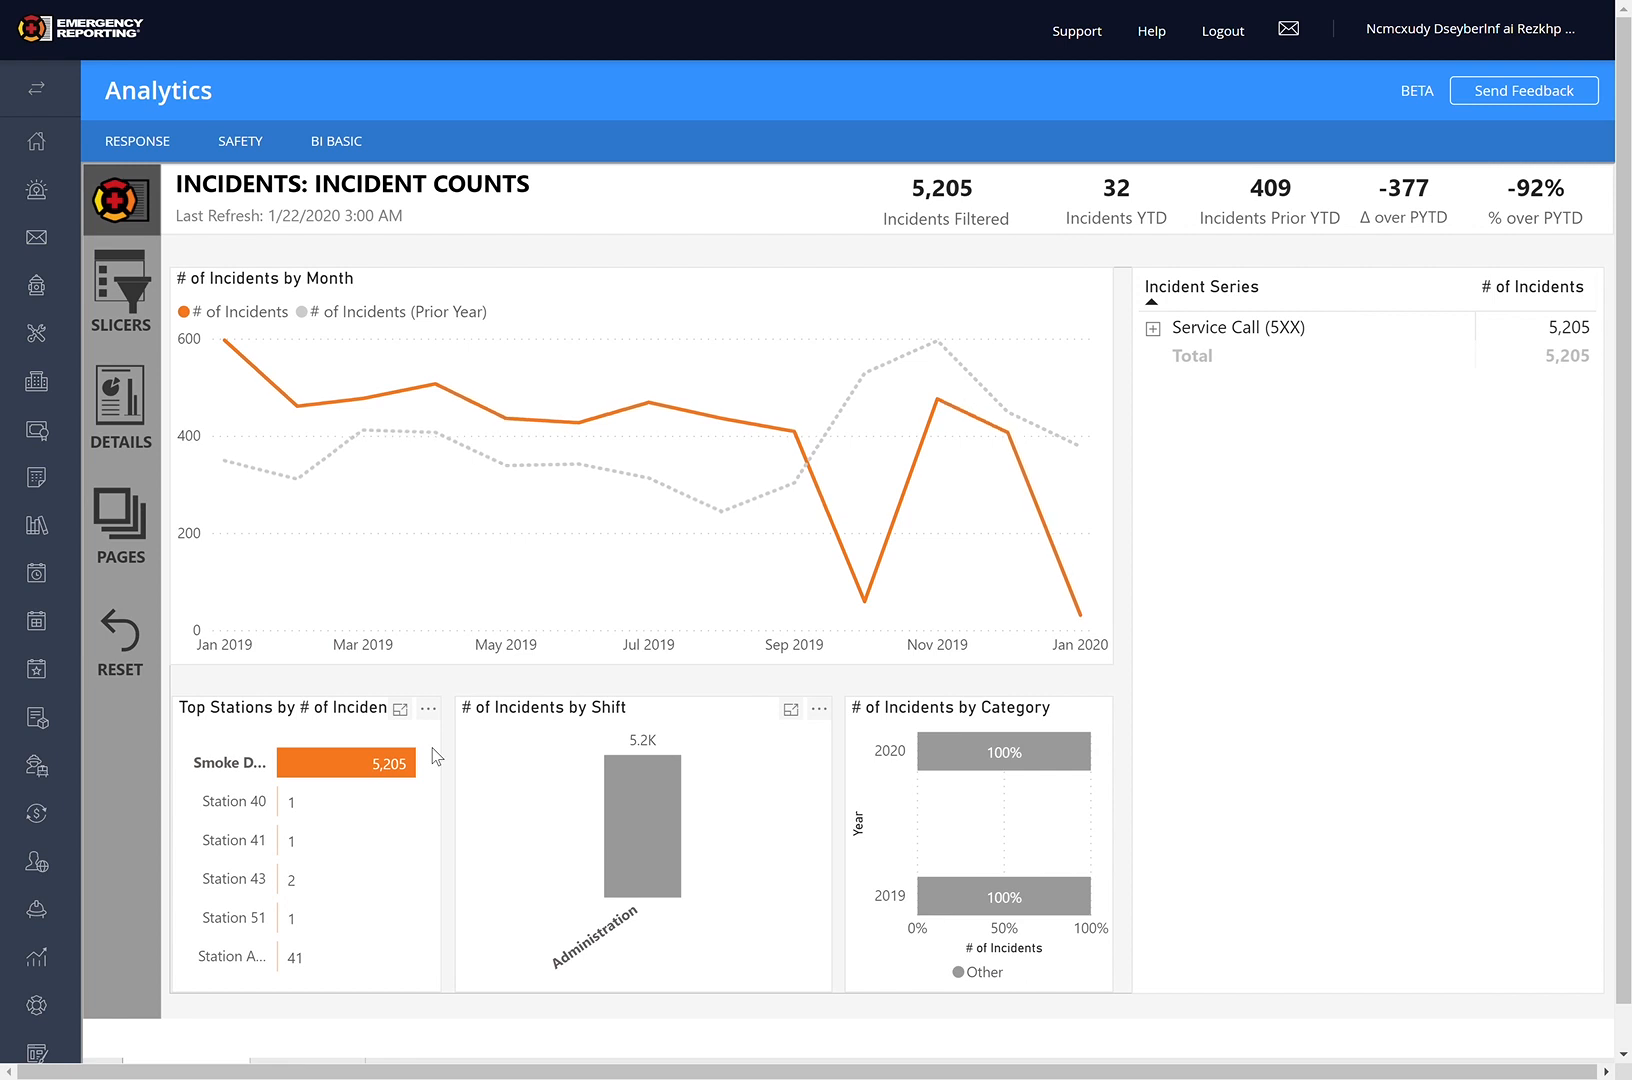
mouse_move(1606, 508)
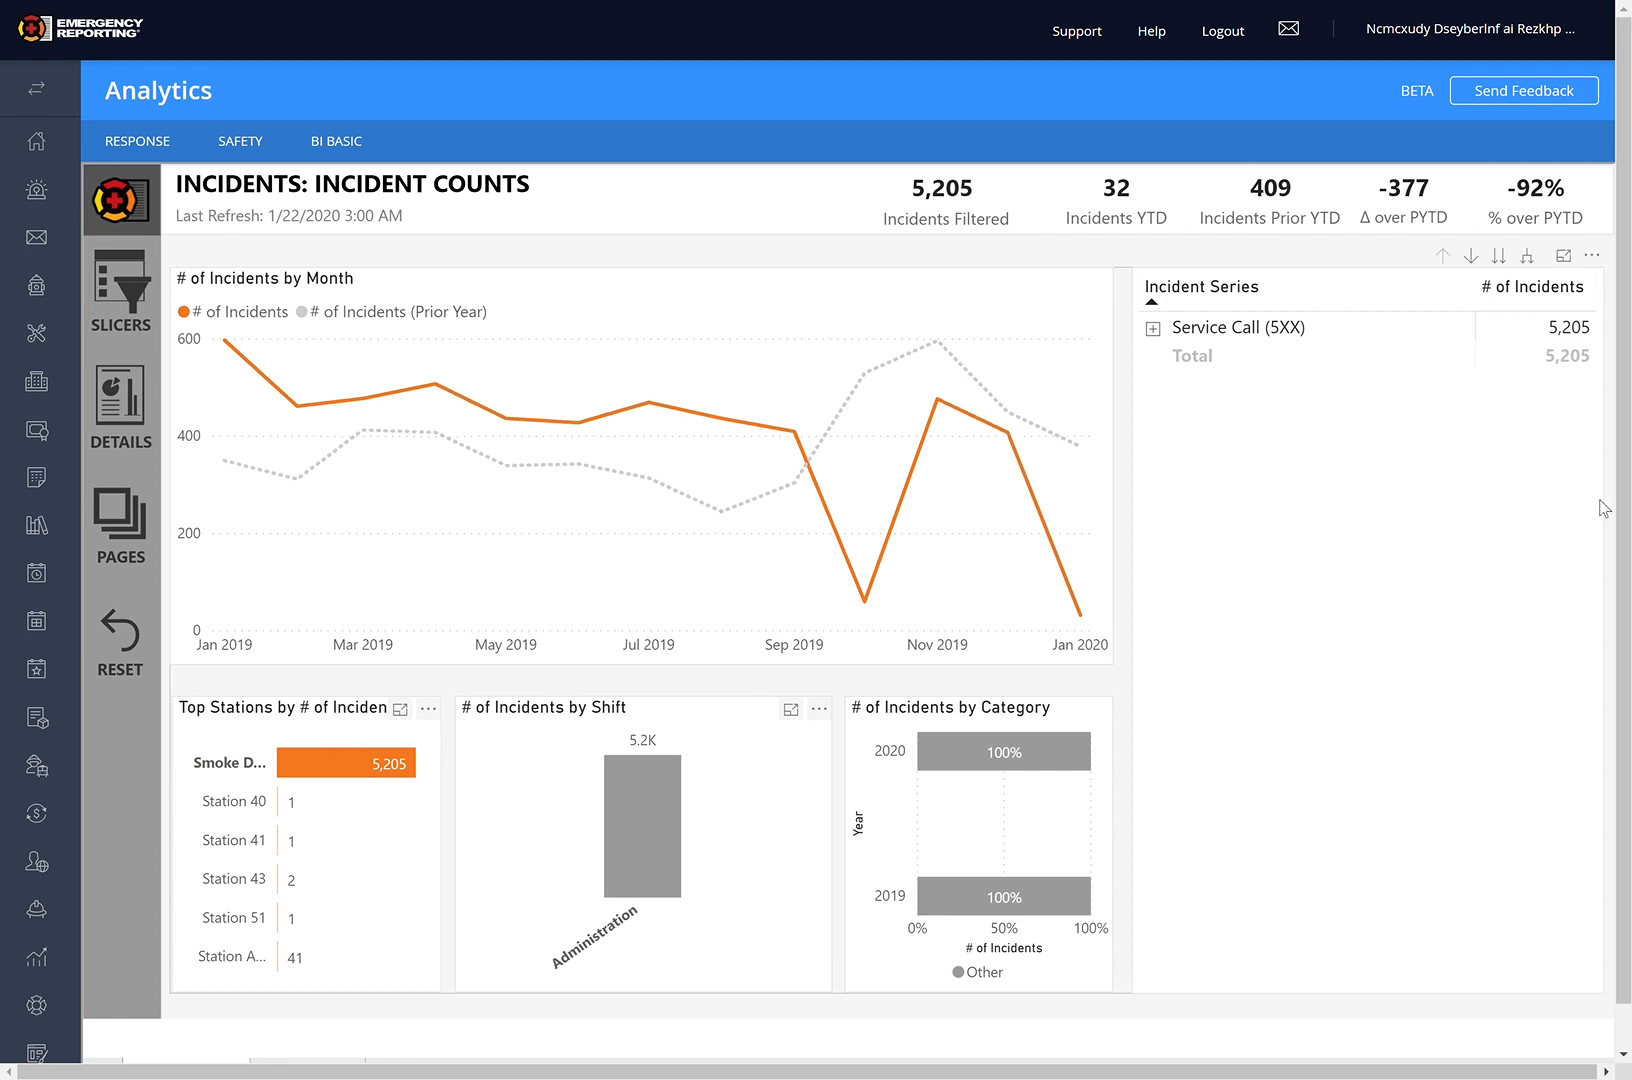
mouse_move(1356, 448)
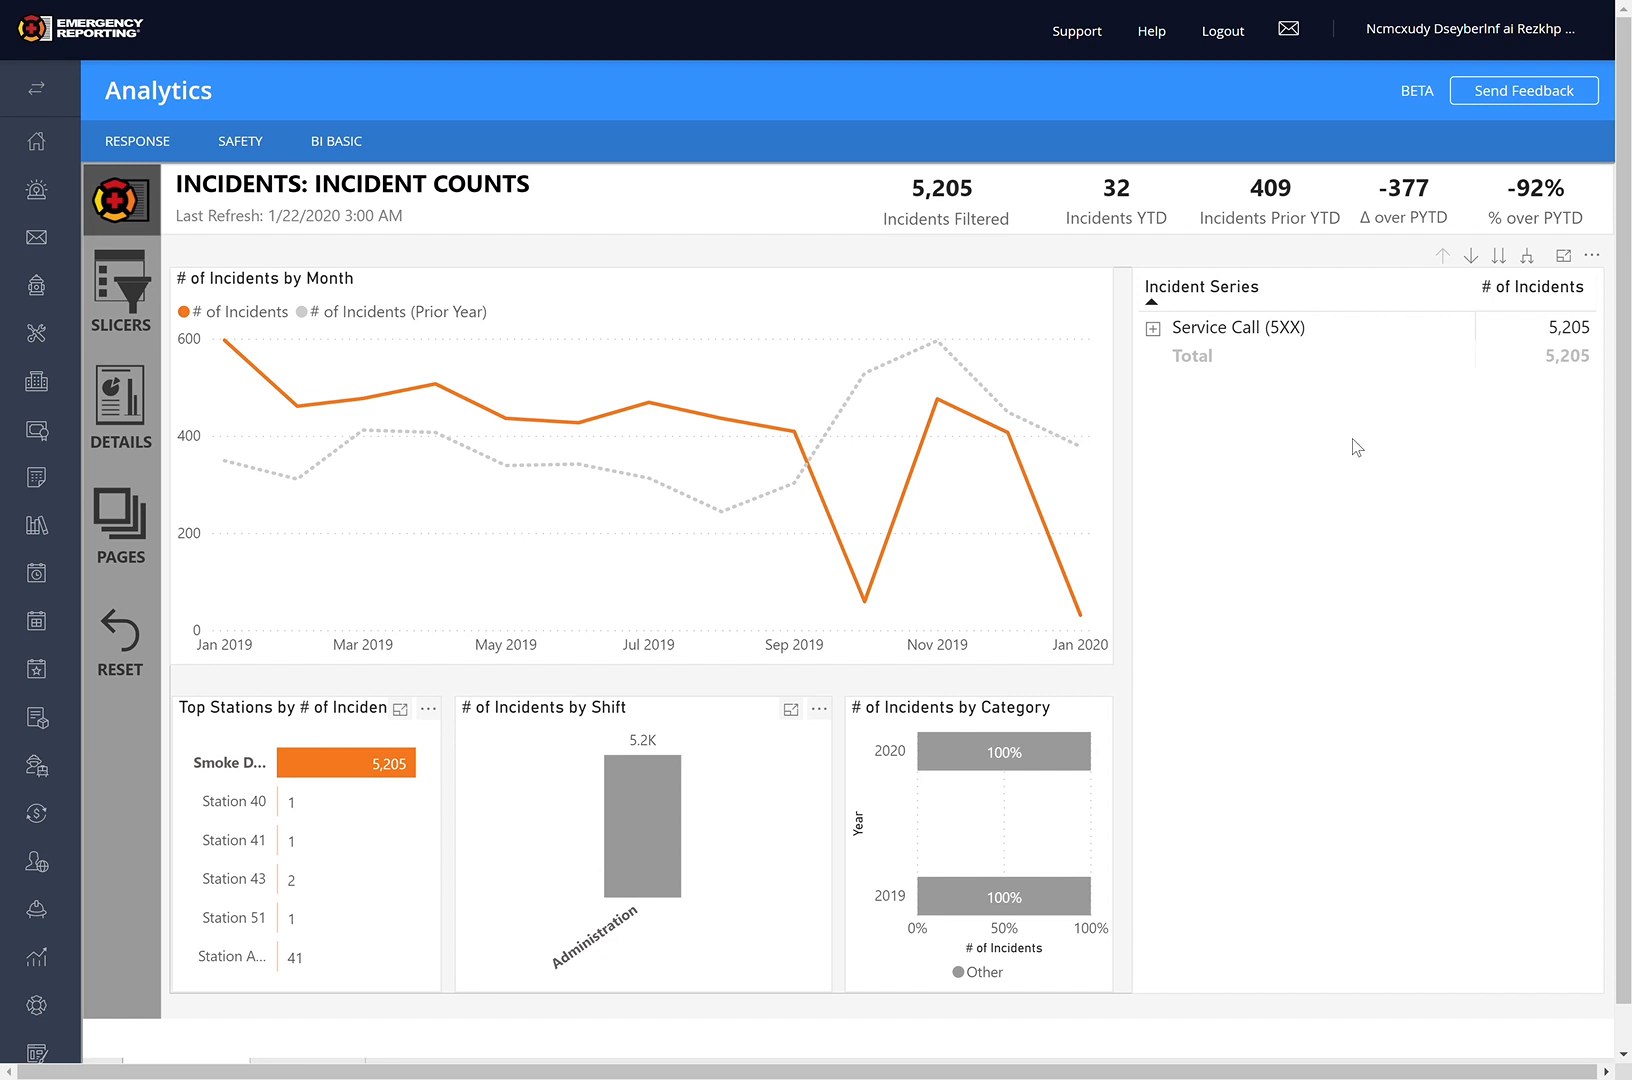
Step: Reset to default, then cross-filter to B Shift (14,343 incidents)
left_click(118, 630)
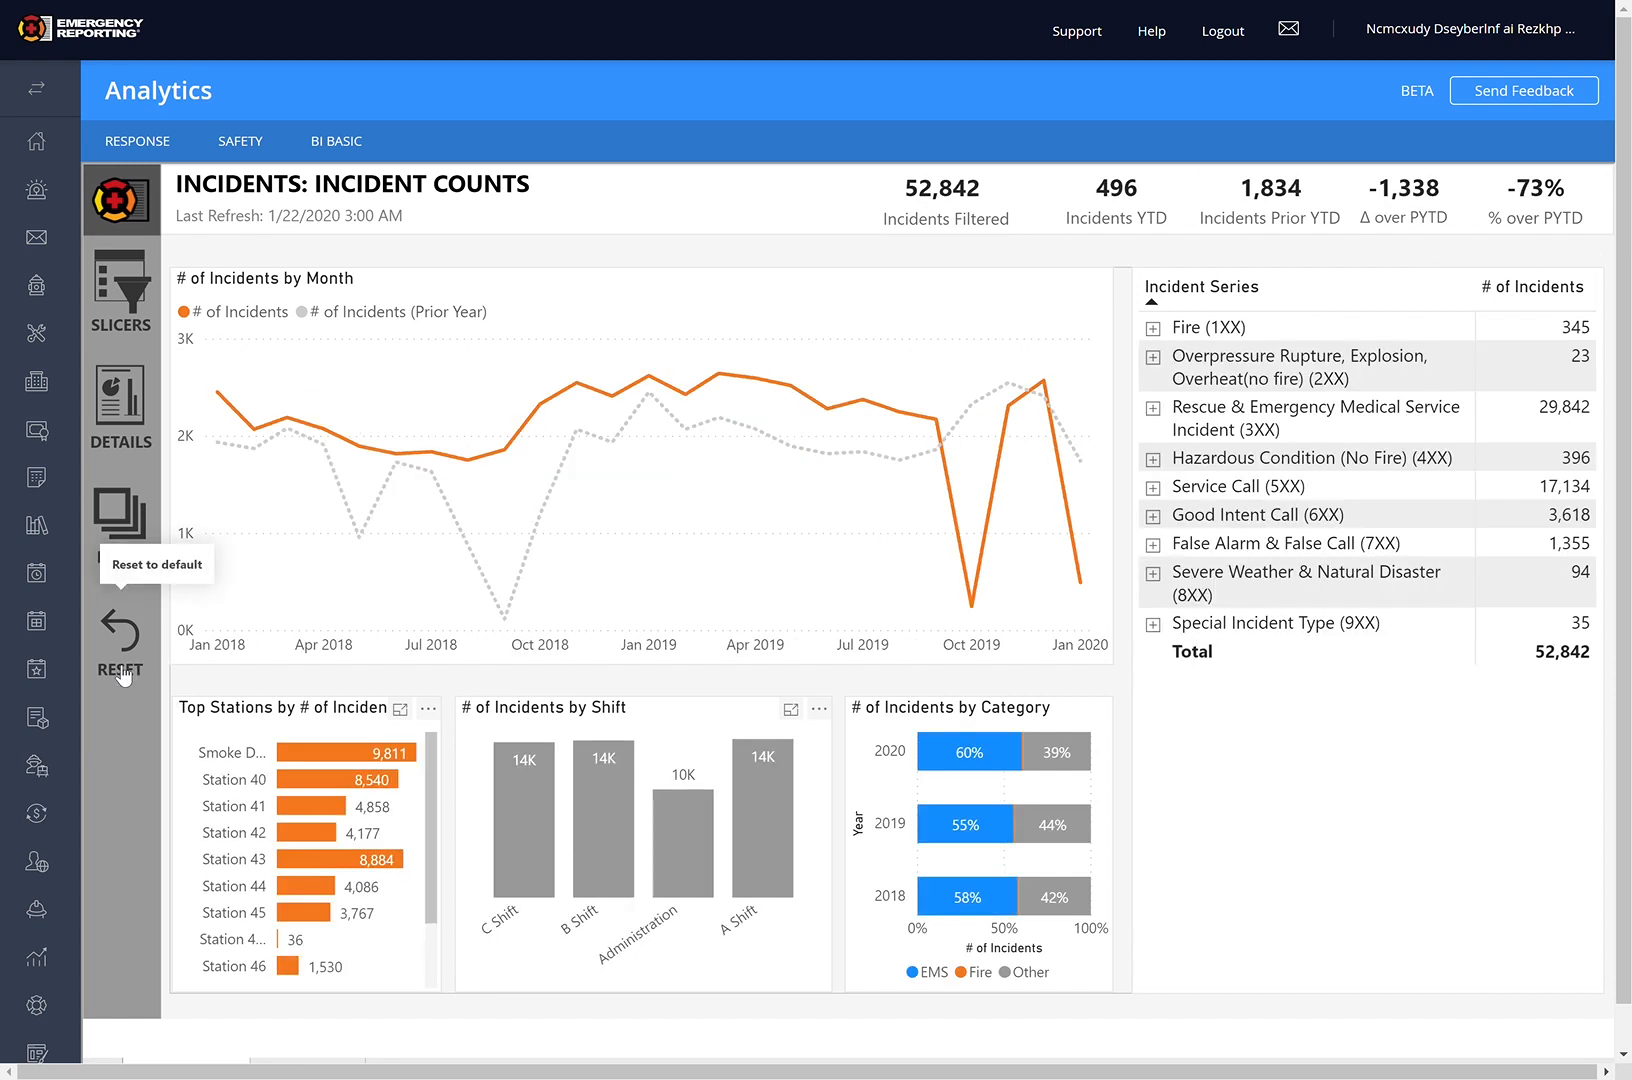
mouse_move(792, 676)
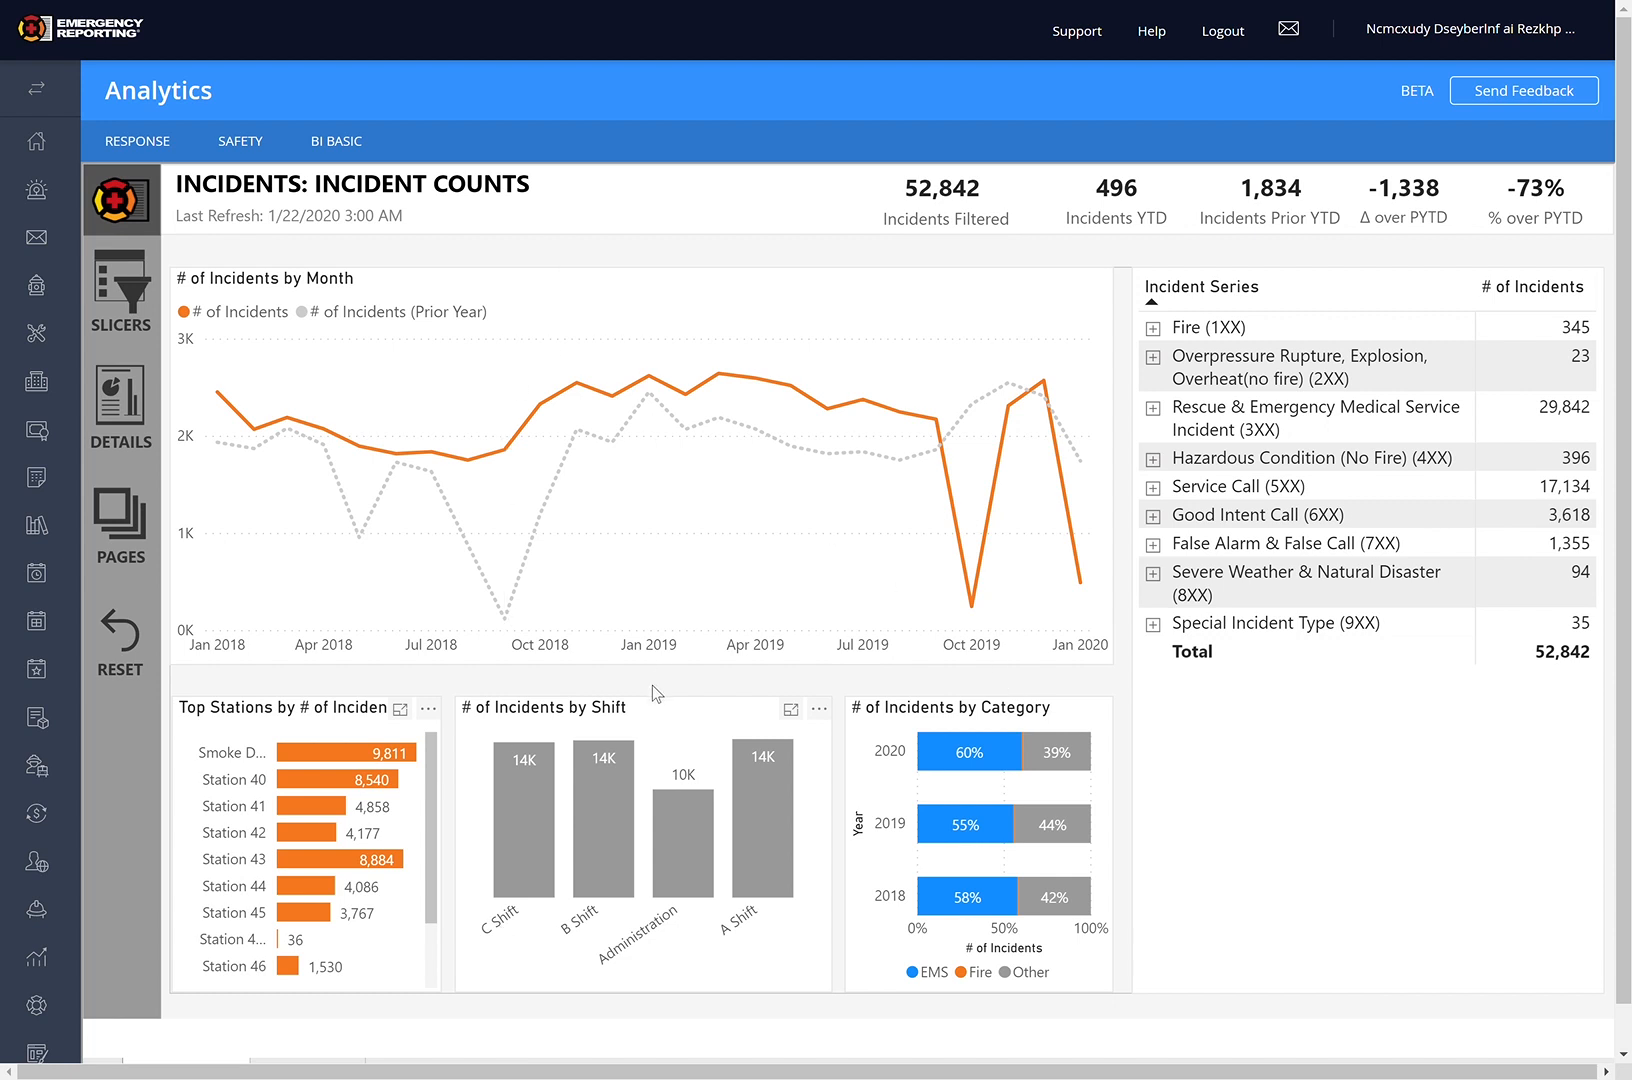
left_click(602, 816)
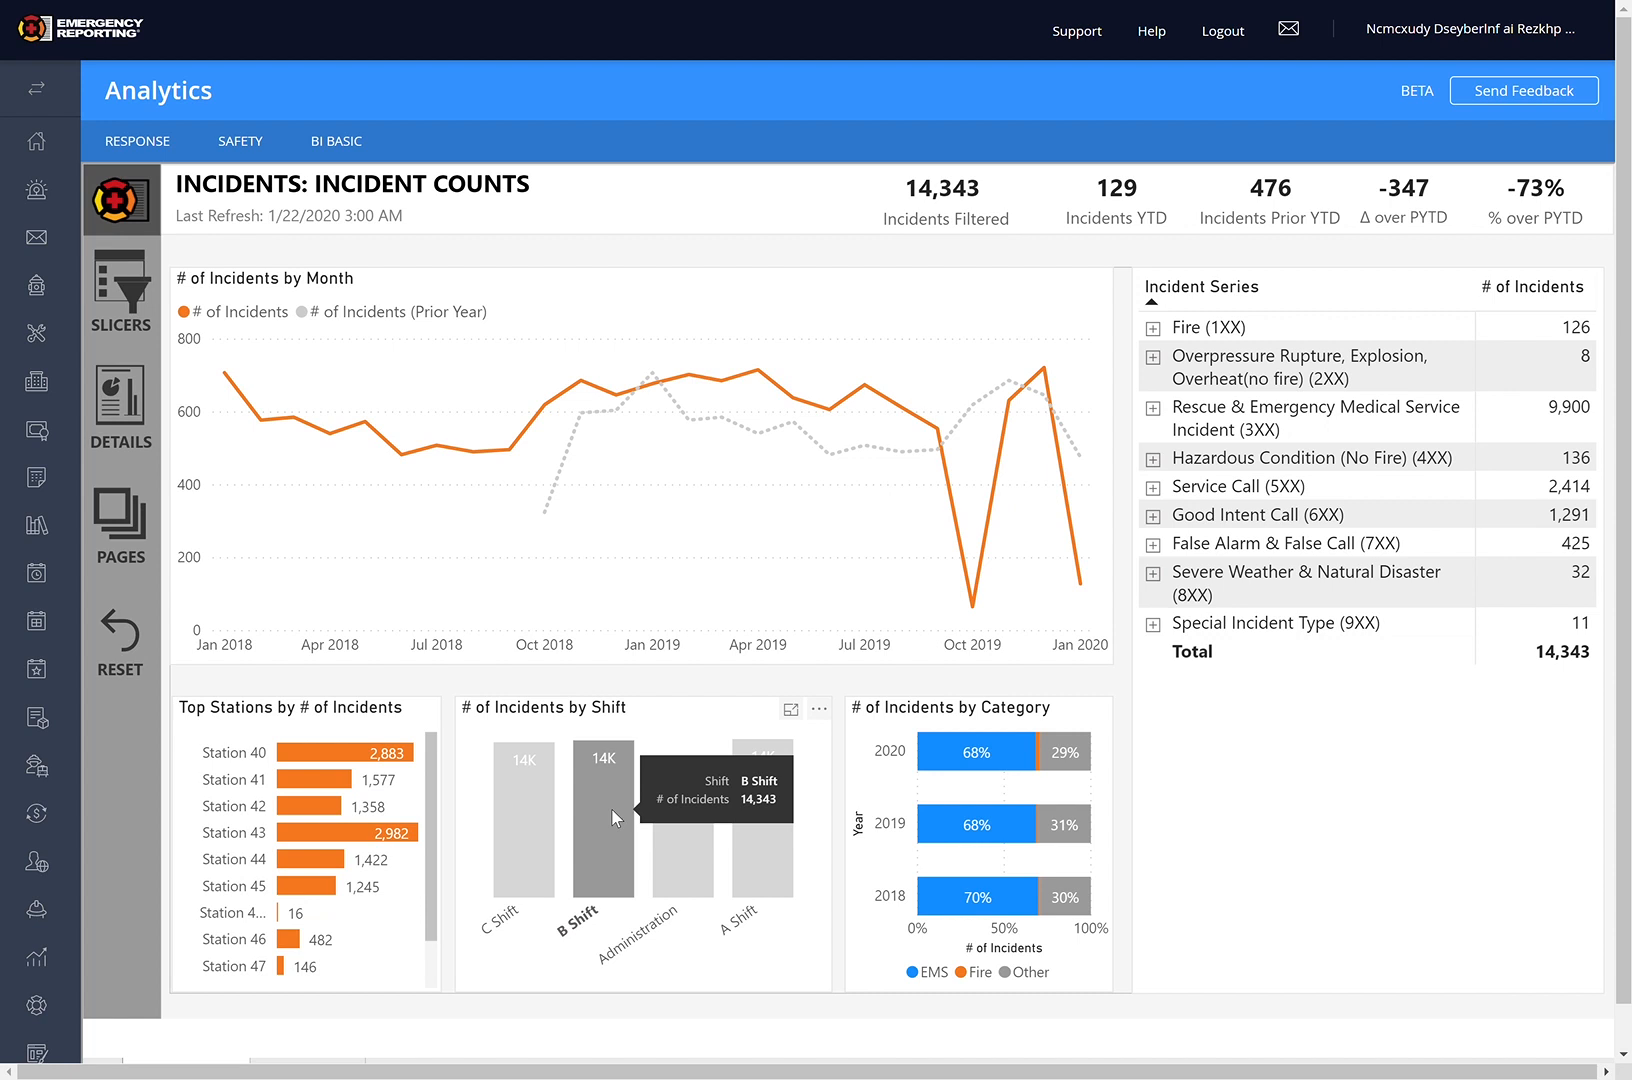
mouse_move(614, 834)
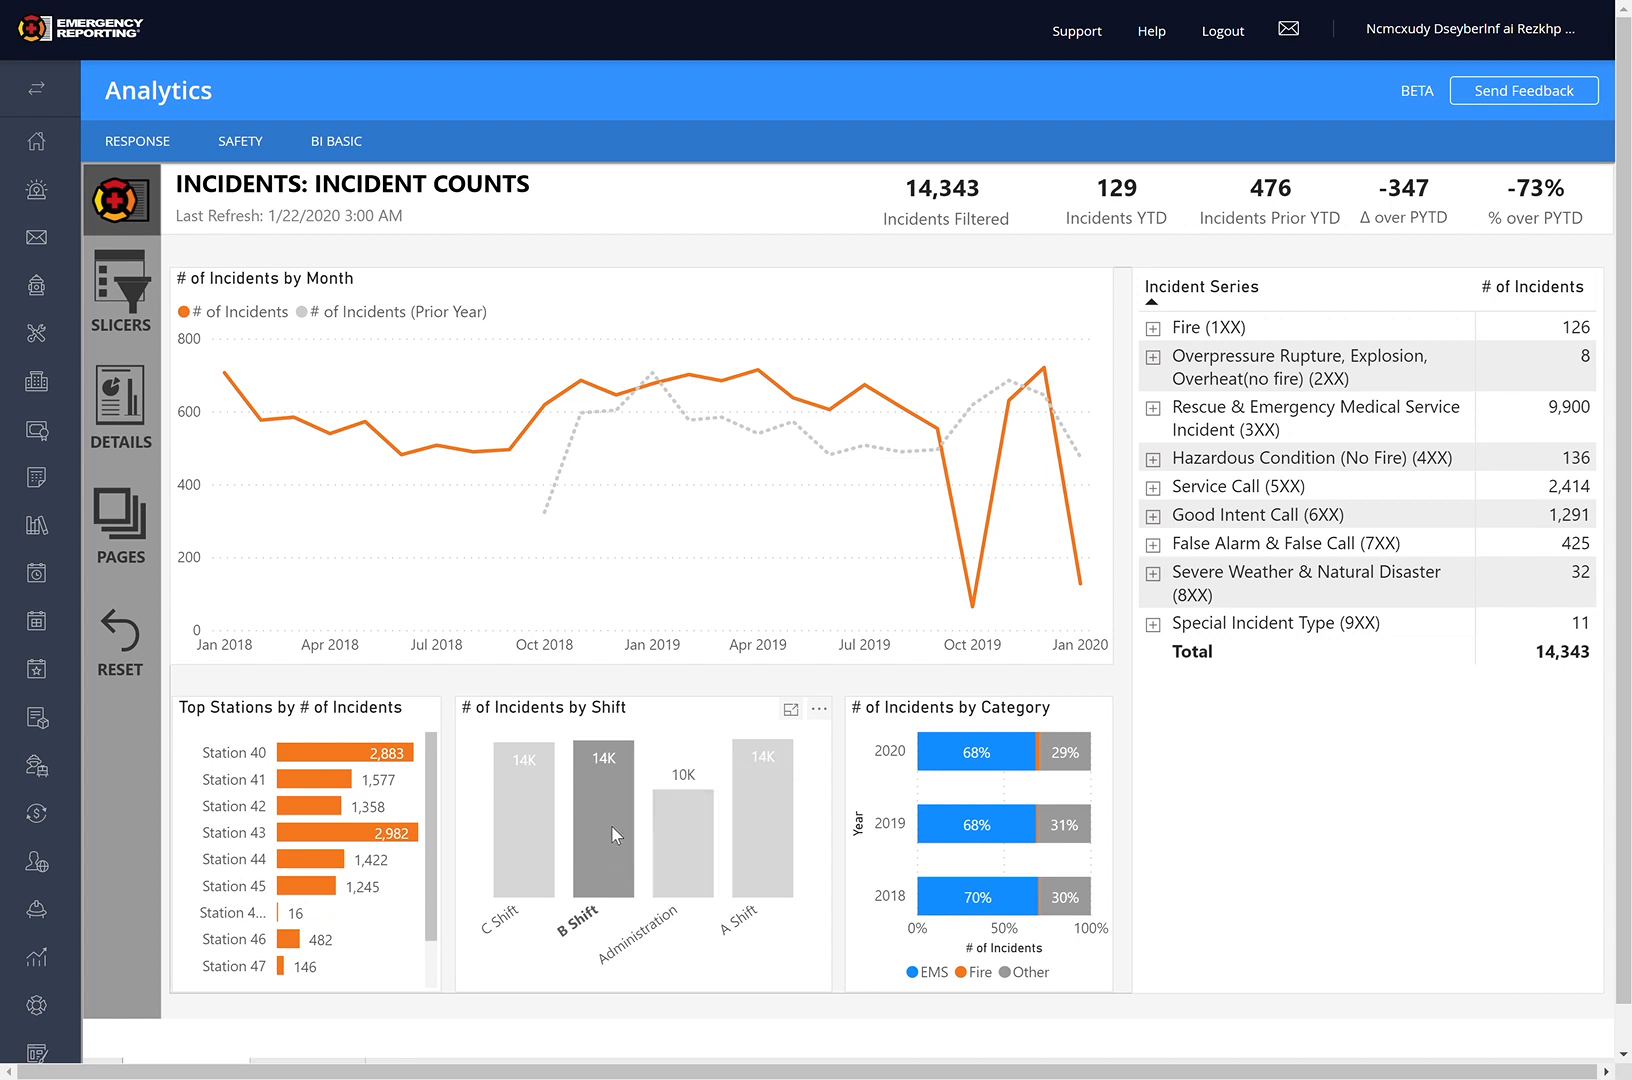
mouse_move(612, 836)
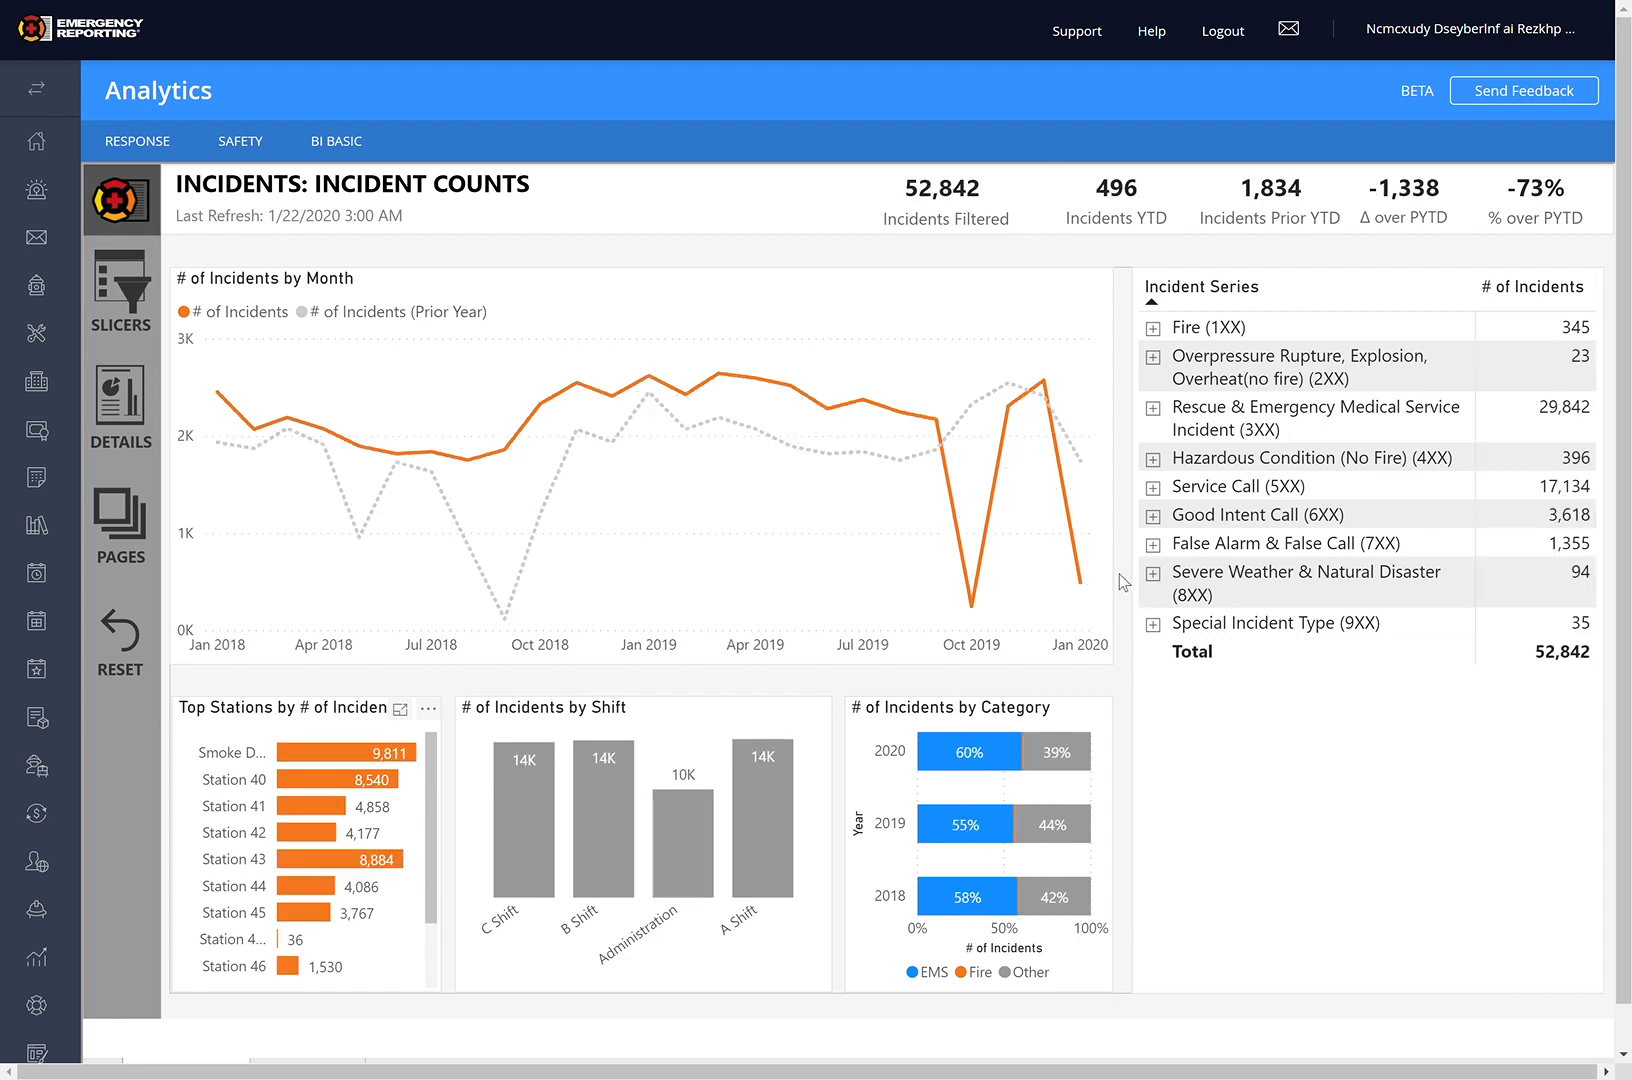
mouse_move(1132, 572)
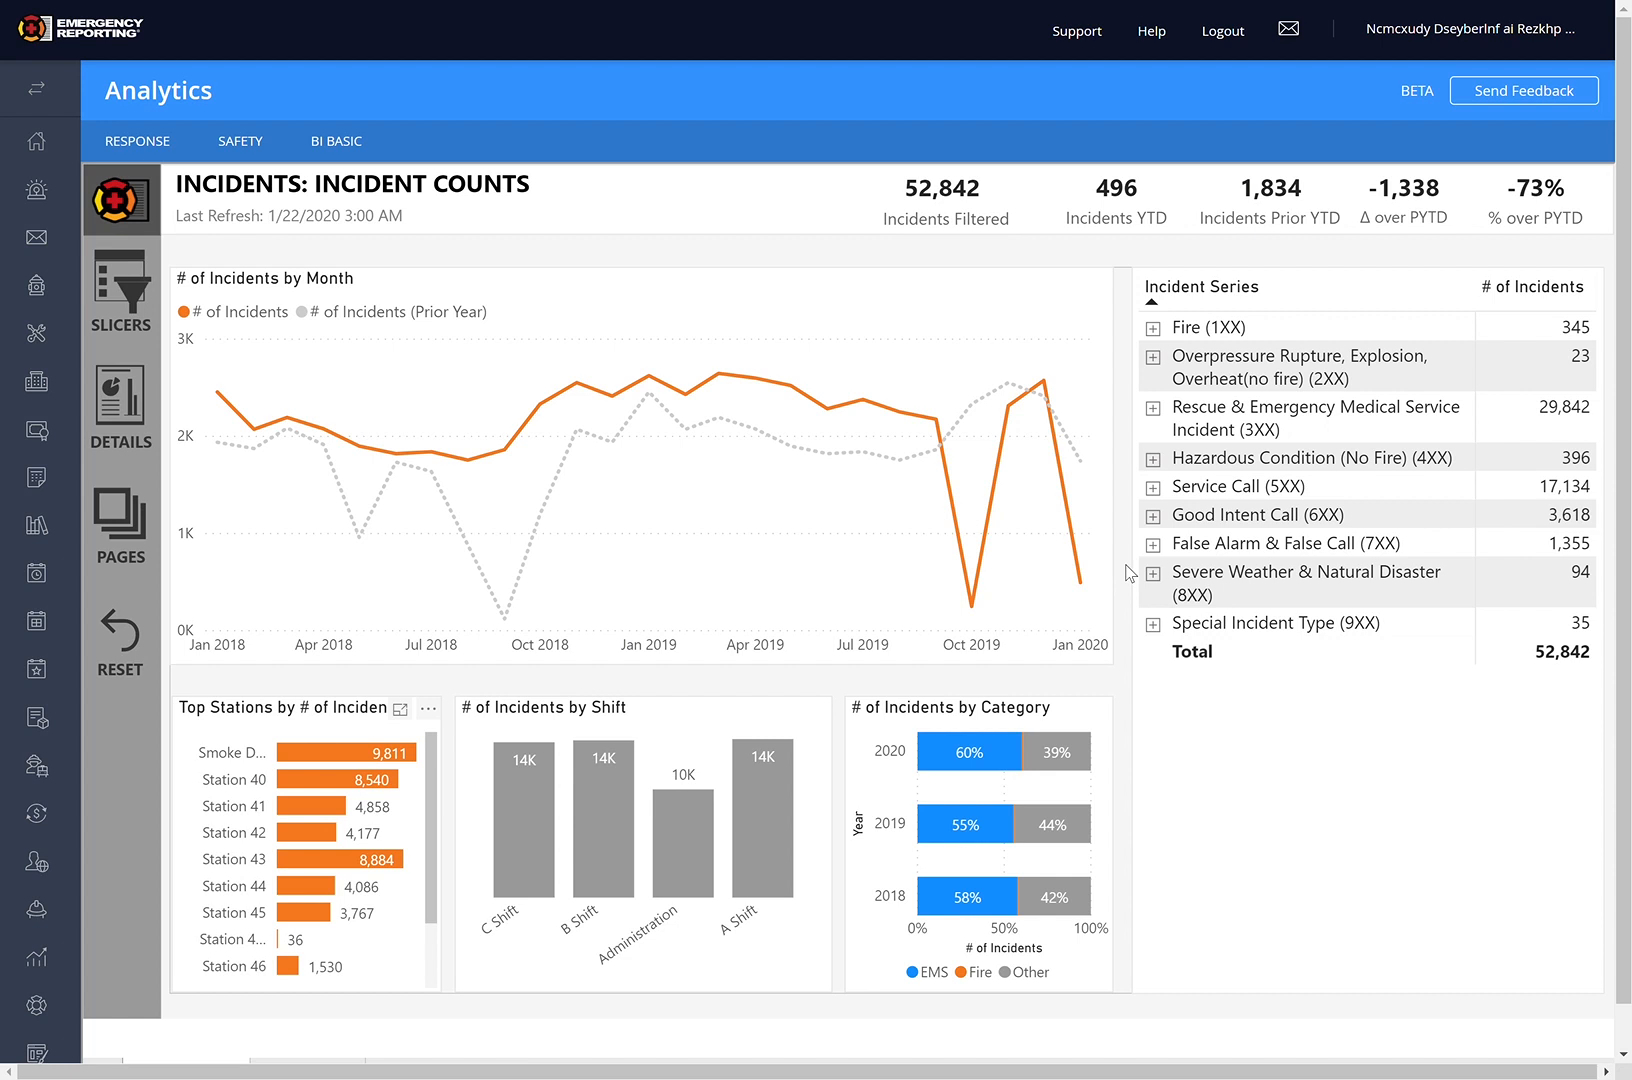
mouse_move(948, 366)
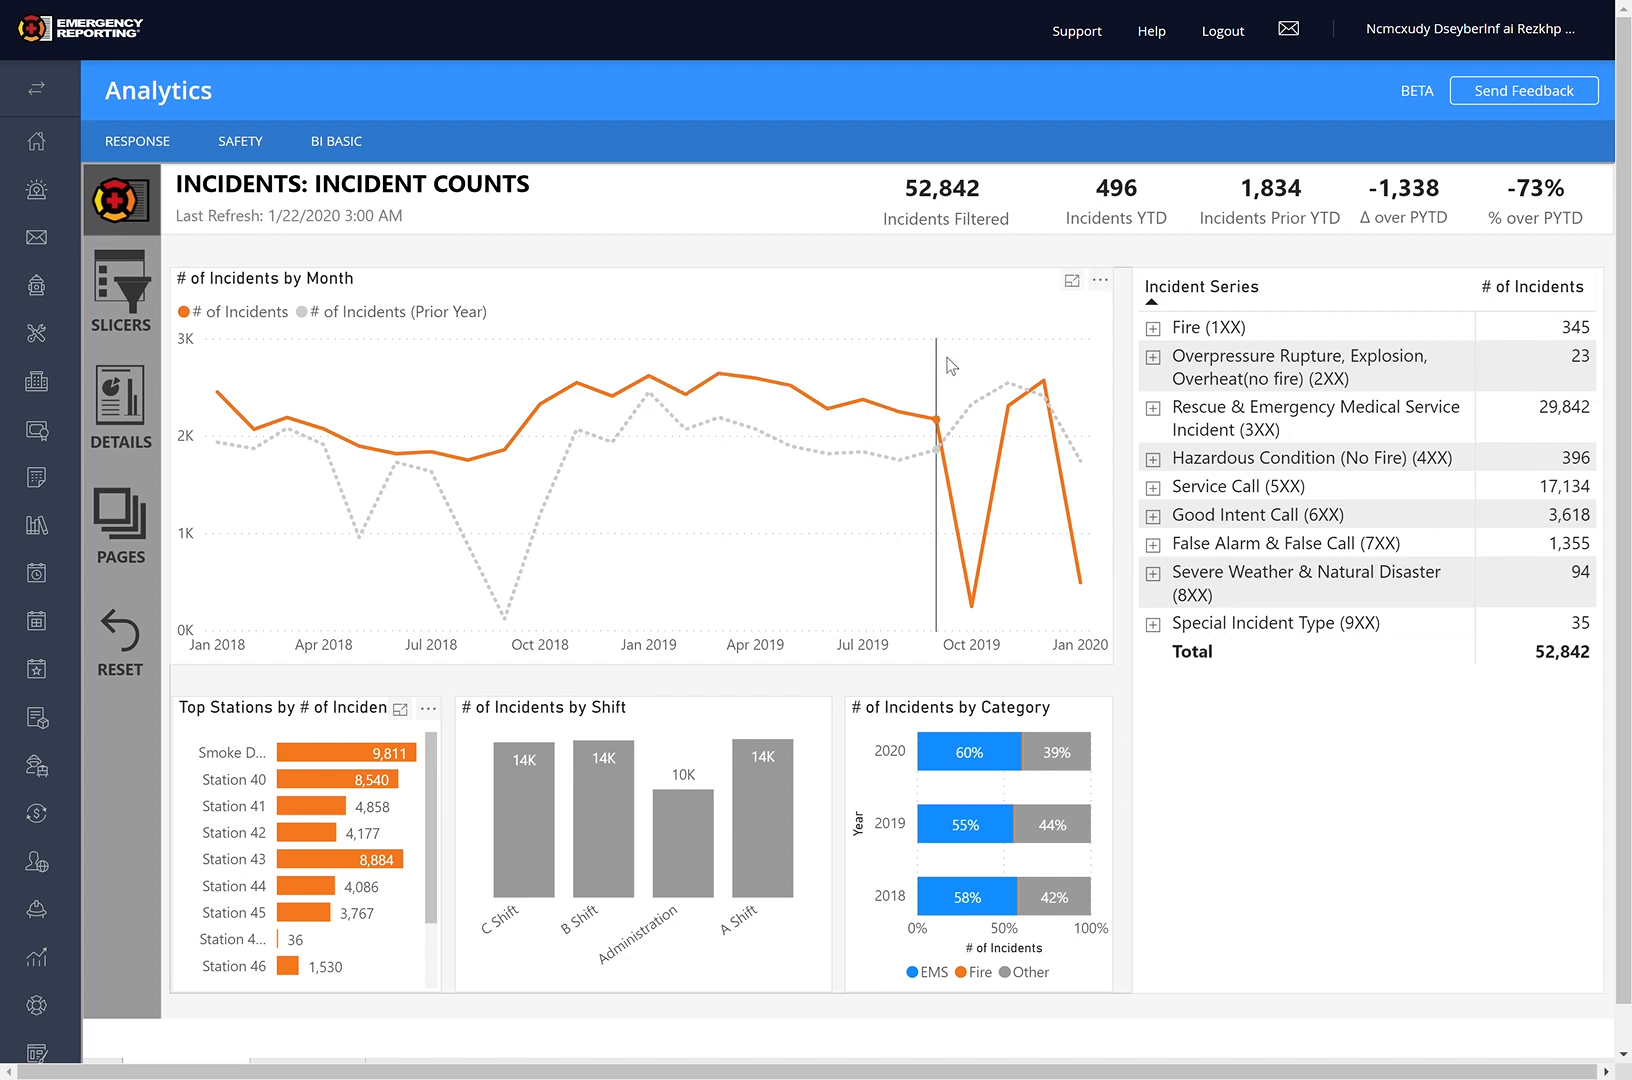
mouse_move(1072, 304)
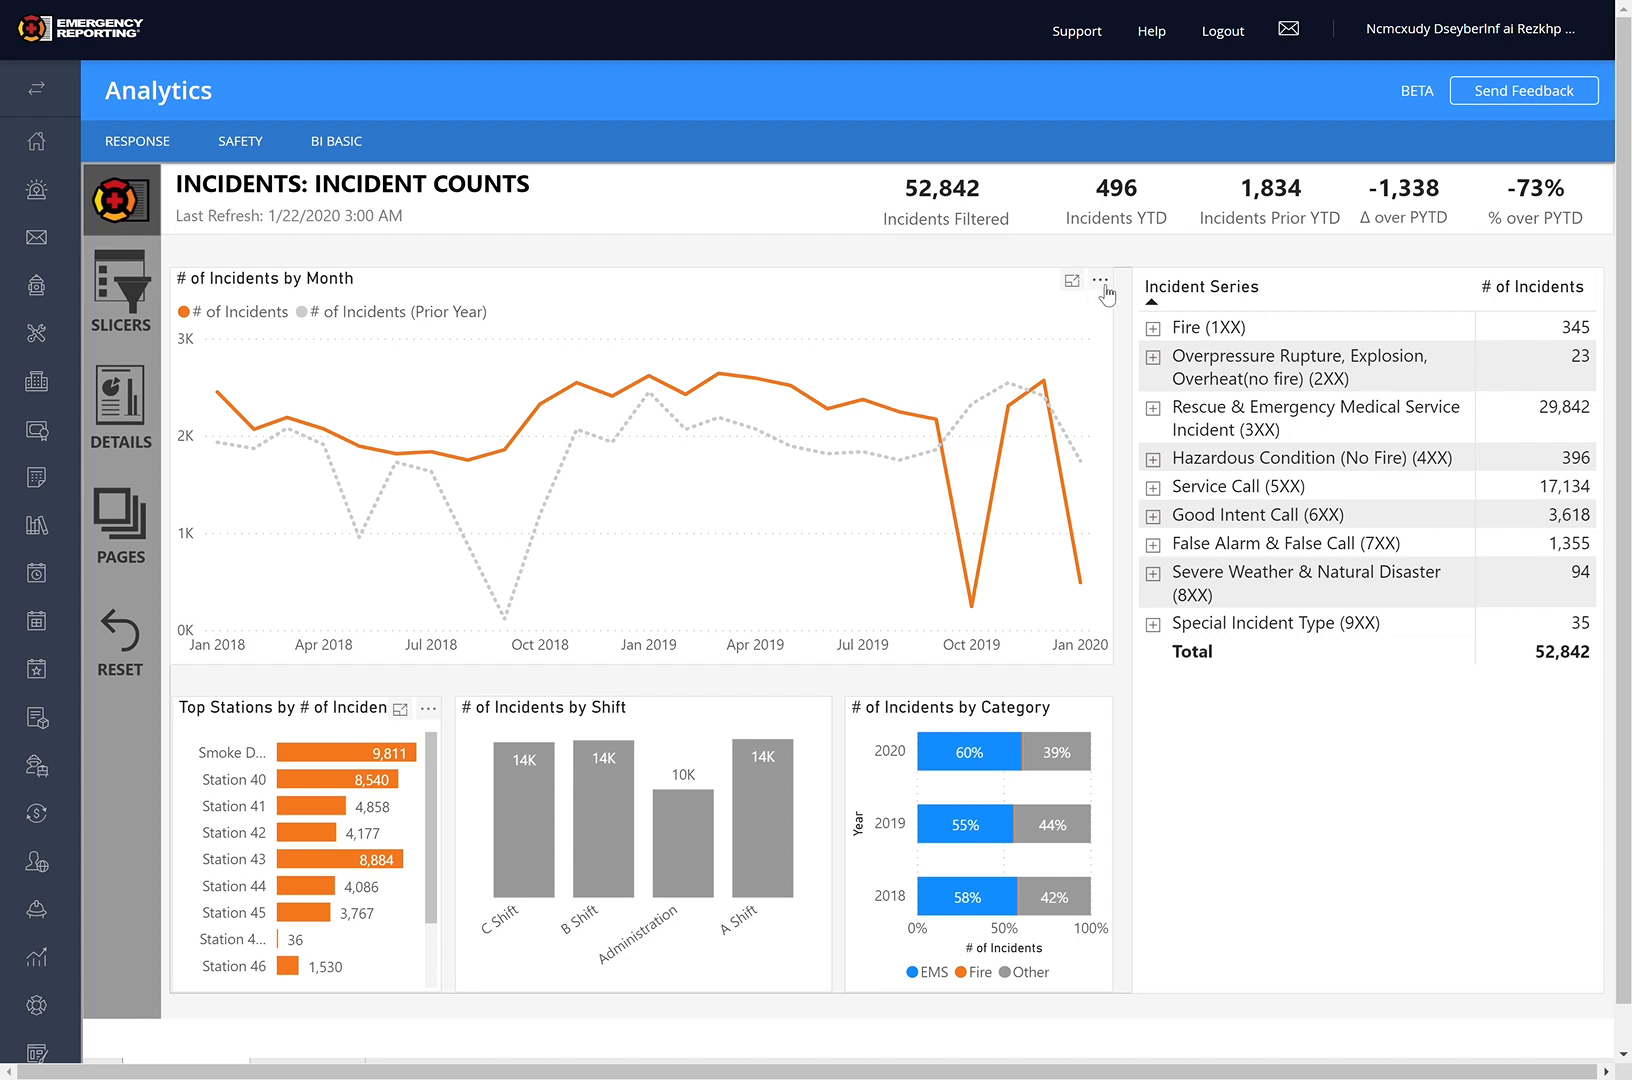
mouse_move(1072, 284)
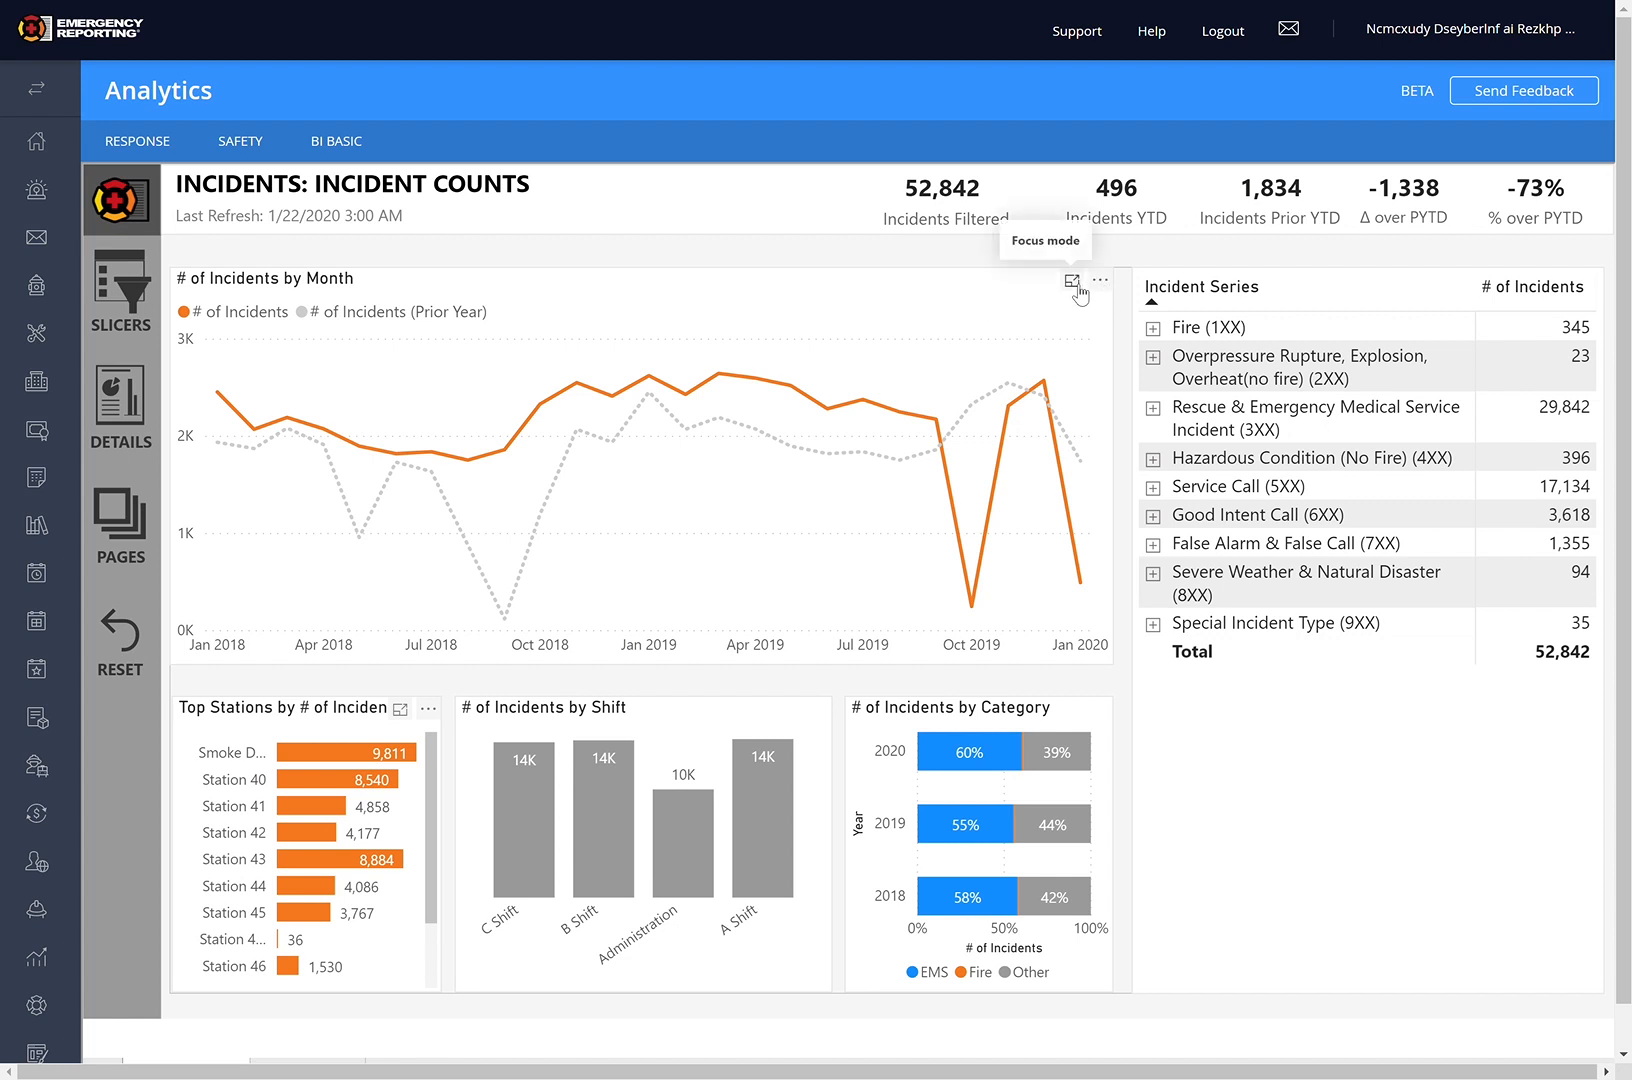
mouse_move(582, 330)
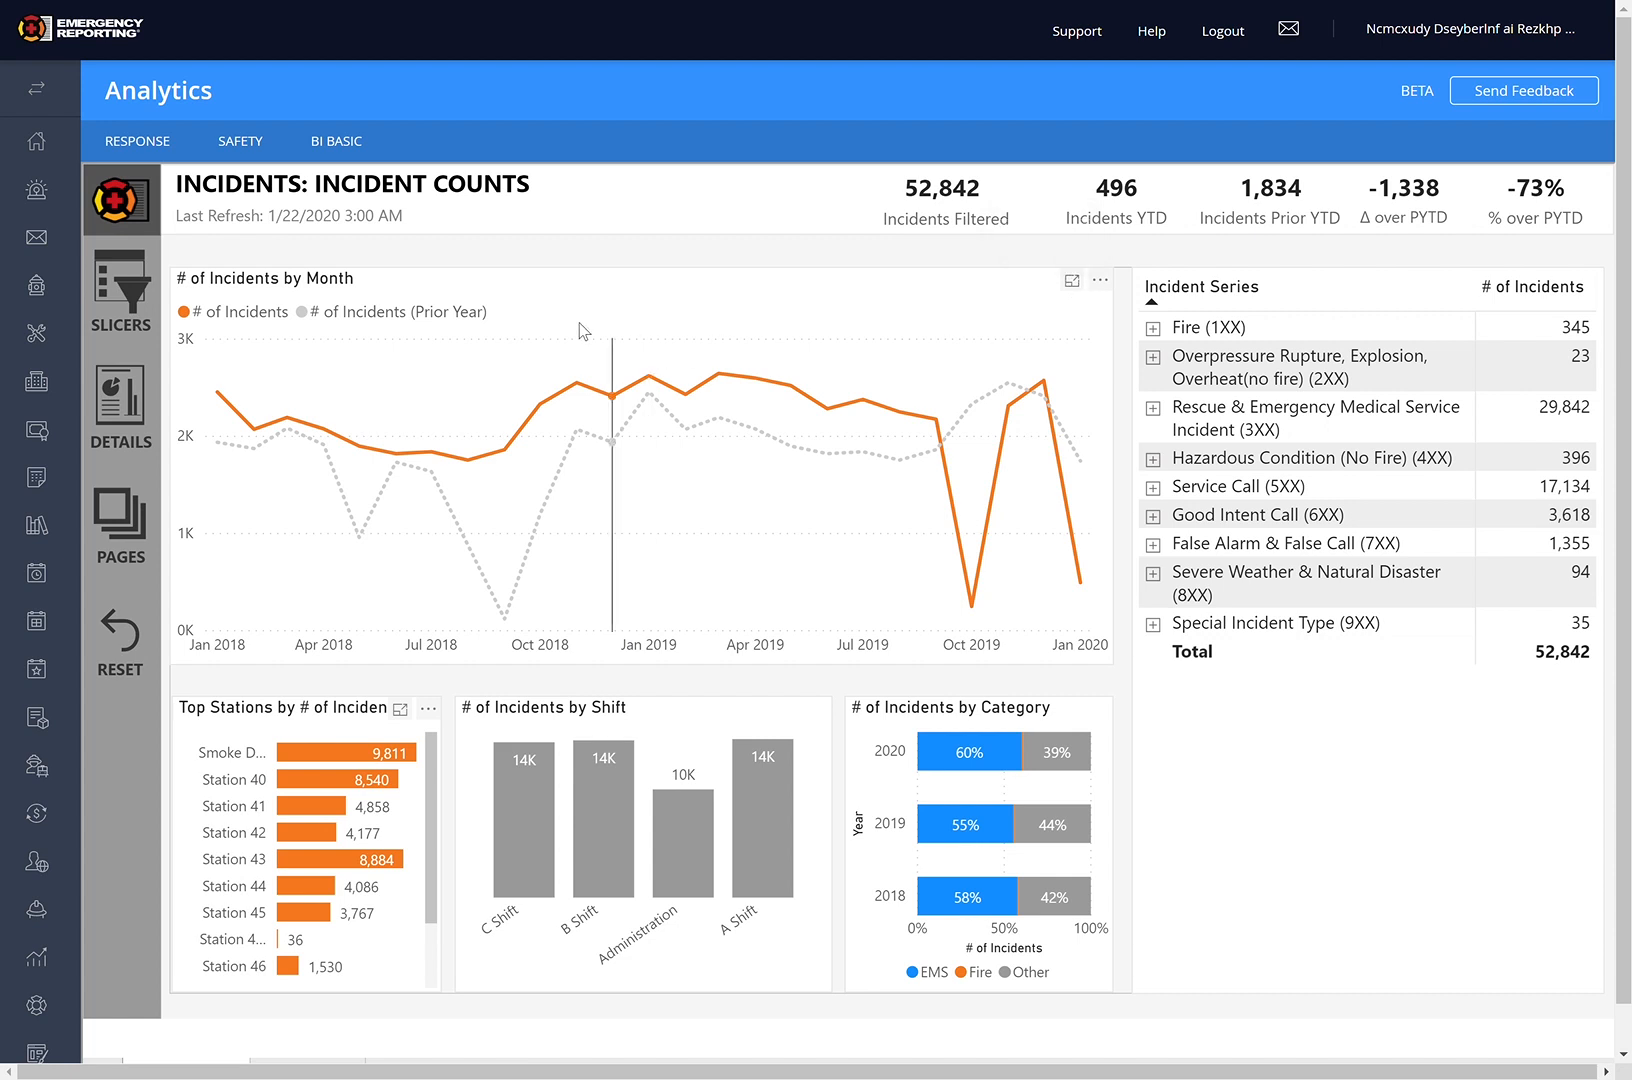
left_click(1072, 280)
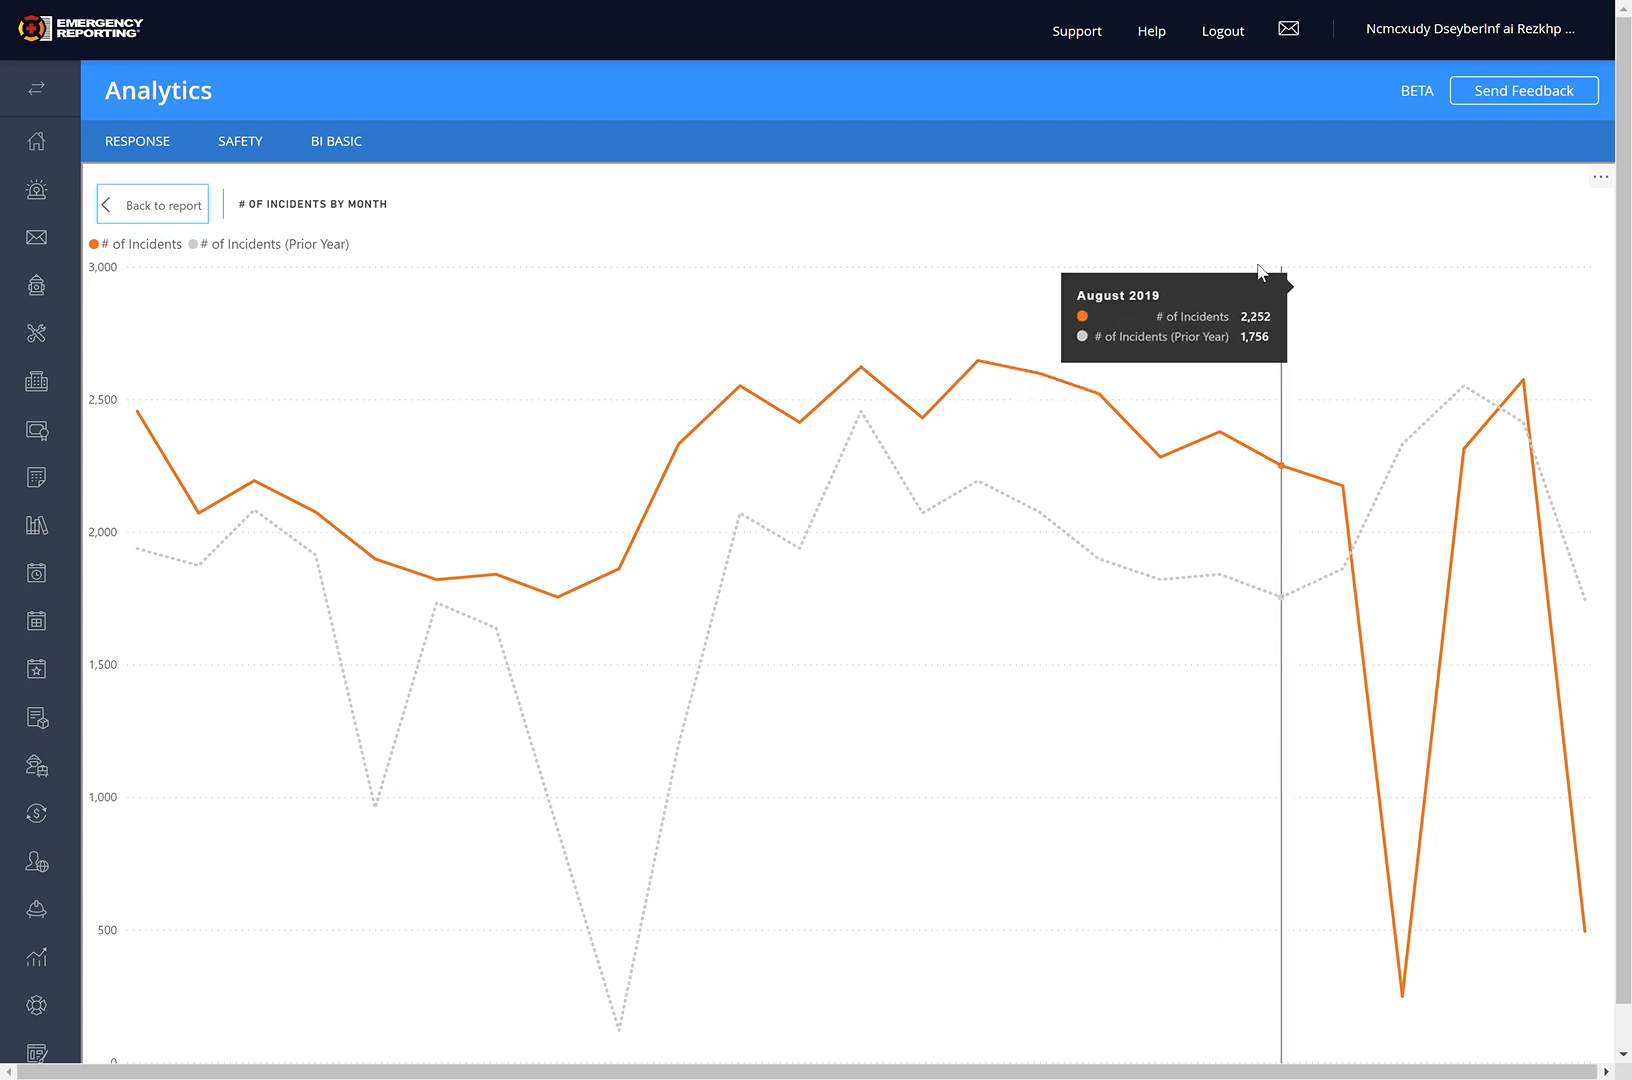
mouse_move(172, 218)
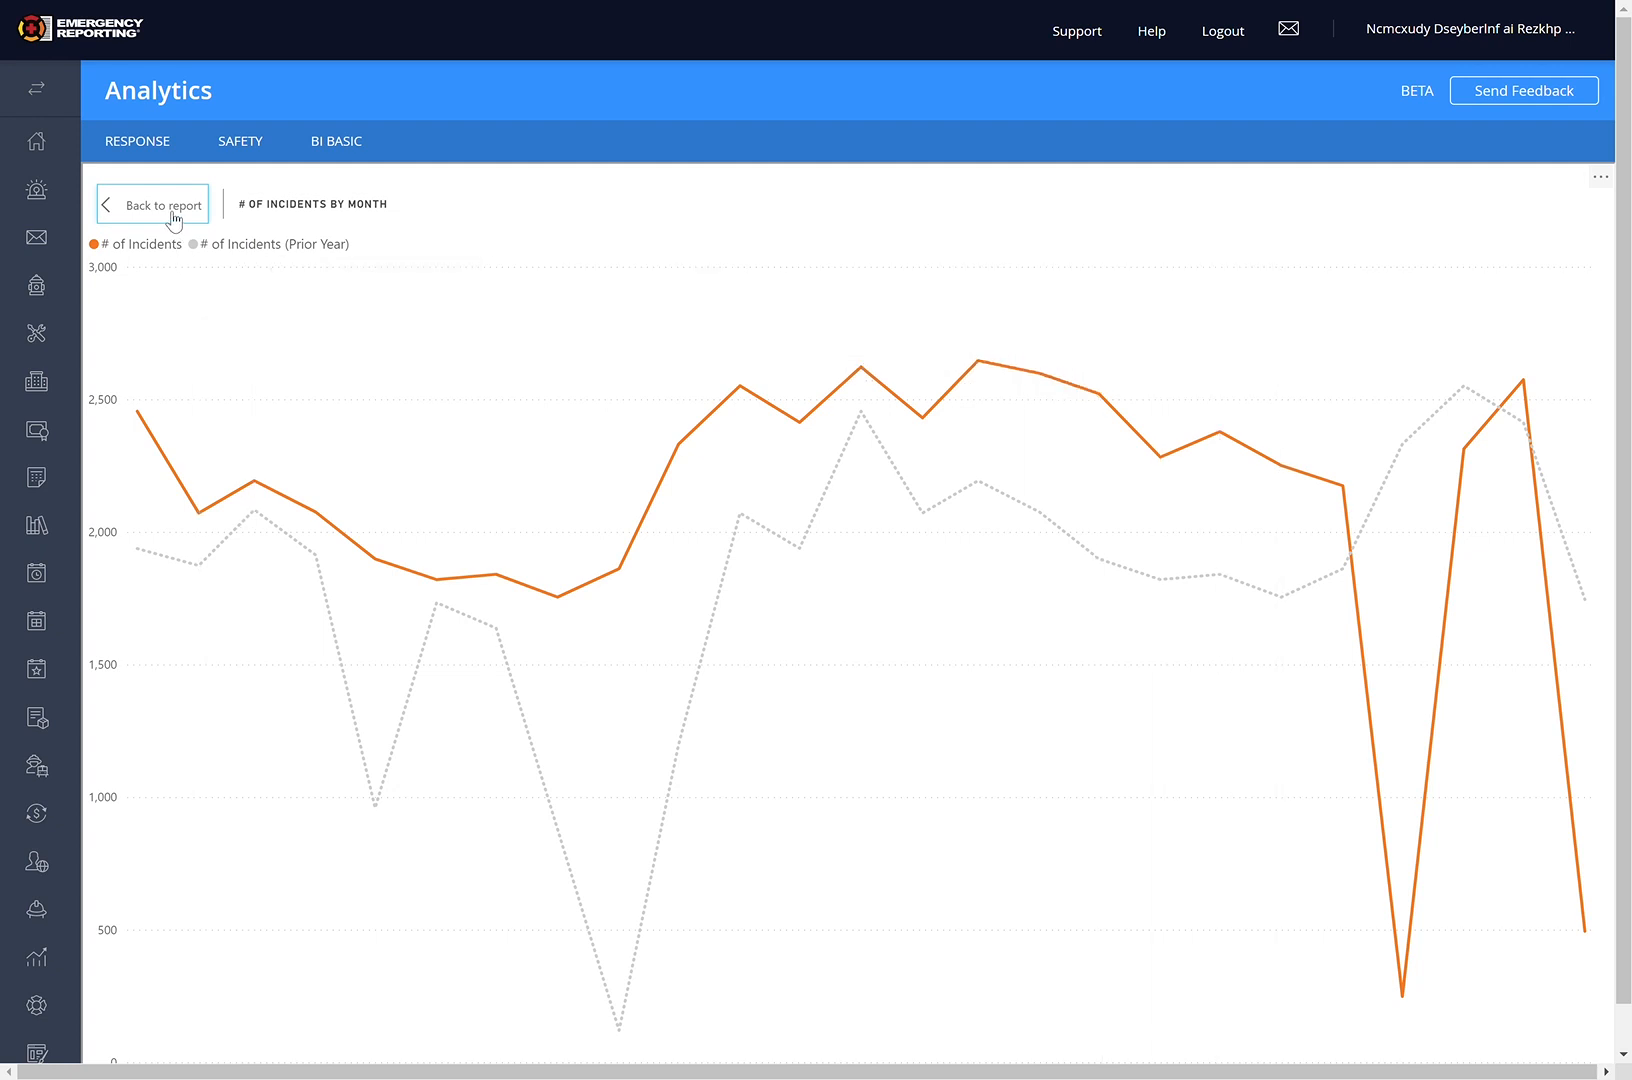
left_click(152, 204)
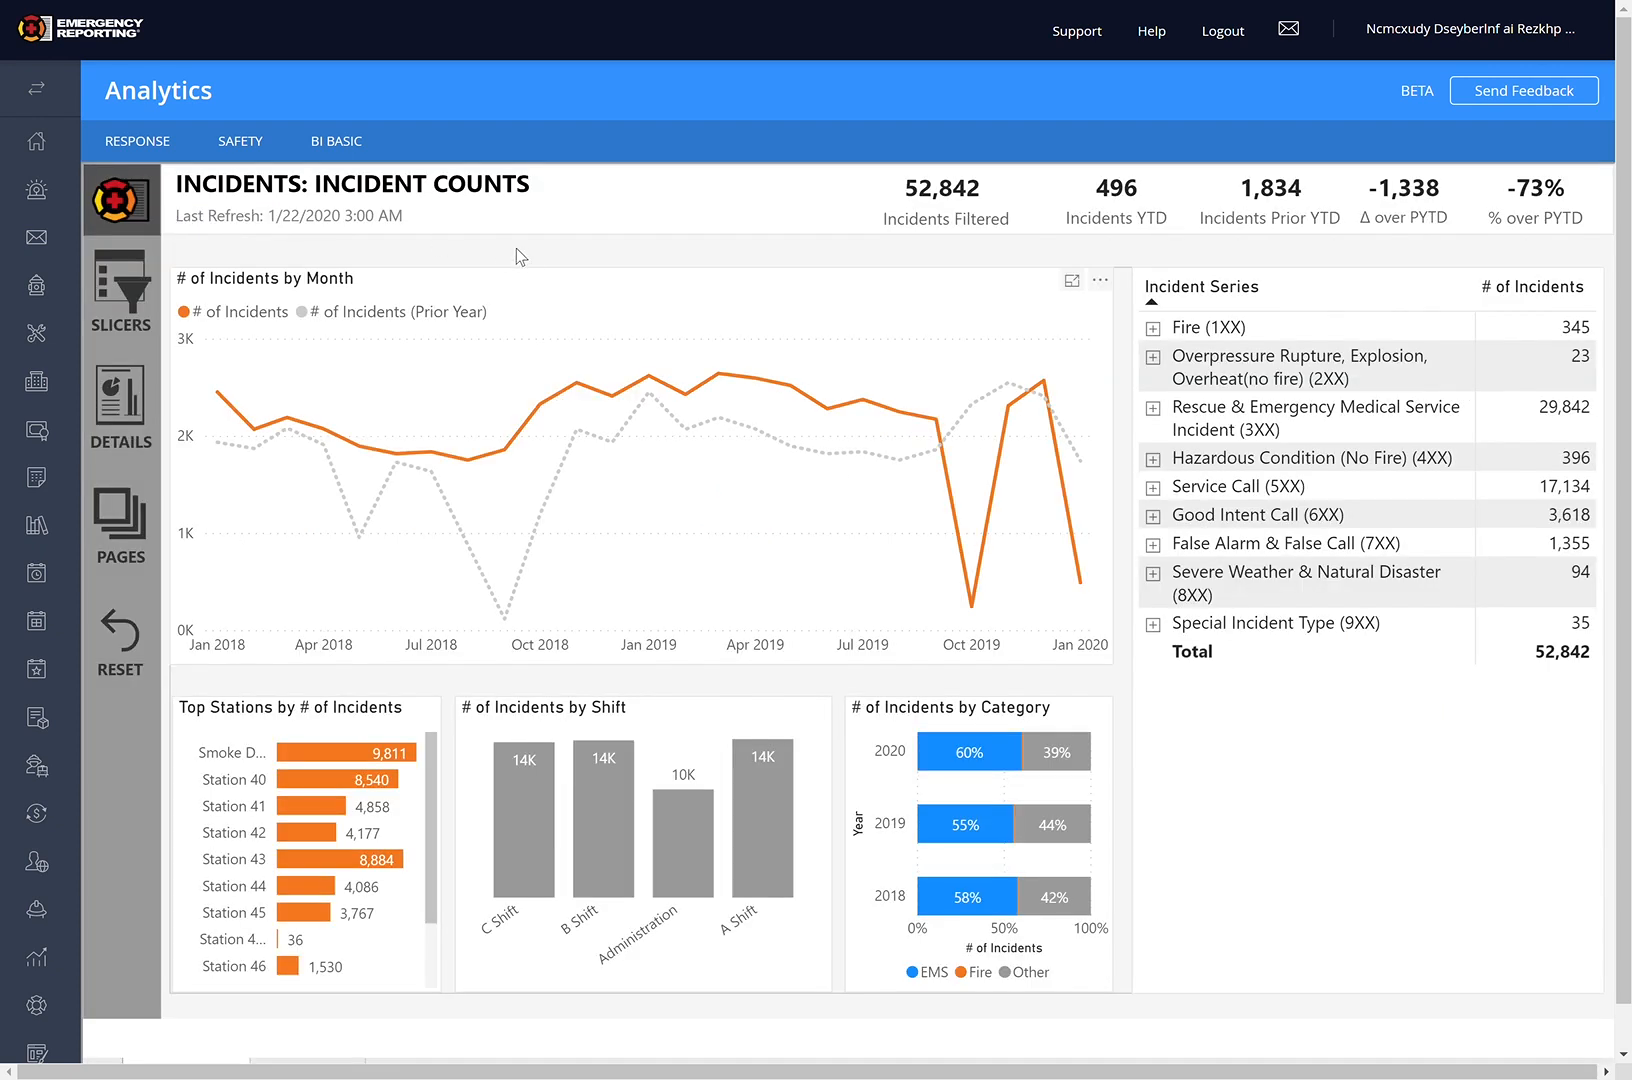
mouse_move(1050, 312)
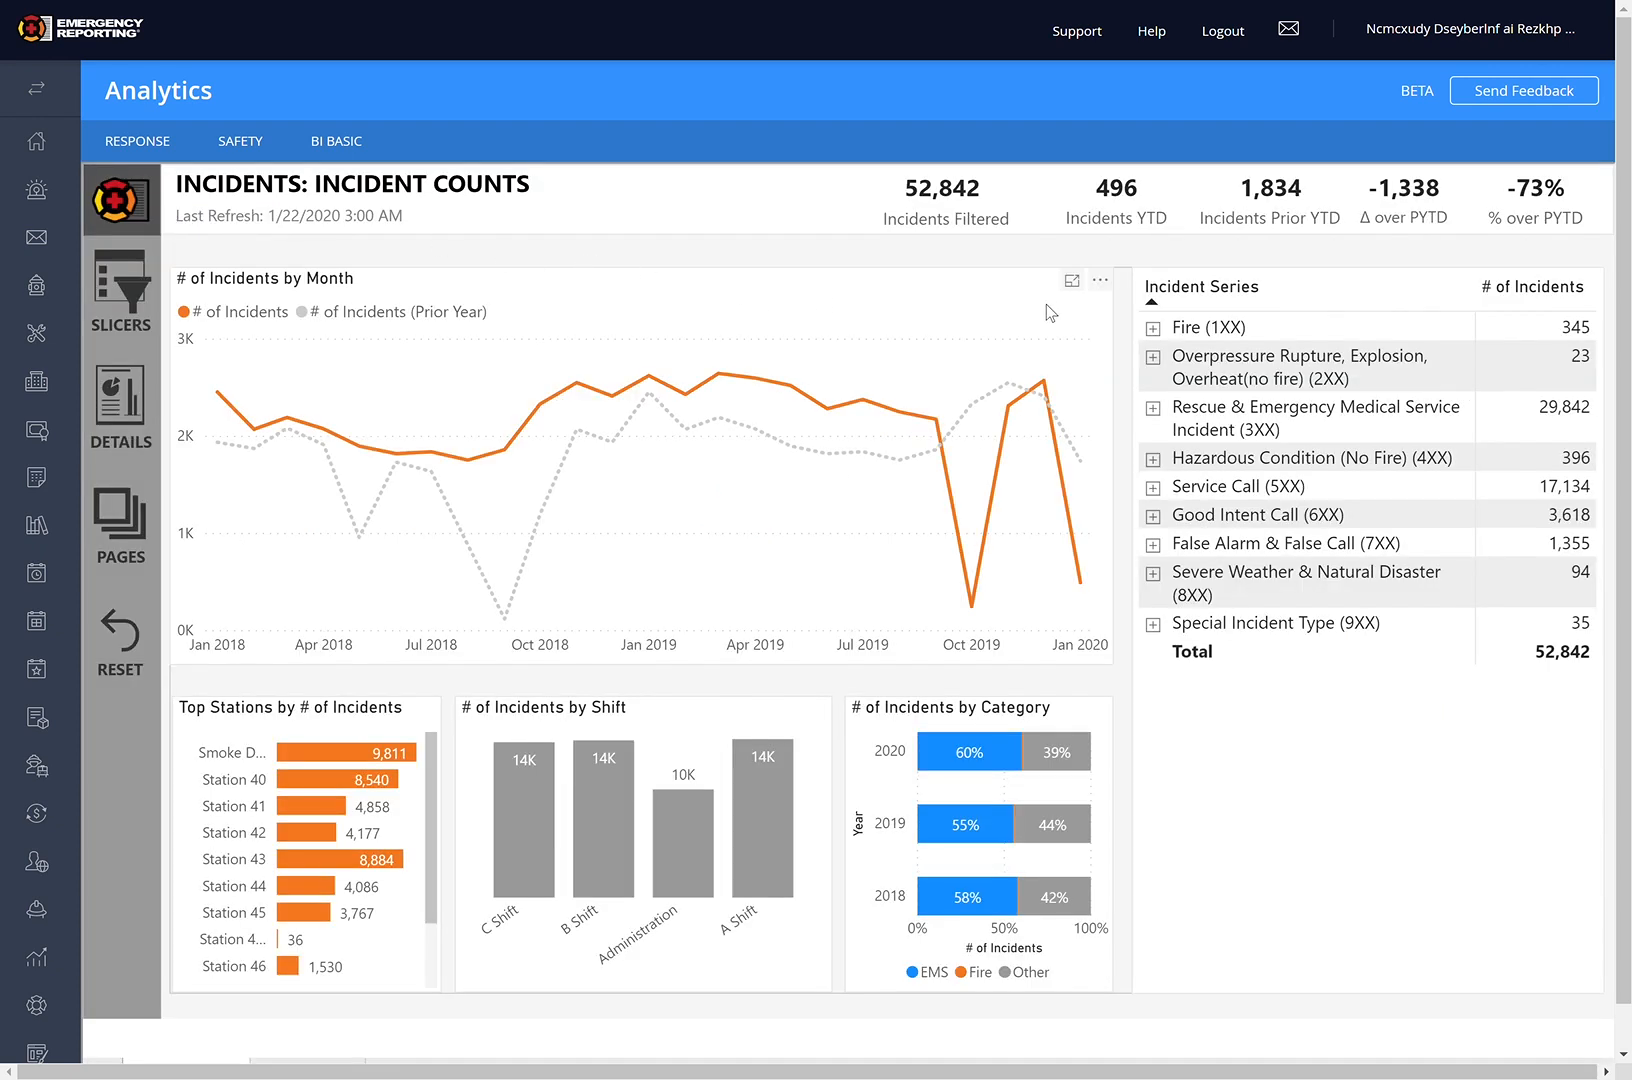
mouse_move(1104, 286)
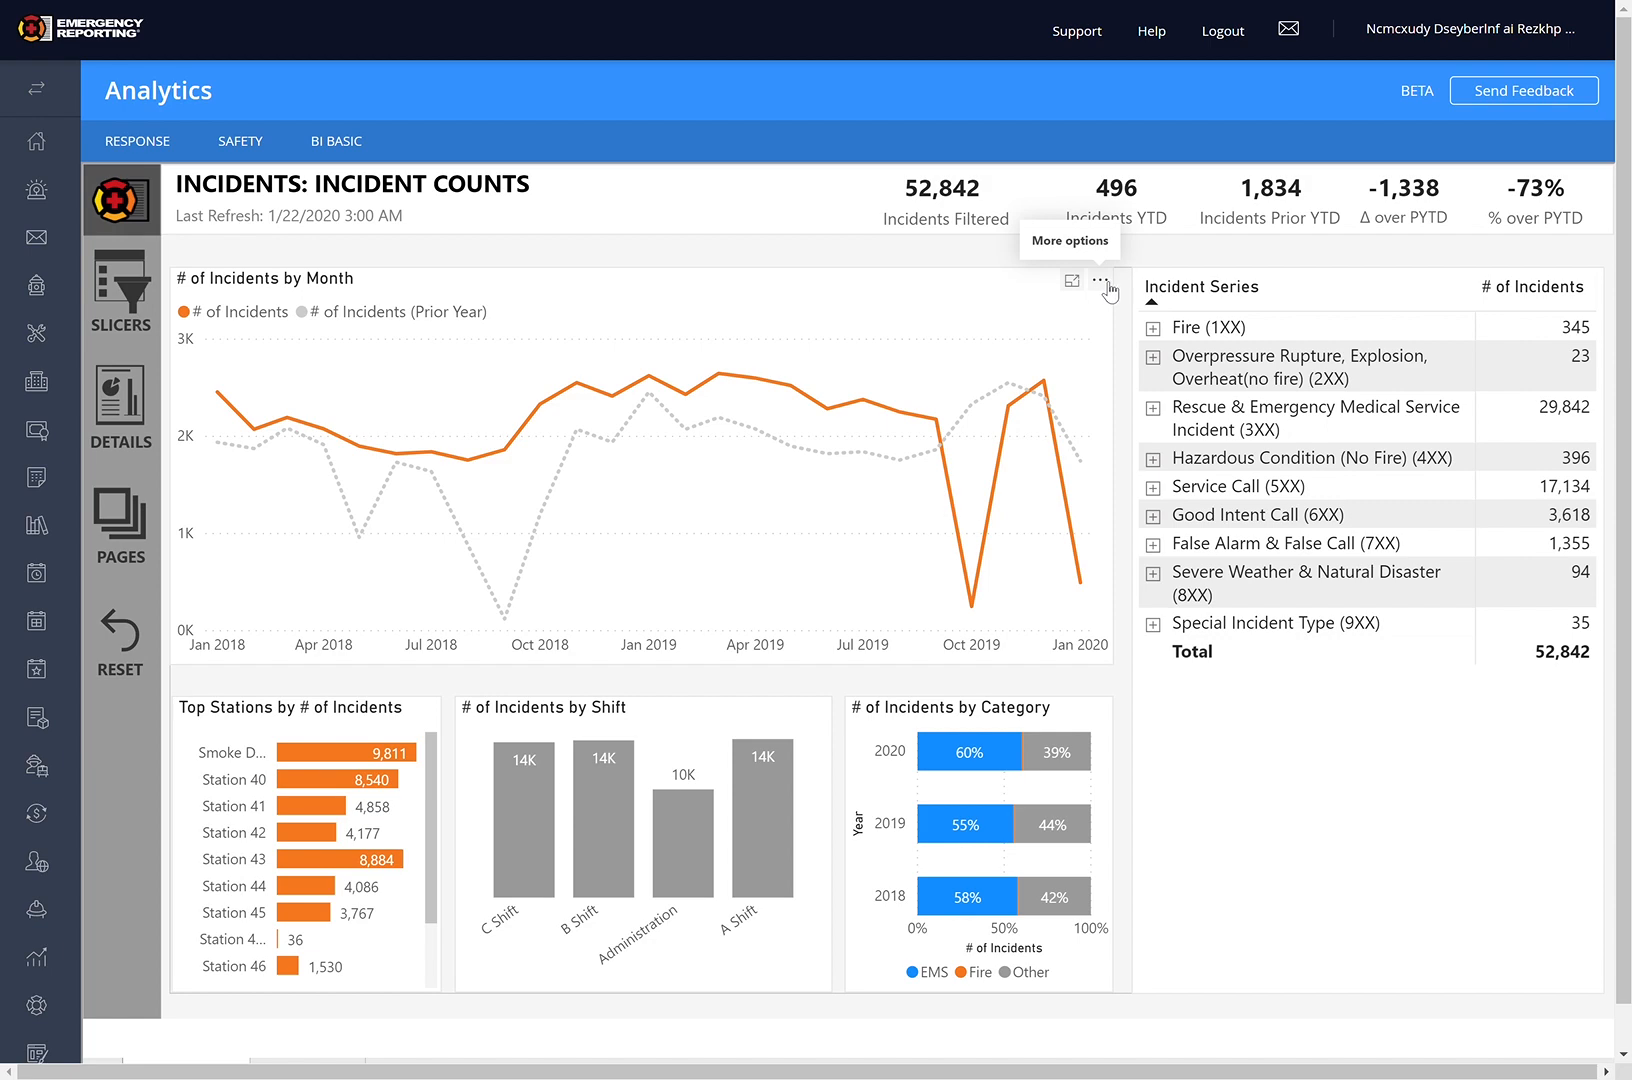
Step: Export the # of Incidents by Month chart's summarized data as an .xlsx file
left_click(1100, 280)
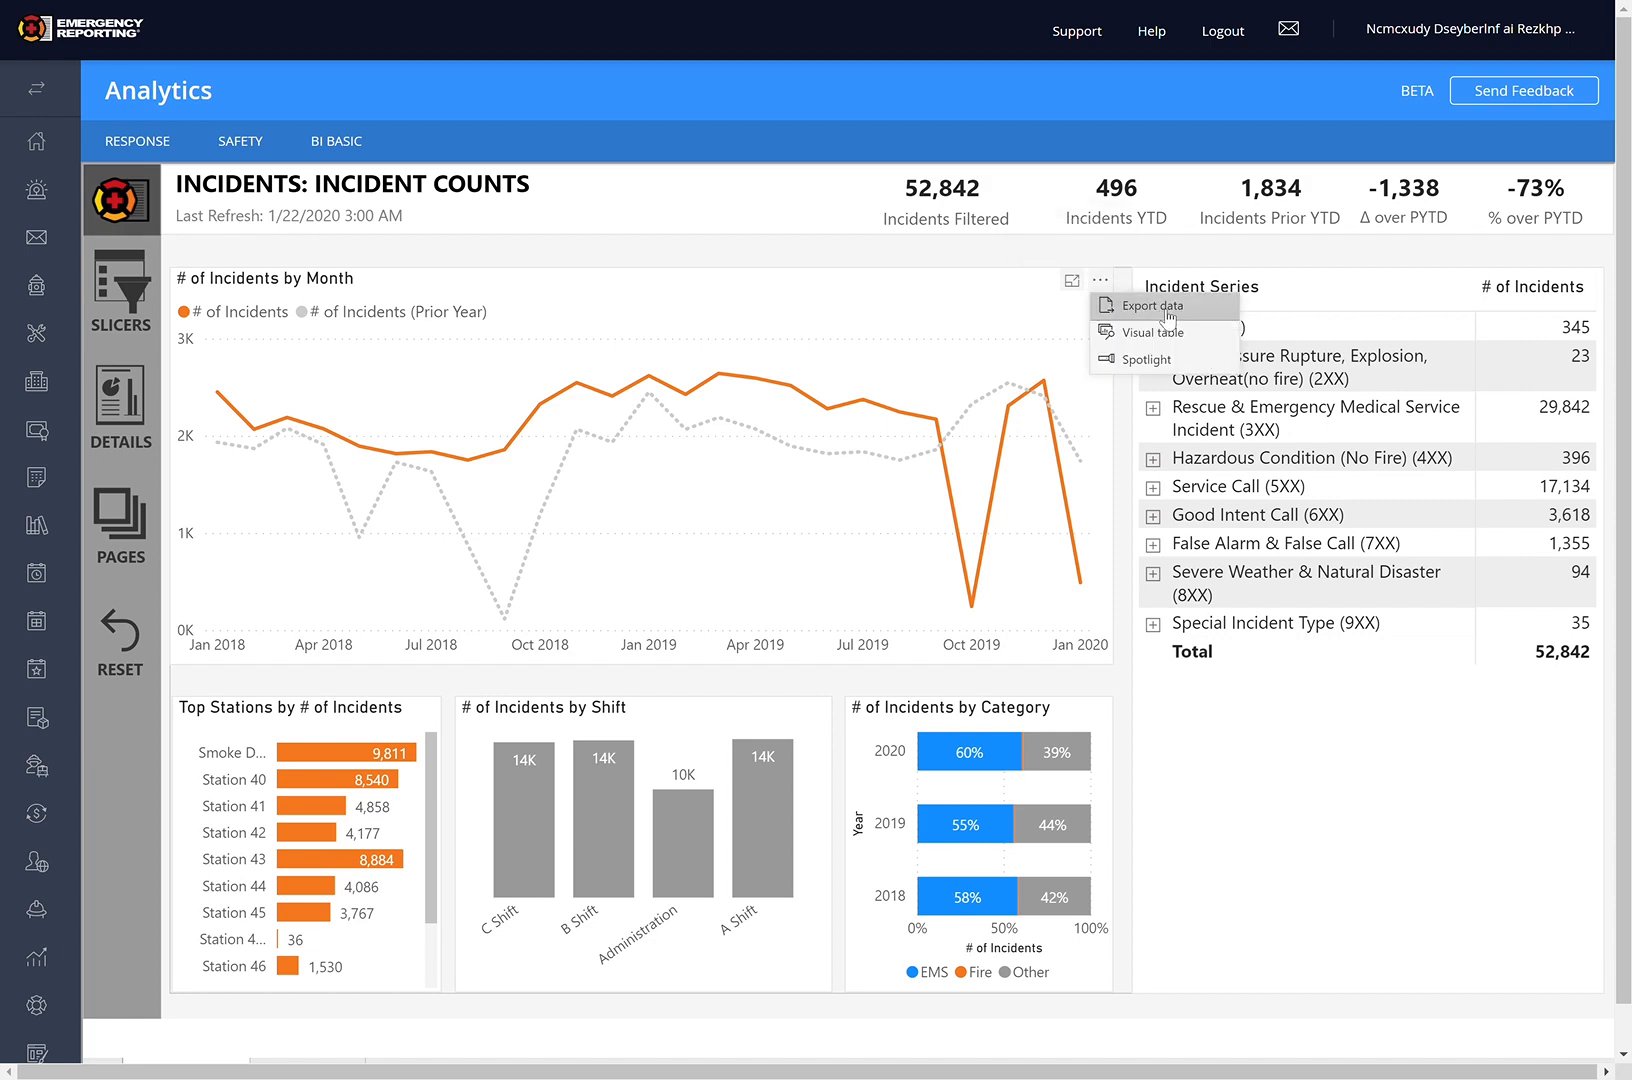
left_click(1146, 304)
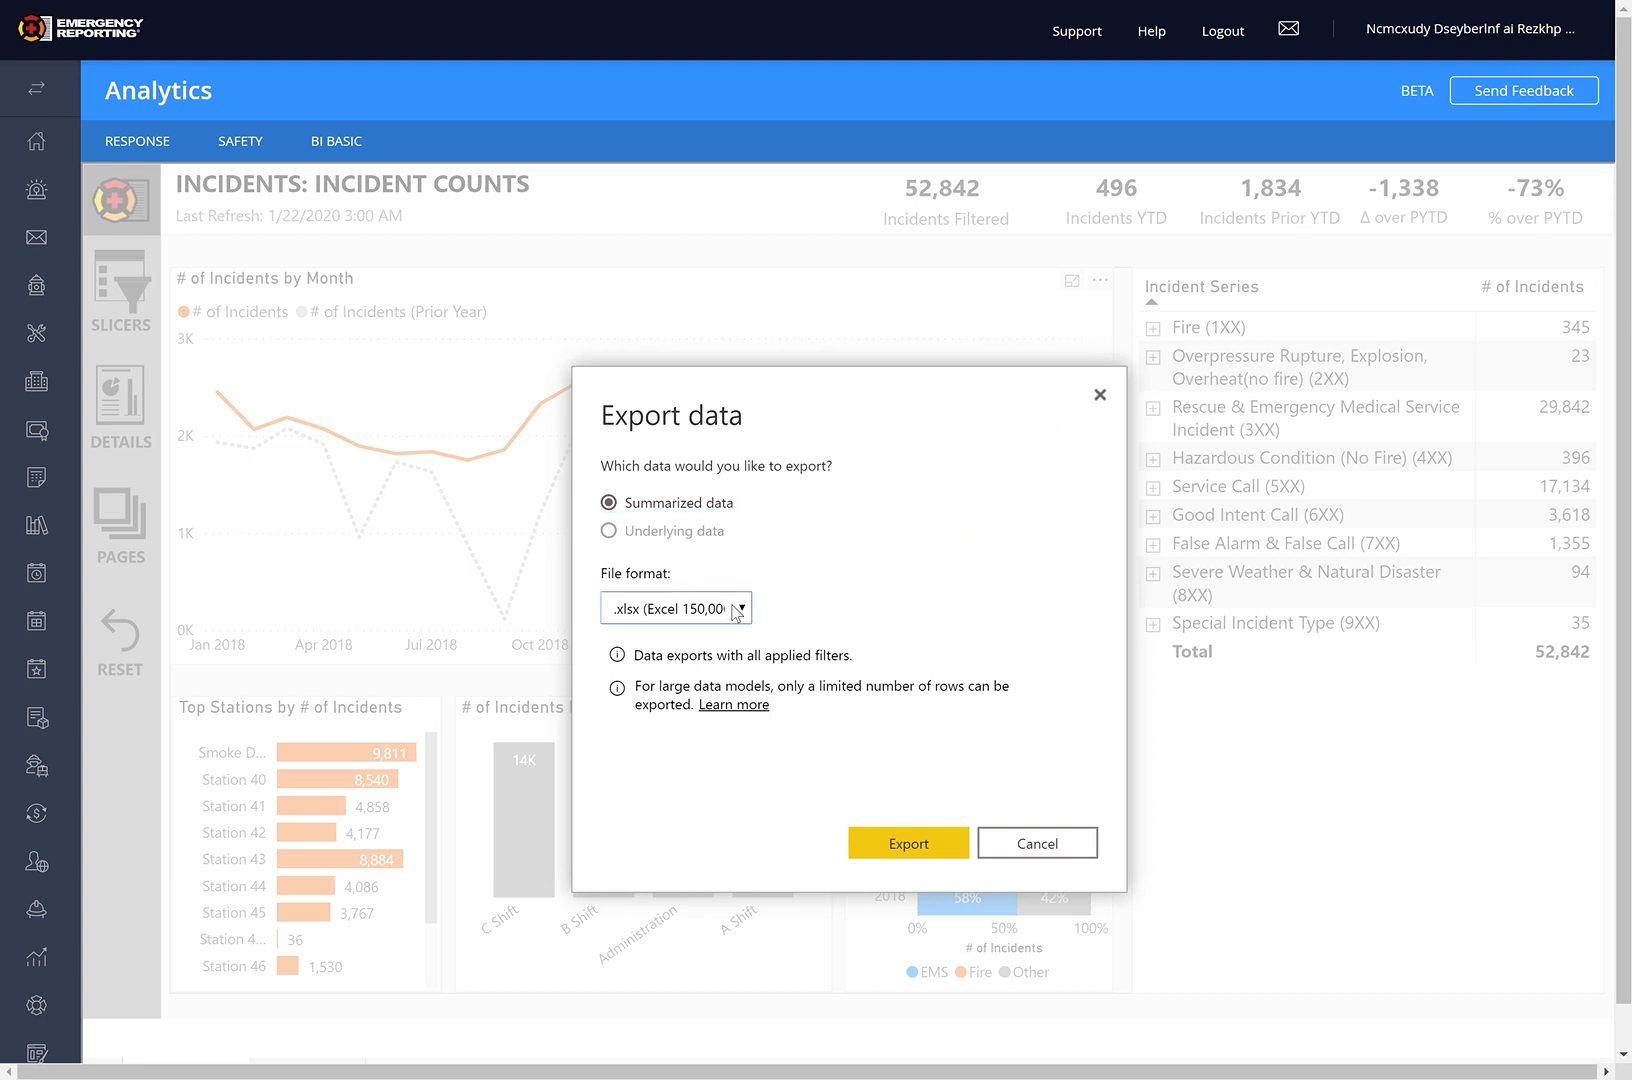
left_click(906, 842)
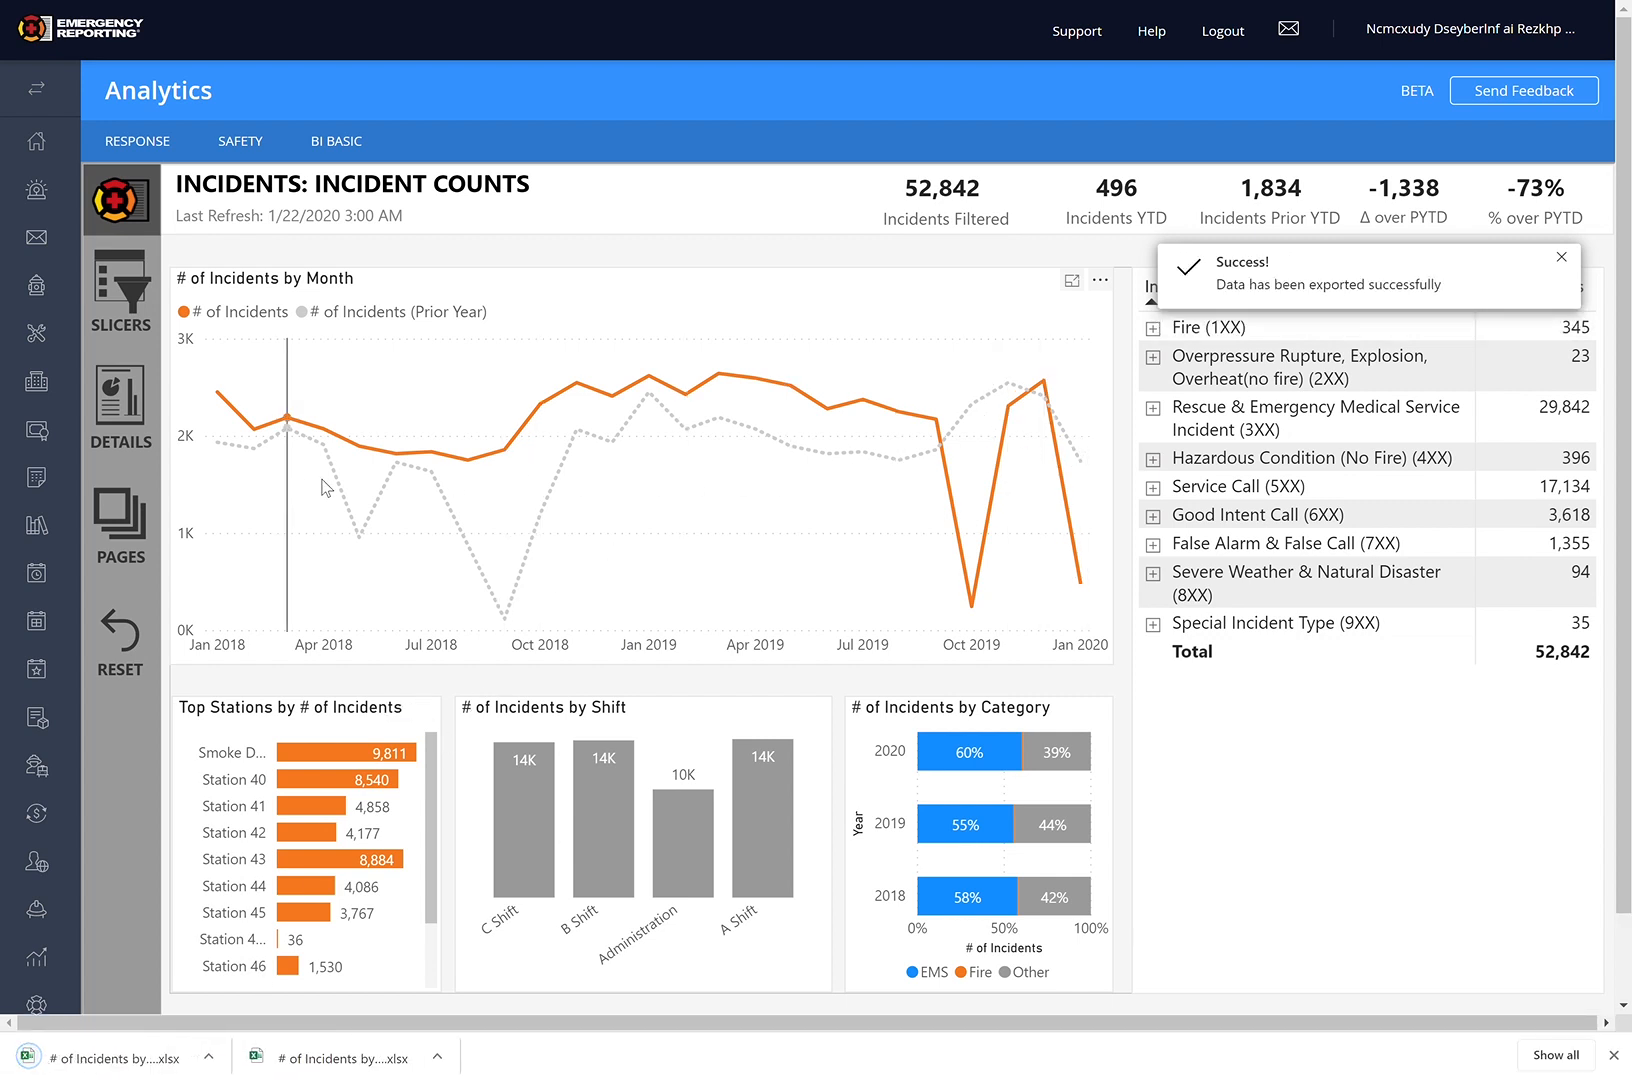
mouse_move(1046, 400)
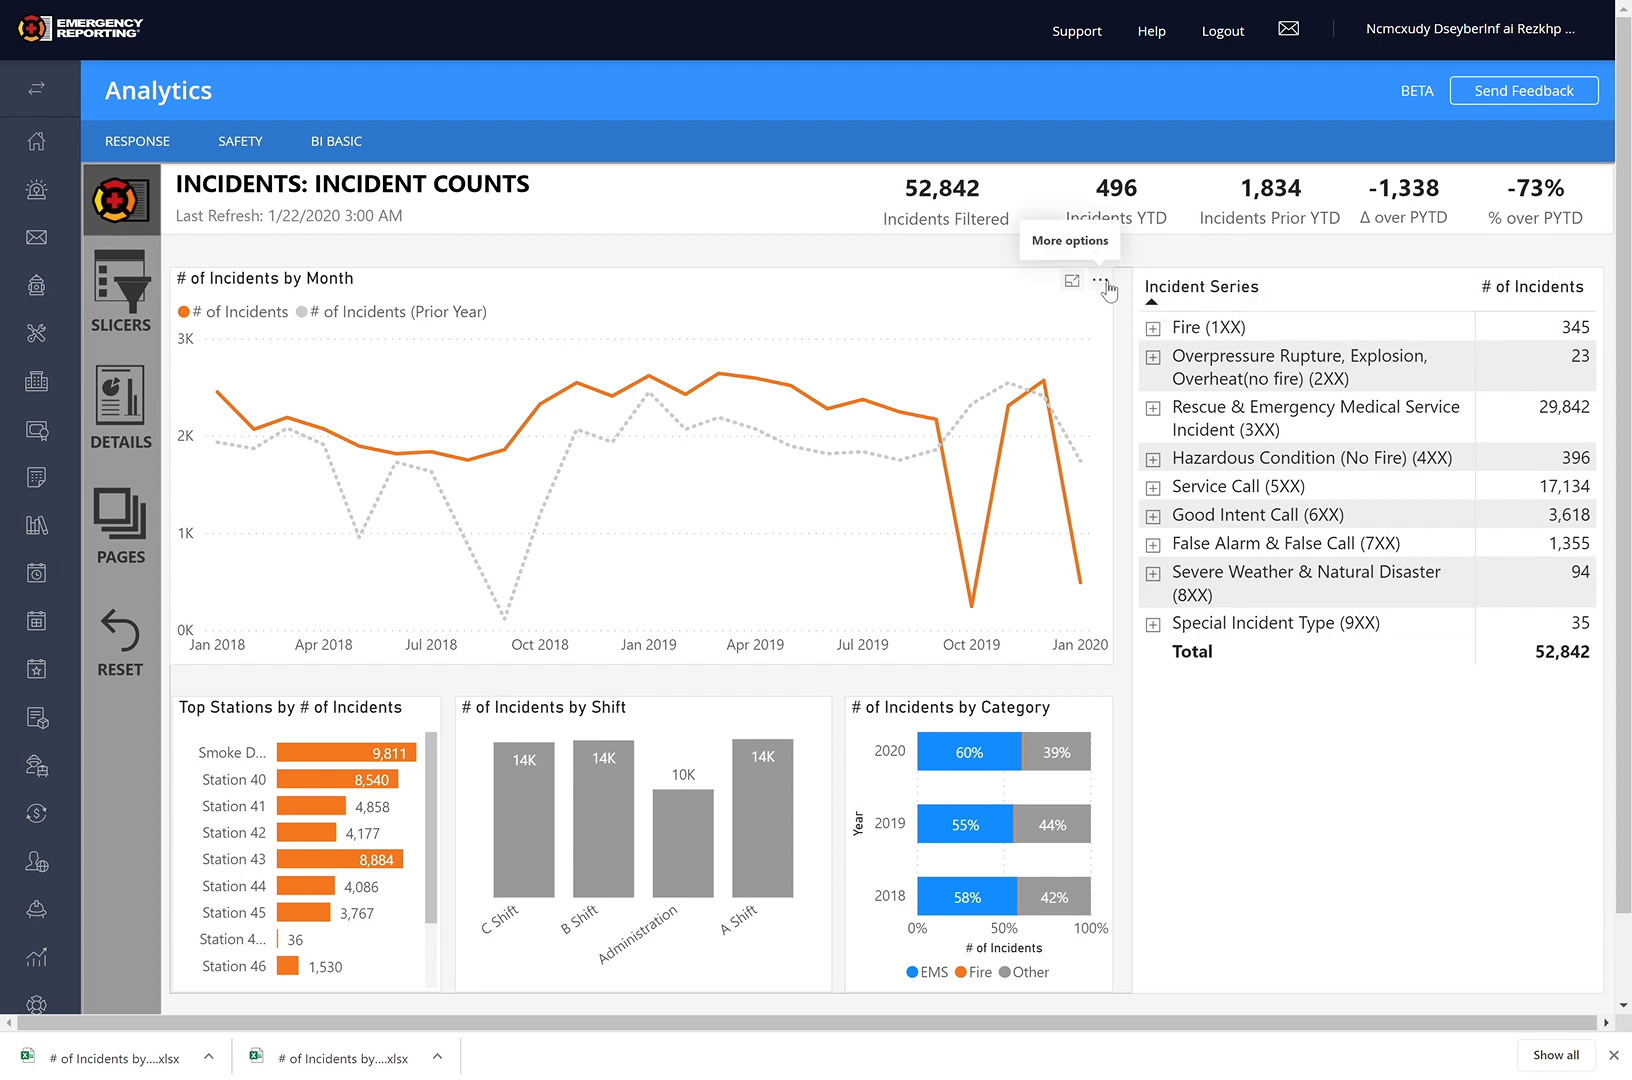
left_click(1100, 280)
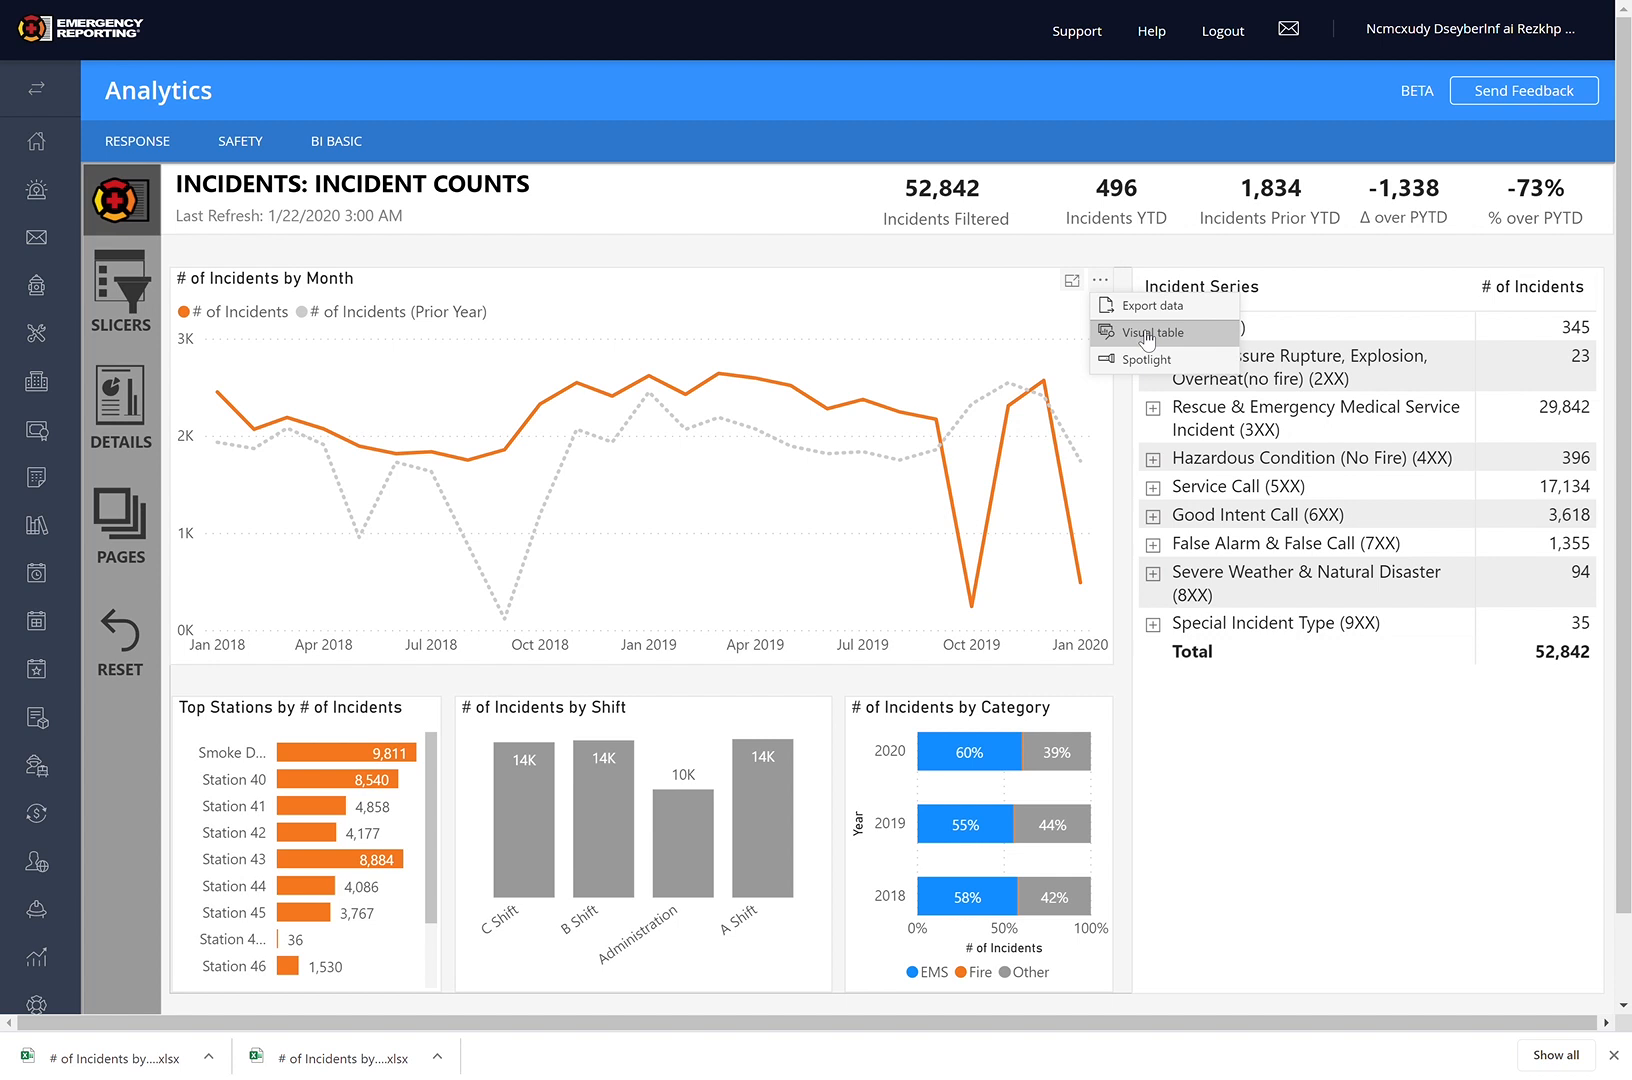
left_click(1142, 332)
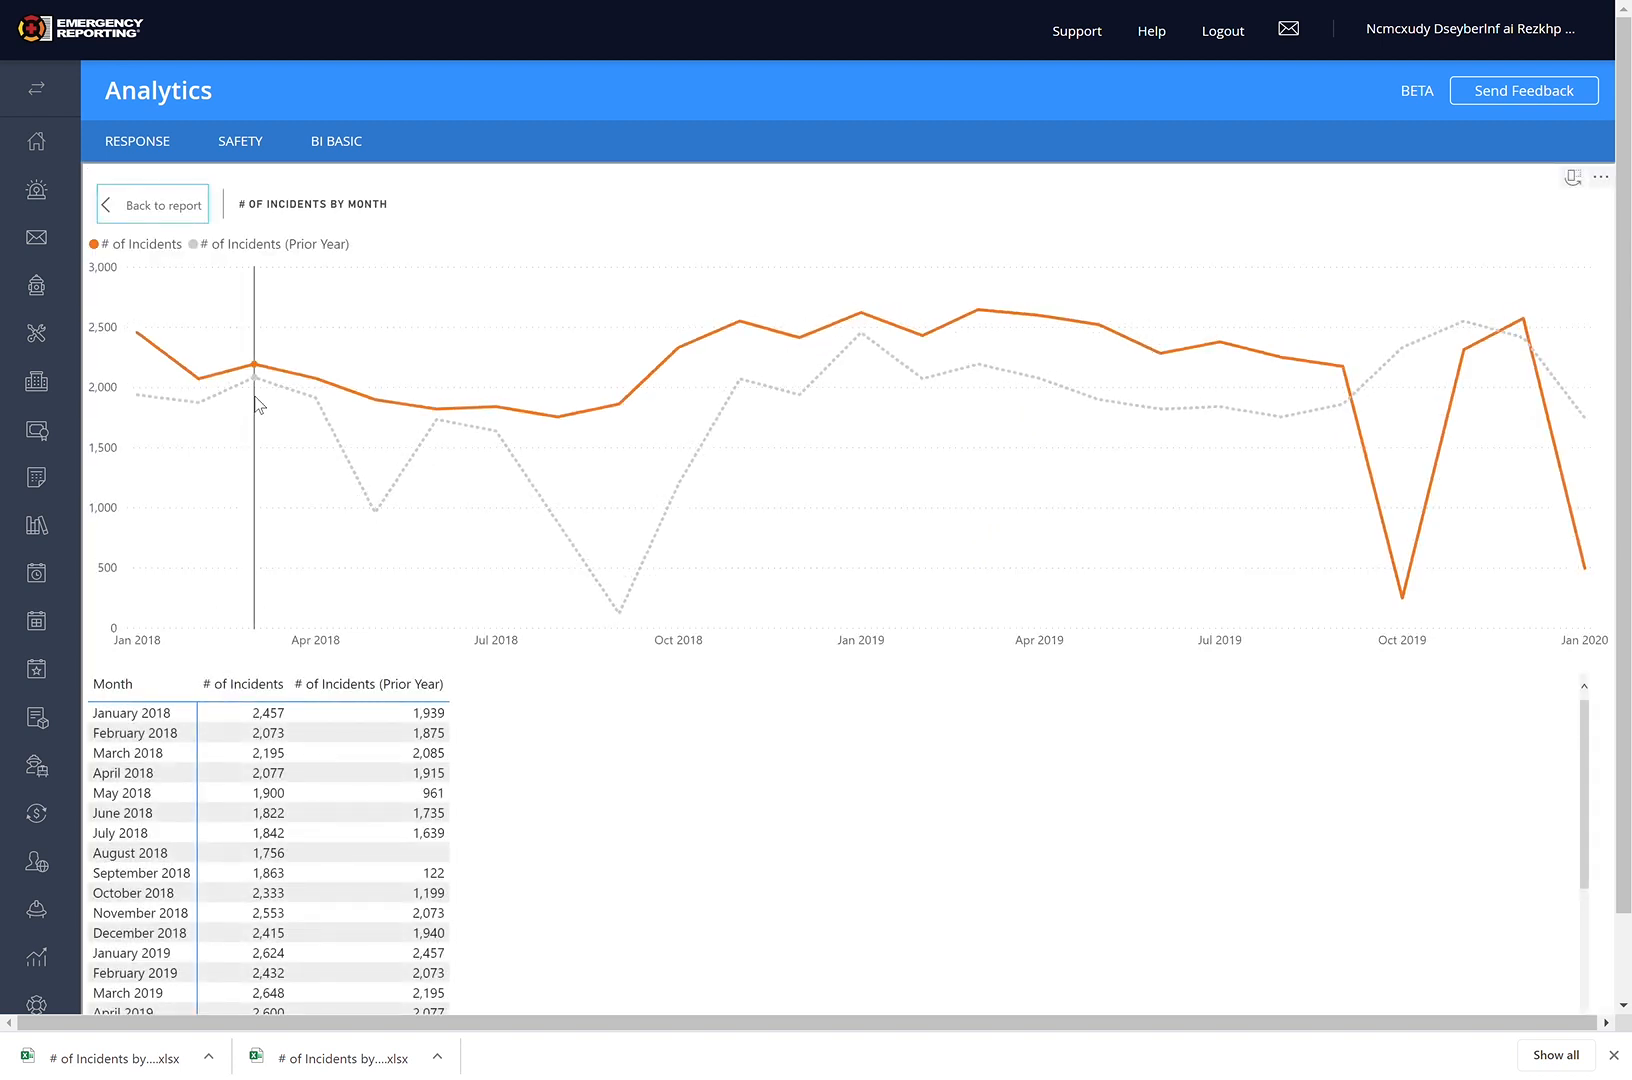
mouse_move(540, 432)
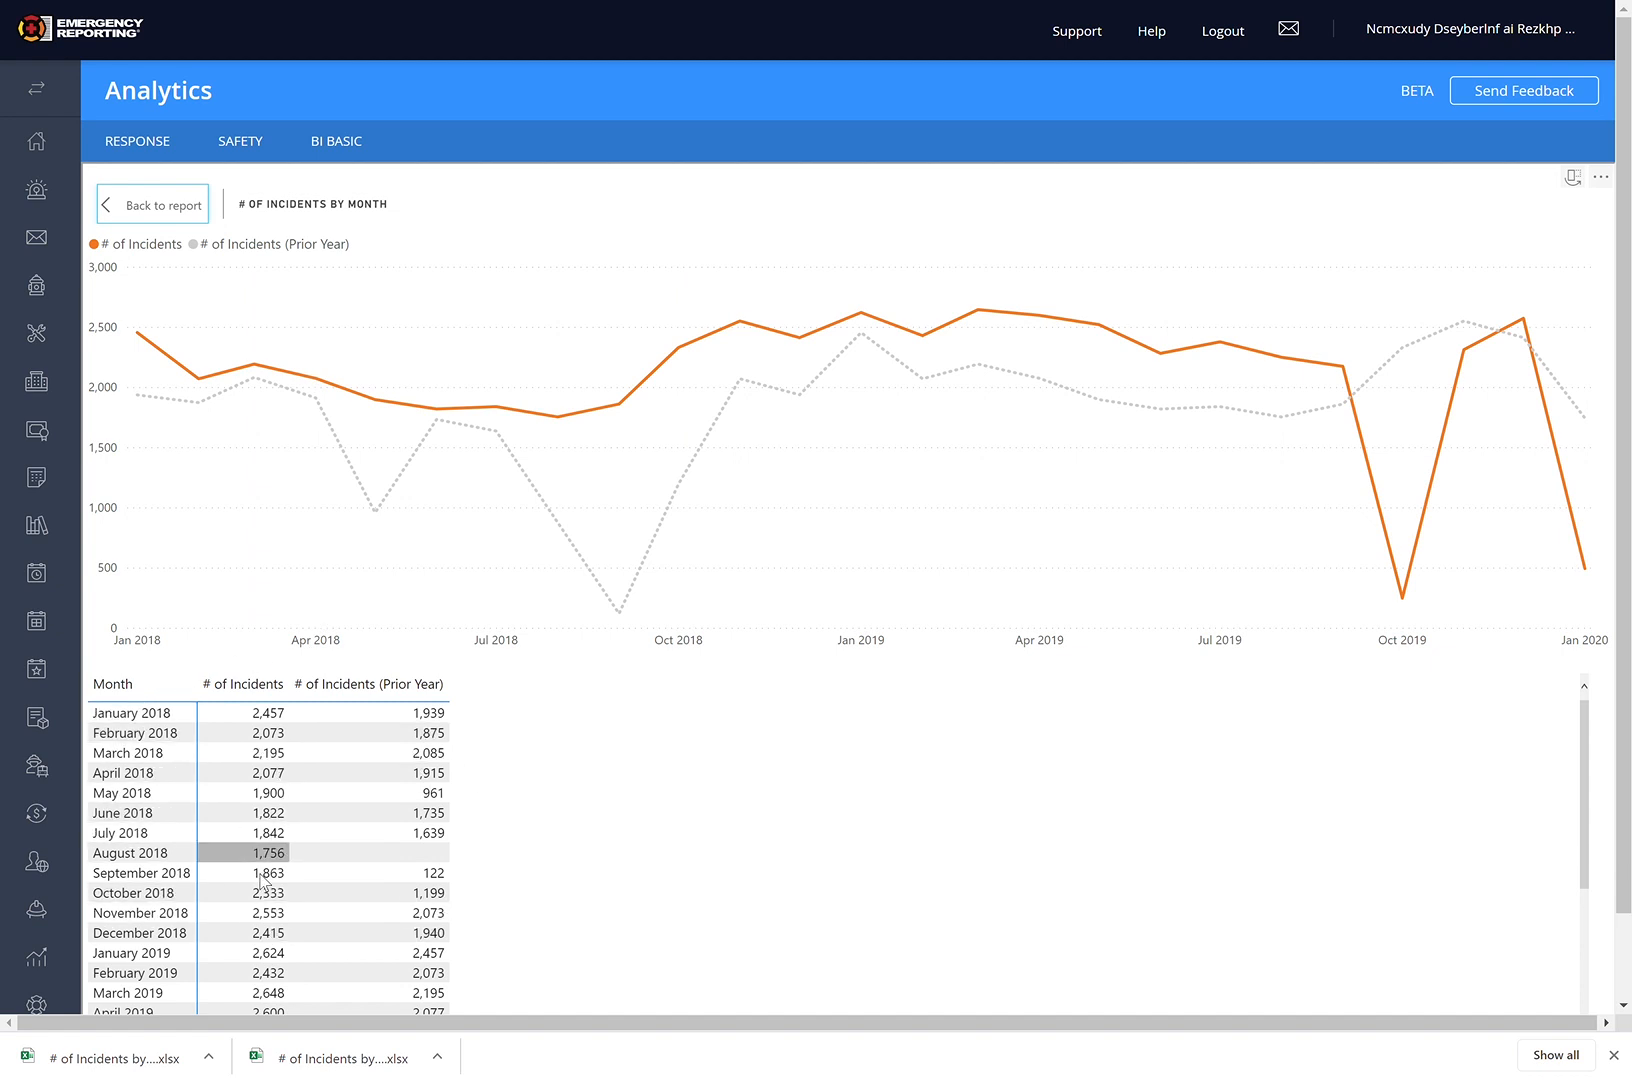
mouse_move(140, 812)
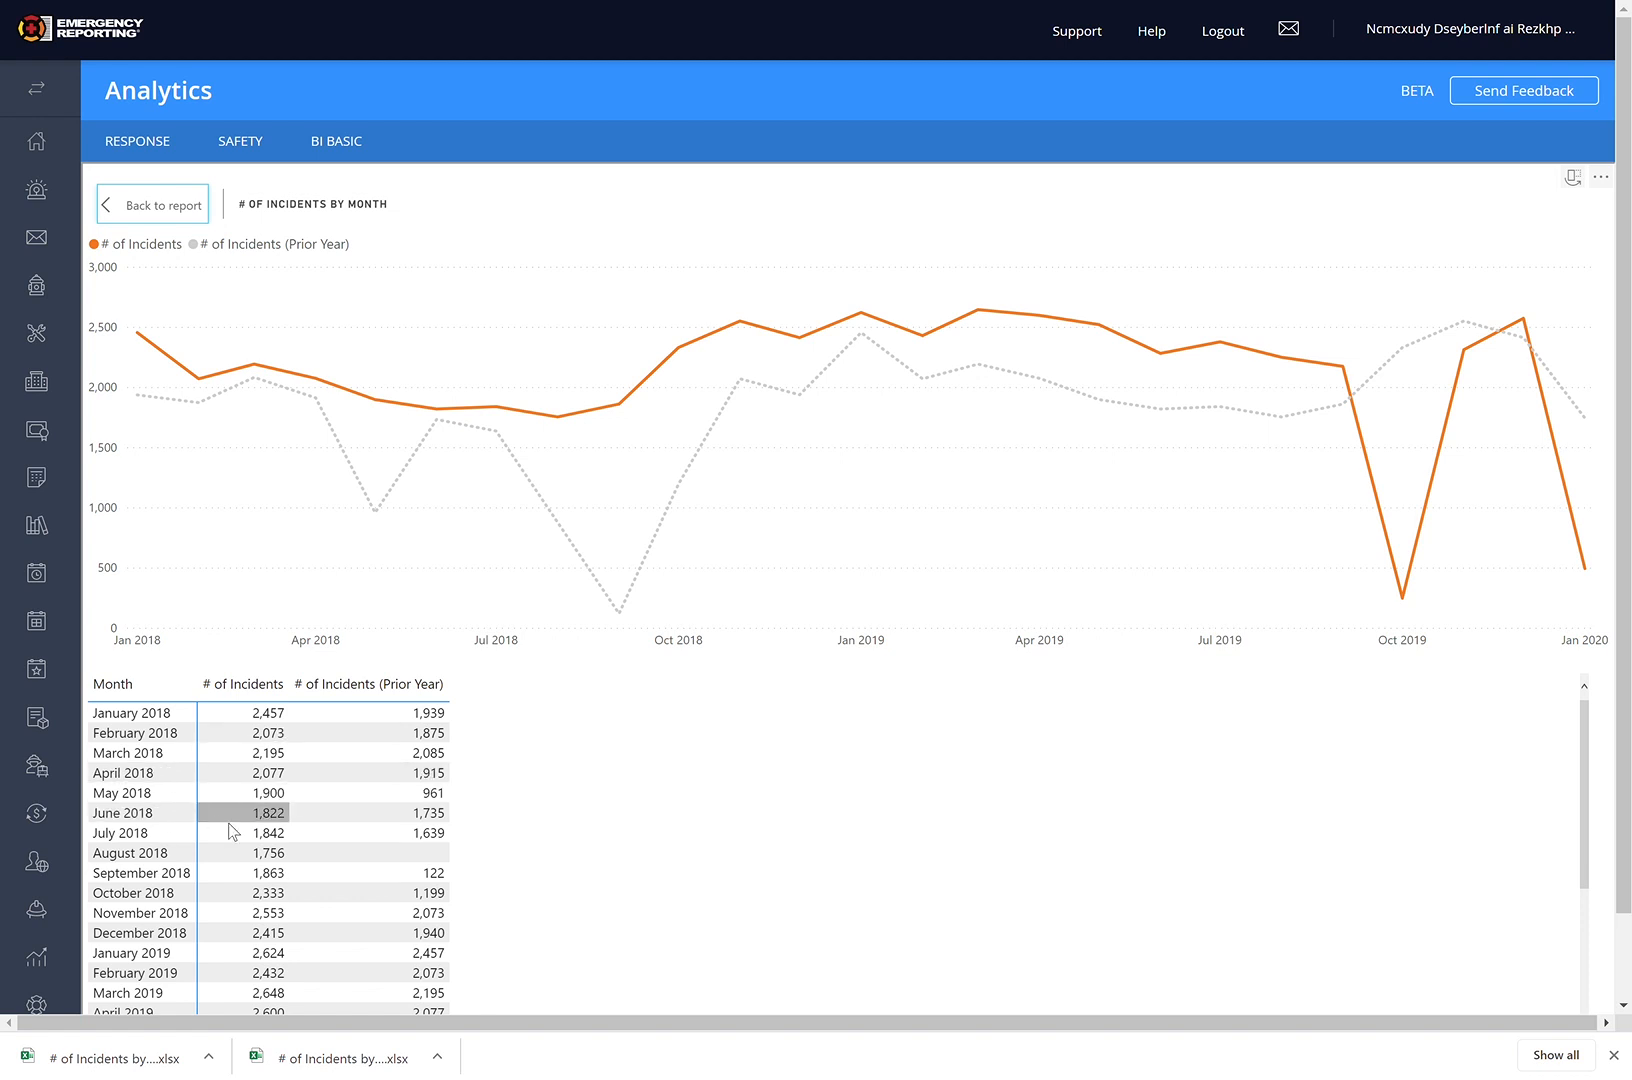
mouse_move(796, 496)
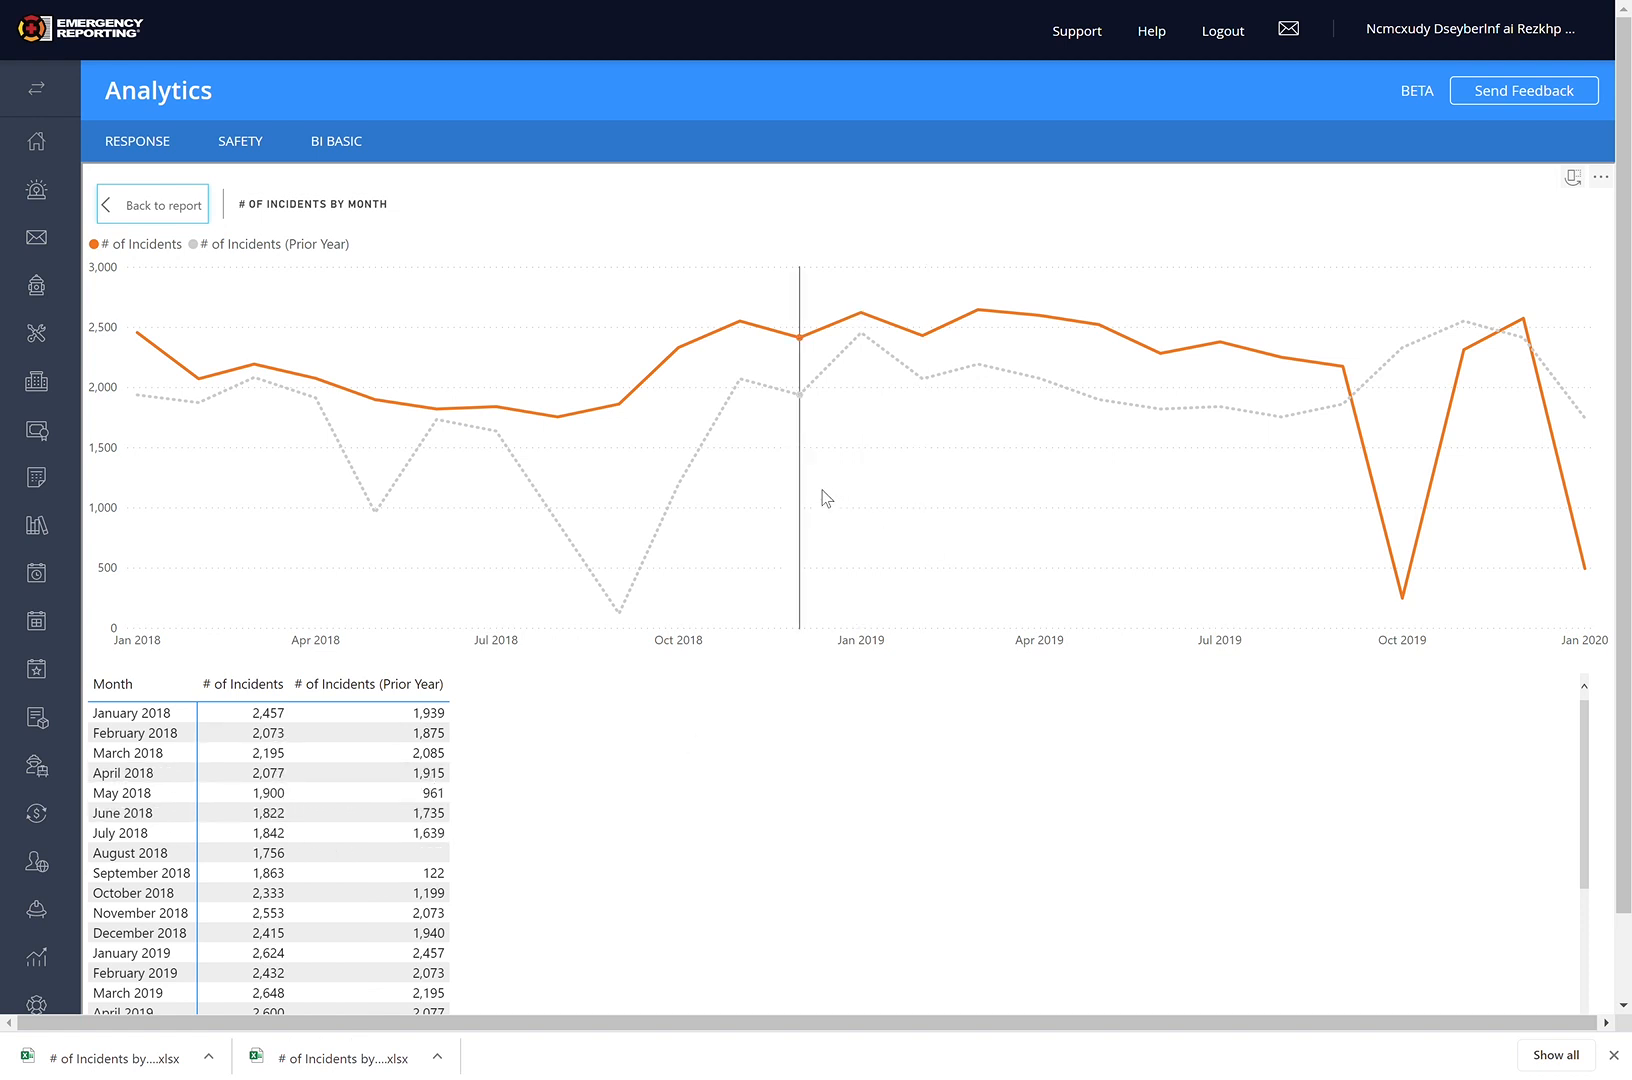
left_click(152, 202)
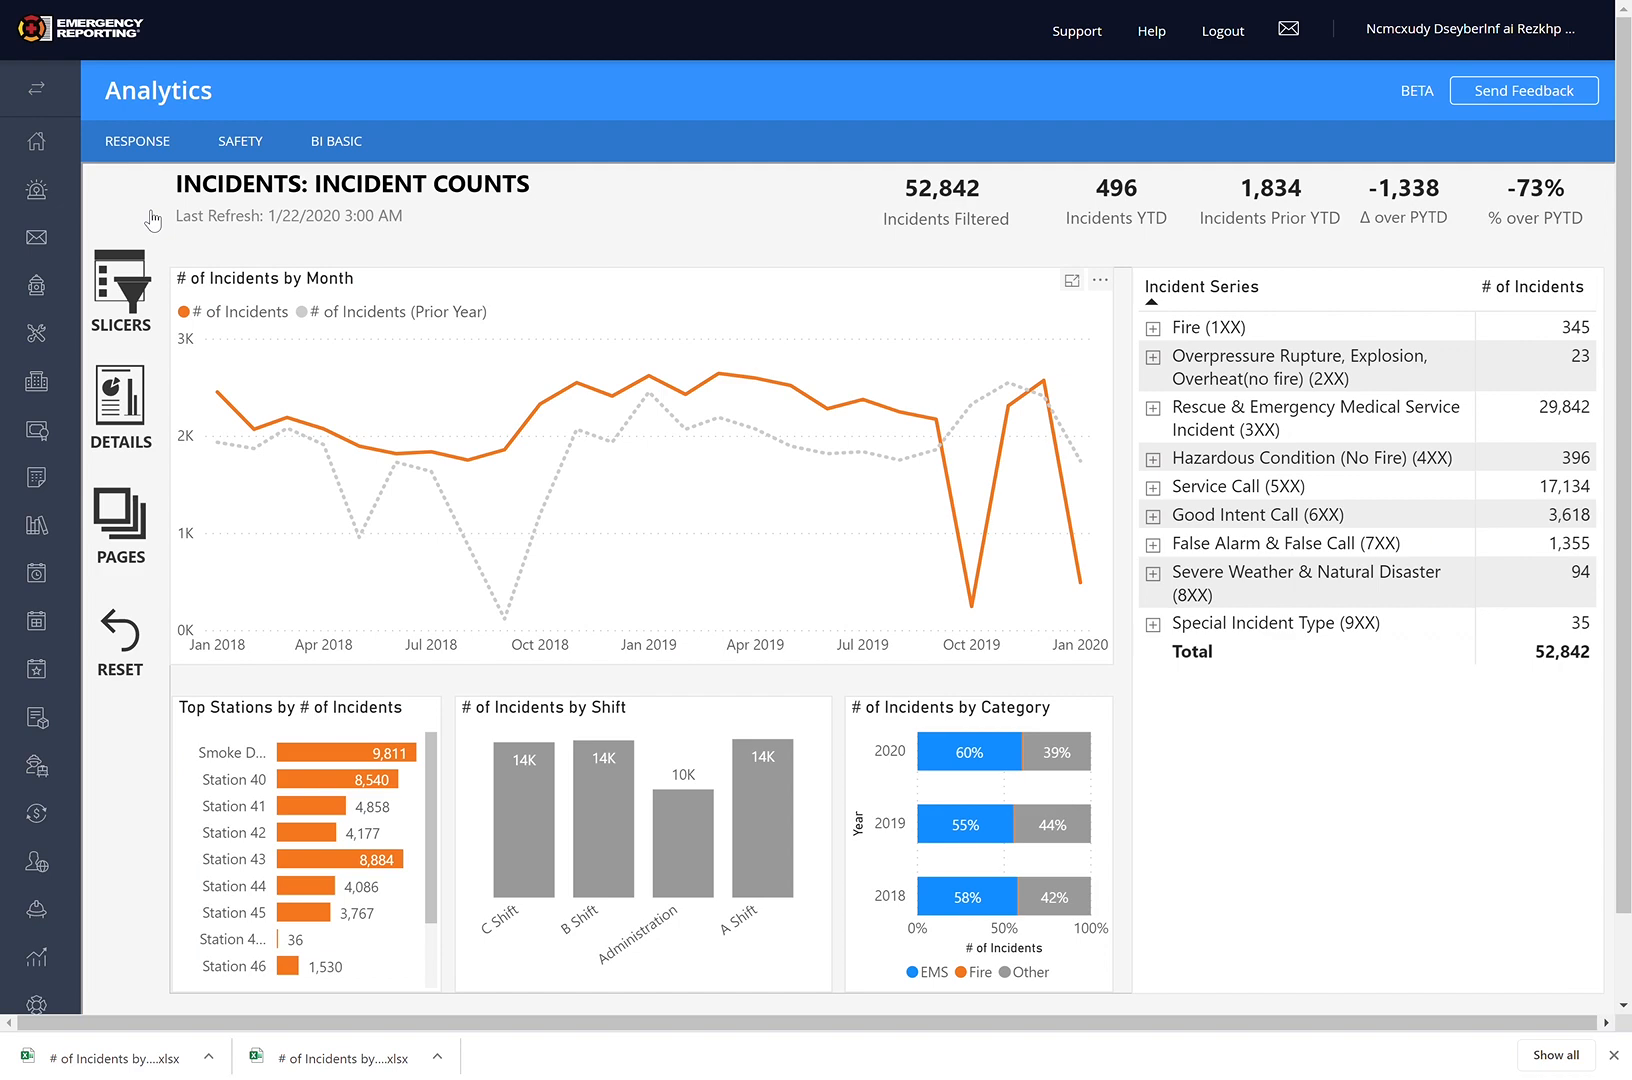
left_click(1100, 280)
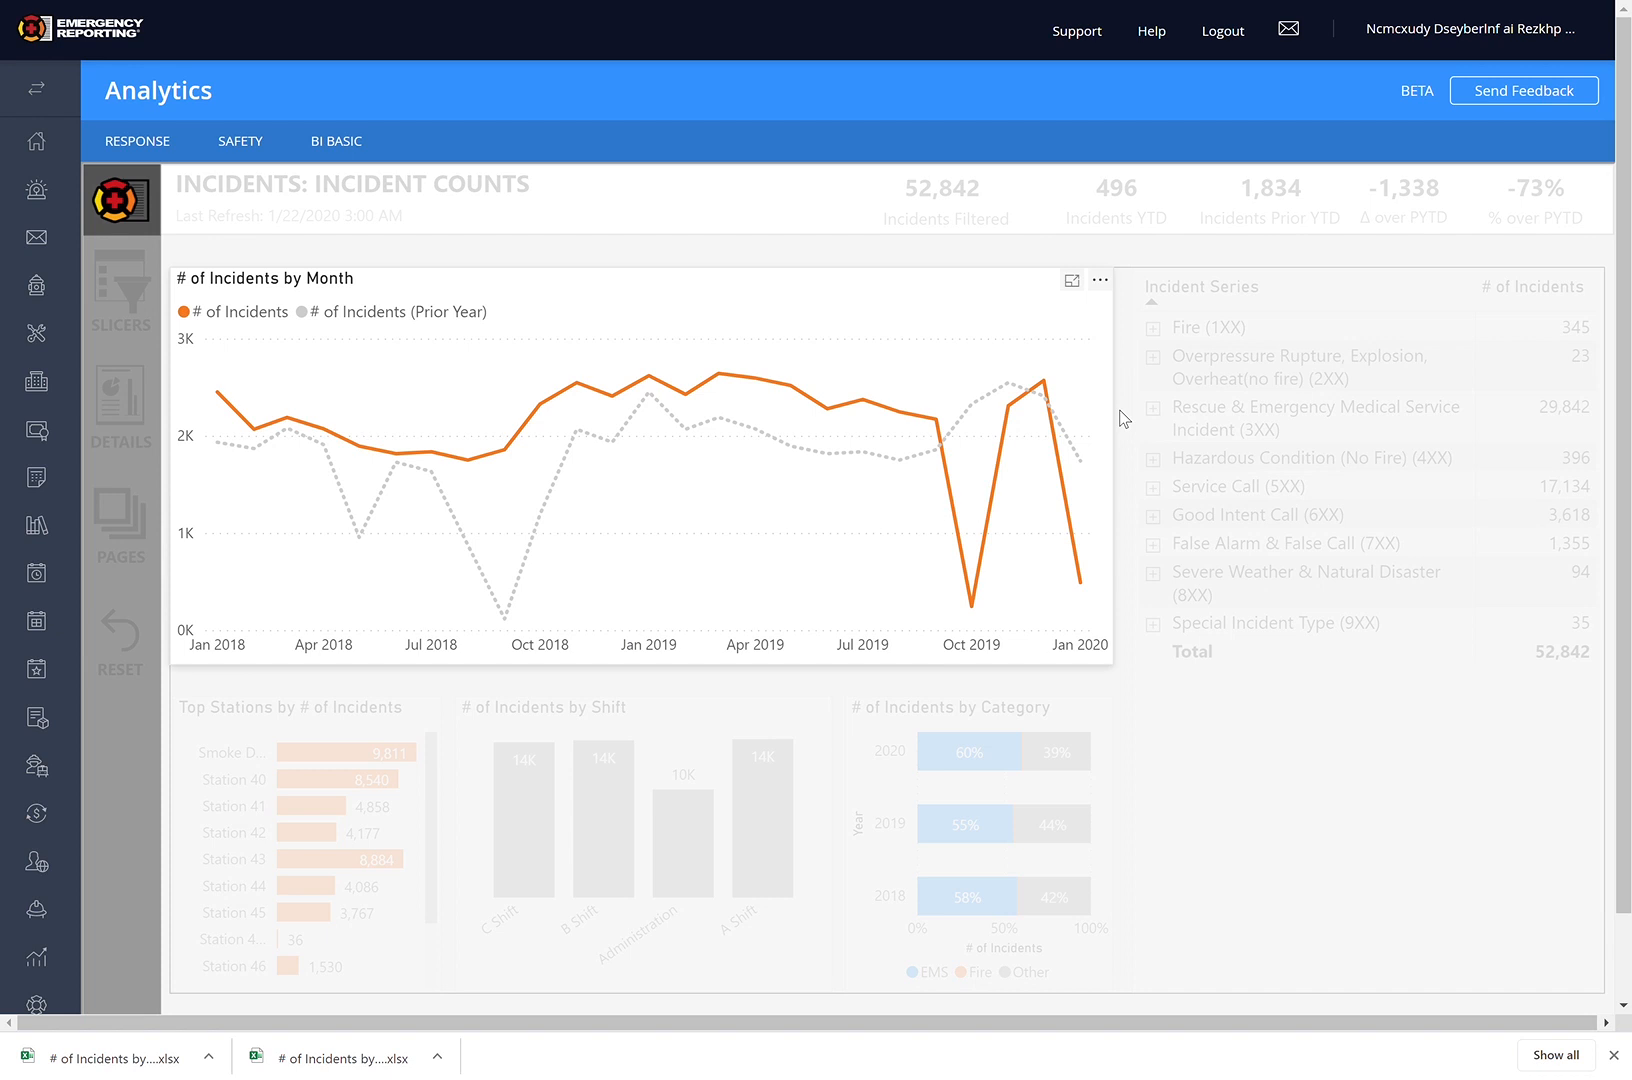
mouse_move(1126, 378)
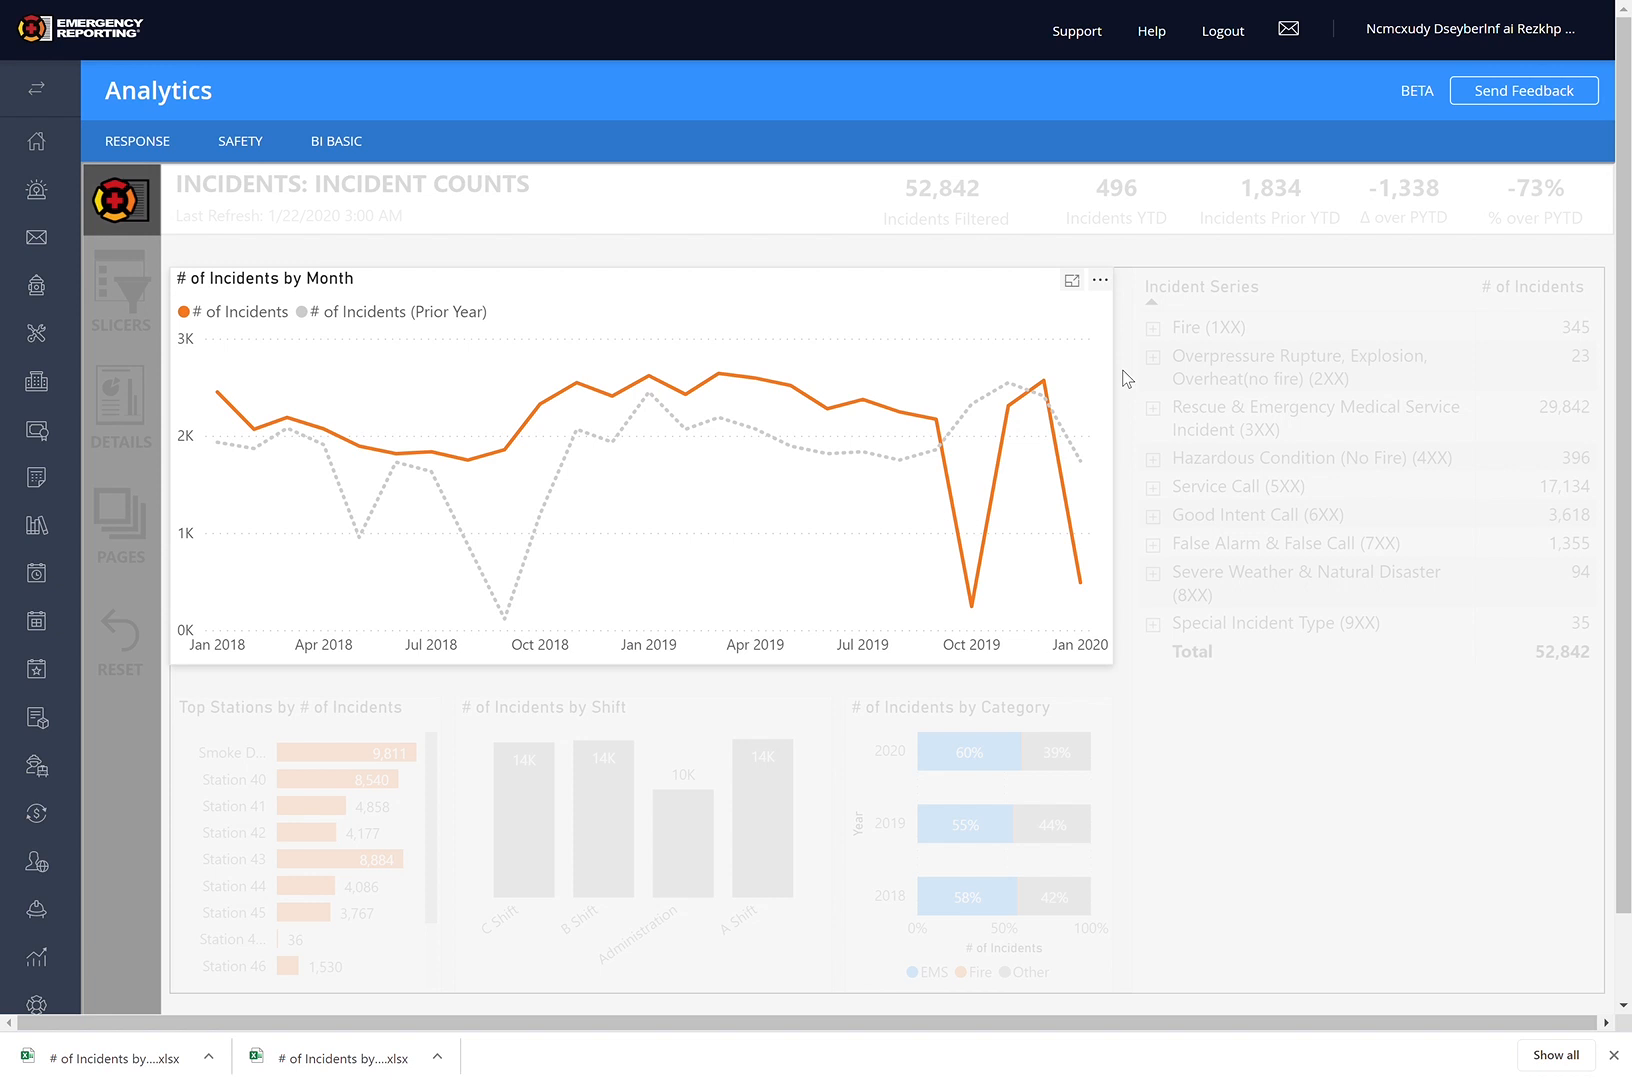
mouse_move(1100, 280)
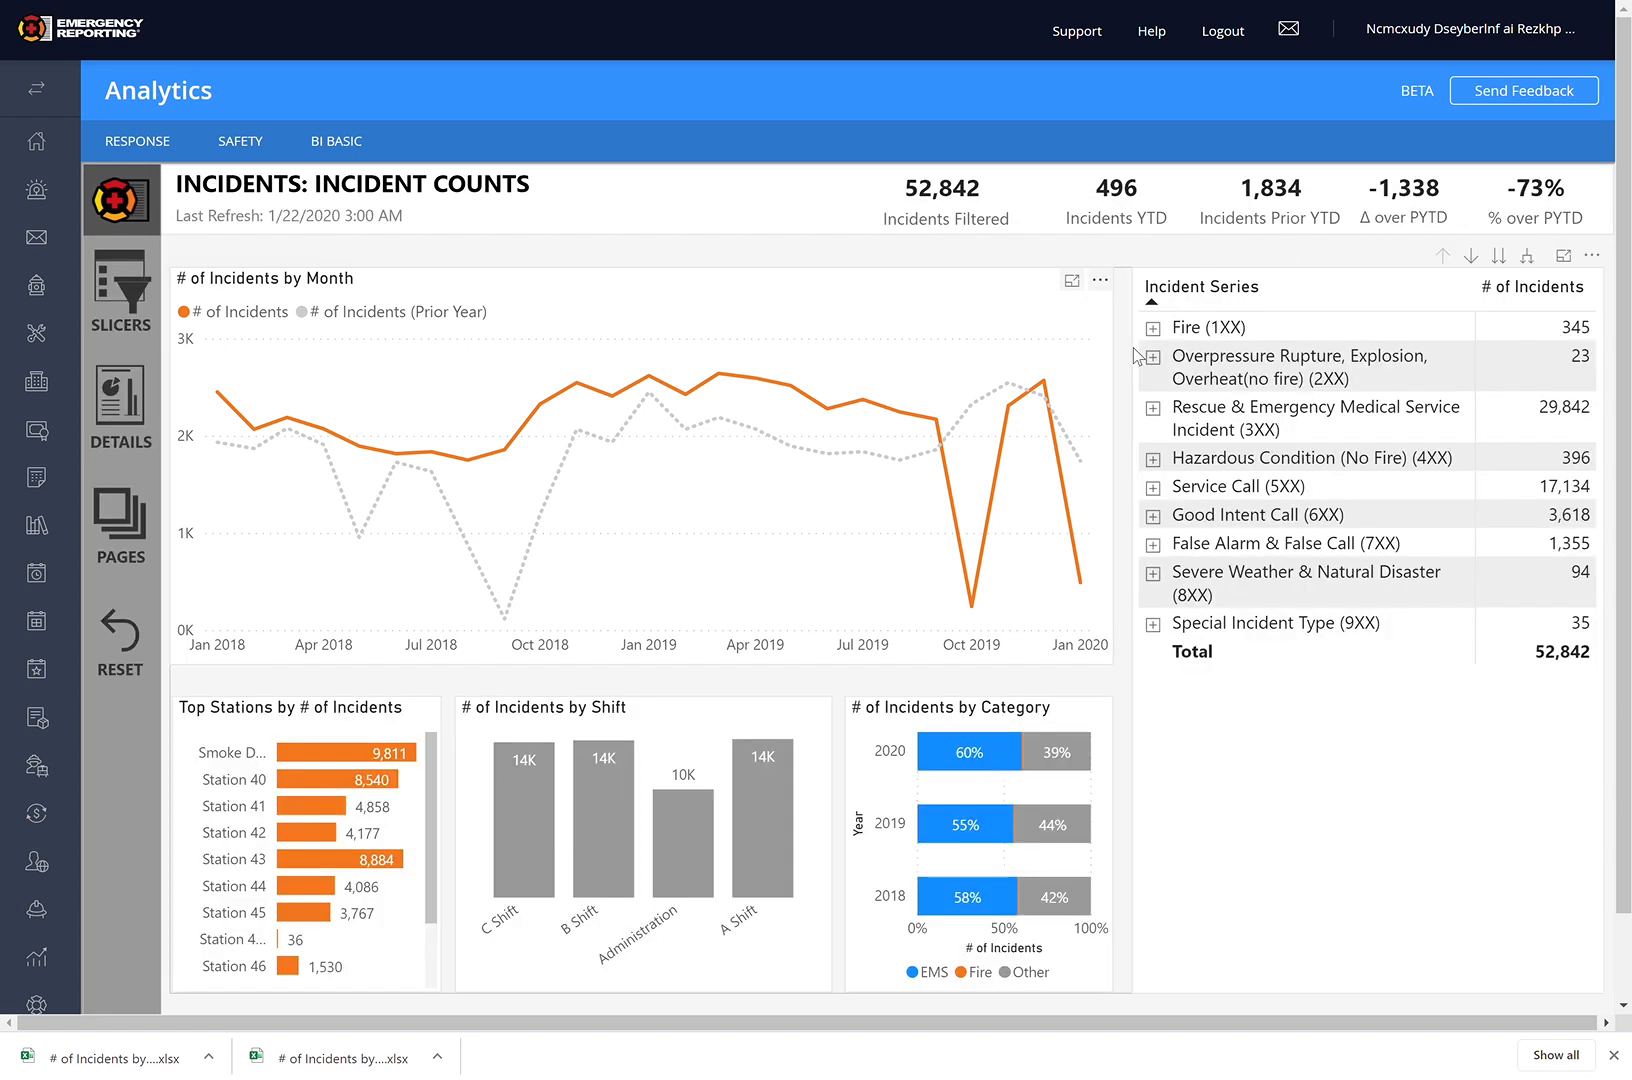
mouse_move(1106, 282)
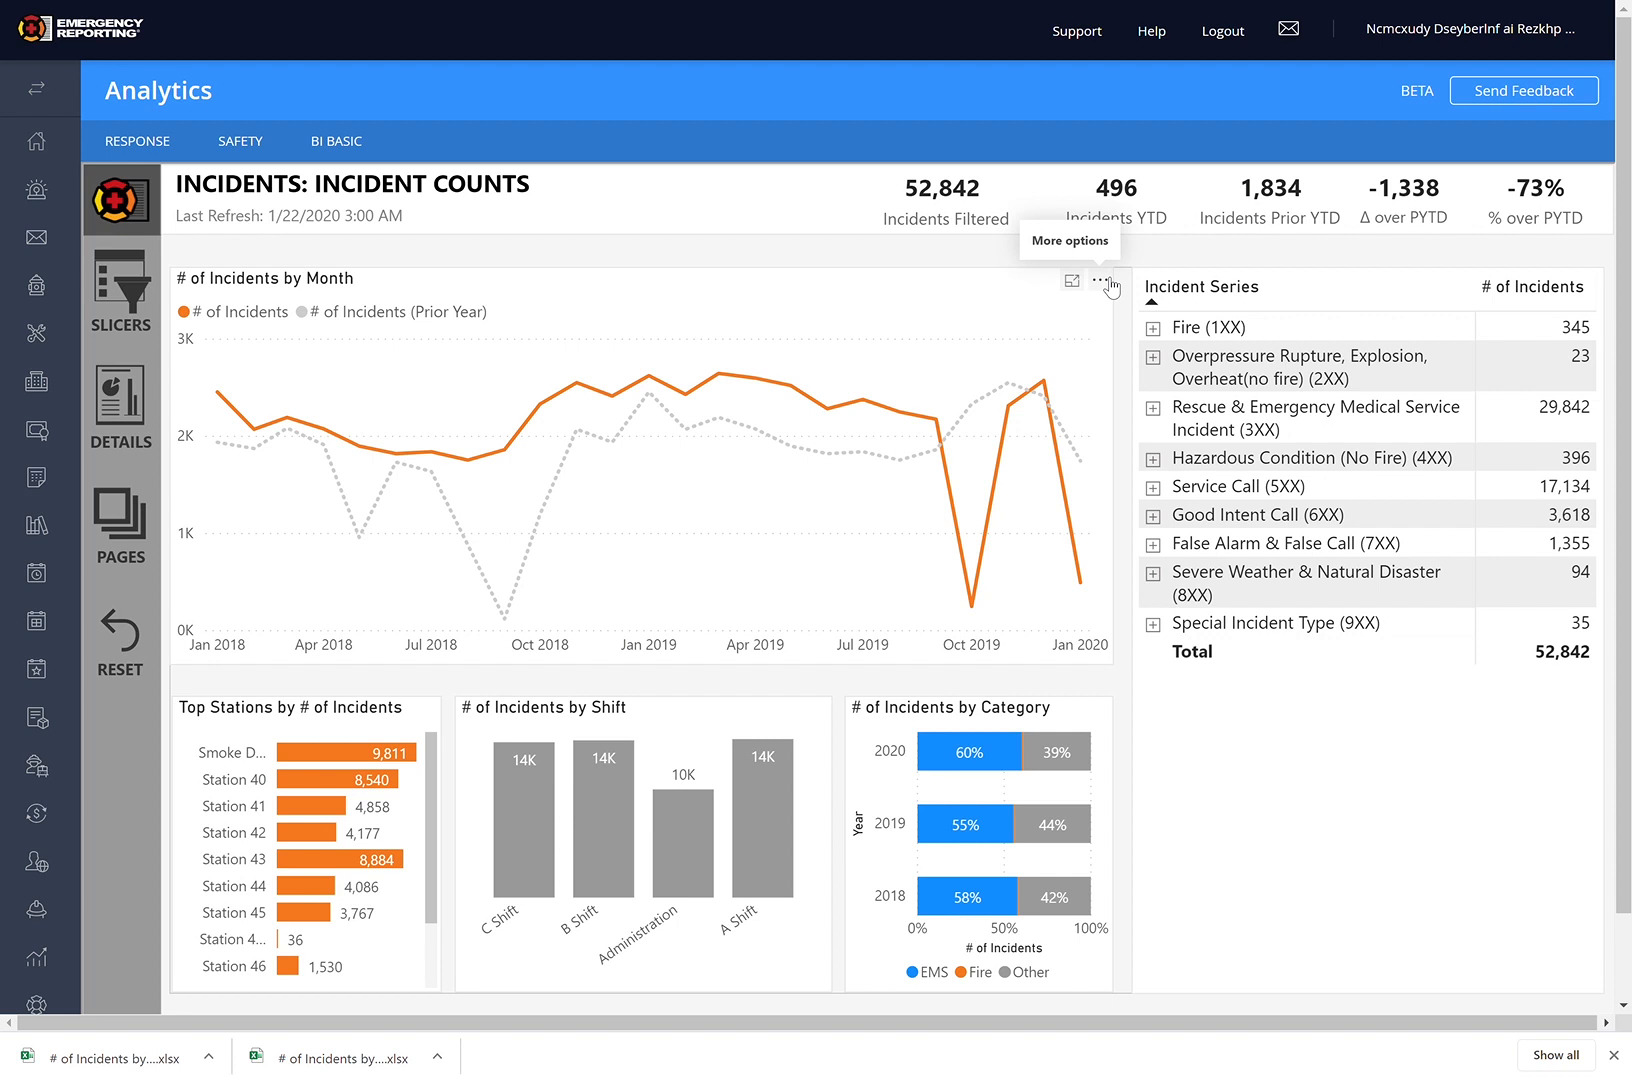
mouse_move(1026, 310)
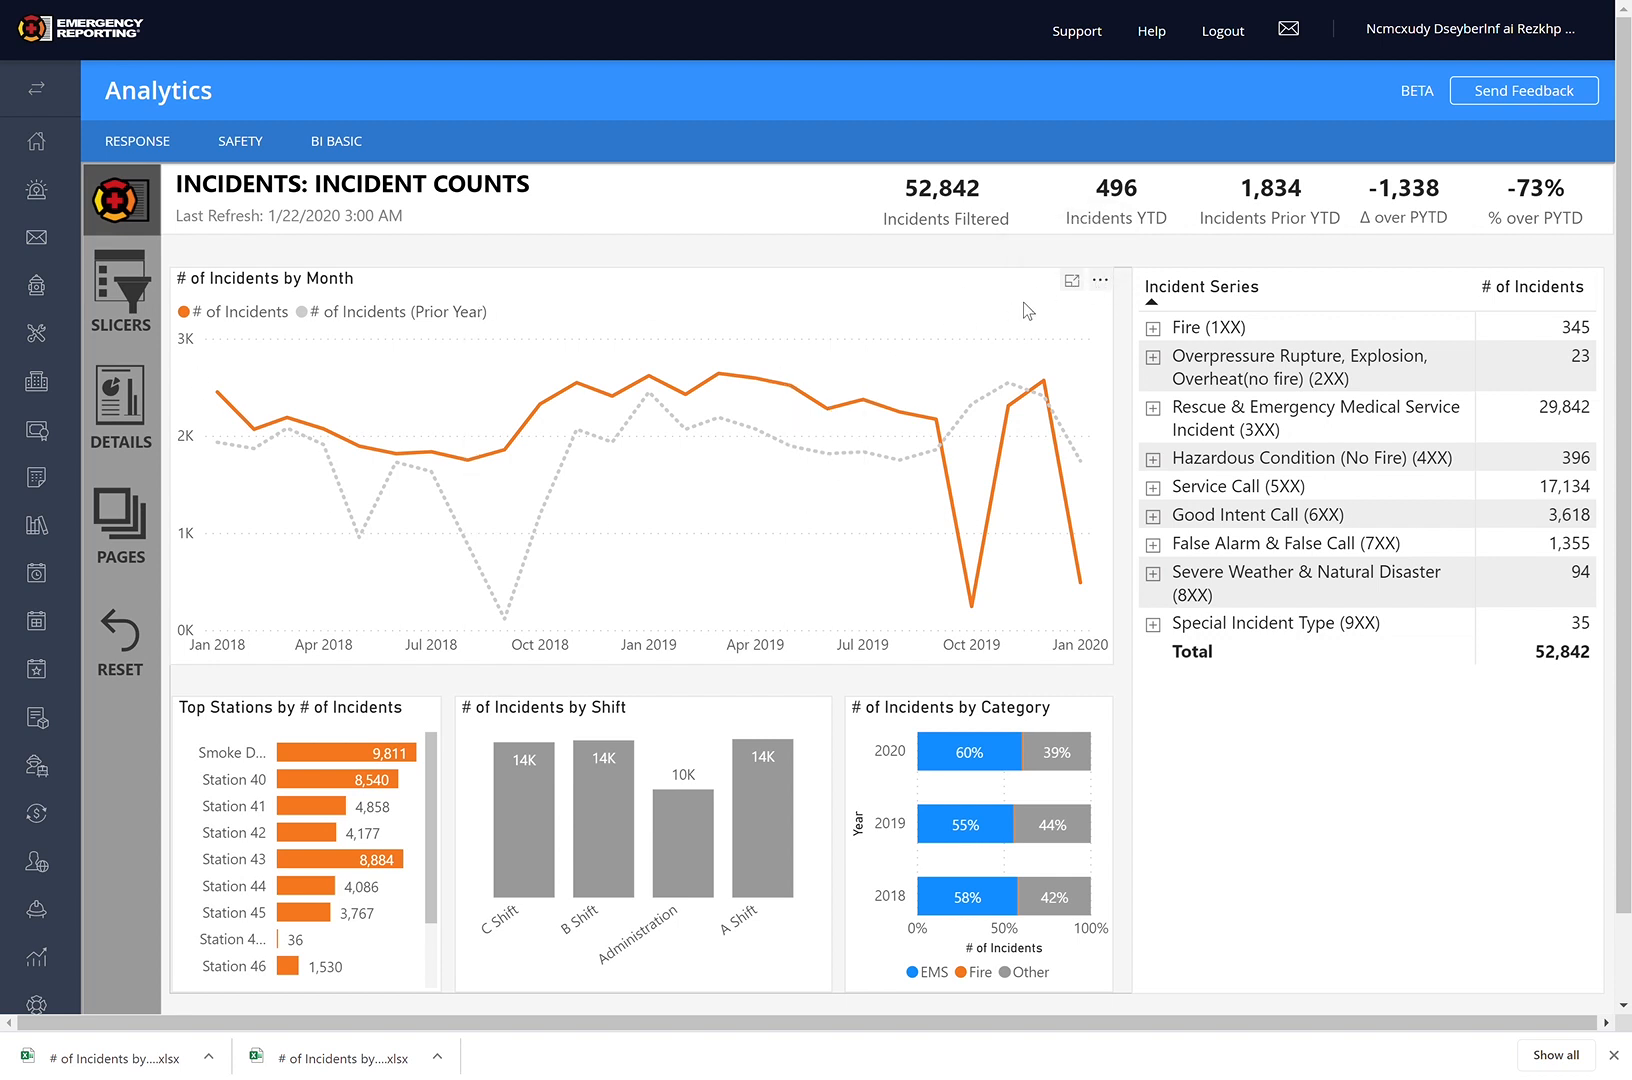
mouse_move(1074, 280)
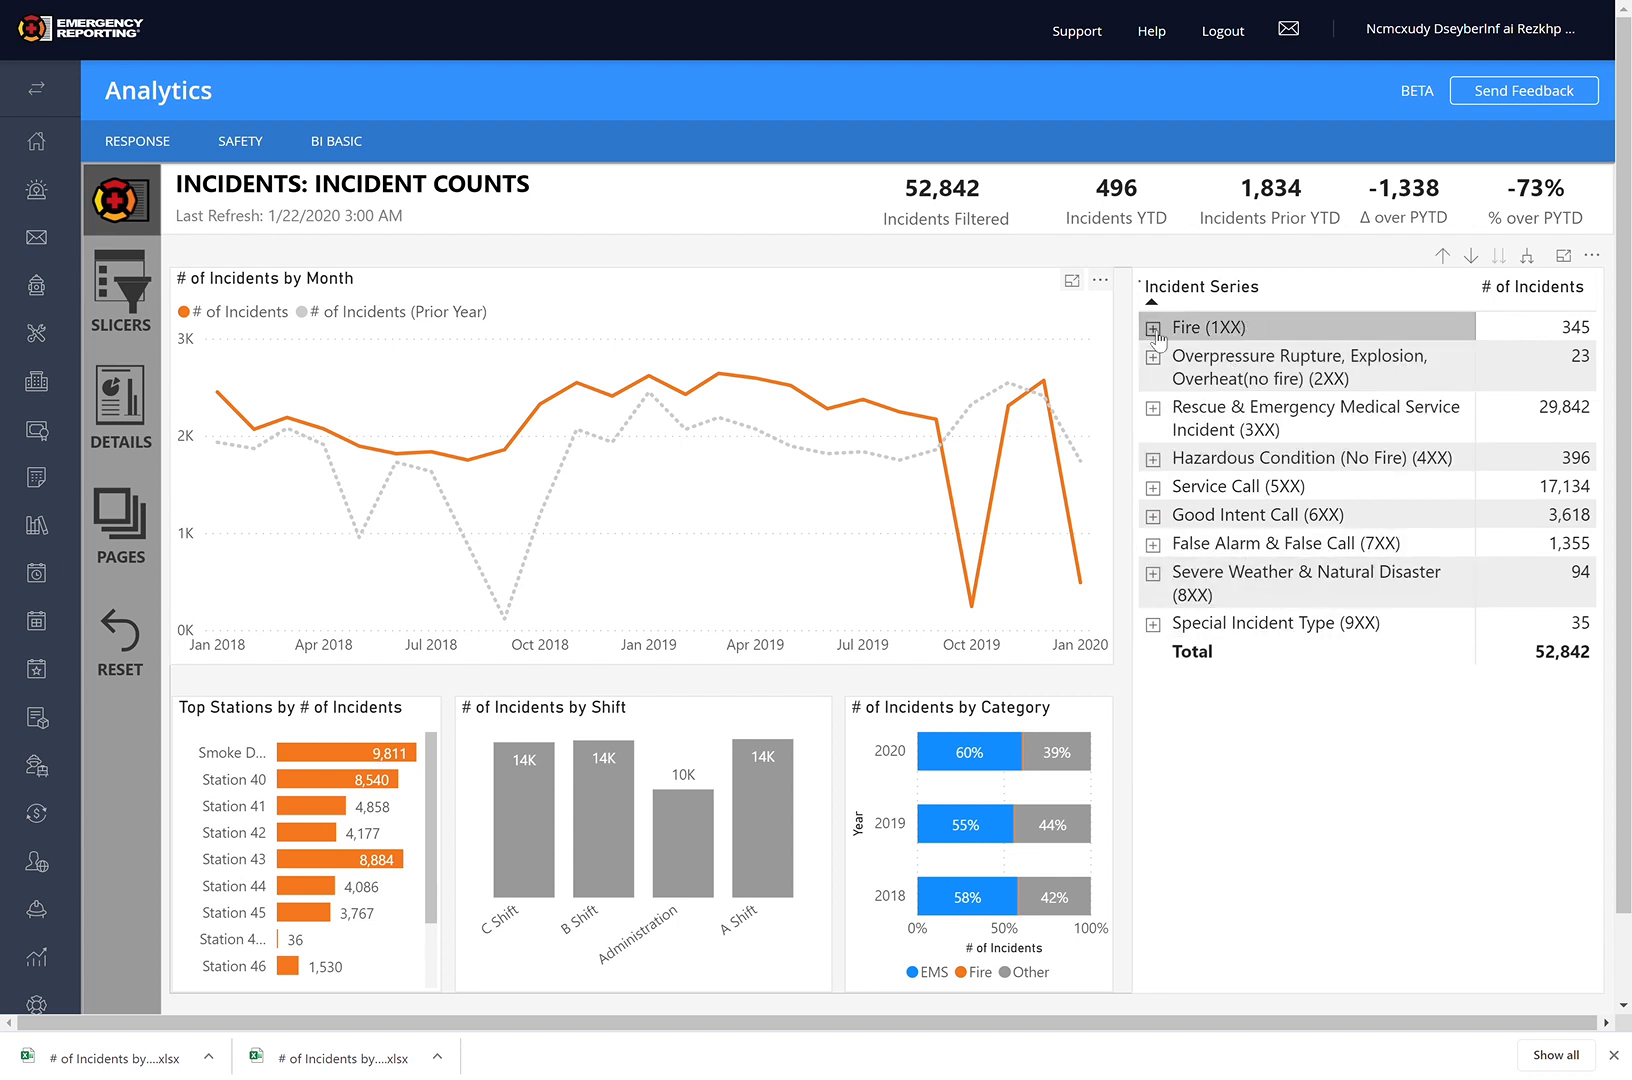
left_click(1154, 326)
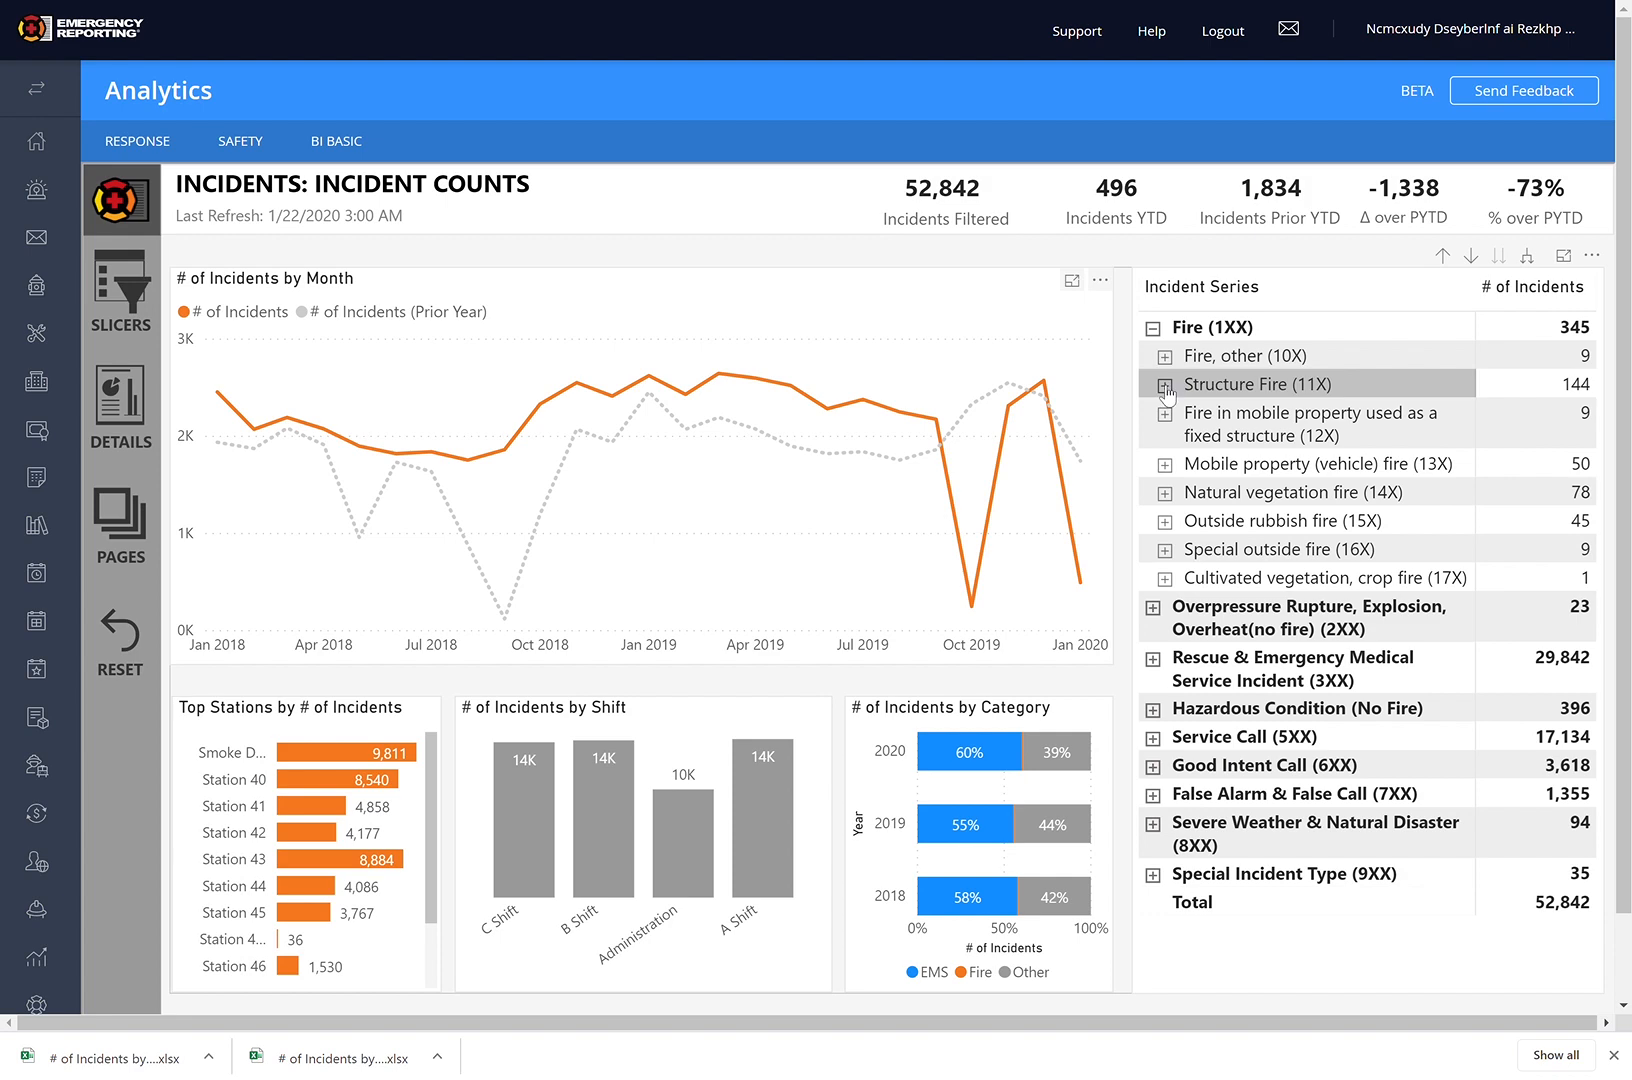
left_click(1162, 384)
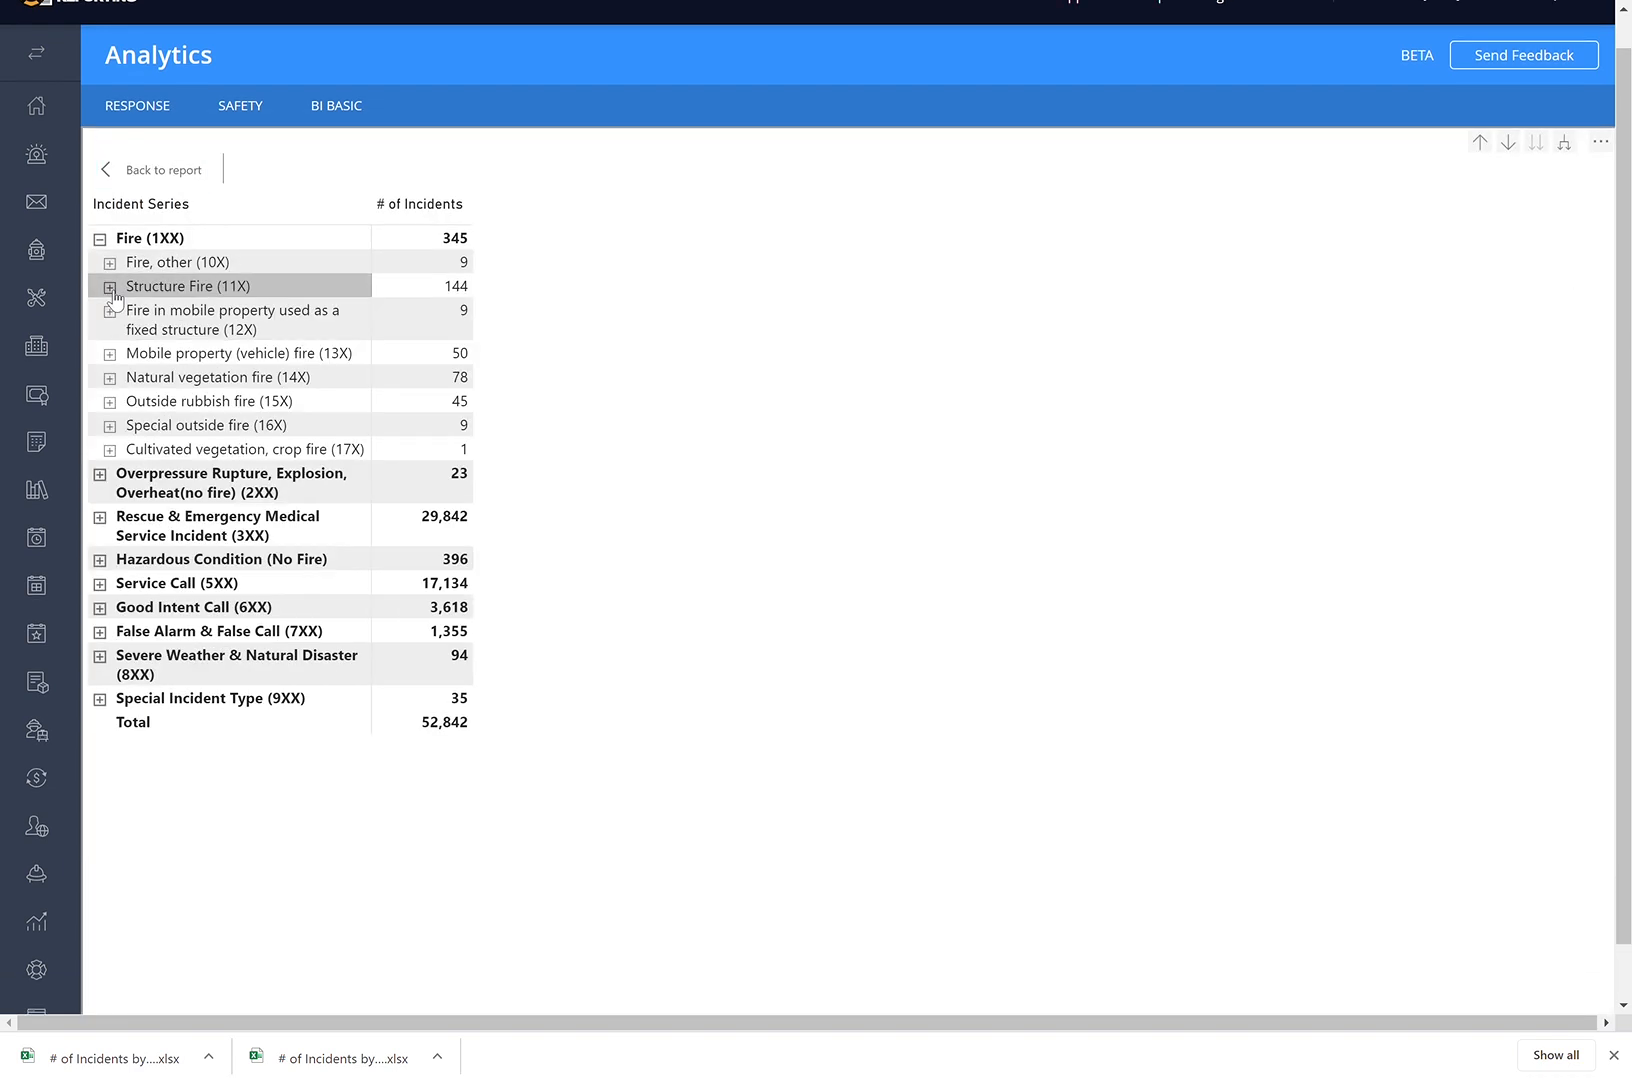
left_click(100, 238)
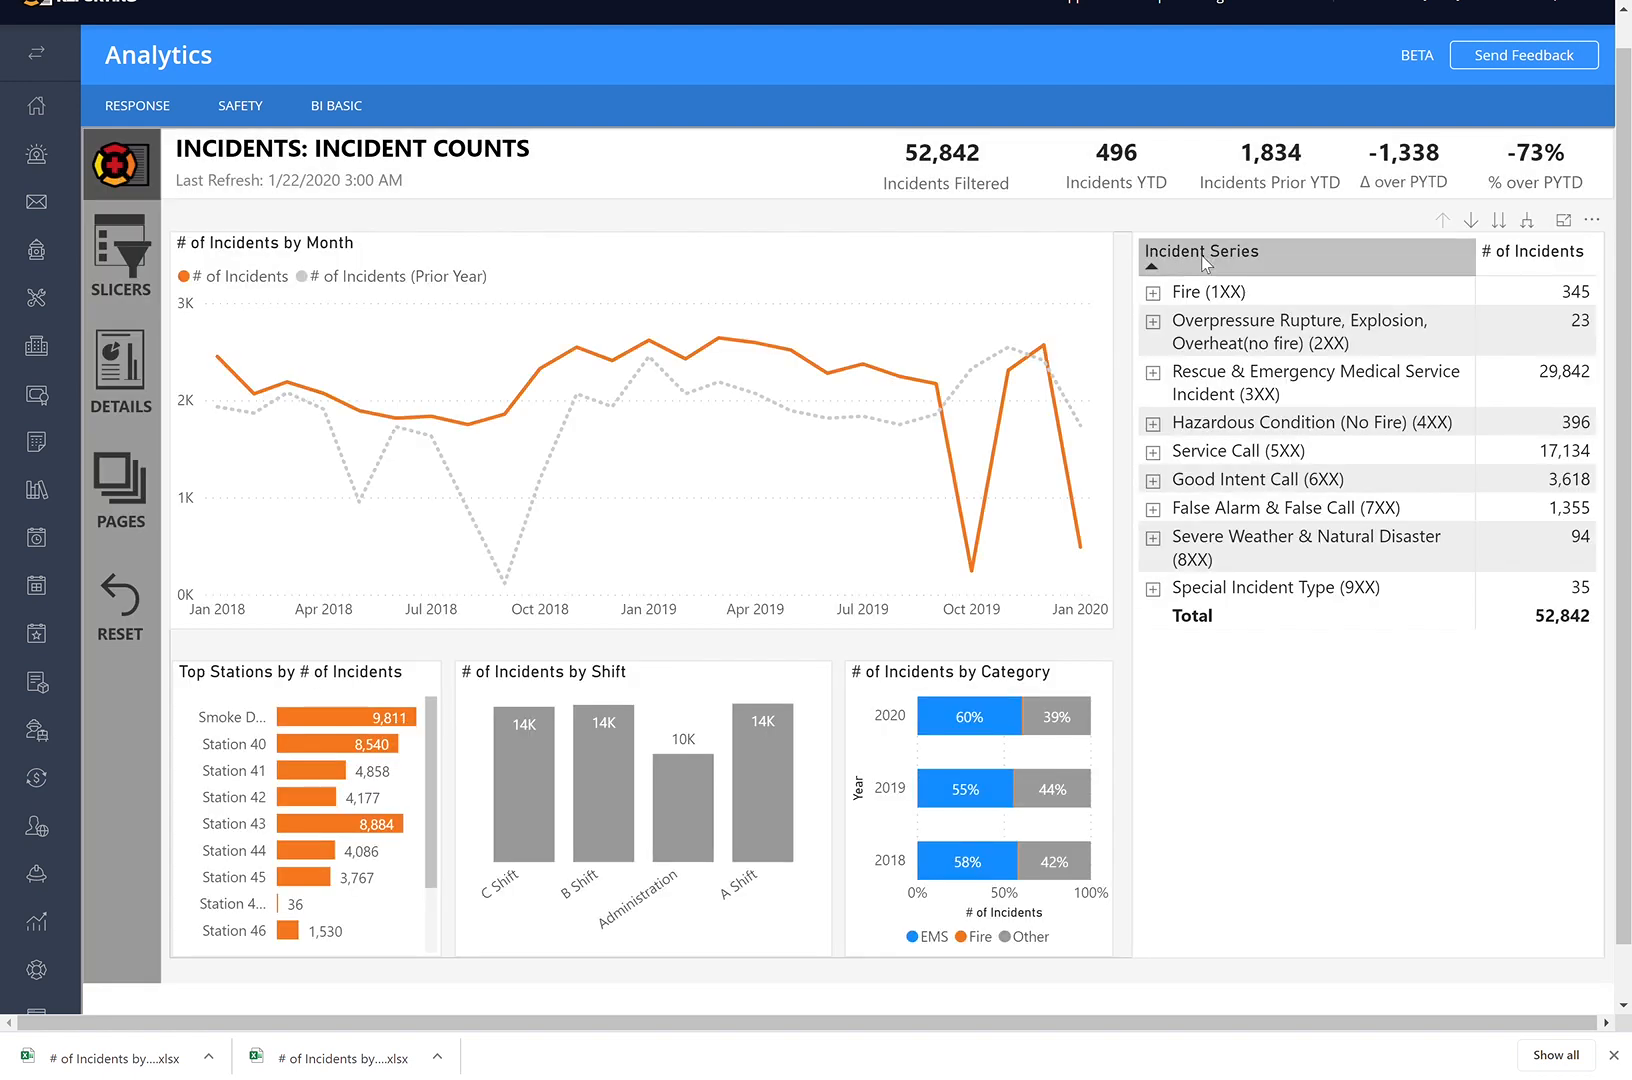
mouse_move(1470, 220)
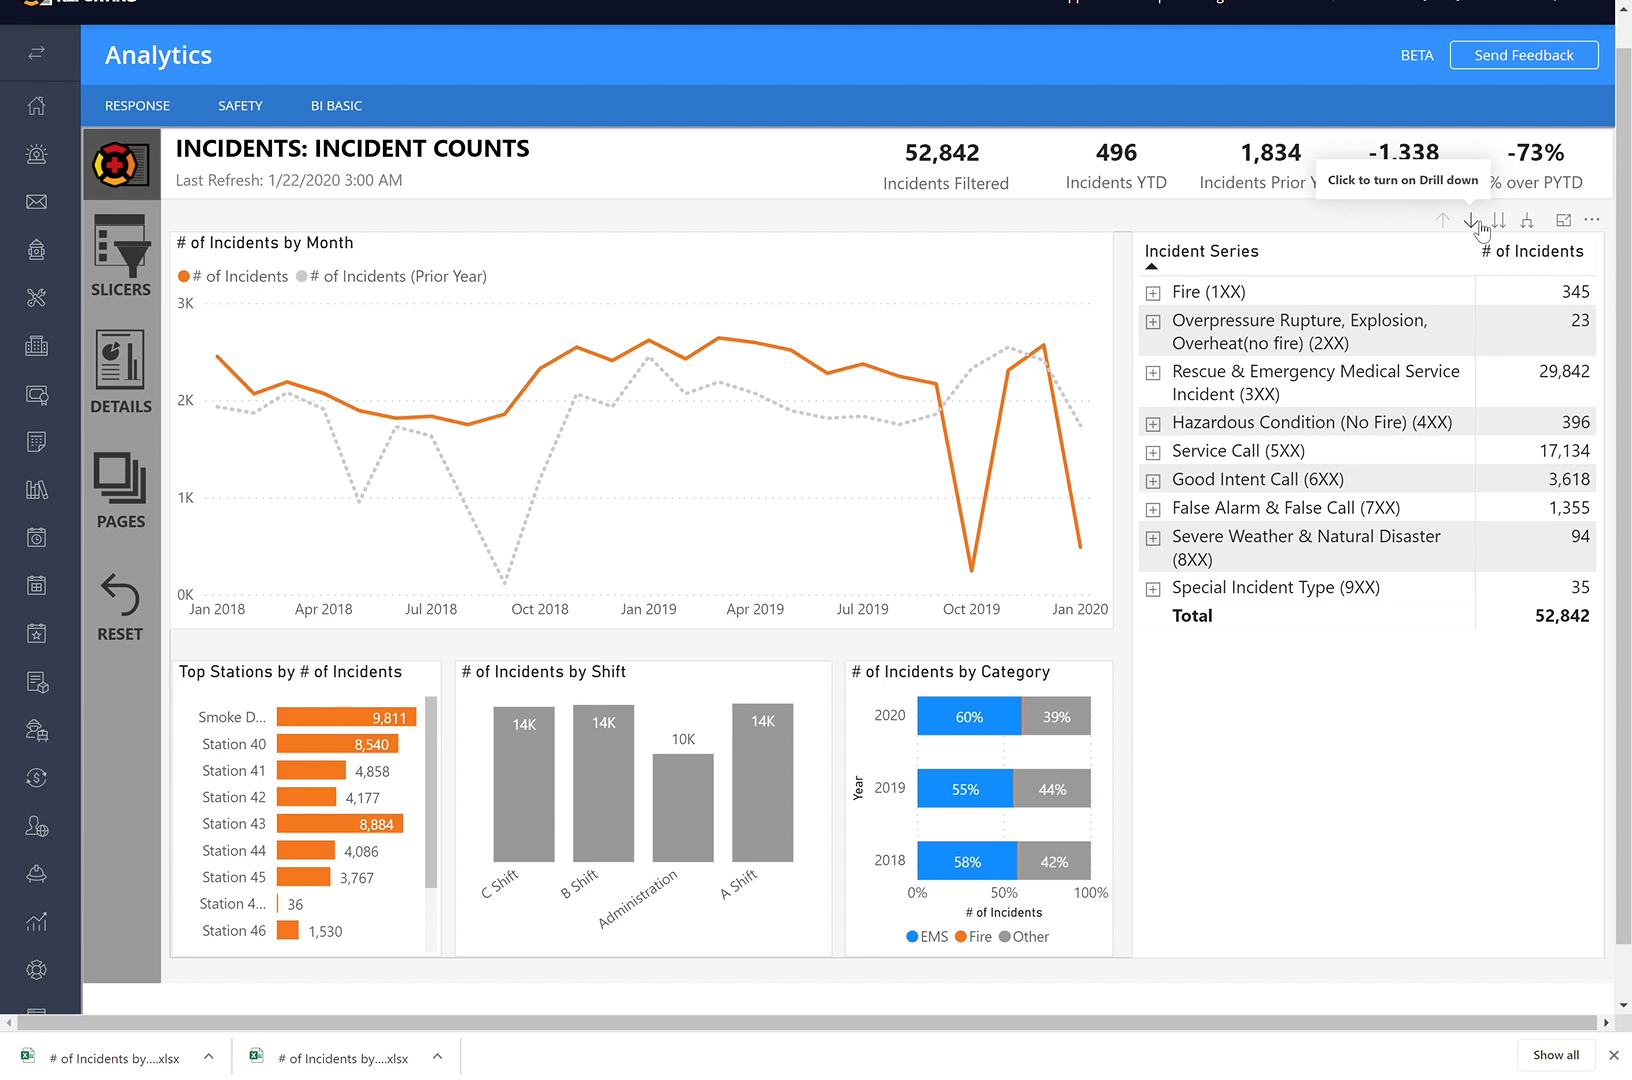
left_click(1470, 220)
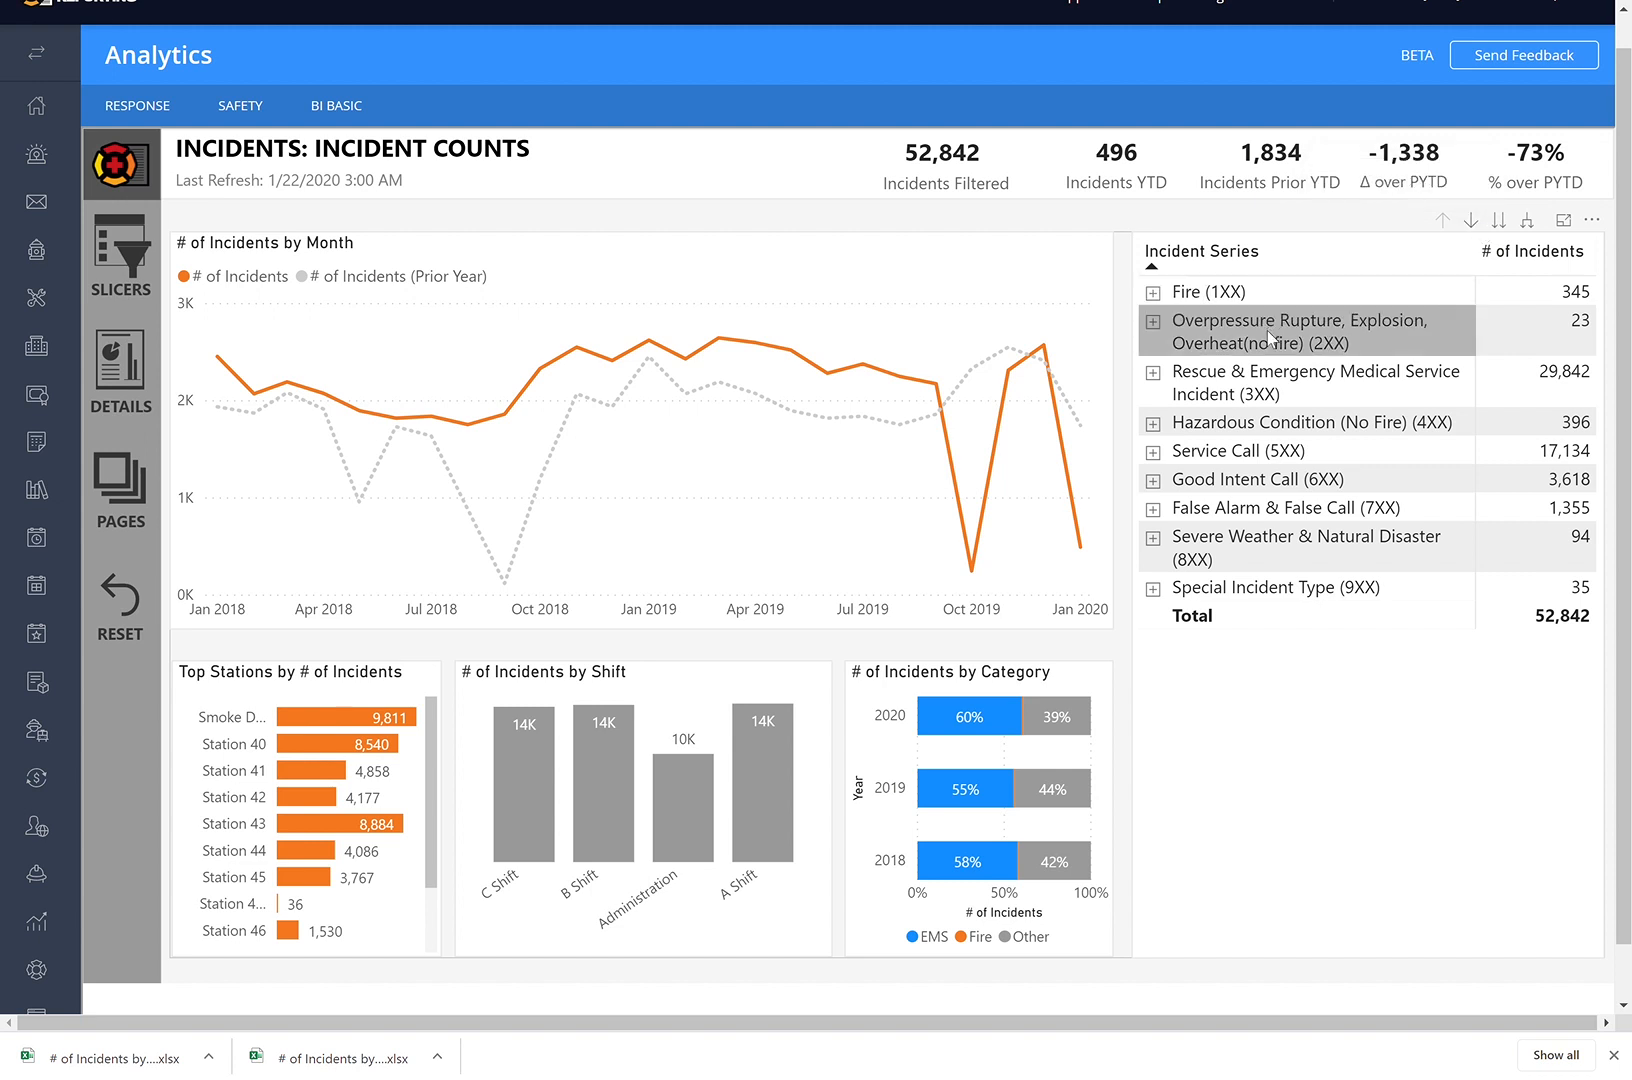
left_click(1302, 330)
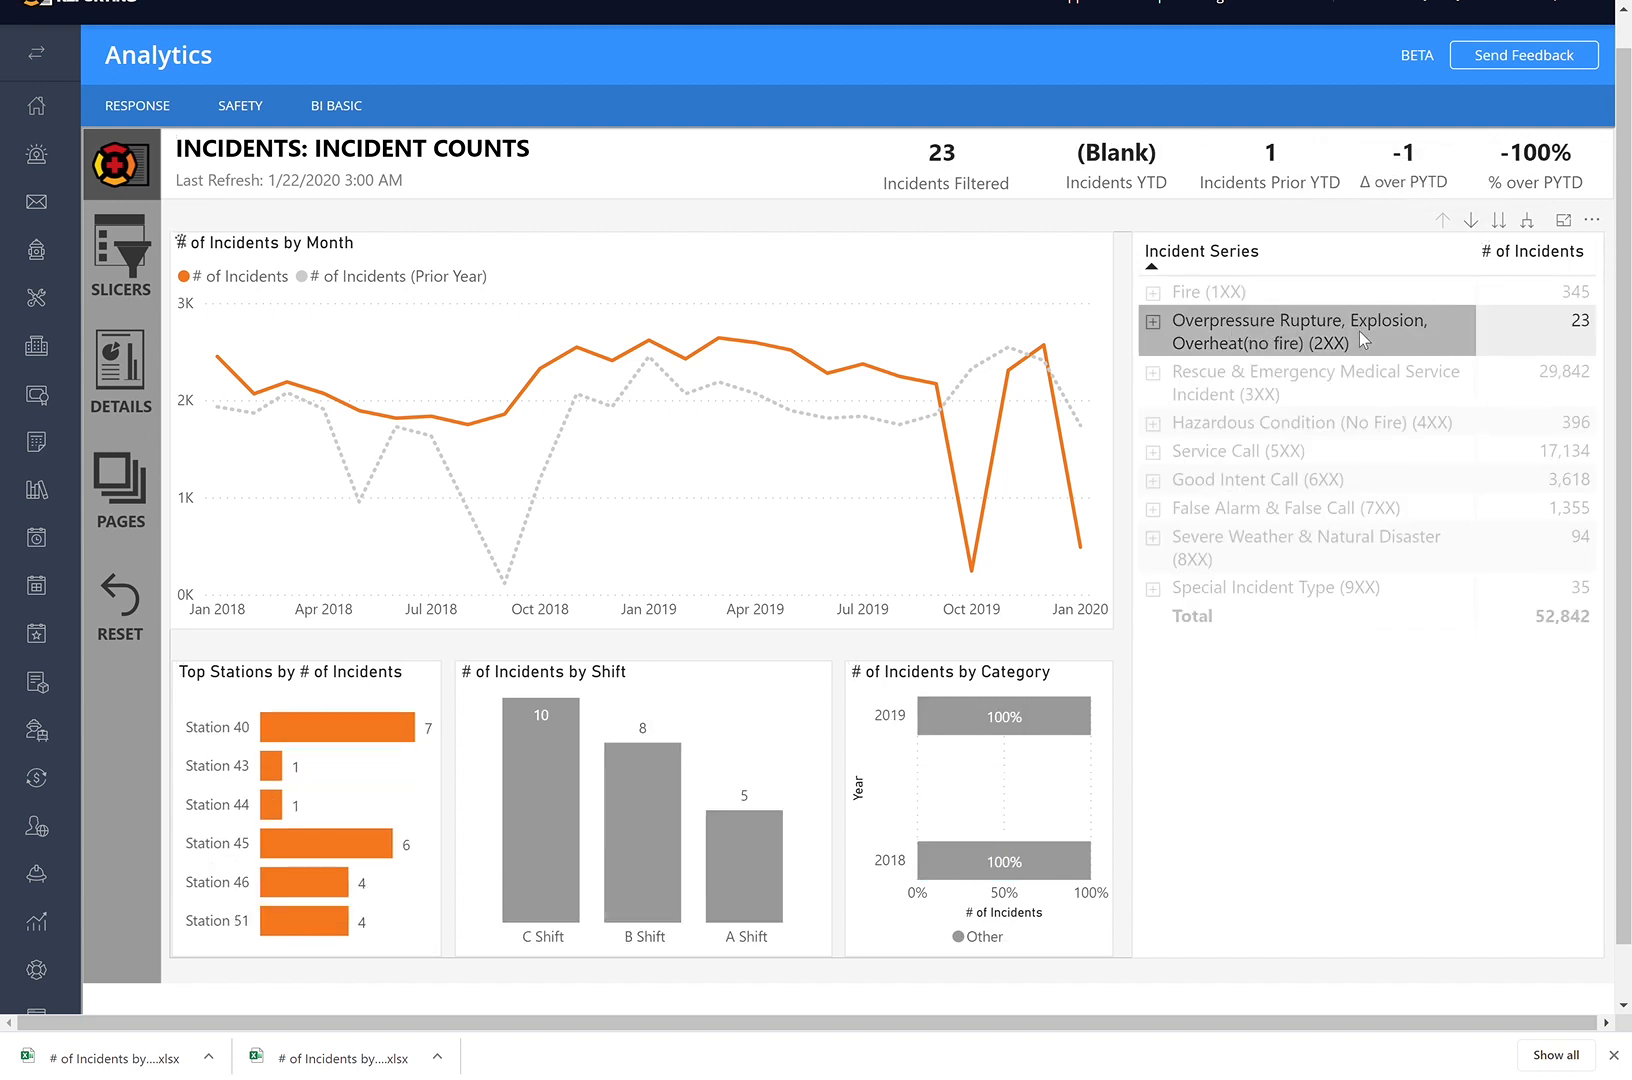
left_click(1302, 330)
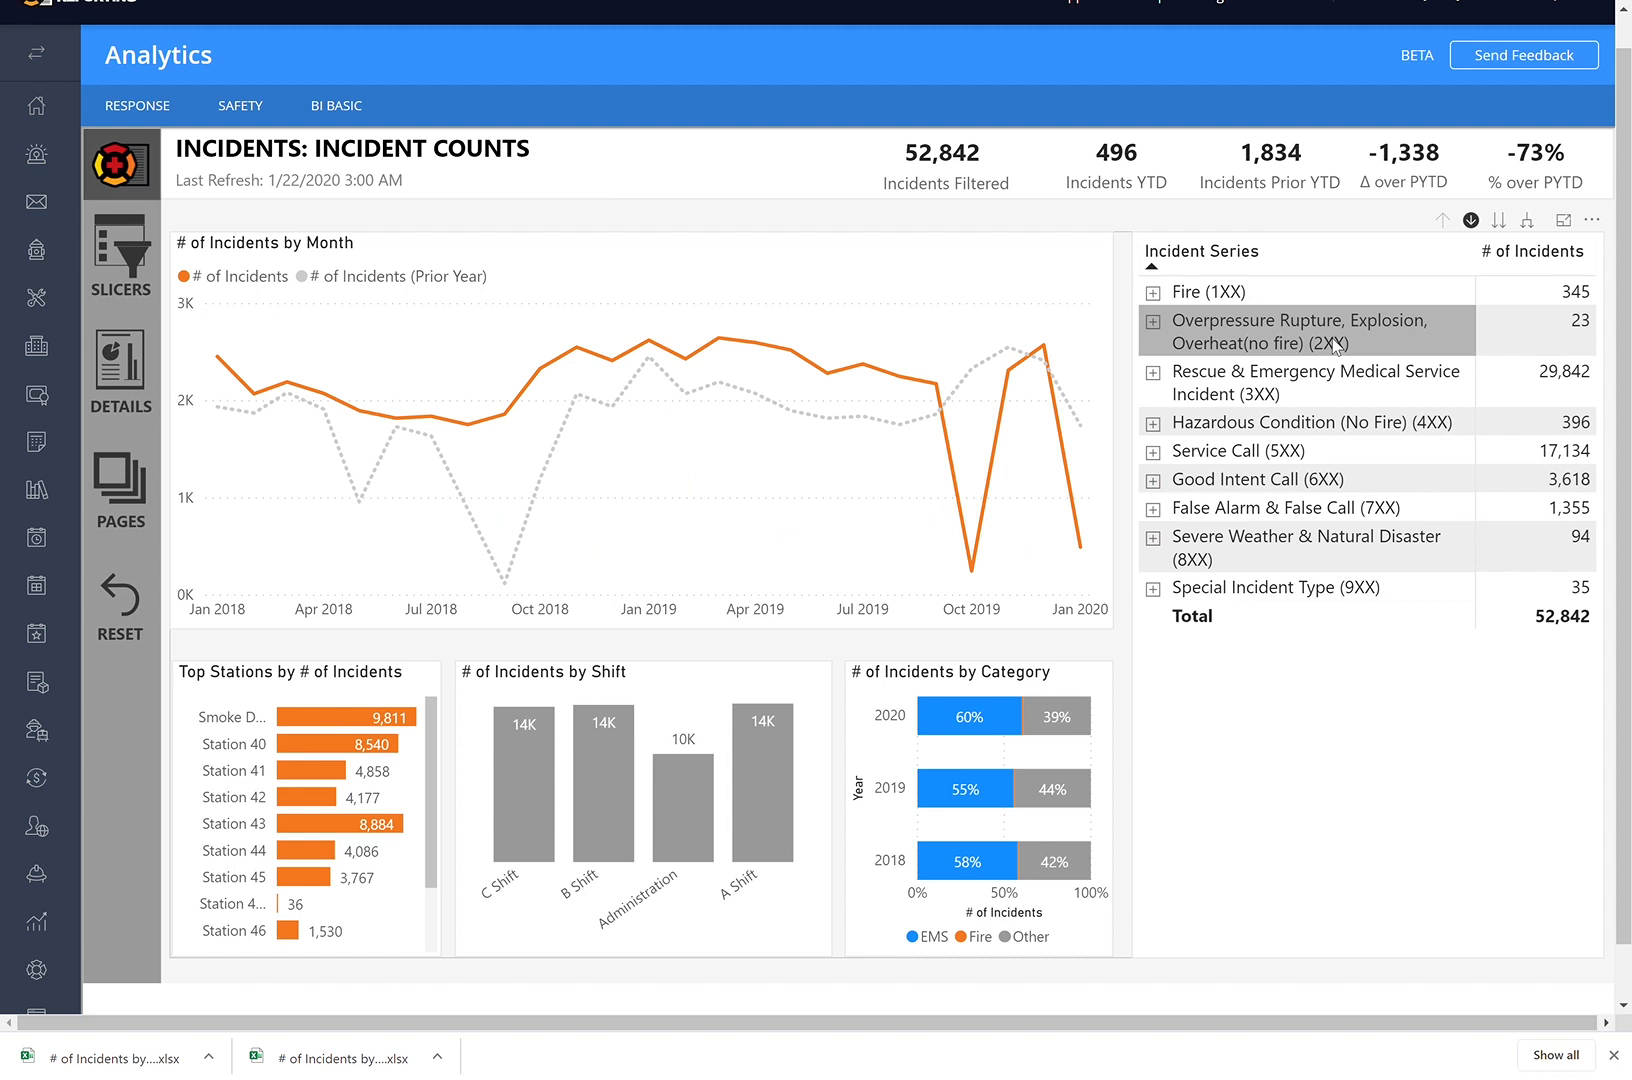
left_click(1154, 320)
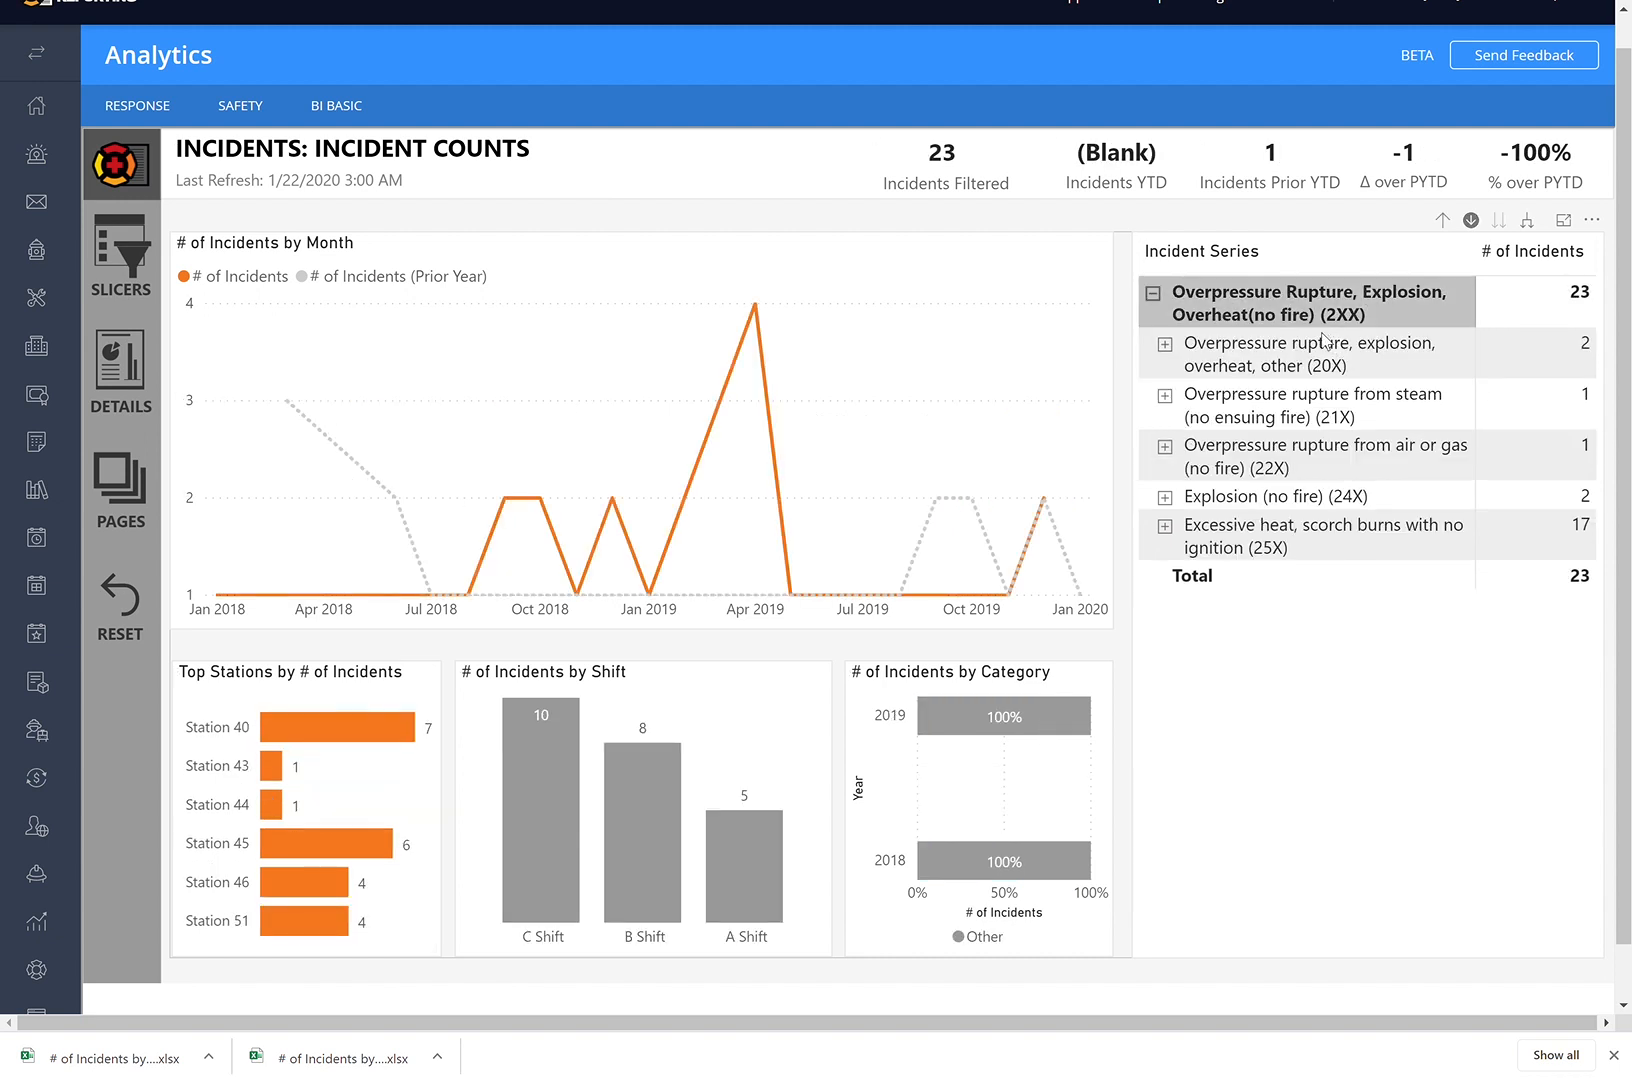
mouse_move(1410, 518)
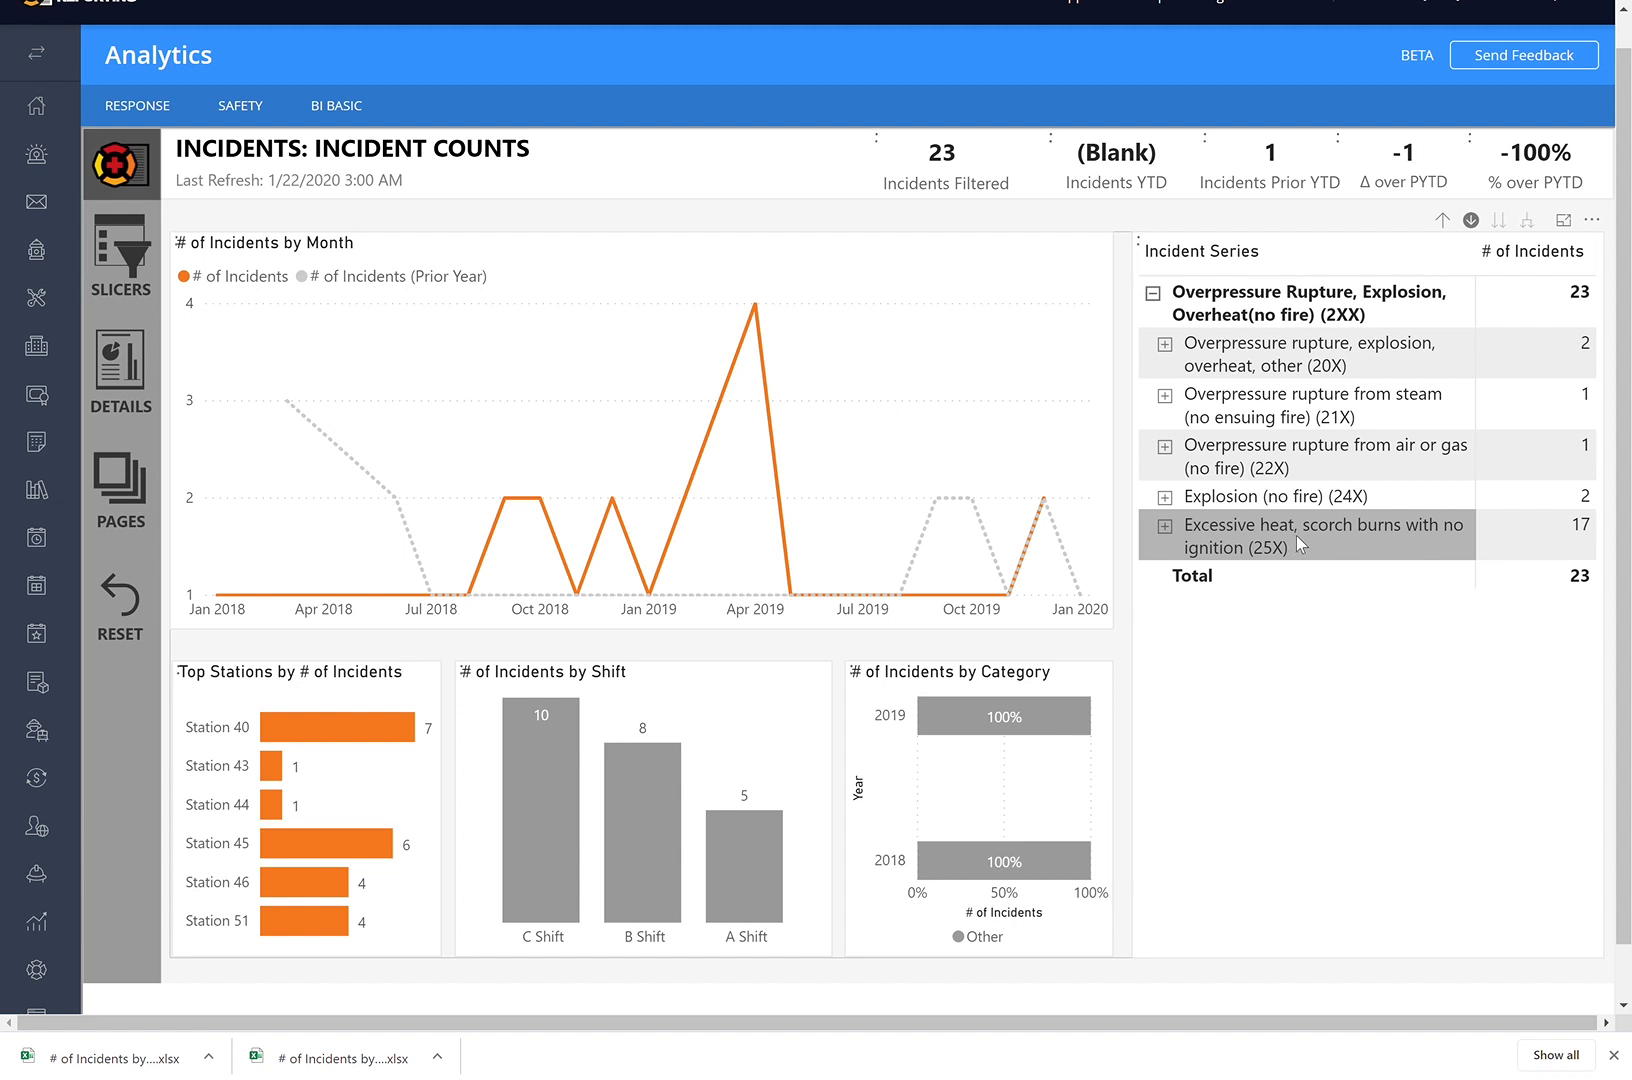
left_click(1322, 536)
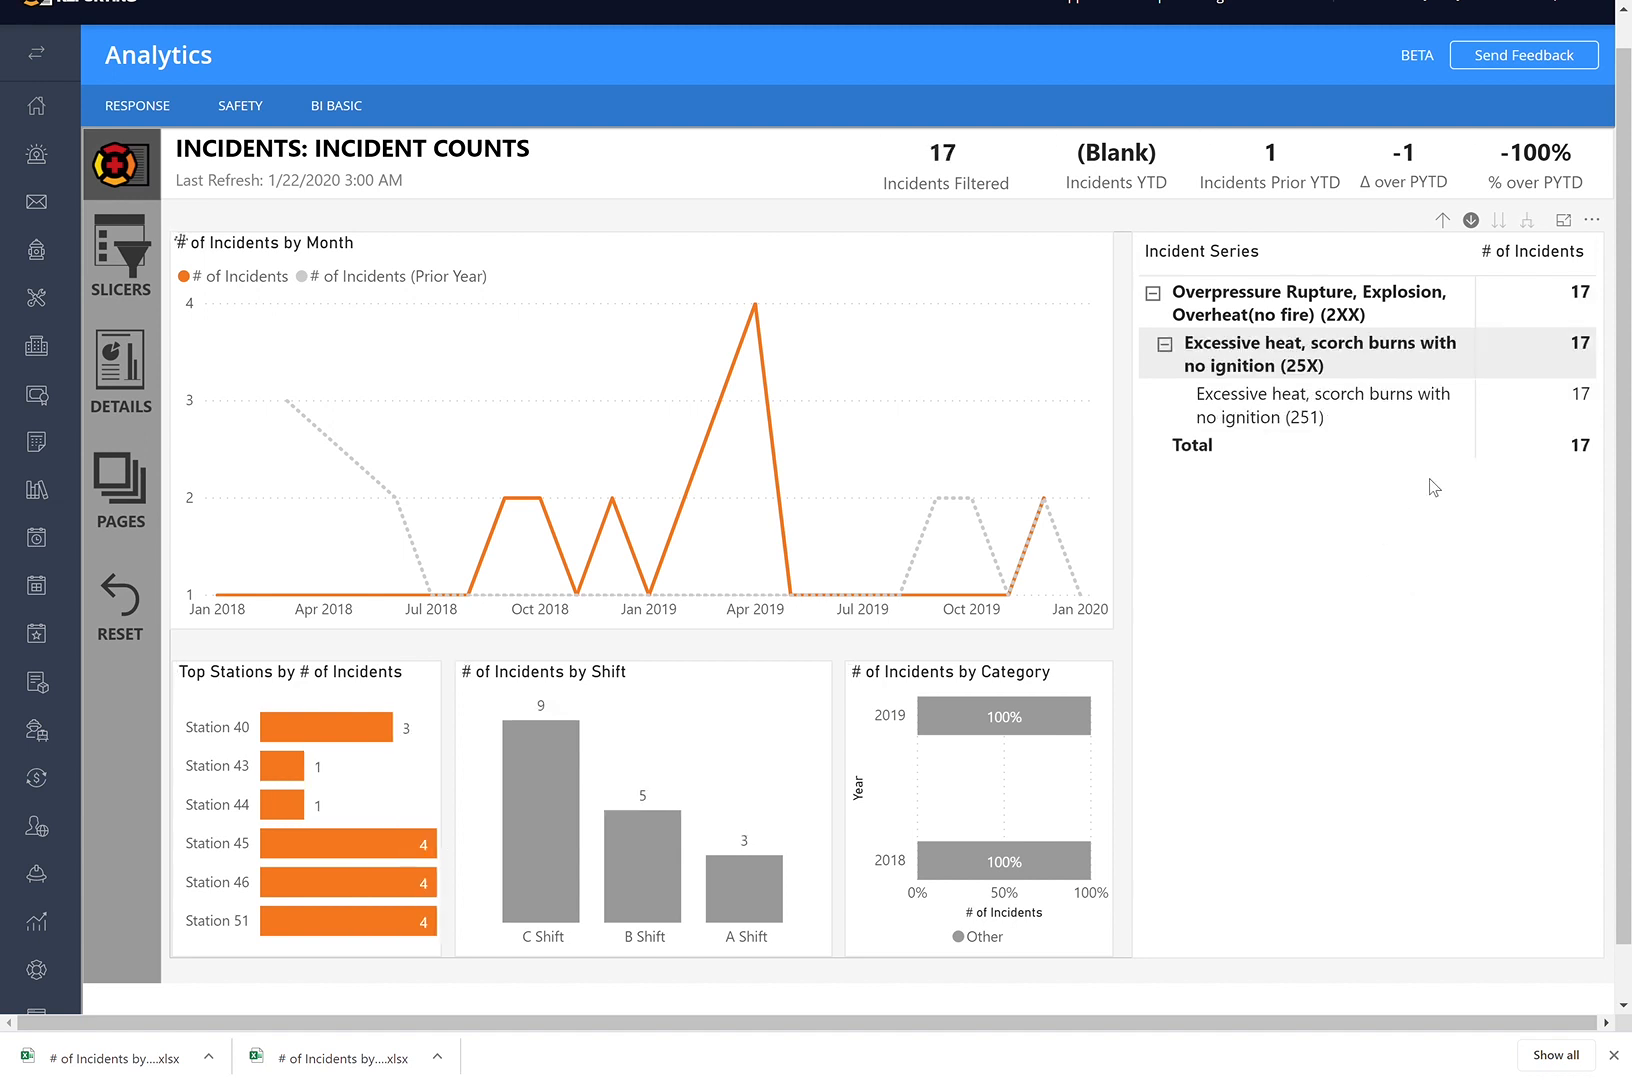
left_click(1322, 406)
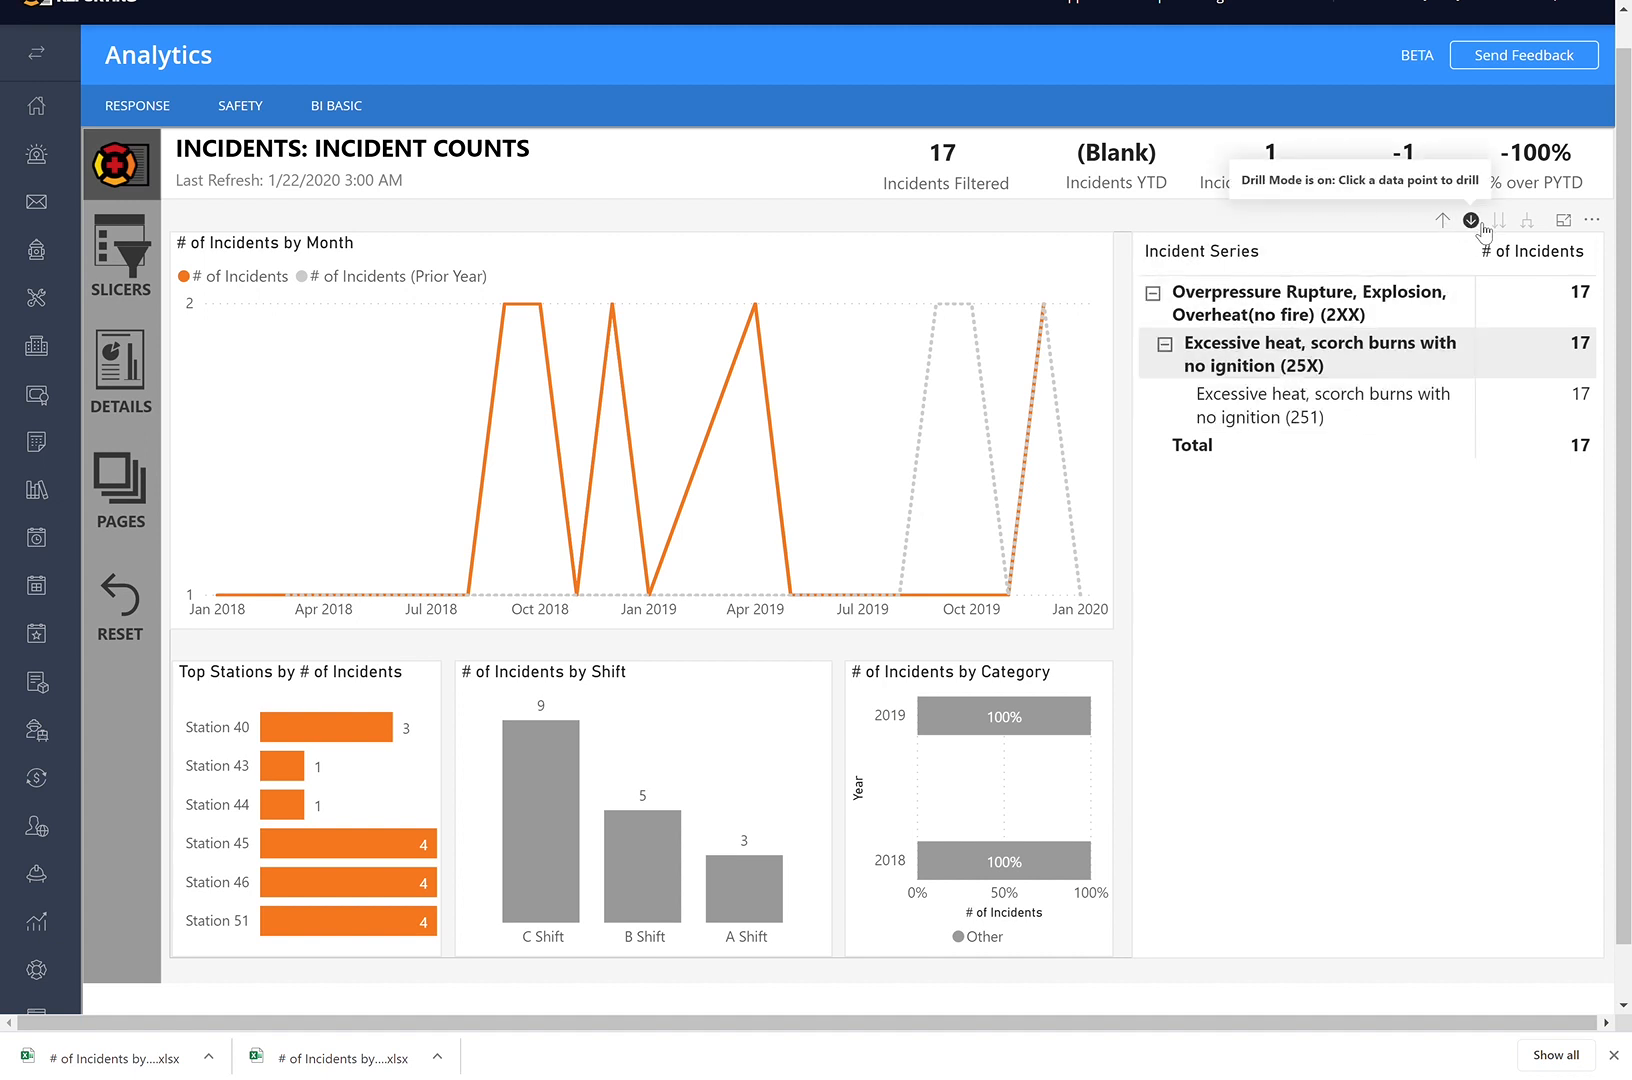
mouse_move(1442, 220)
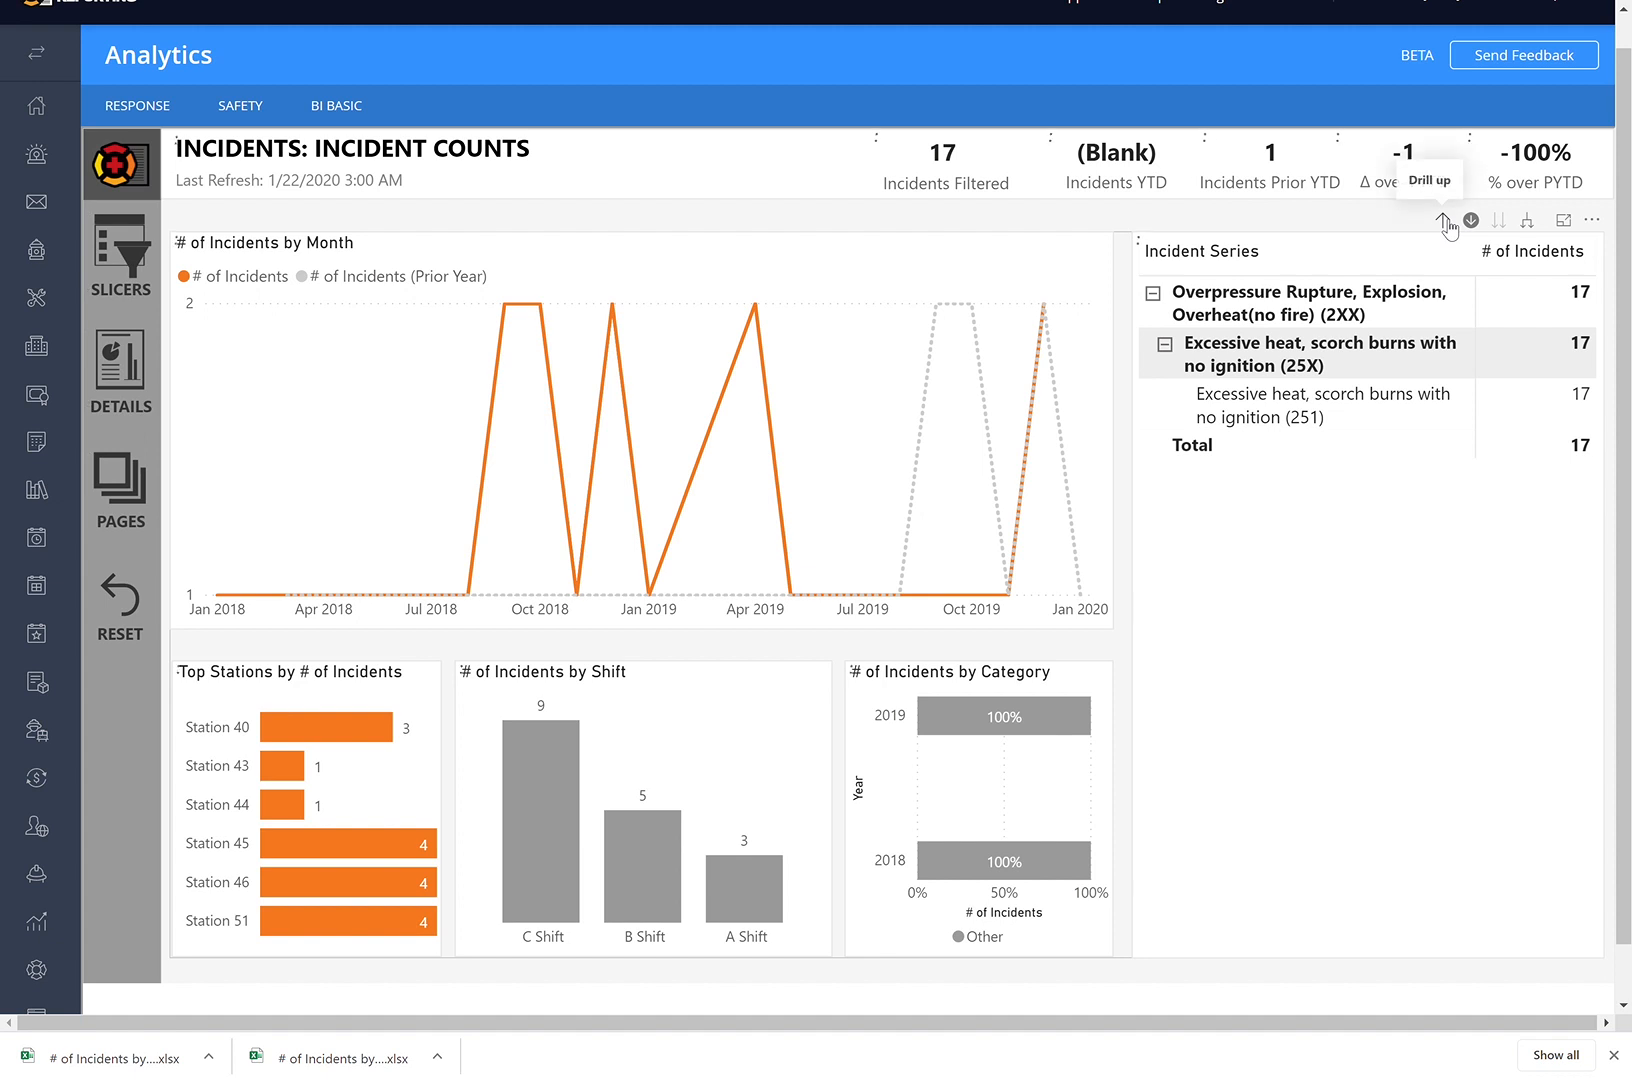
left_click(1444, 220)
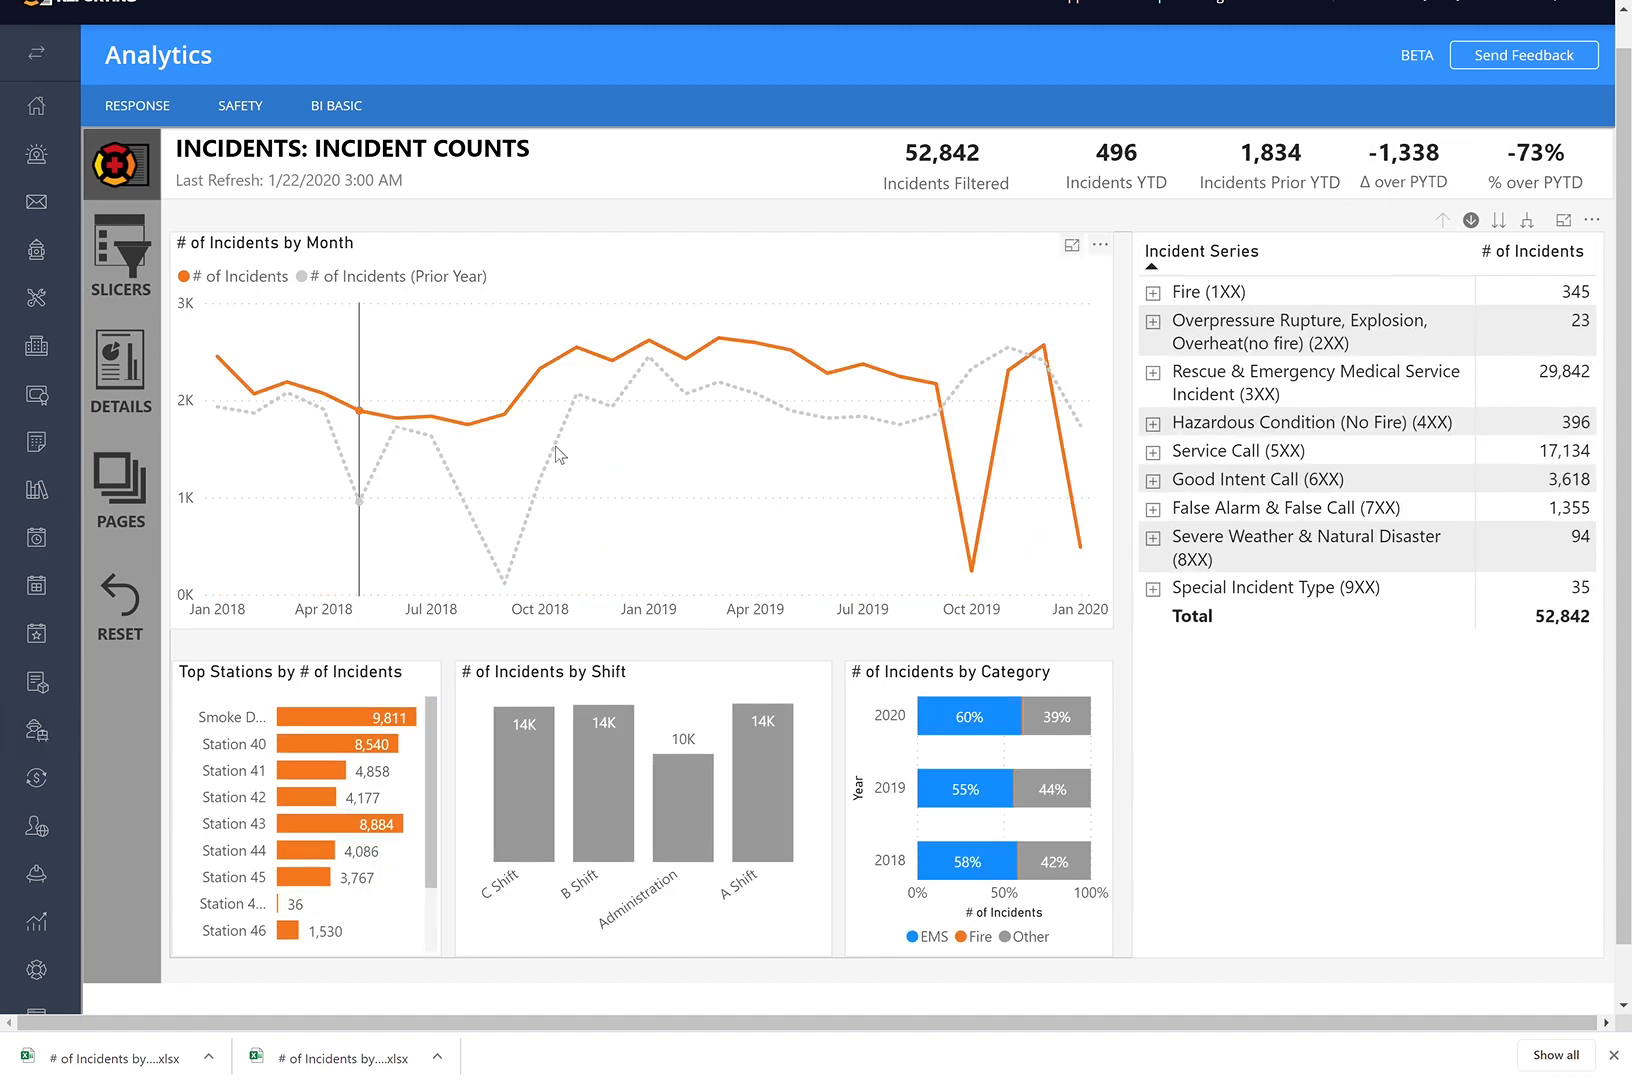
mouse_move(1432, 234)
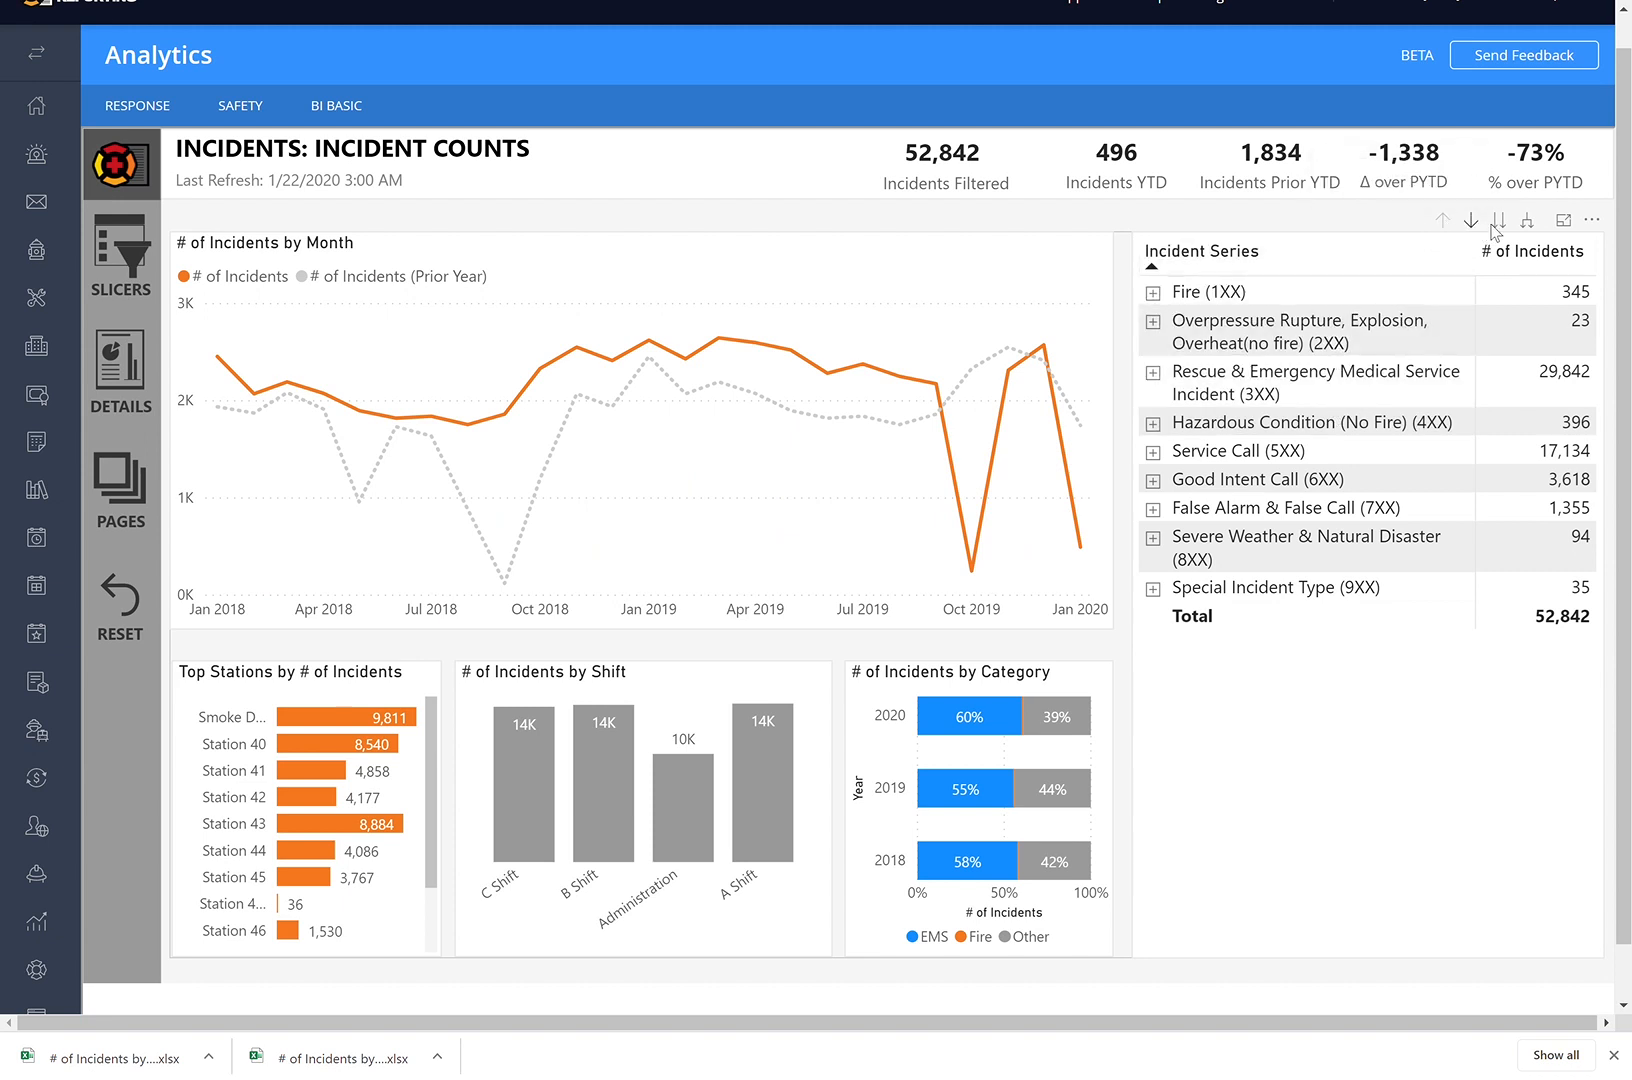
mouse_move(1500, 220)
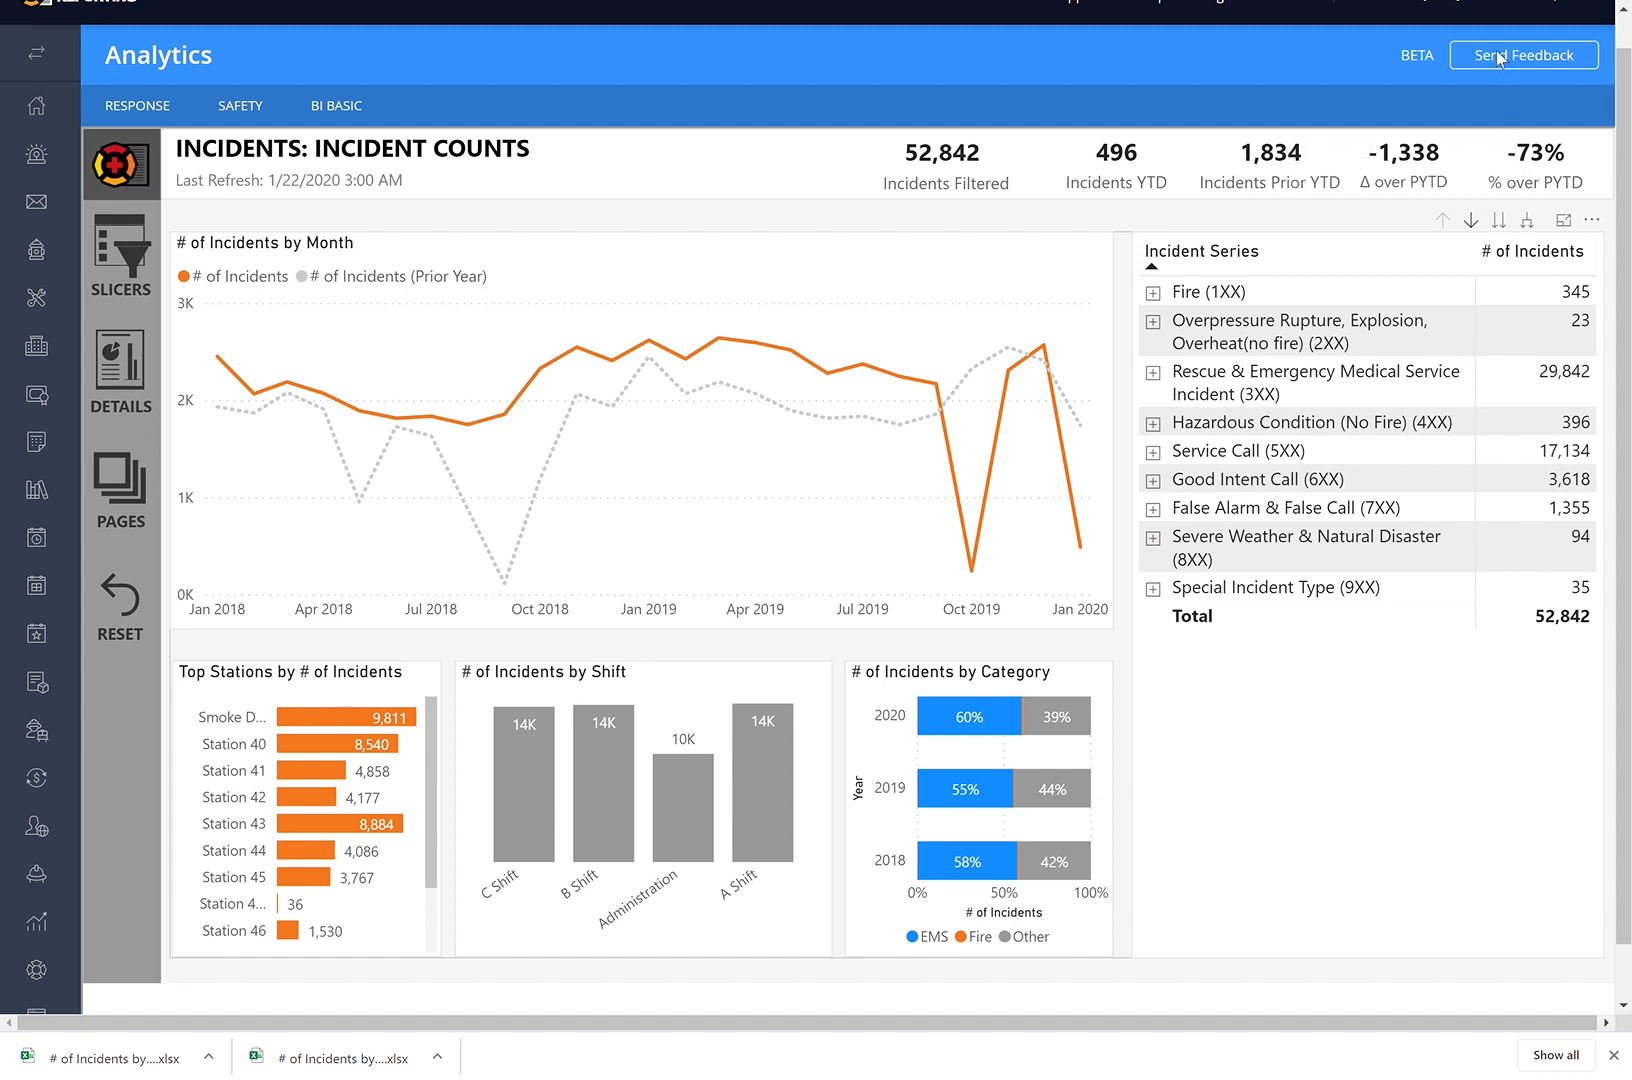
mouse_move(1504, 220)
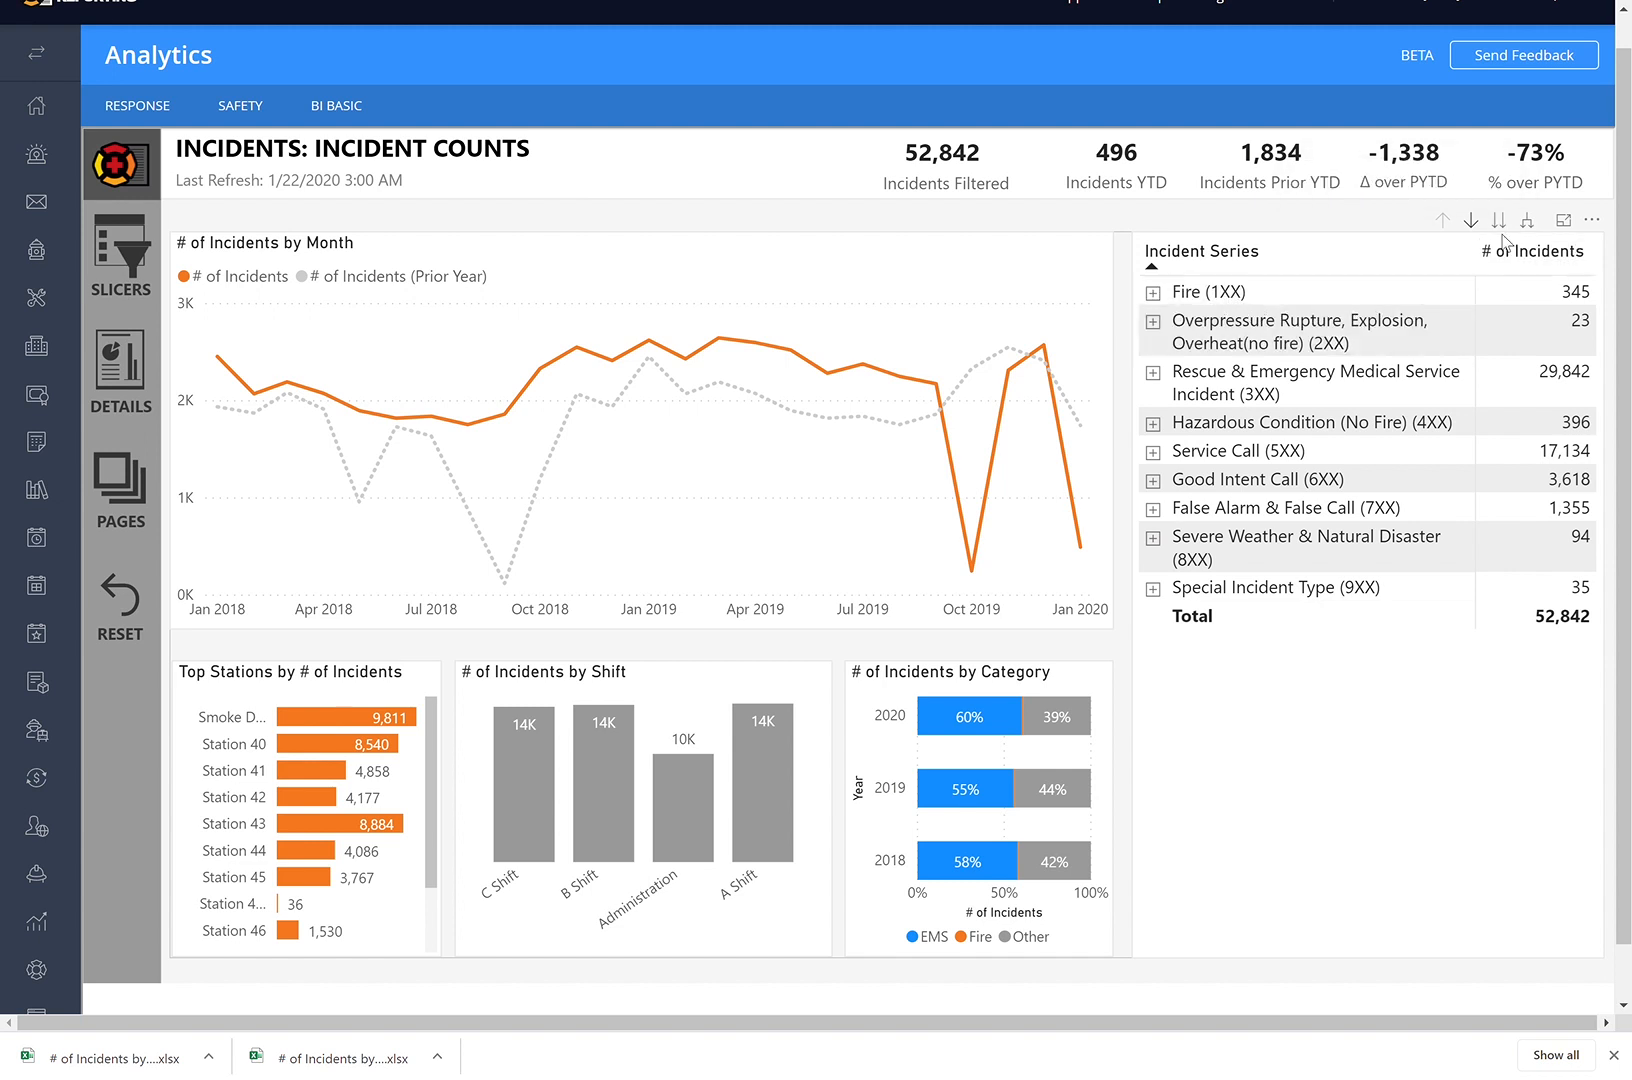
Step: Drill the incident counts matrix to the next level and show it full-page as a table
left_click(1498, 220)
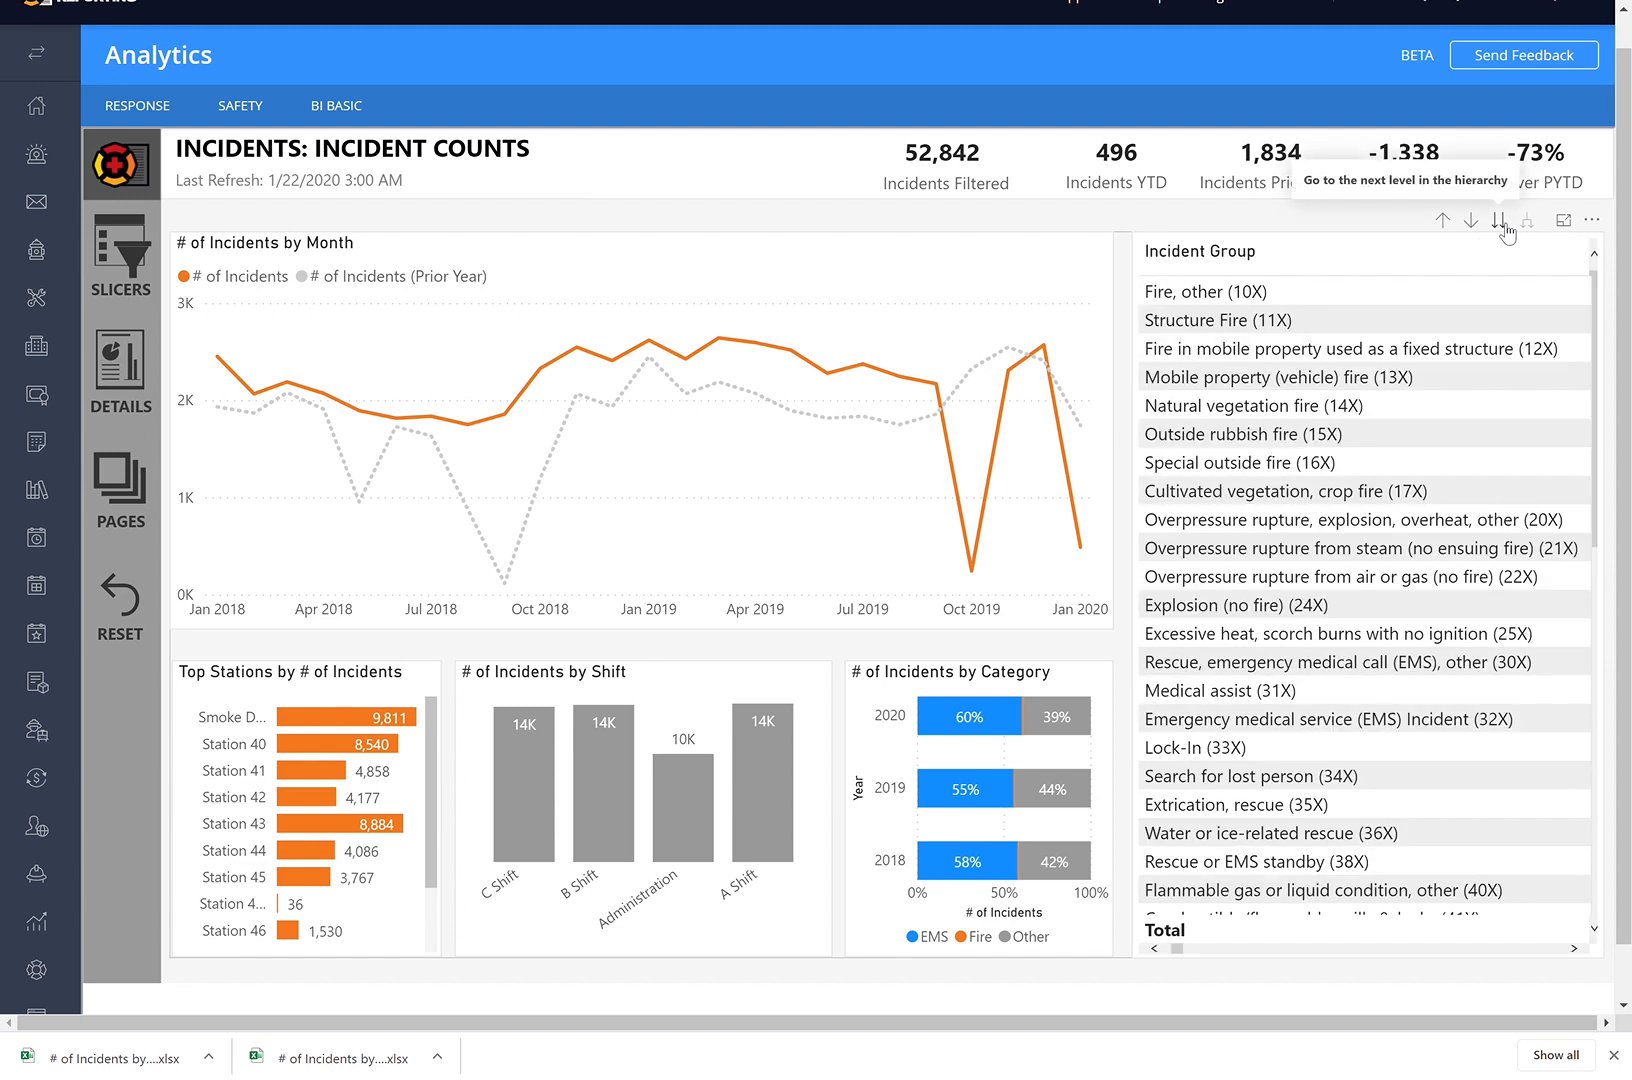
mouse_move(1434, 238)
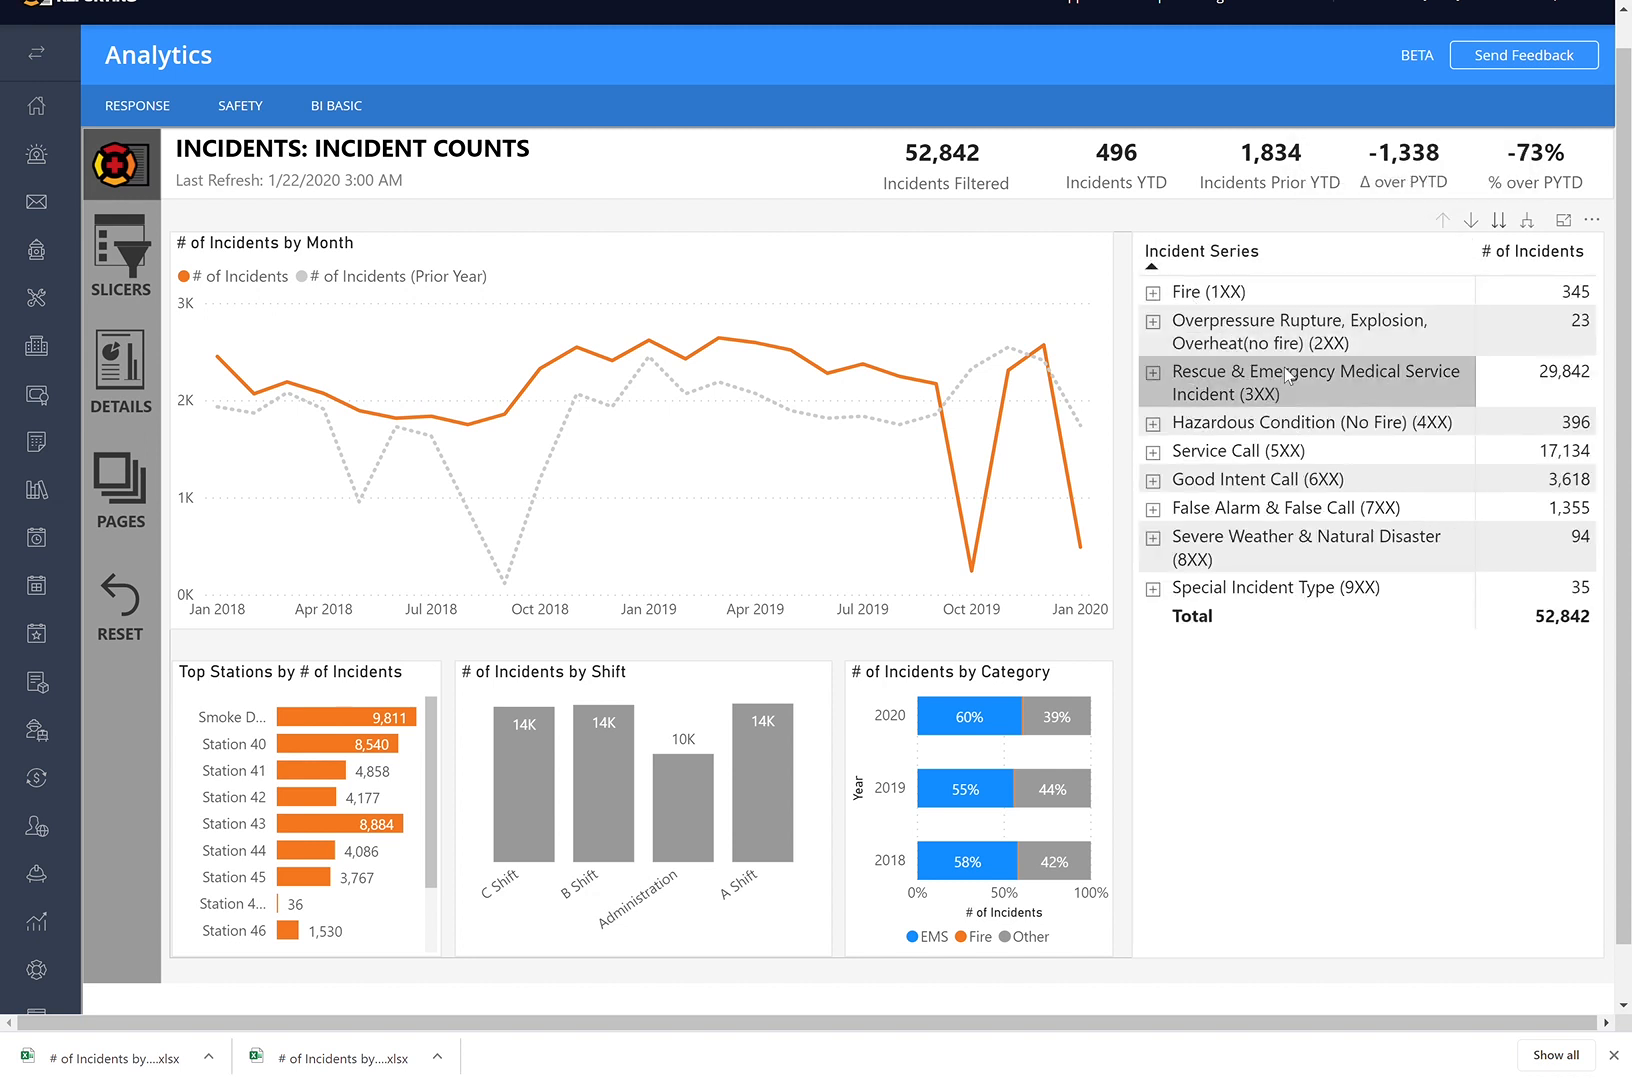
mouse_move(1208, 292)
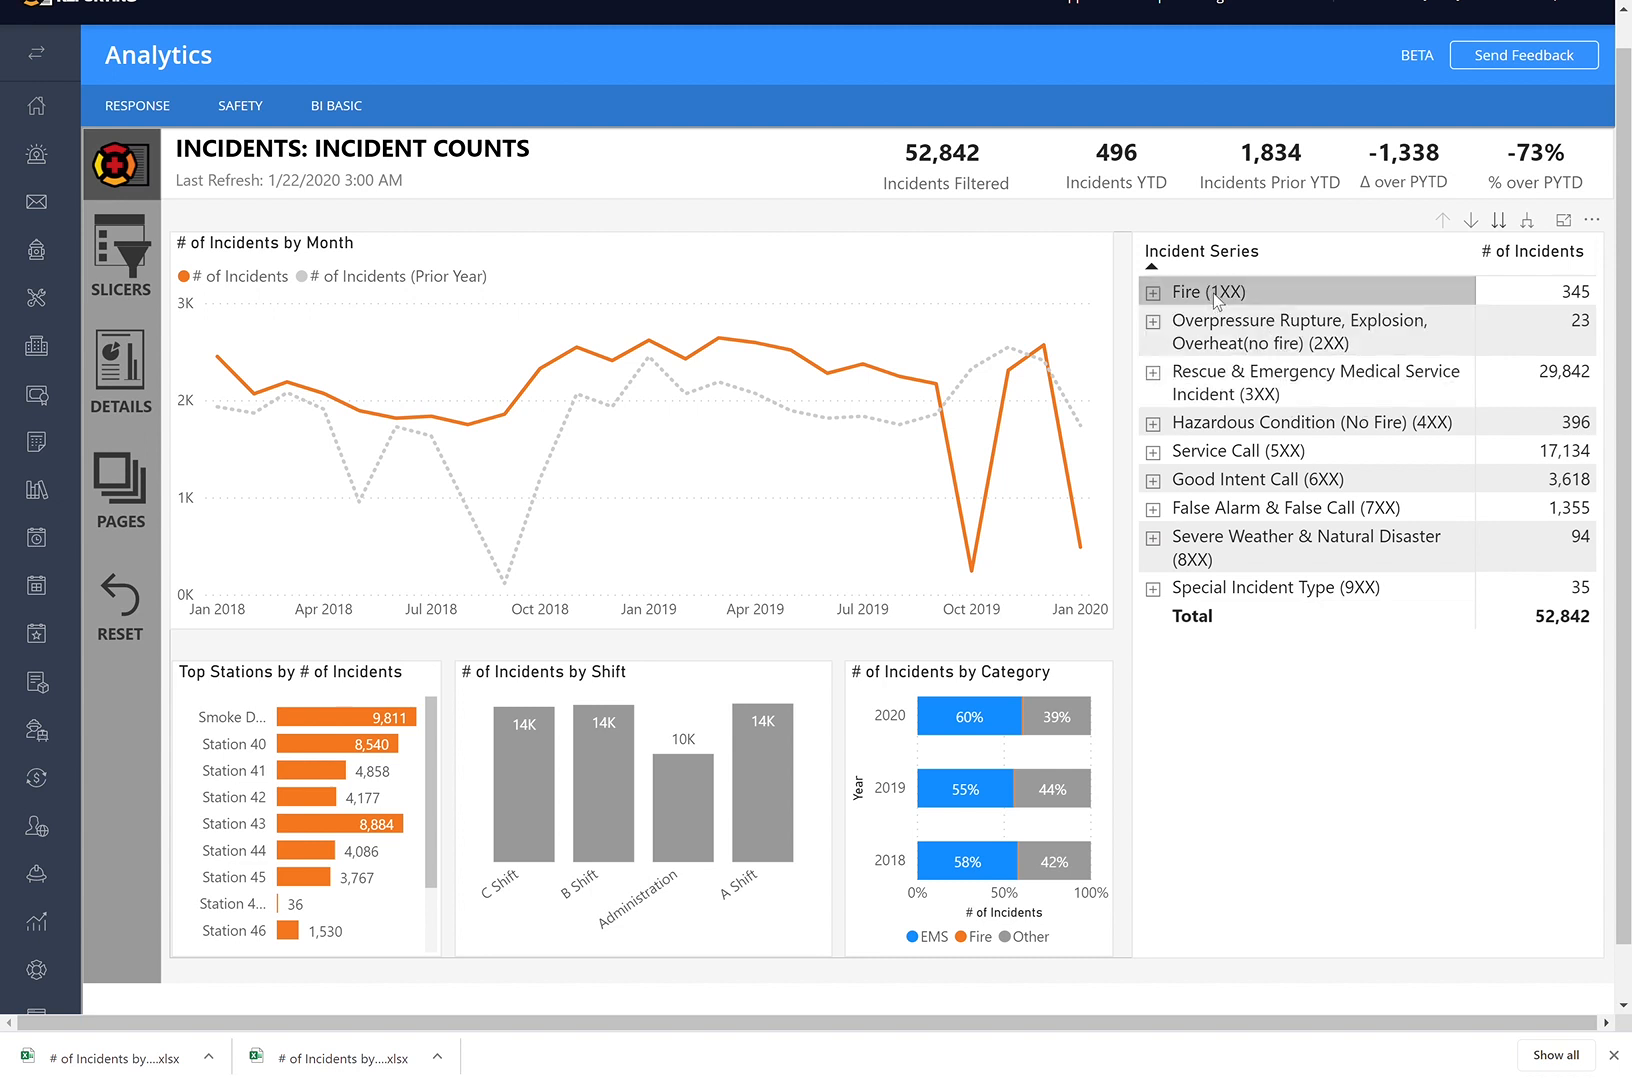
left_click(1154, 292)
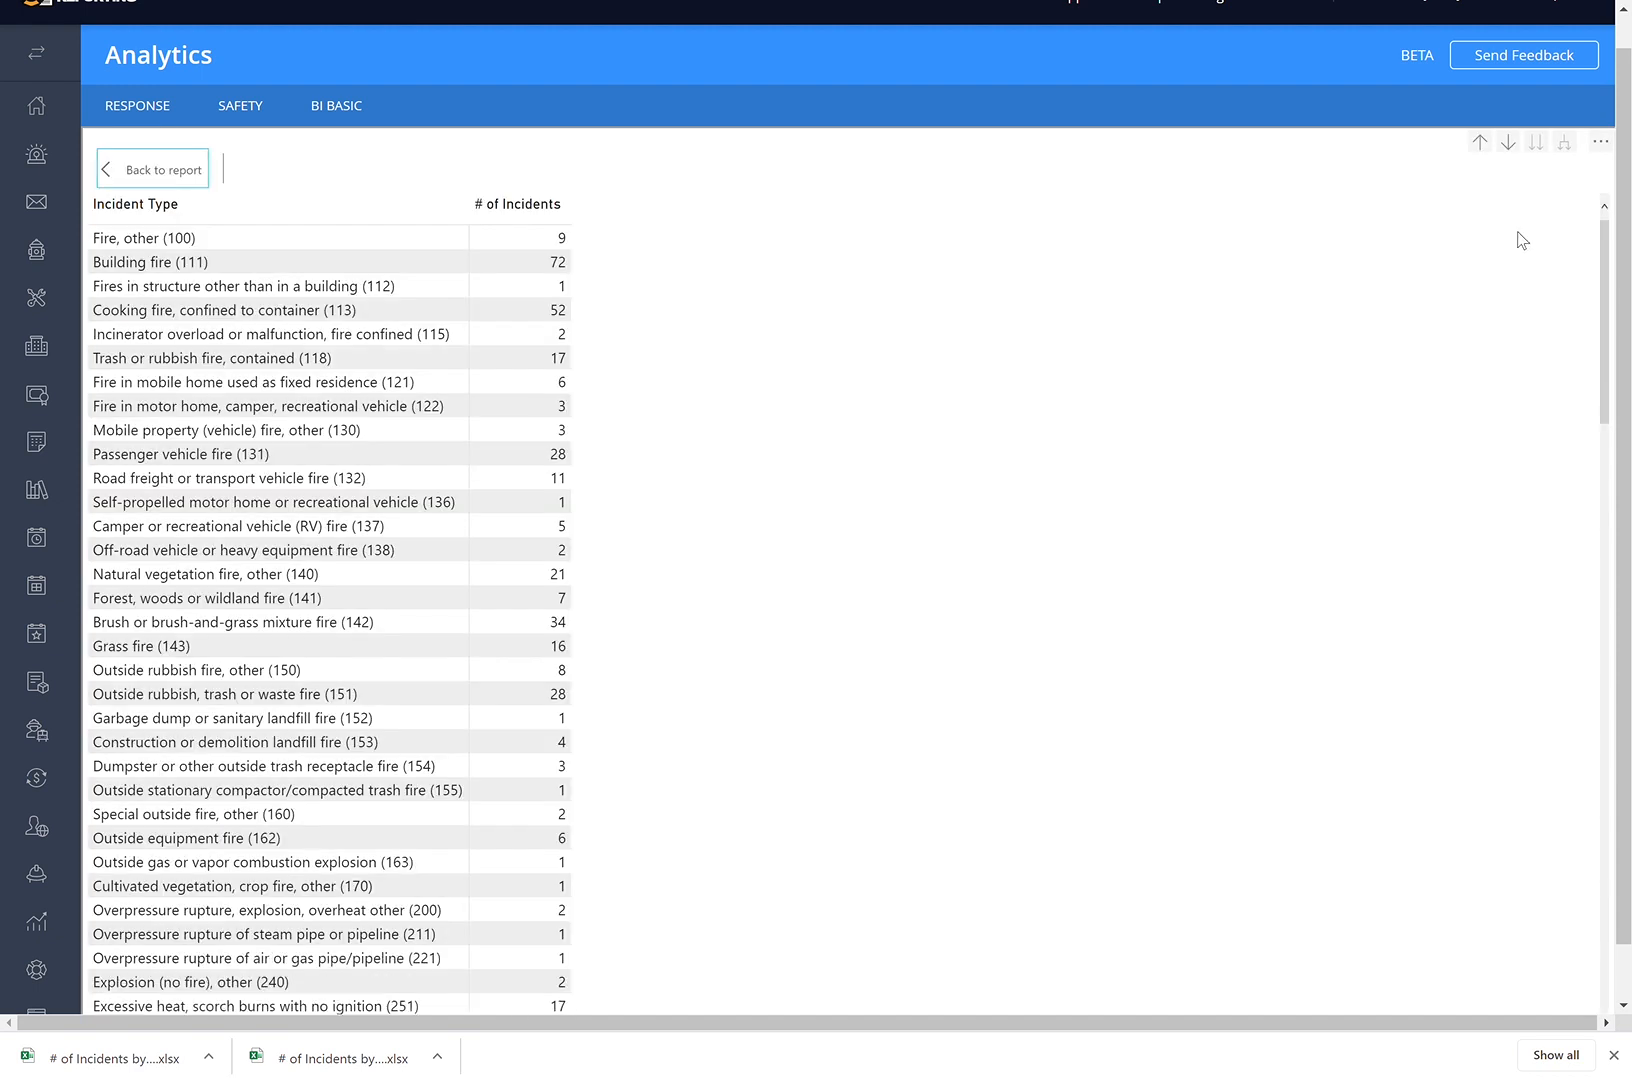
mouse_move(42, 200)
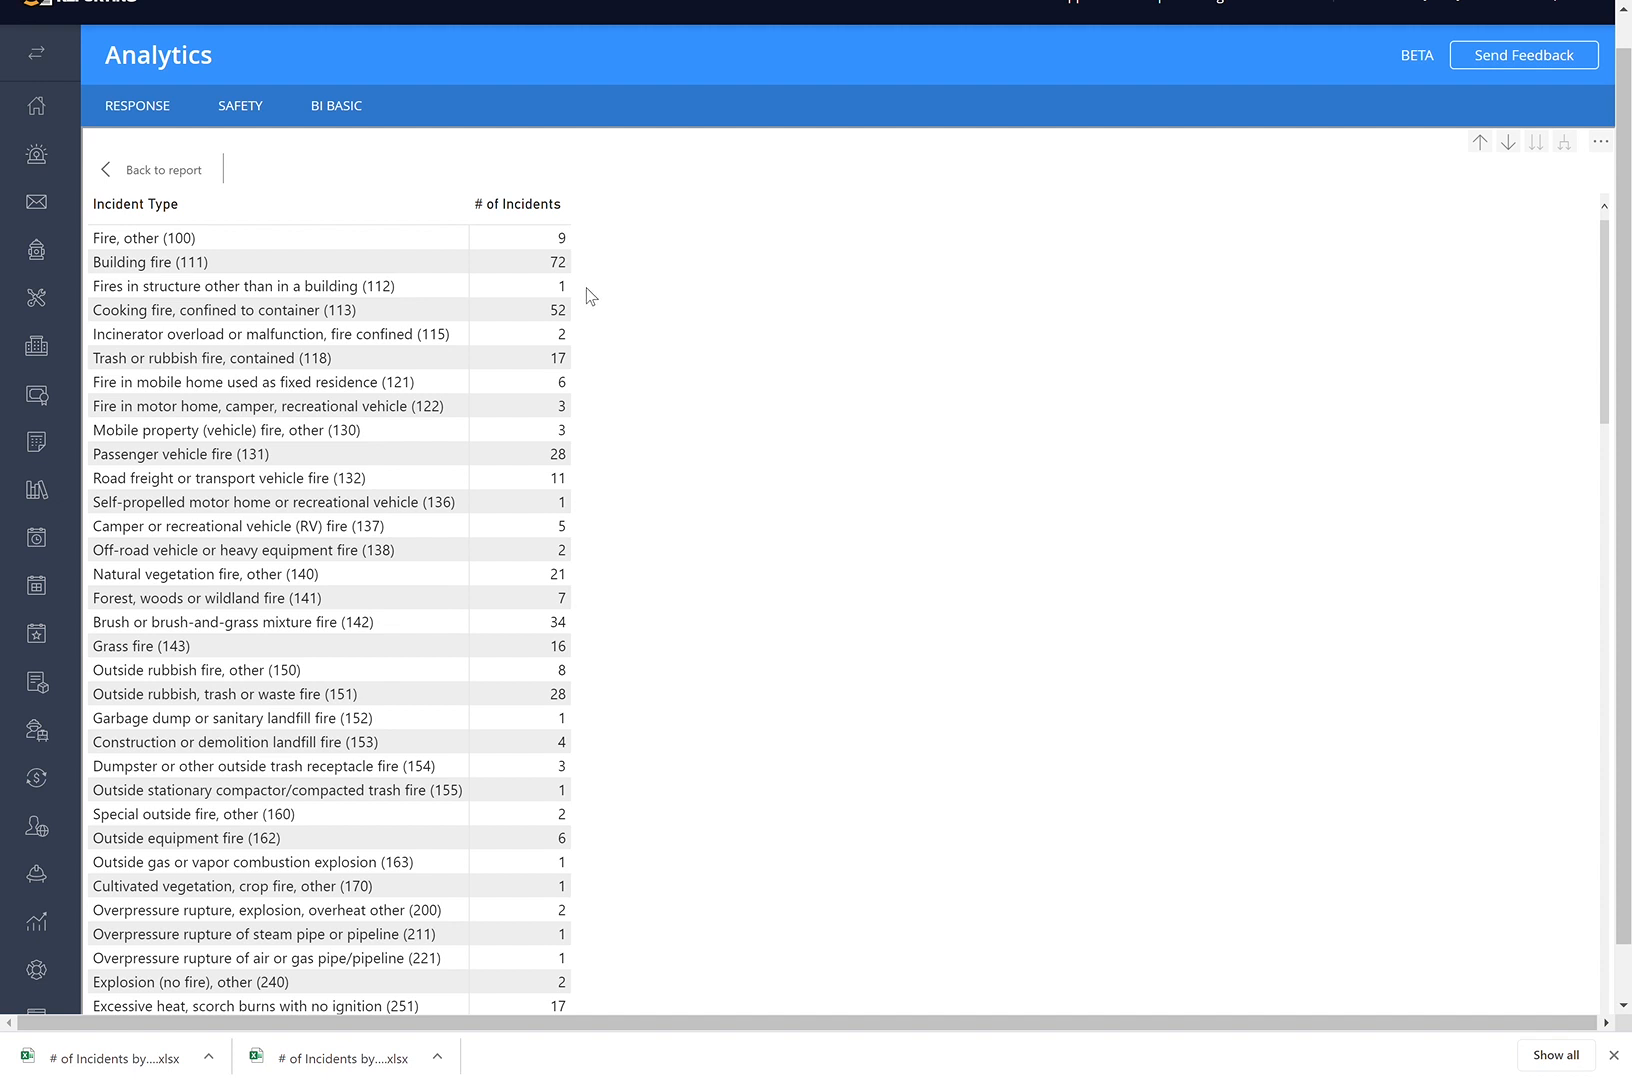
mouse_move(604, 240)
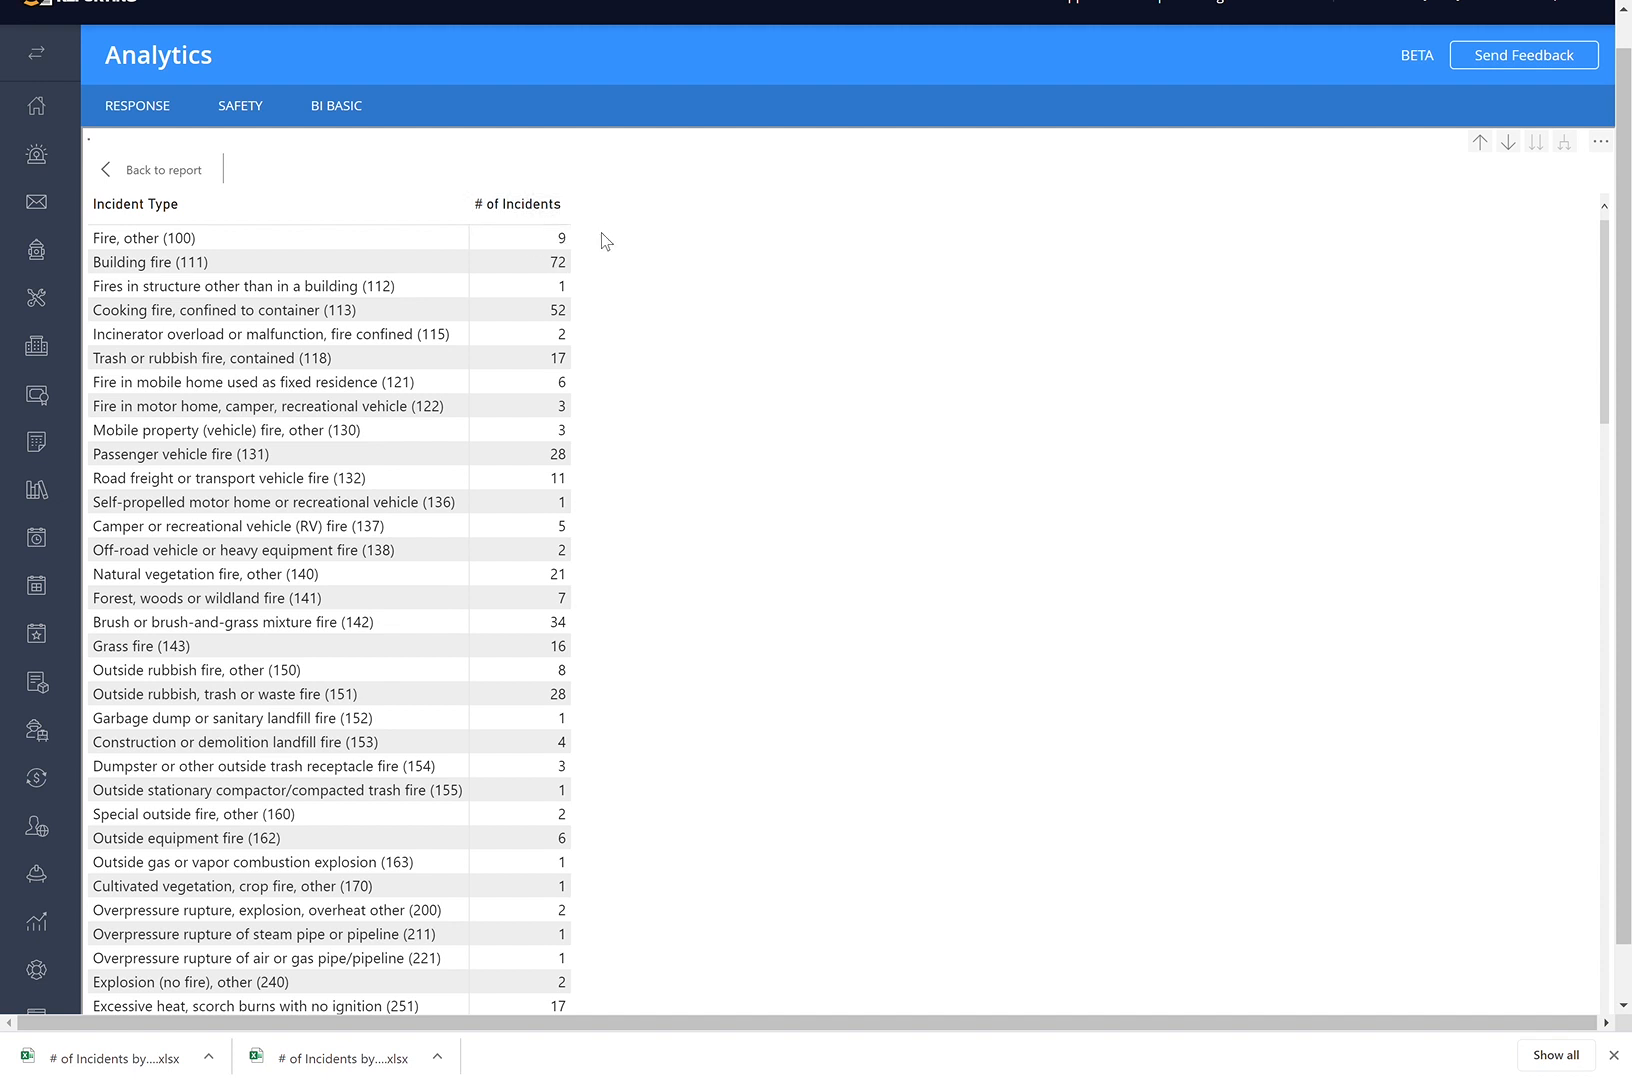
Step: Sort the incident types by count ascending, then descending, then back by Incident Type
left_click(516, 204)
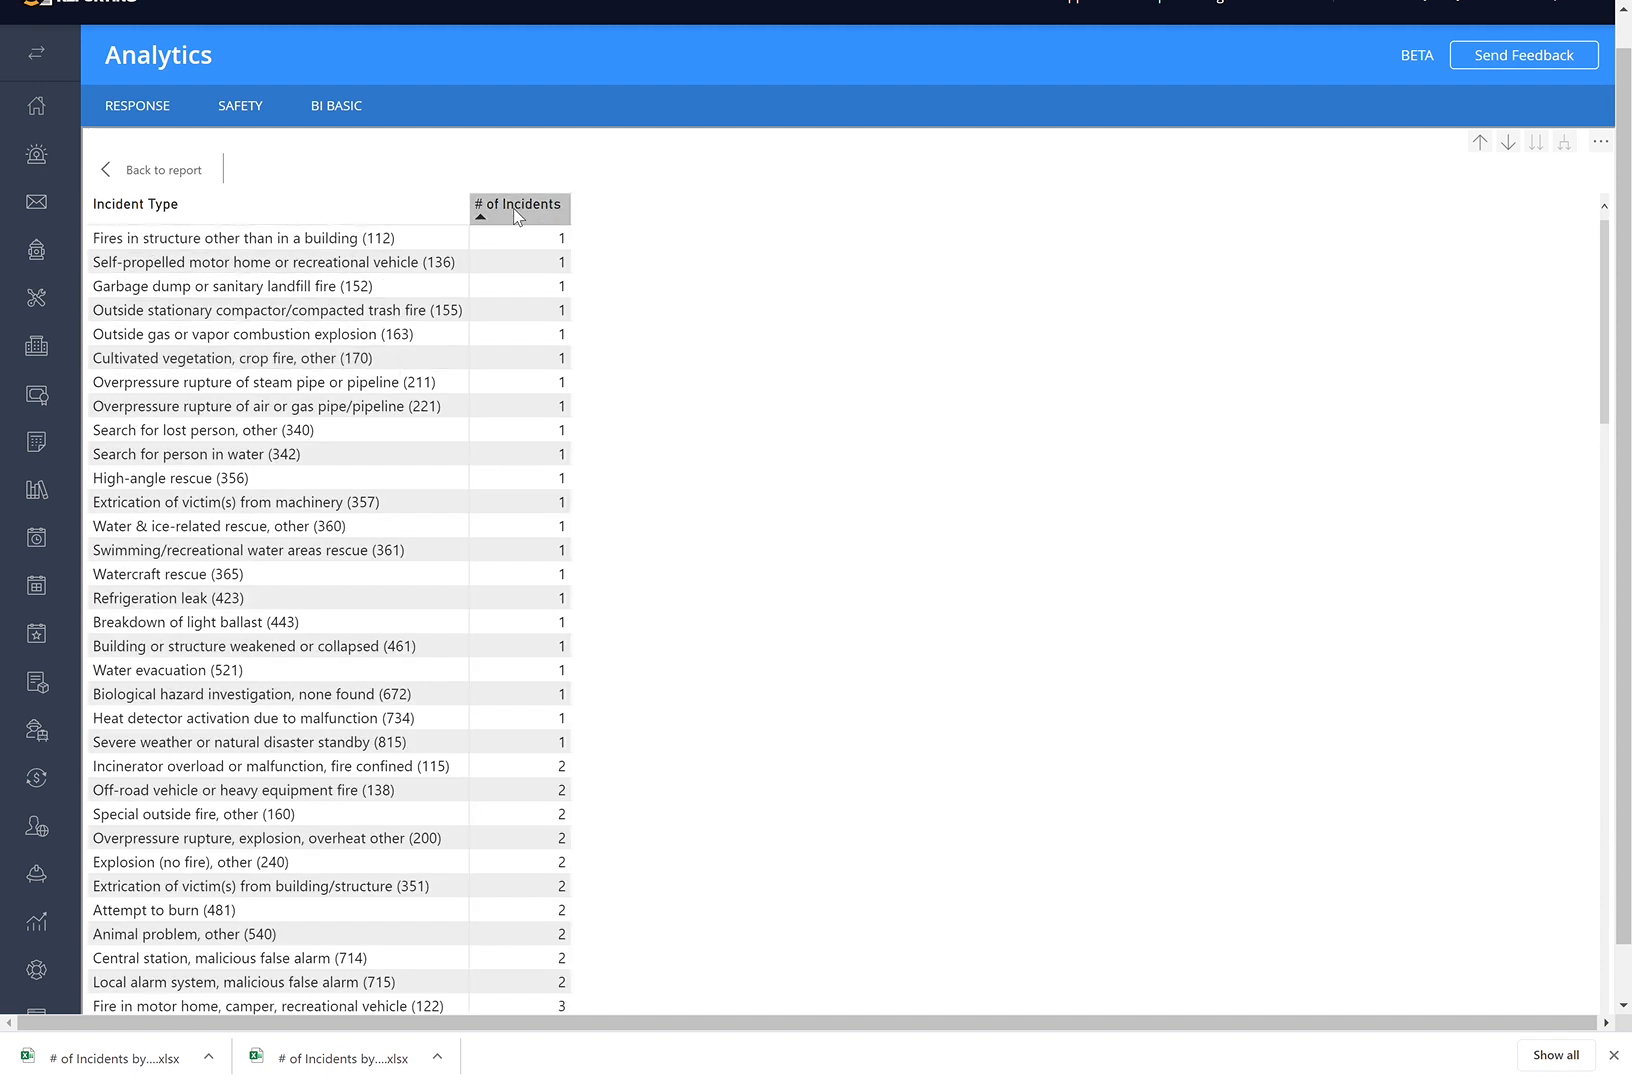
left_click(518, 204)
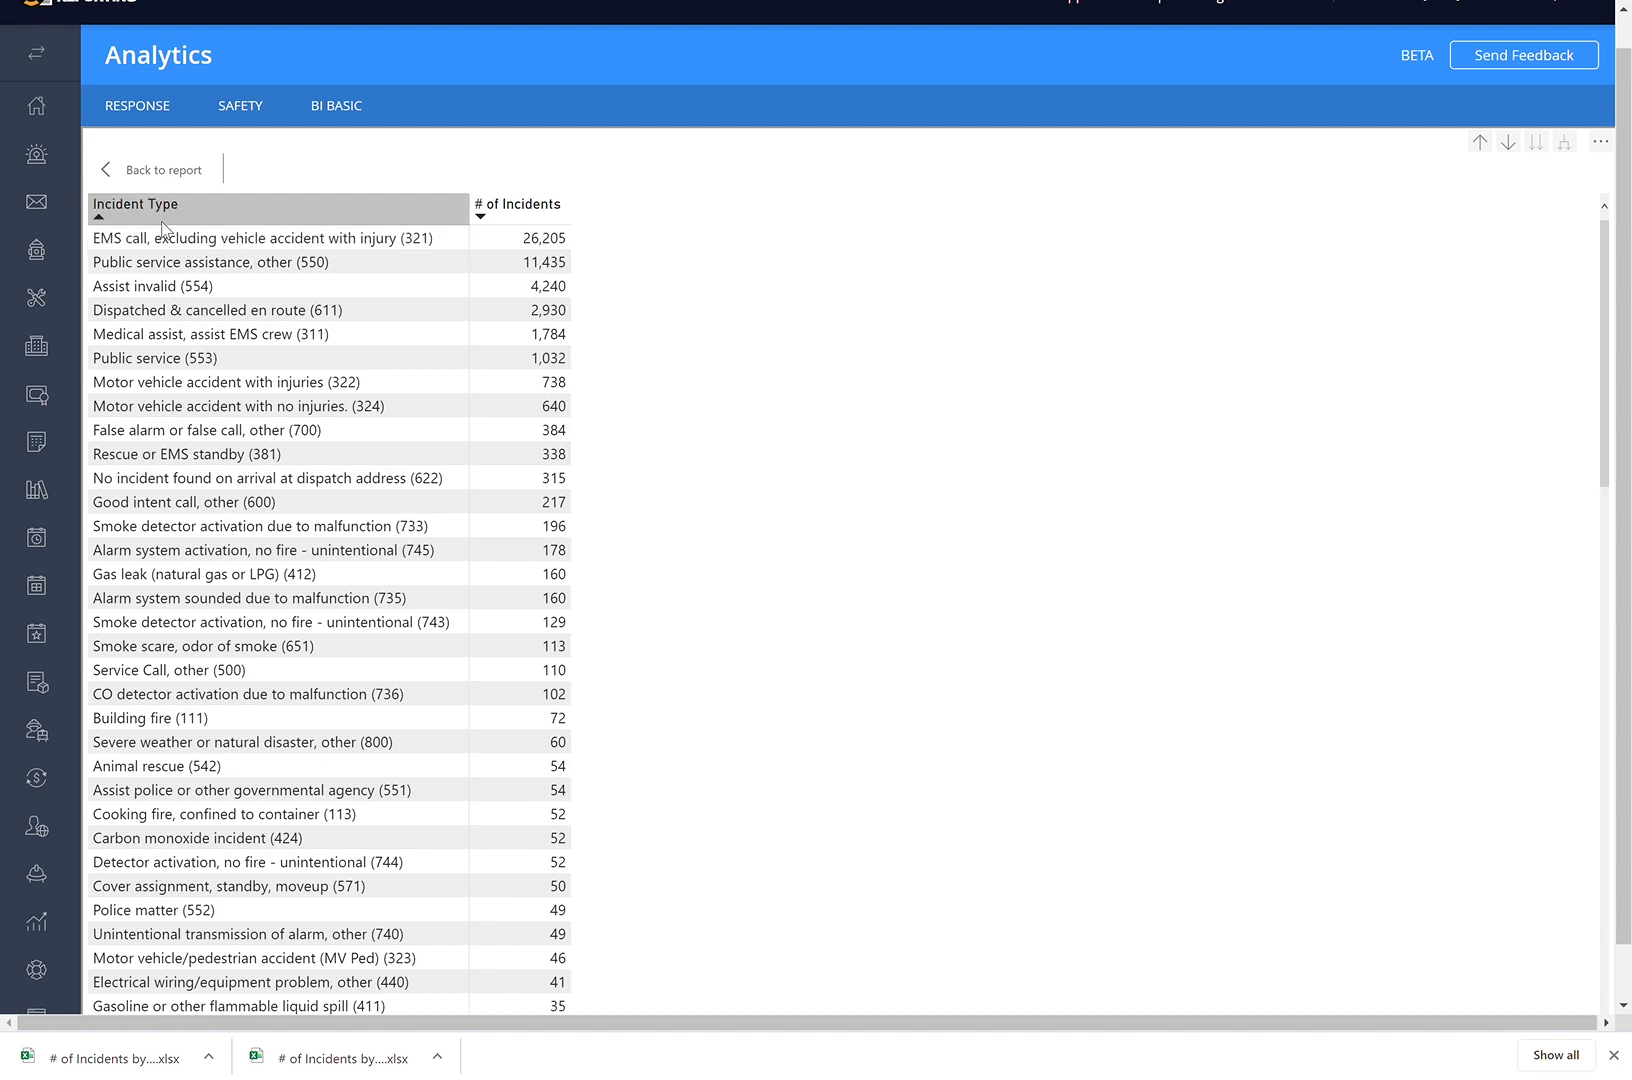
left_click(136, 204)
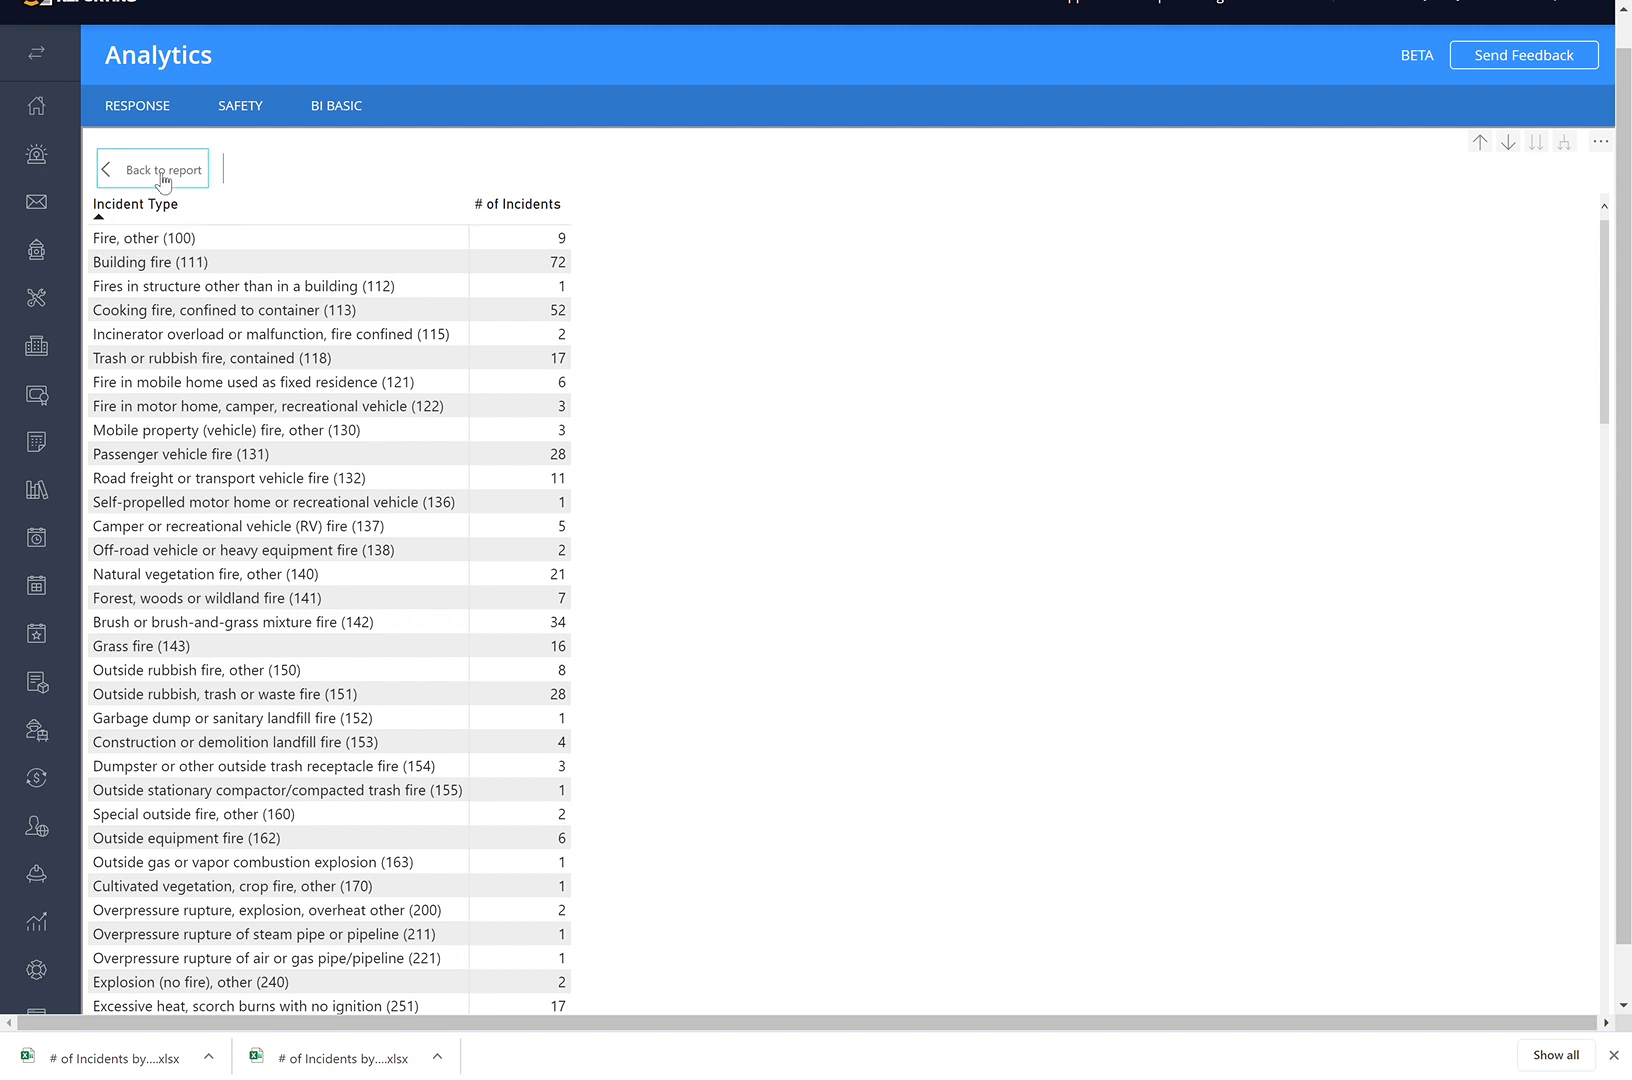
Step: Return to the dashboard and drill the table back up to the incident series level
left_click(152, 168)
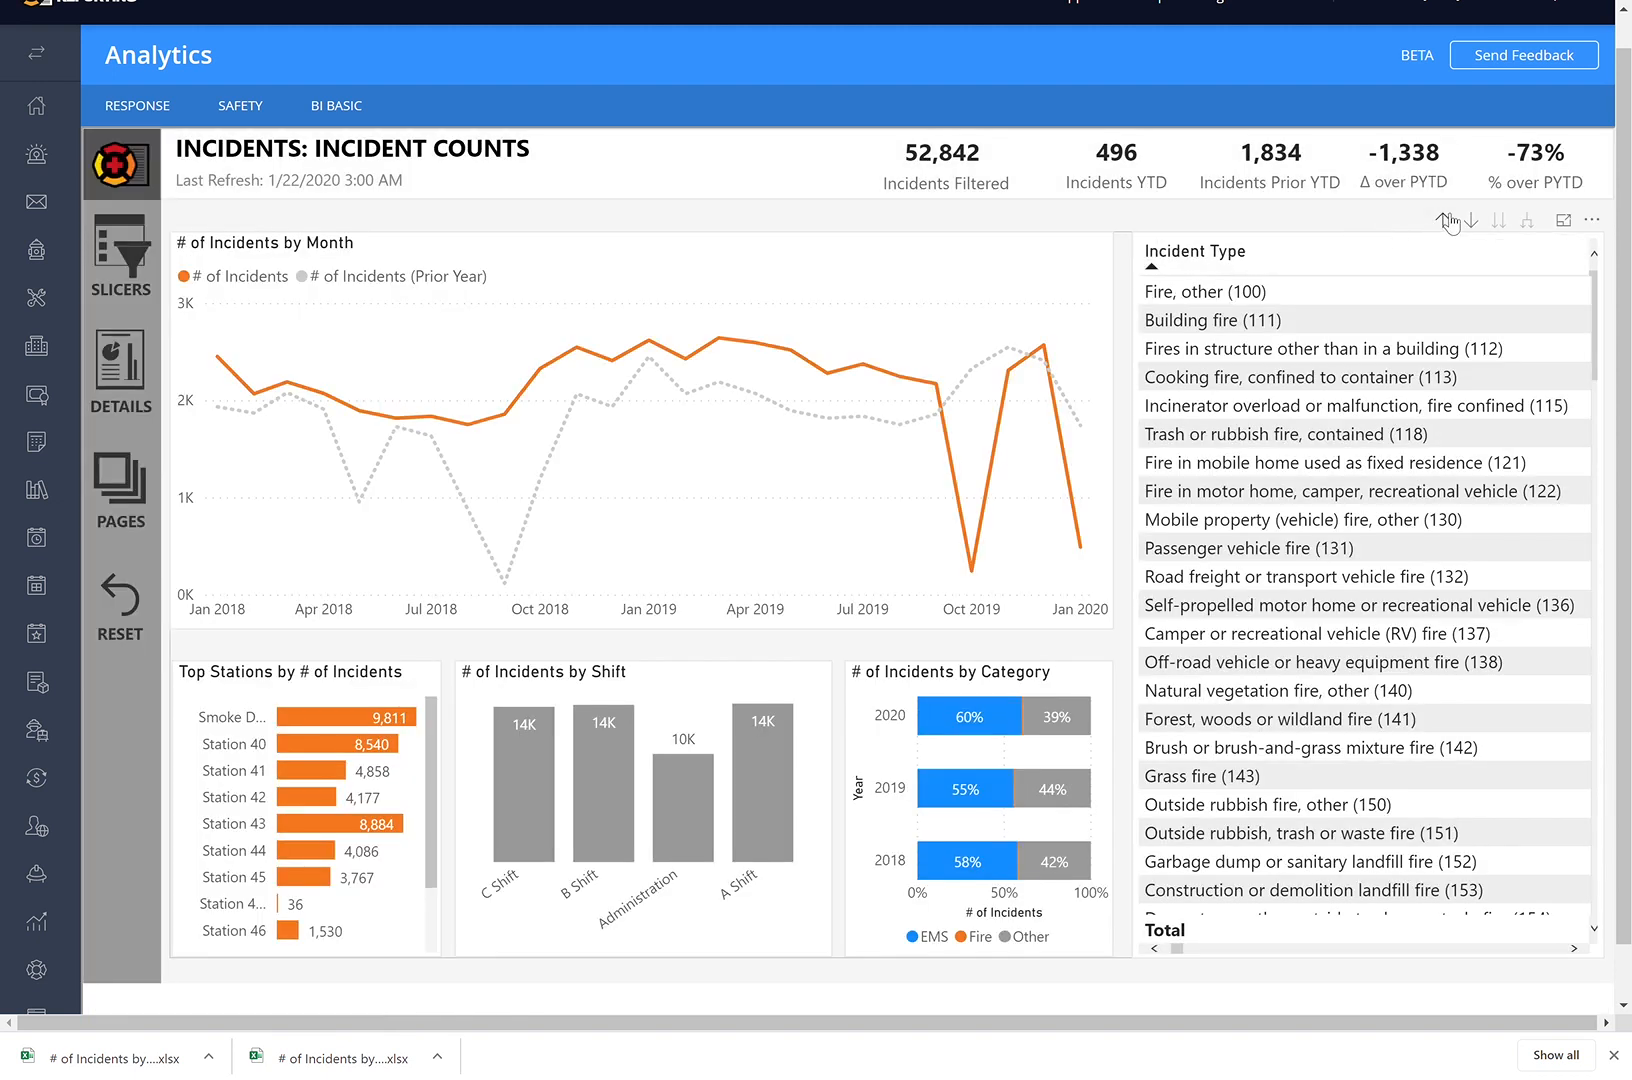
mouse_move(1448, 220)
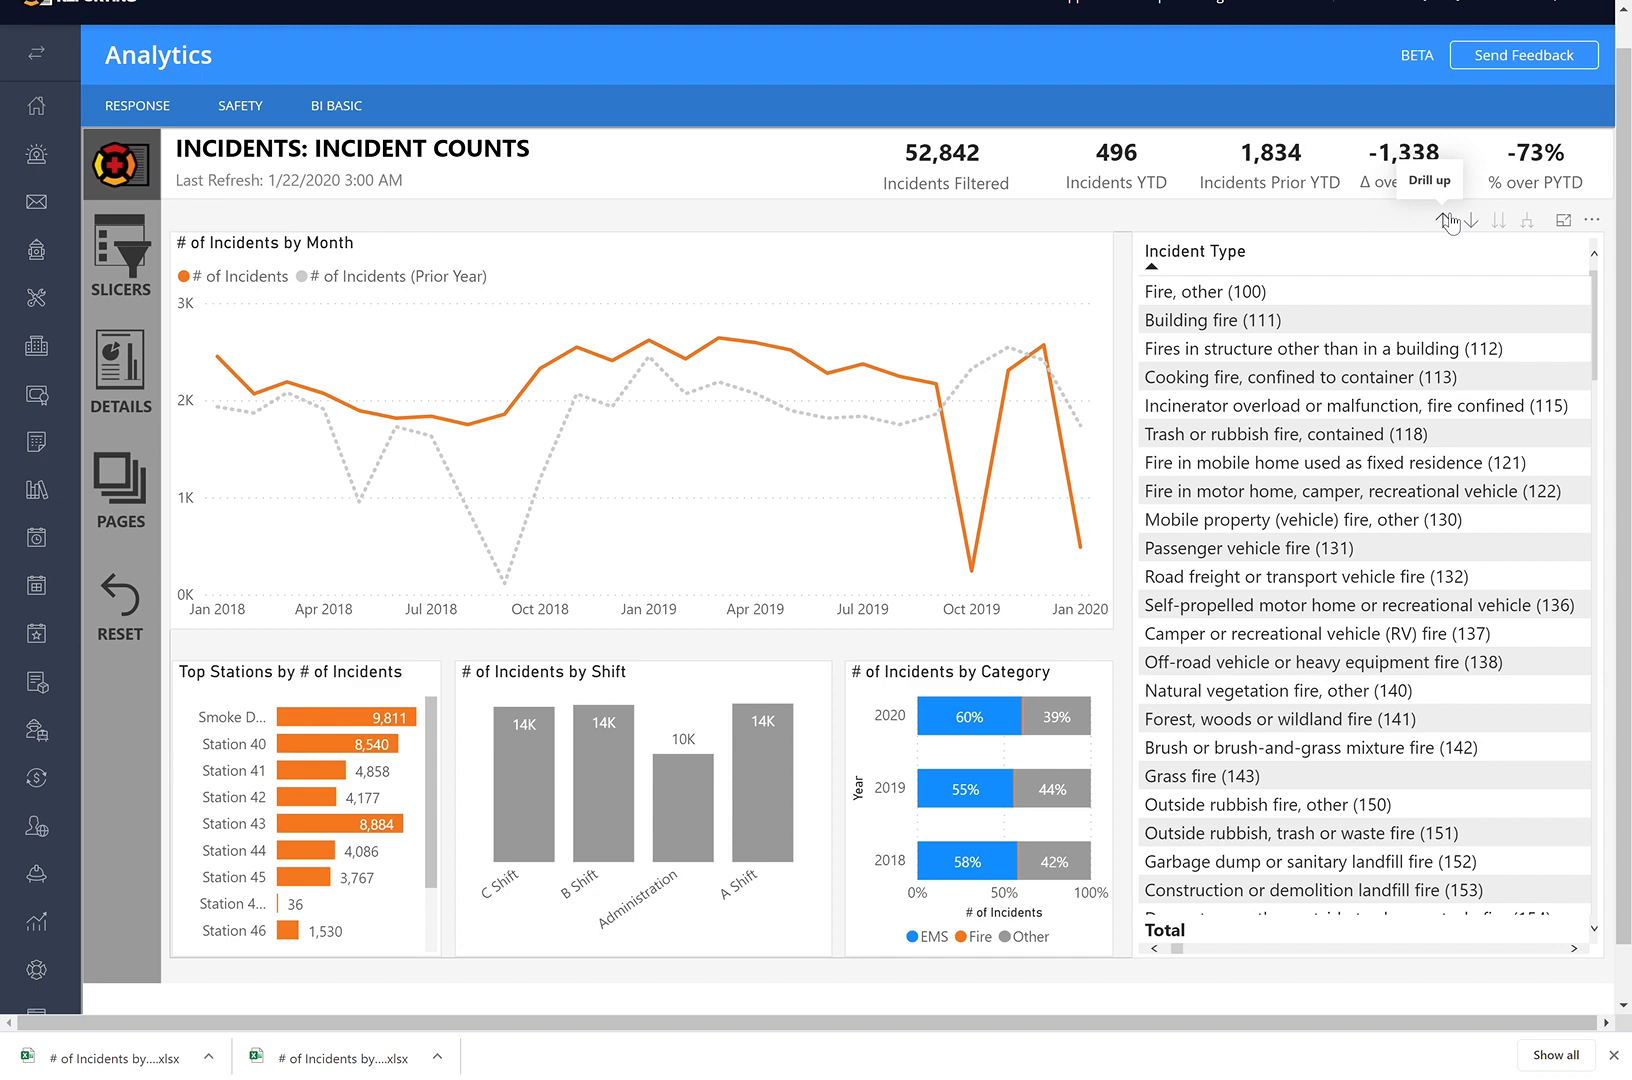
mouse_move(1446, 220)
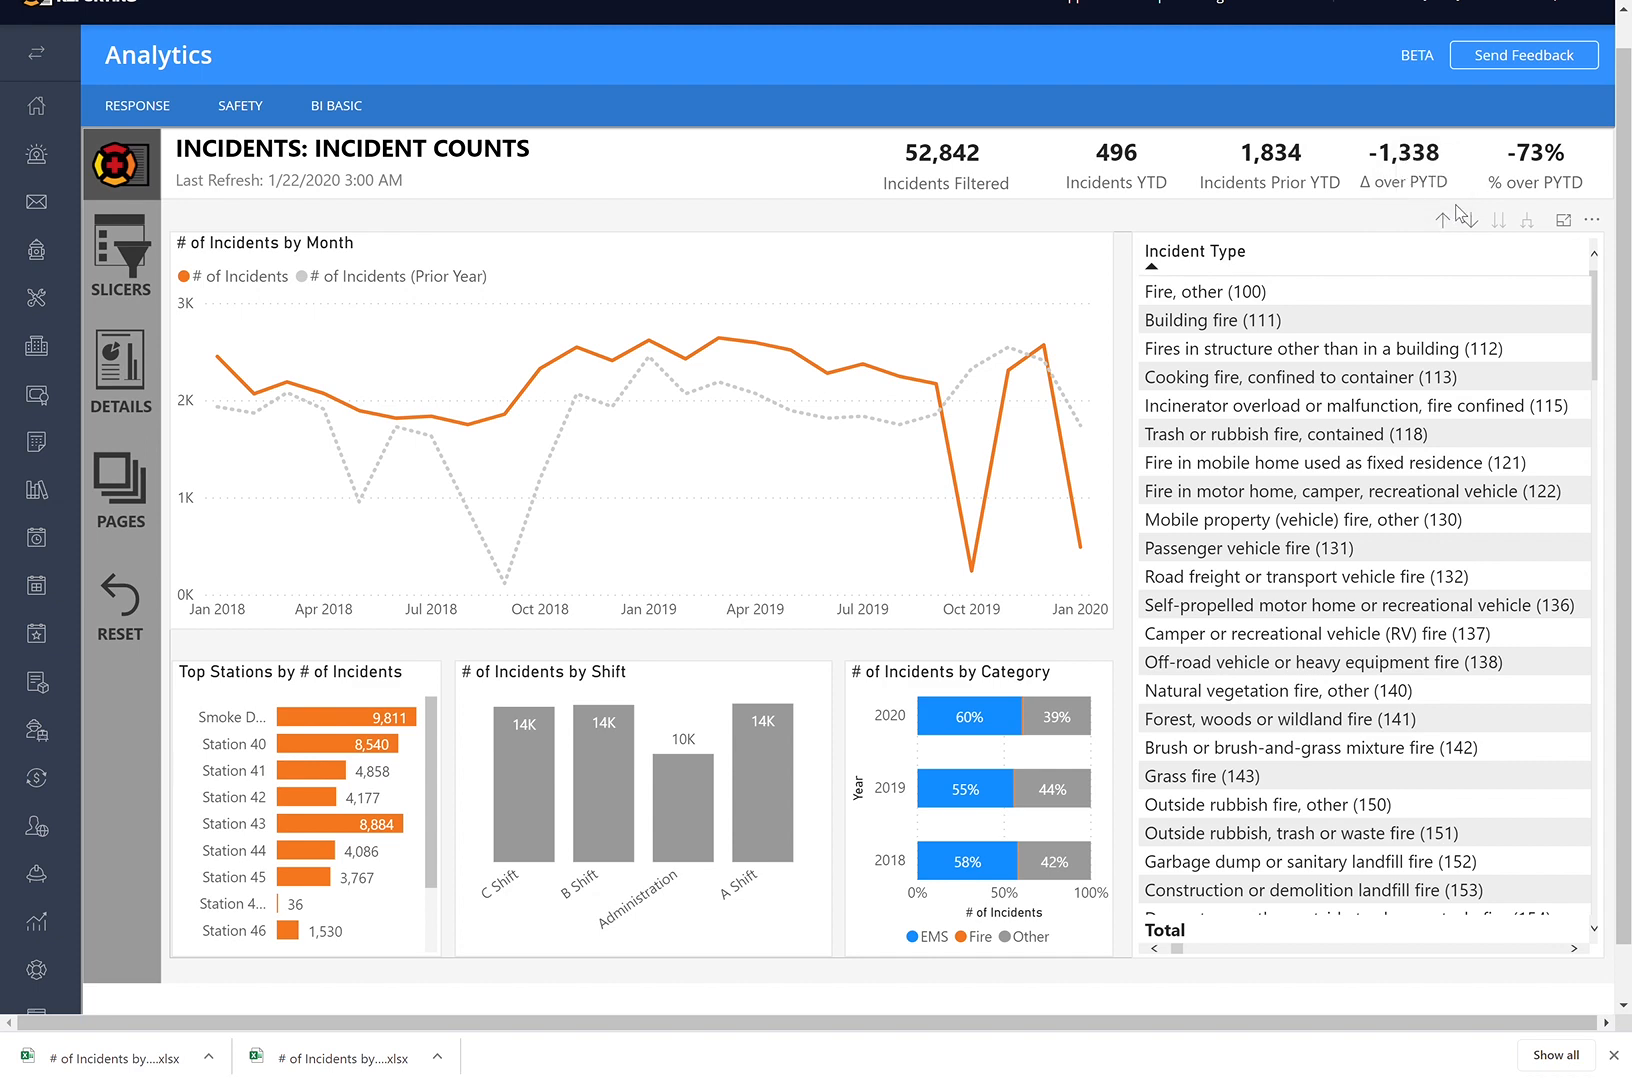
left_click(1442, 220)
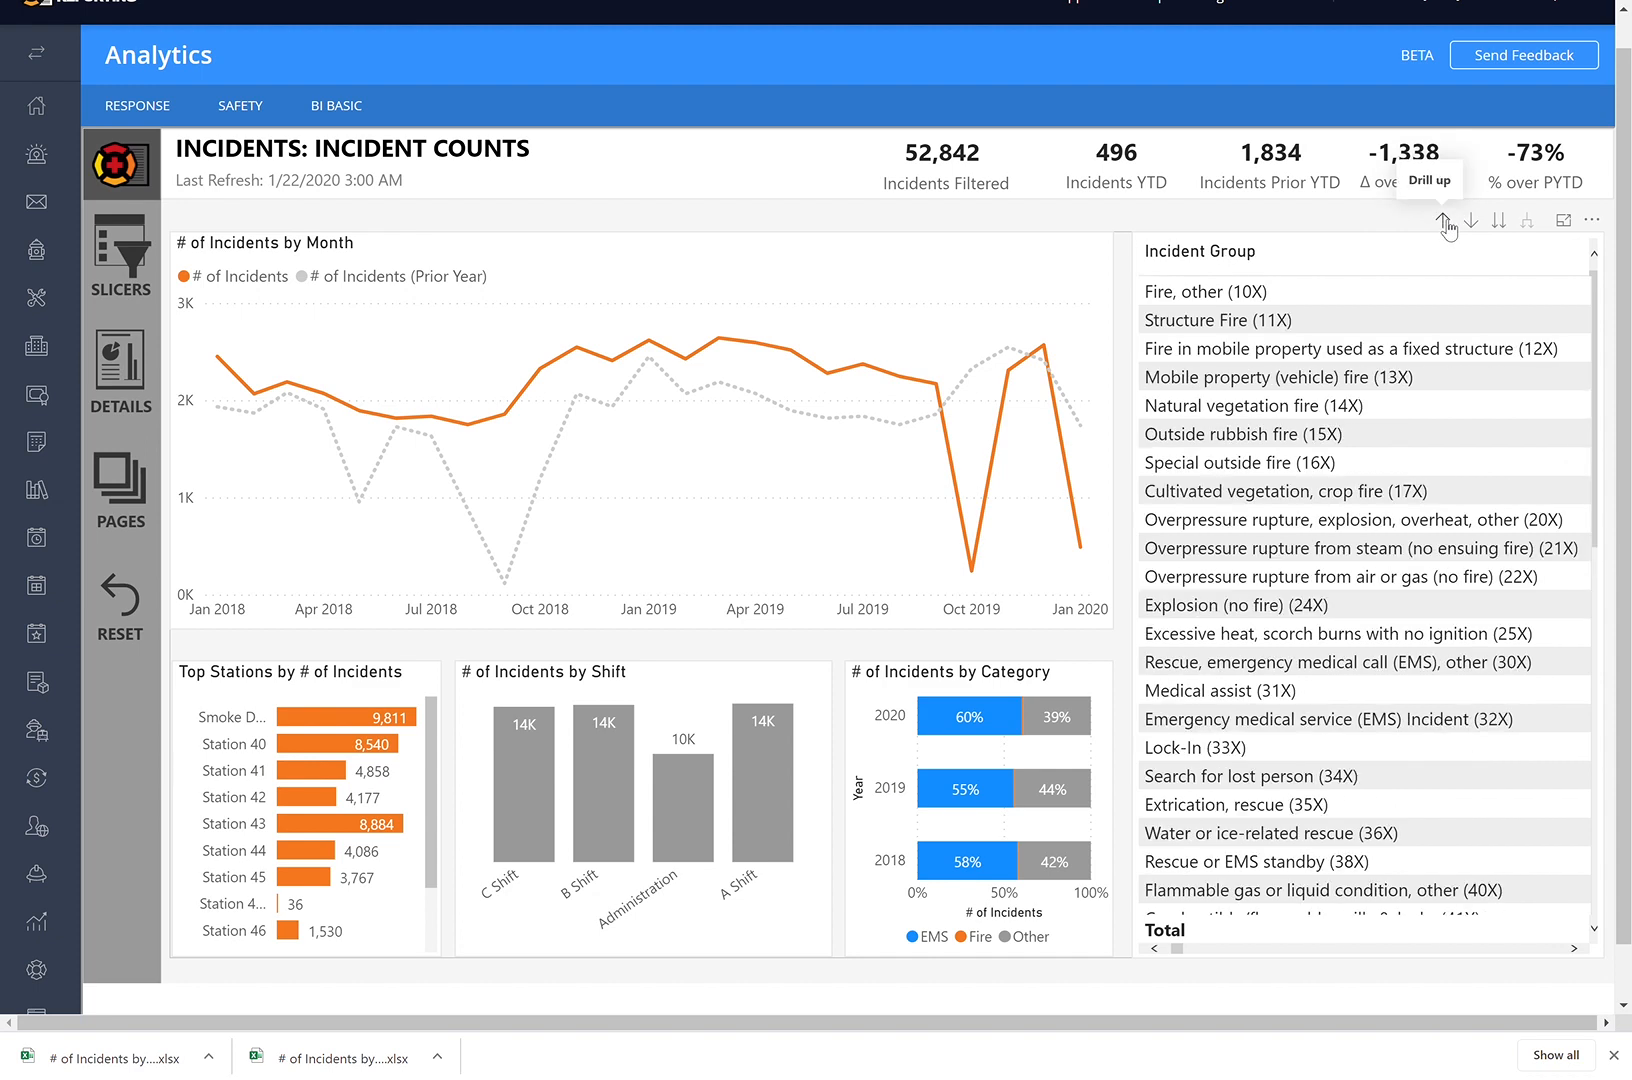
left_click(1444, 220)
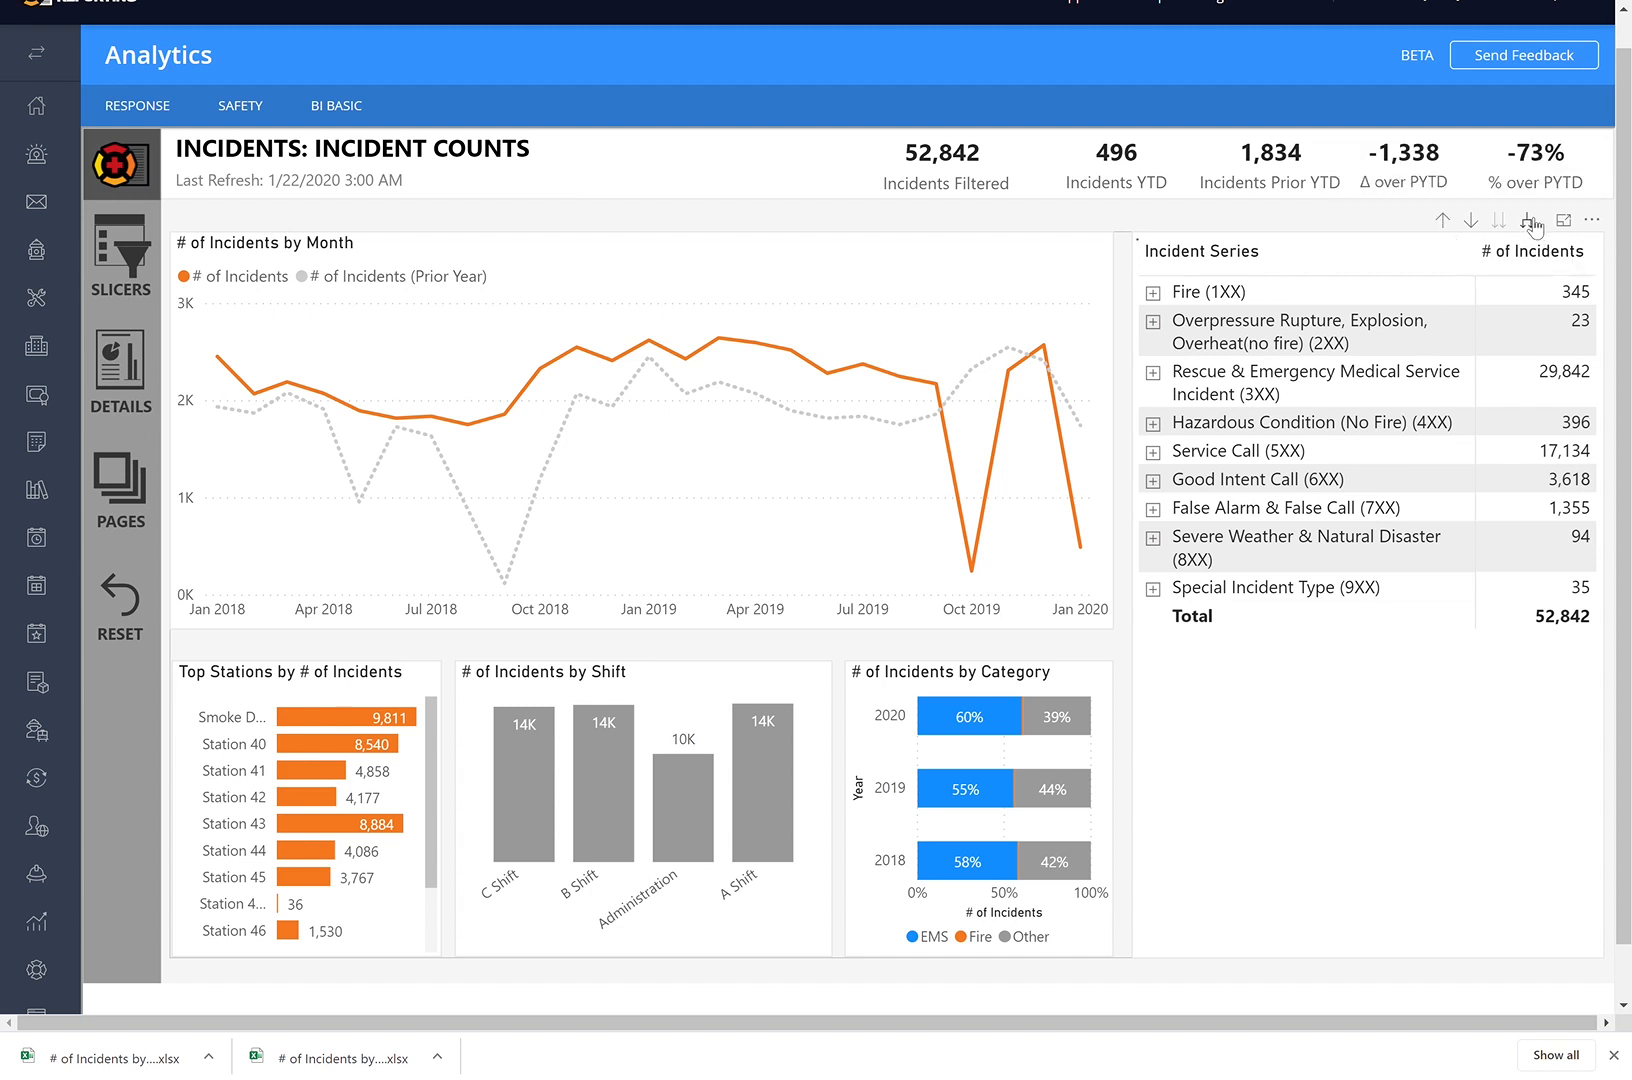
Step: Expand all series down through groups to incident types and sort by # of Incidents, highest first
left_click(1526, 220)
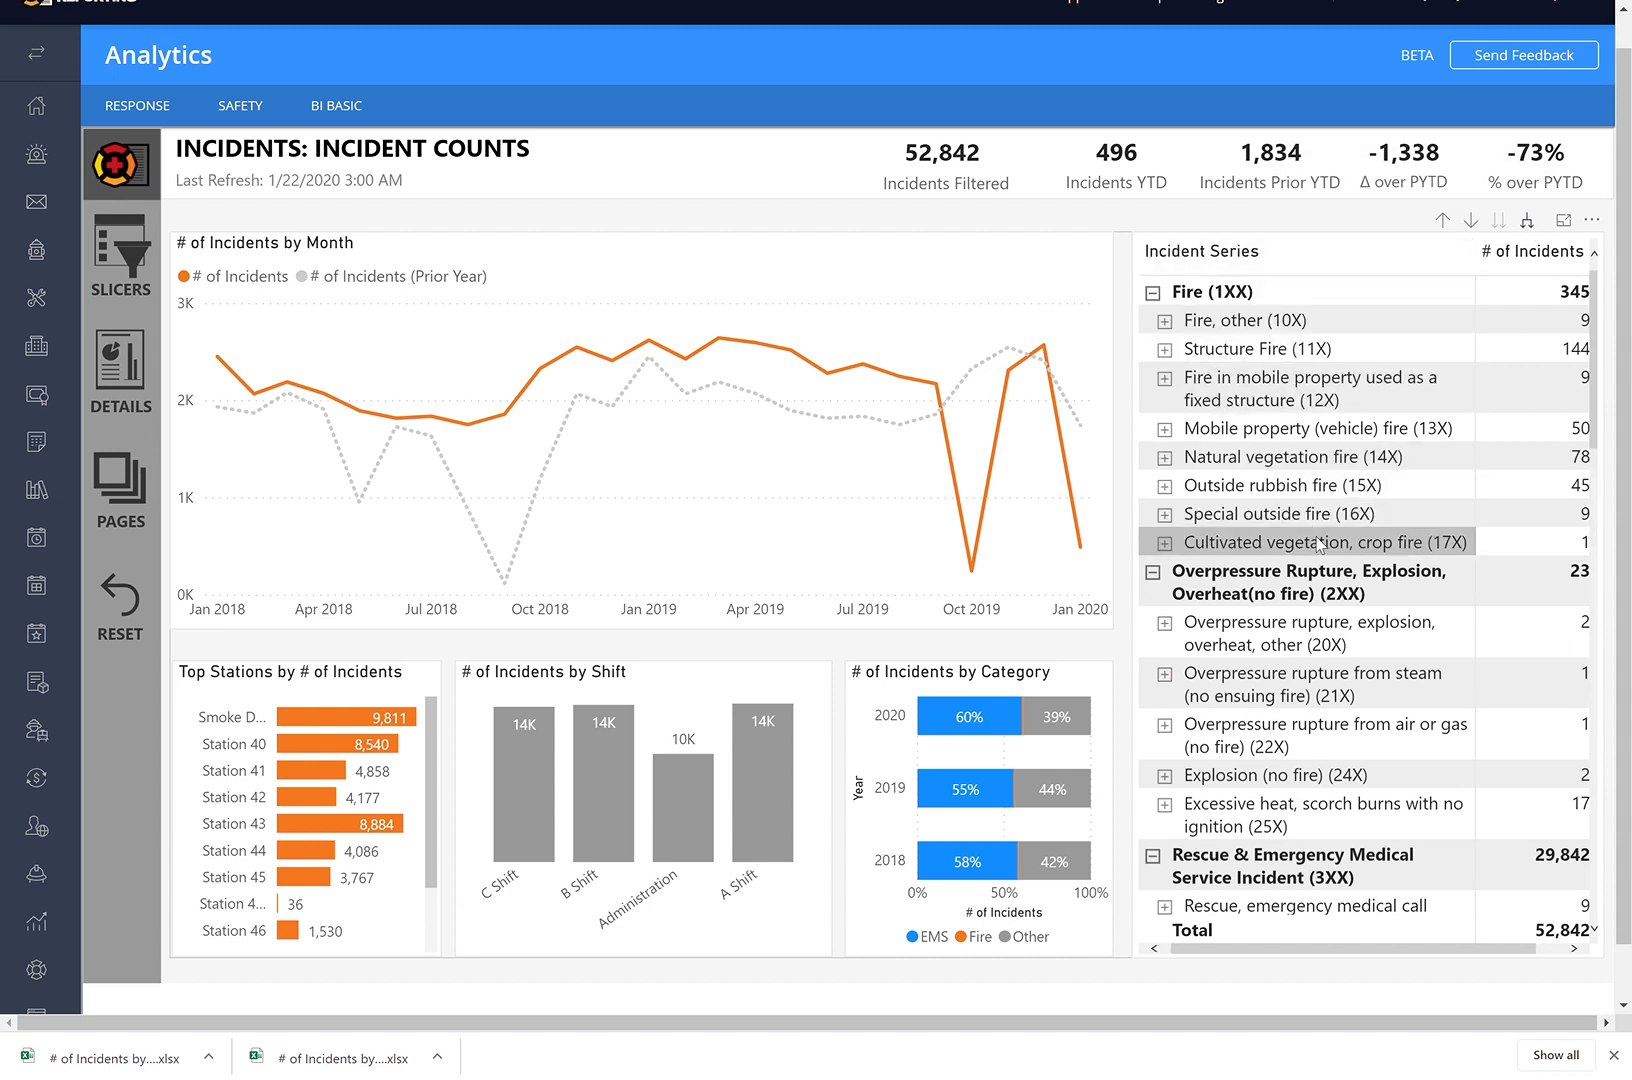
left_click(1164, 320)
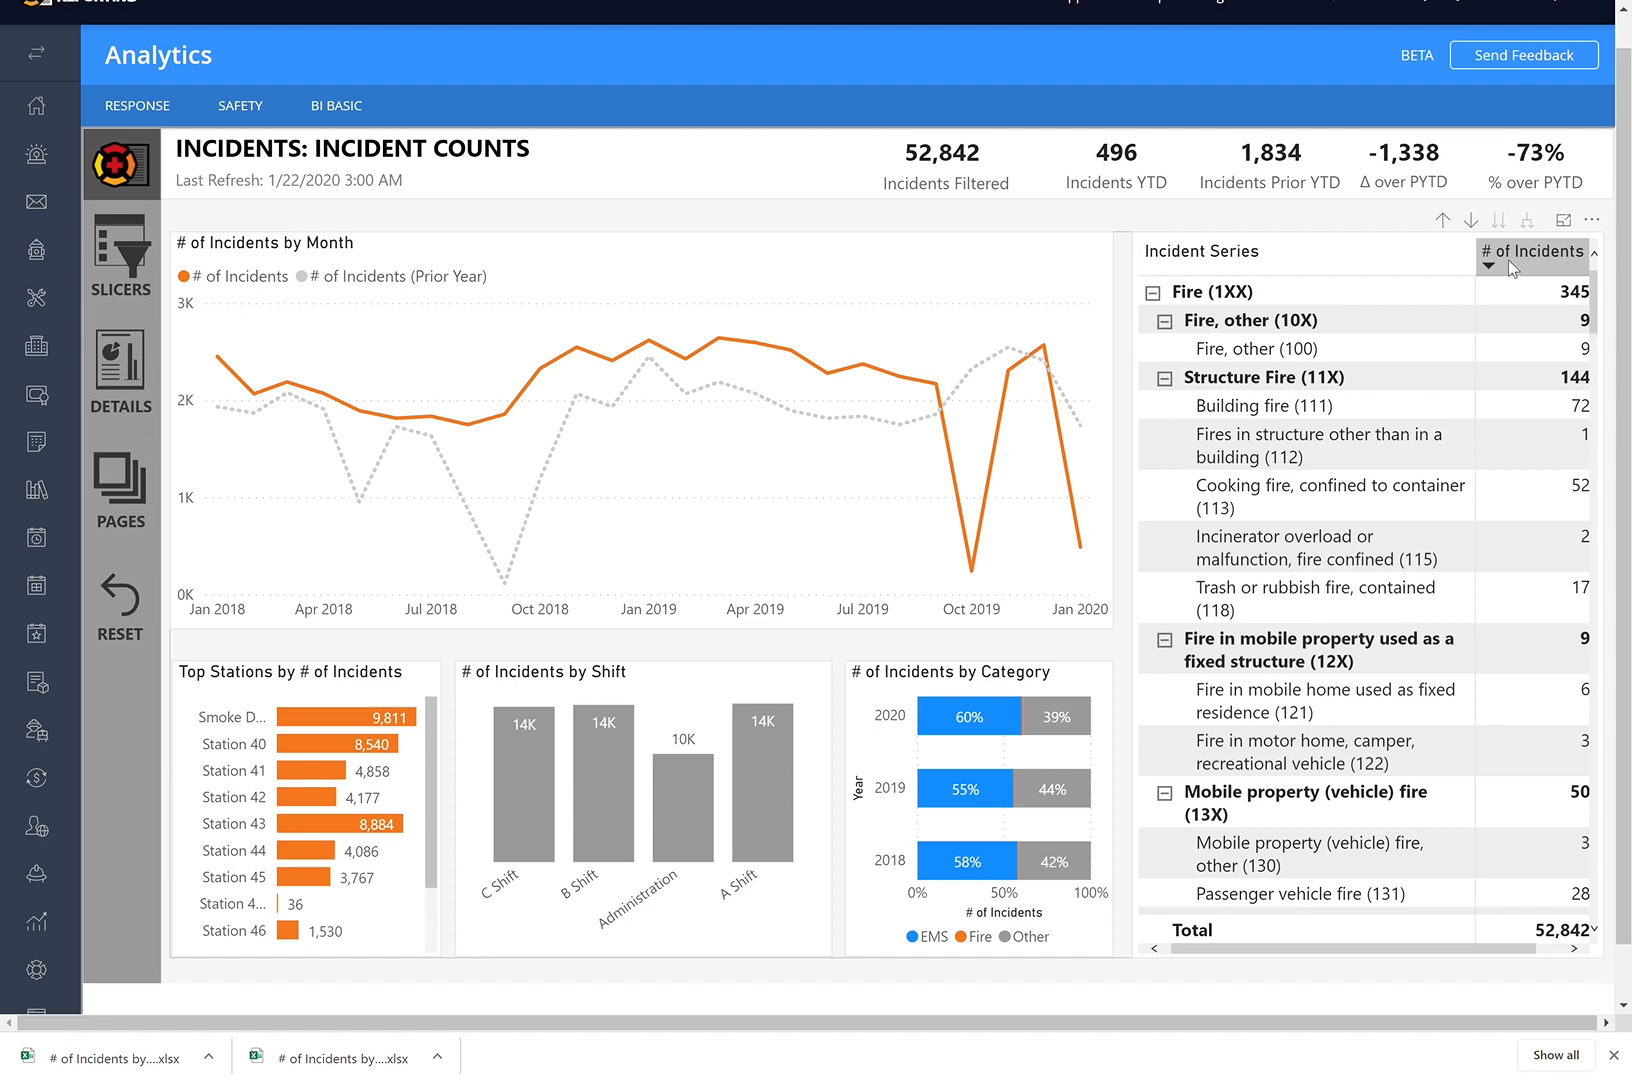
left_click(1562, 220)
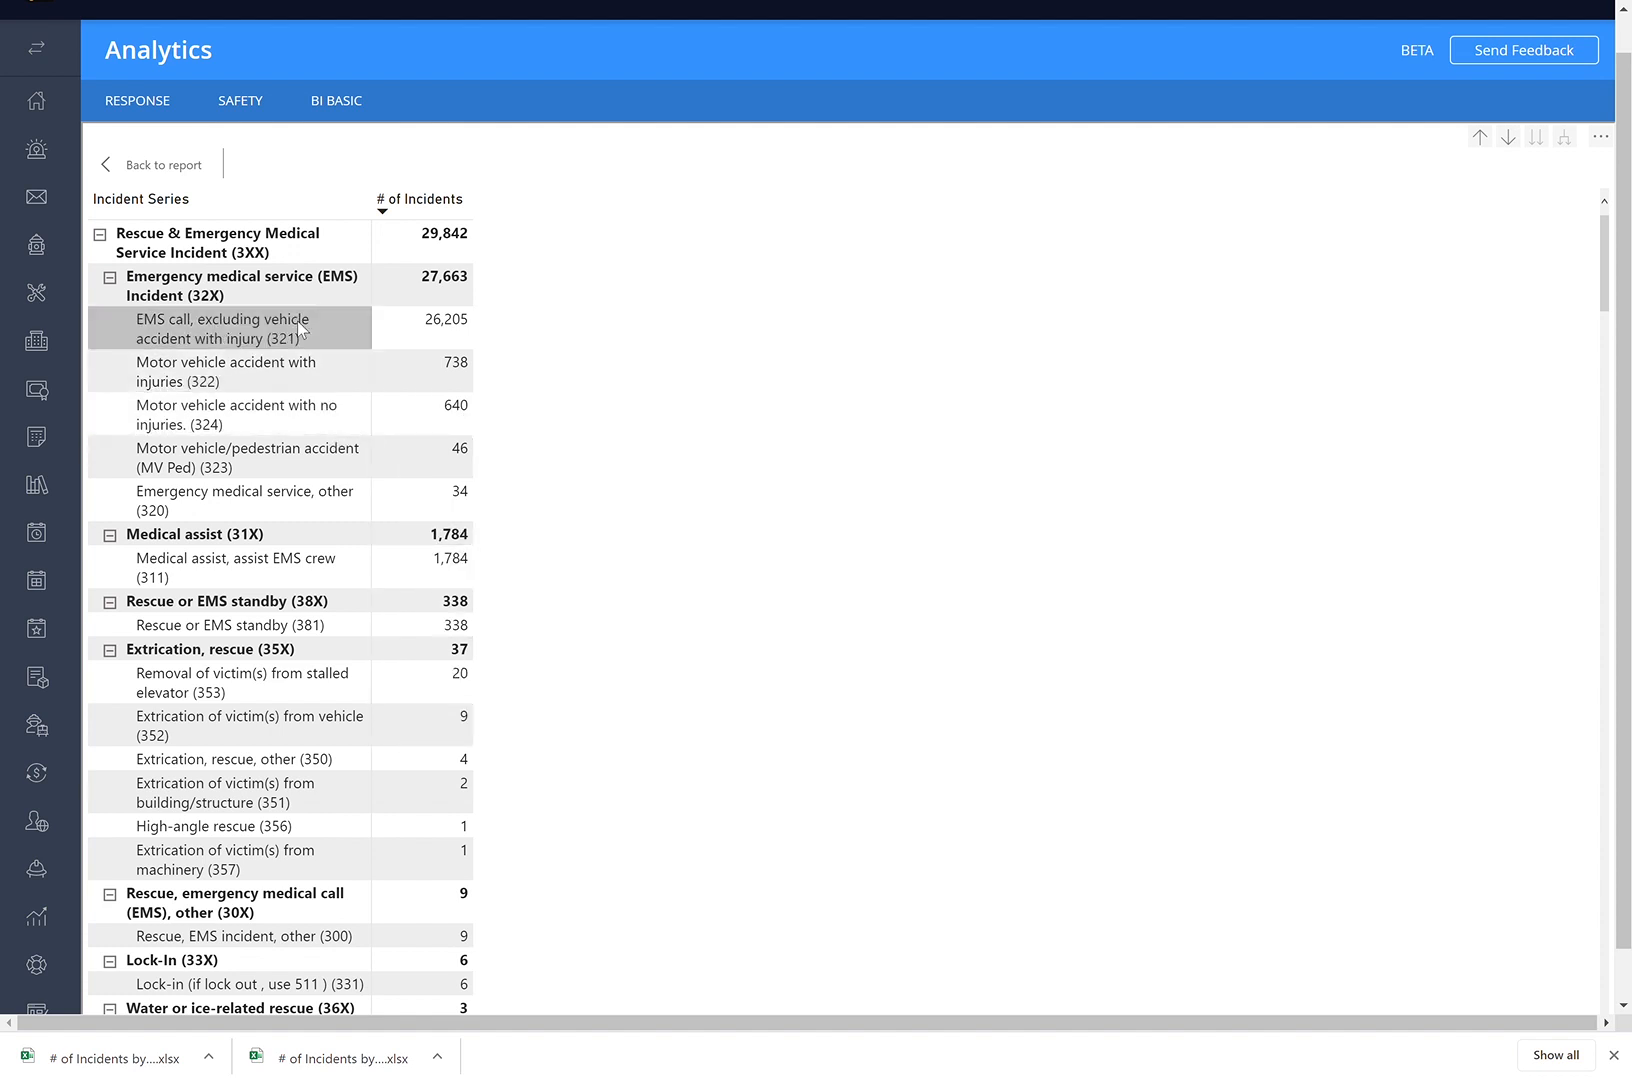
Step: Back on the full dashboard, cross-filter by the EMS call (321) row, then release it
left_click(162, 164)
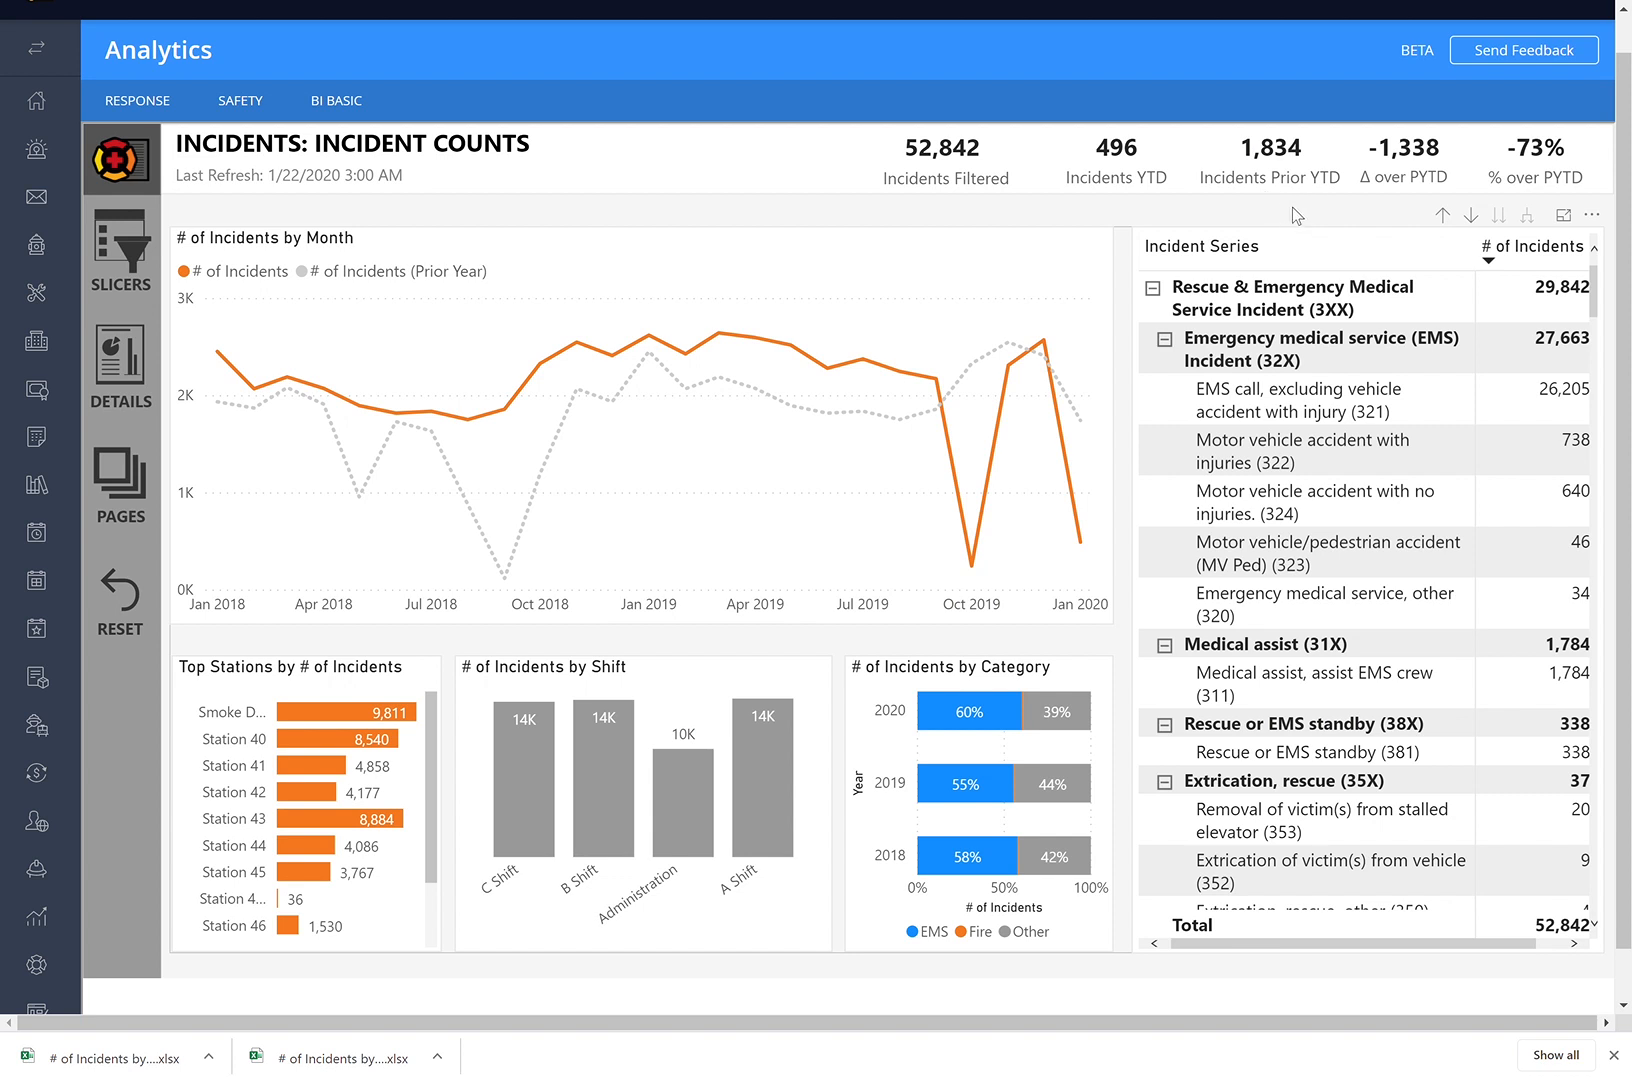
mouse_move(1314, 230)
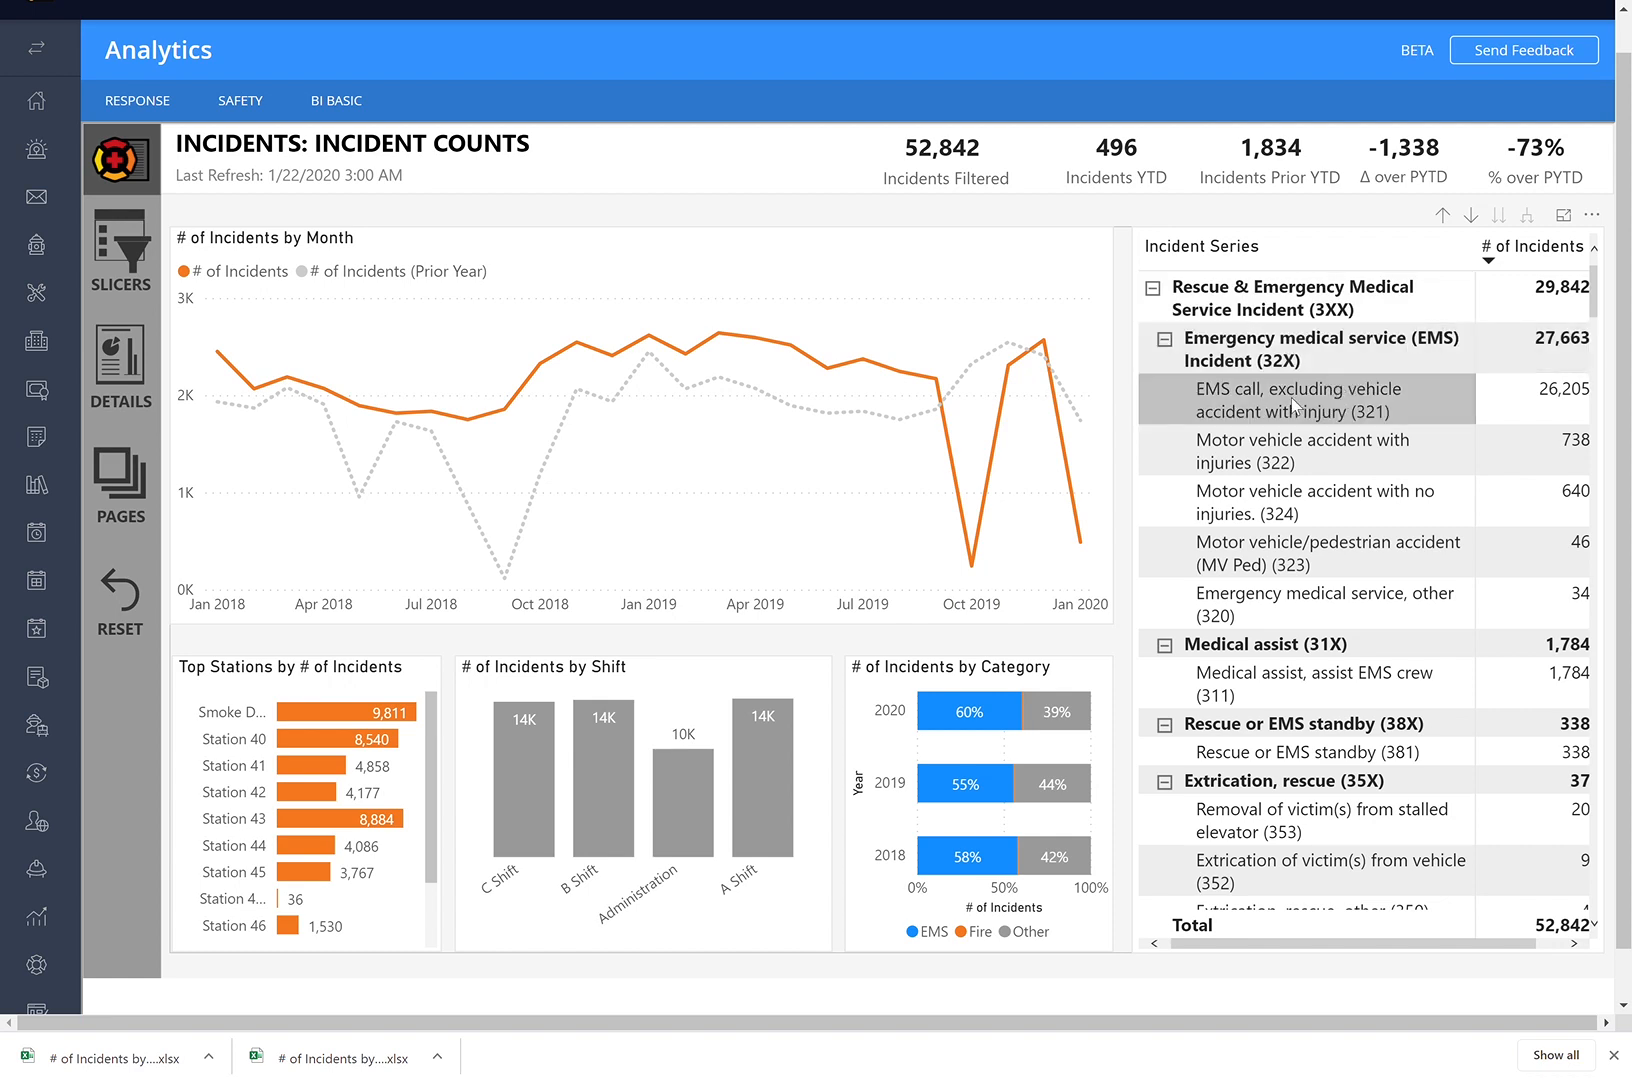
left_click(1298, 400)
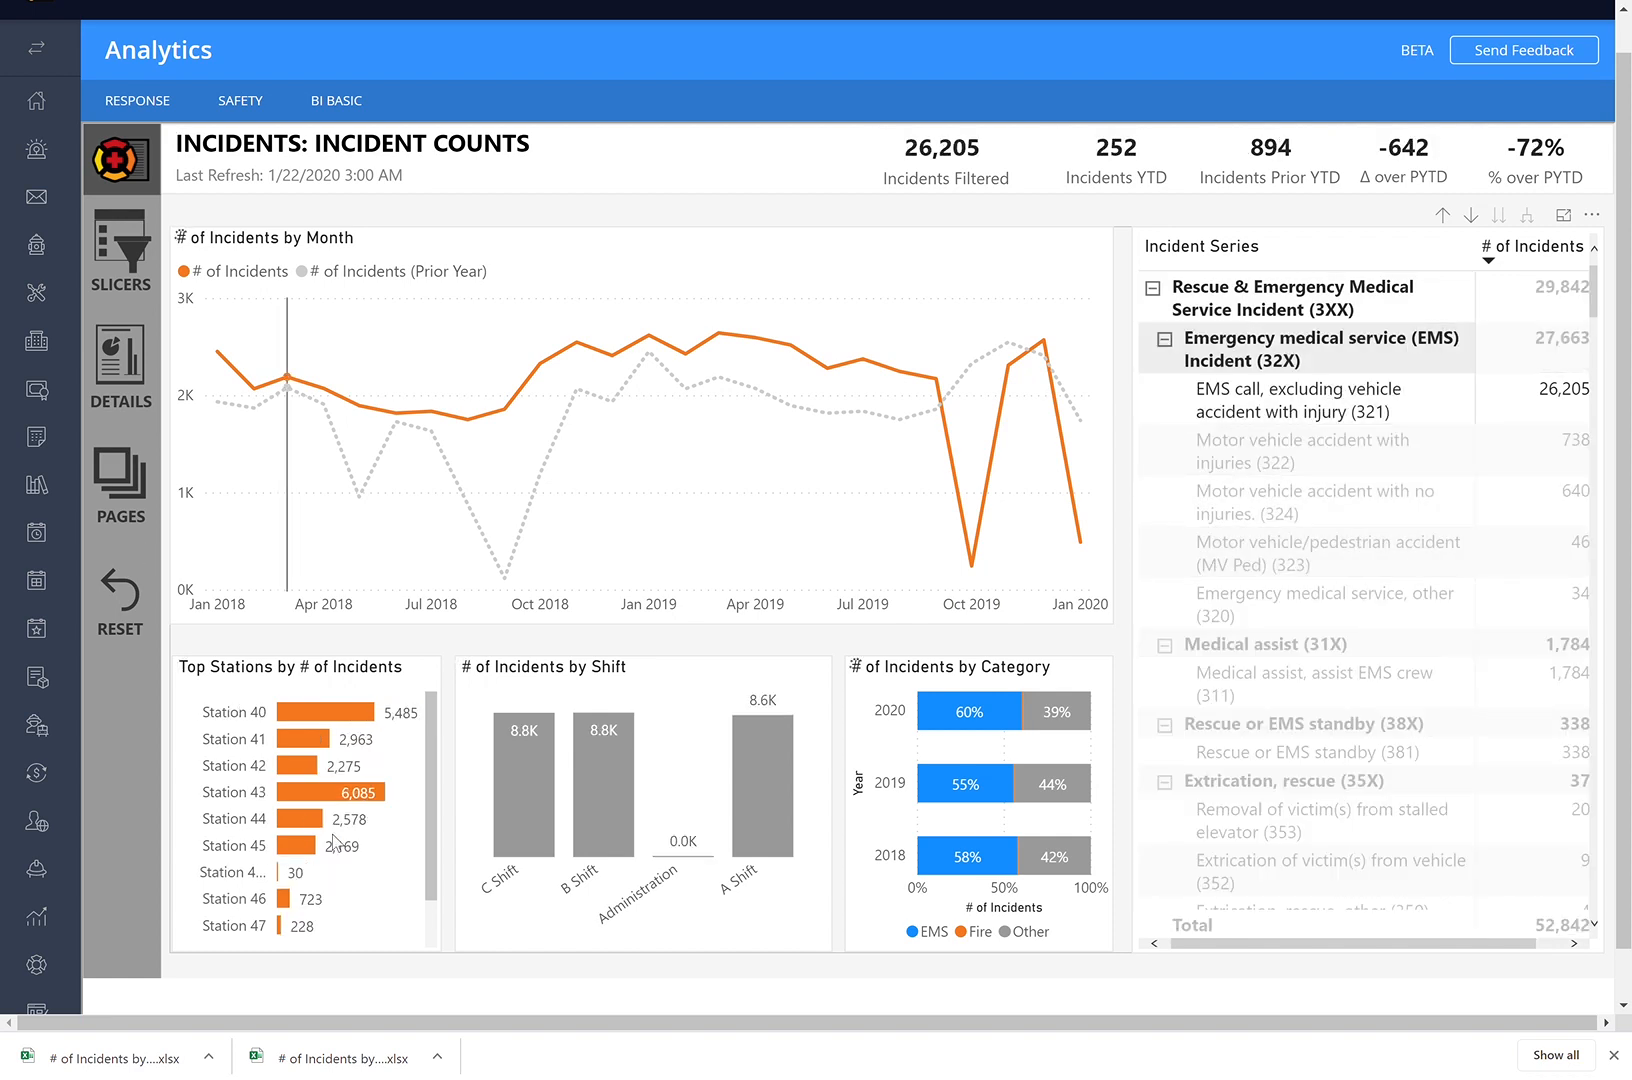
left_click(1322, 452)
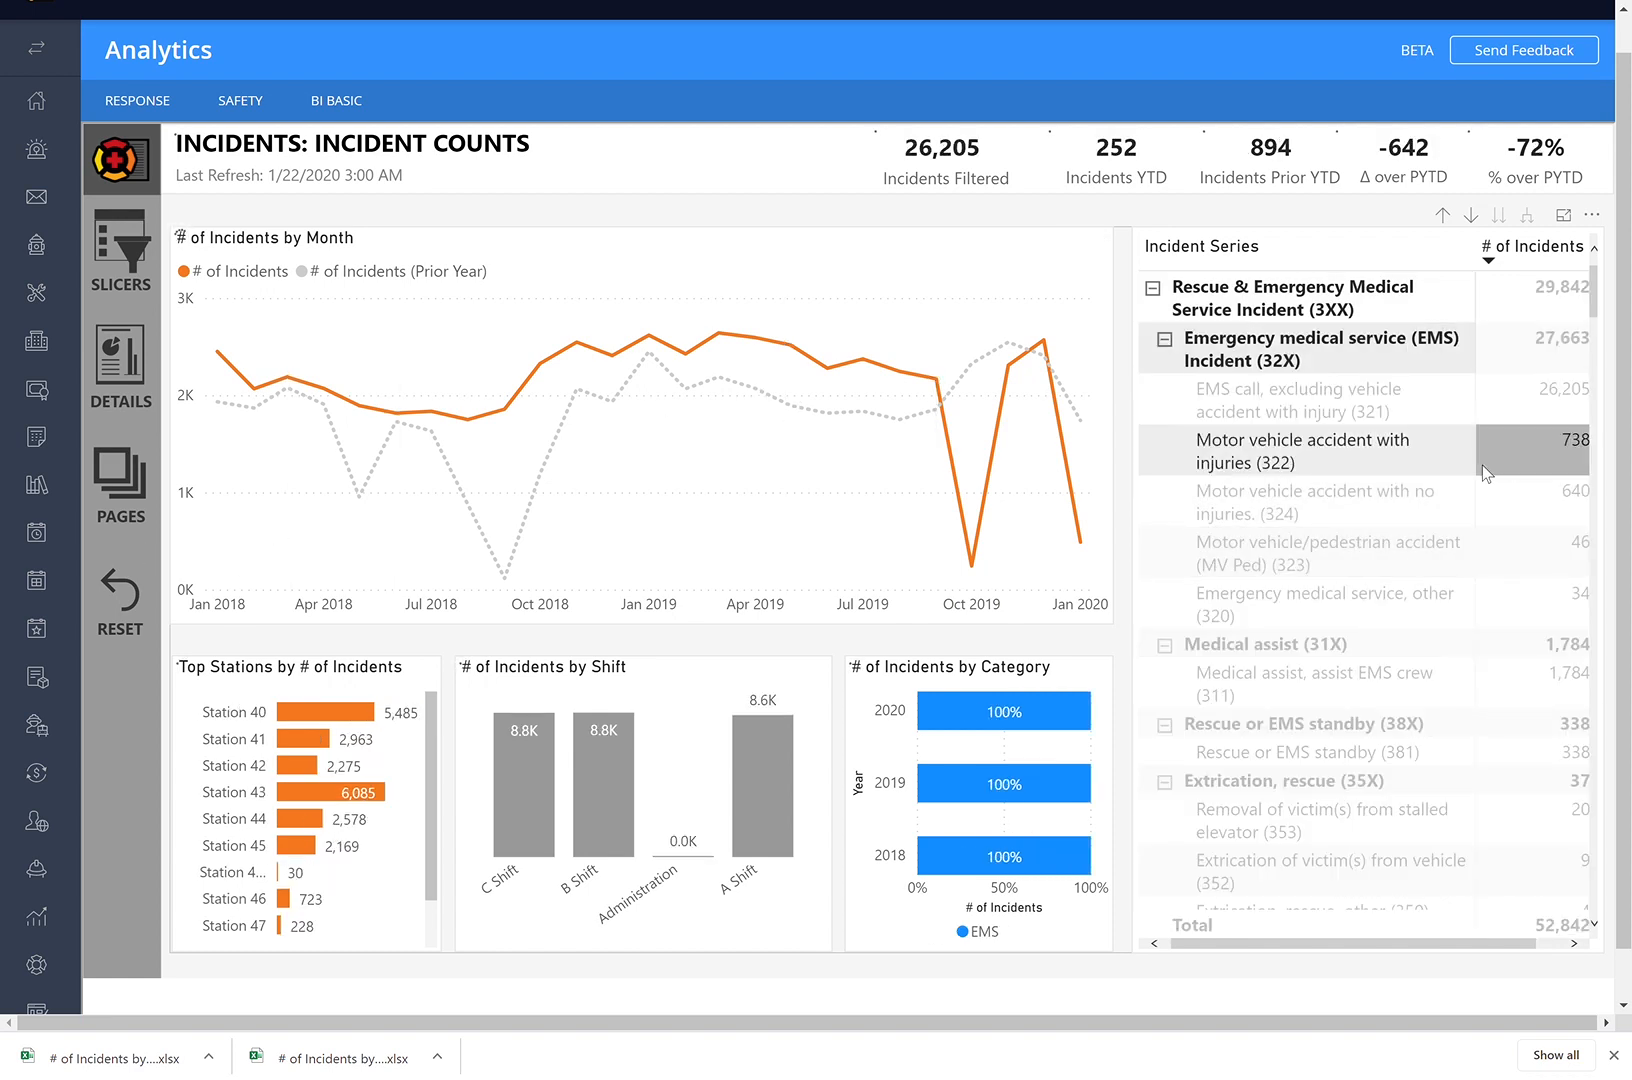
Step: Cross-filter the dashboard to Motor vehicle accident with injuries (322), showing 738 incidents
left_click(1302, 452)
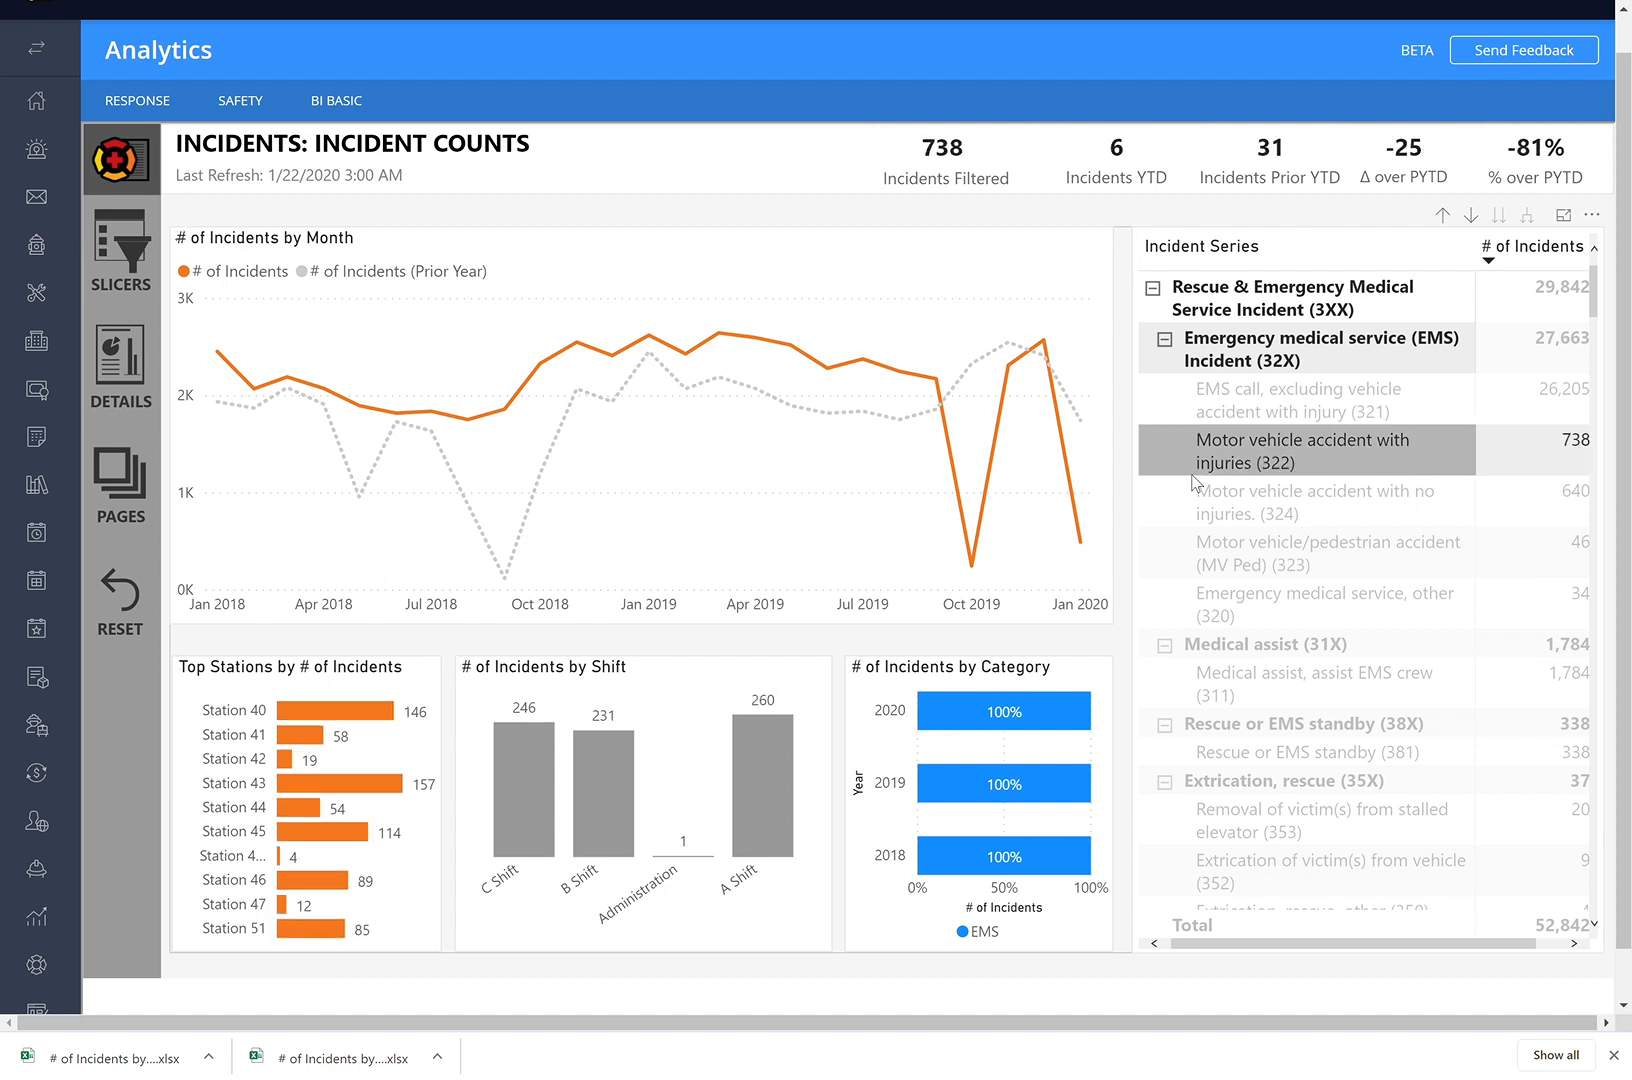
left_click(1300, 450)
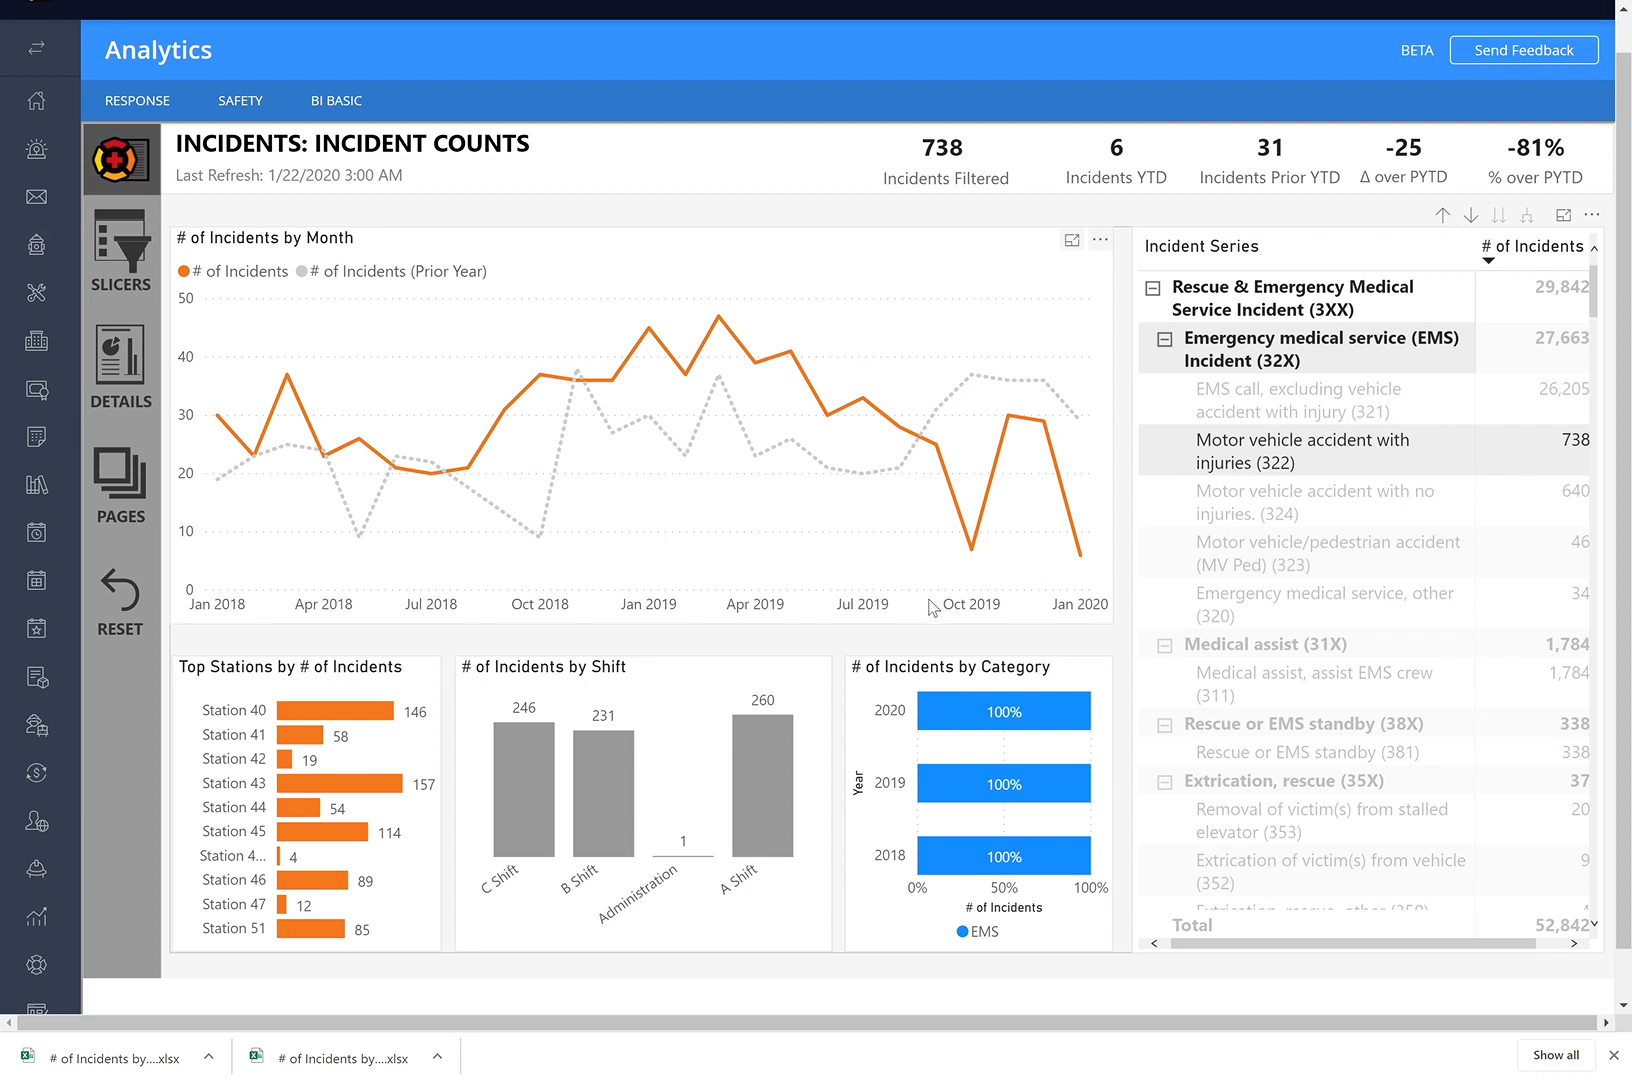
mouse_move(948, 606)
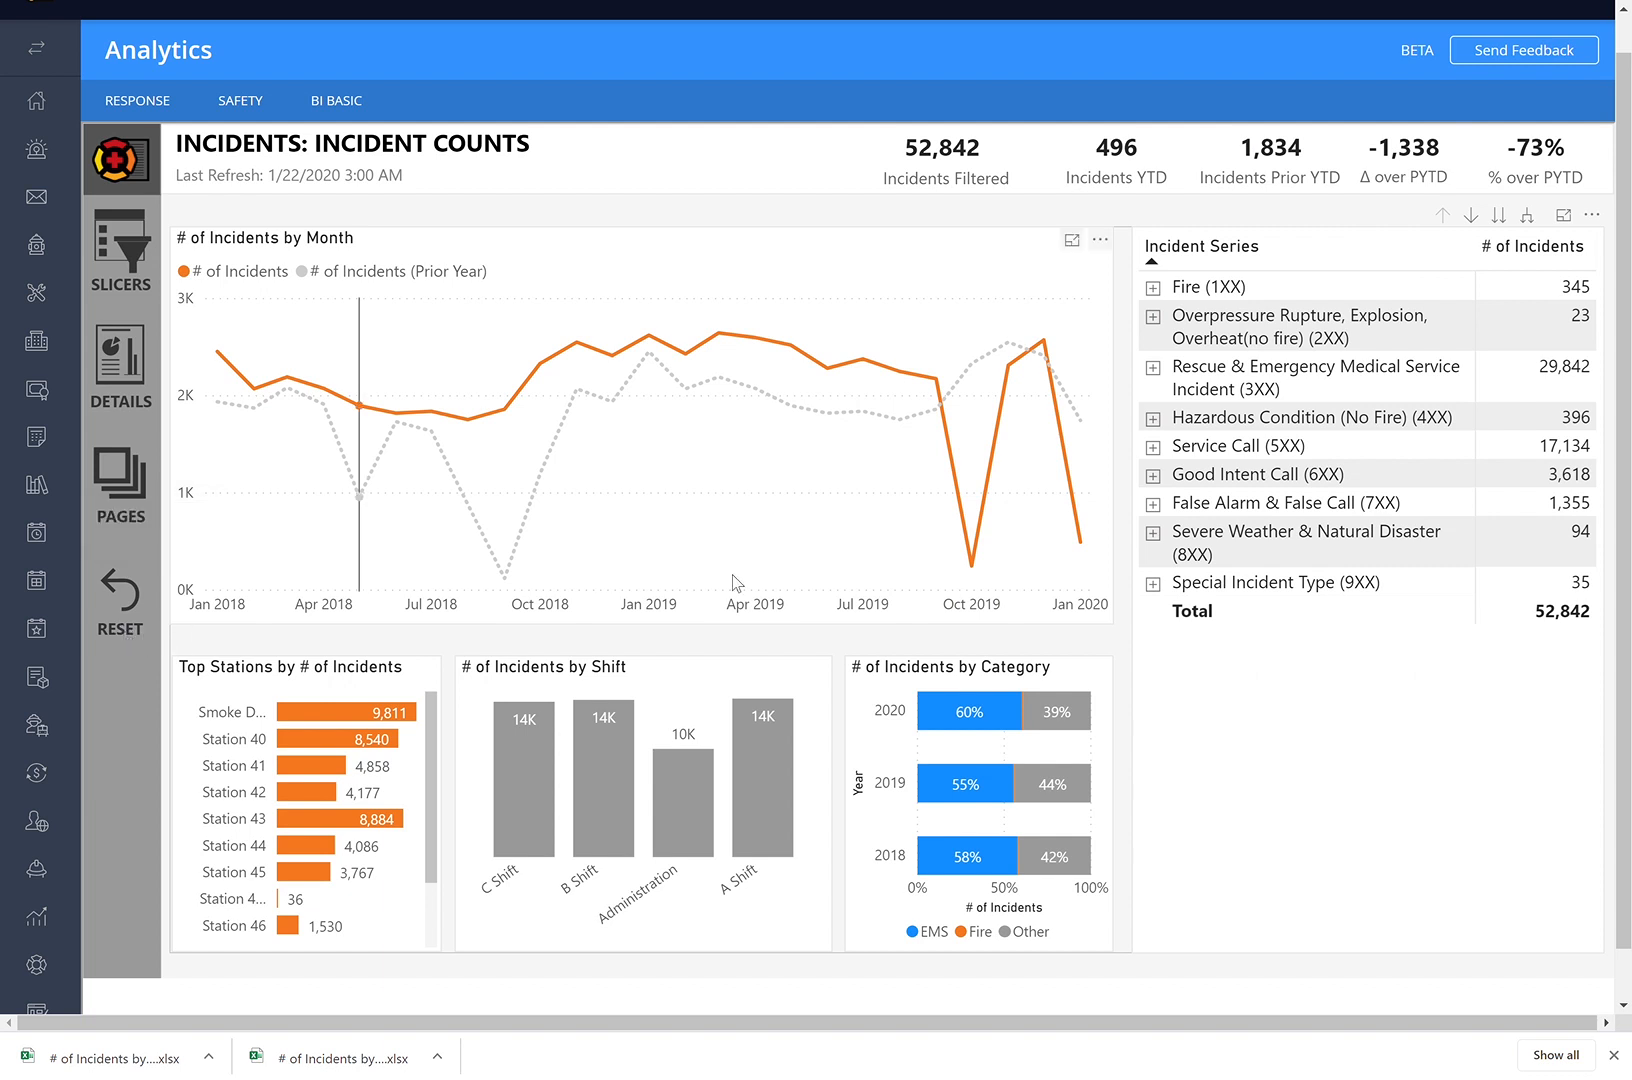
mouse_move(1132, 620)
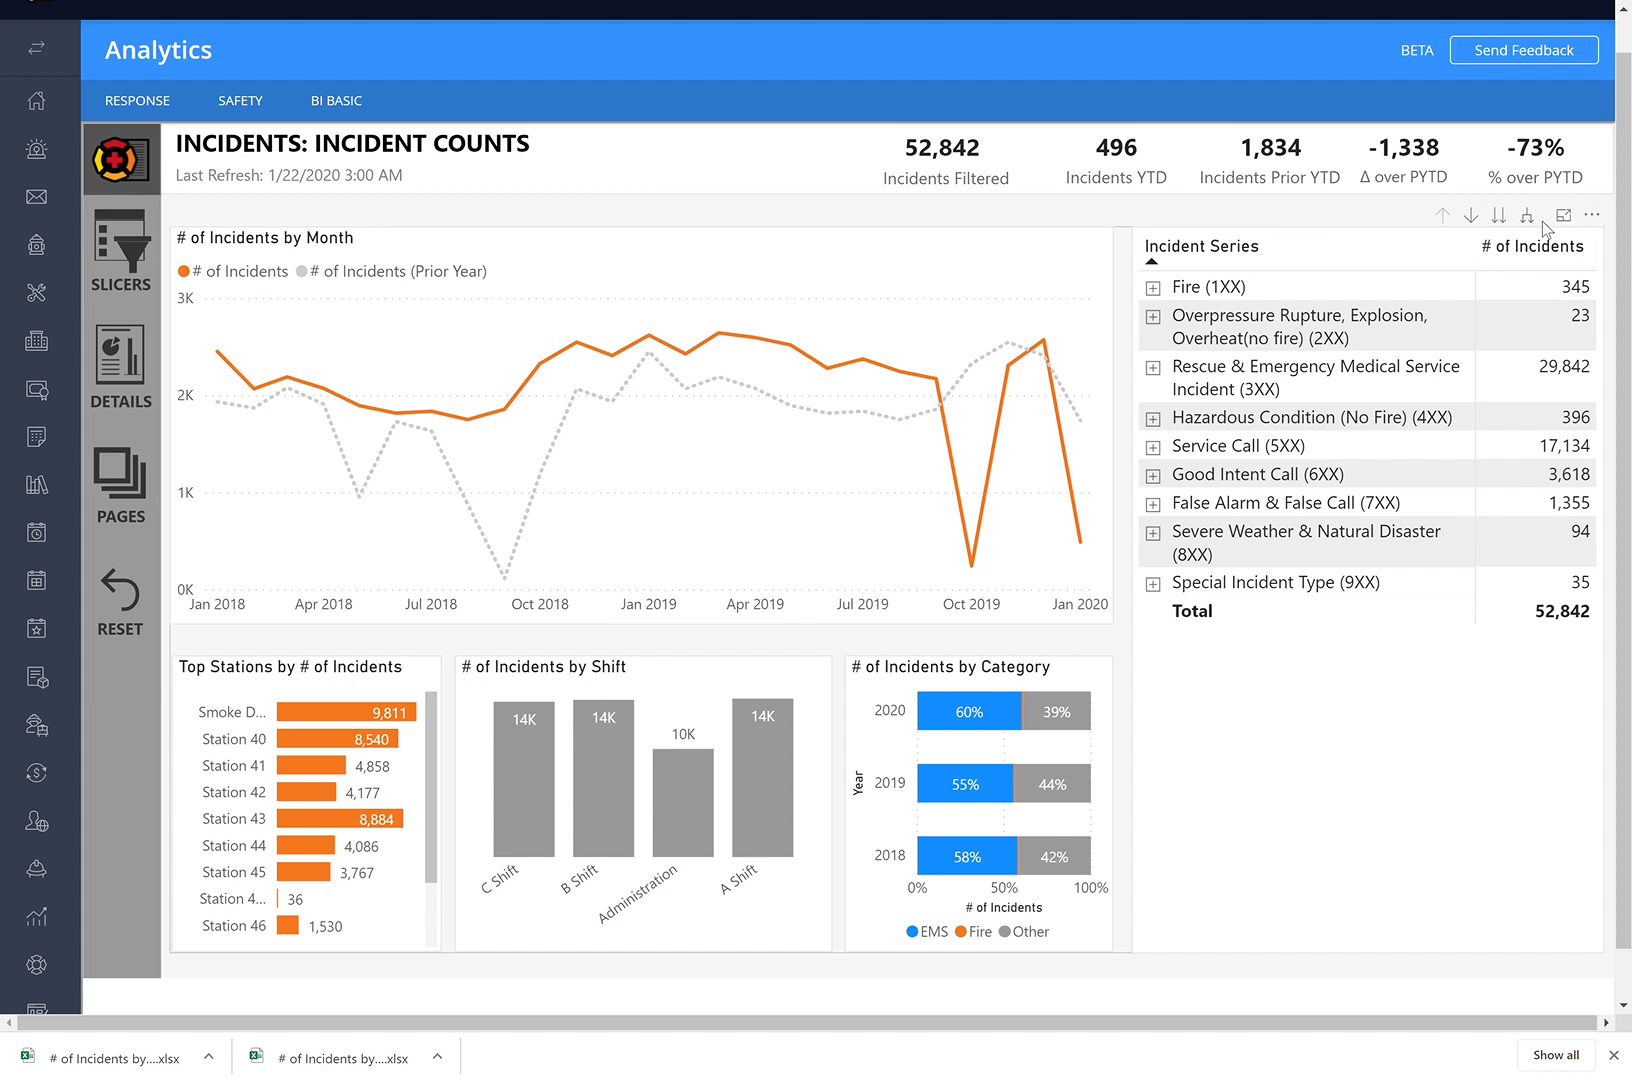
mouse_move(1564, 216)
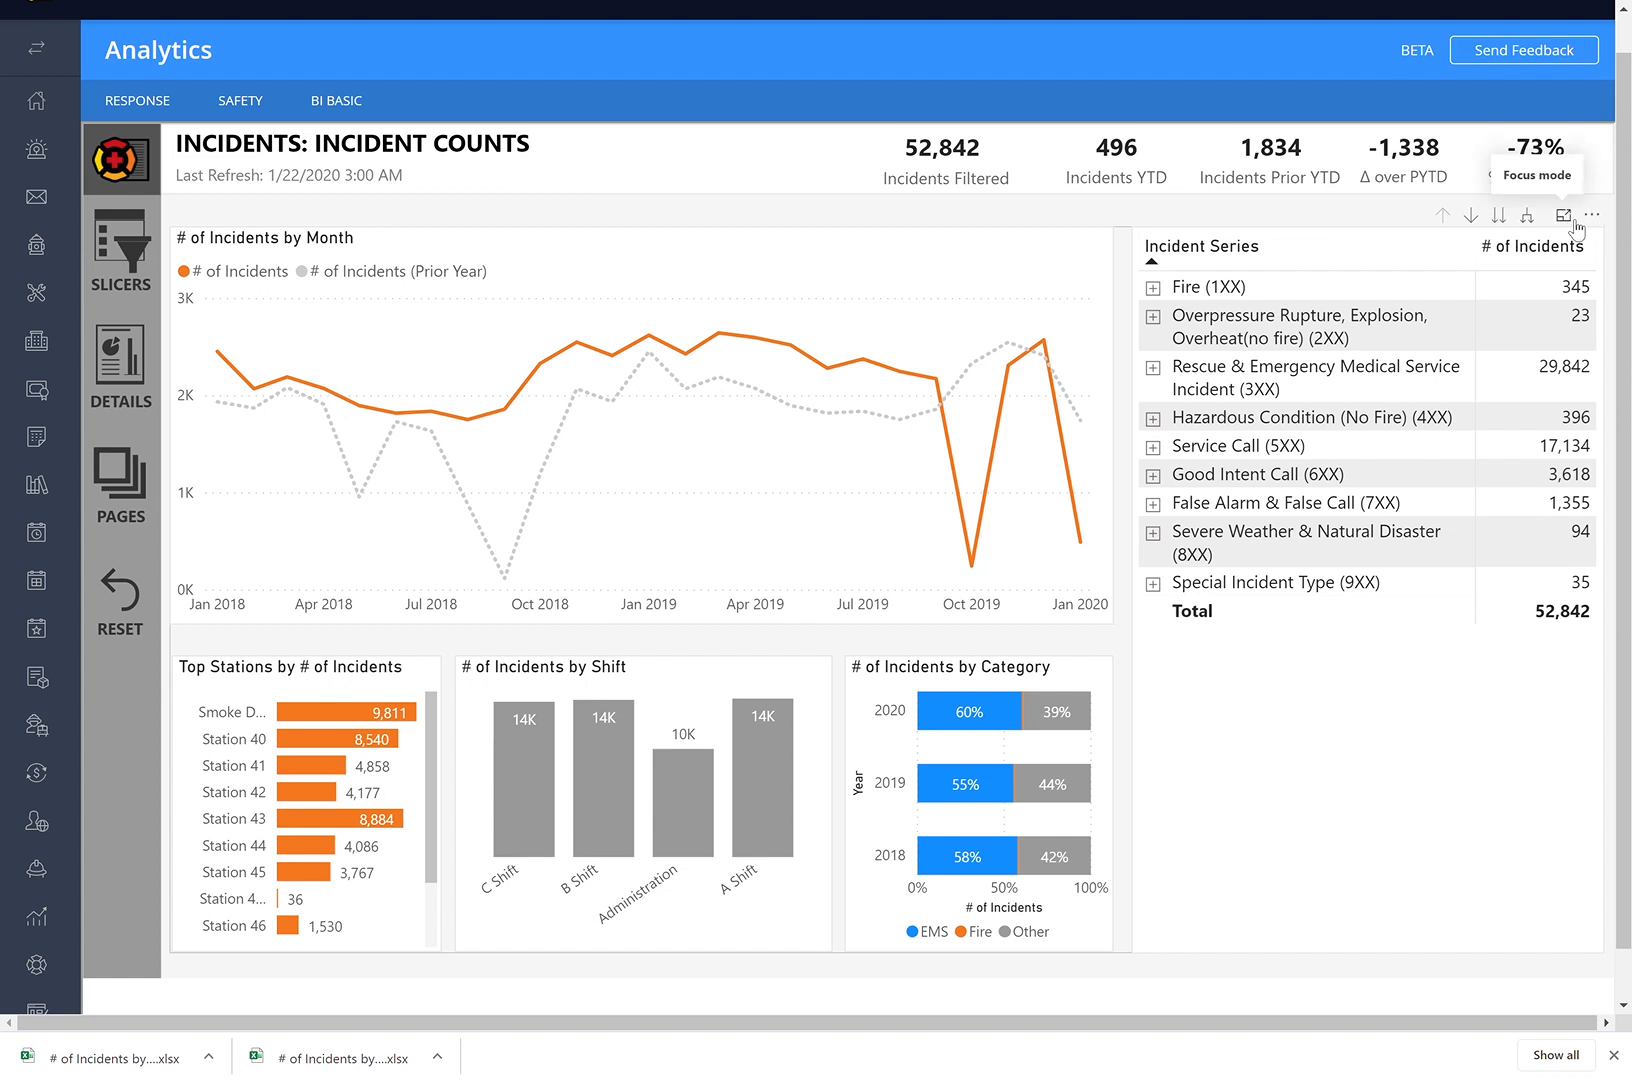
left_click(1592, 216)
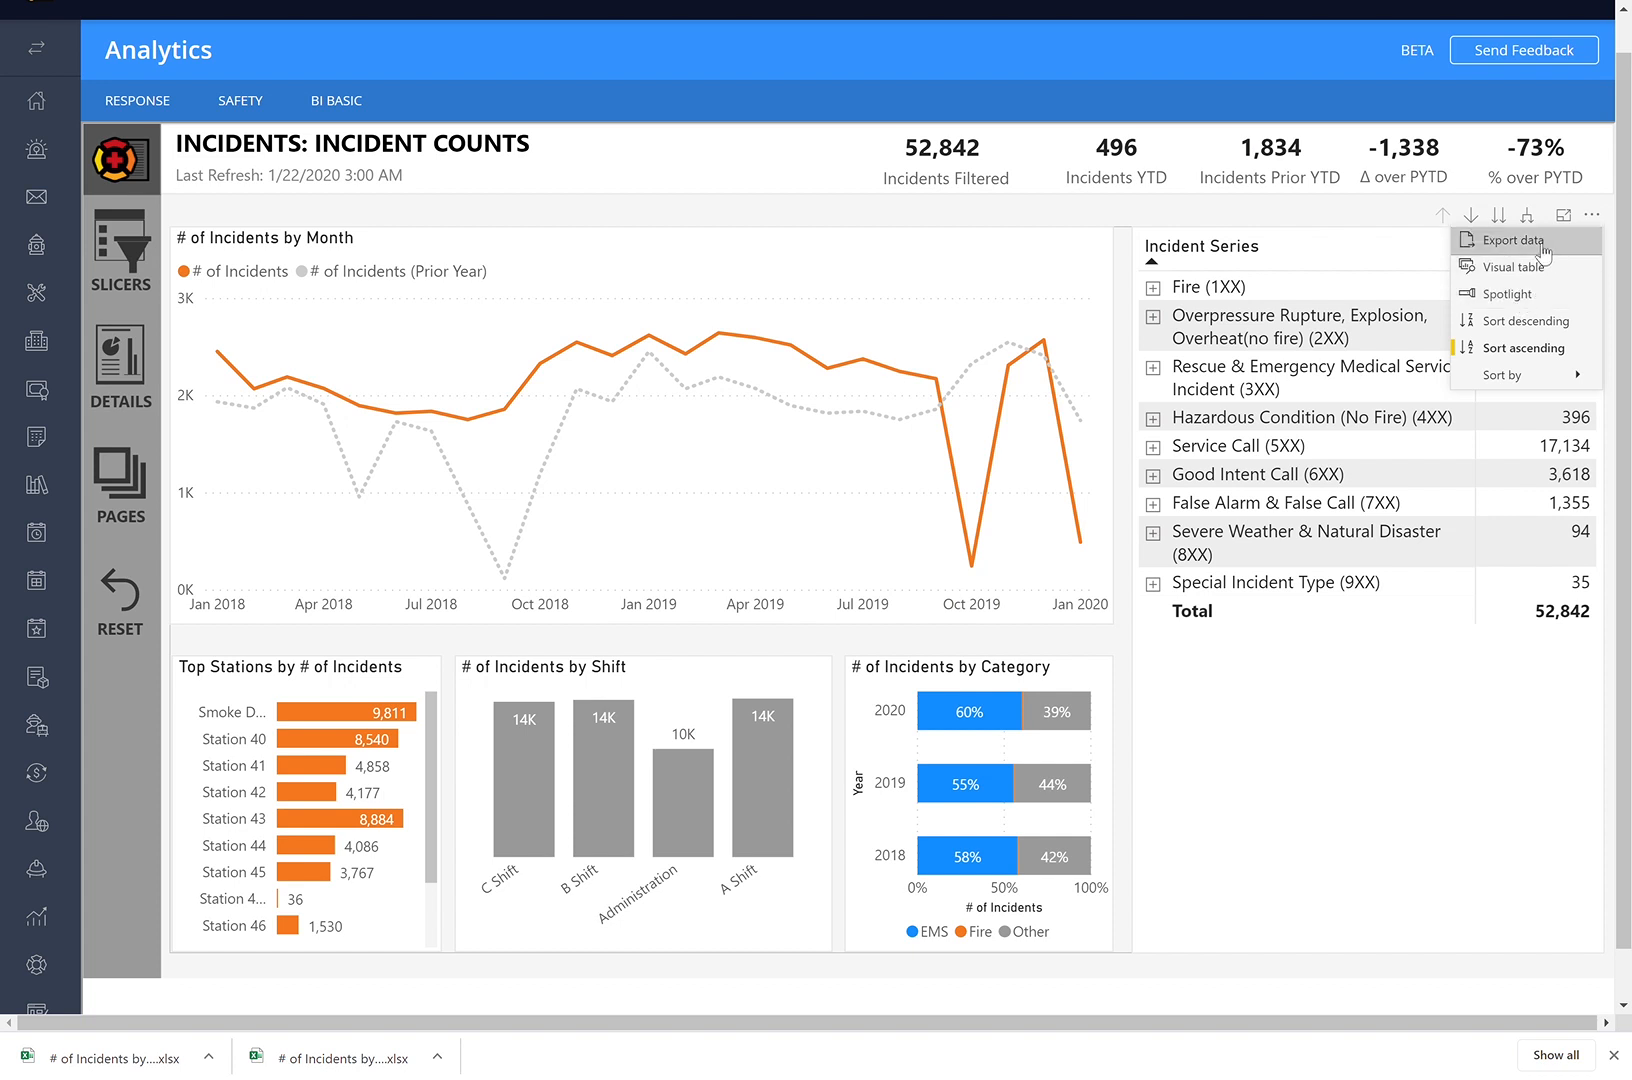
mouse_move(1508, 266)
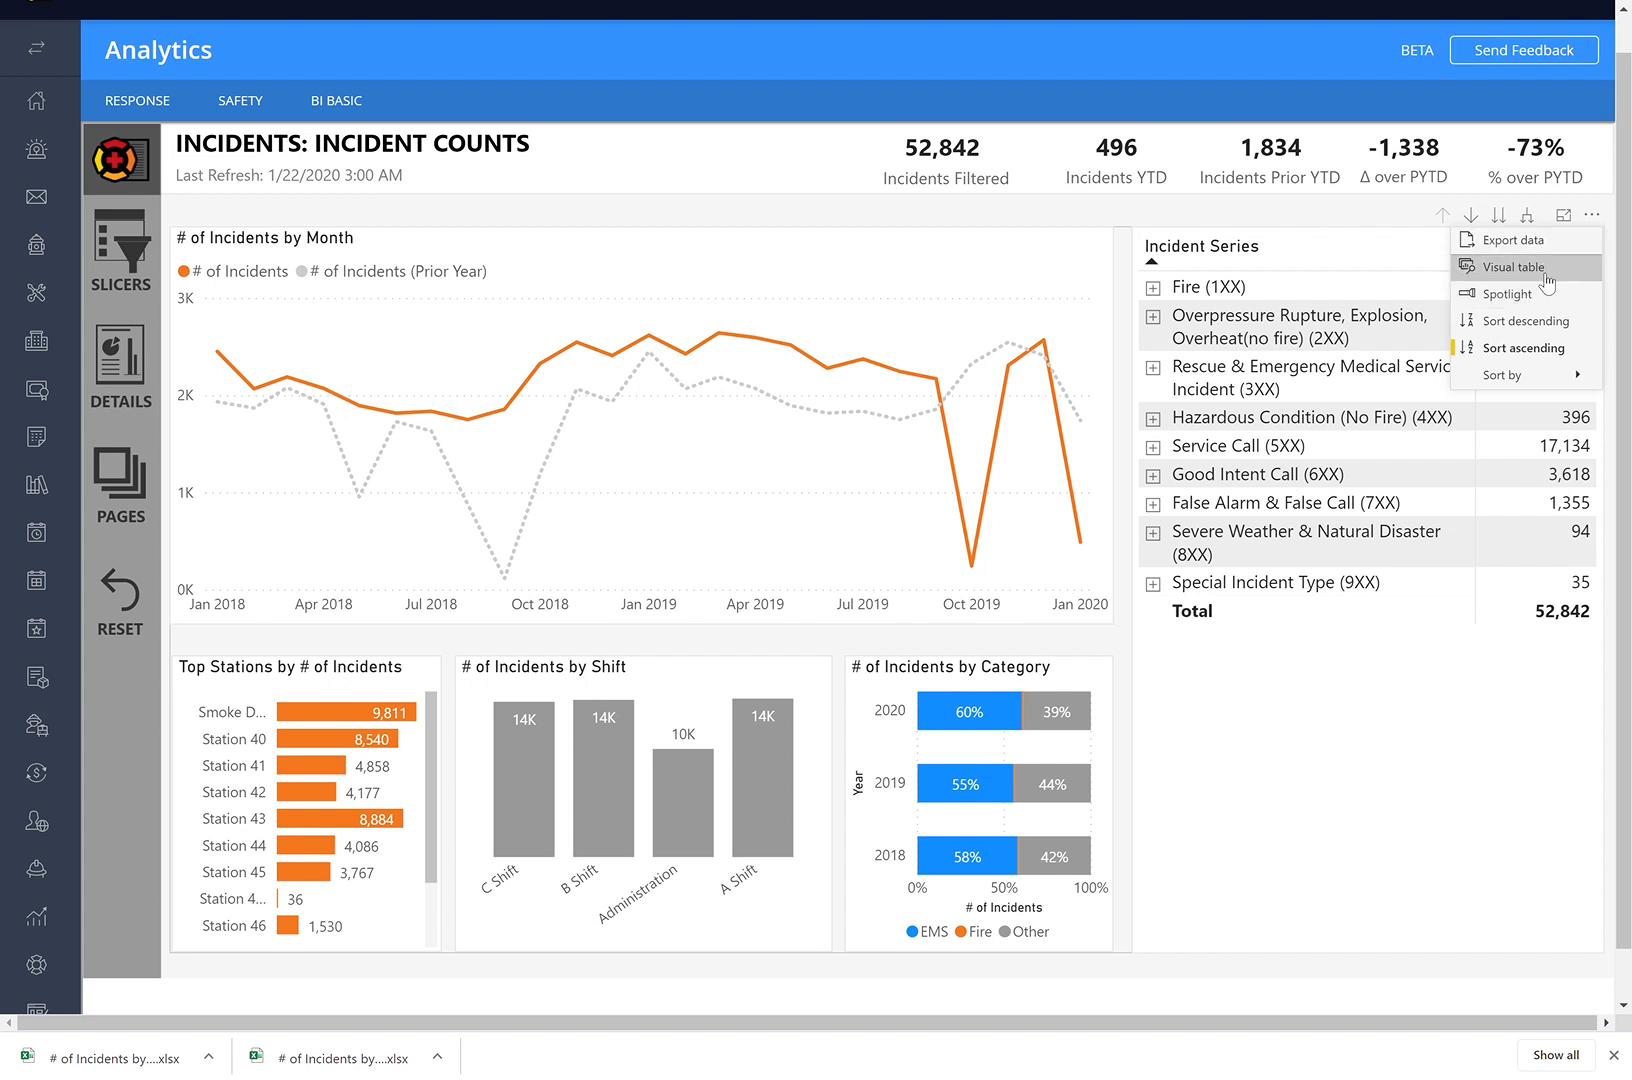
mouse_move(1524, 320)
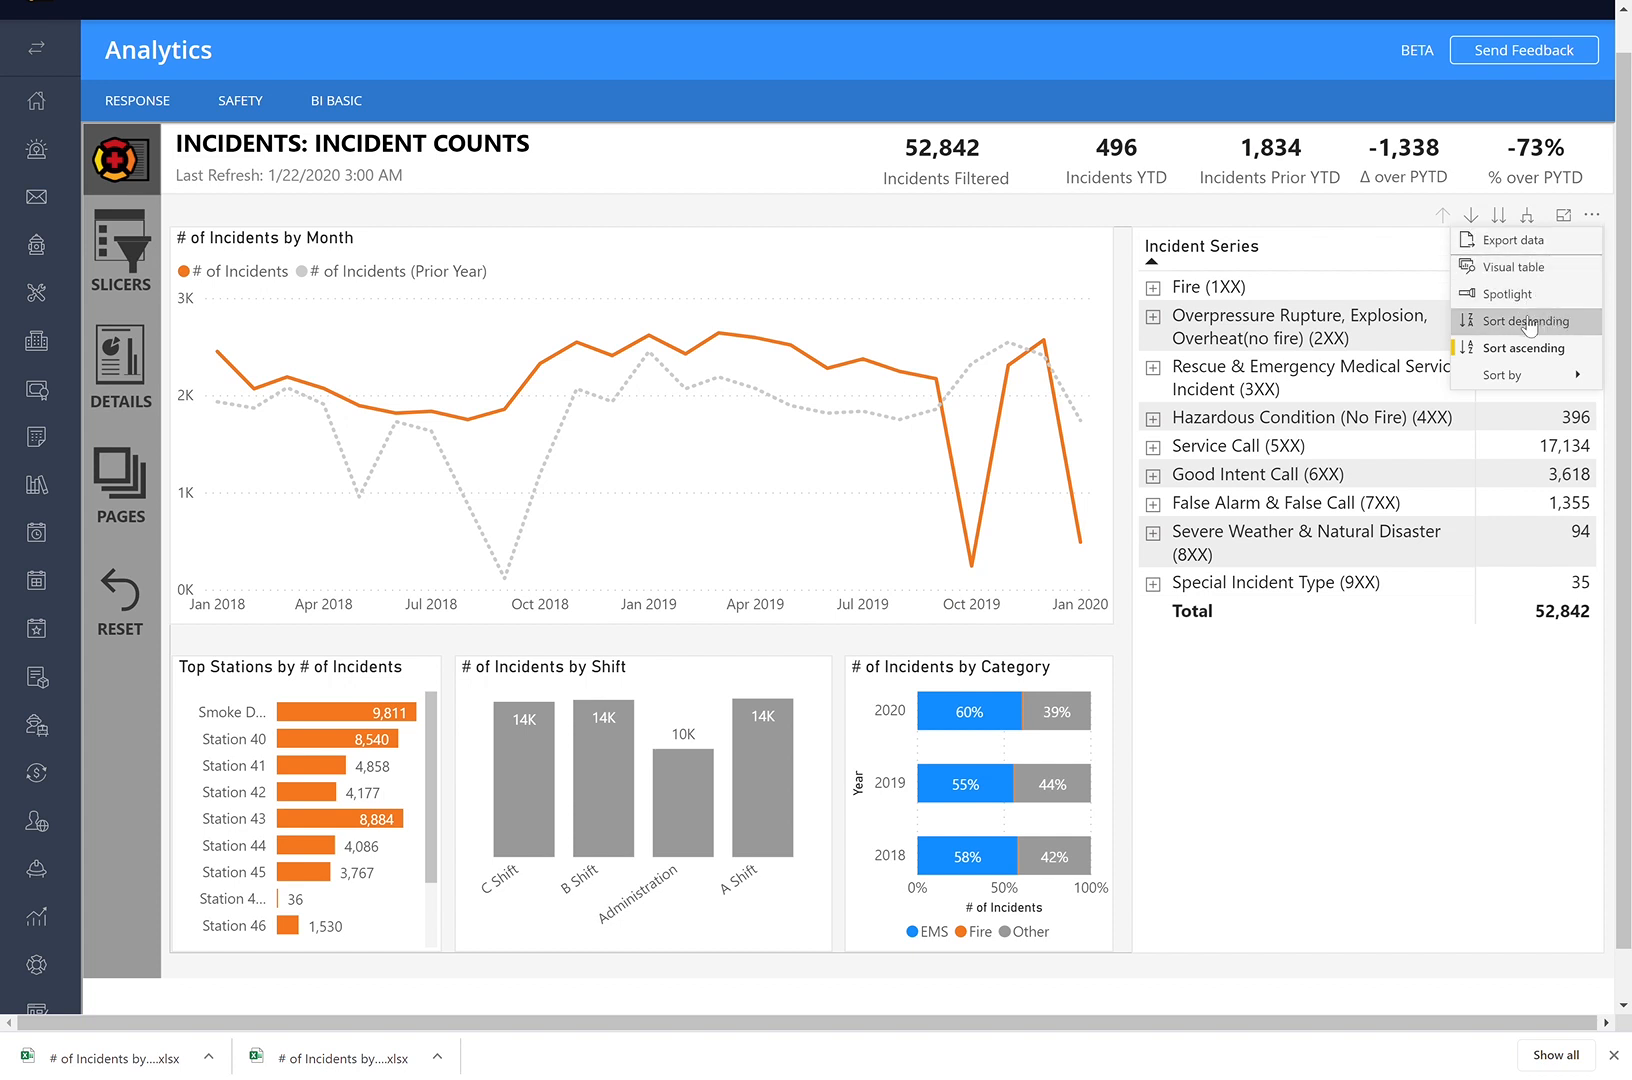
mouse_move(1524, 348)
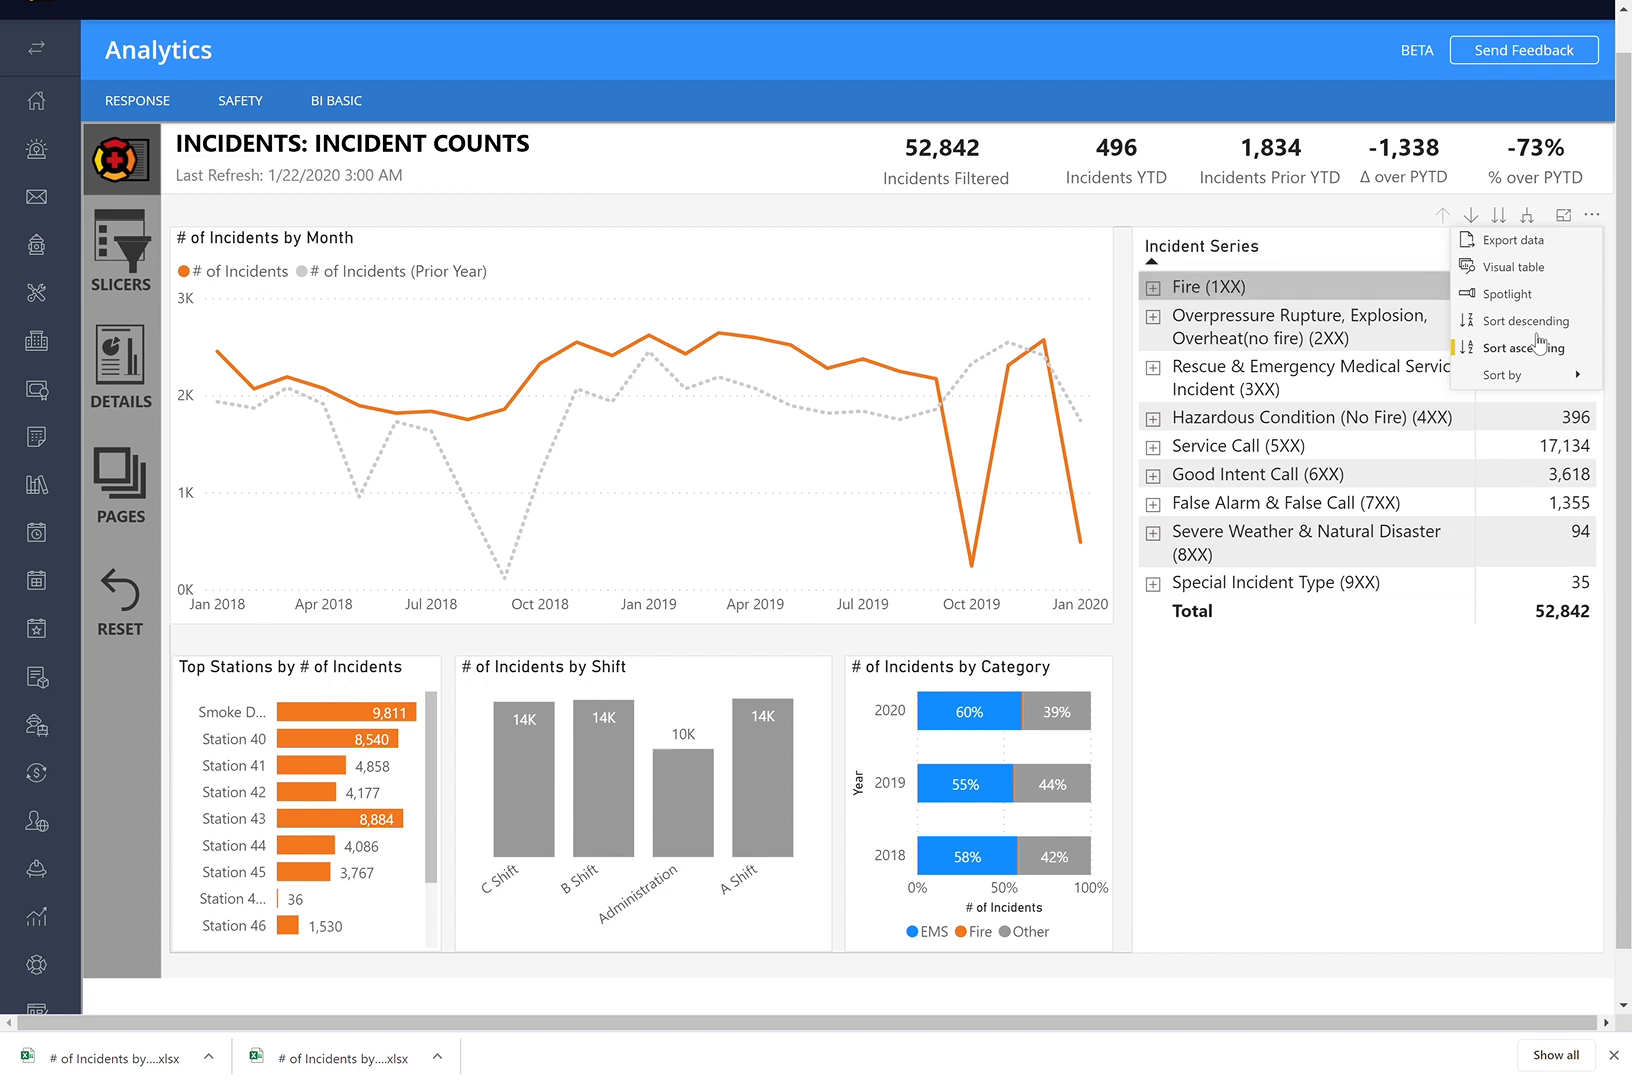
mouse_move(1526, 320)
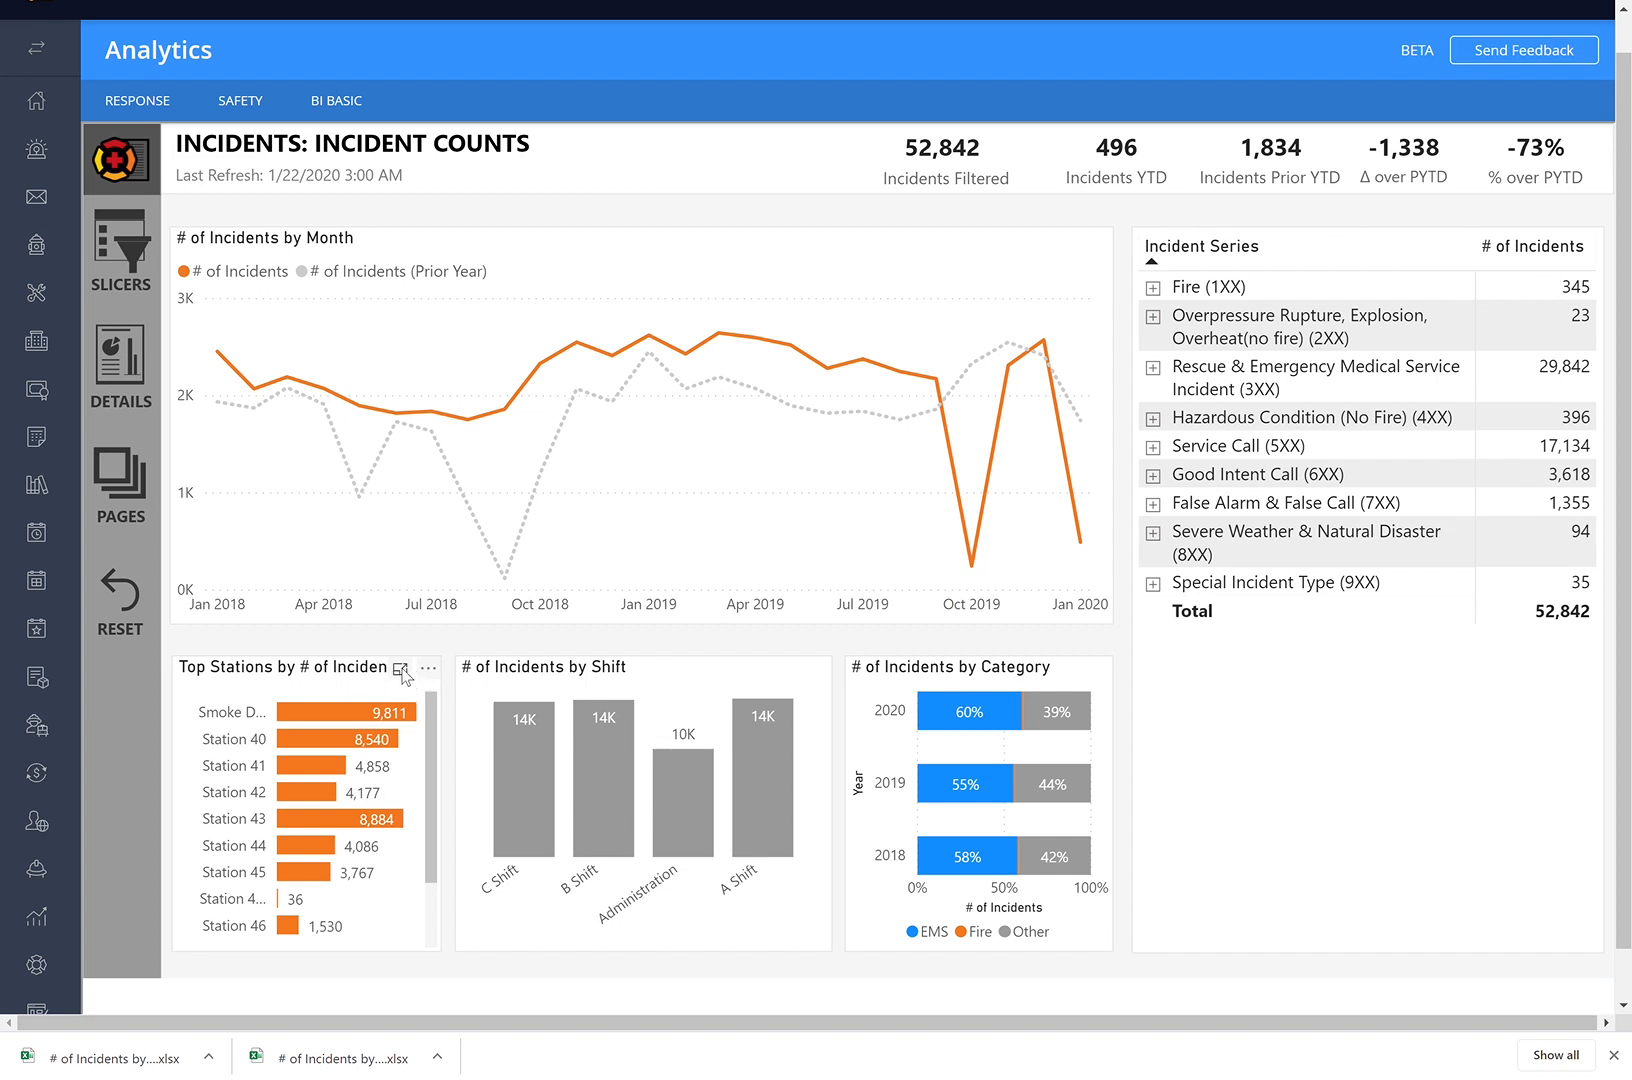
Step: View Top Stations by # of Incidents in focus mode, sort it descending, and return to the dashboard
left_click(400, 670)
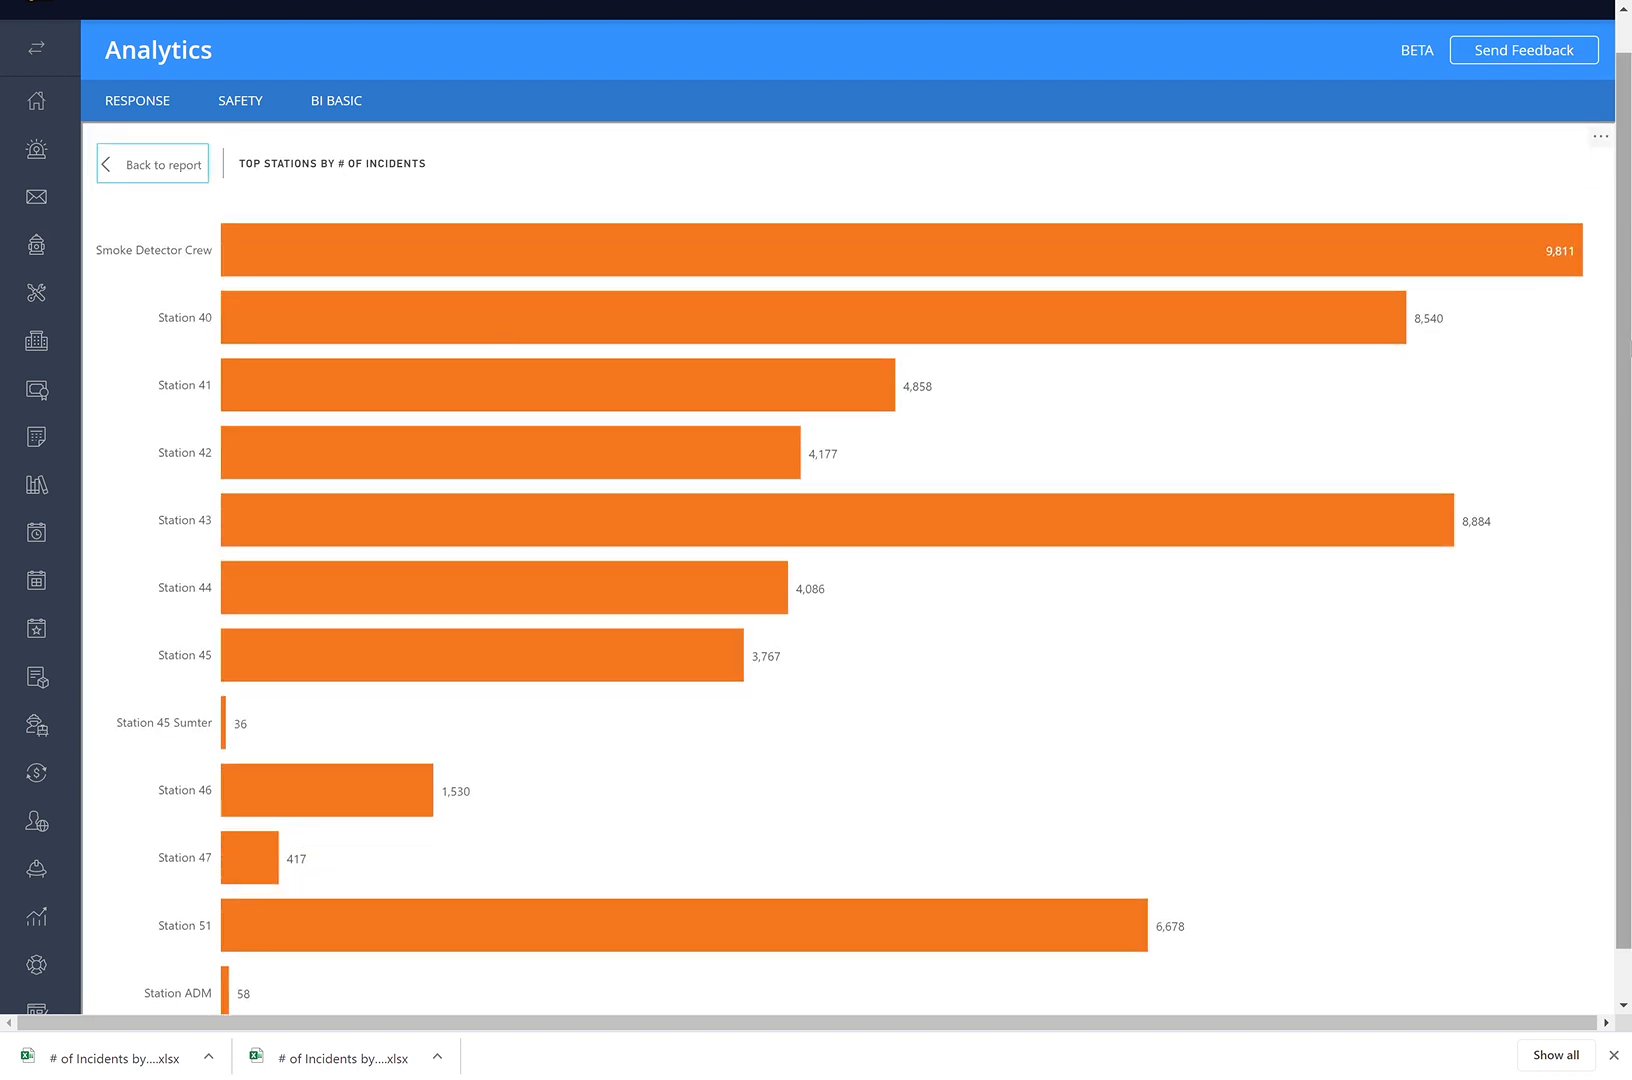
left_click(1600, 136)
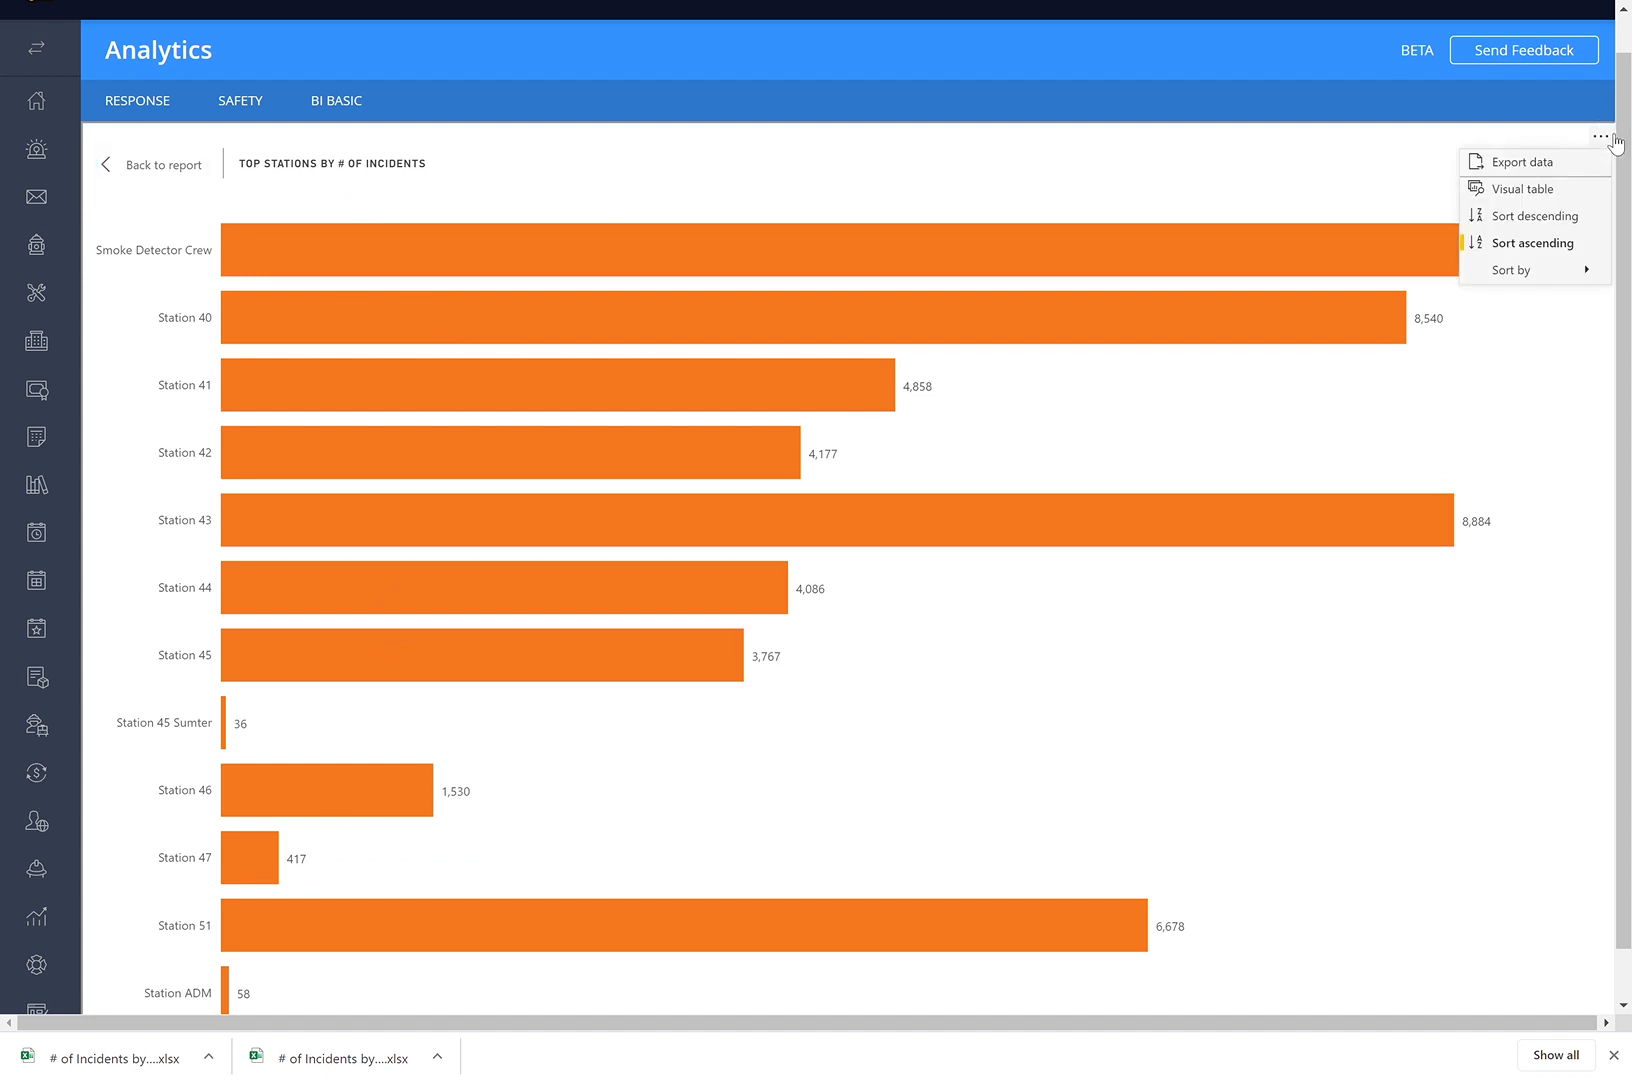
mouse_move(1536, 270)
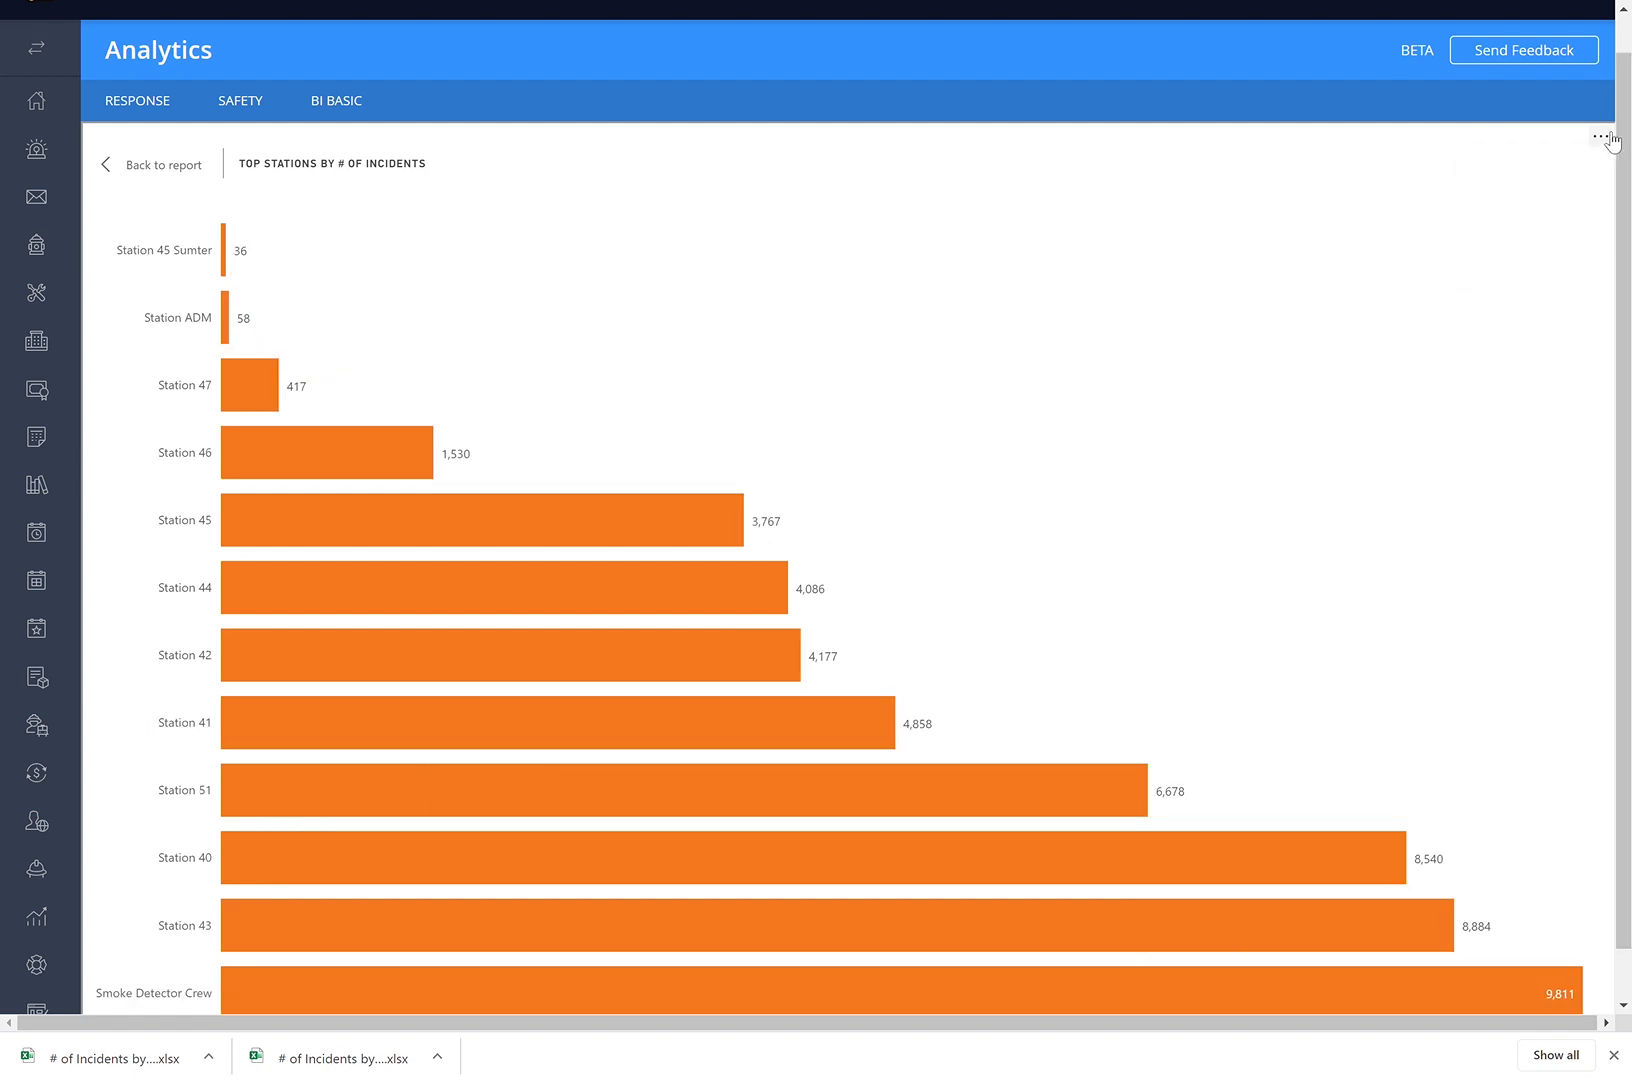
left_click(1600, 136)
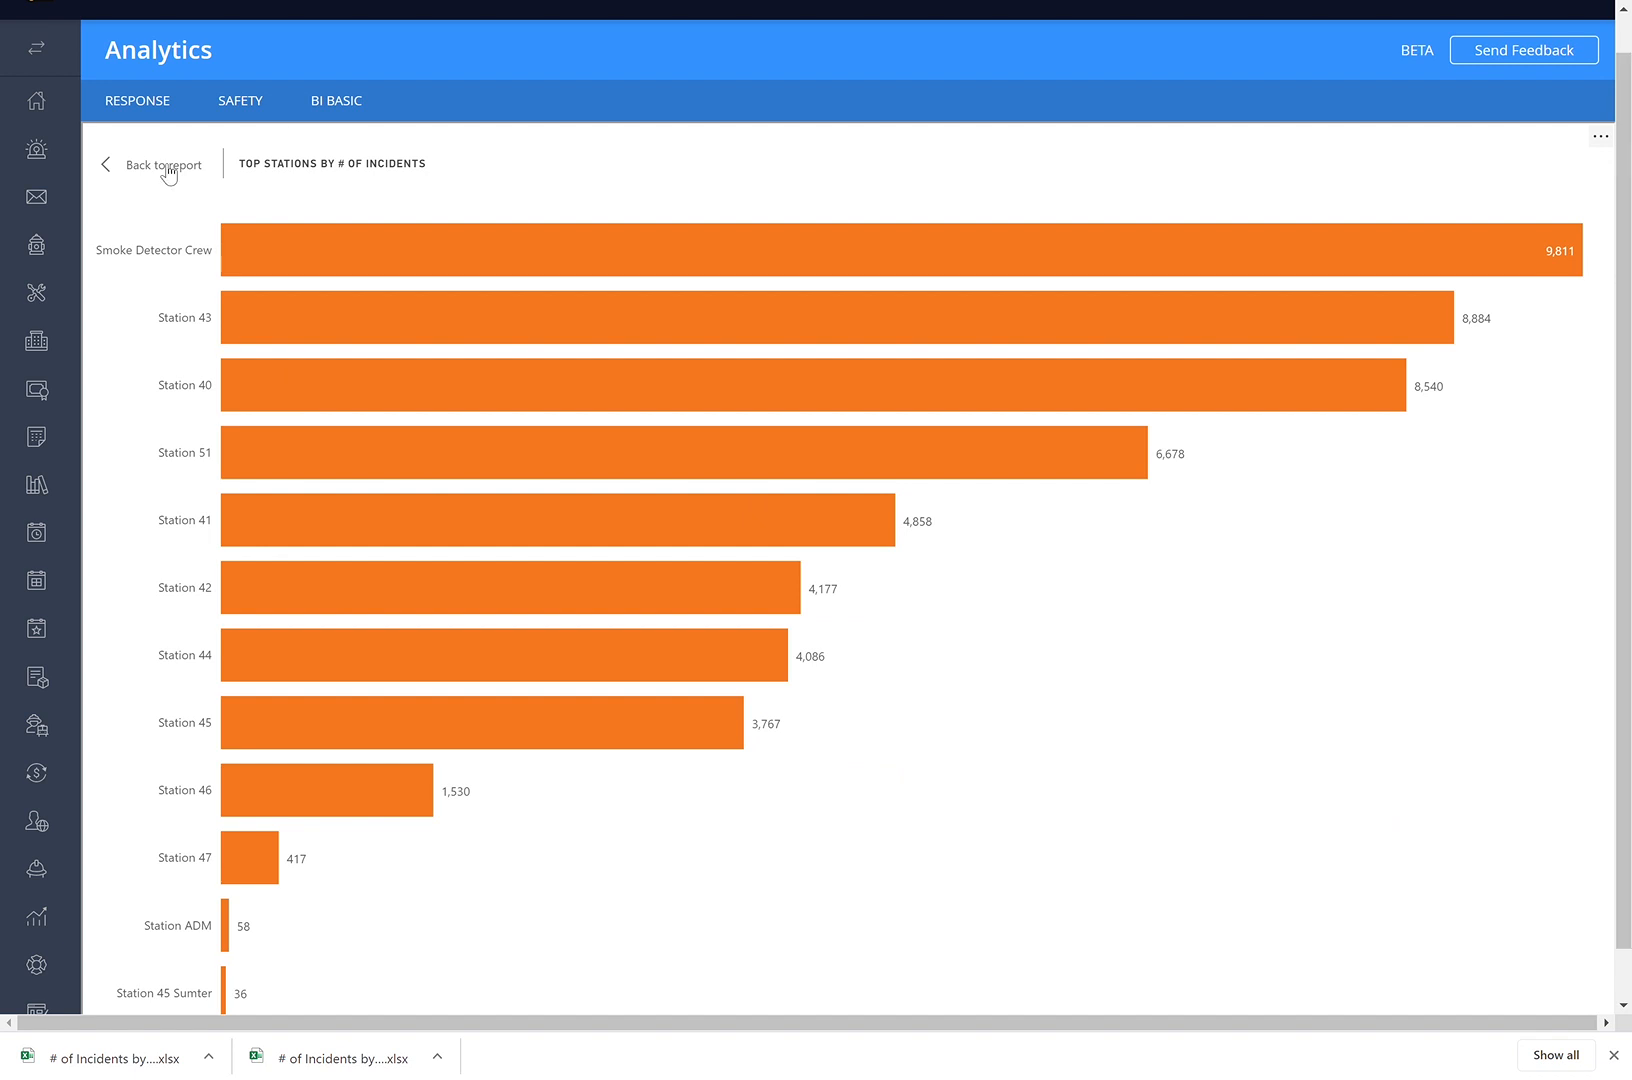
left_click(160, 164)
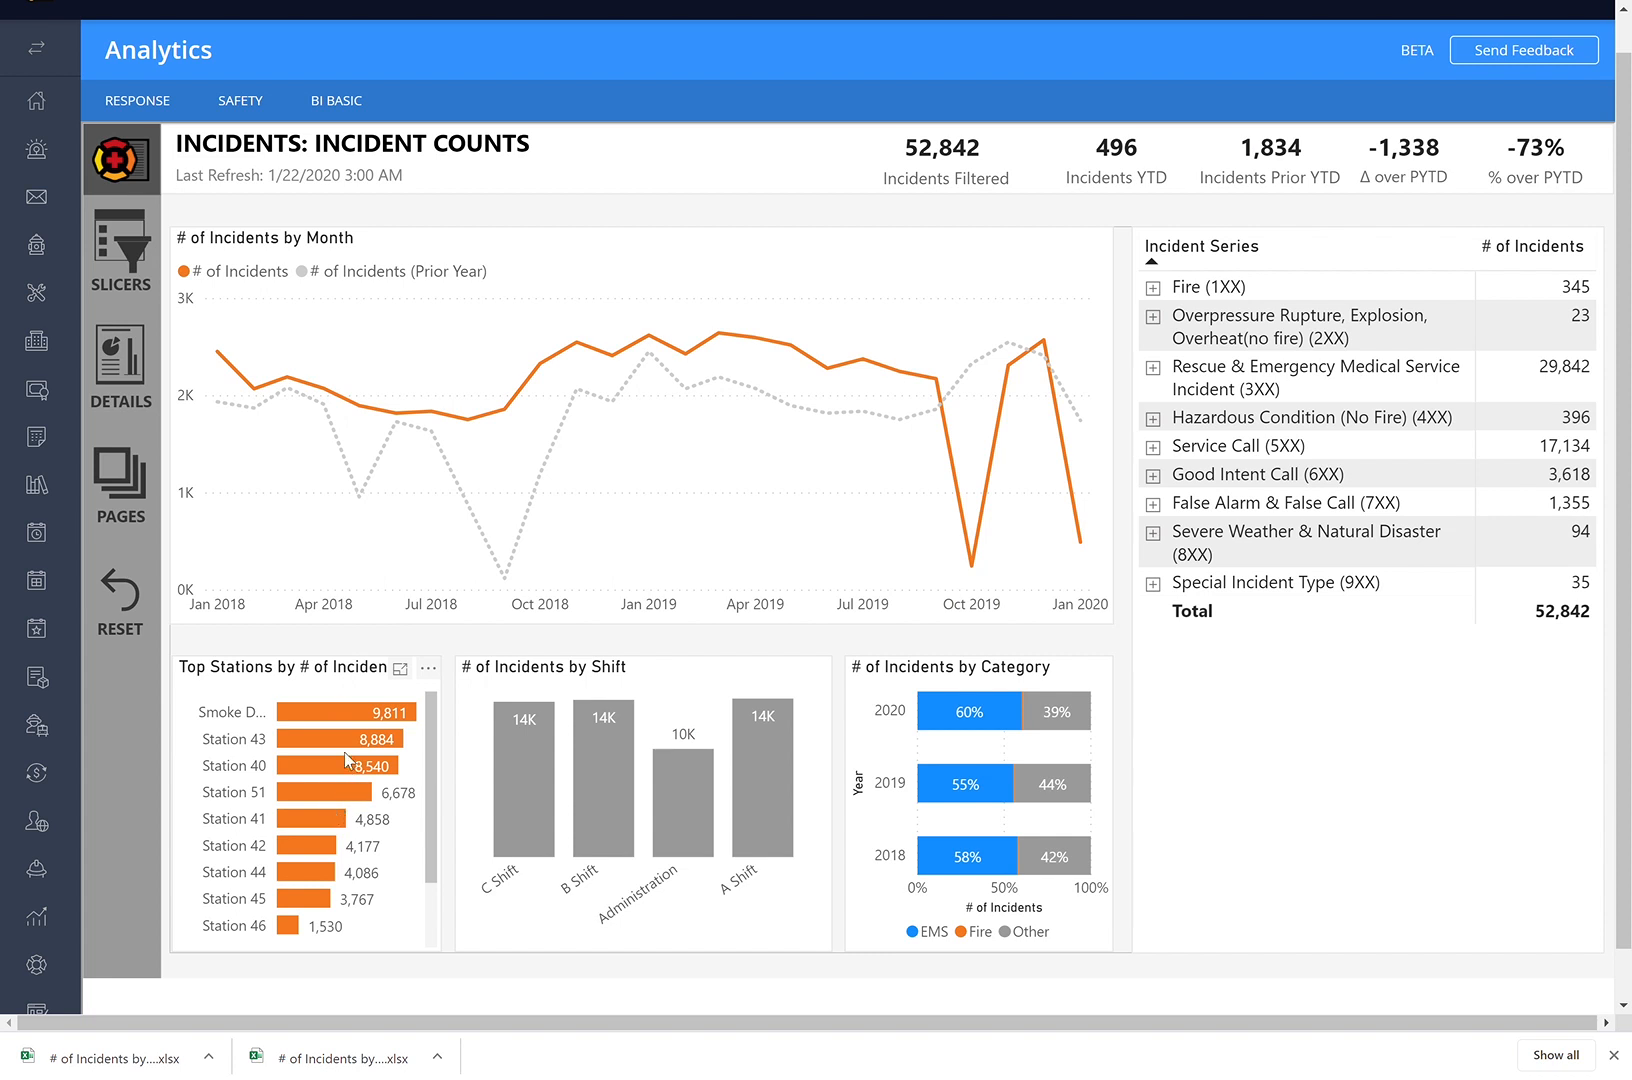
mouse_move(672, 676)
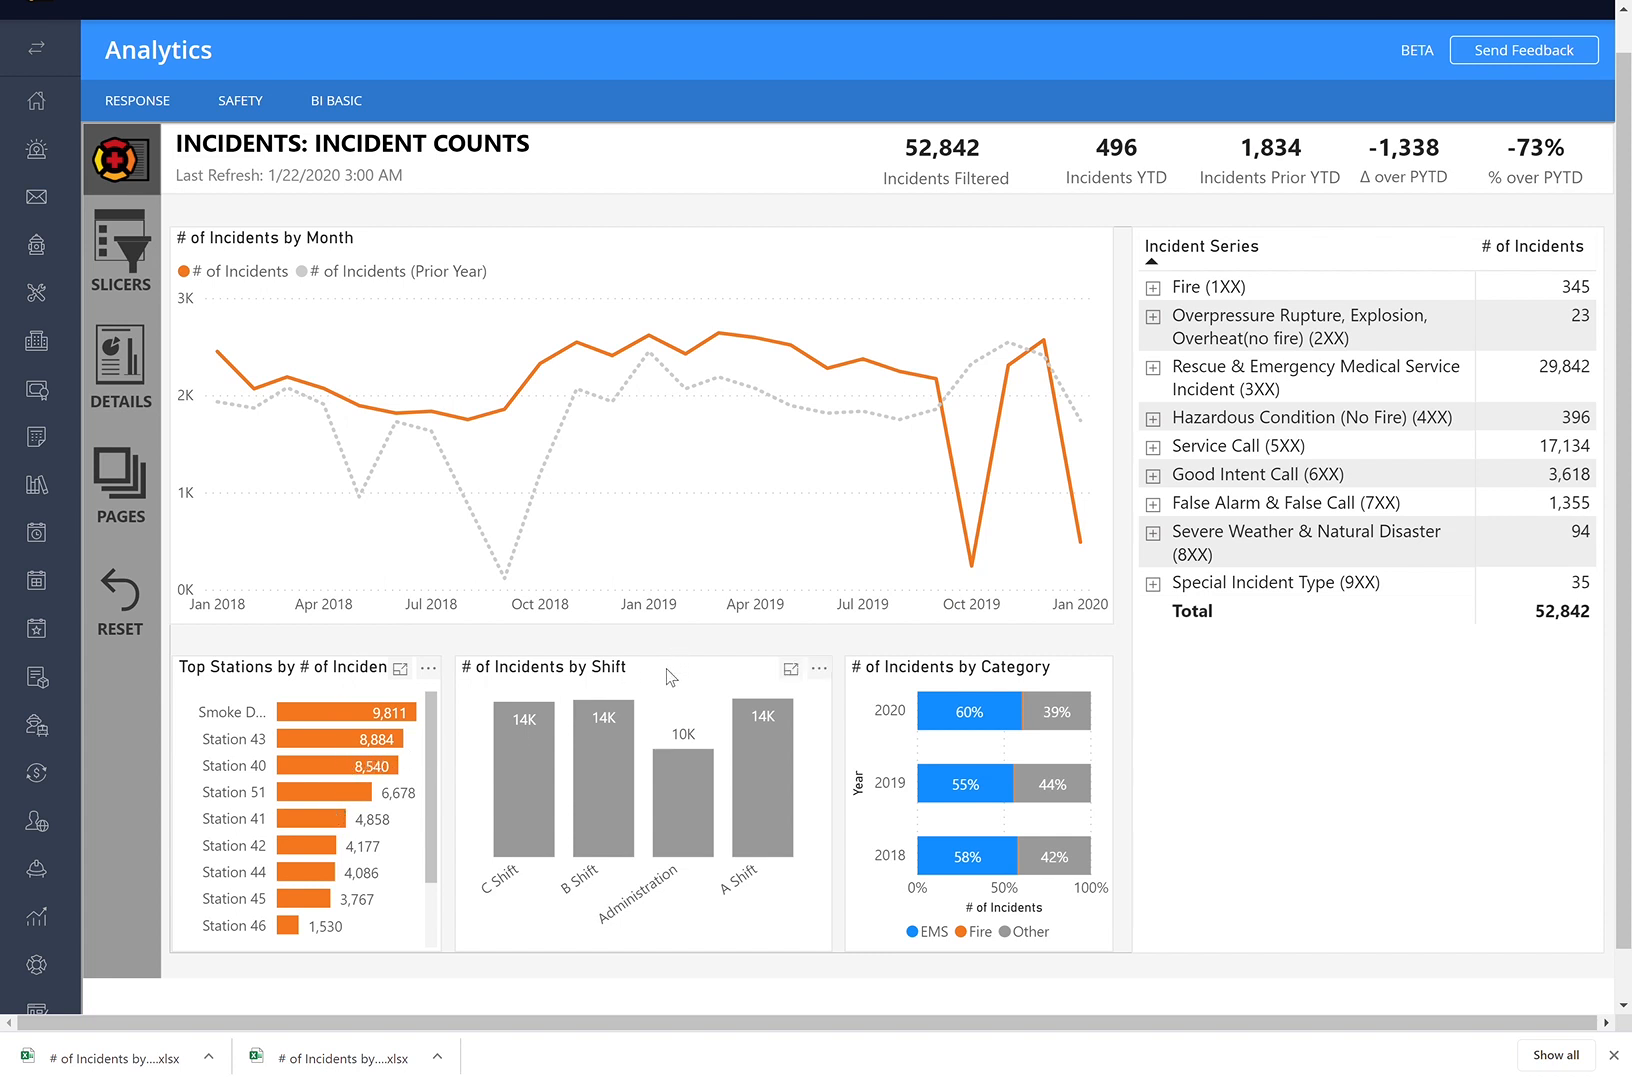
mouse_move(1030, 698)
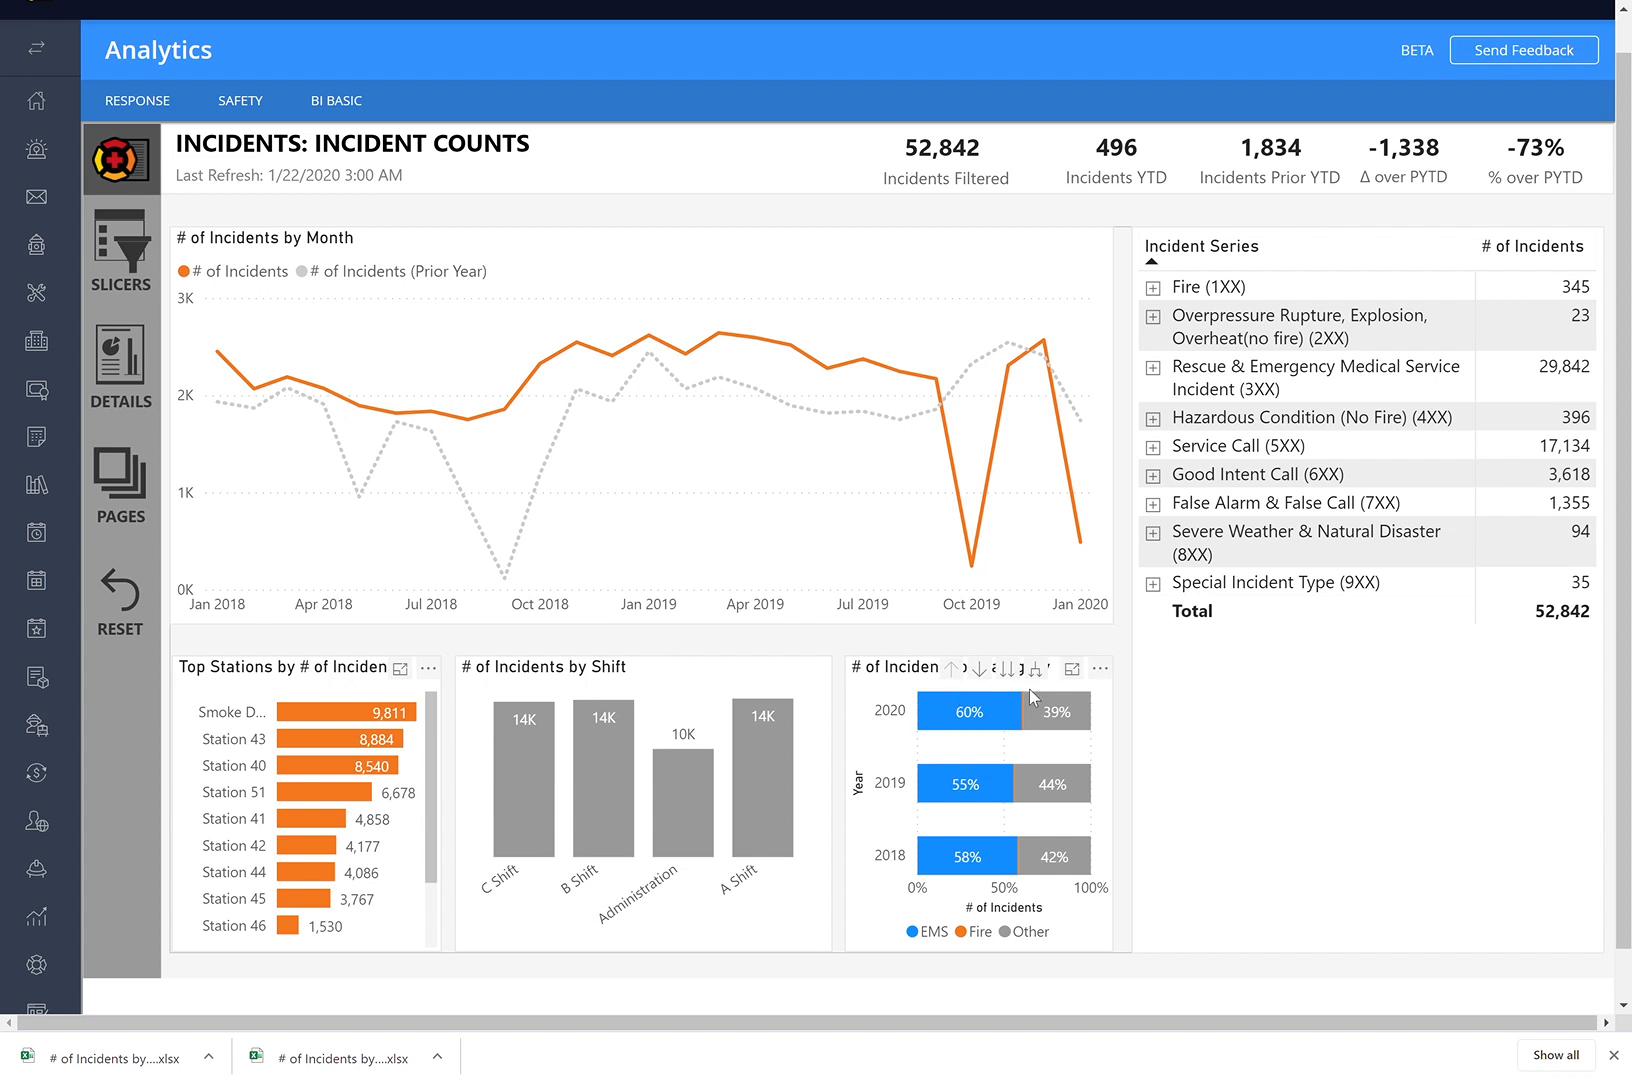
mouse_move(1038, 688)
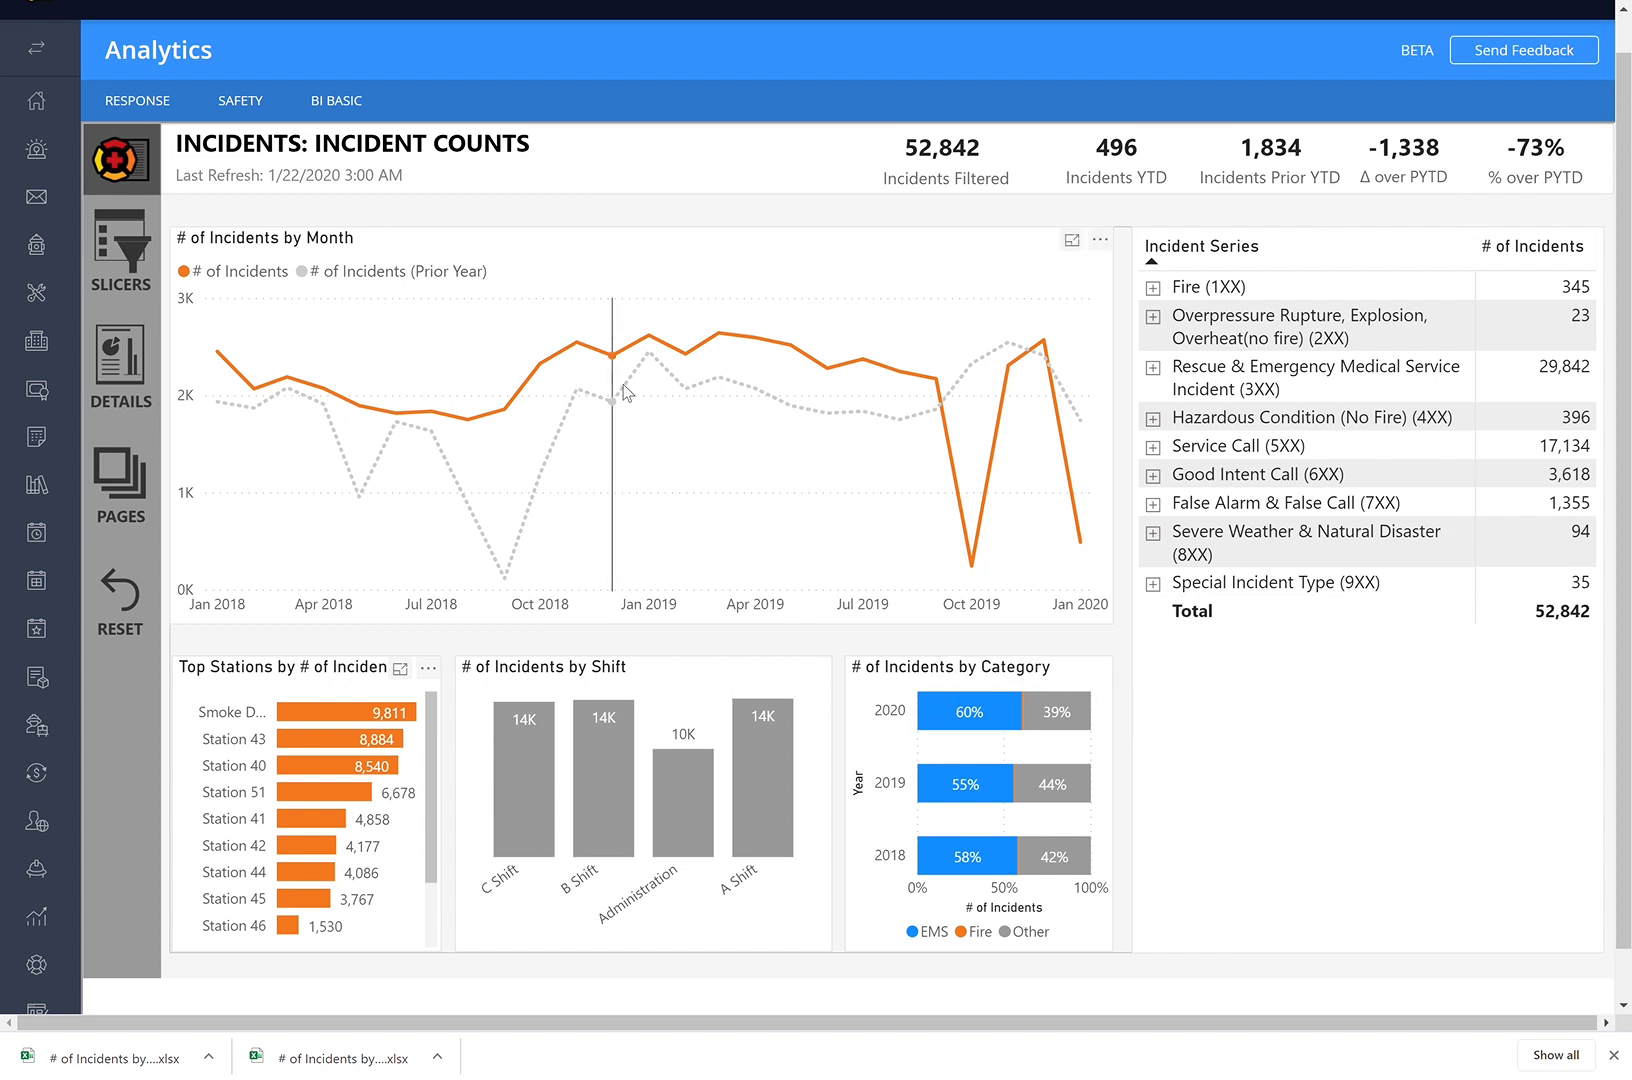
mouse_move(598, 628)
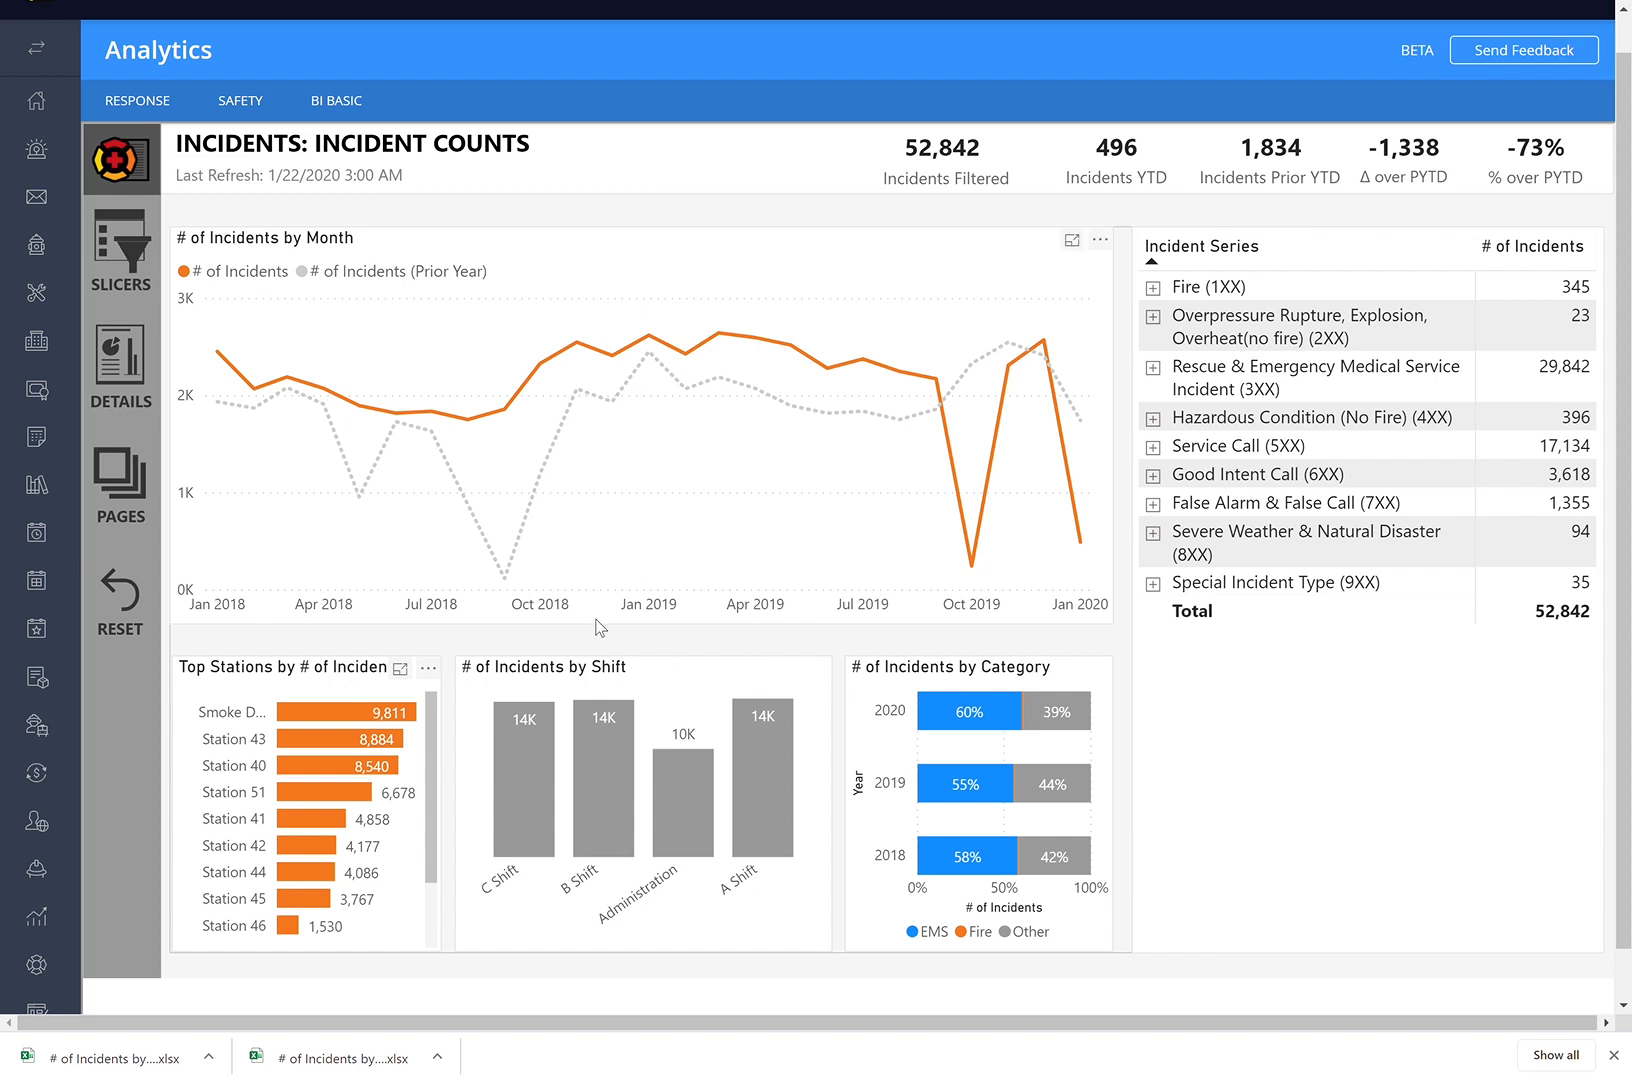
mouse_move(630, 636)
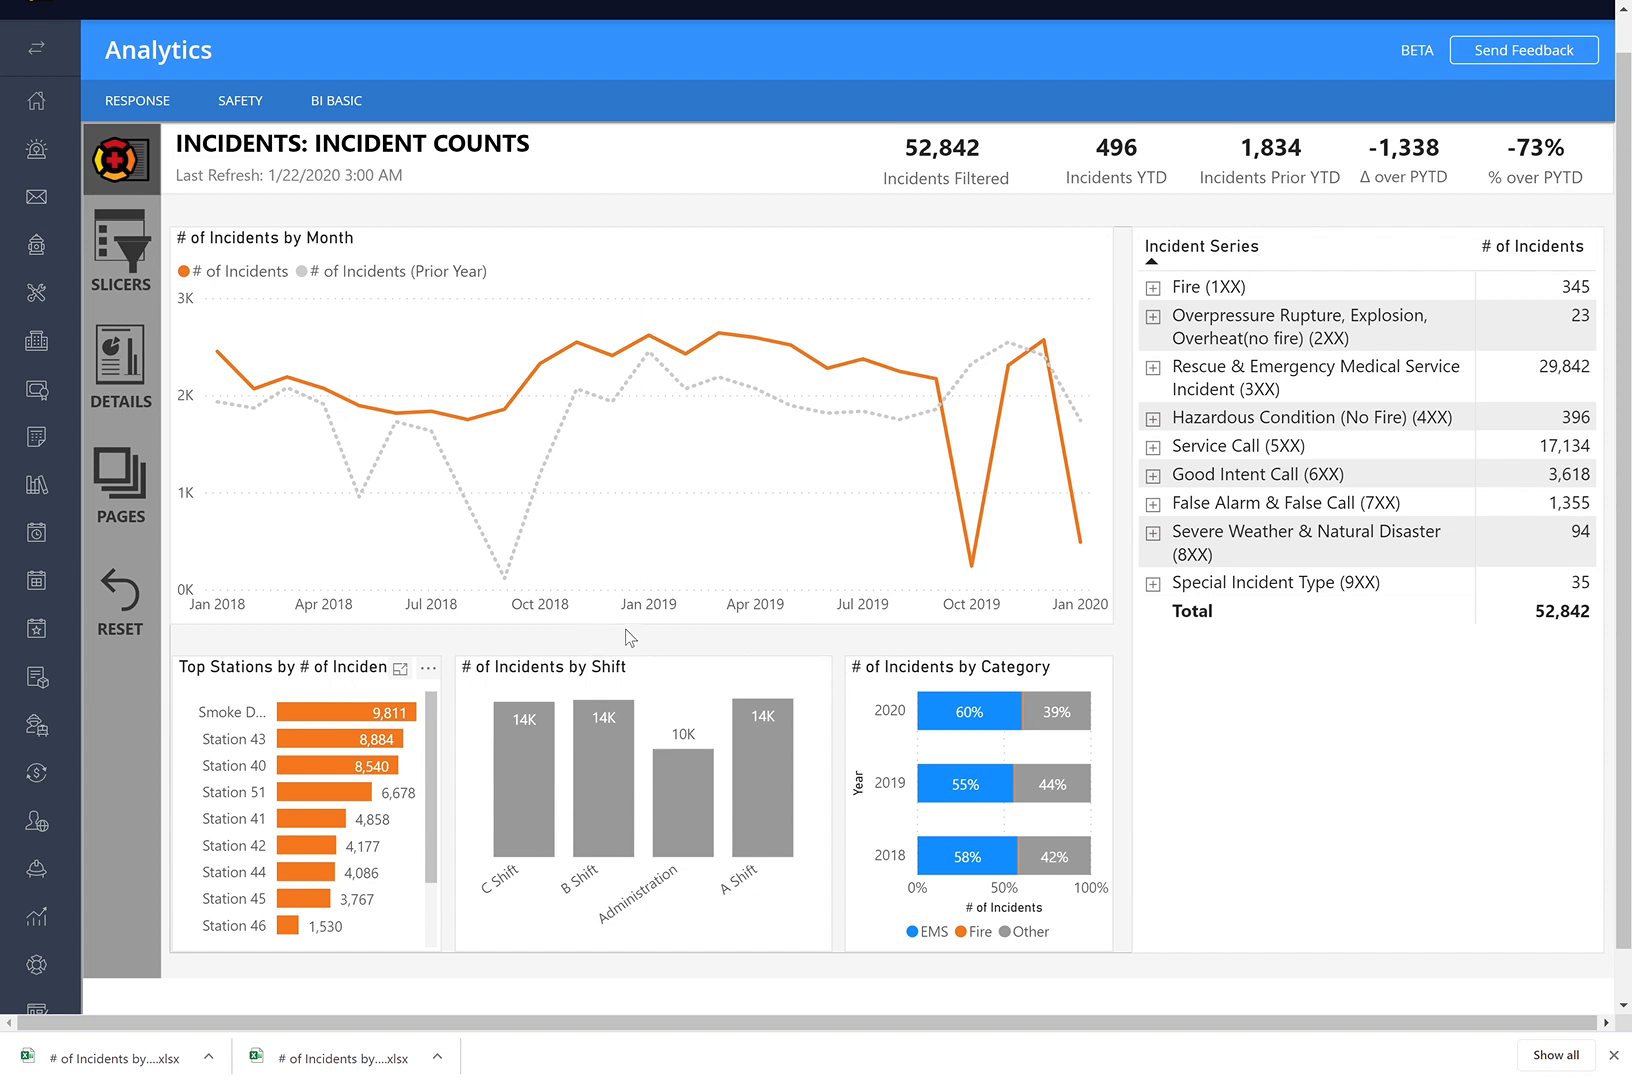